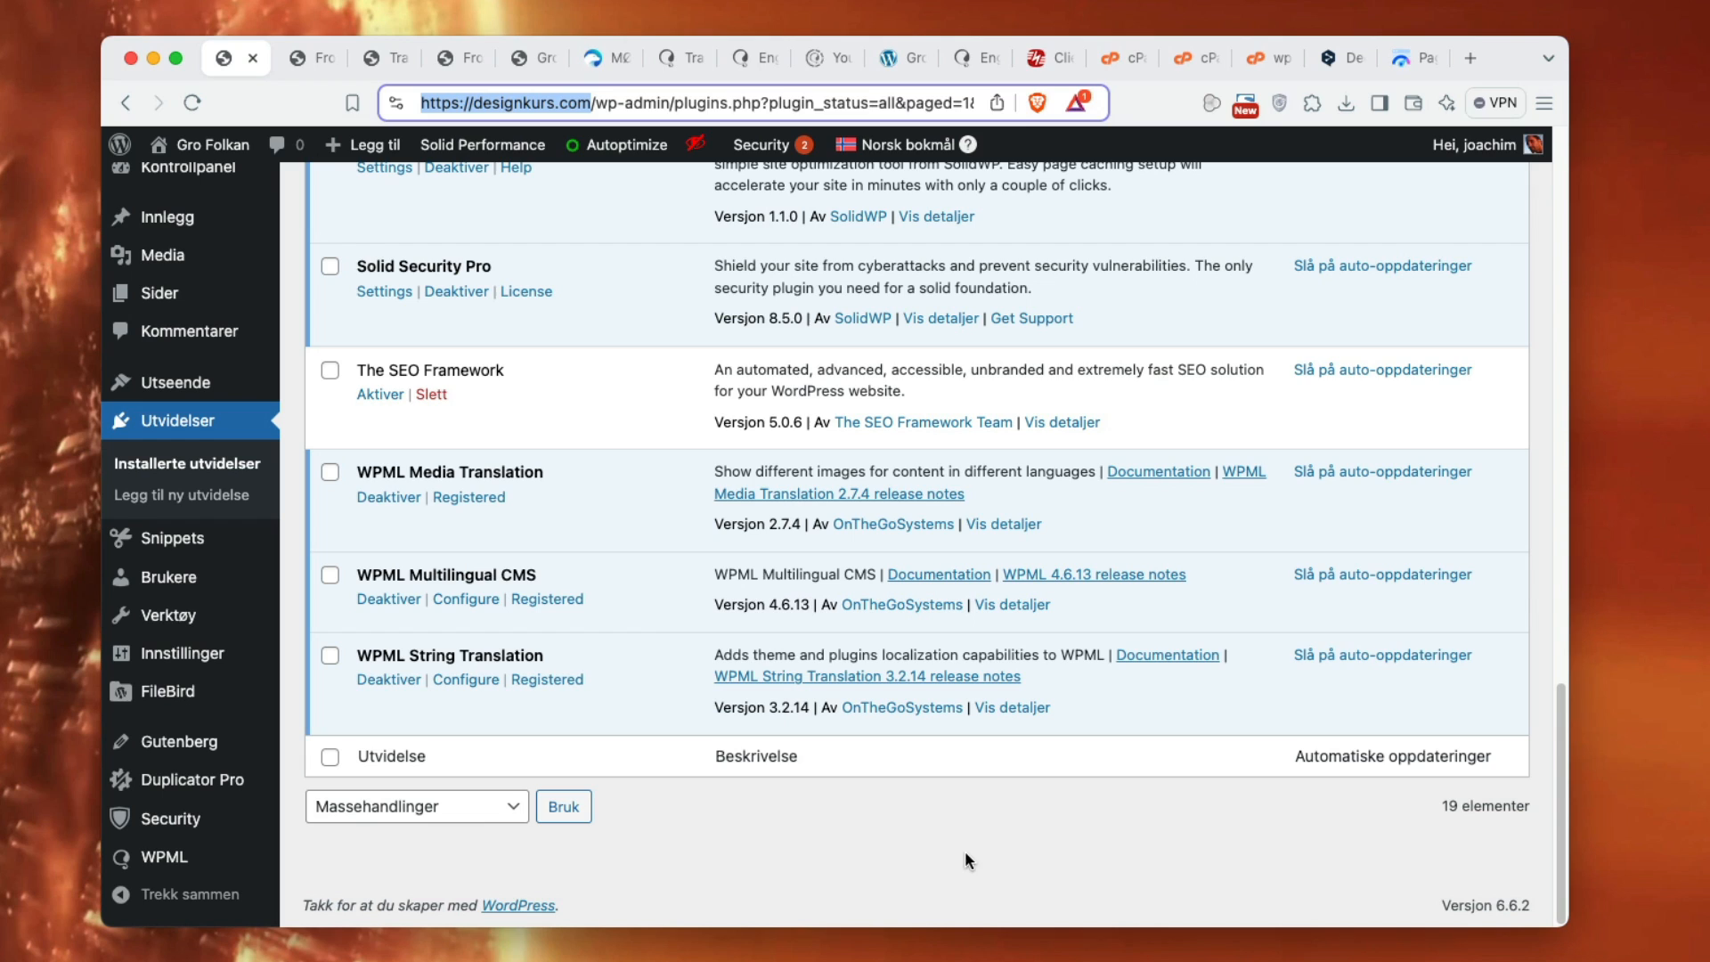
{"action": "mouse_move", "coordinate": [564, 492]}
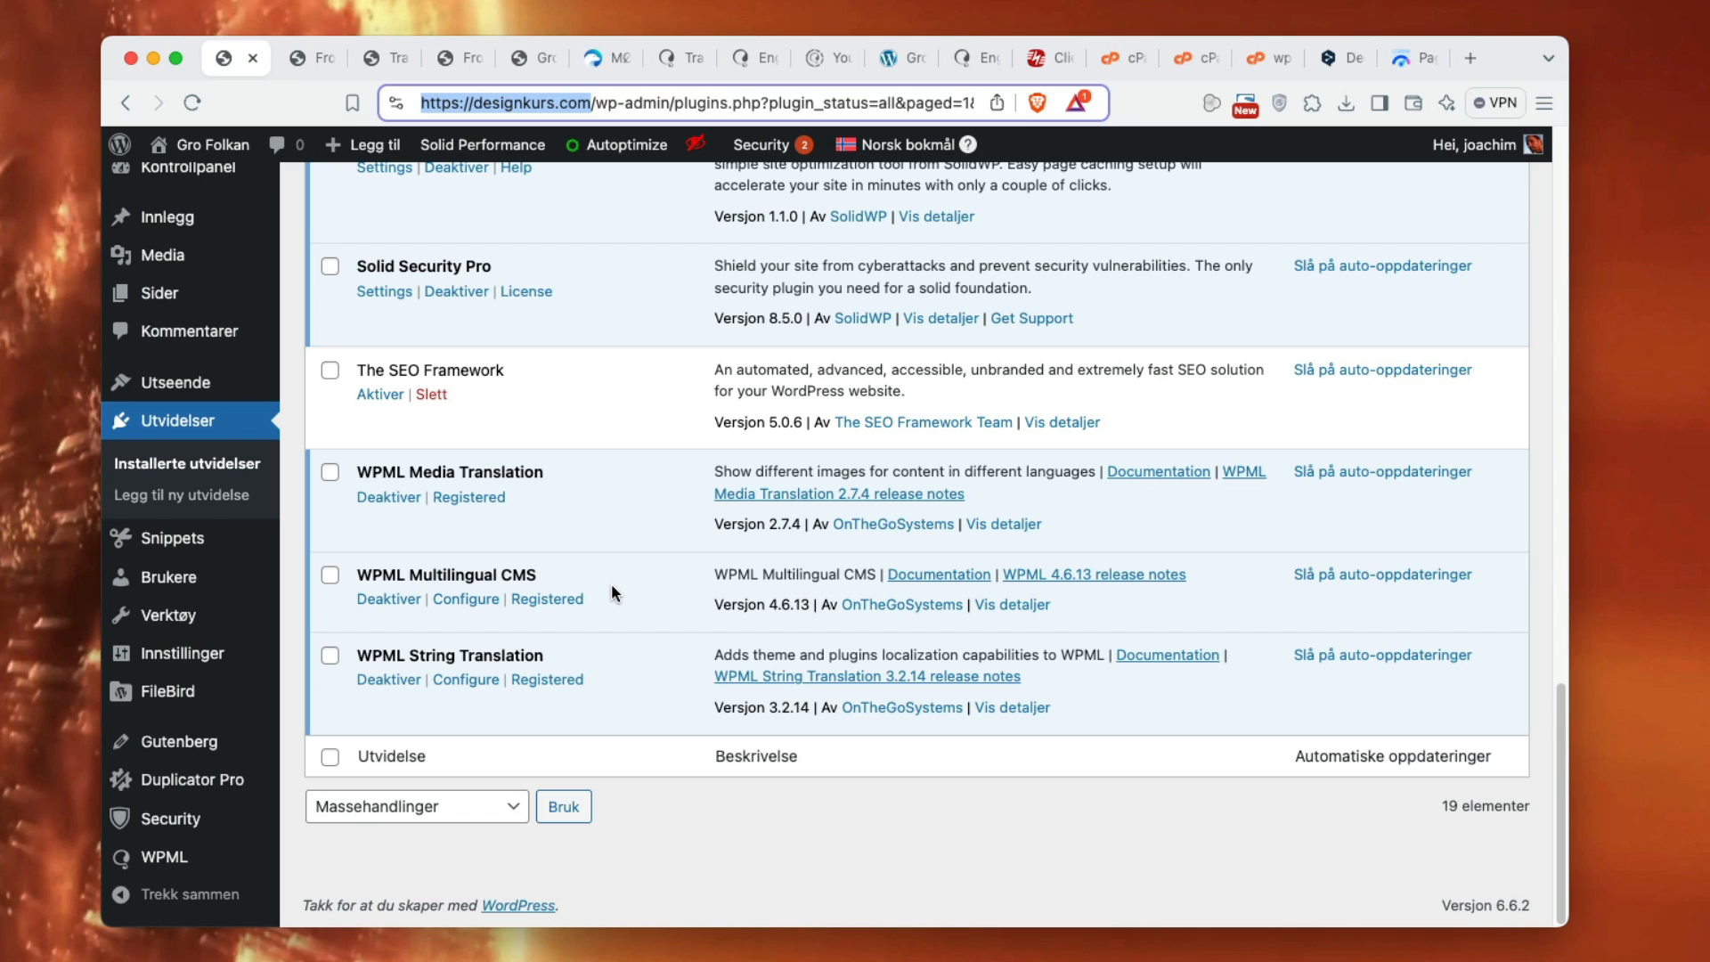
{"action": "mouse_move", "coordinate": [442, 591]}
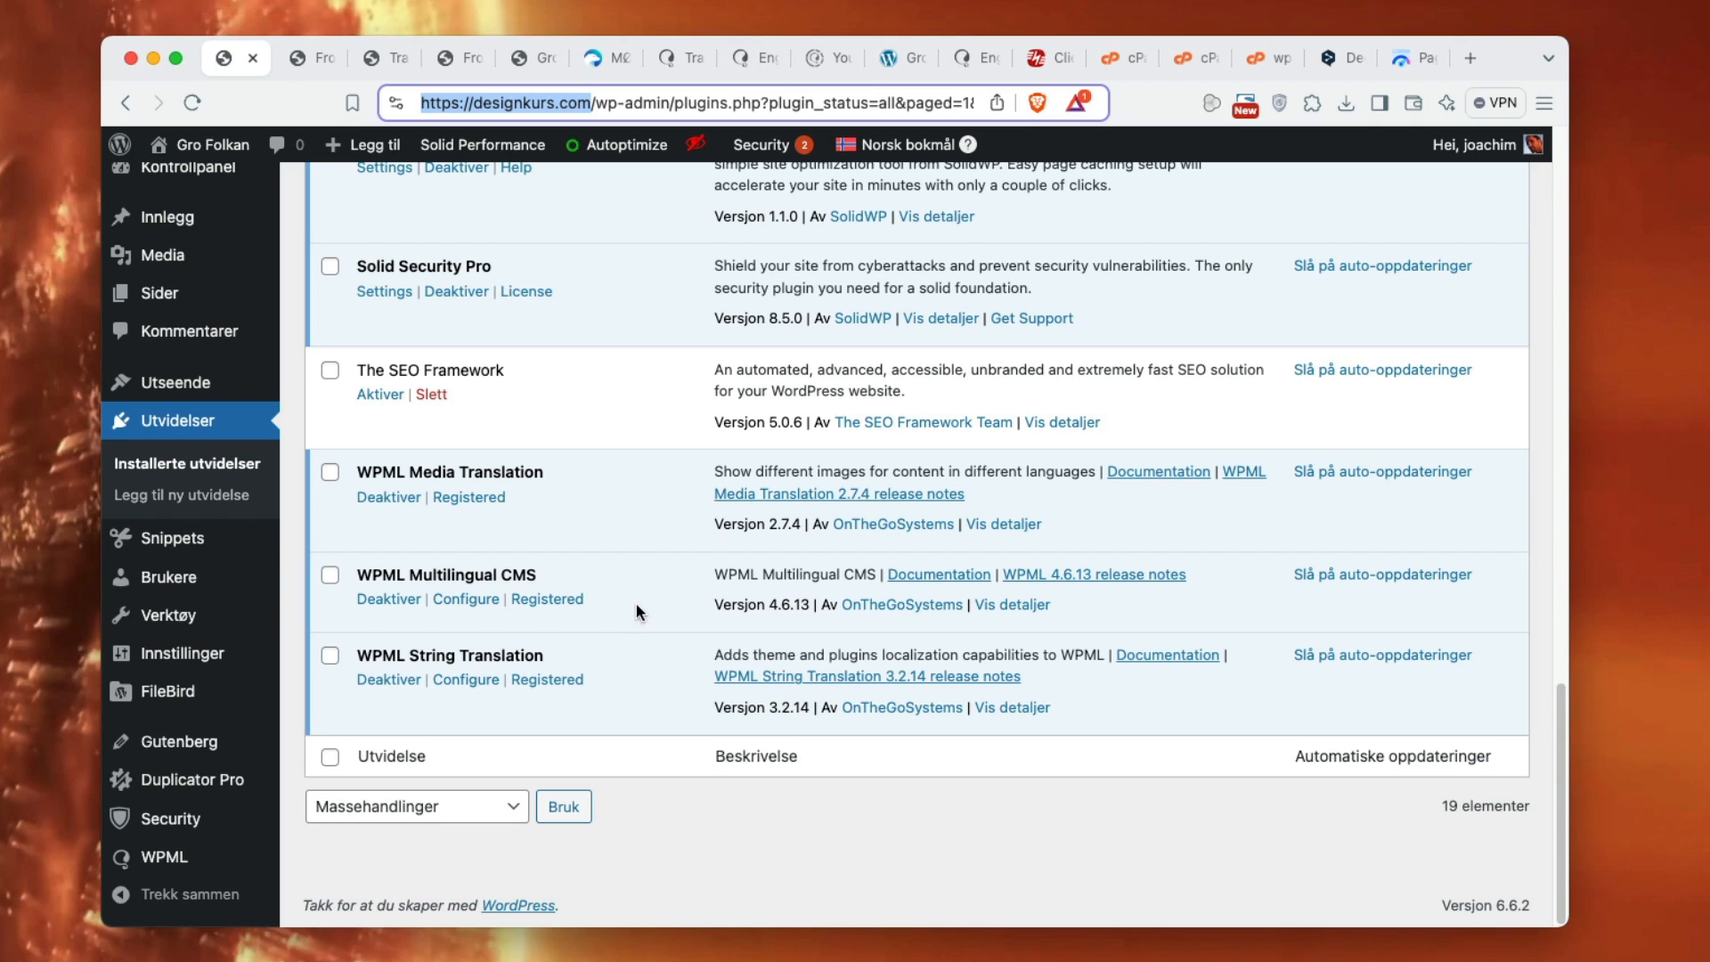
{"action": "mouse_move", "coordinate": [631, 594]}
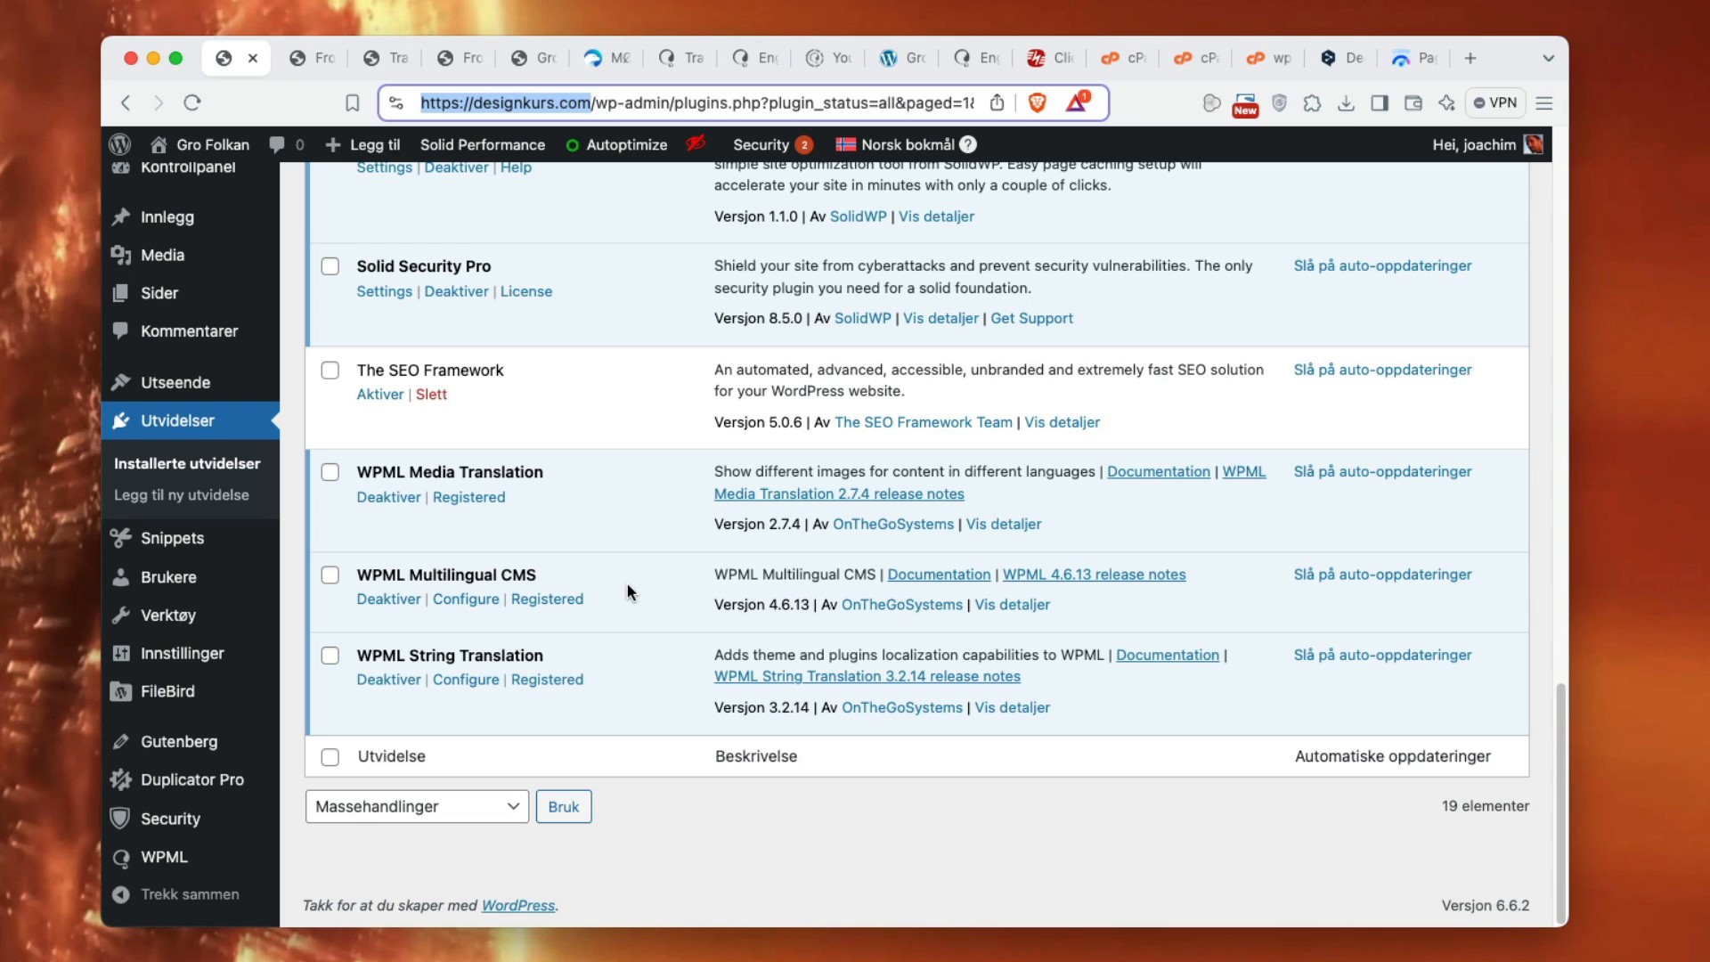
{"action": "mouse_move", "coordinate": [625, 662]}
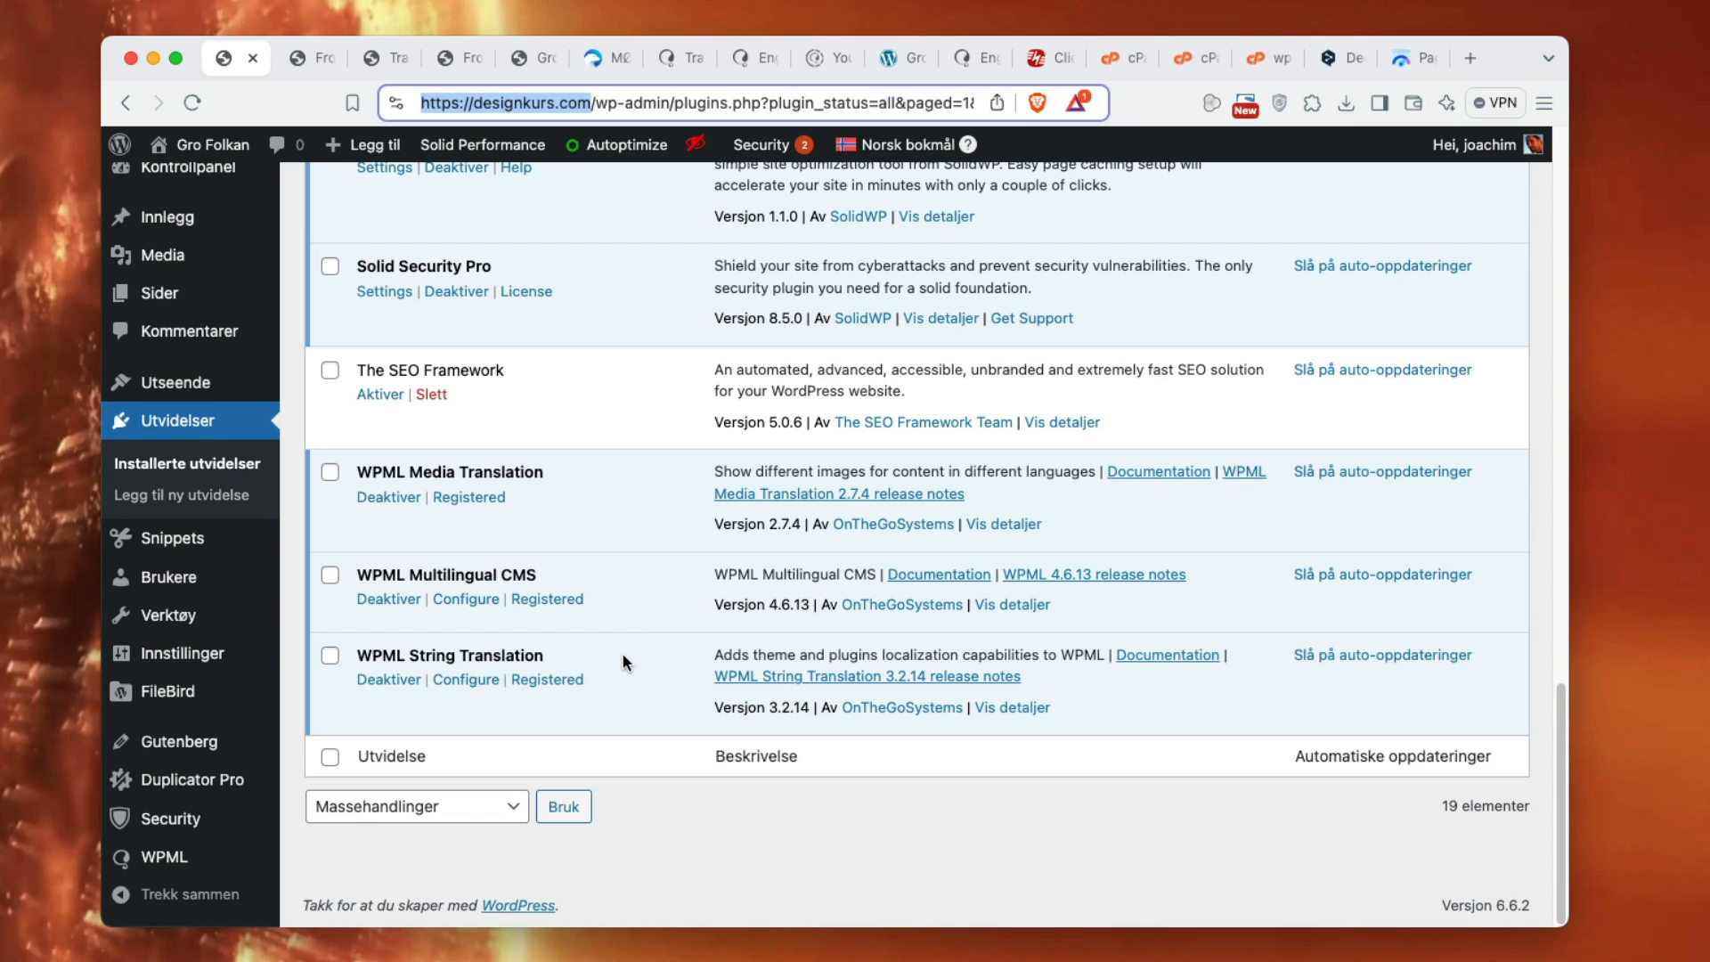
{"action": "mouse_move", "coordinate": [620, 680]}
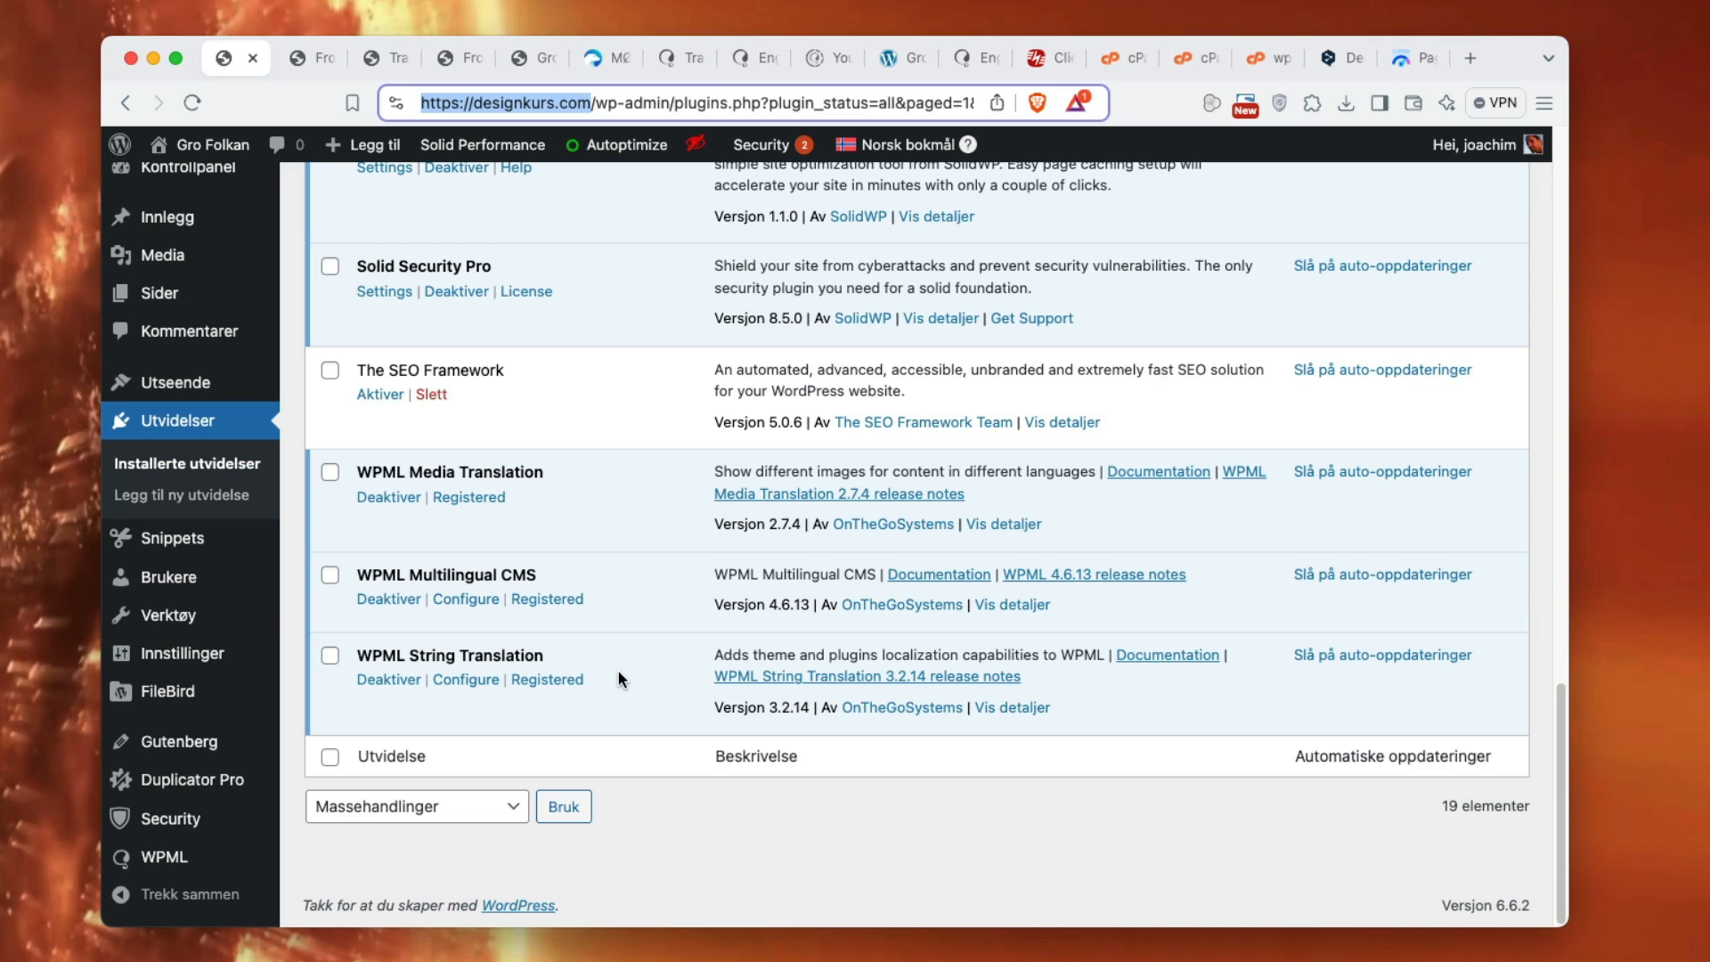
{"action": "mouse_move", "coordinate": [433, 470]}
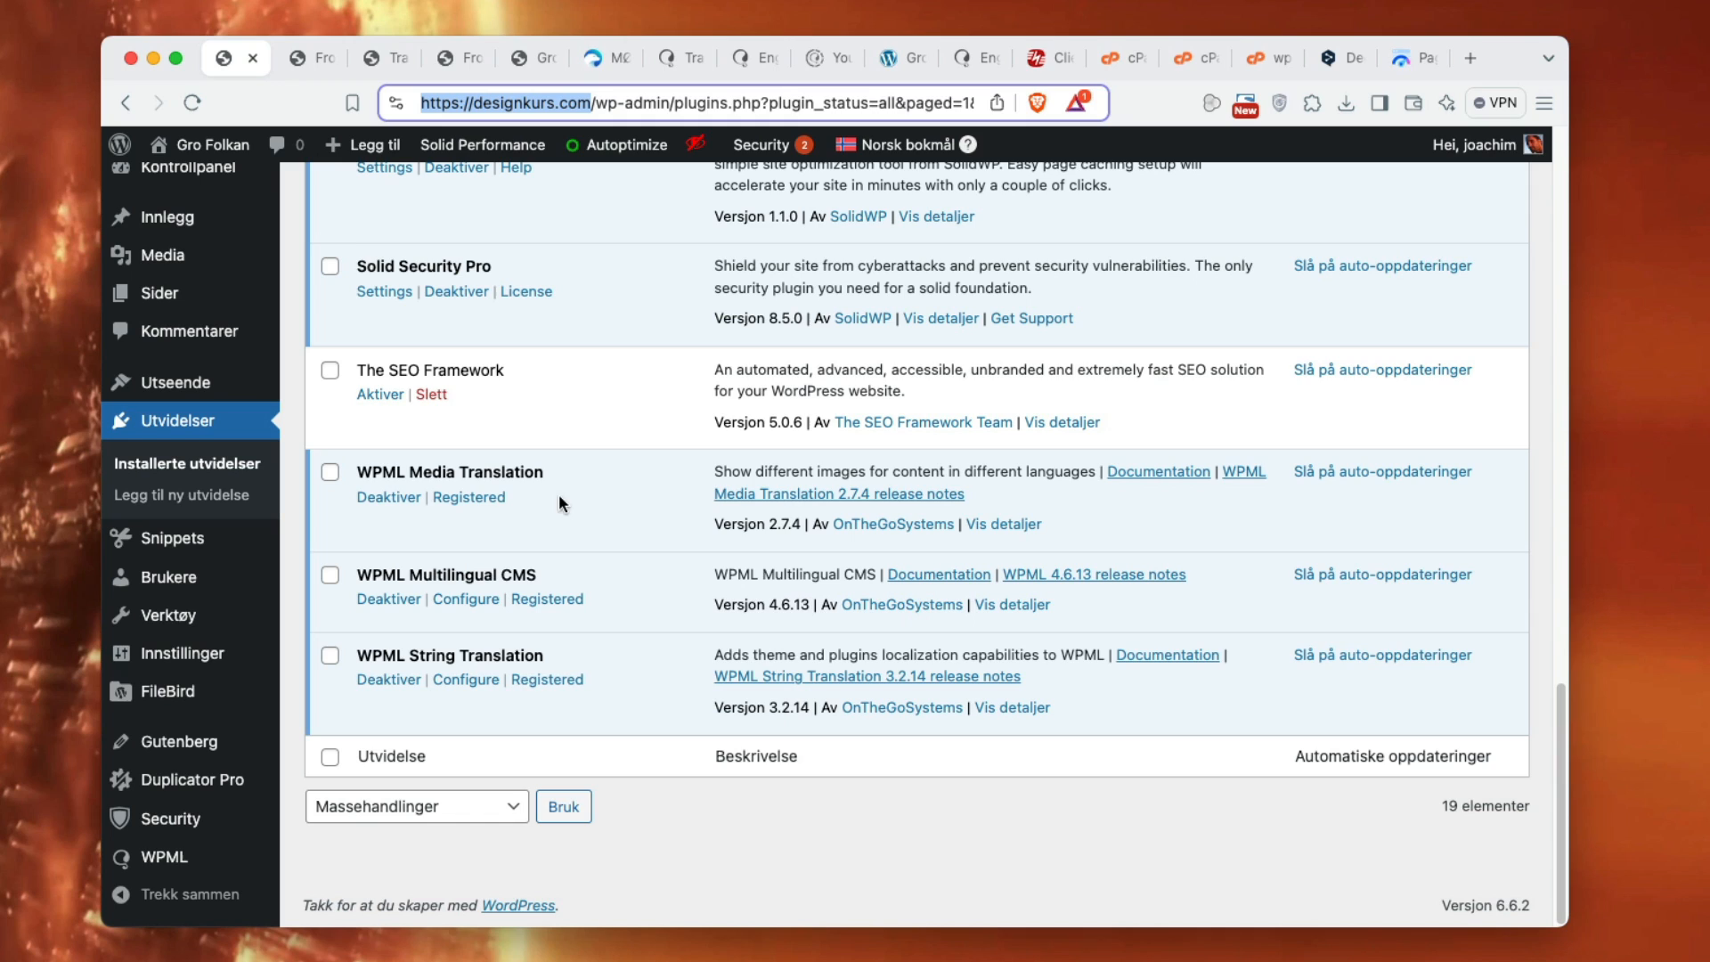
{"action": "mouse_move", "coordinate": [596, 499]}
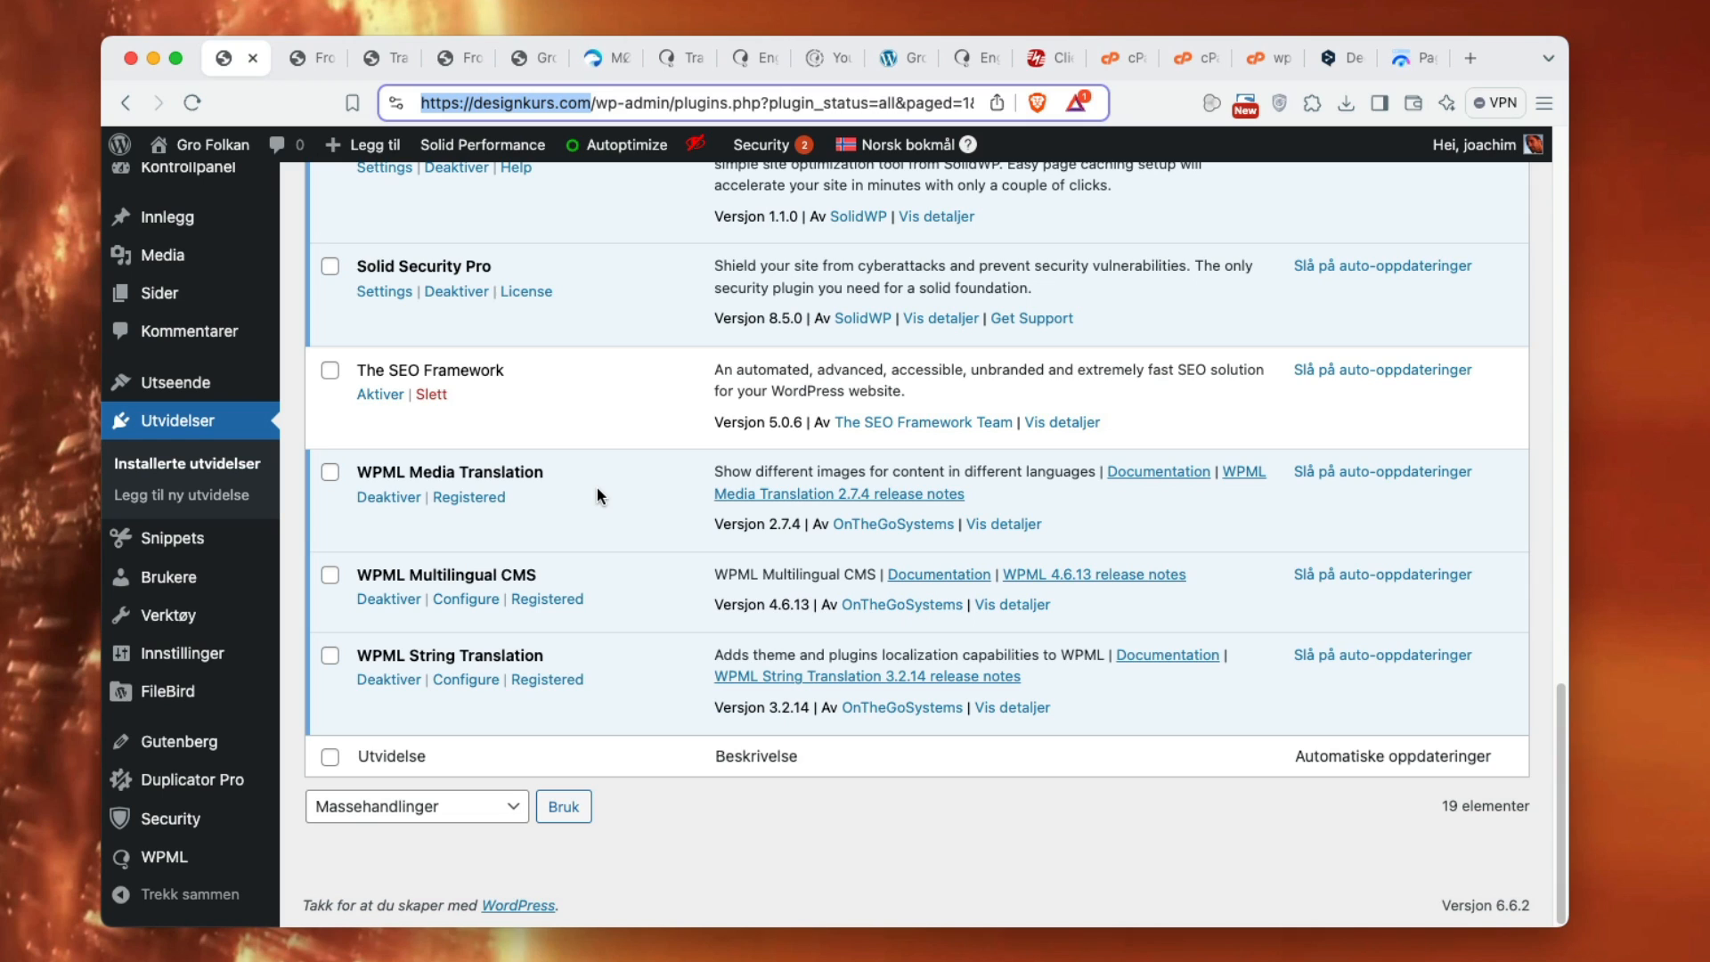
{"action": "mouse_move", "coordinate": [586, 494]}
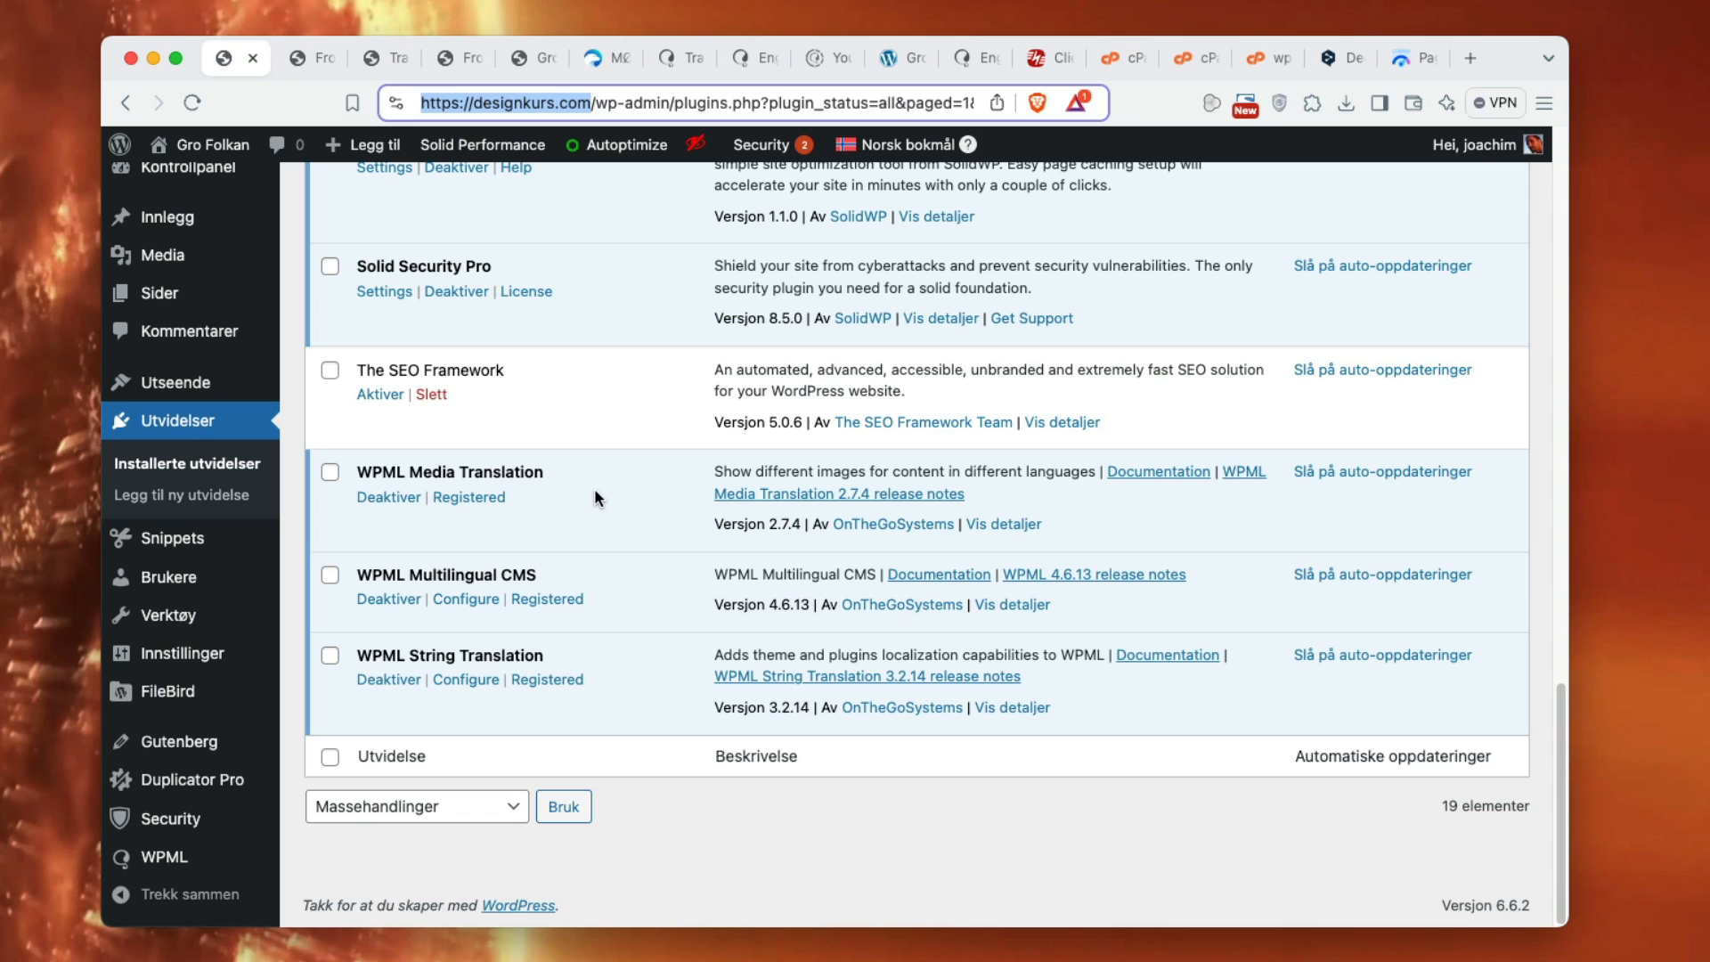
{"action": "mouse_move", "coordinate": [519, 510]}
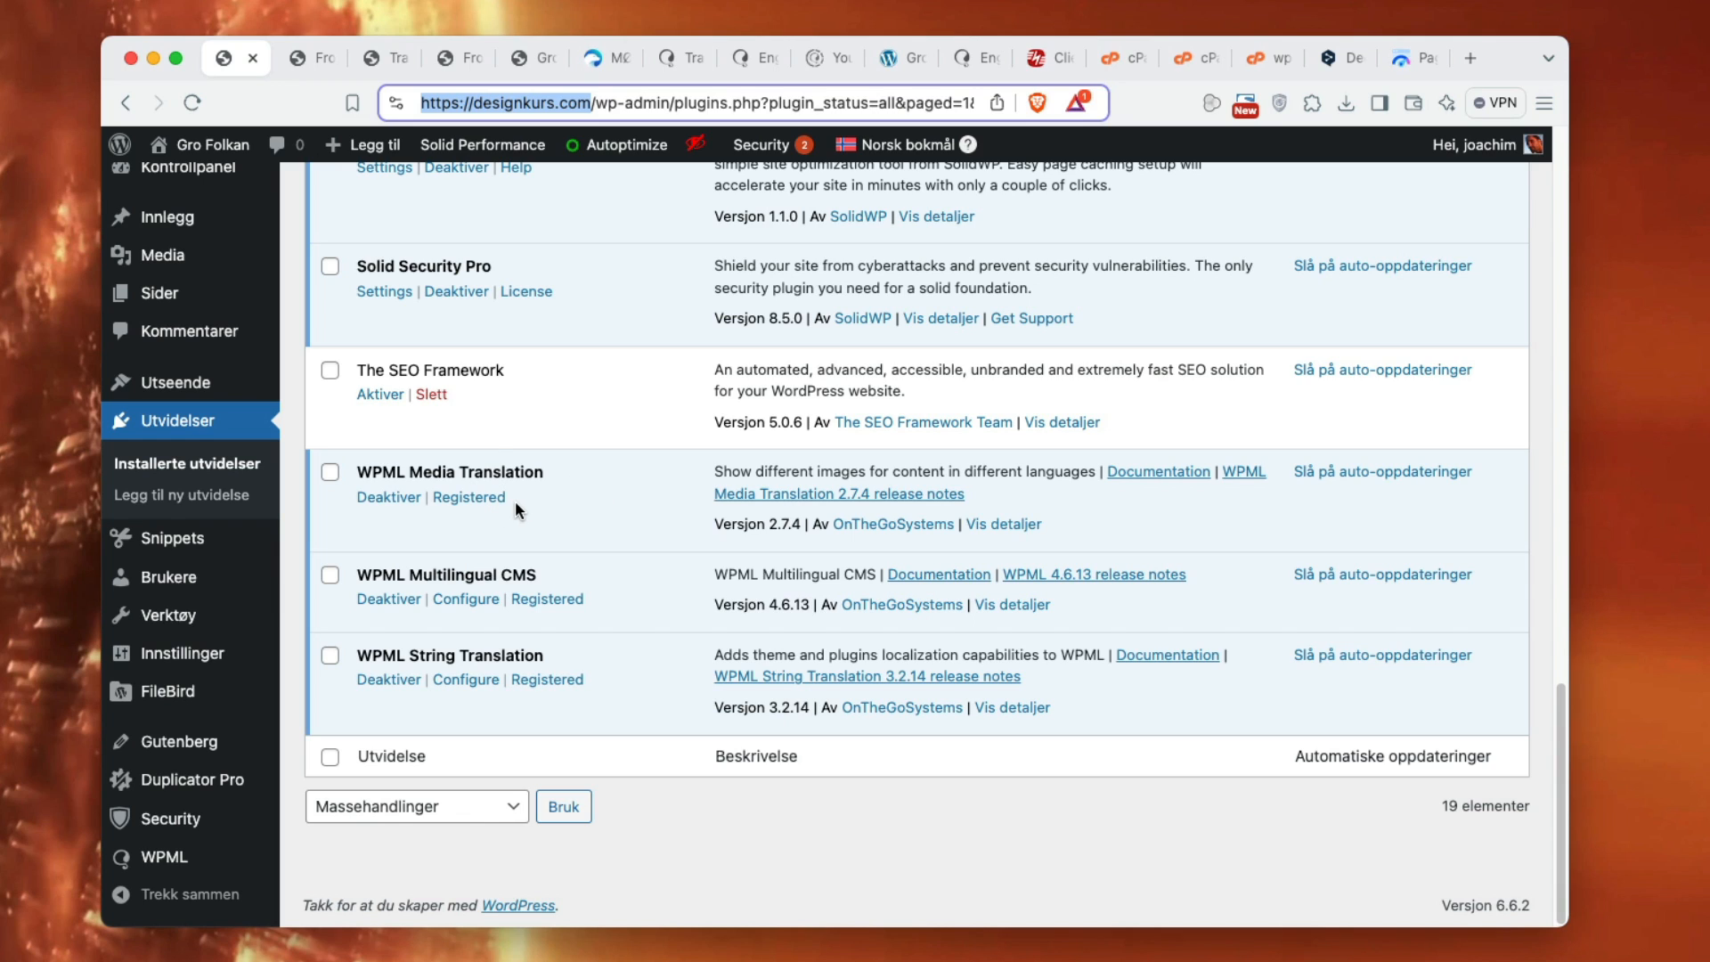
{"action": "mouse_move", "coordinate": [586, 851]}
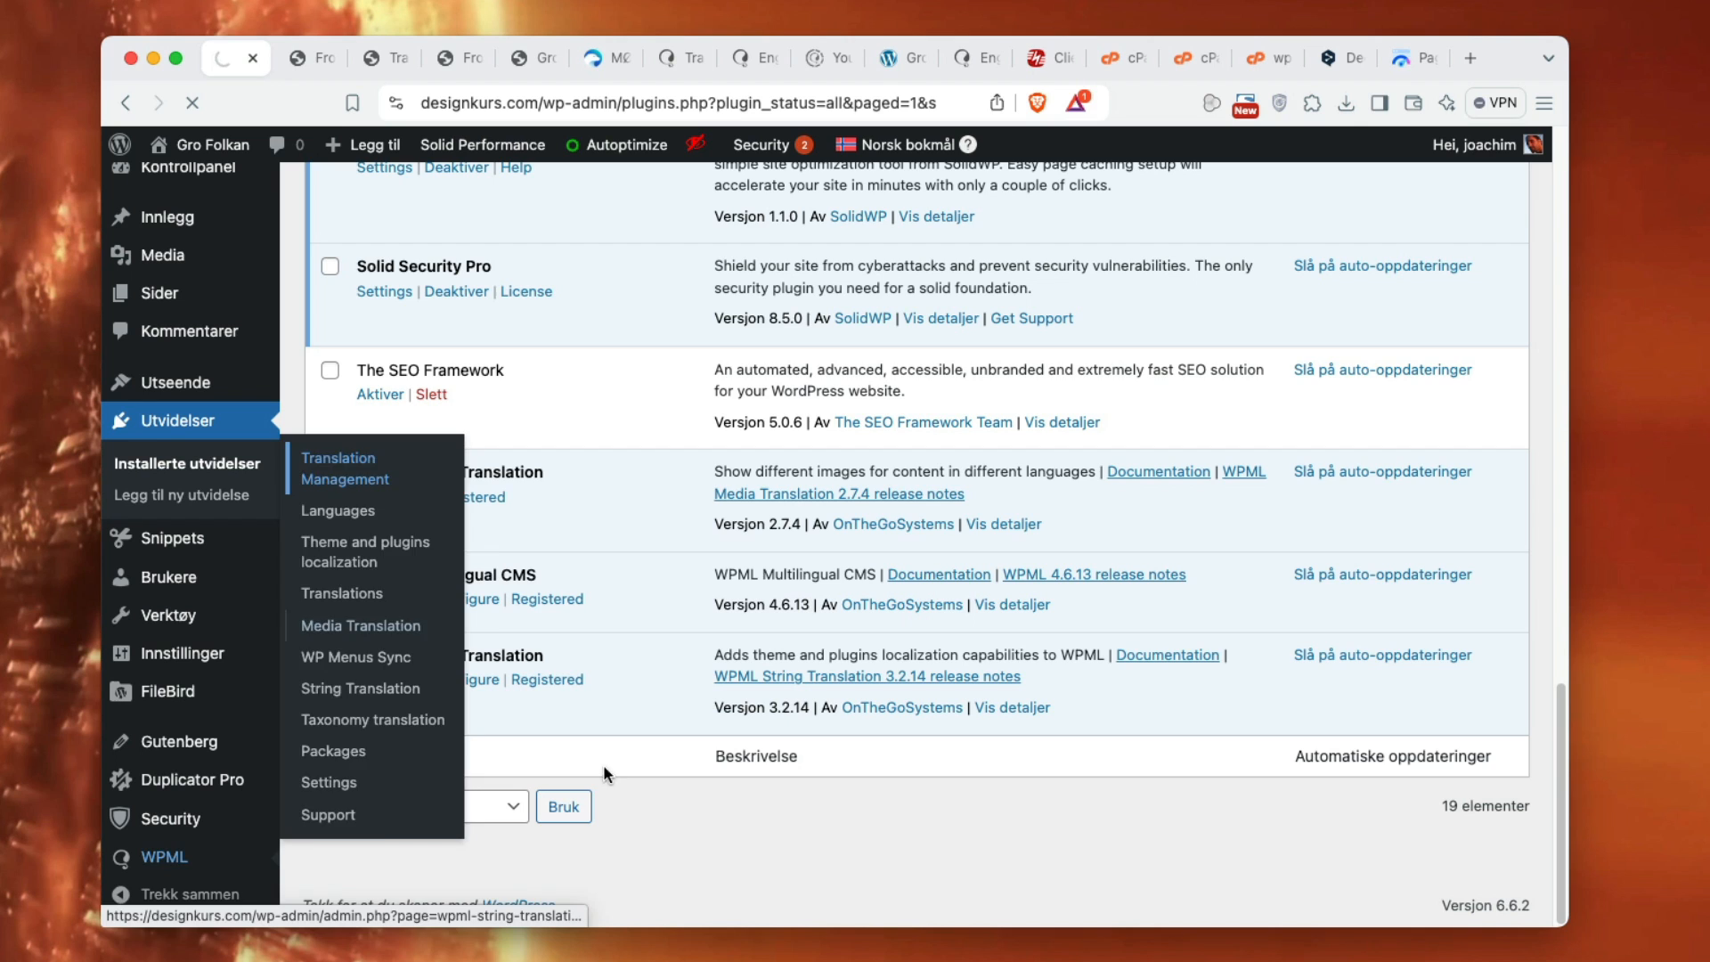
- Go to WPML Translation Management and scroll through the site items and their translation statuses
{"action": "left_click", "coordinate": [345, 468]}
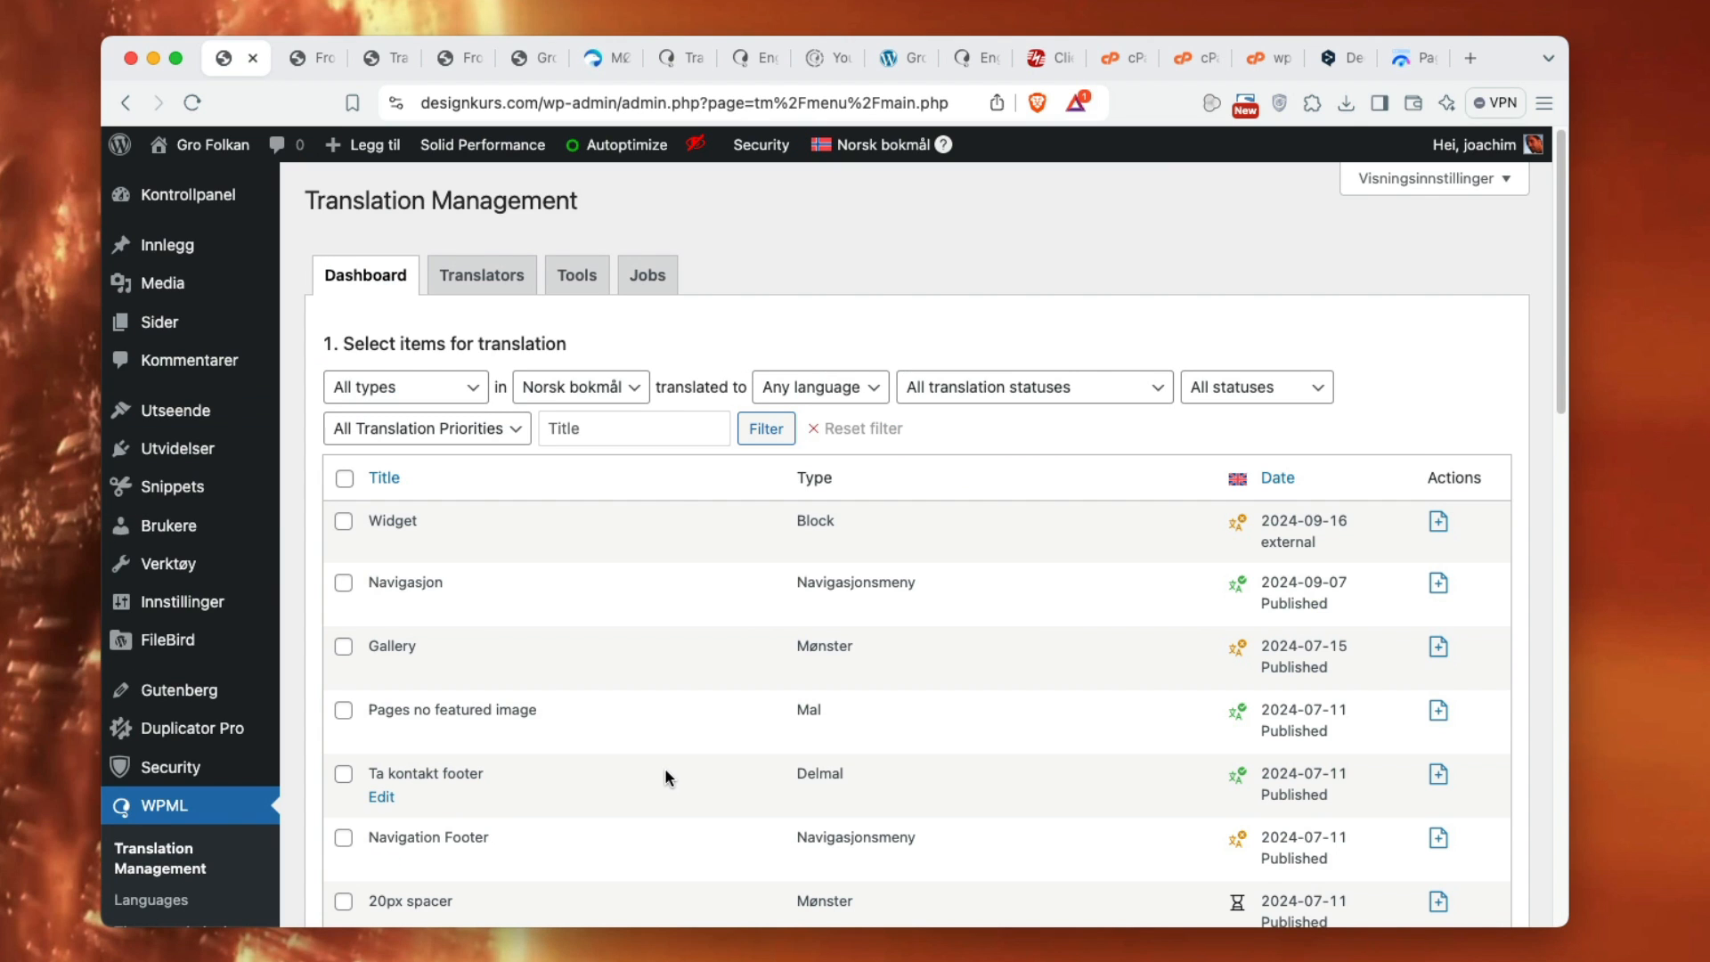
{"action": "scroll", "scroll_direction": "down", "scroll_amount": 3}
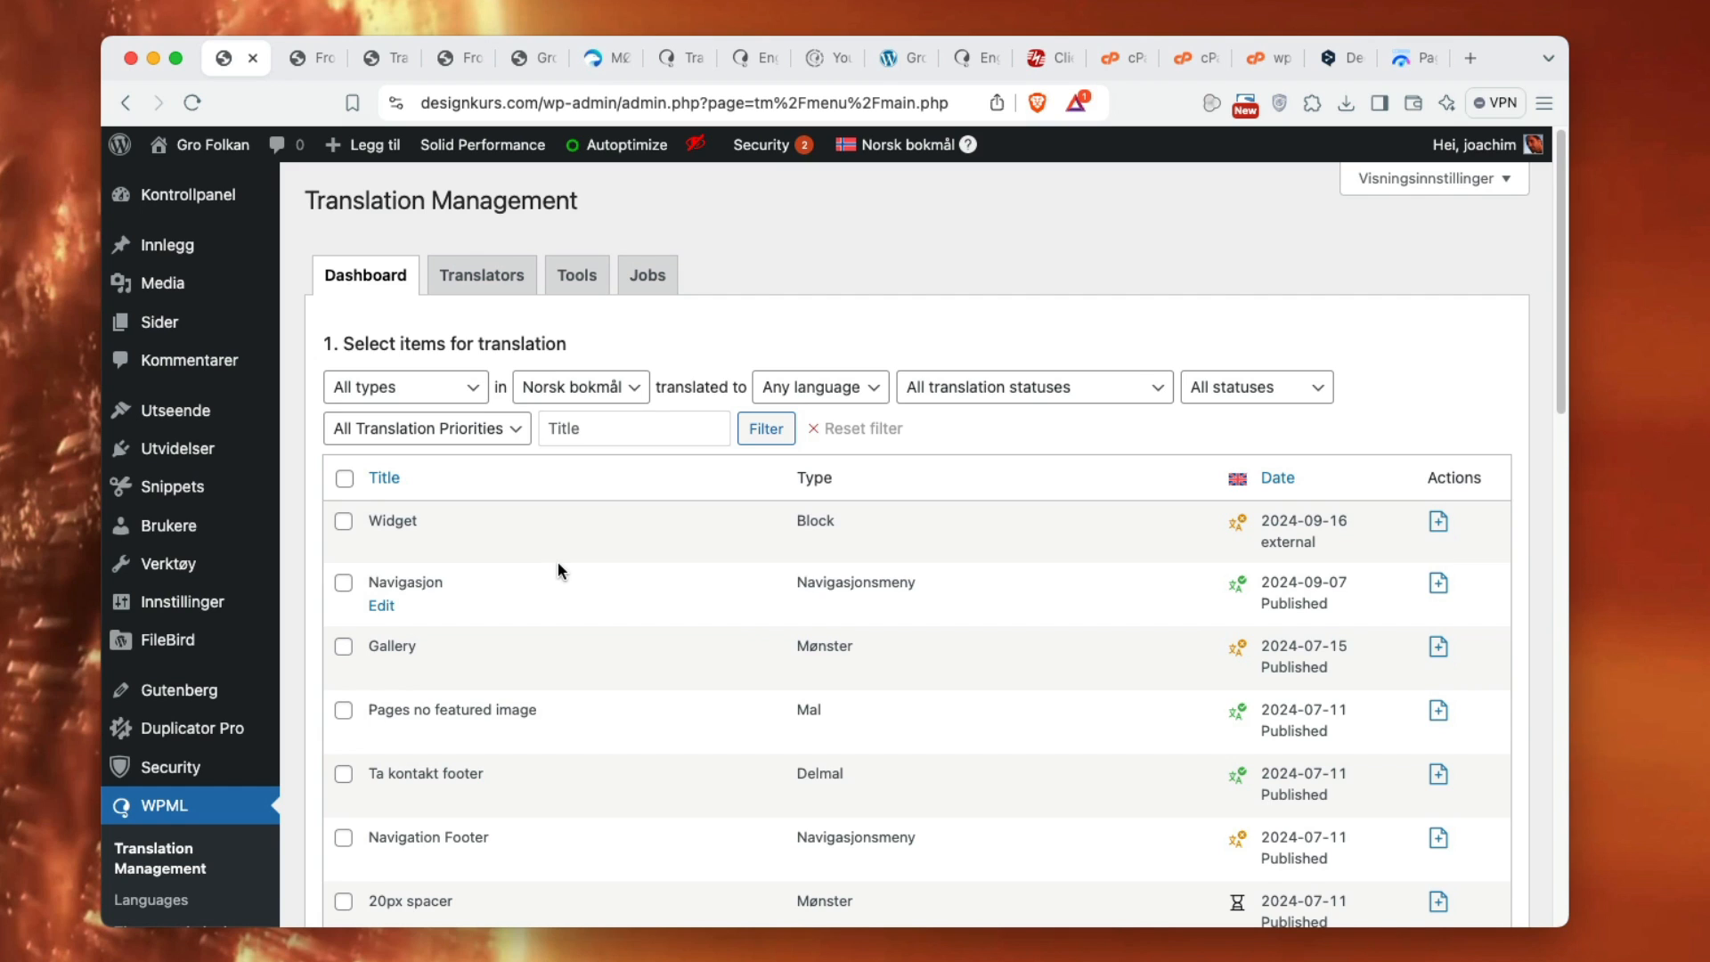
{"action": "mouse_move", "coordinate": [174, 411]}
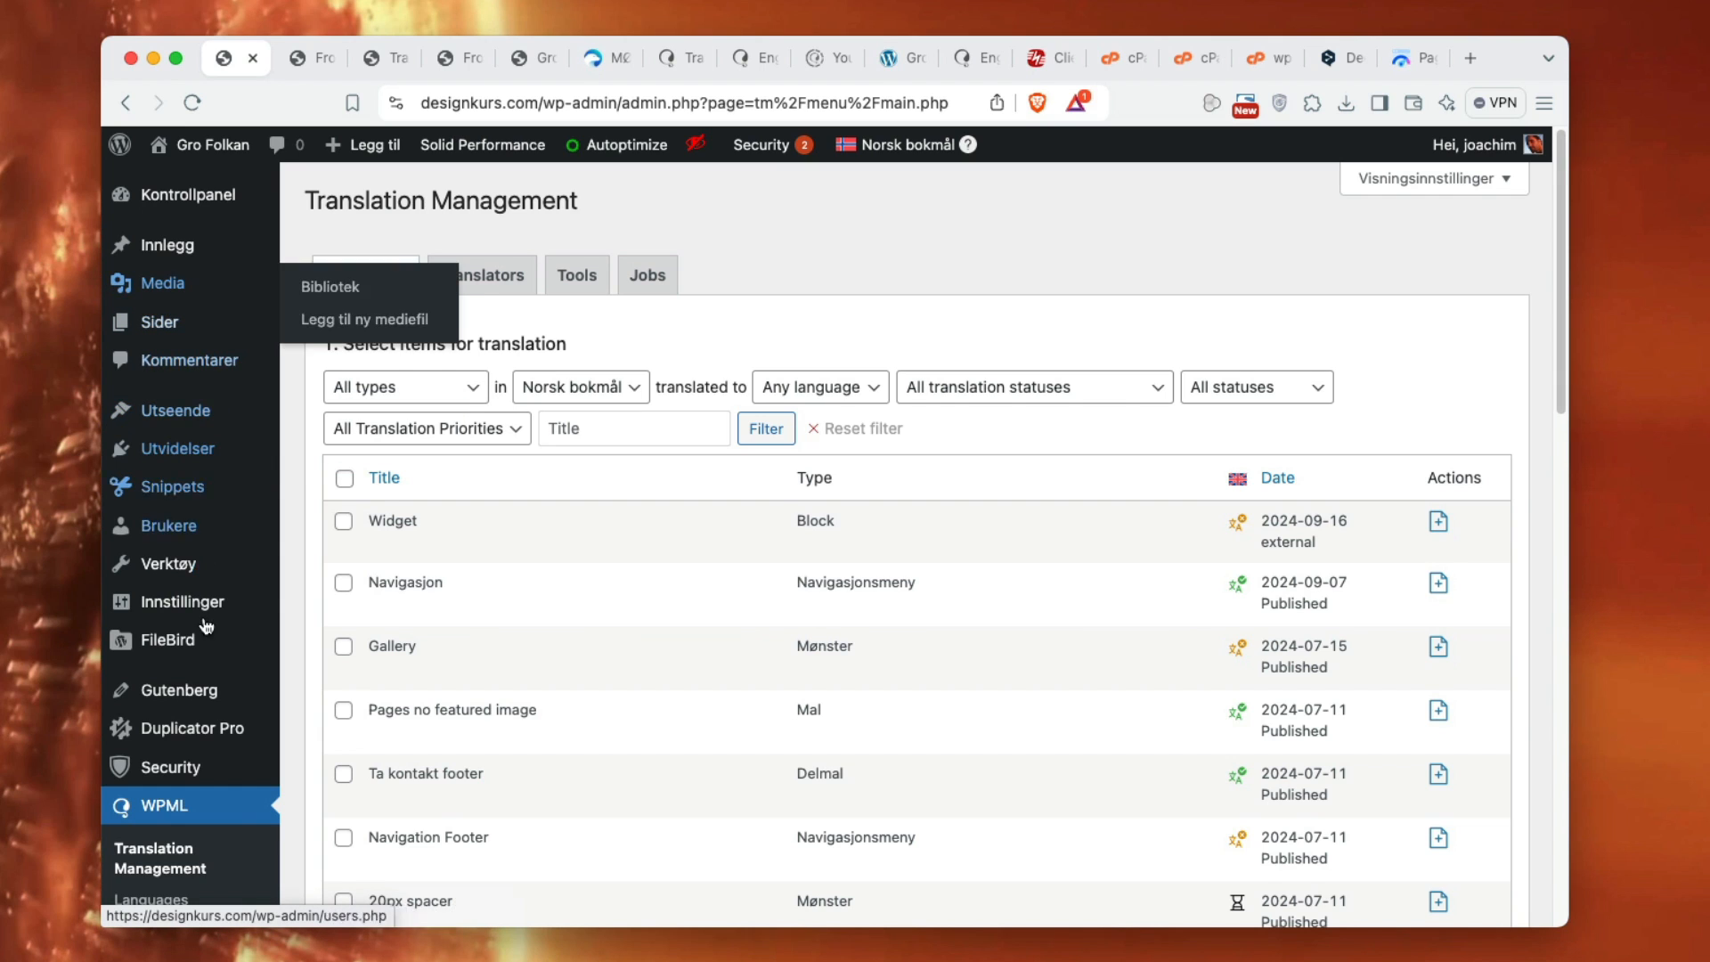
{"action": "mouse_move", "coordinate": [175, 410]}
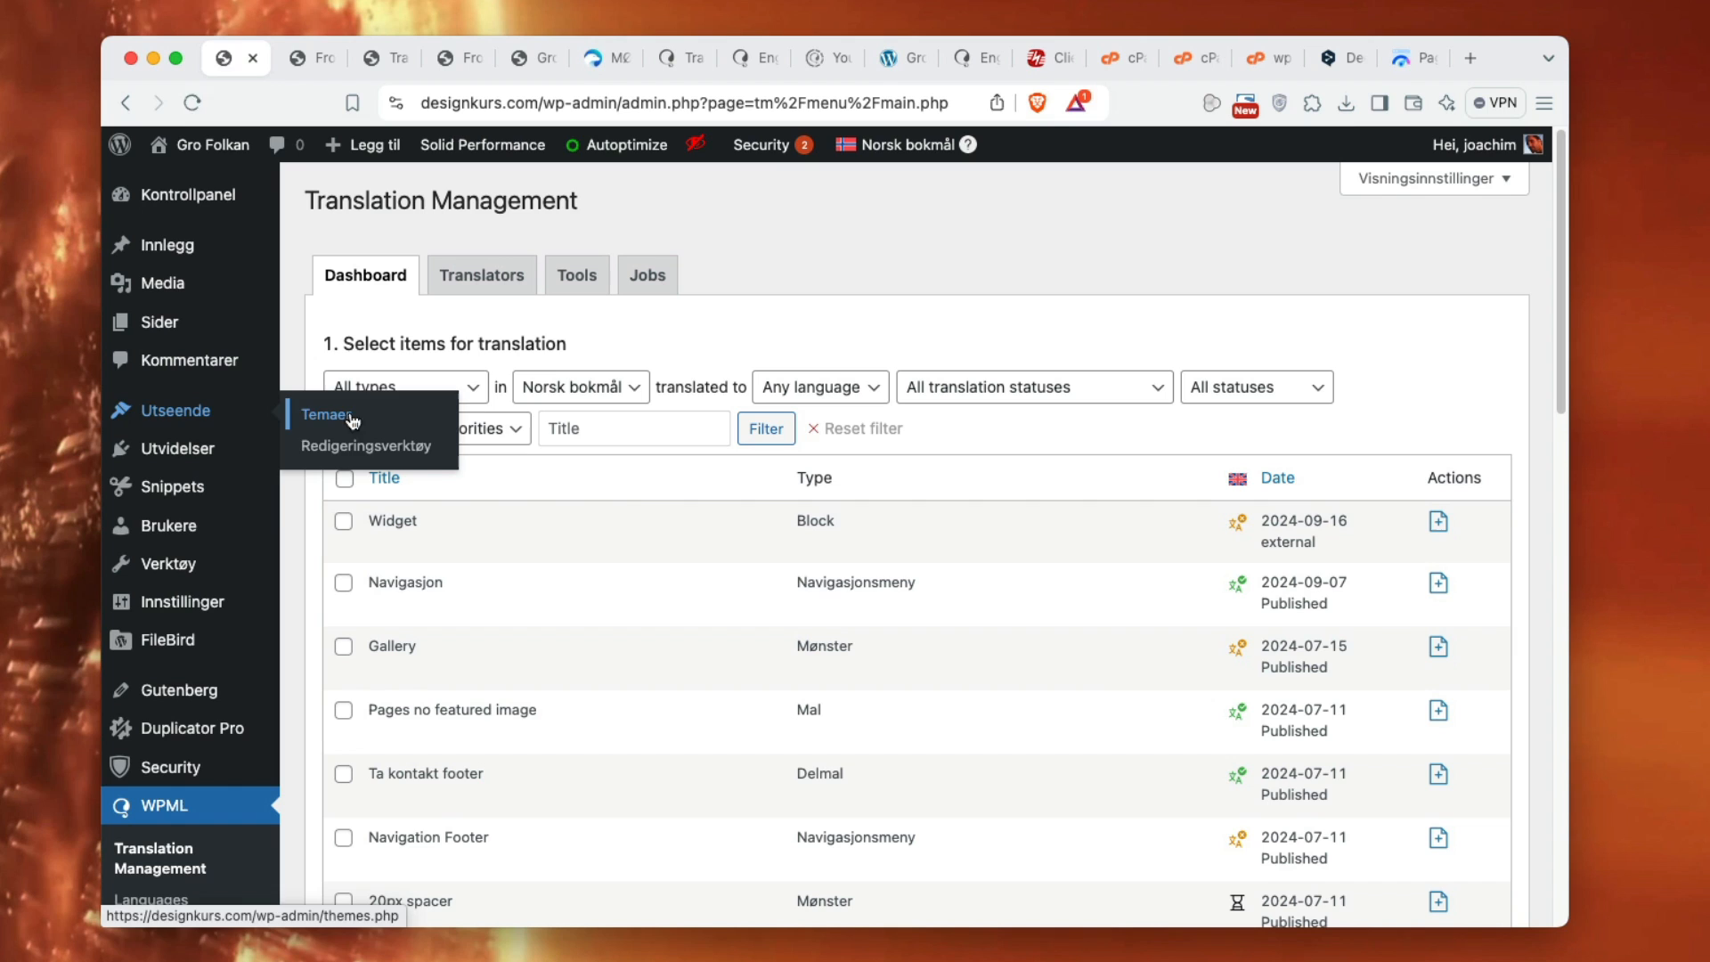
- Show Utseende > Temaer, where Twenty Twenty-Four is the active theme
{"action": "left_click", "coordinate": [324, 414]}
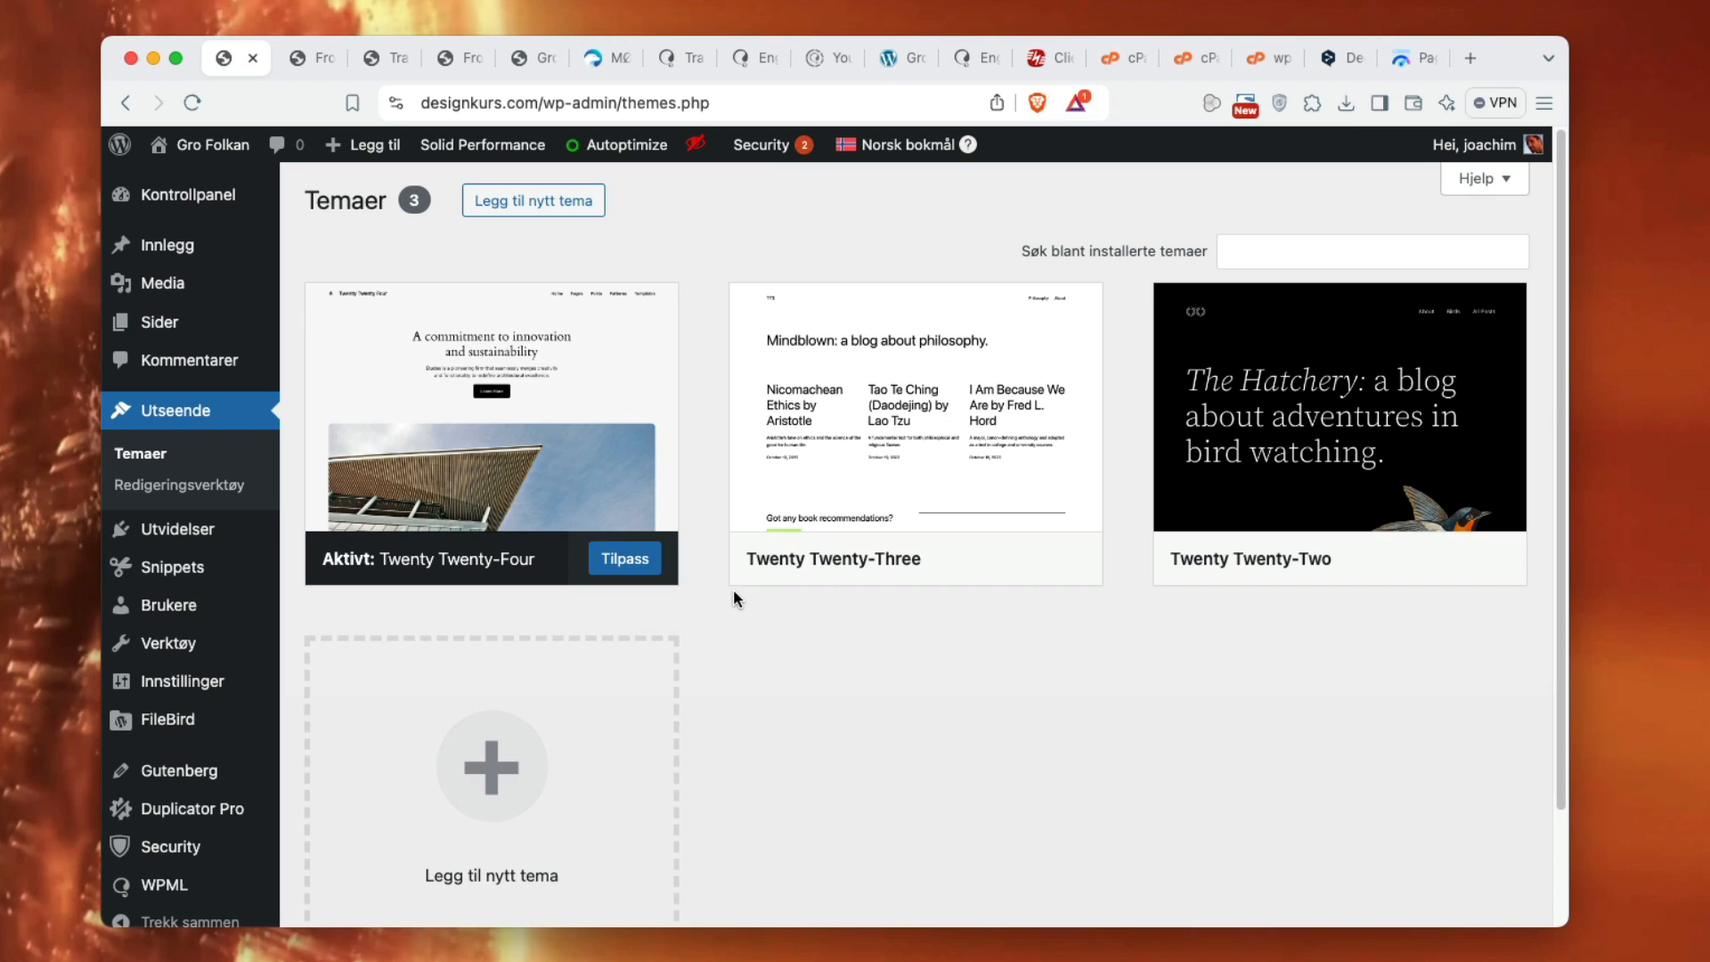
{"action": "mouse_move", "coordinate": [178, 484]}
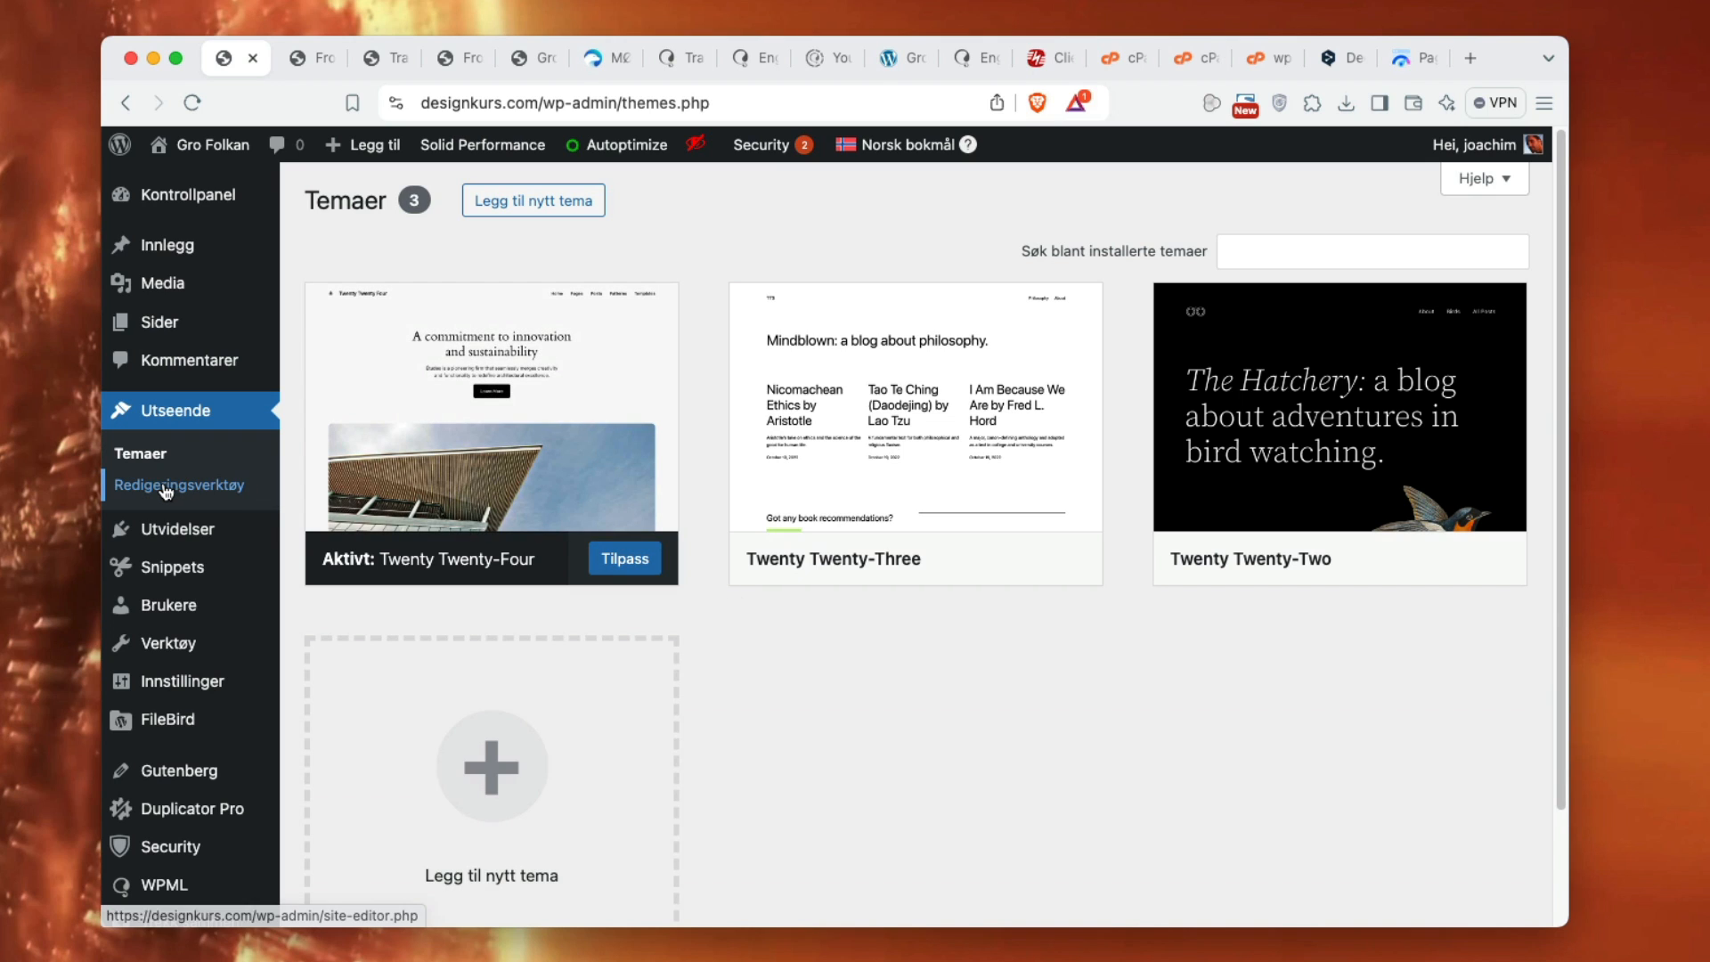
{"action": "mouse_move", "coordinate": [171, 567]}
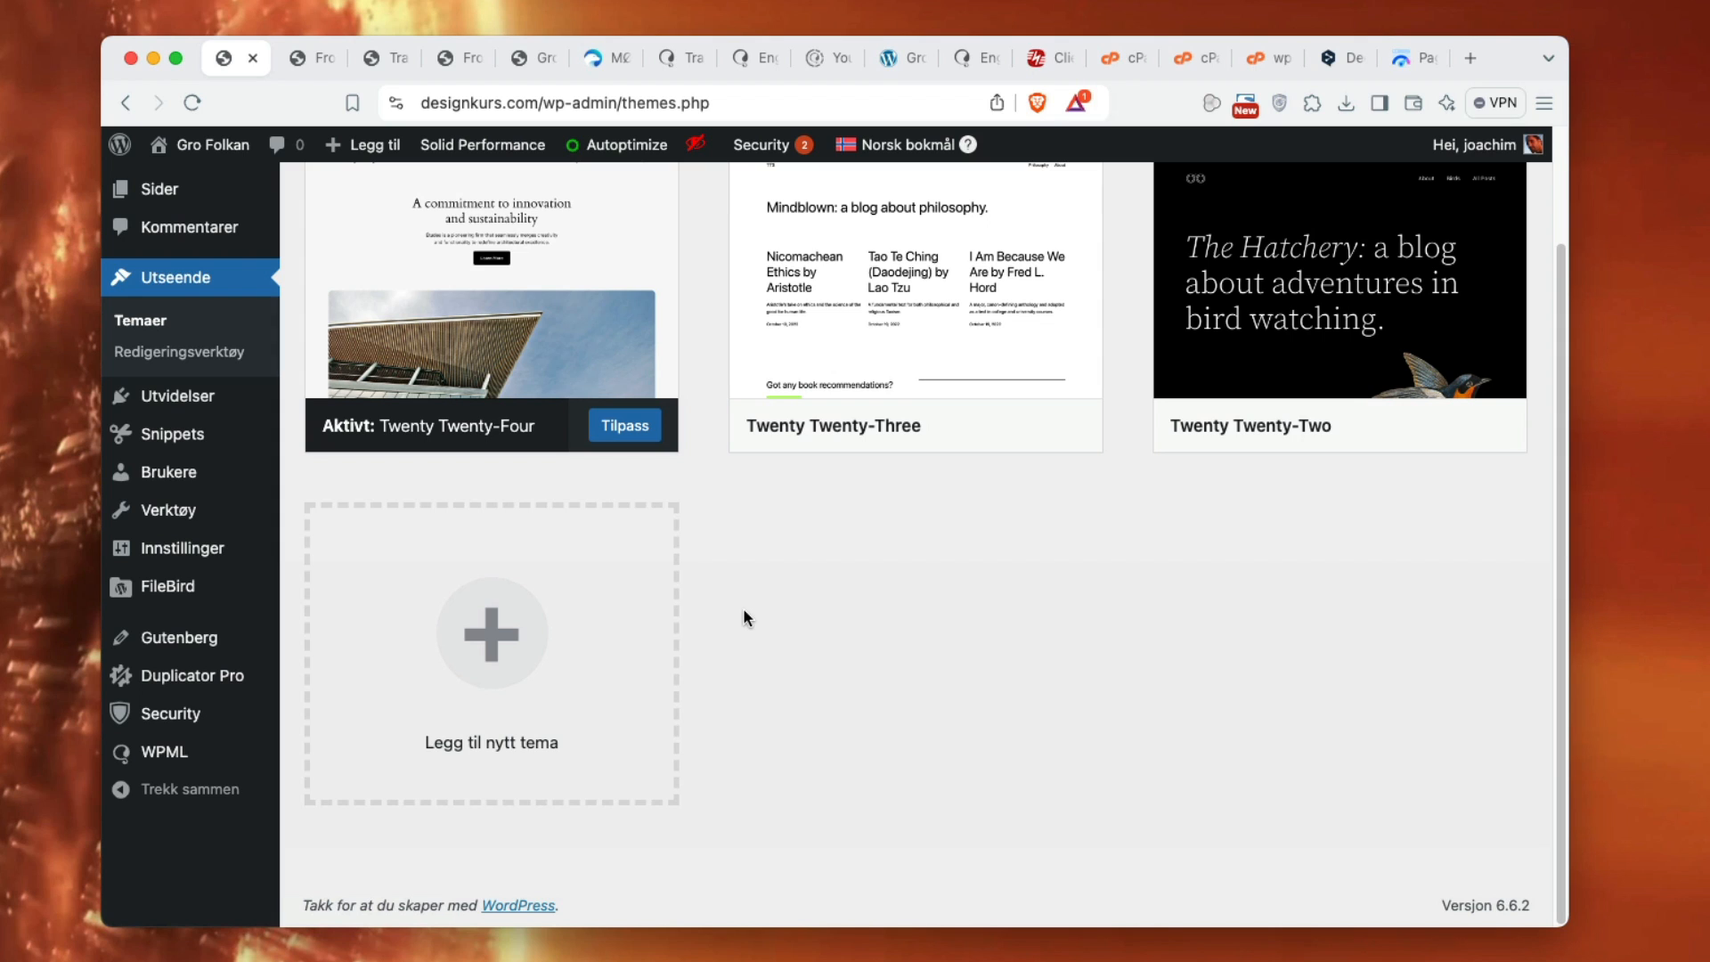
{"action": "mouse_move", "coordinate": [725, 676]}
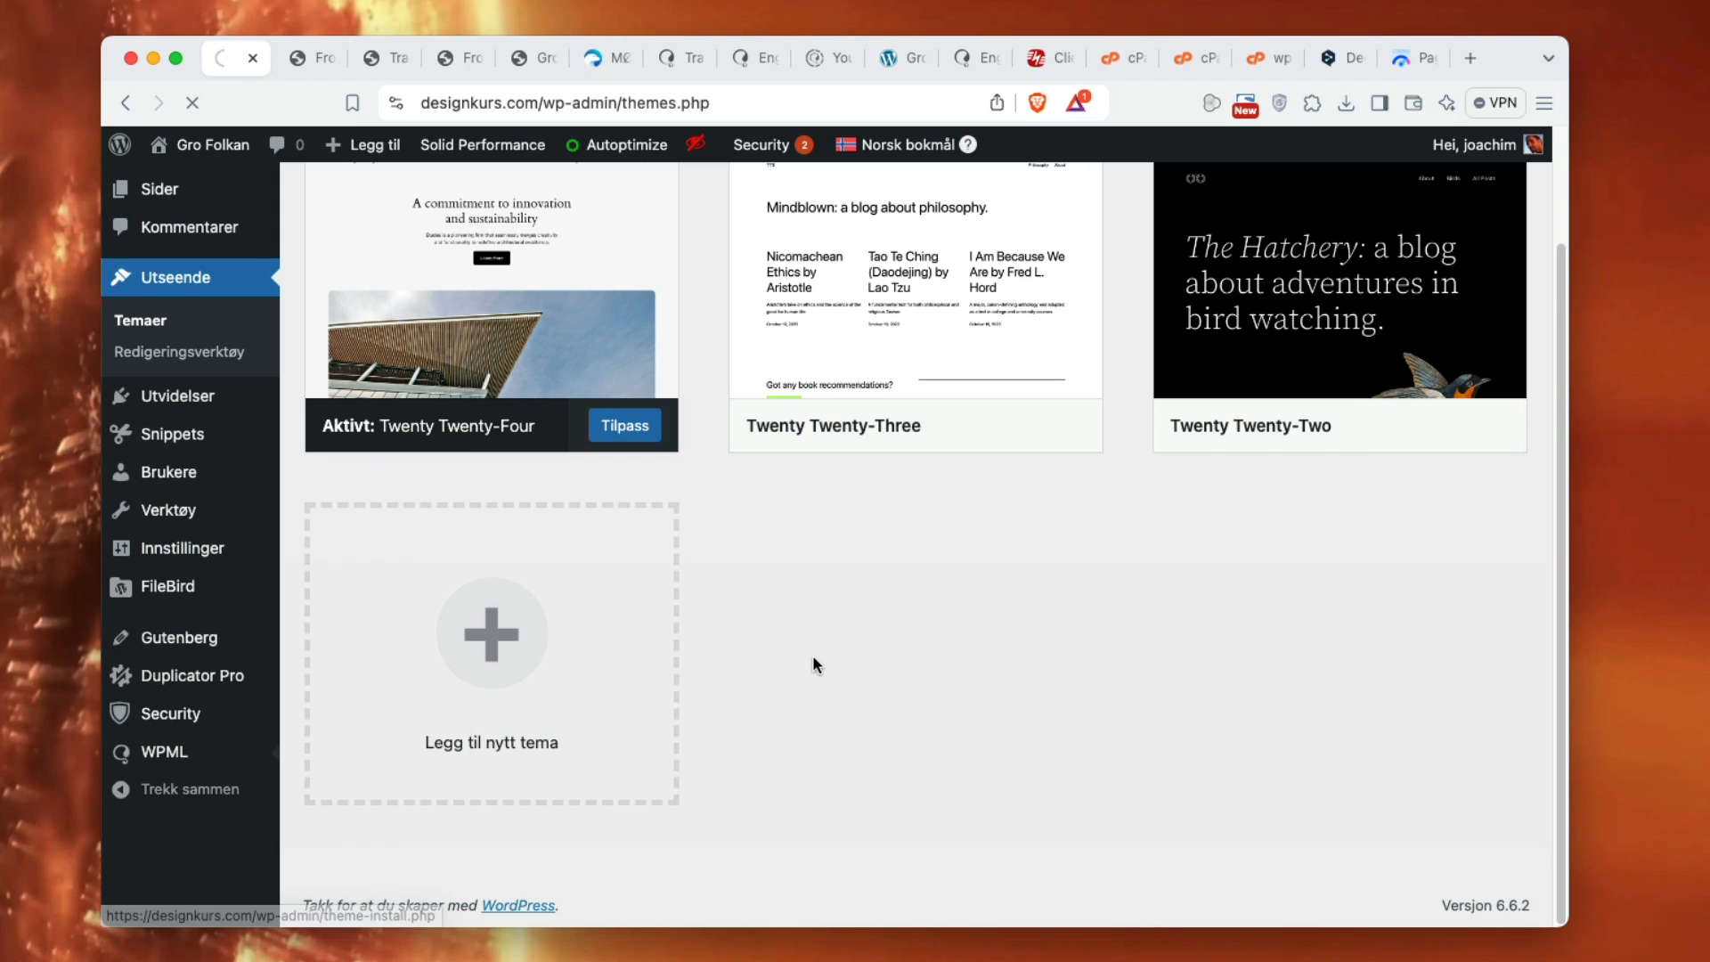
- Return to Translation Management and expand the All types content filter list
{"action": "left_click", "coordinate": [162, 806]}
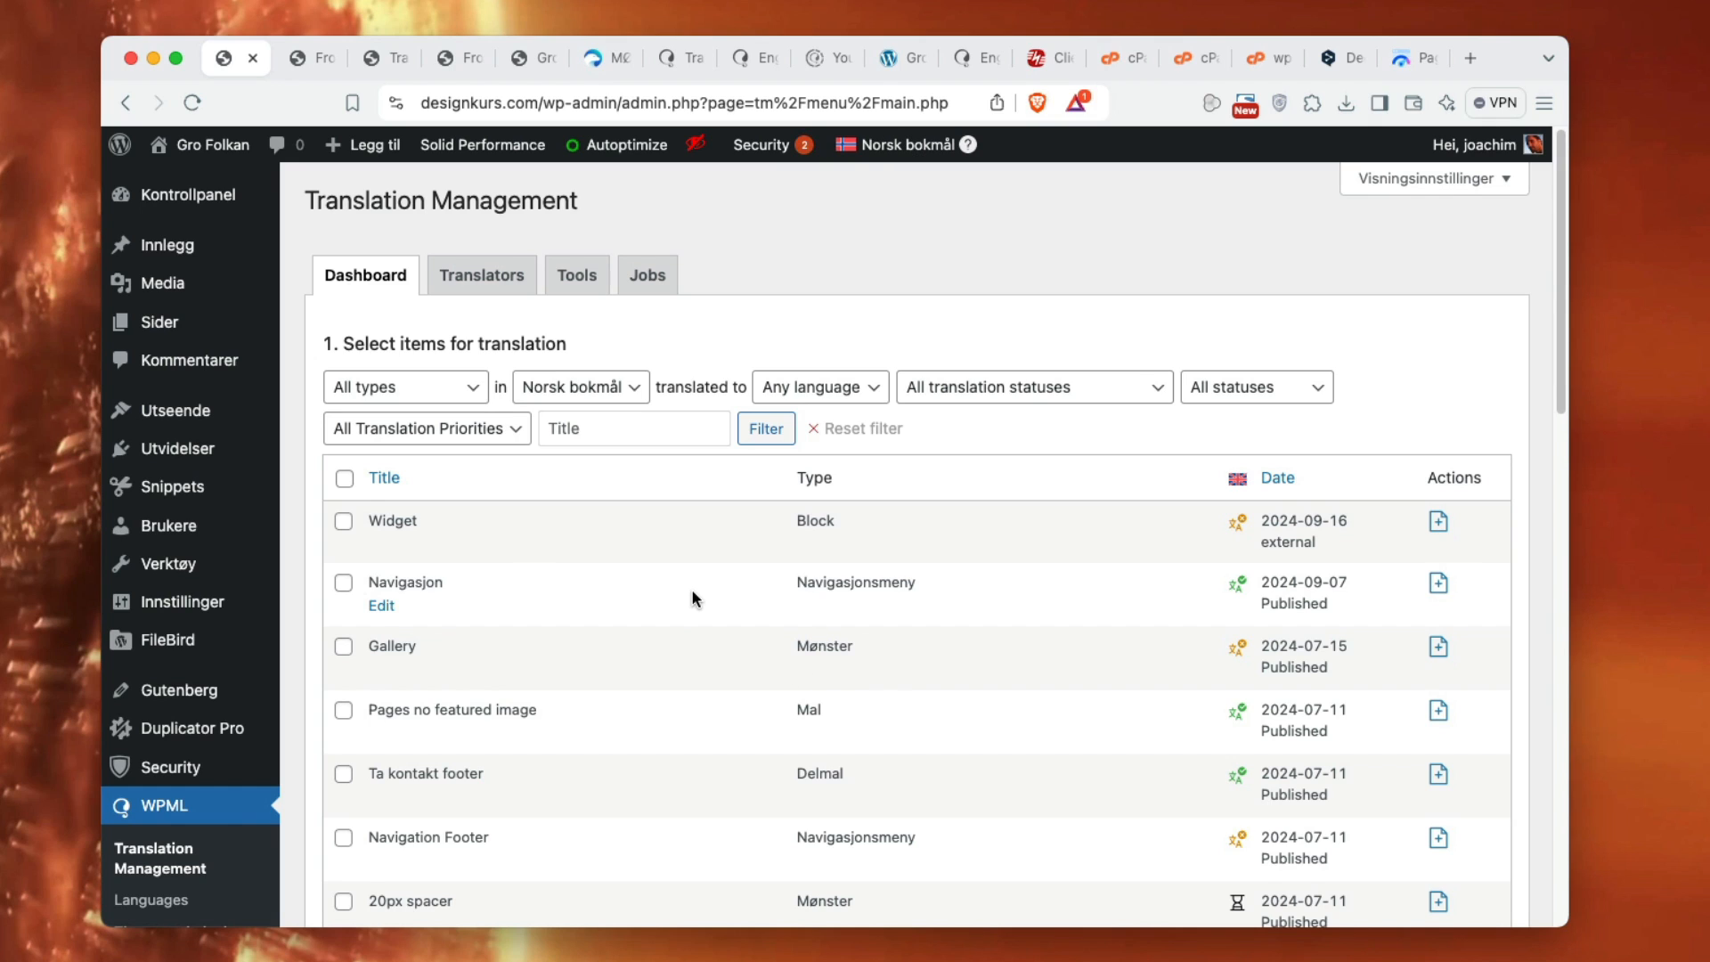
{"action": "left_click", "coordinate": [403, 388]}
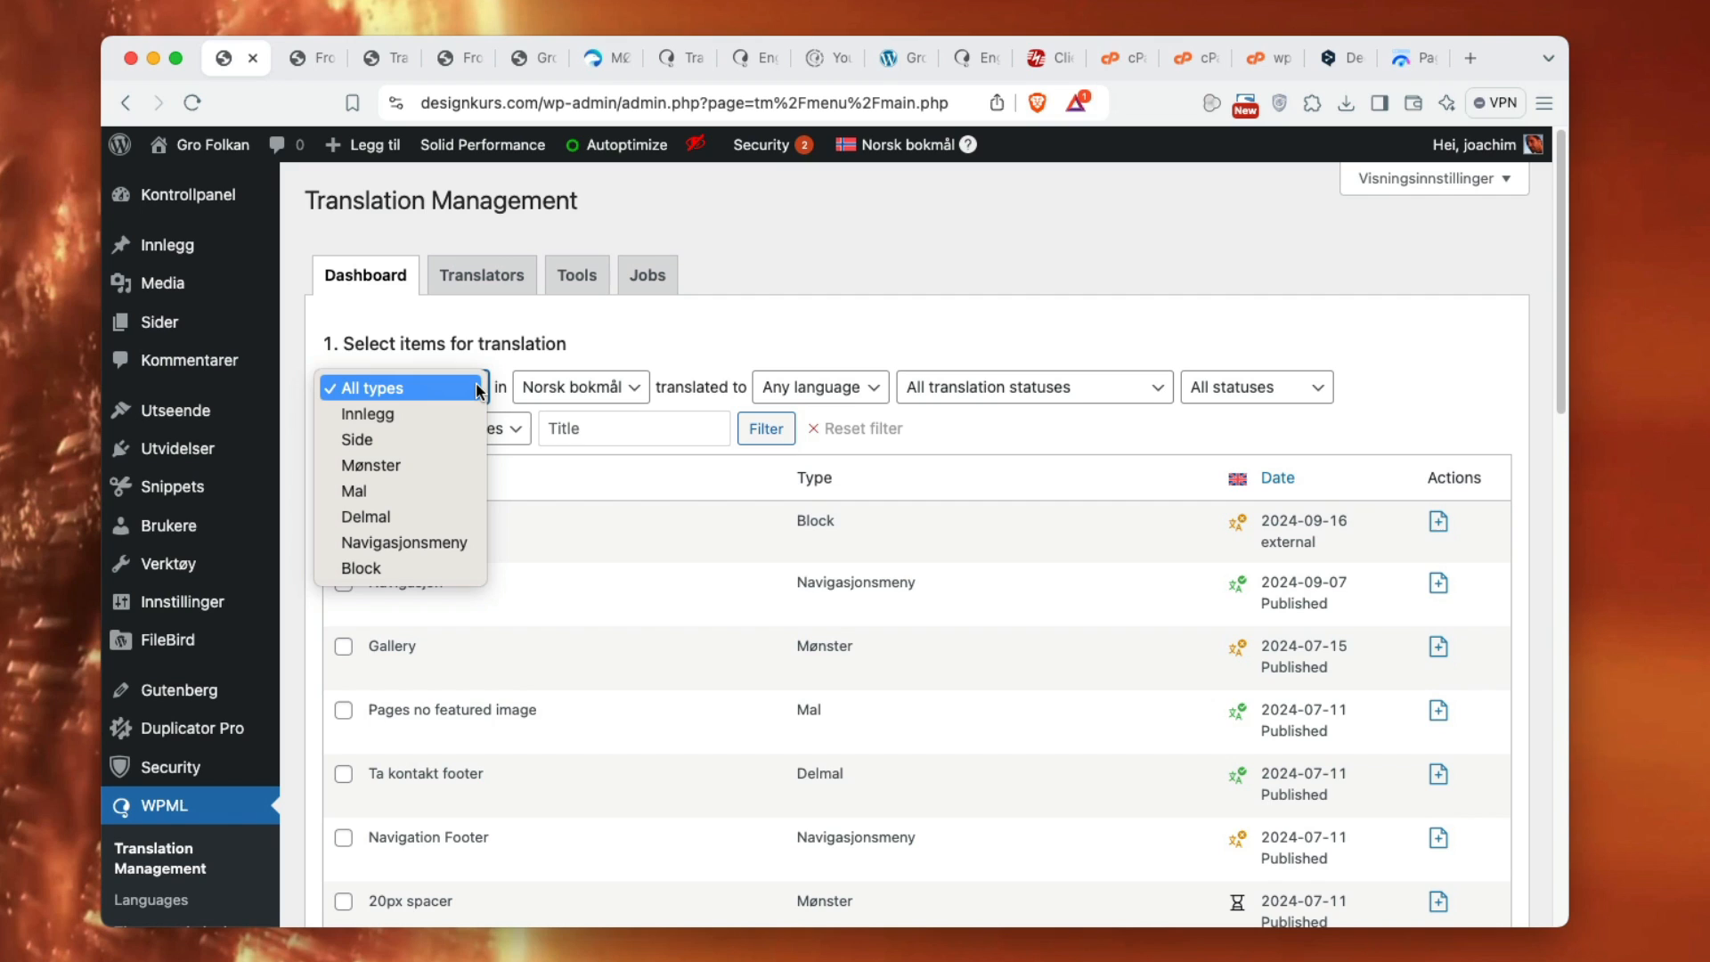
{"action": "mouse_move", "coordinate": [368, 413]}
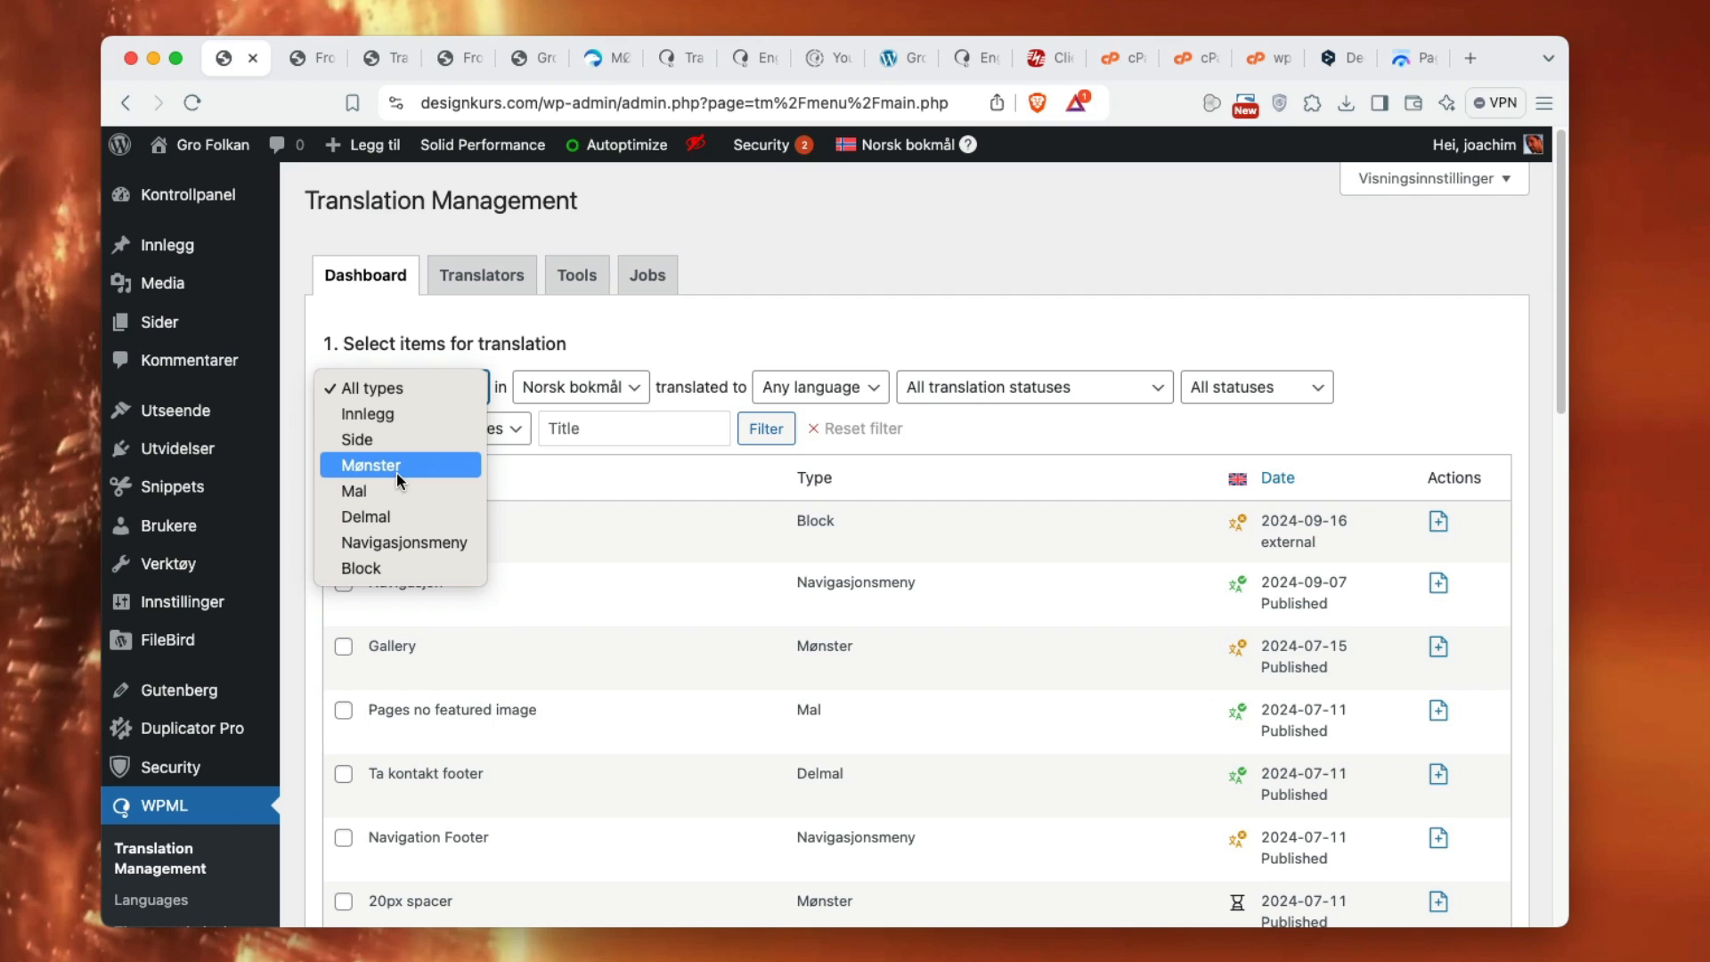
{"action": "mouse_move", "coordinate": [390, 492]}
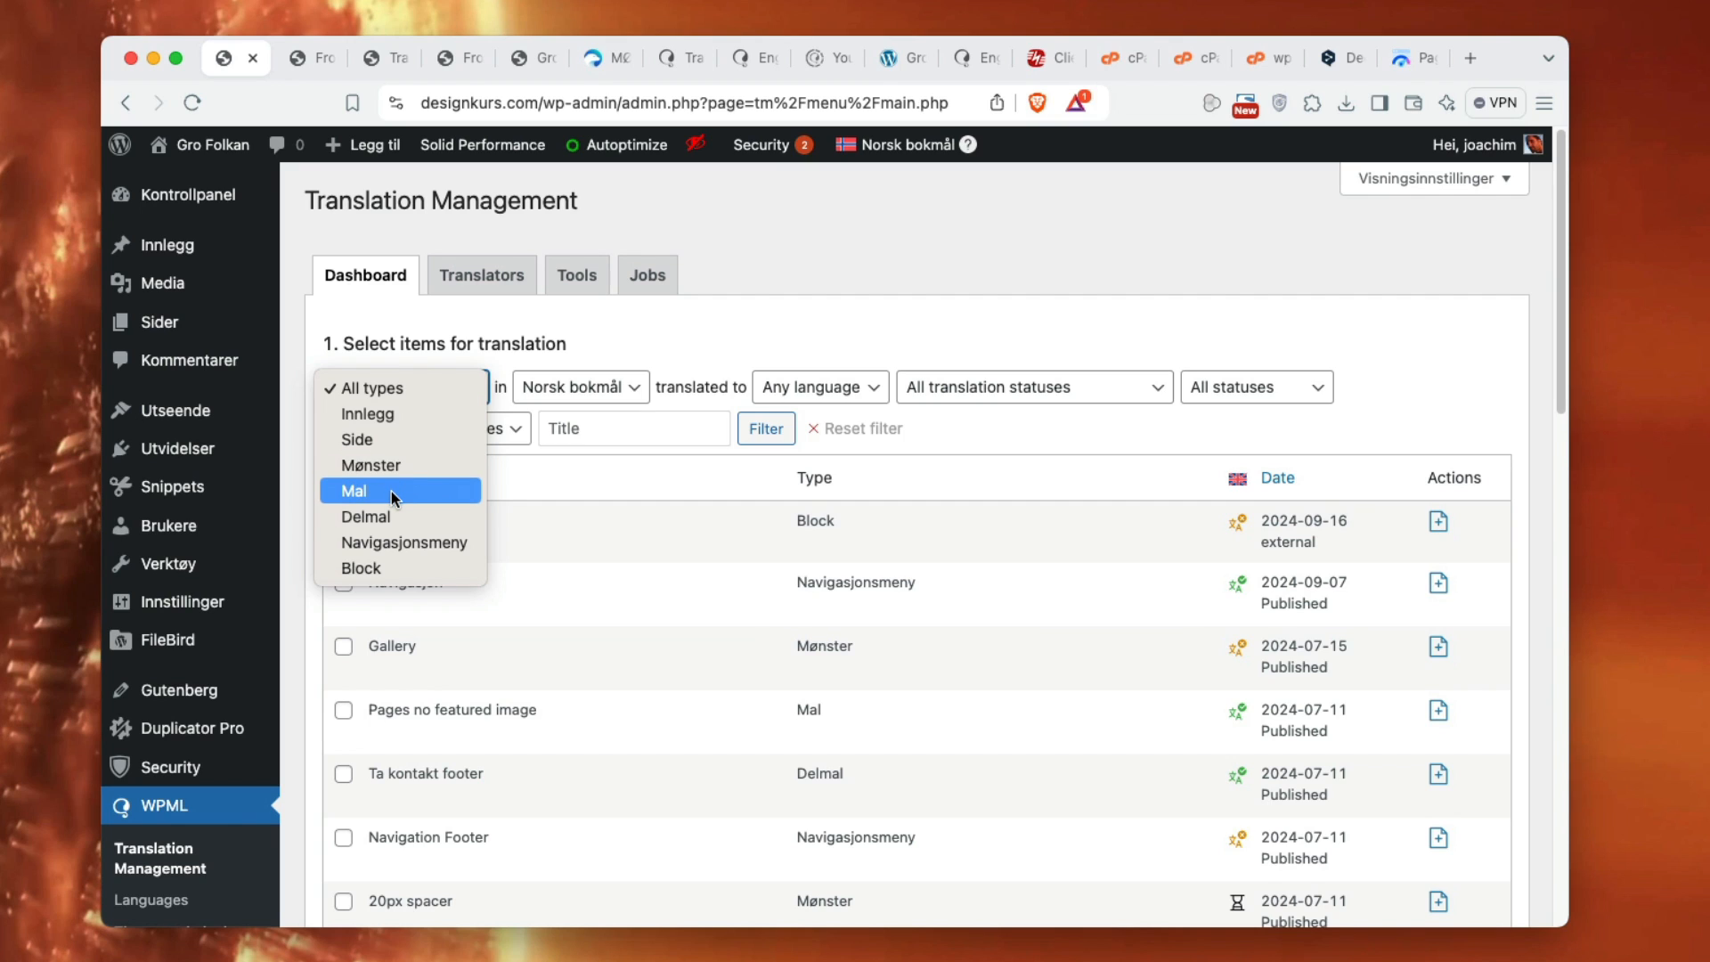
{"action": "mouse_move", "coordinate": [377, 568]}
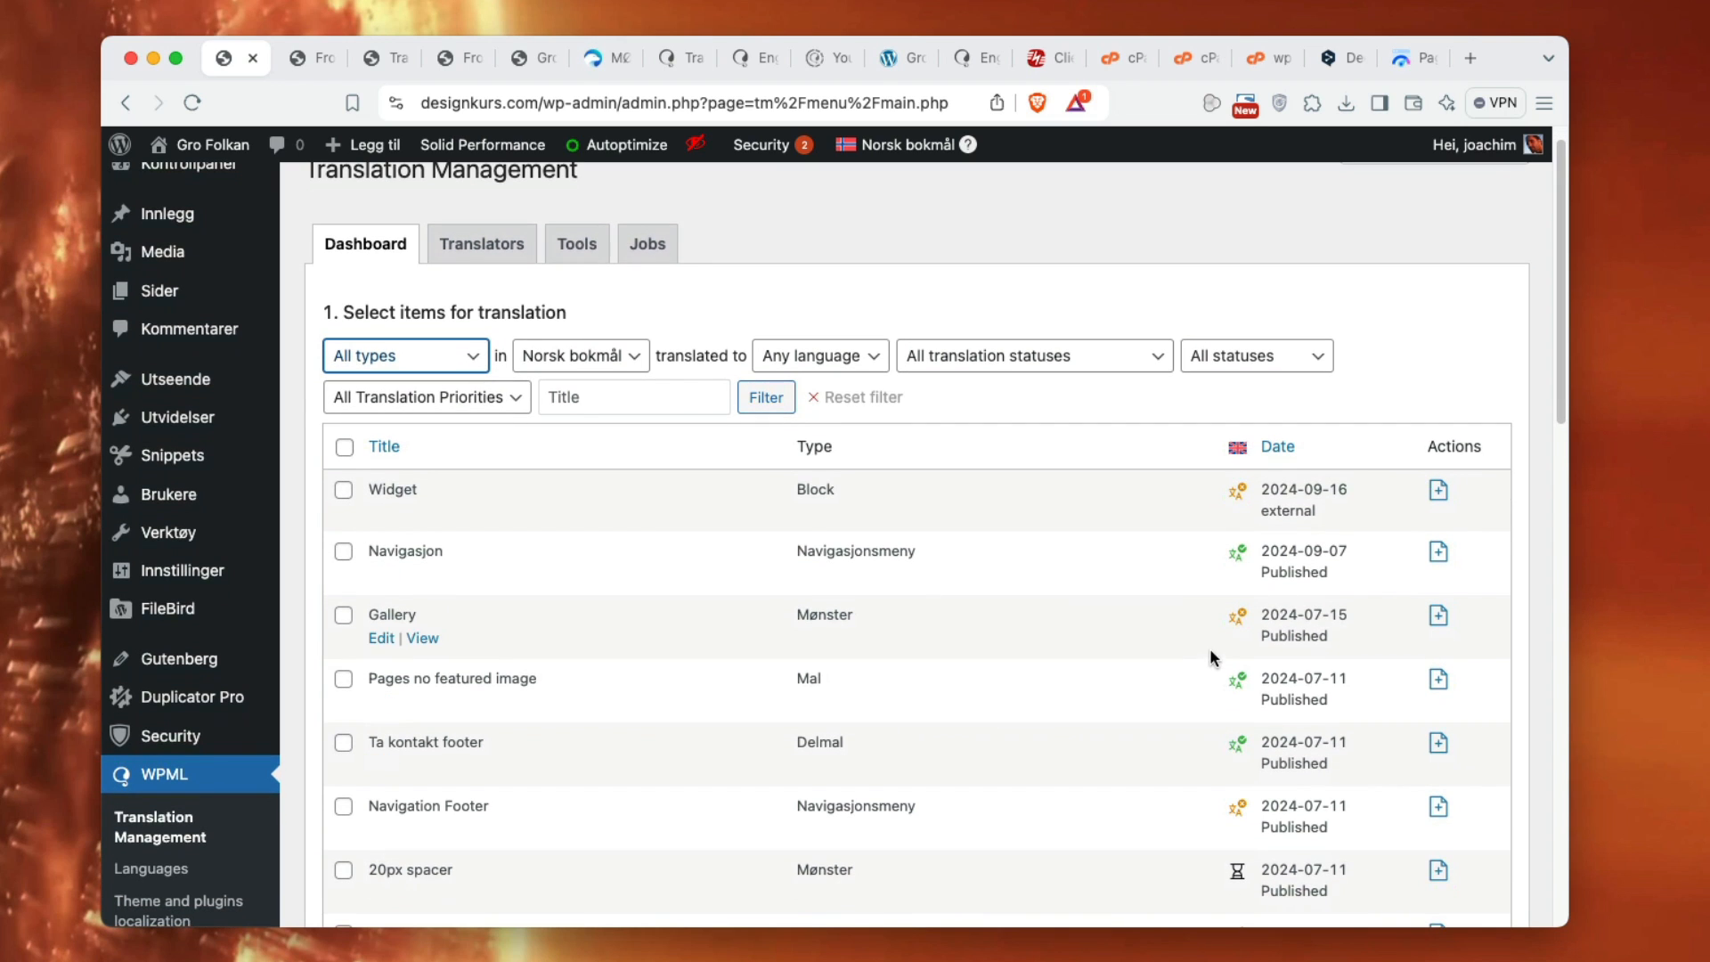
{"action": "mouse_move", "coordinate": [1236, 622]}
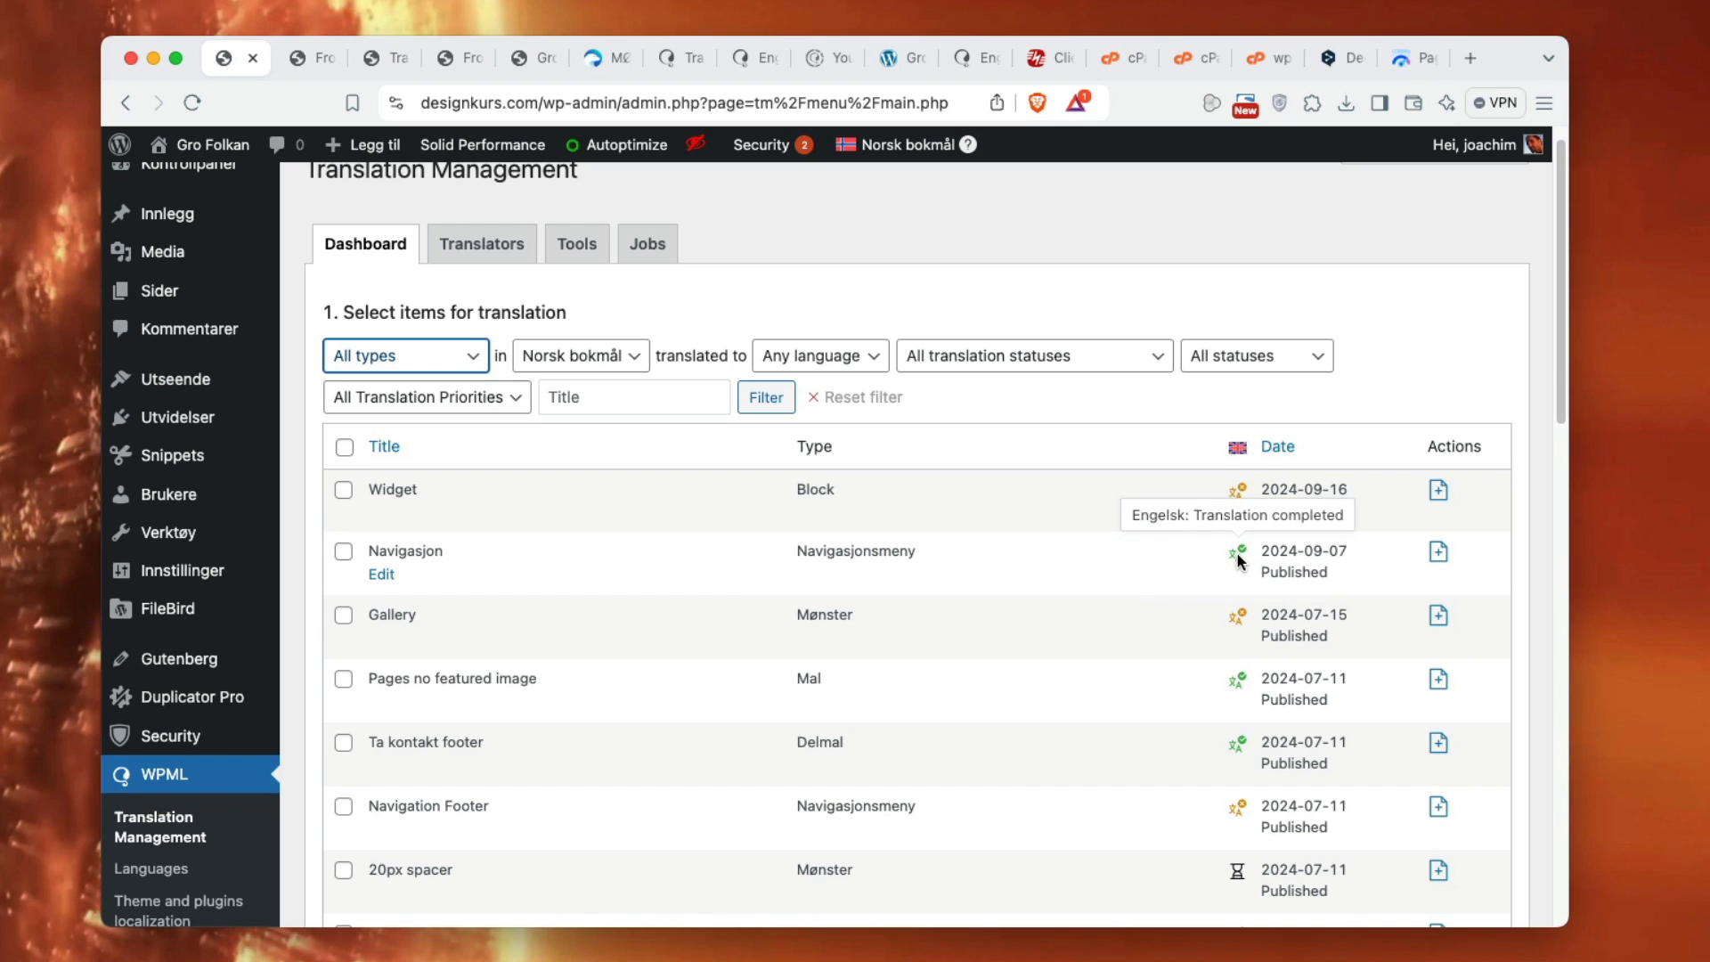
{"action": "mouse_move", "coordinate": [1148, 687]}
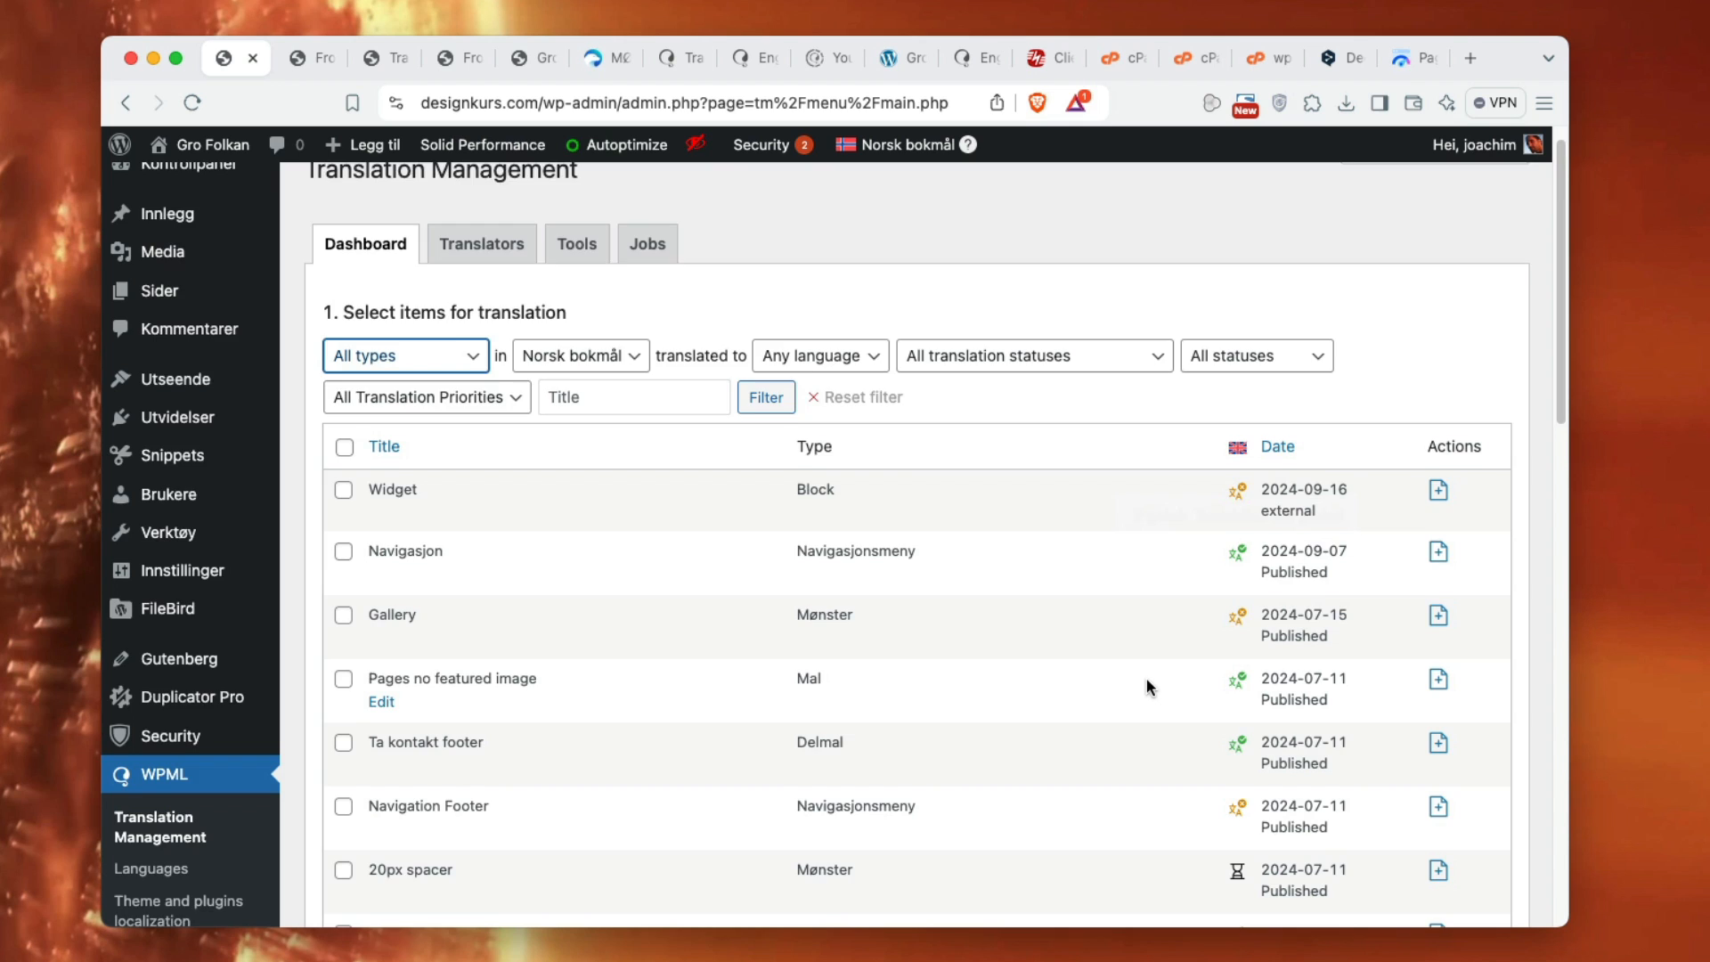
{"action": "scroll", "scroll_direction": "down", "scroll_amount": 3}
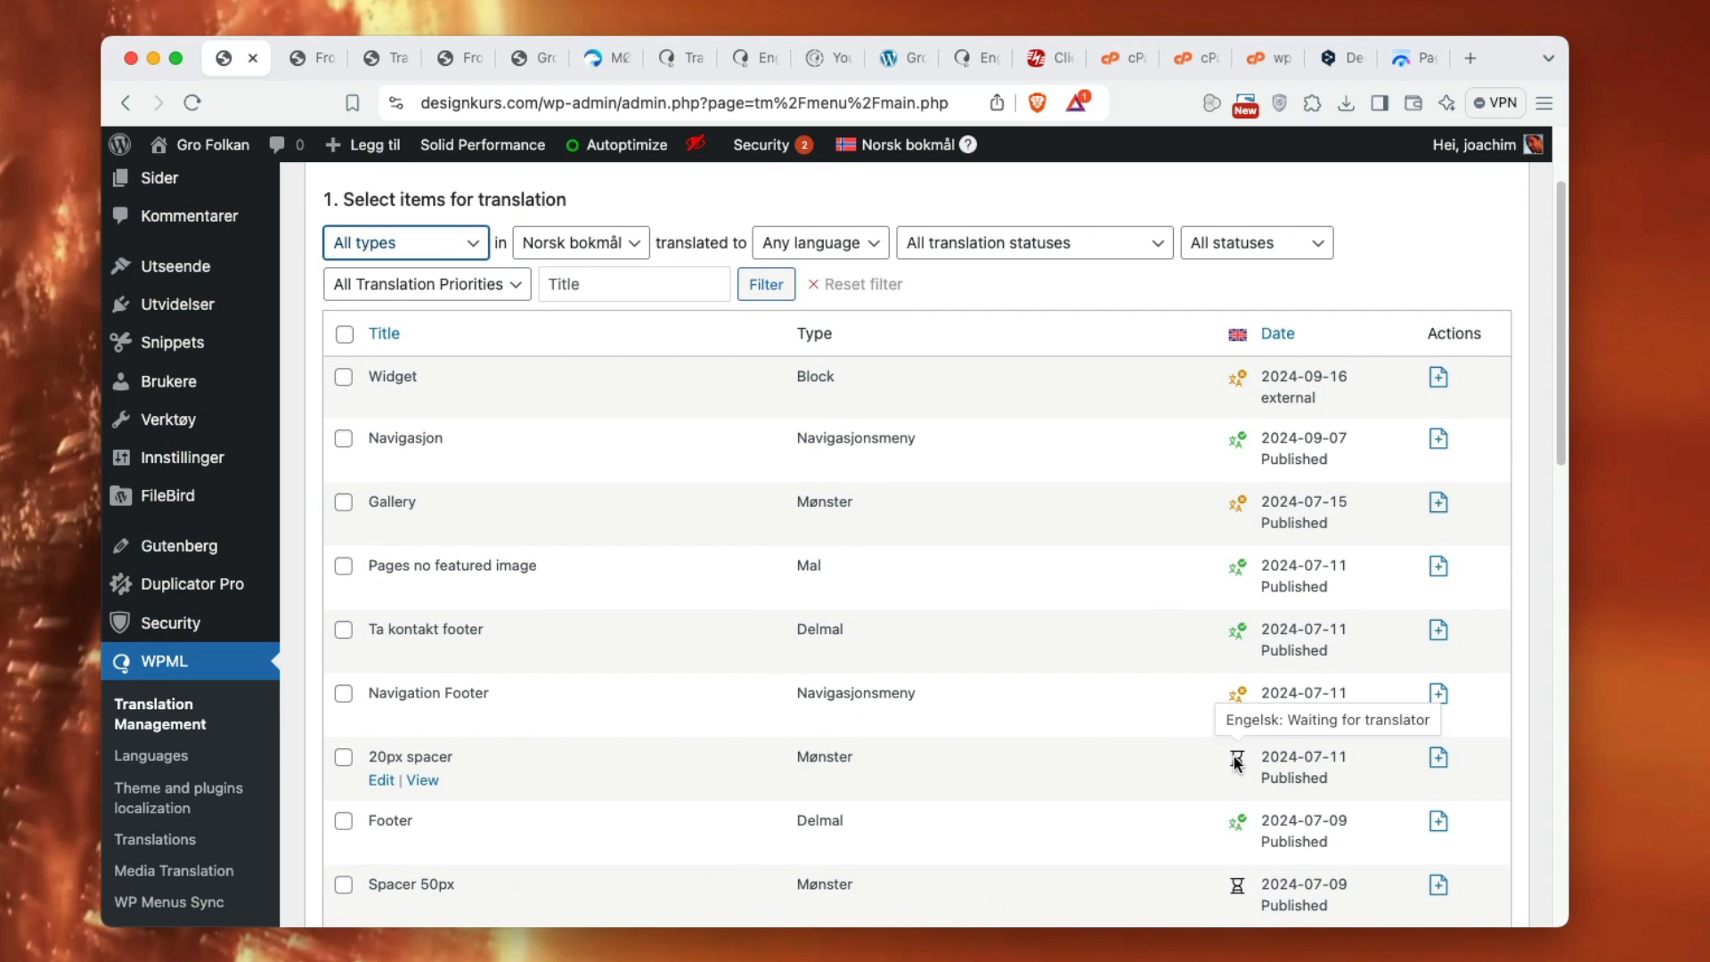
{"action": "mouse_move", "coordinate": [497, 759]}
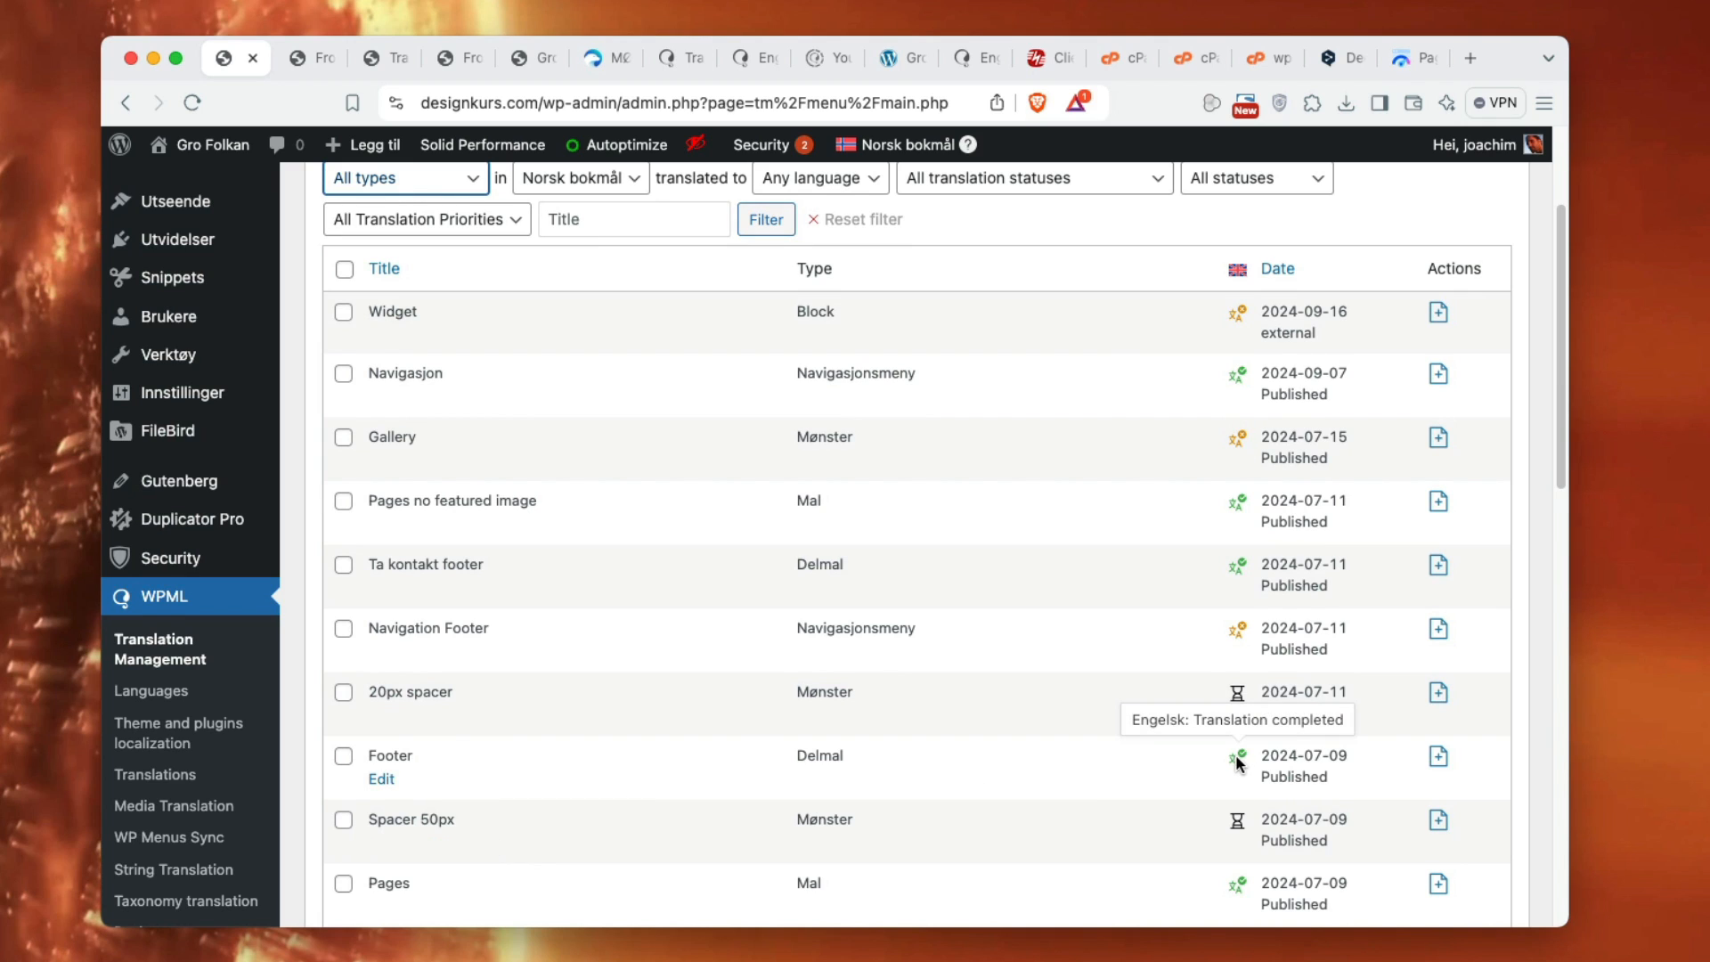
{"action": "mouse_move", "coordinate": [1250, 521]}
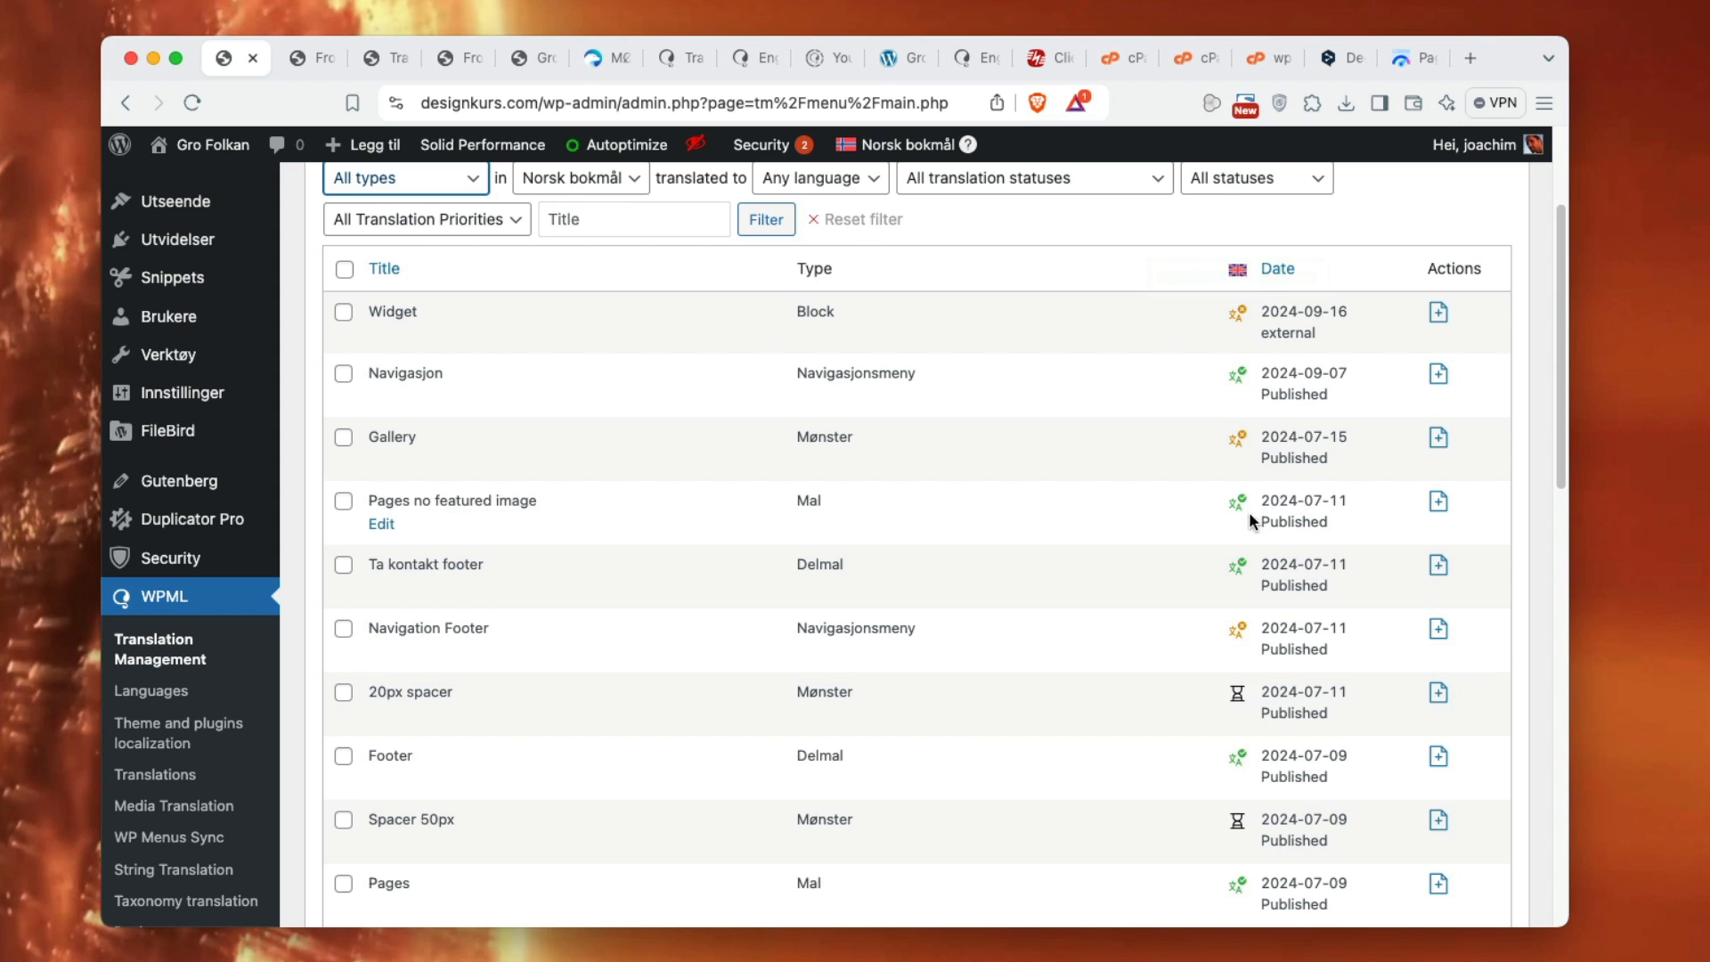
{"action": "mouse_move", "coordinate": [625, 763]}
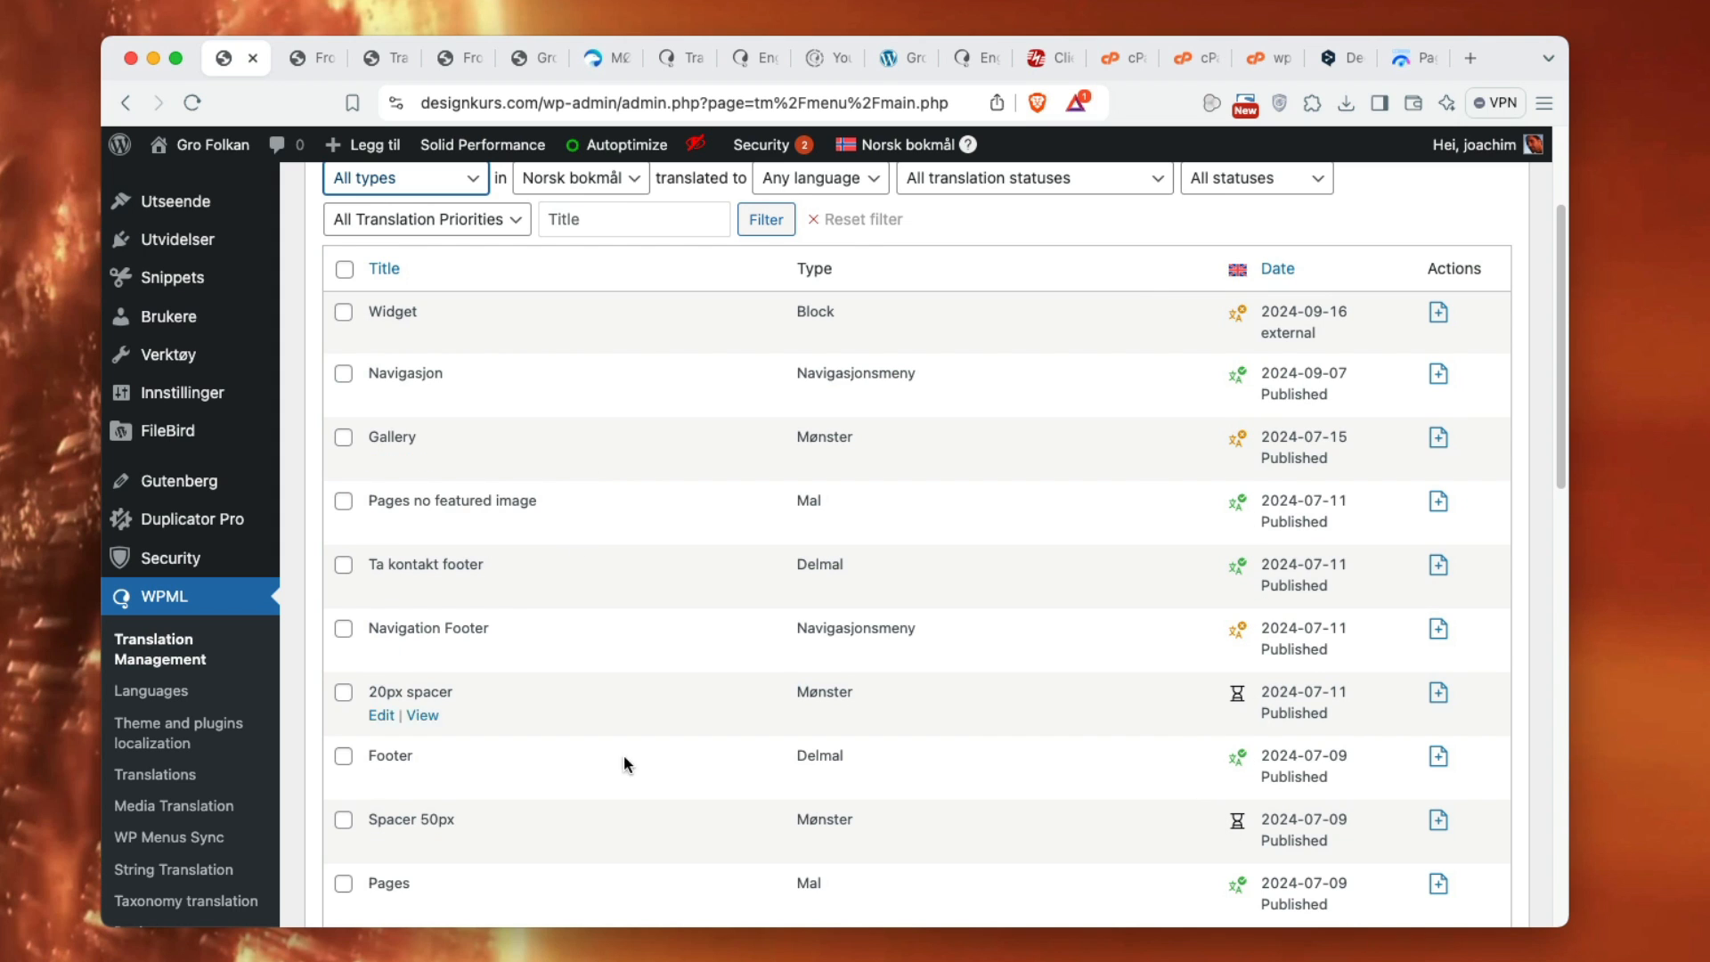
{"action": "scroll", "scroll_direction": "down", "scroll_amount": 3}
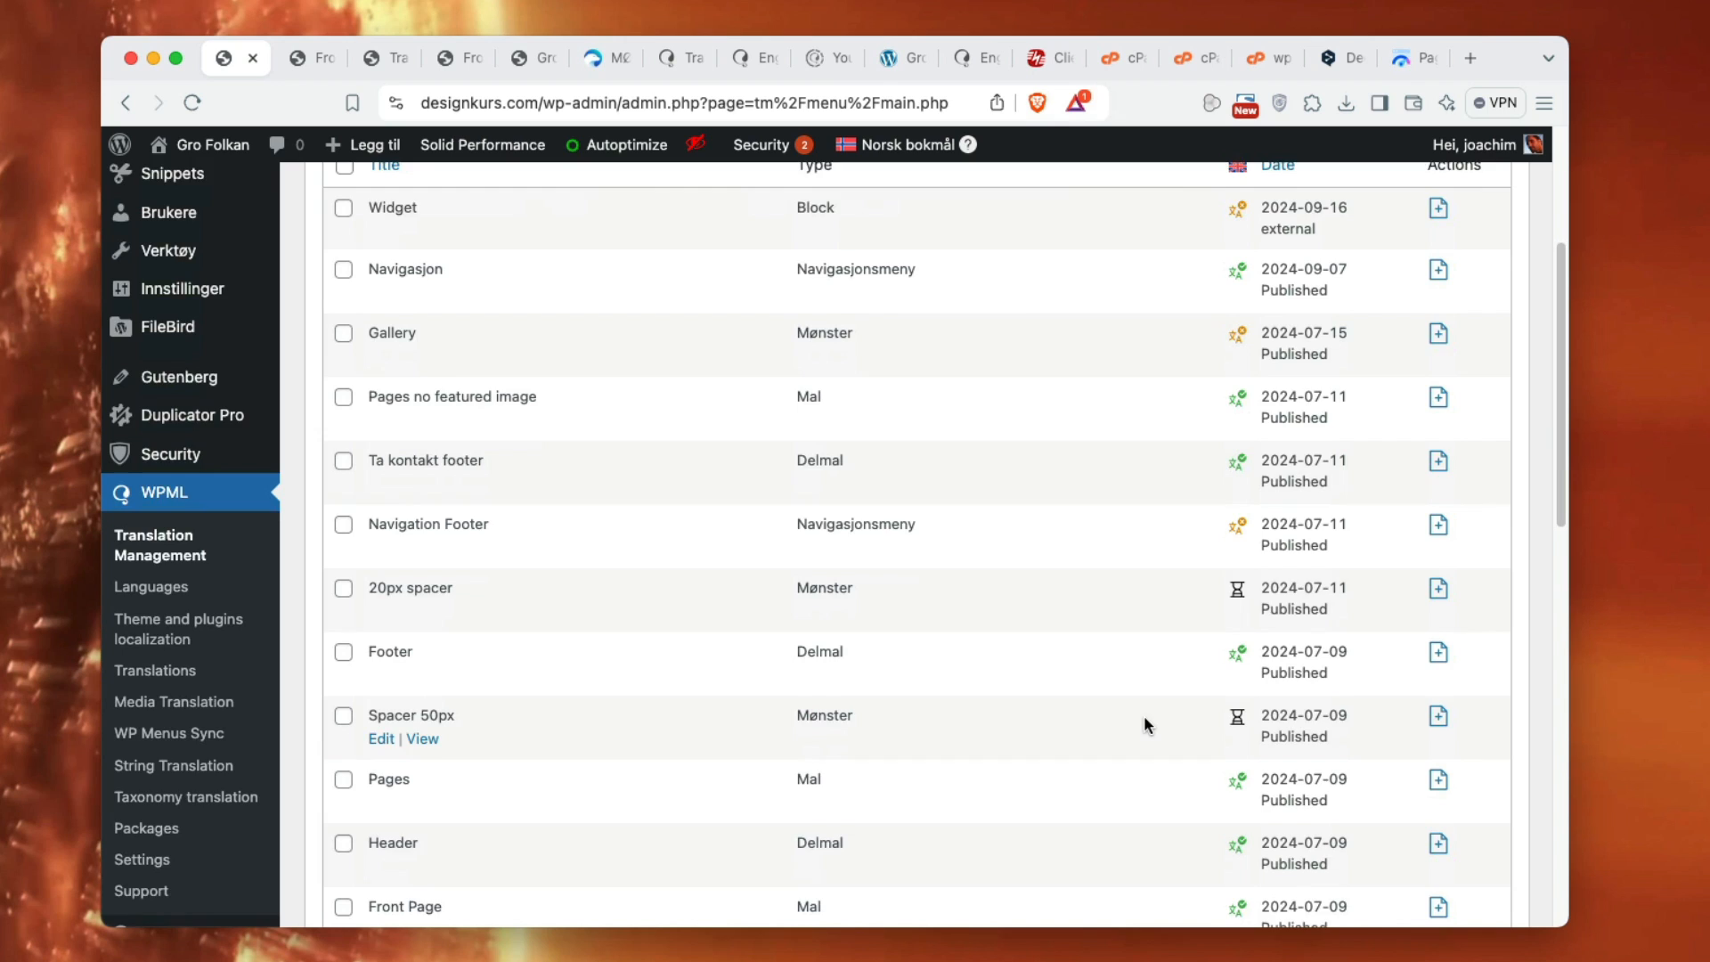
{"action": "scroll", "scroll_direction": "down", "scroll_amount": 3}
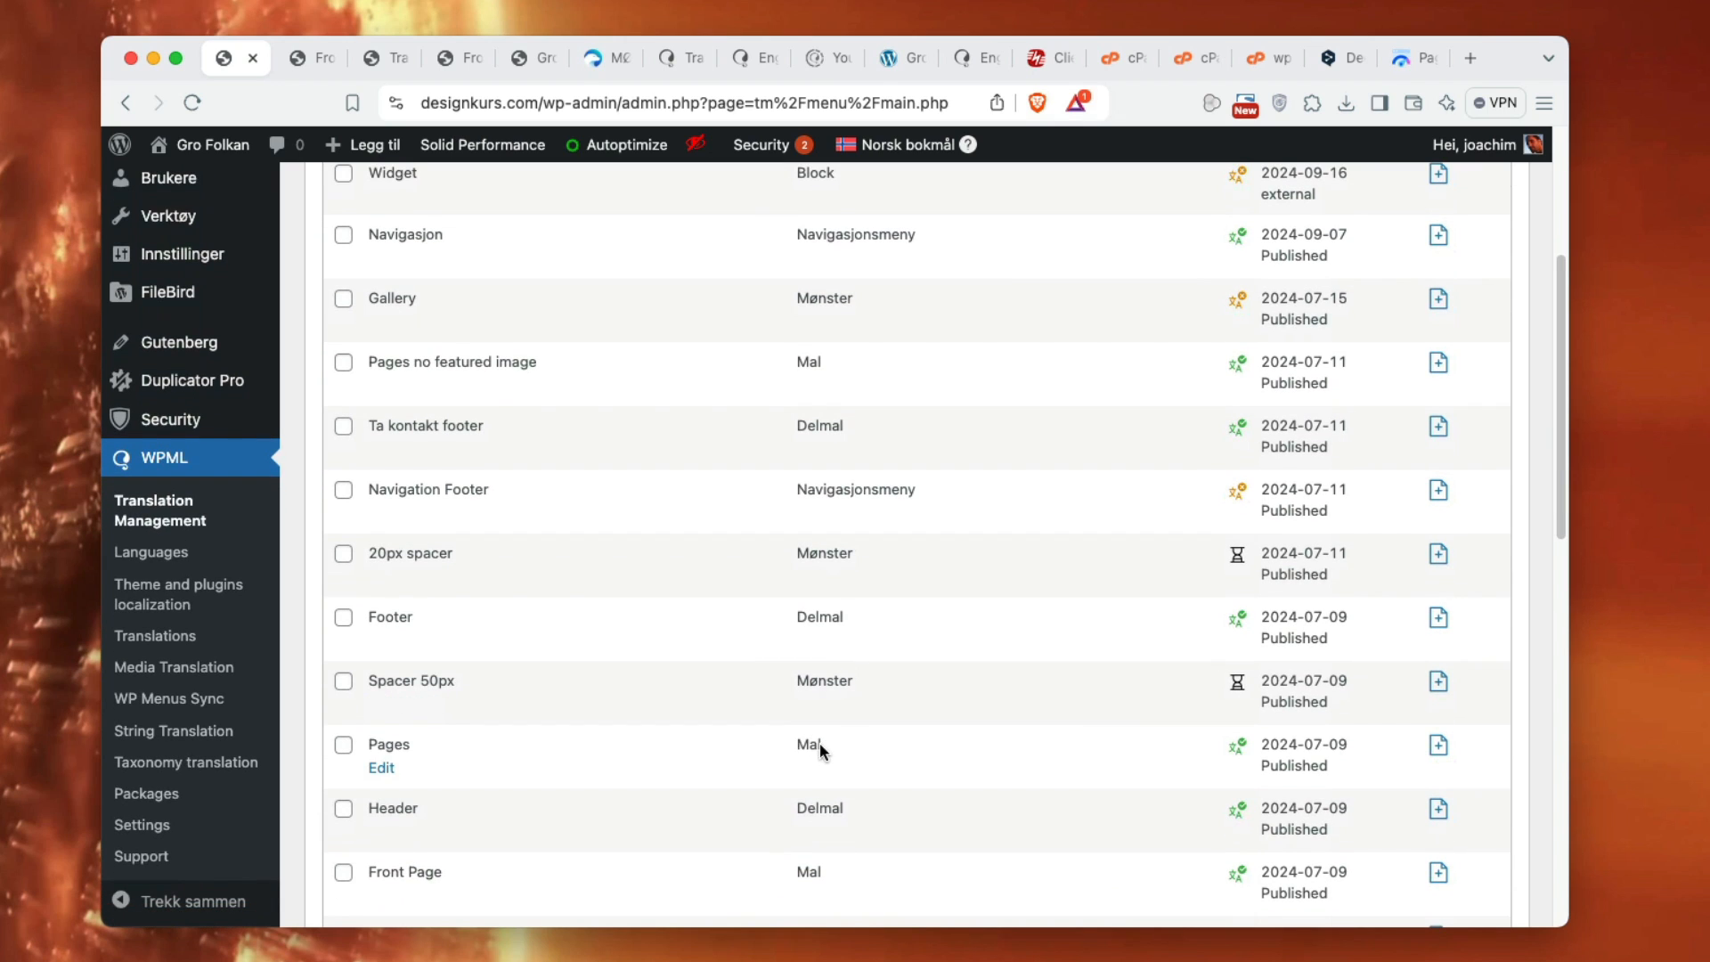
{"action": "double_click", "coordinate": [808, 744]}
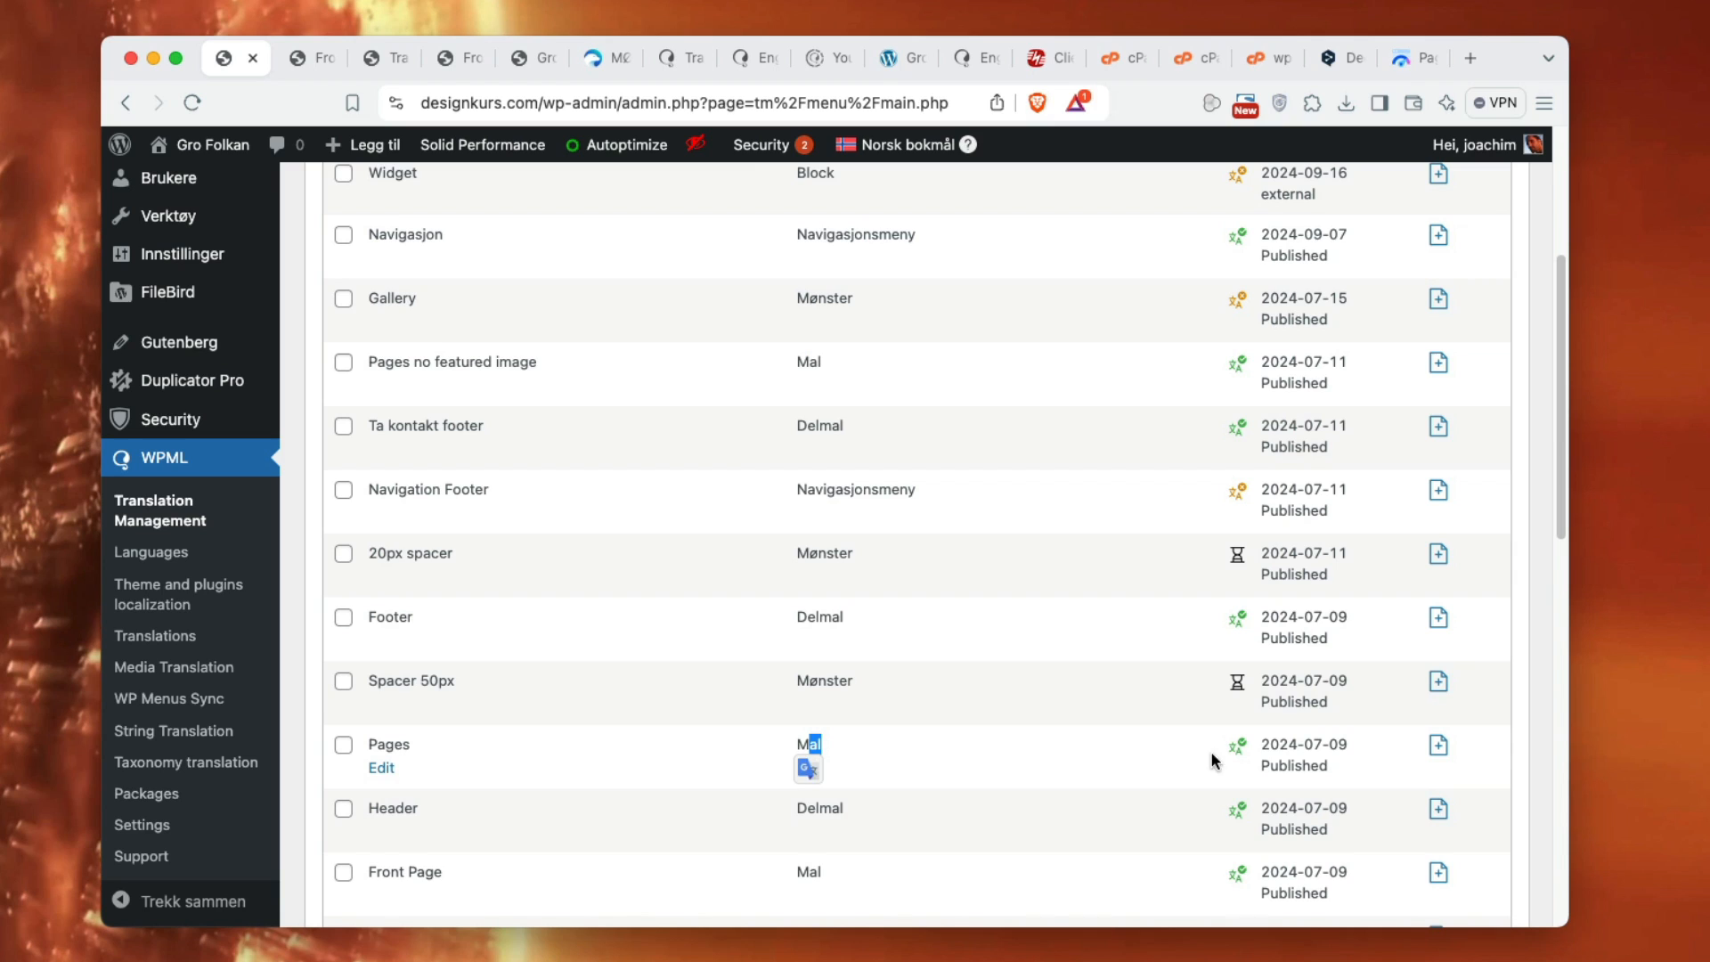
{"action": "mouse_move", "coordinate": [1235, 756]}
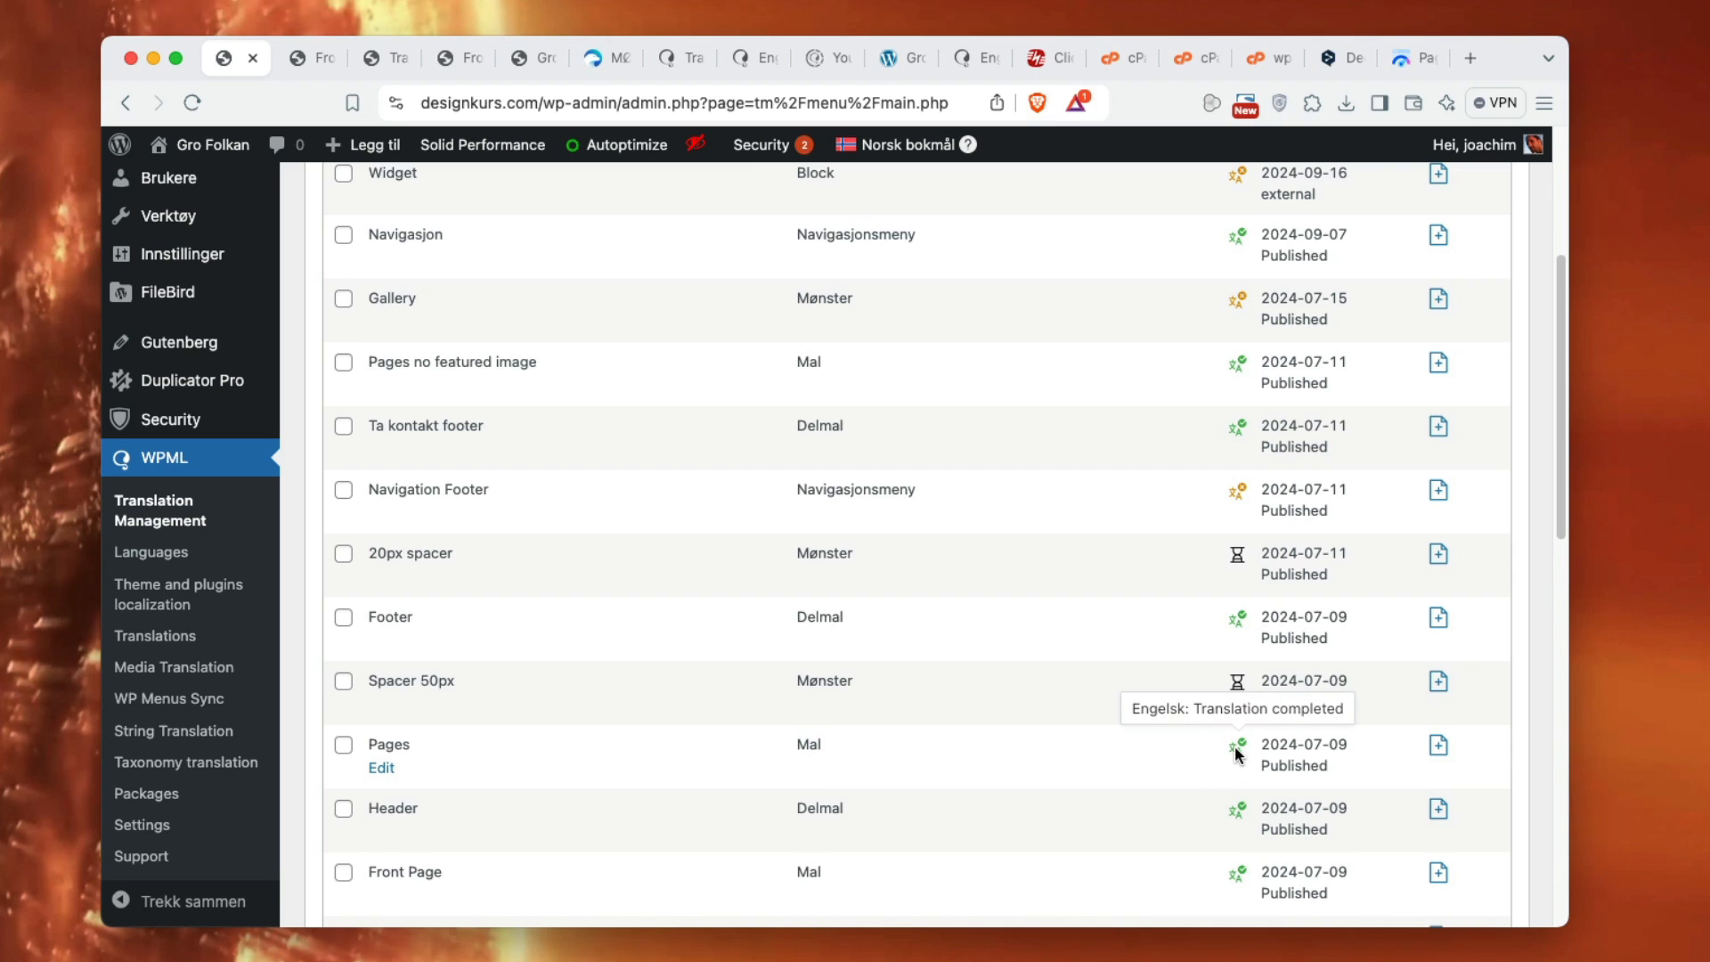
{"action": "mouse_move", "coordinate": [1237, 820]}
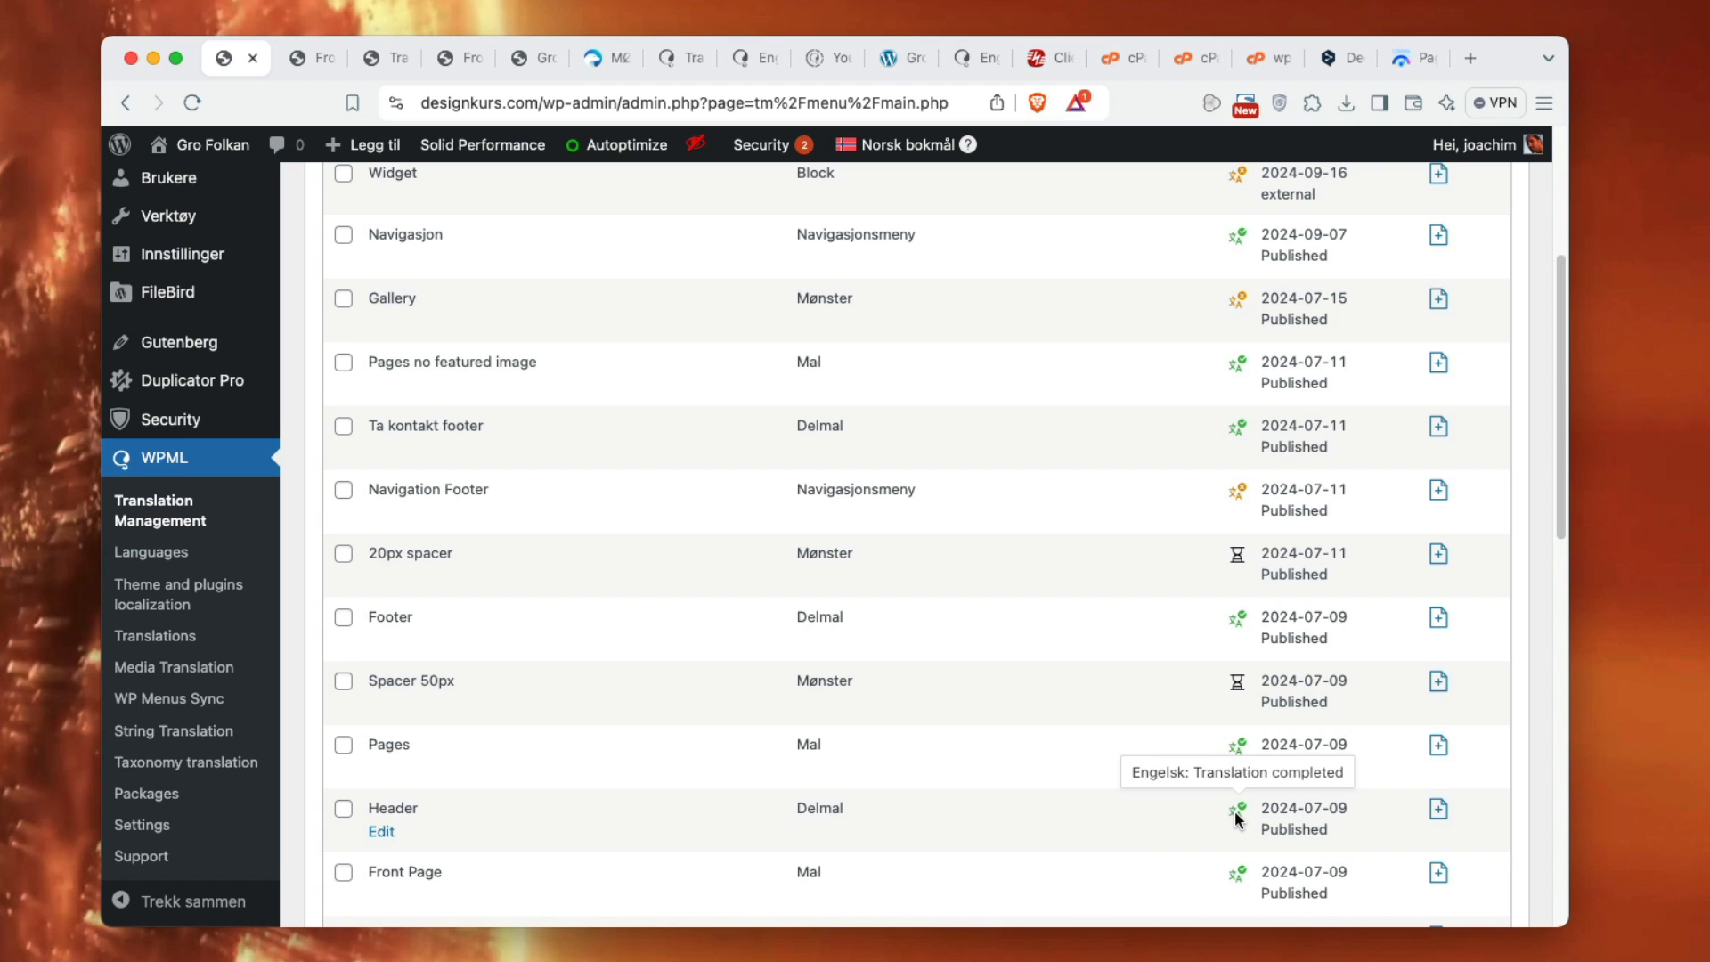
{"action": "scroll", "scroll_direction": "down", "scroll_amount": 3}
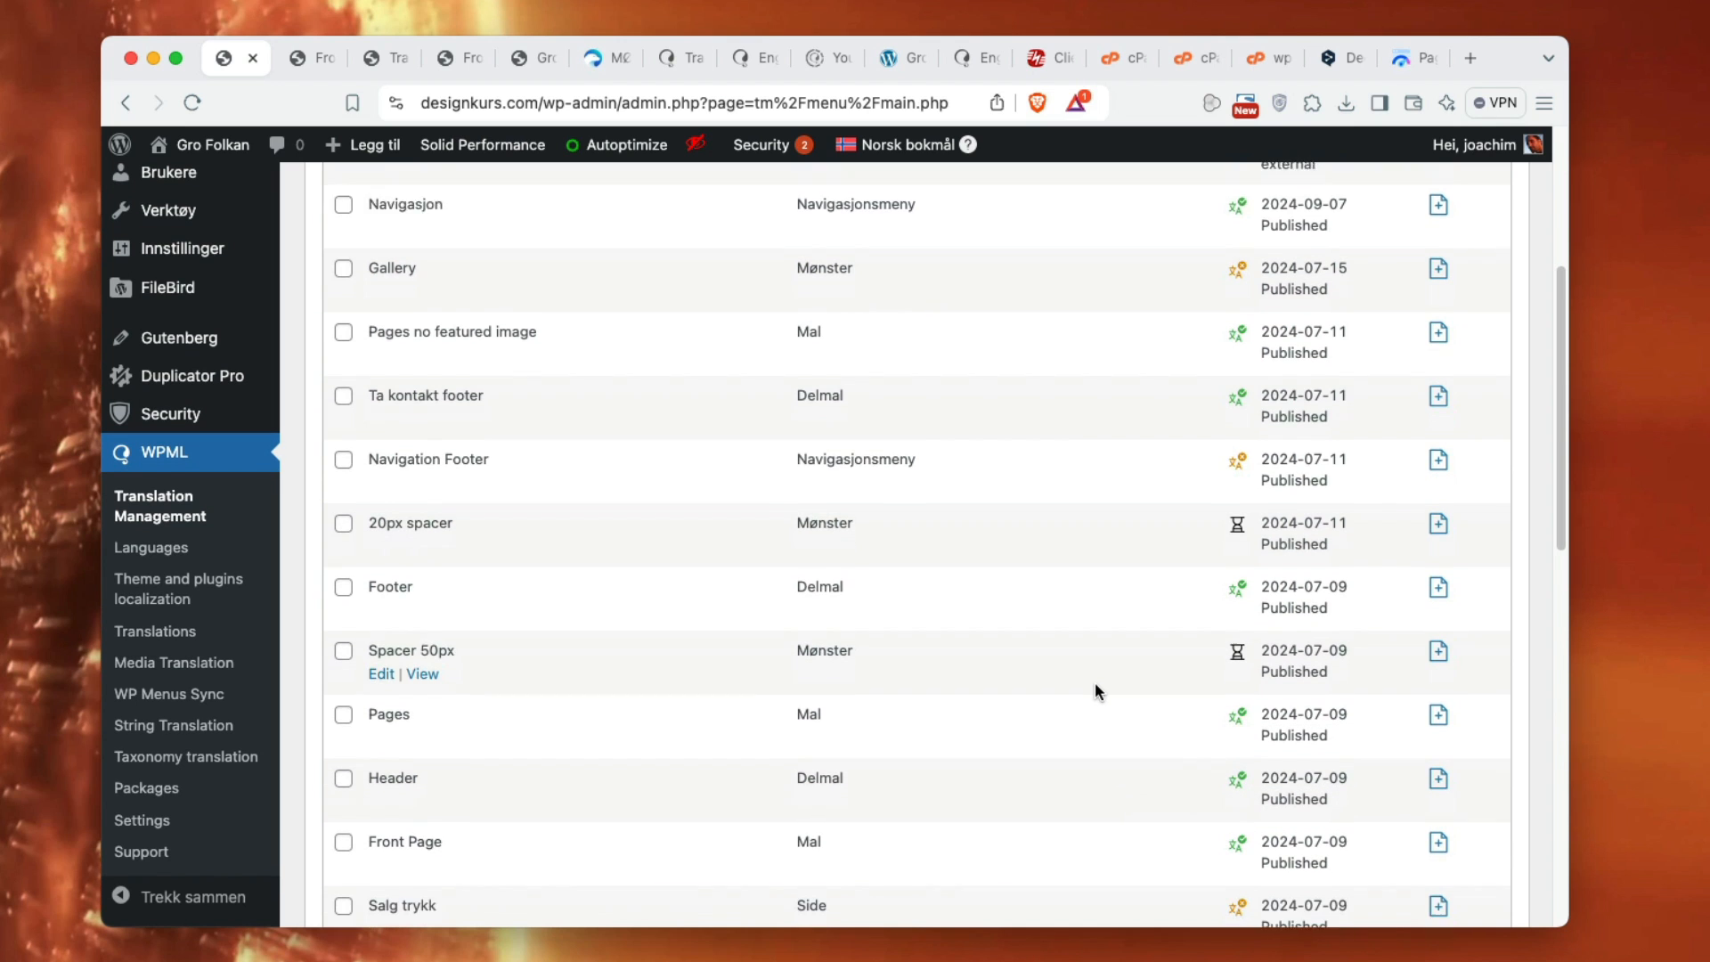
{"action": "scroll", "scroll_direction": "down", "scroll_amount": 3}
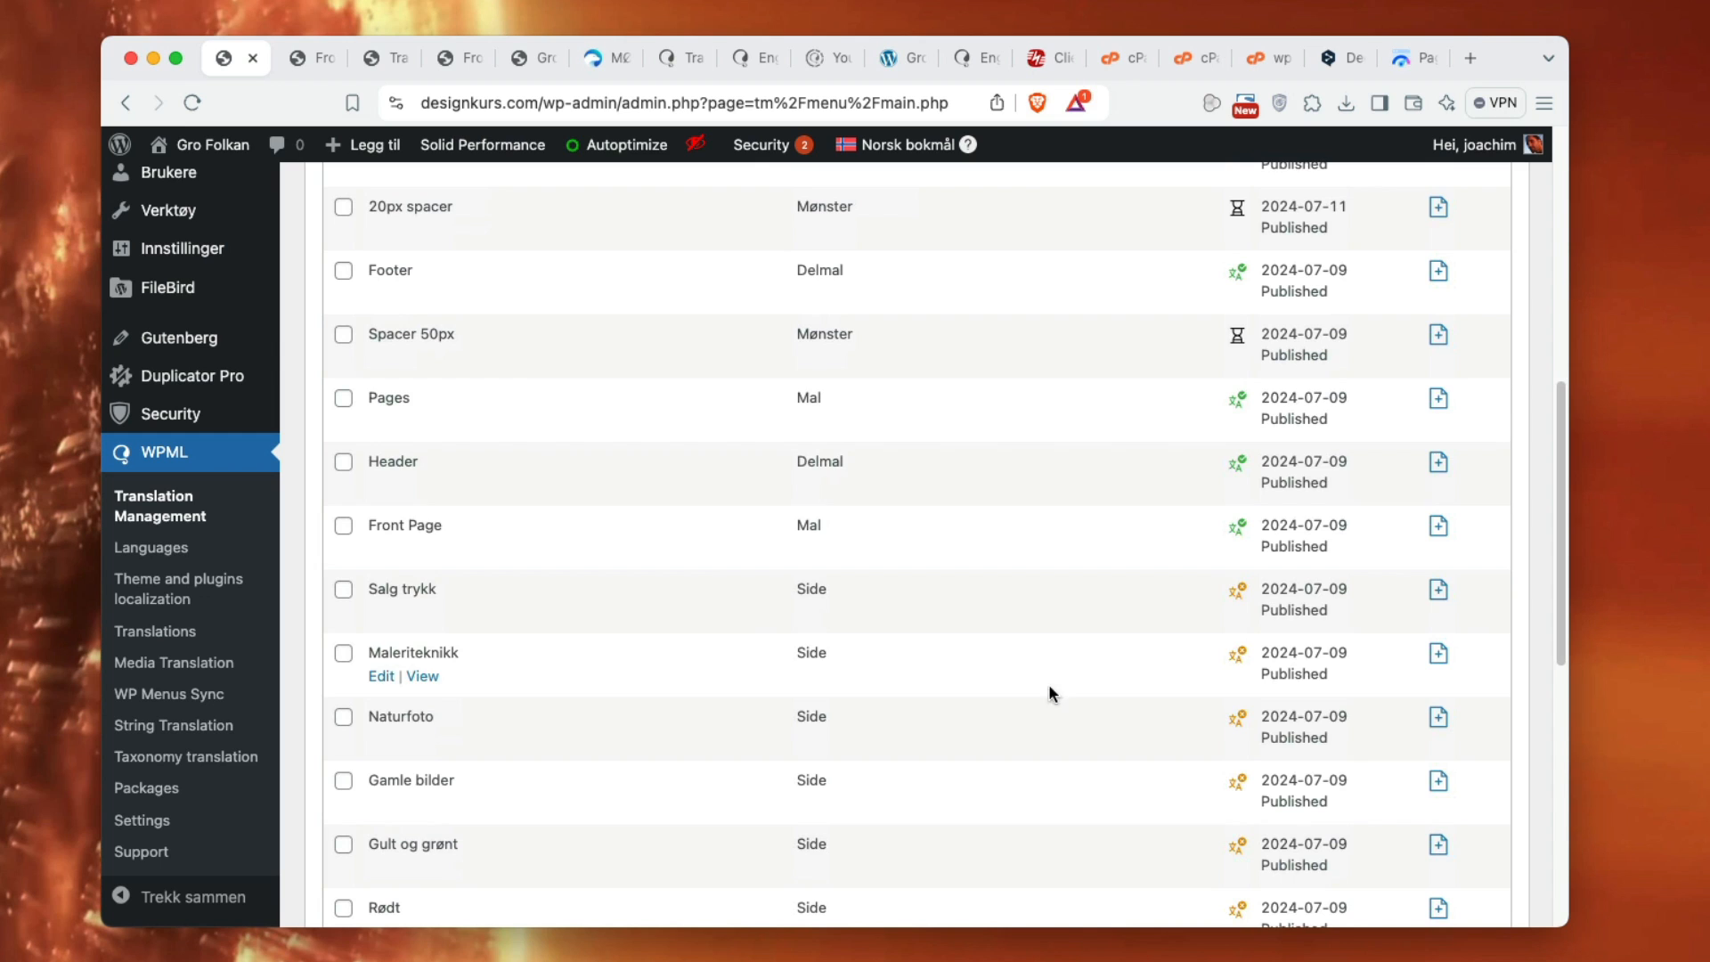
{"action": "scroll", "scroll_direction": "down", "scroll_amount": 3}
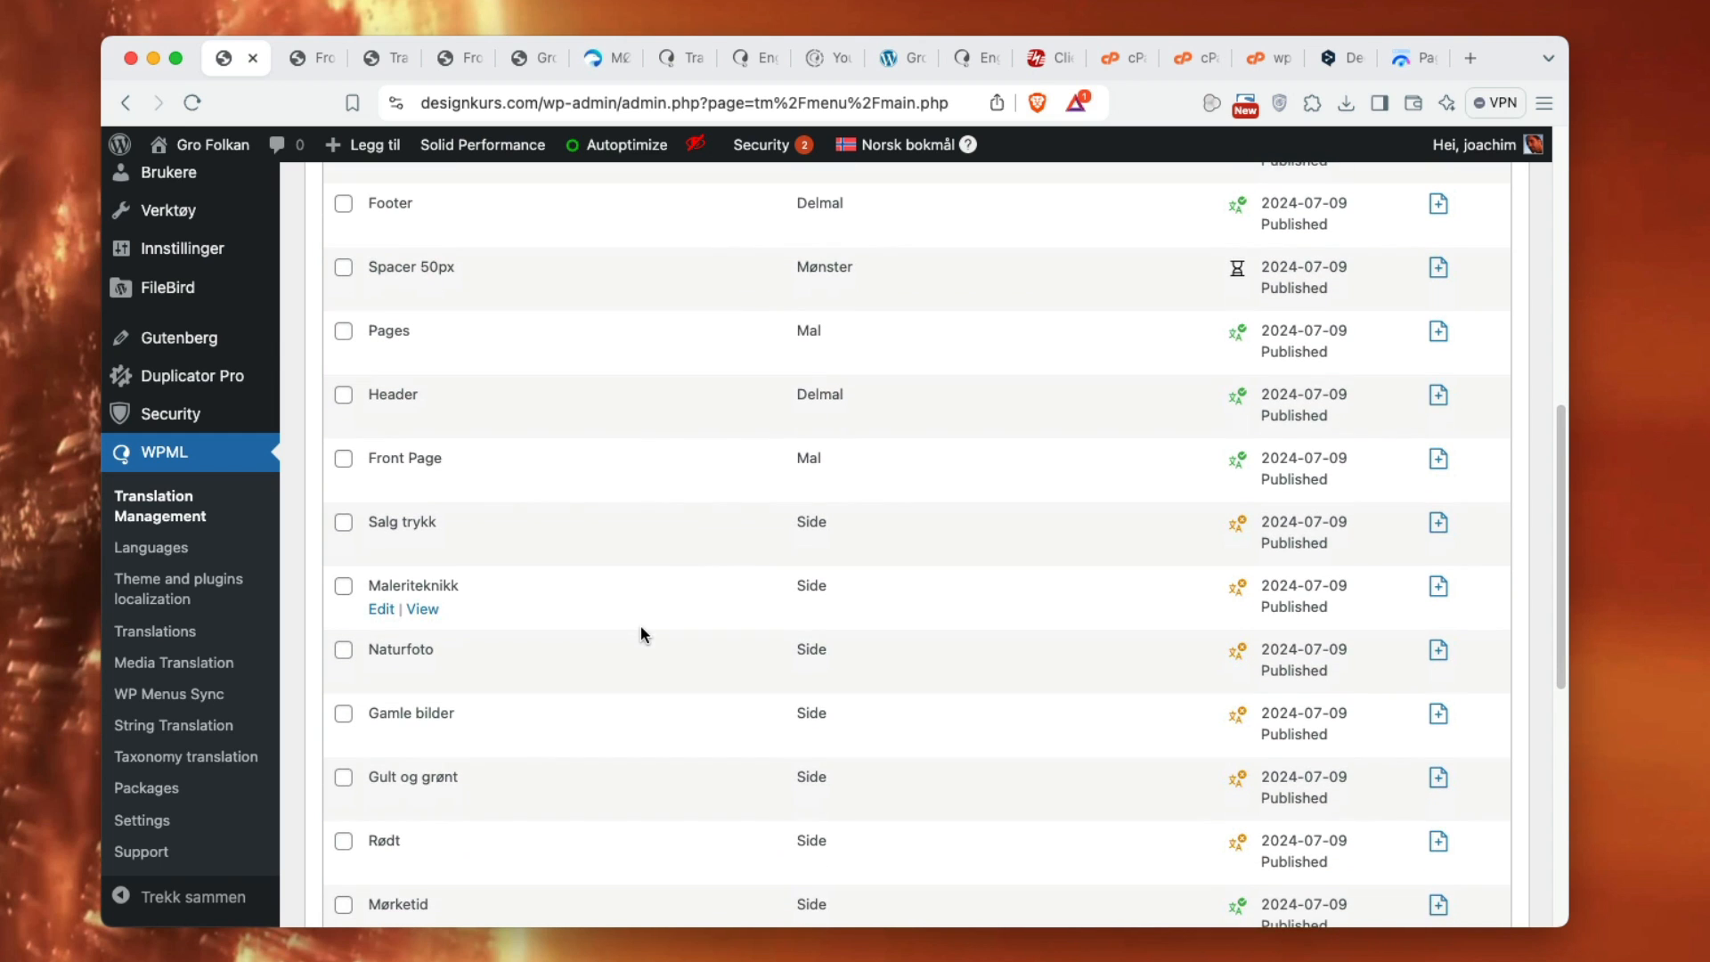
{"action": "mouse_move", "coordinate": [1237, 525]}
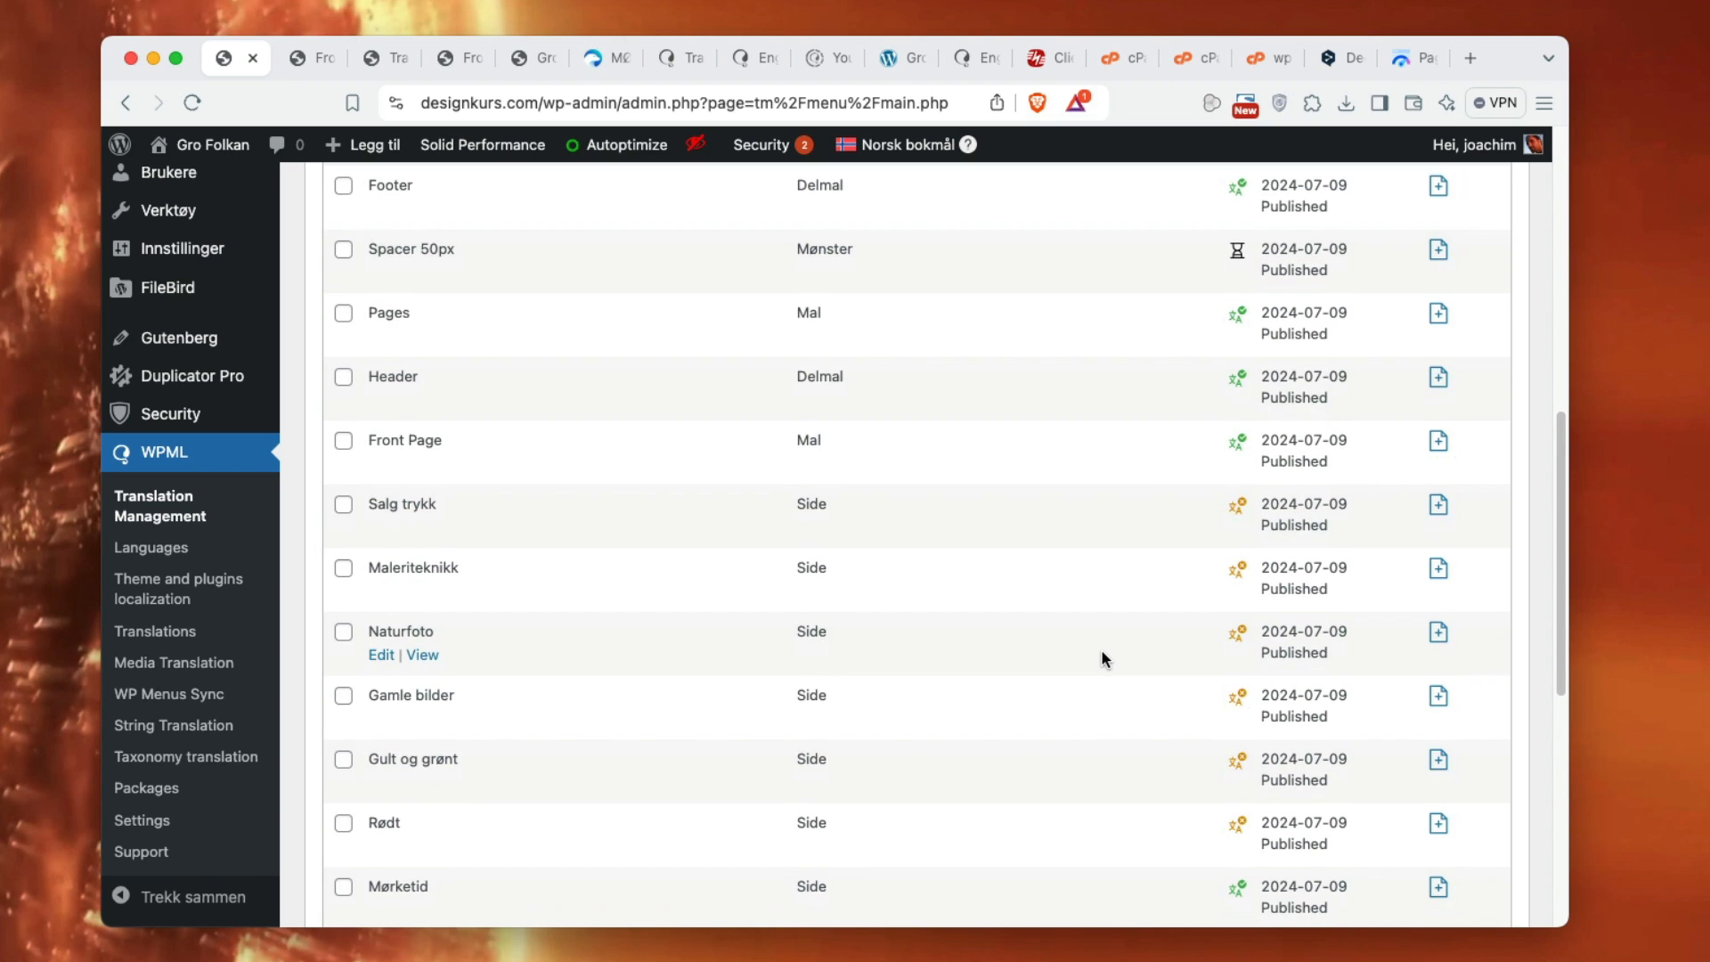
{"action": "scroll", "scroll_direction": "down", "scroll_amount": 3}
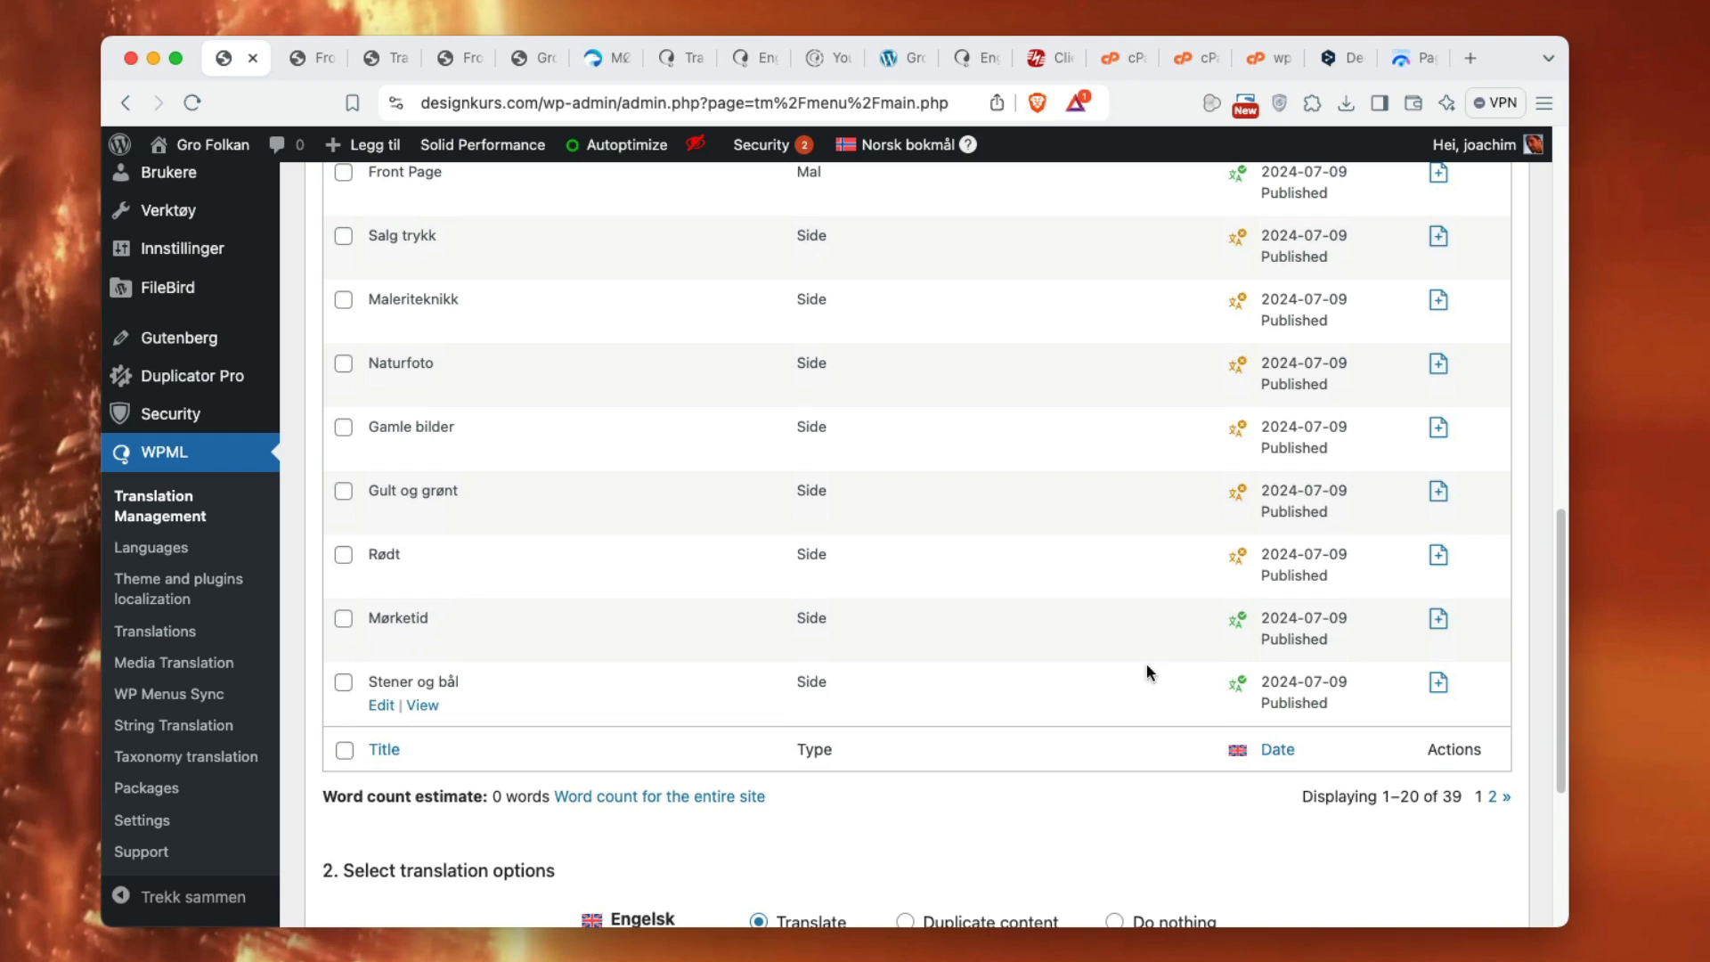
{"action": "mouse_move", "coordinate": [1238, 624]}
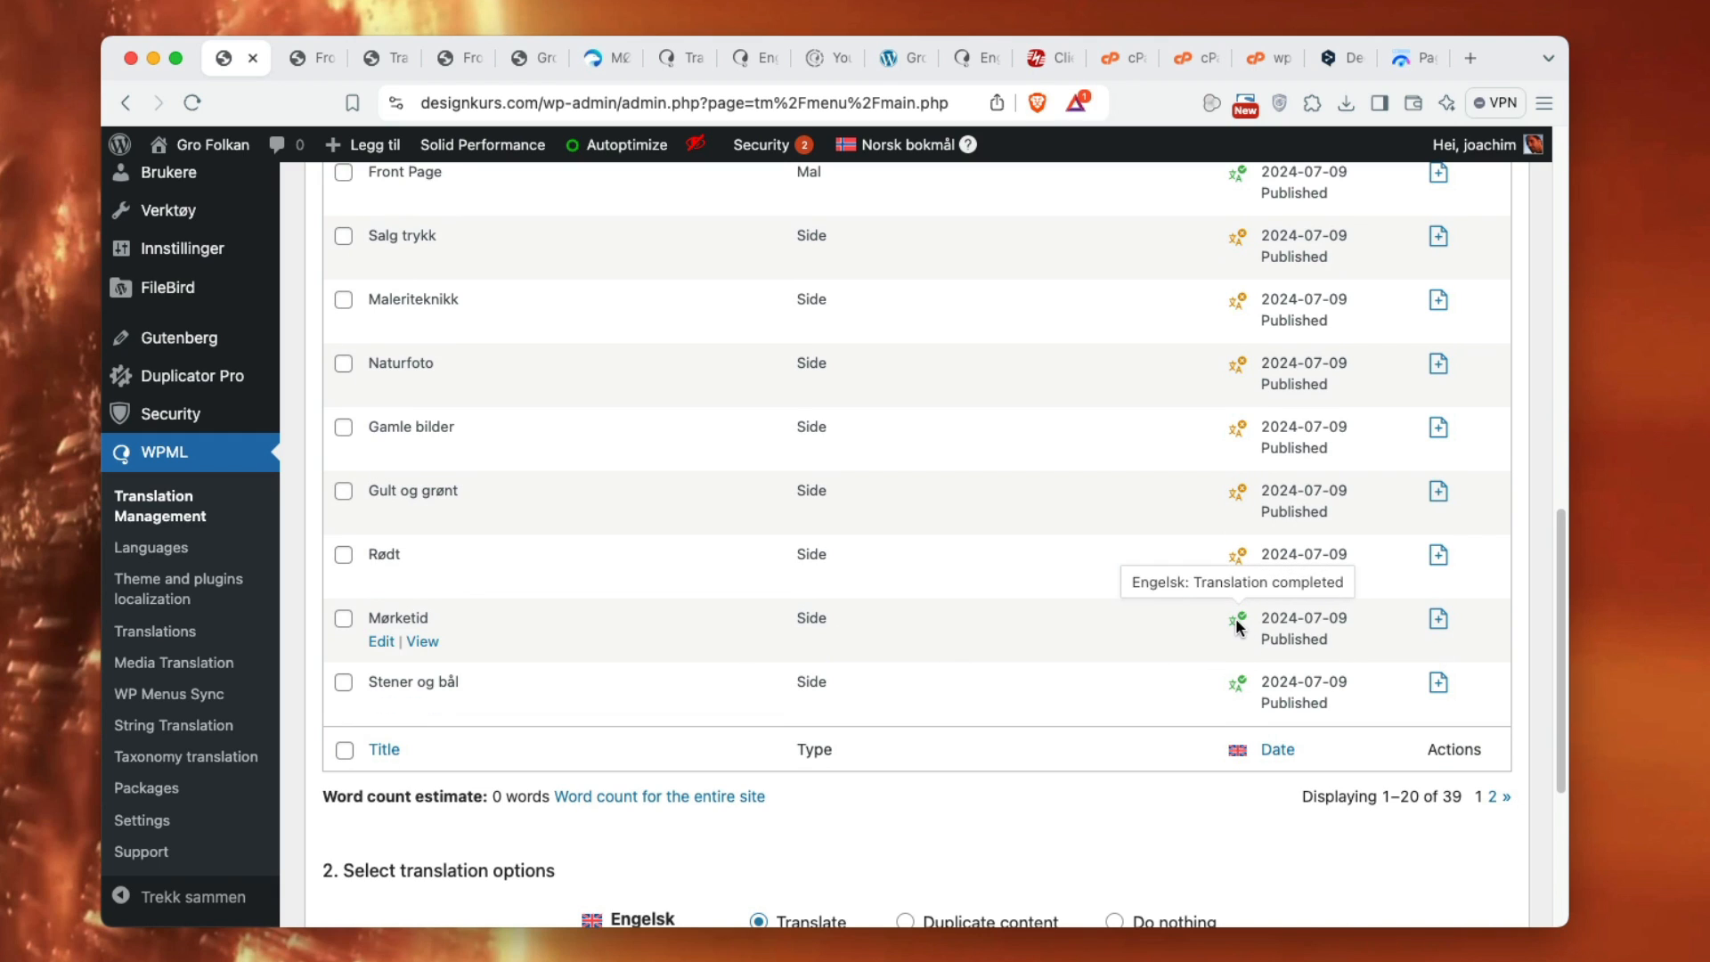
{"action": "mouse_move", "coordinate": [150, 546]}
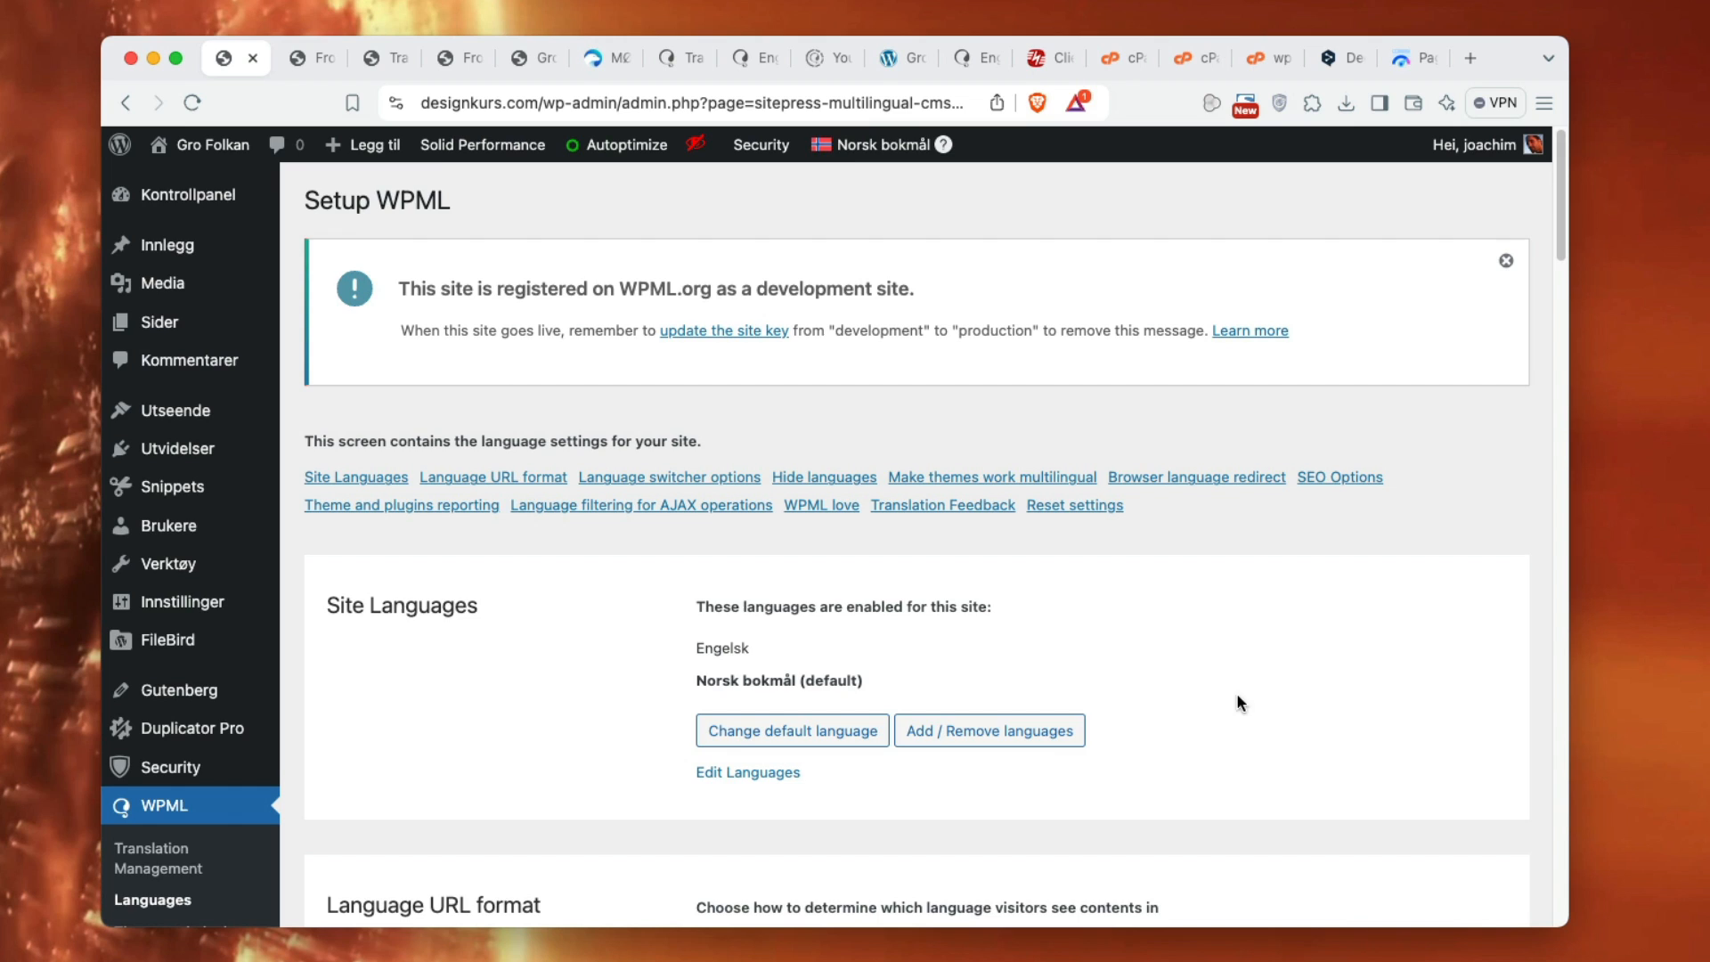
- Scroll through Site Languages, language-parameter URL format, SVG flags and language switcher options
{"action": "scroll", "scroll_direction": "down", "scroll_amount": 3}
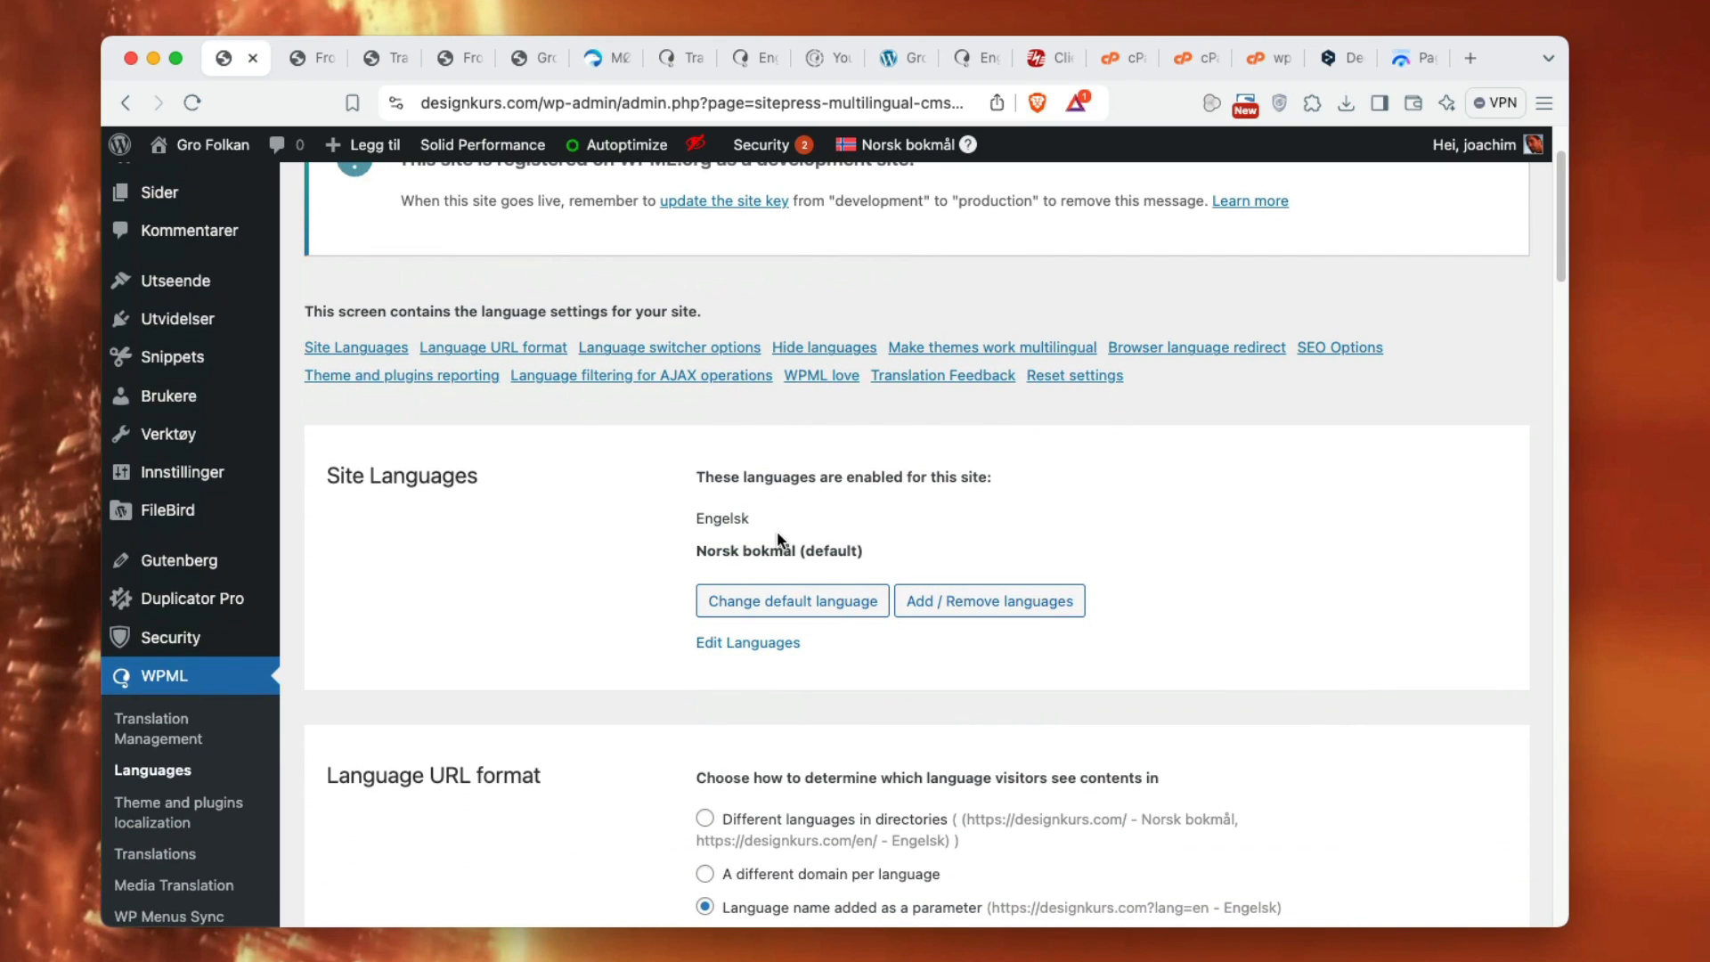
{"action": "mouse_move", "coordinate": [1262, 663]}
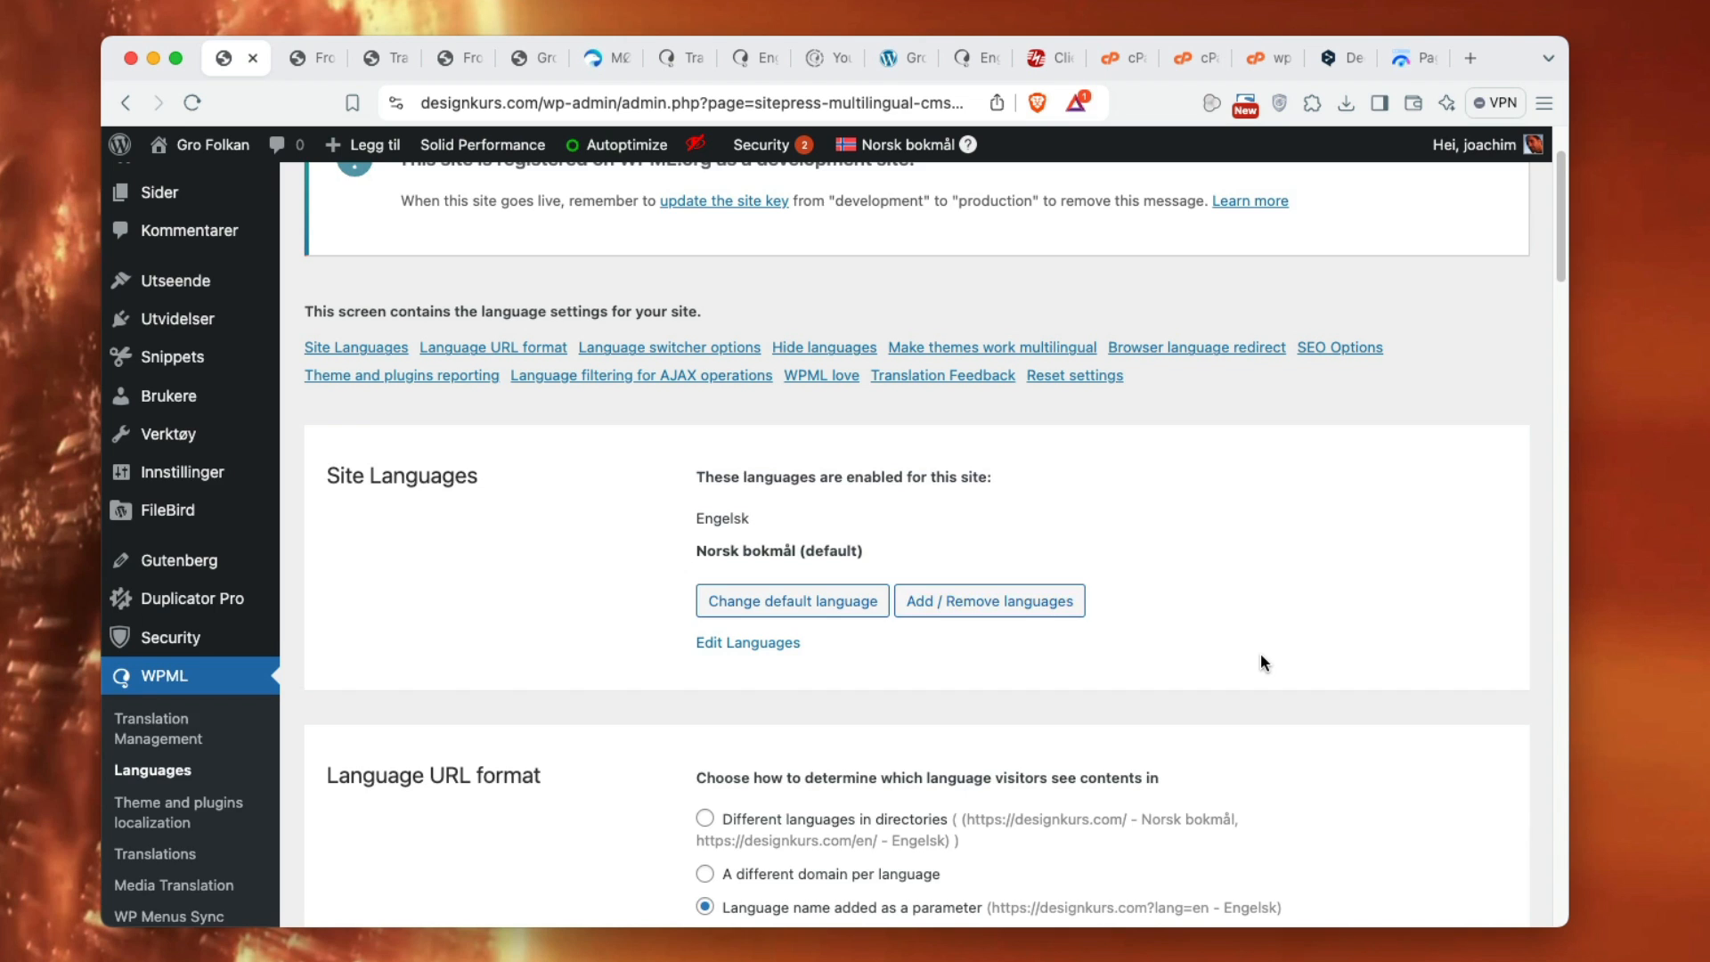
{"action": "scroll", "scroll_direction": "down", "scroll_amount": 3}
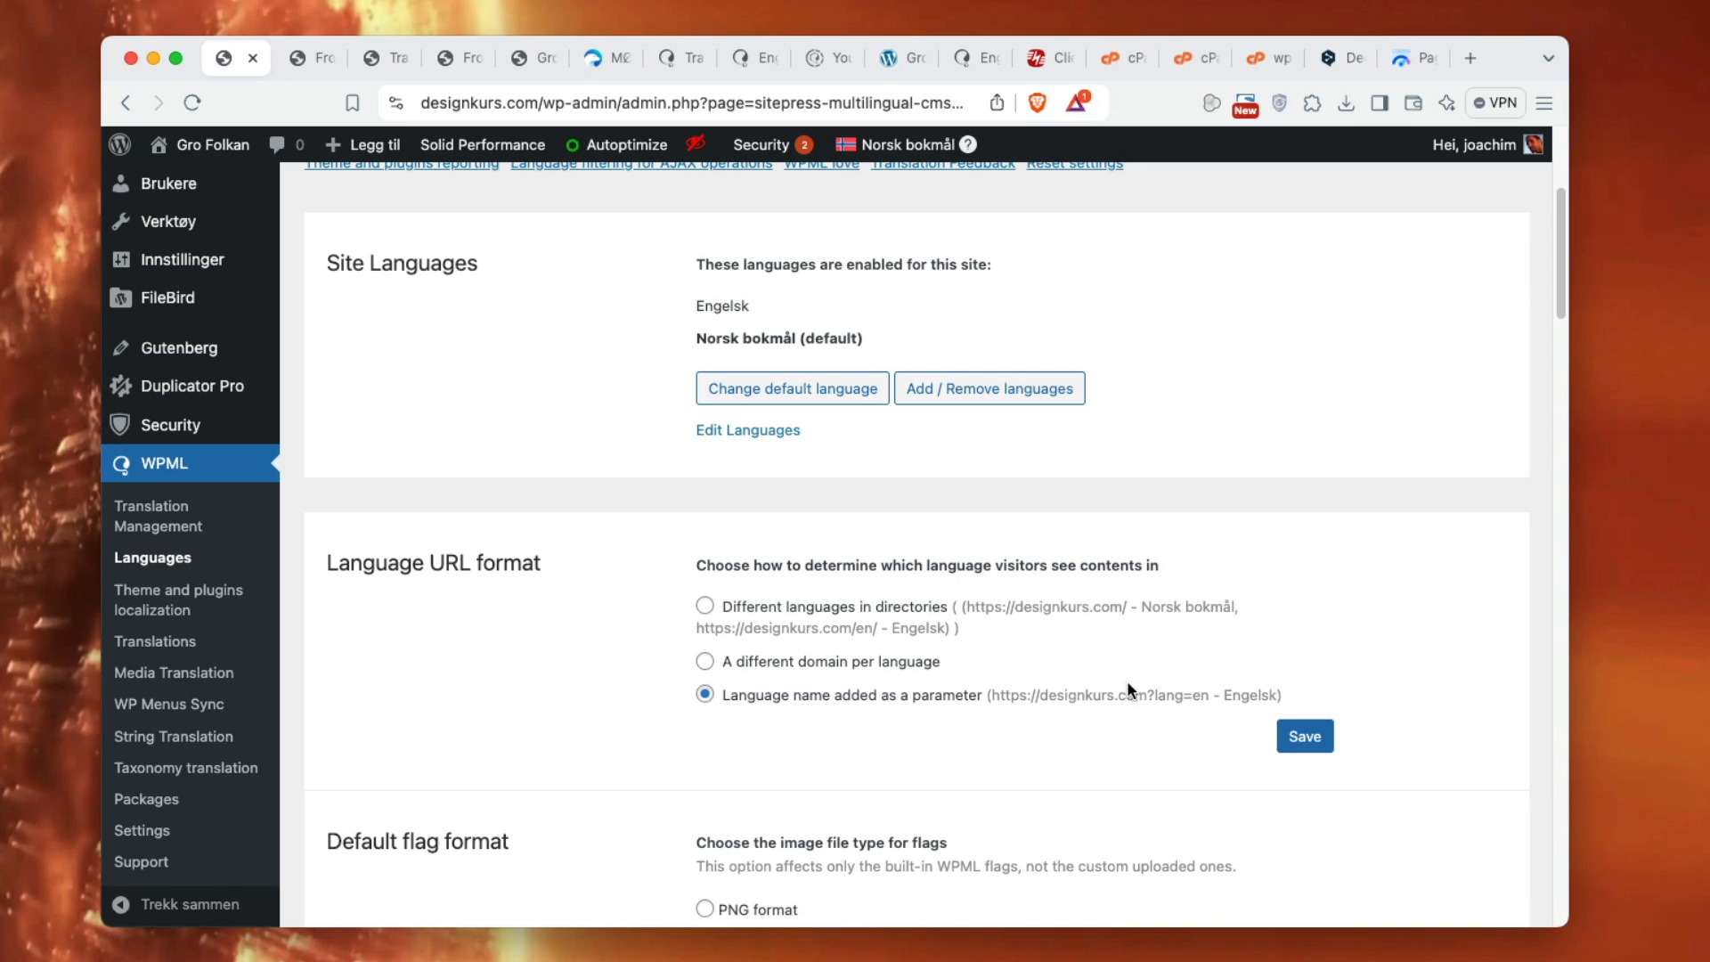
{"action": "mouse_move", "coordinate": [845, 709]}
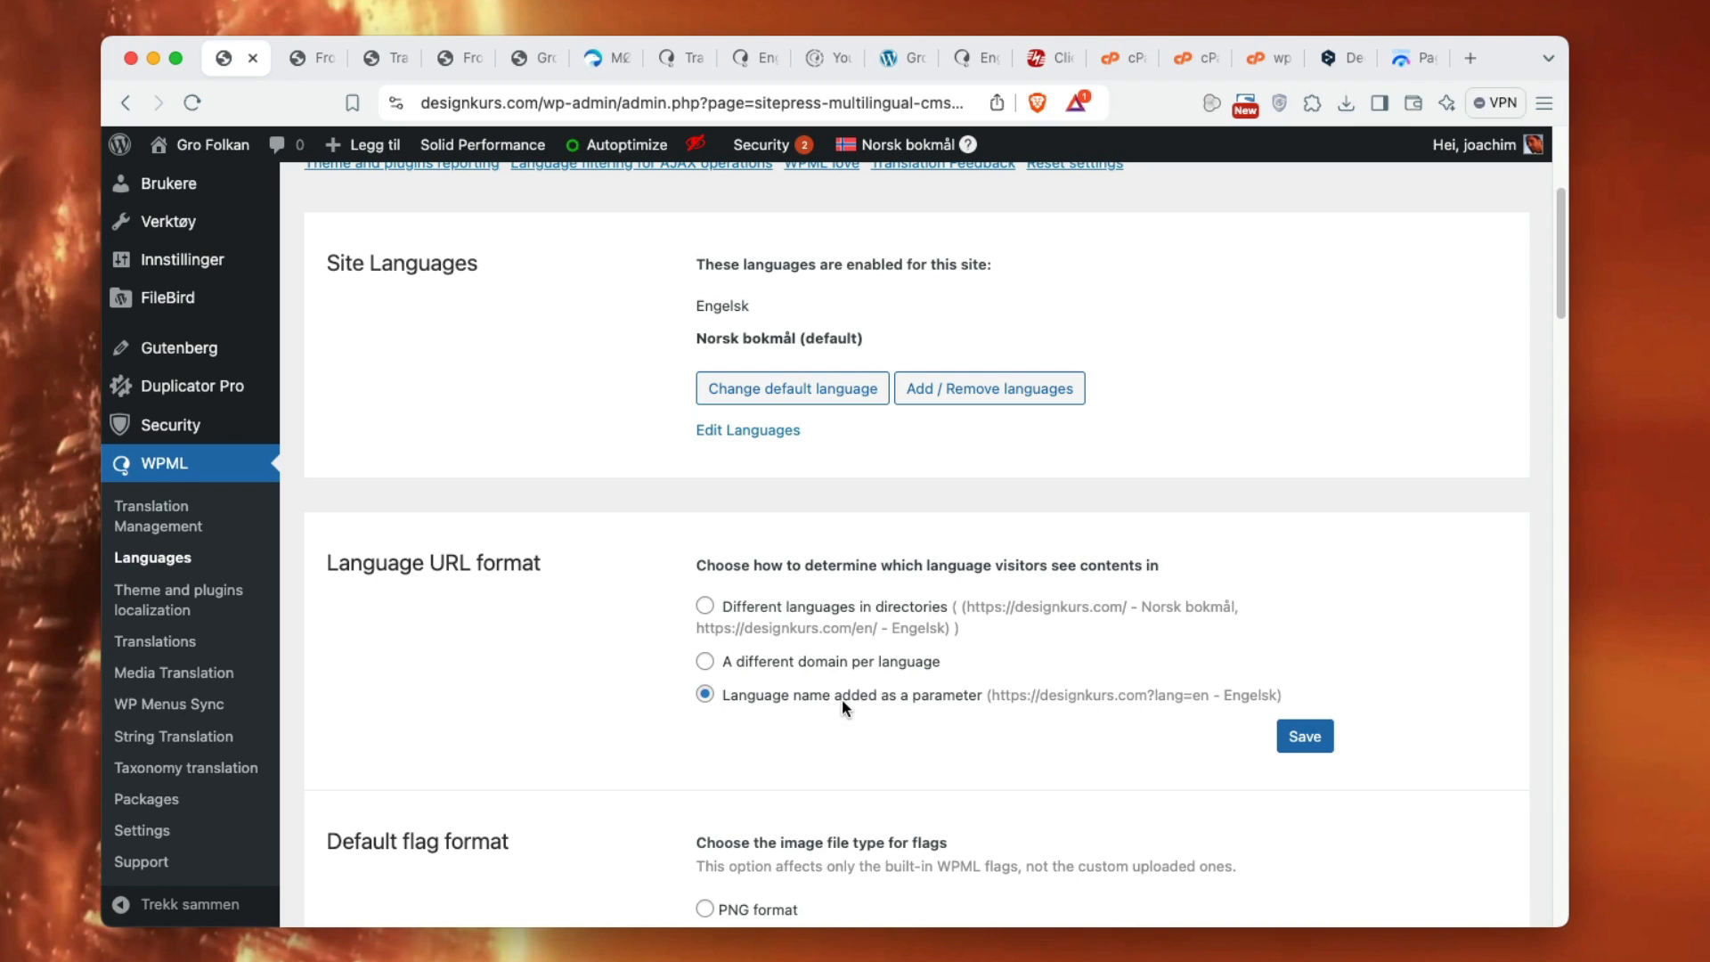
{"action": "mouse_move", "coordinate": [905, 706]}
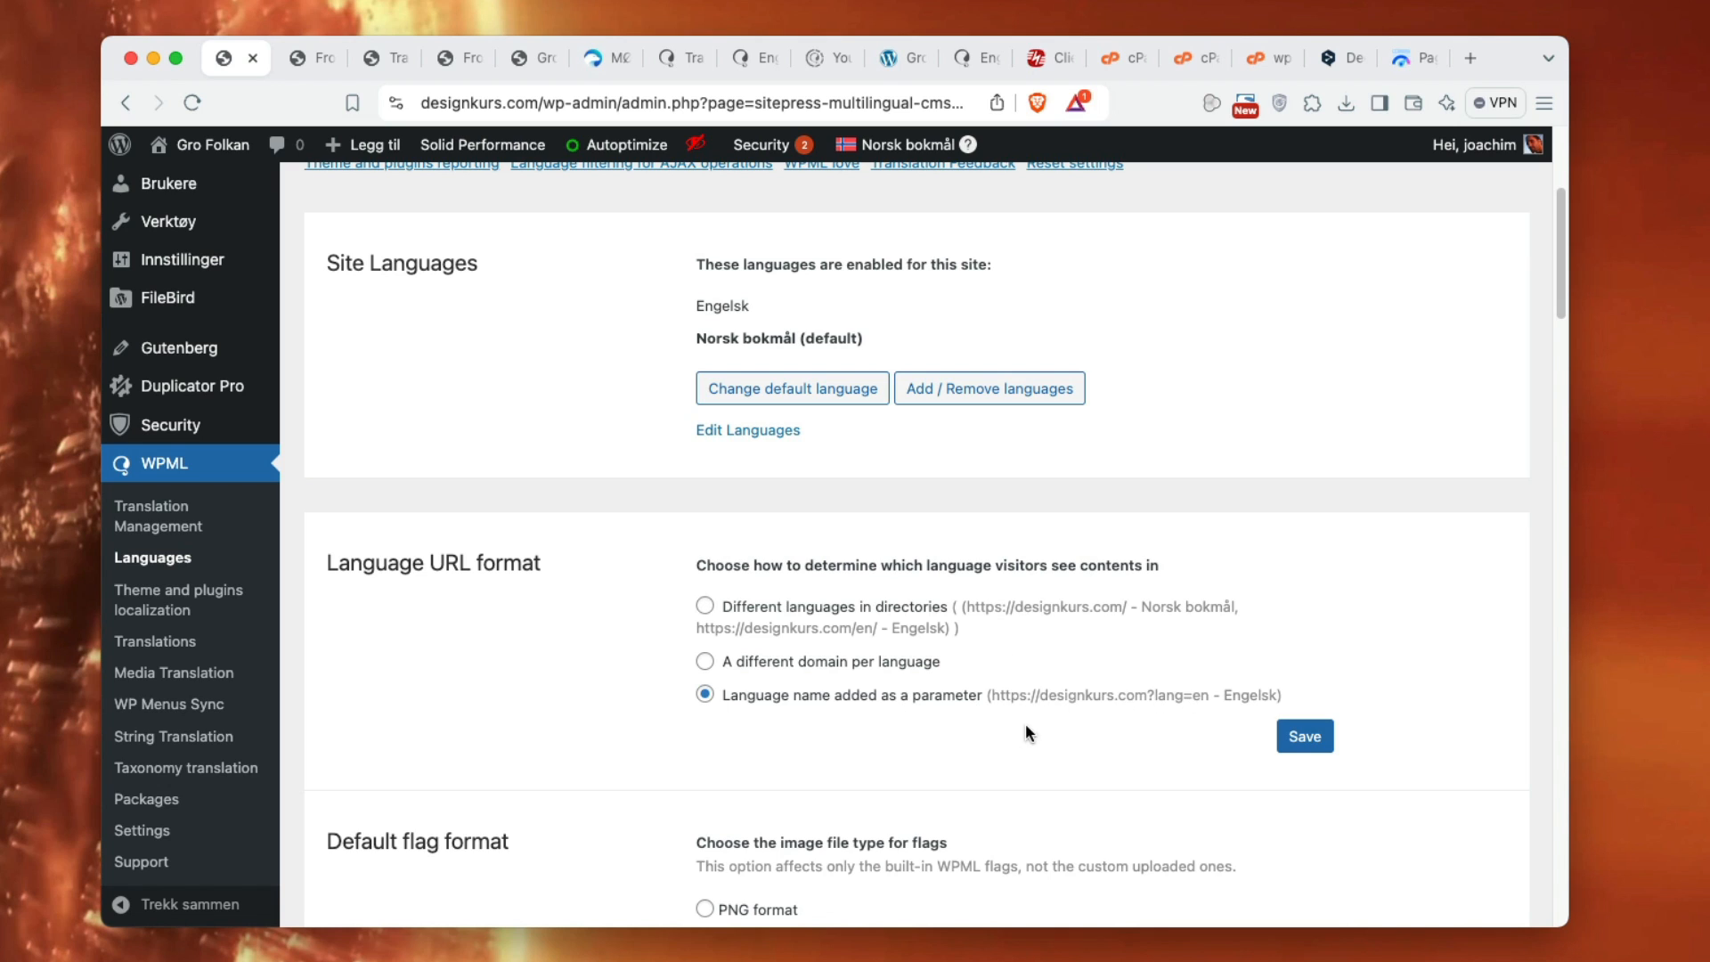
{"action": "scroll", "scroll_direction": "down", "scroll_amount": 3}
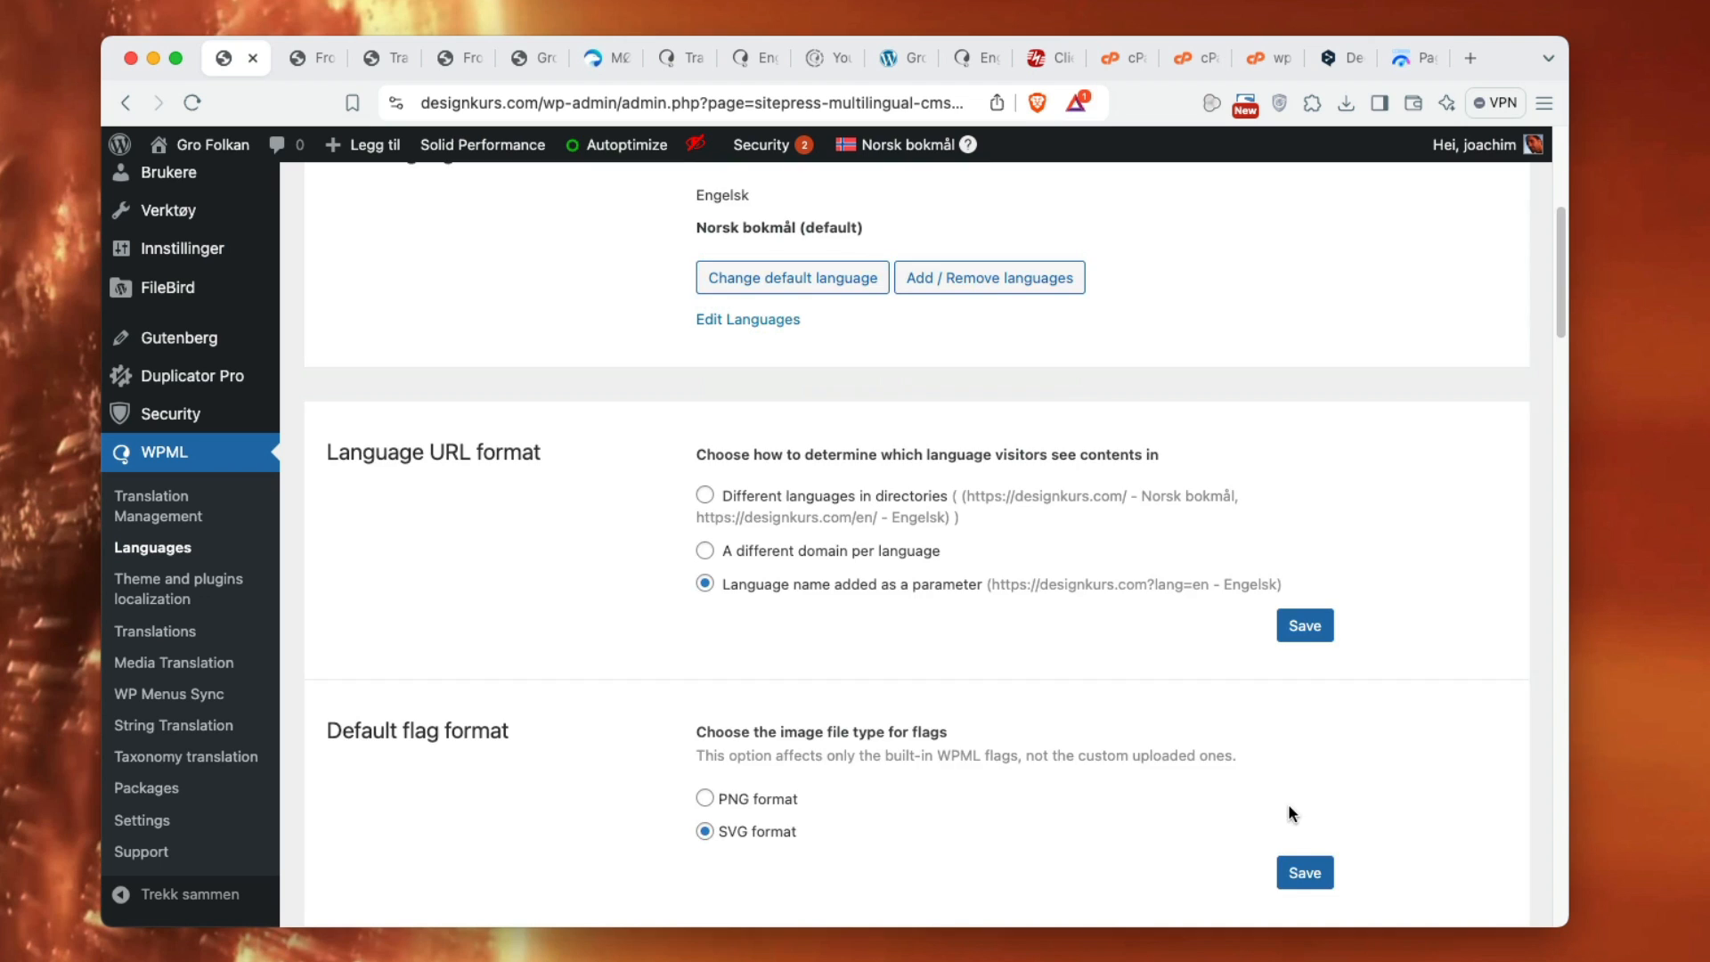
{"action": "scroll", "scroll_direction": "down", "scroll_amount": 3}
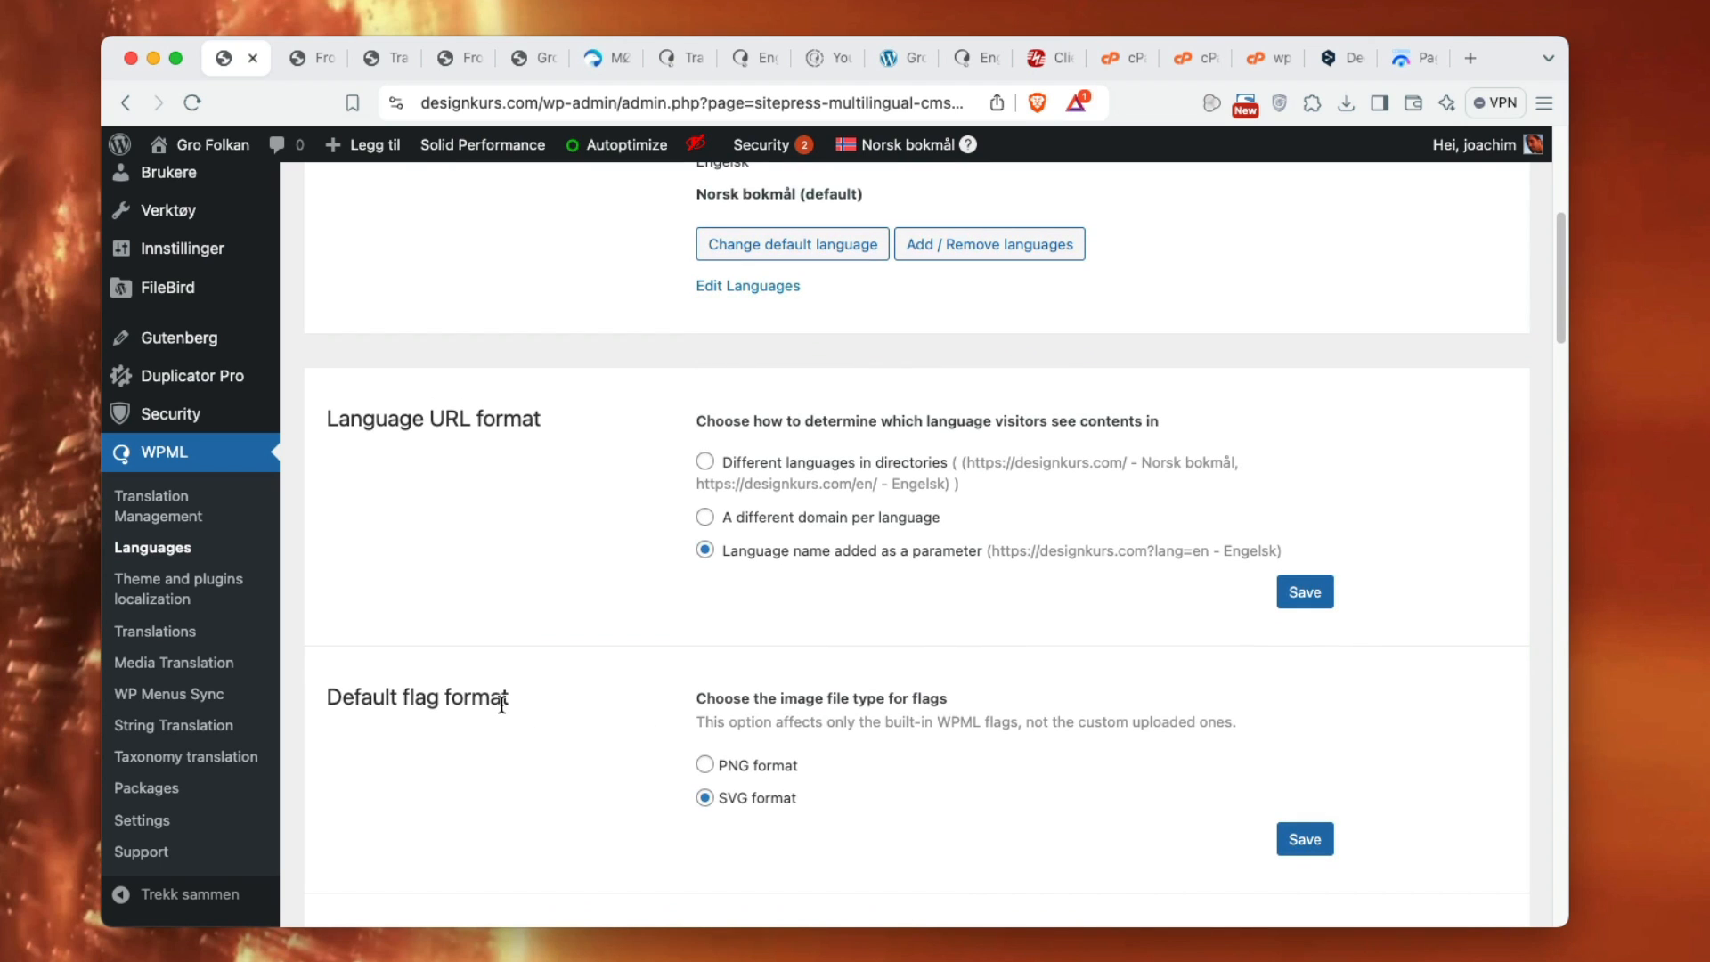
{"action": "scroll", "scroll_direction": "down", "scroll_amount": 3}
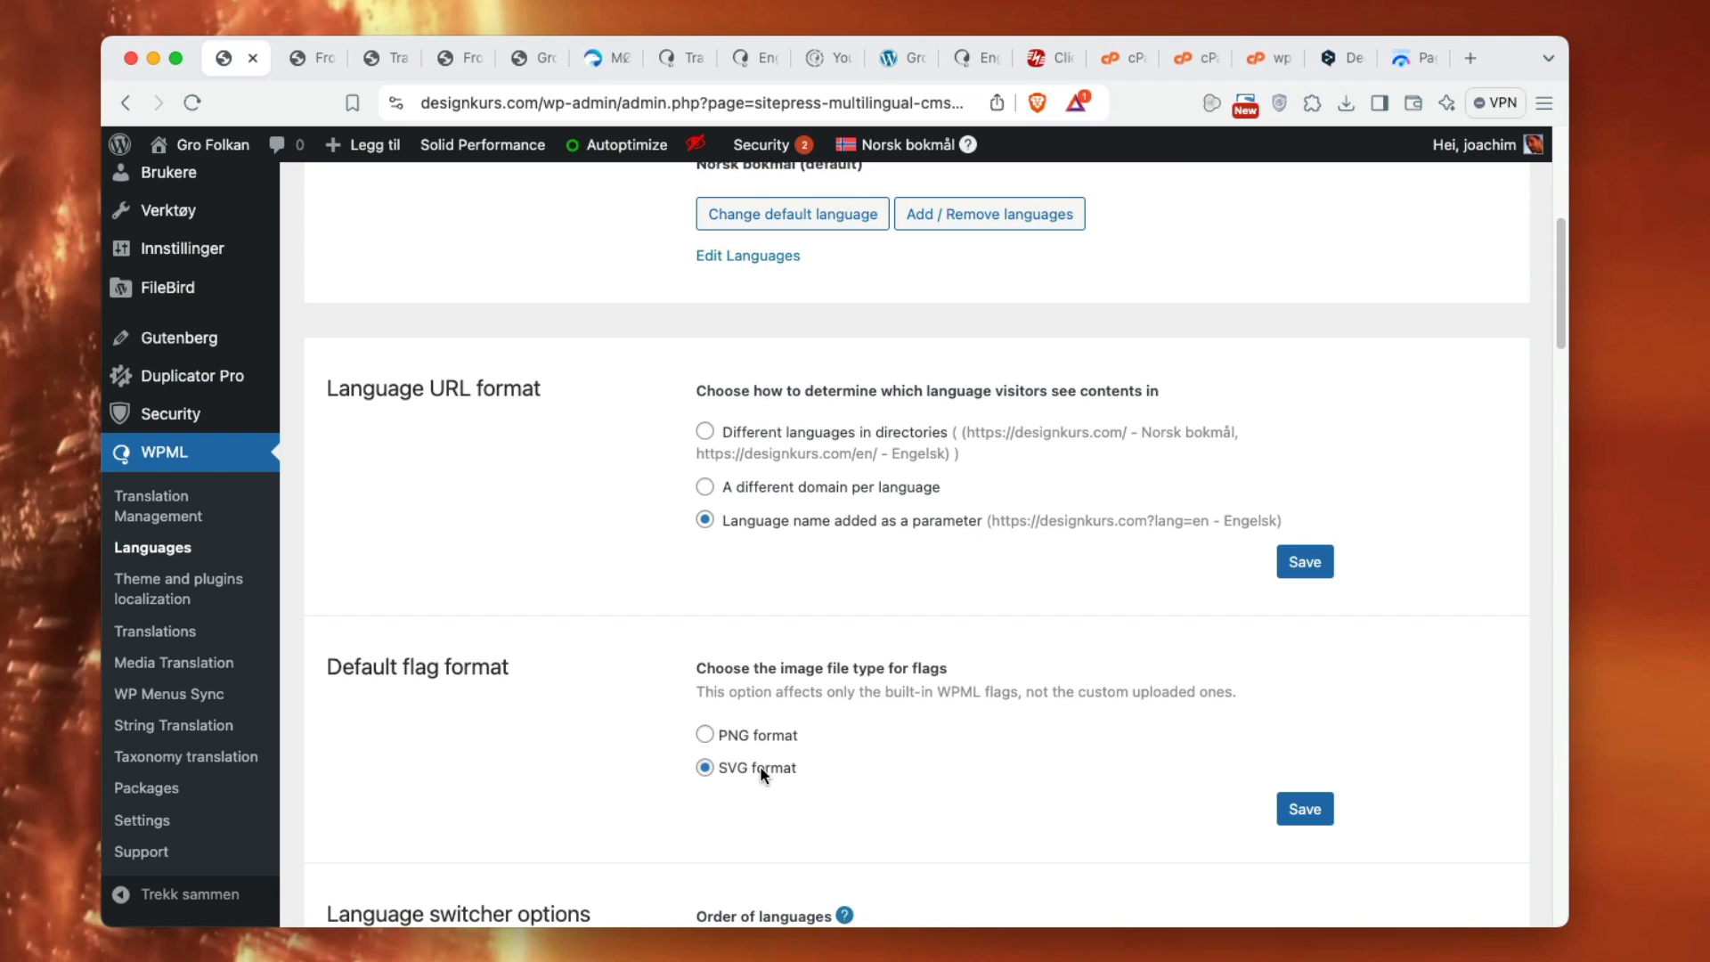
{"action": "mouse_move", "coordinate": [793, 701]}
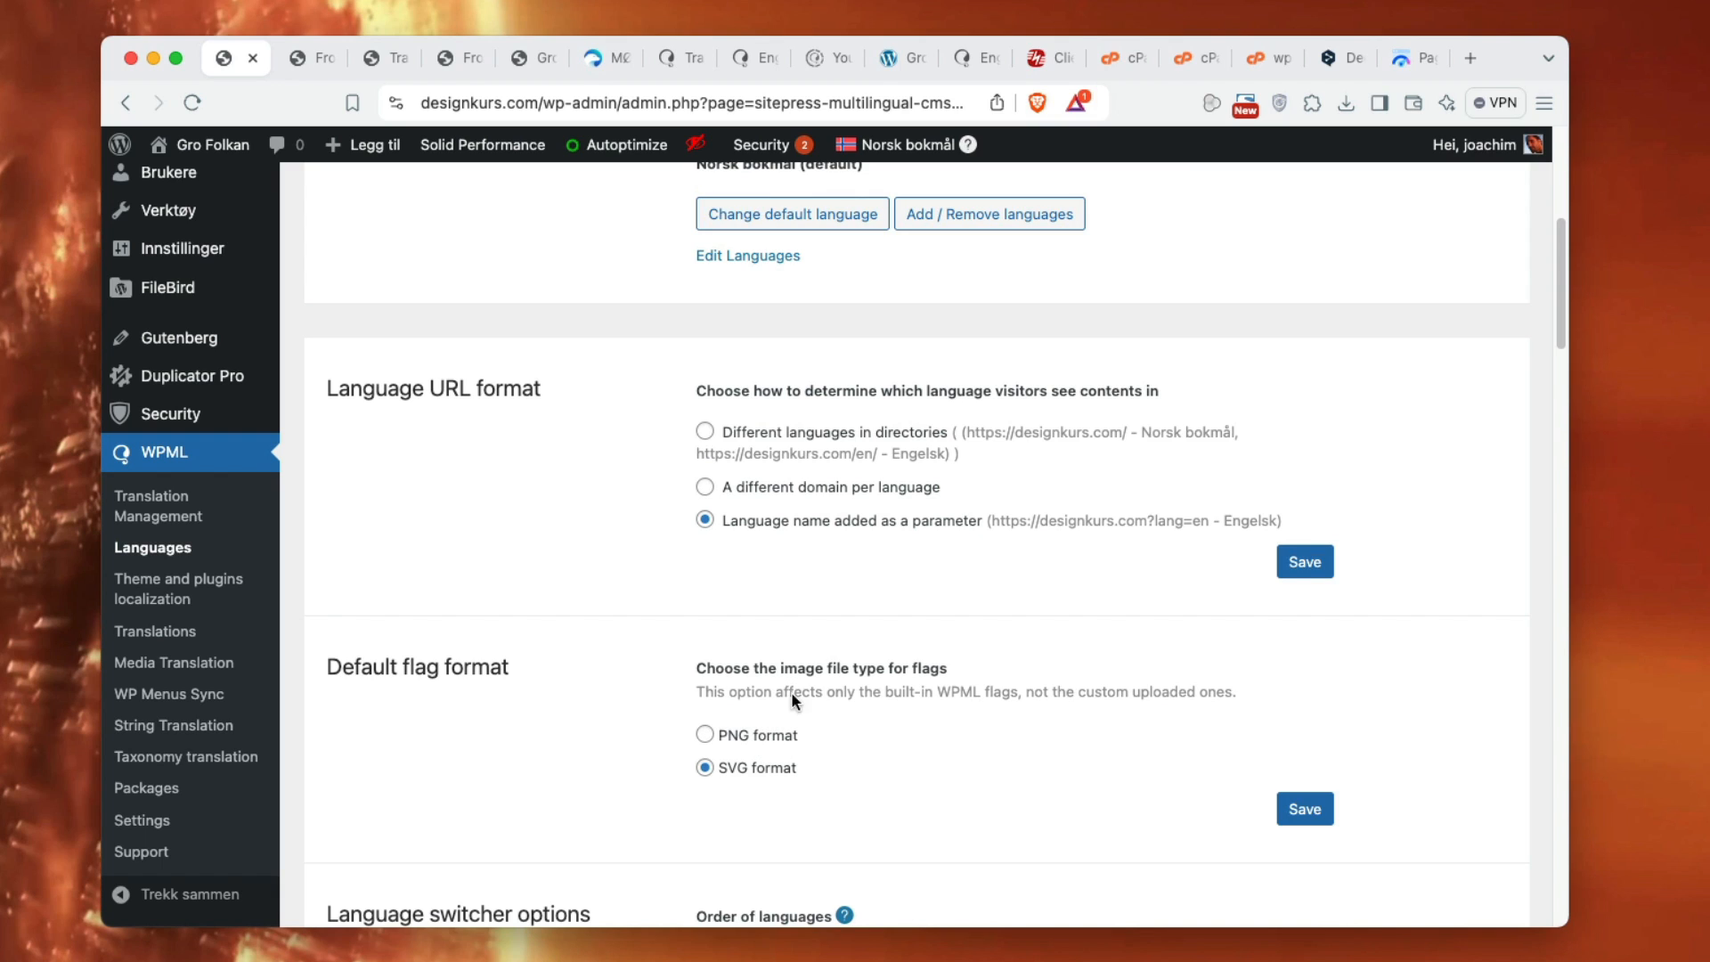
{"action": "mouse_move", "coordinate": [846, 743]}
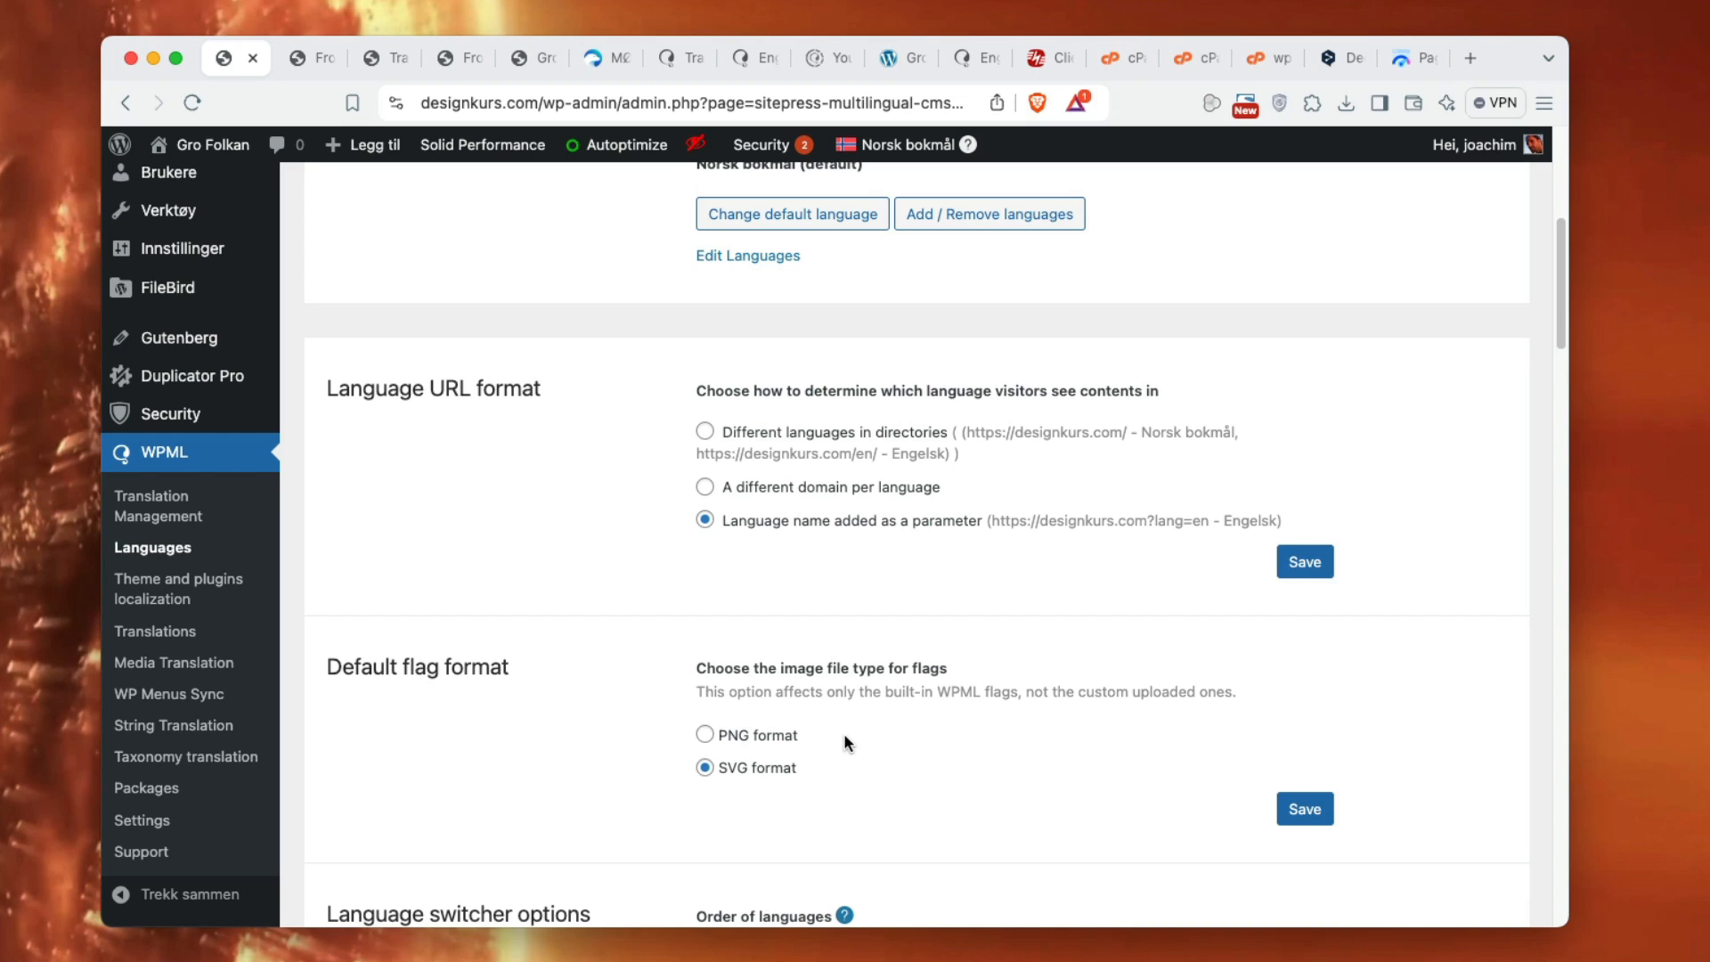
{"action": "mouse_move", "coordinate": [840, 776]}
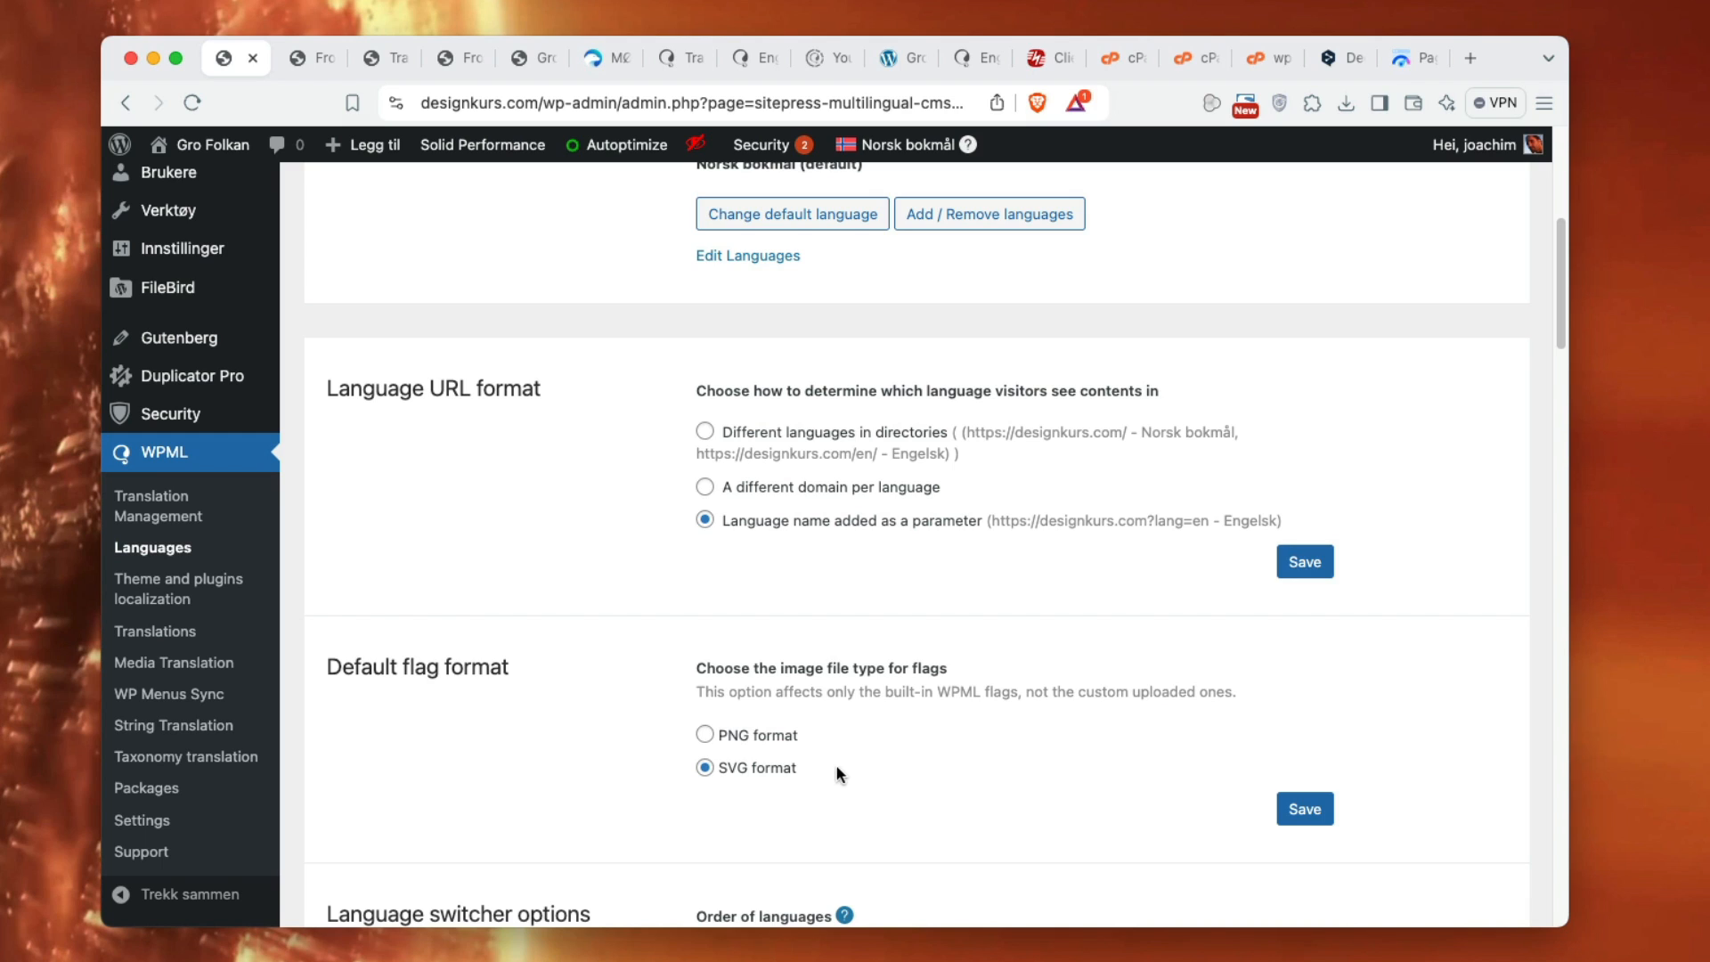
{"action": "scroll", "scroll_direction": "down", "scroll_amount": 3}
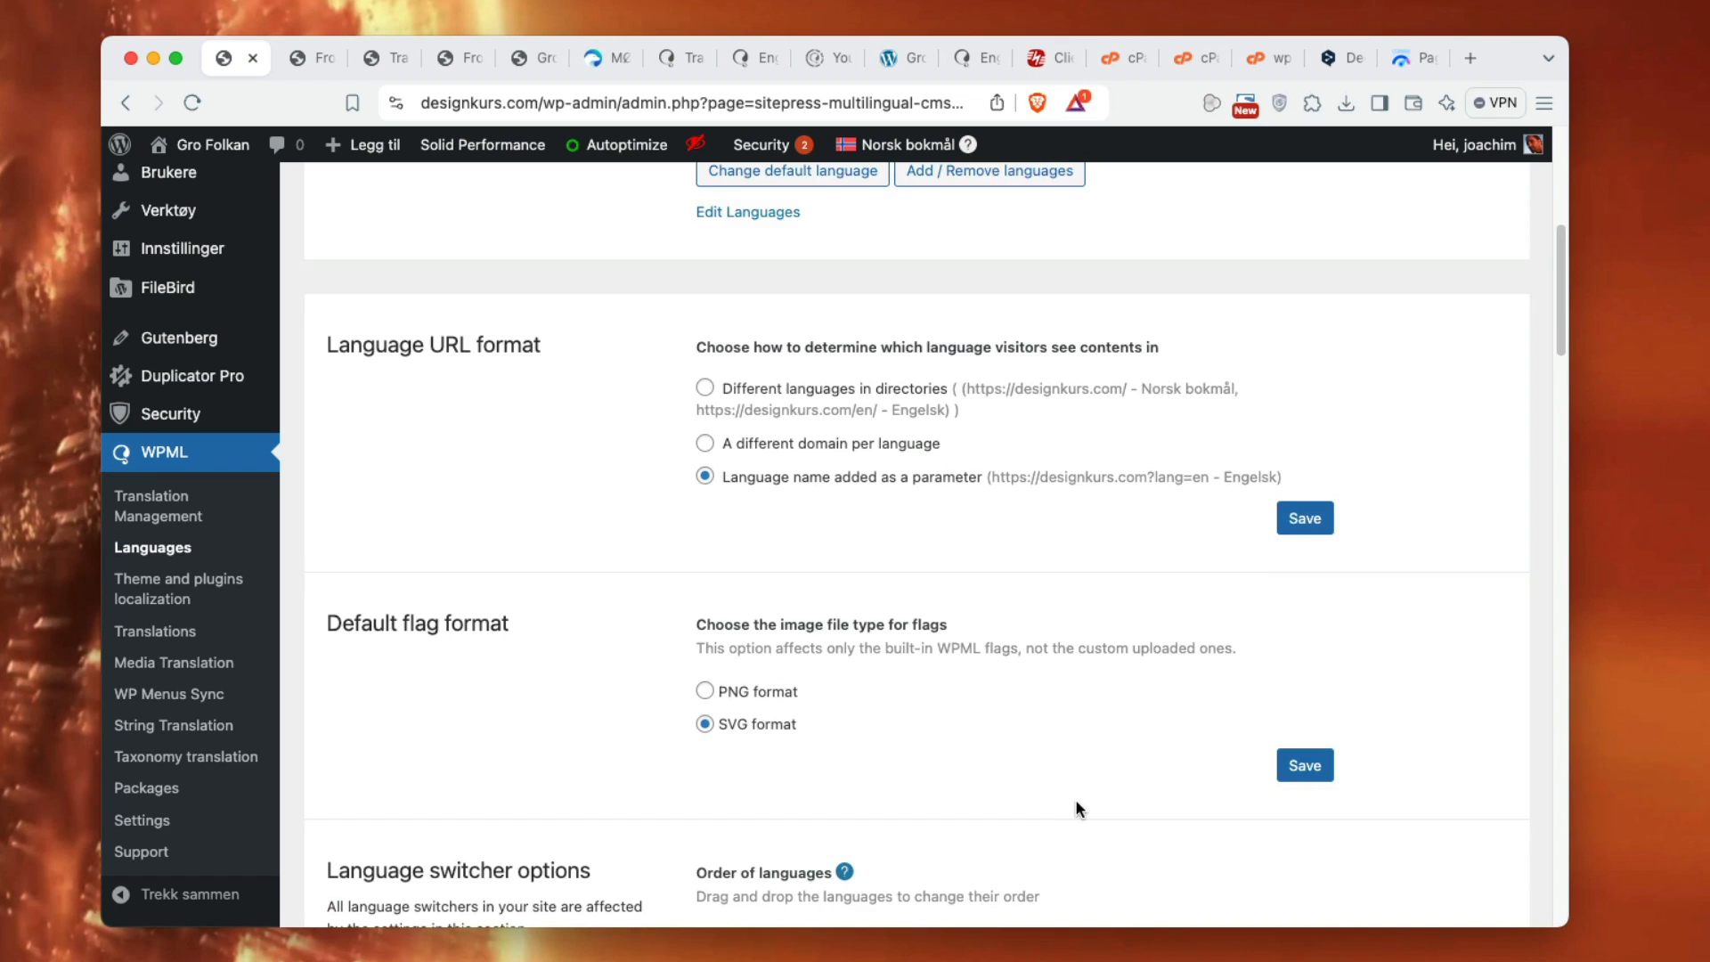
{"action": "scroll", "scroll_direction": "down", "scroll_amount": 3}
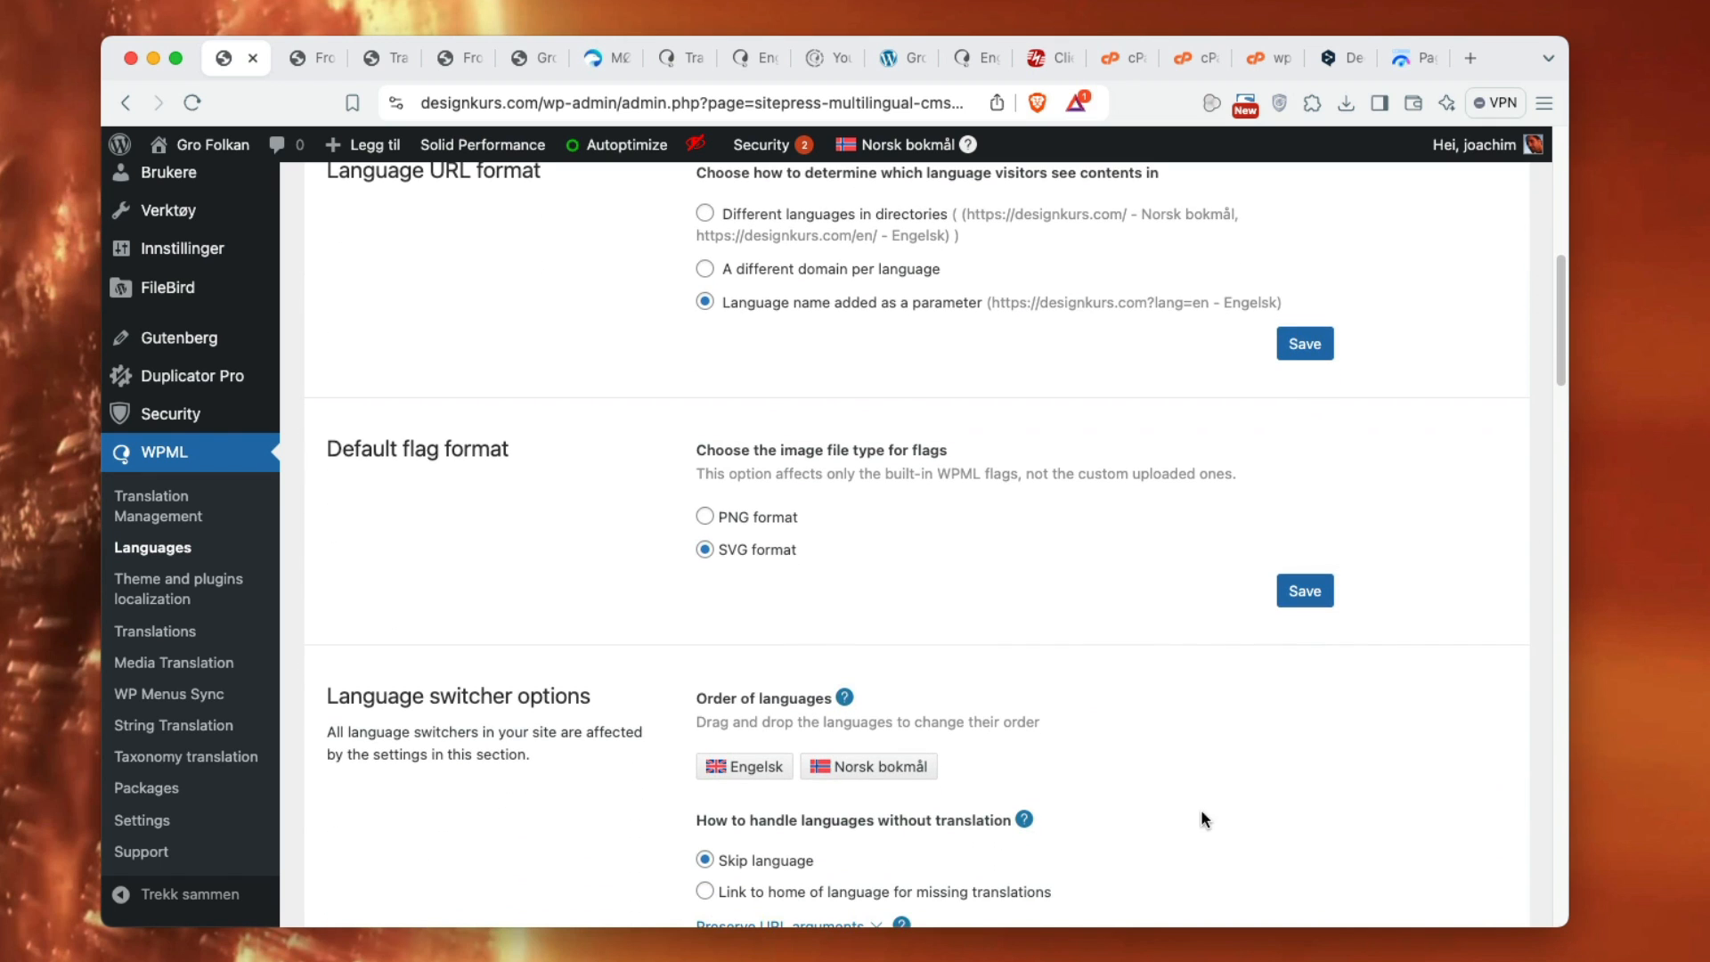
{"action": "scroll", "scroll_direction": "down", "scroll_amount": 3}
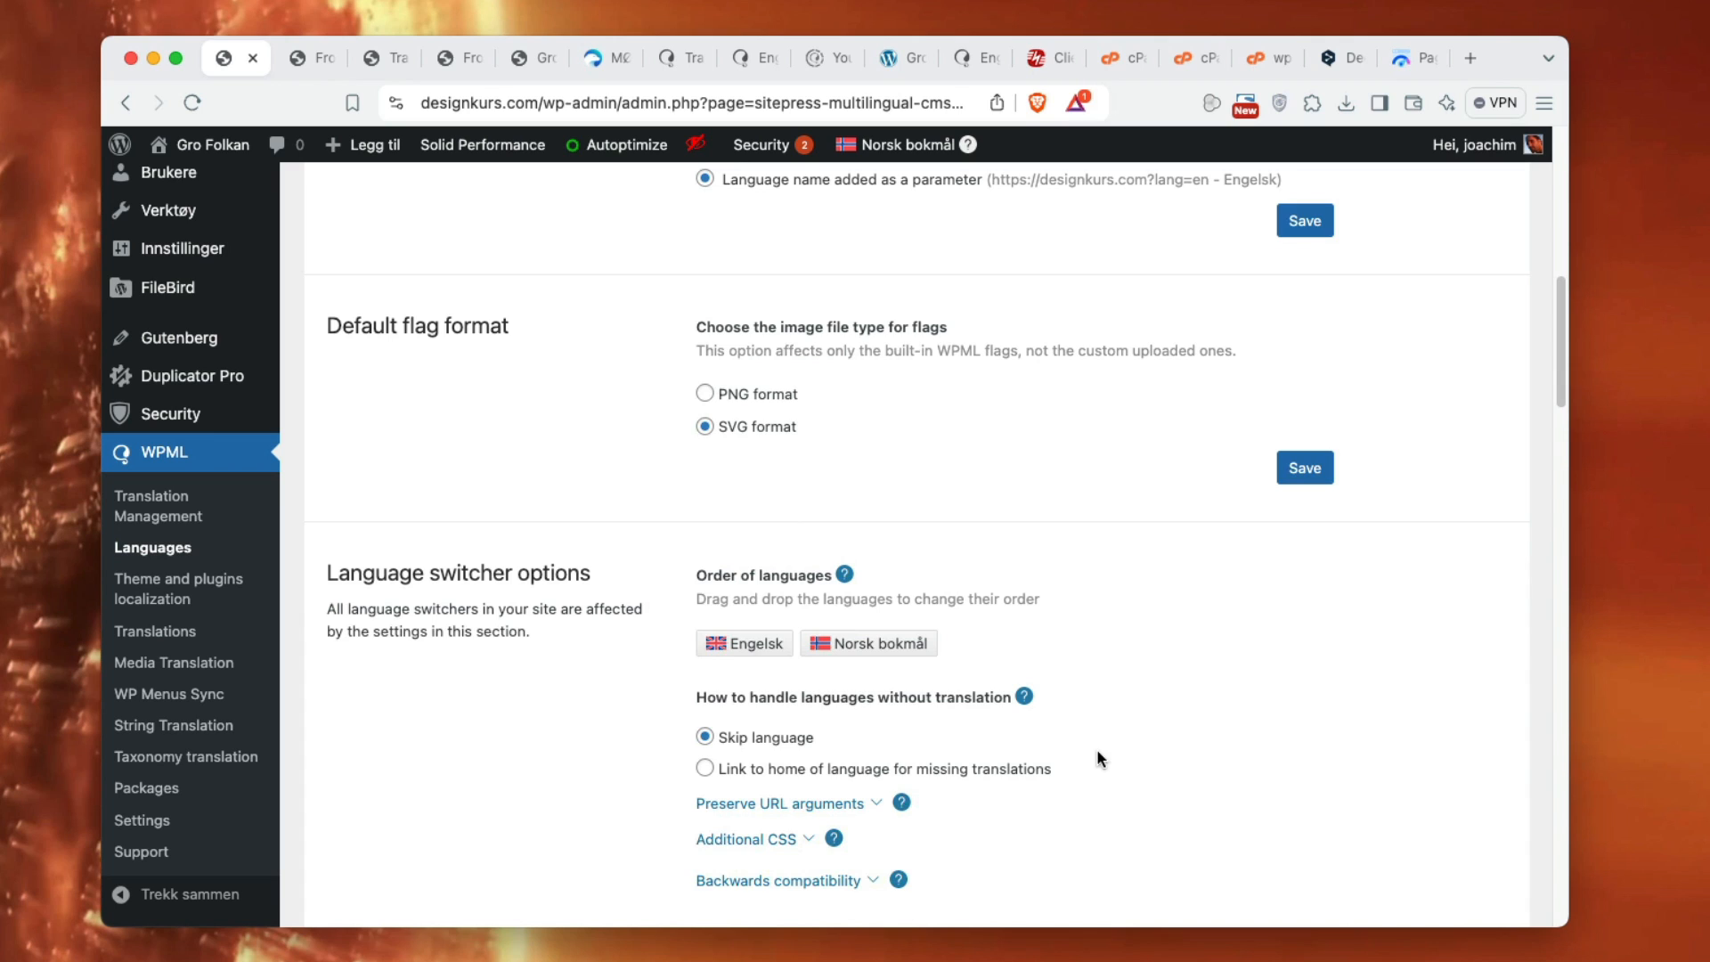
{"action": "mouse_move", "coordinate": [869, 643]}
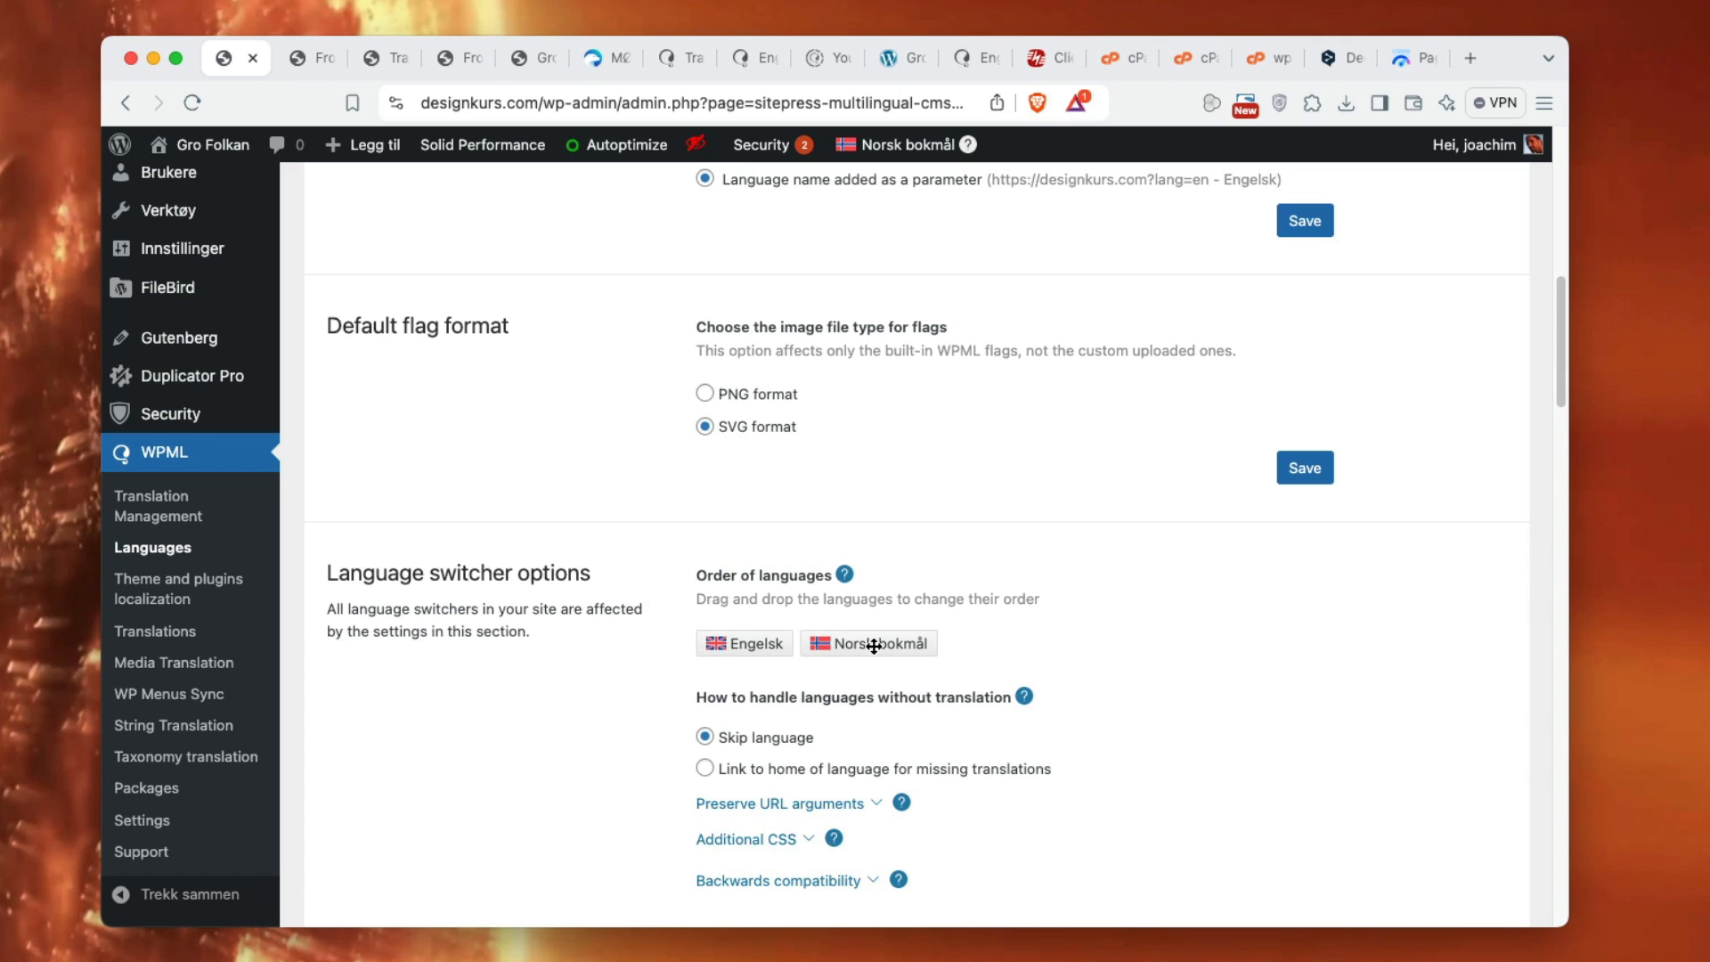
{"action": "scroll", "scroll_direction": "down", "scroll_amount": 3}
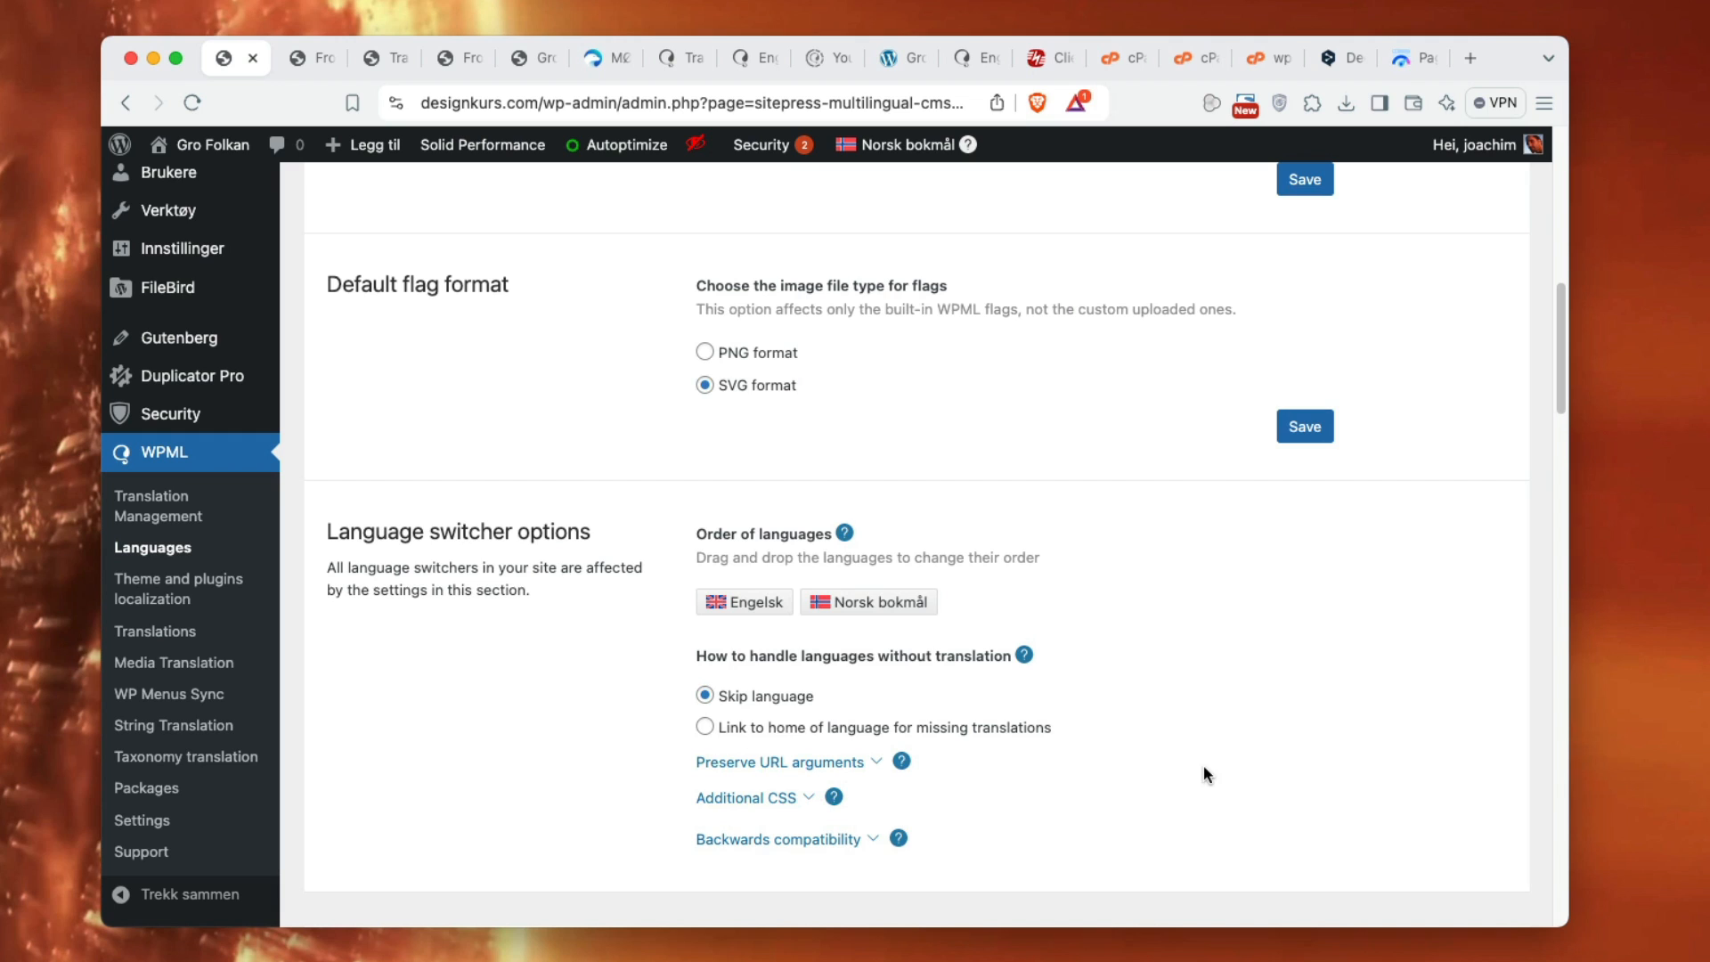
{"action": "mouse_move", "coordinate": [760, 608]}
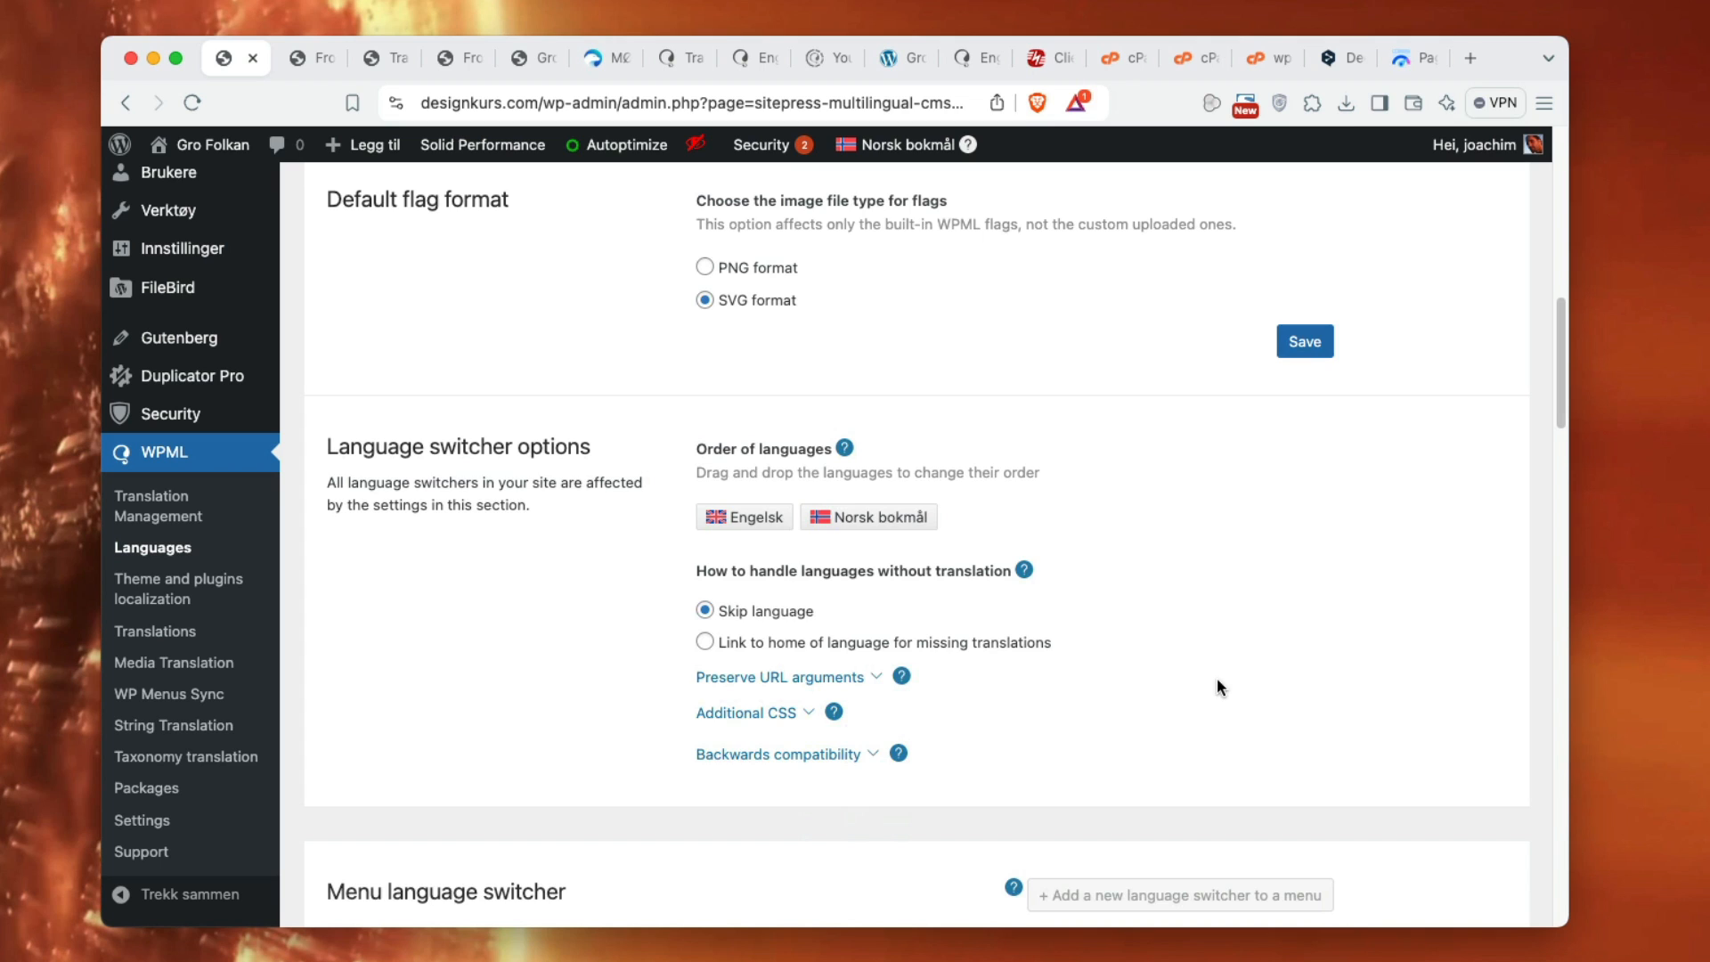
{"action": "mouse_move", "coordinate": [800, 727]}
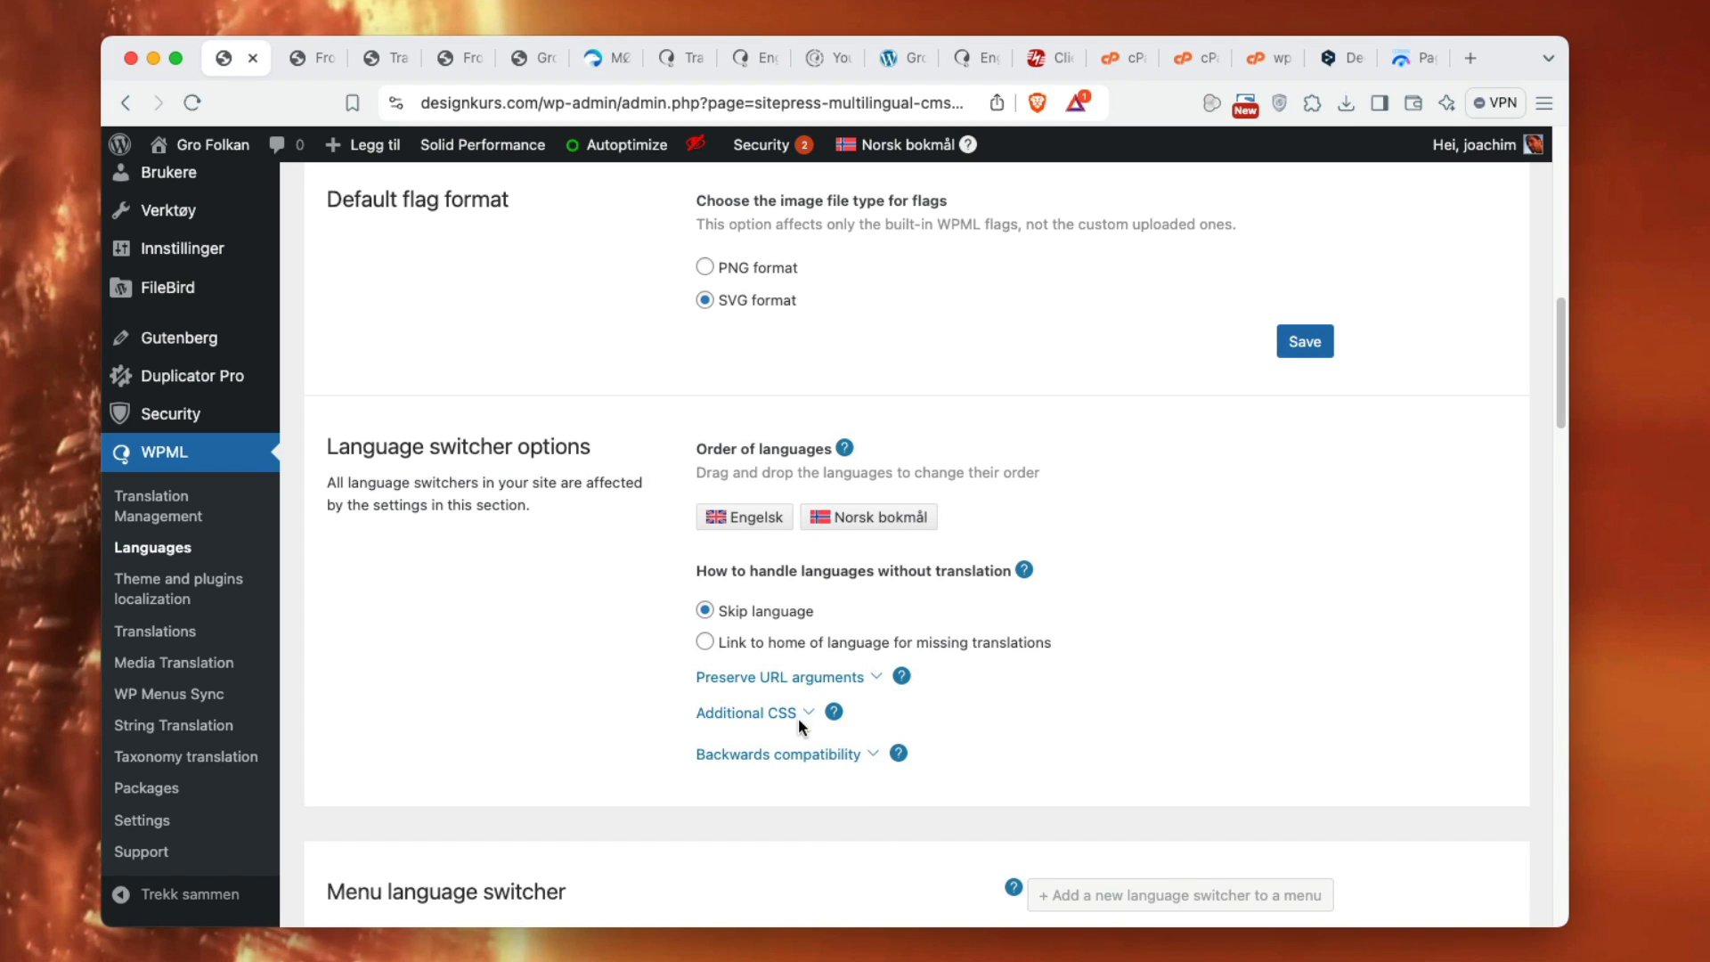
{"action": "scroll", "scroll_direction": "down", "scroll_amount": 3}
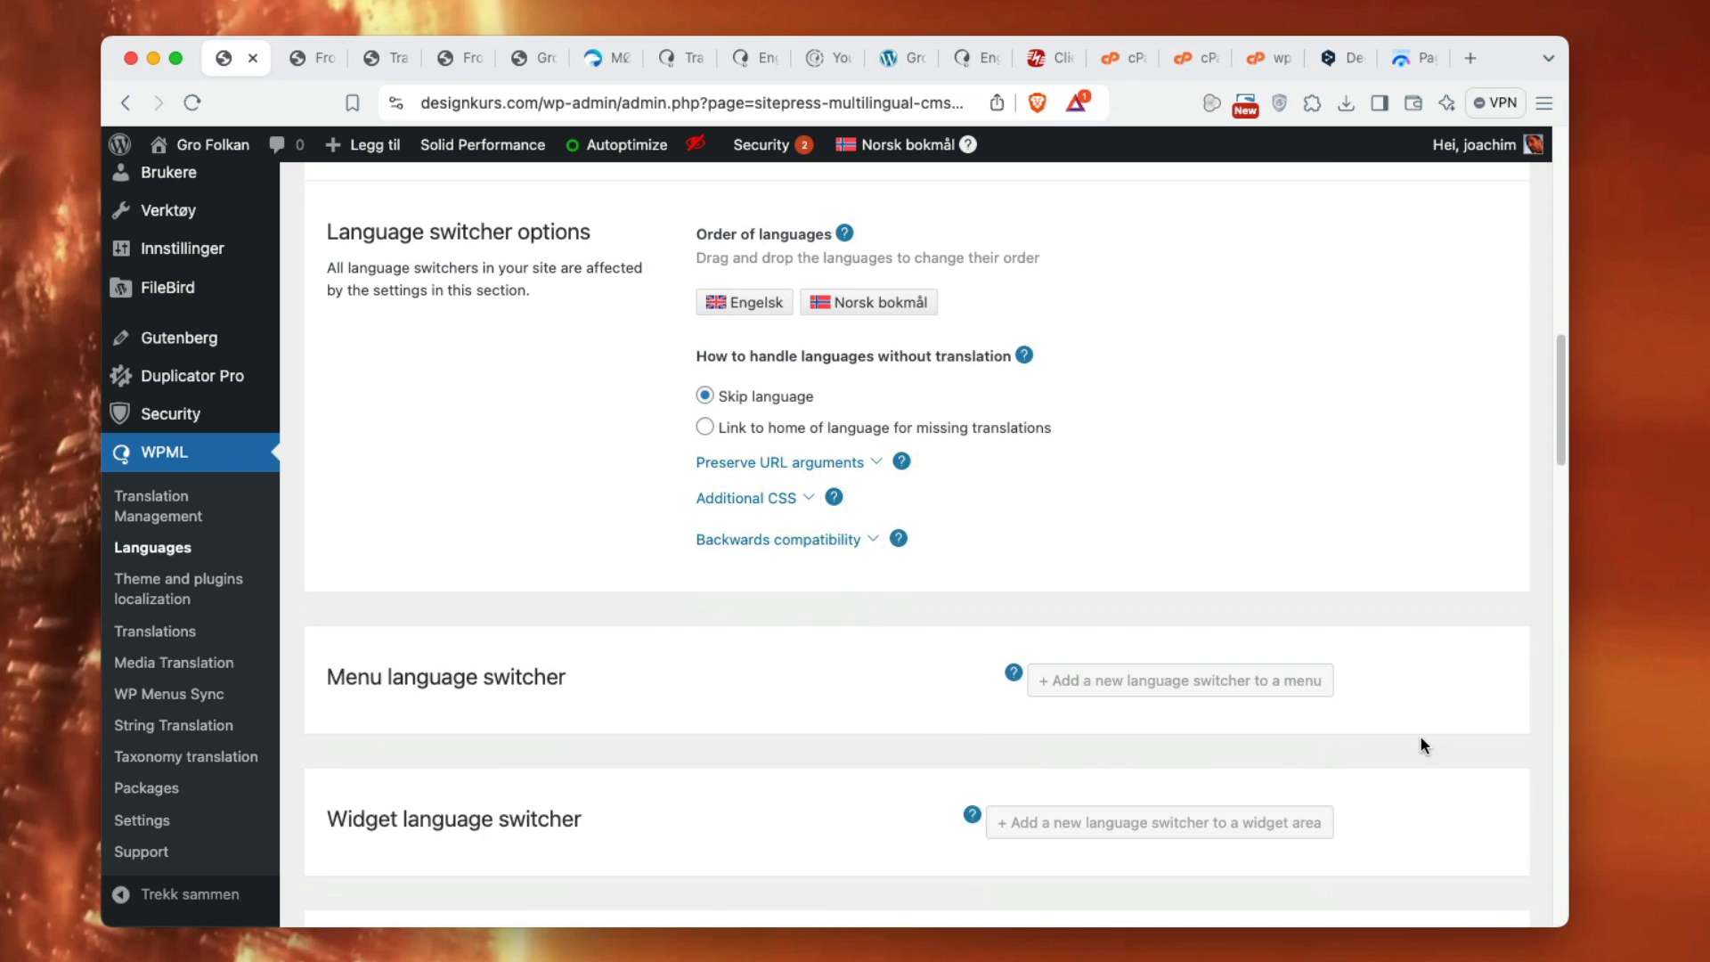
{"action": "scroll", "scroll_direction": "down", "scroll_amount": 3}
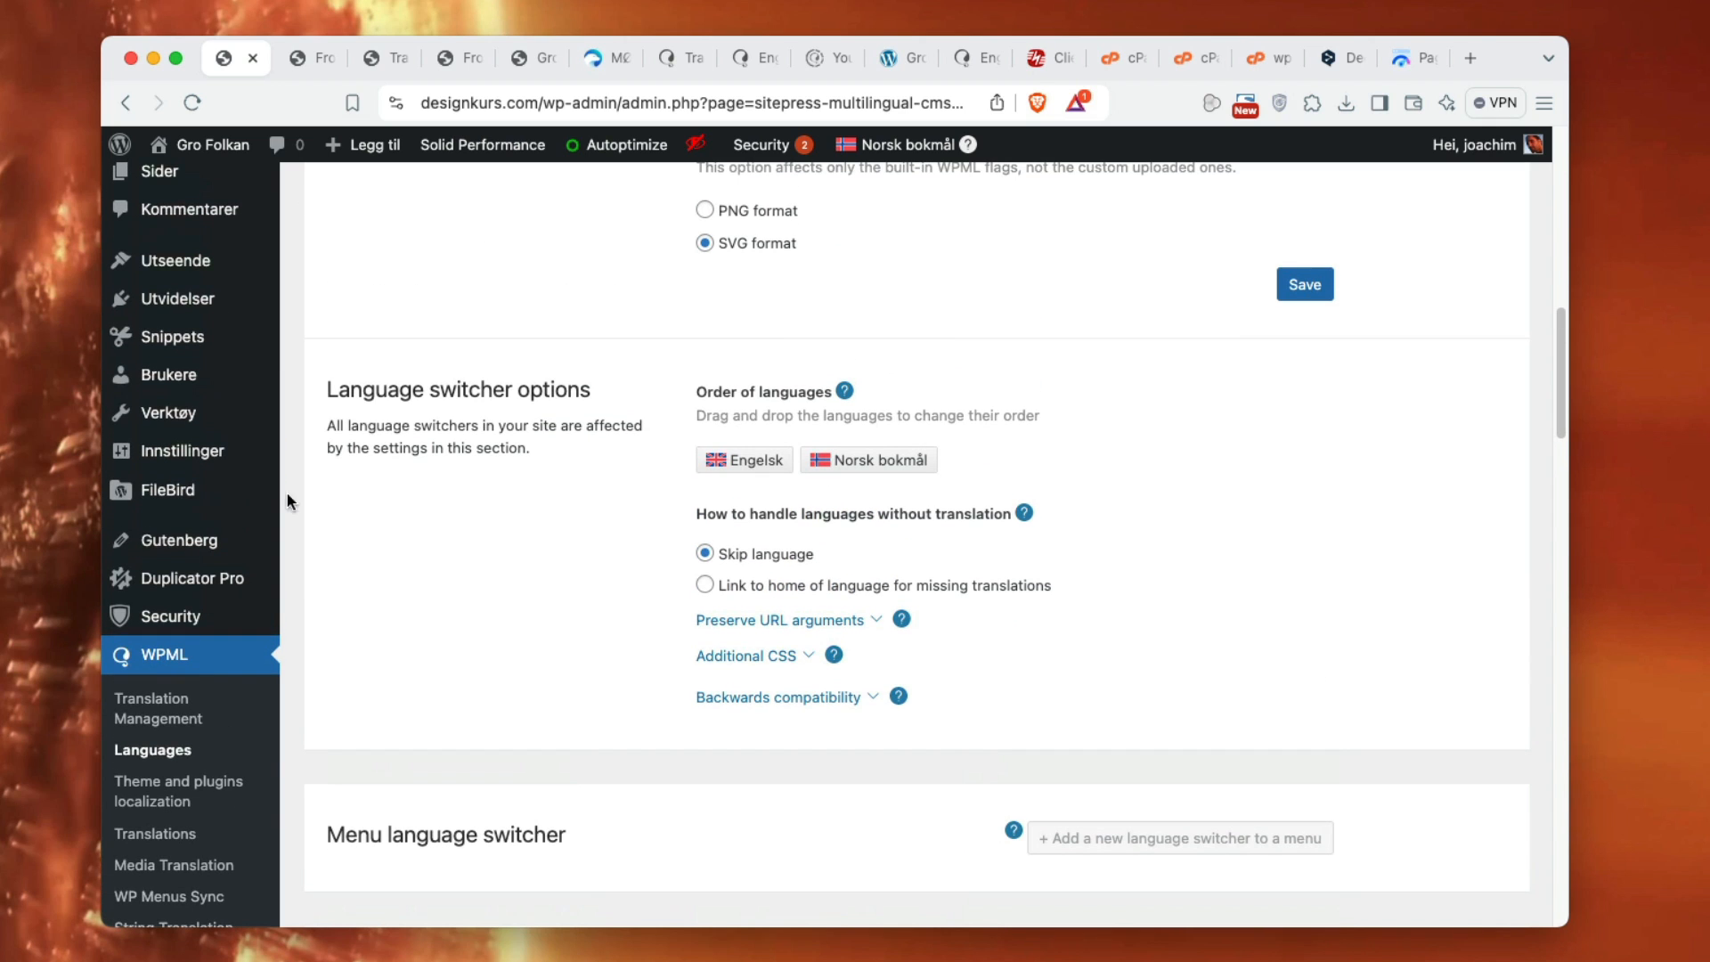
{"action": "mouse_move", "coordinate": [176, 297]}
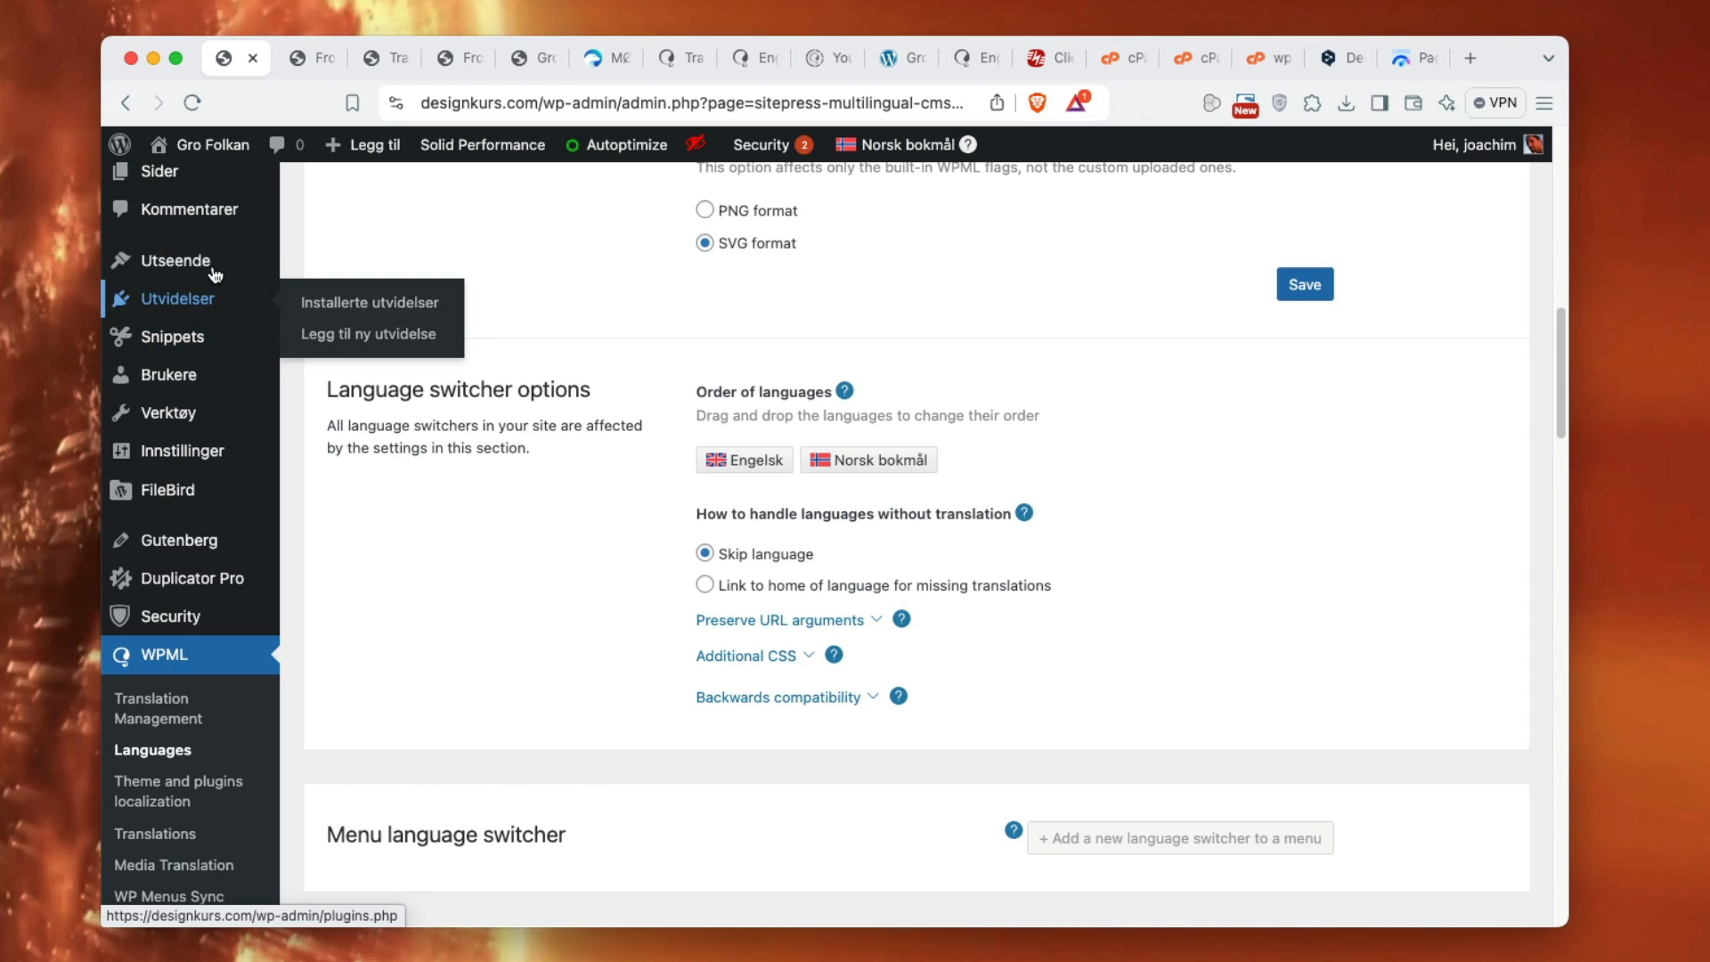
{"action": "mouse_move", "coordinate": [175, 259]}
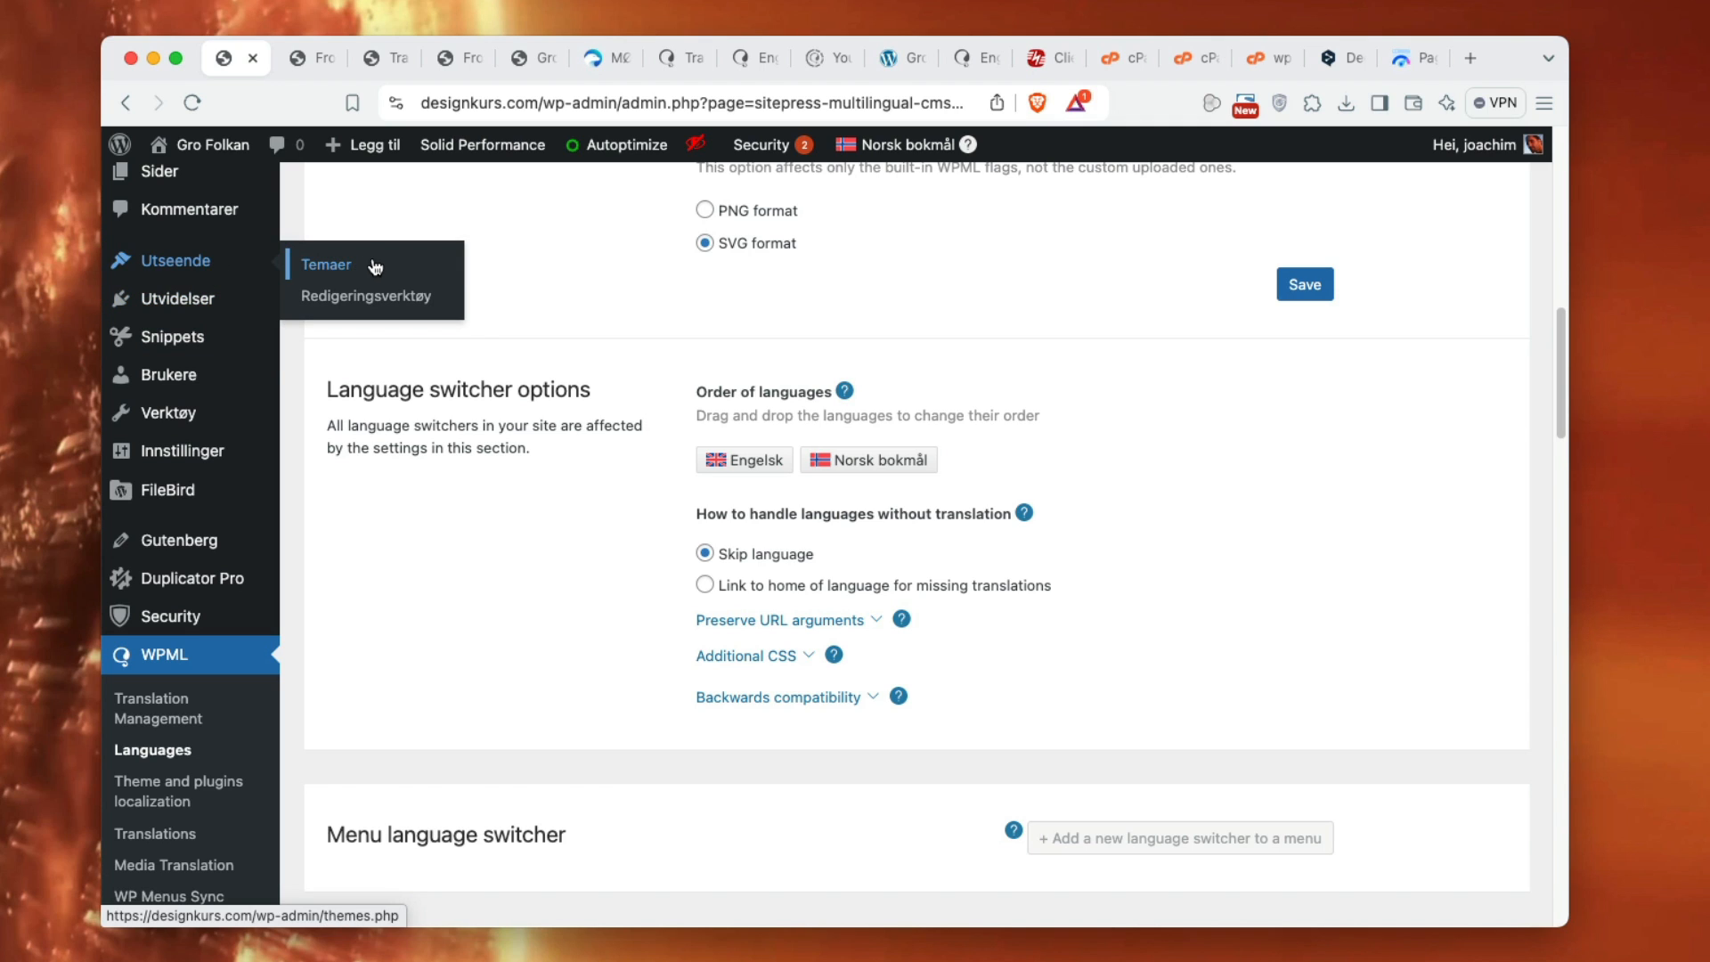
{"action": "scroll", "scroll_direction": "down", "scroll_amount": 3}
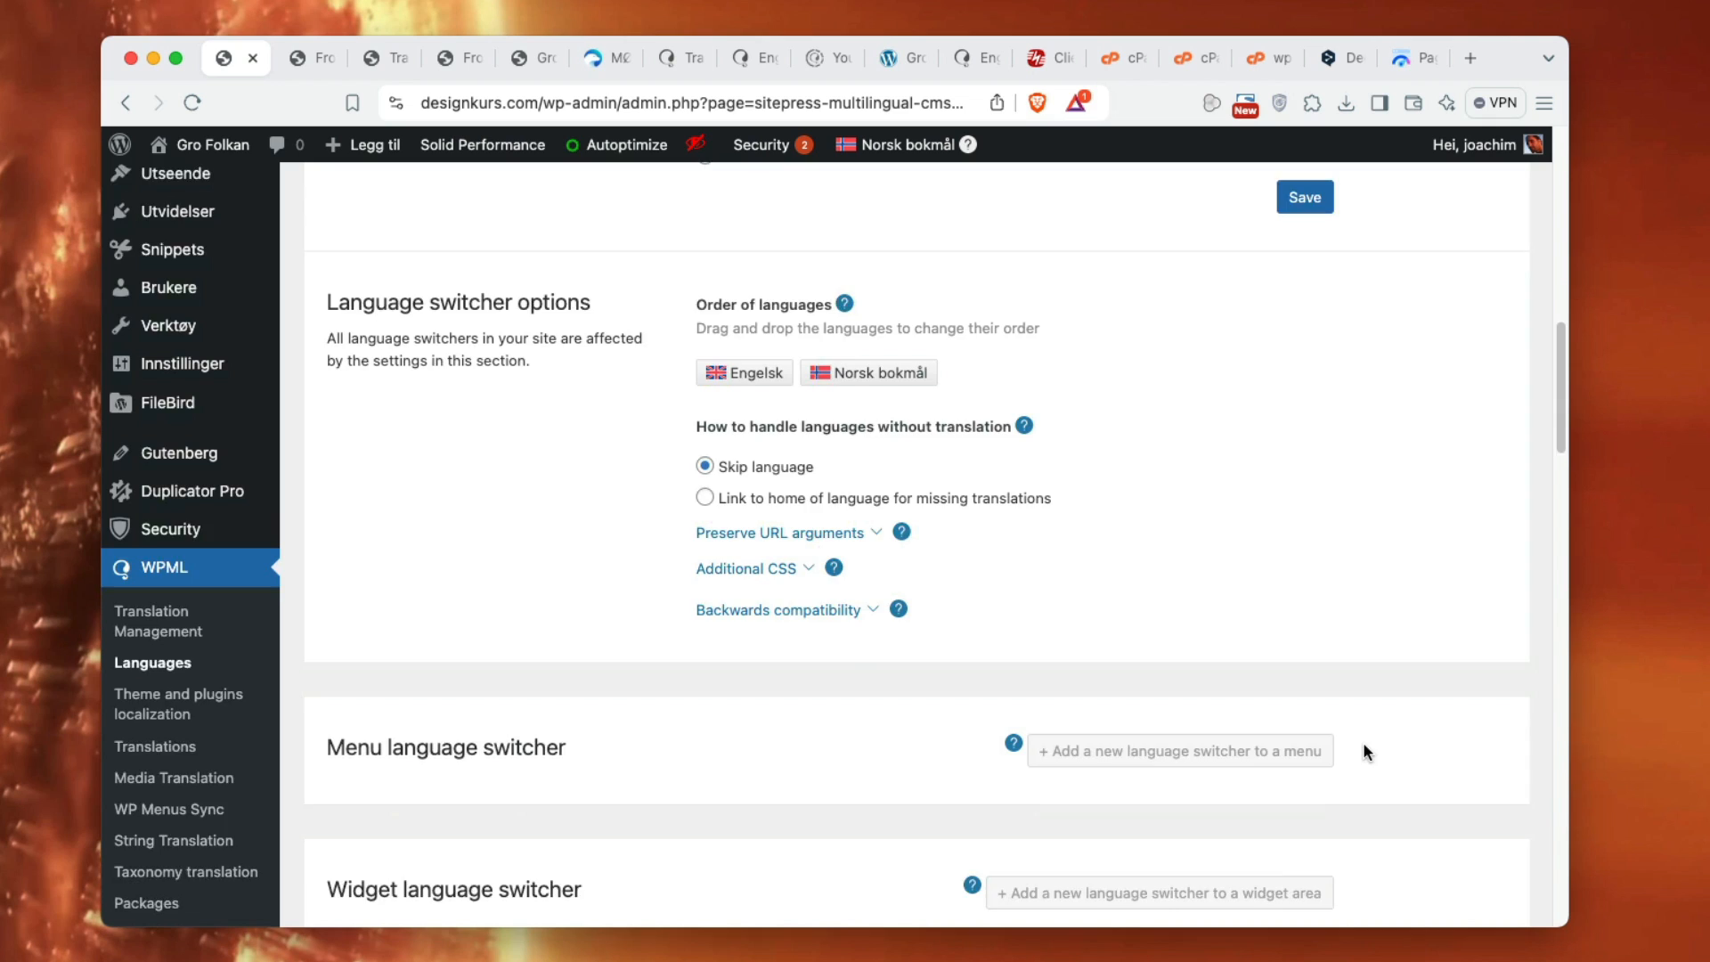
{"action": "scroll", "scroll_direction": "down", "scroll_amount": 3}
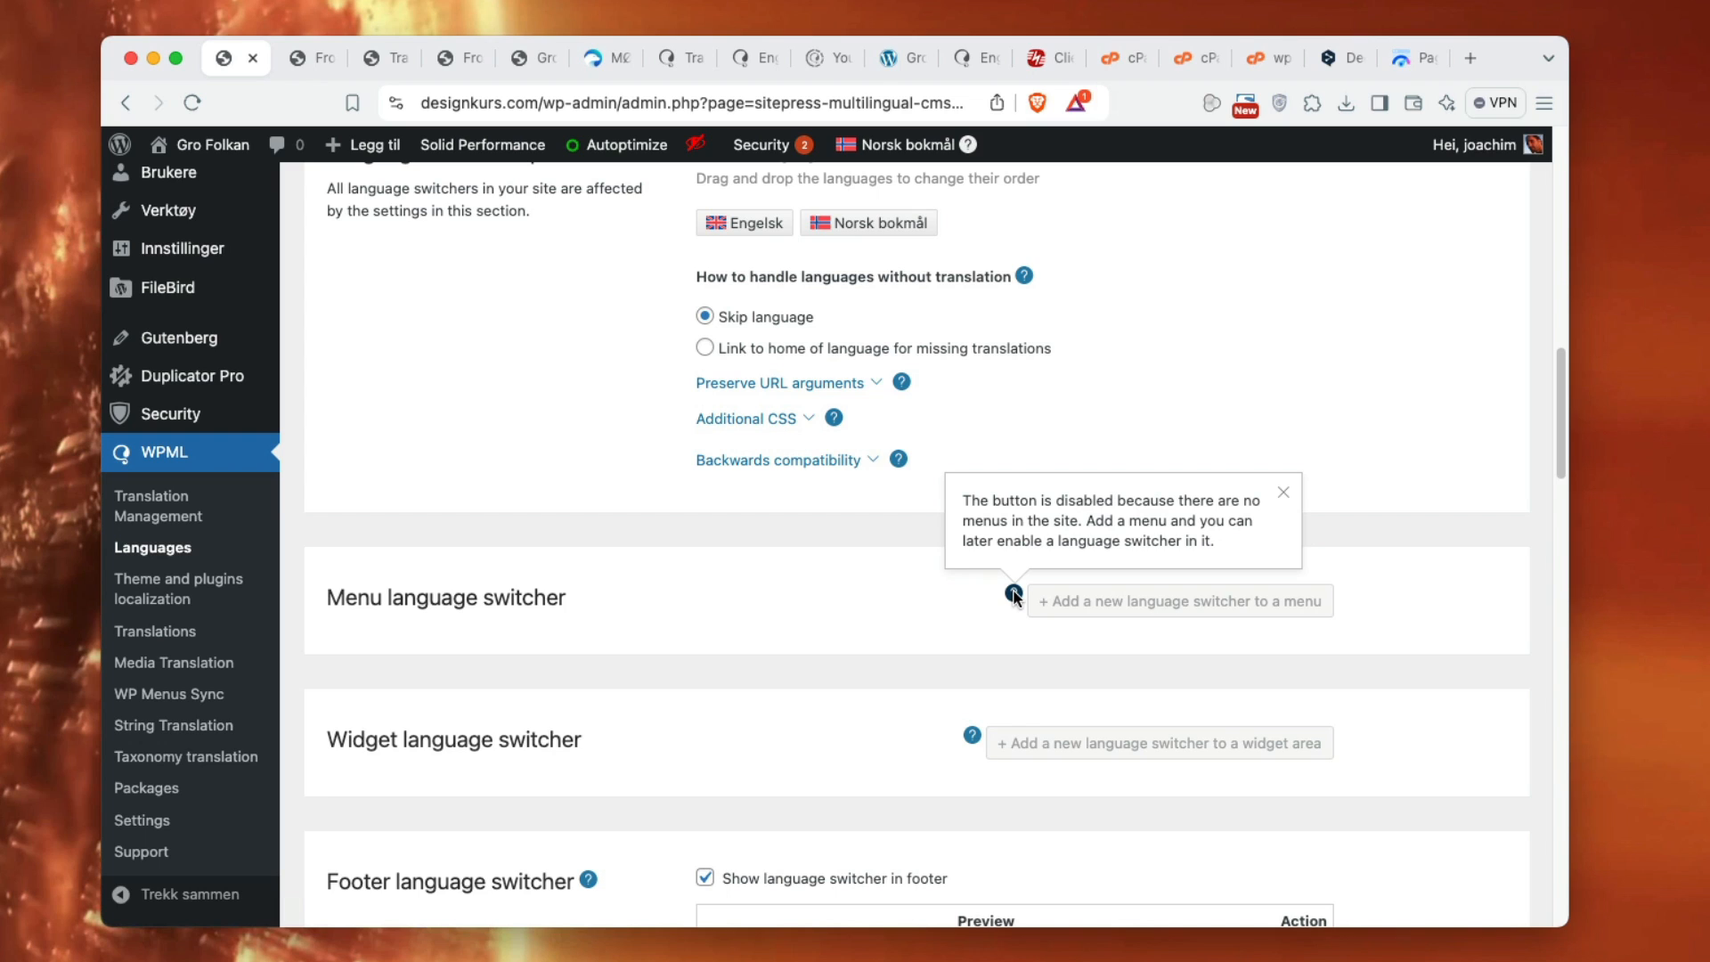
{"action": "mouse_move", "coordinate": [1026, 625]}
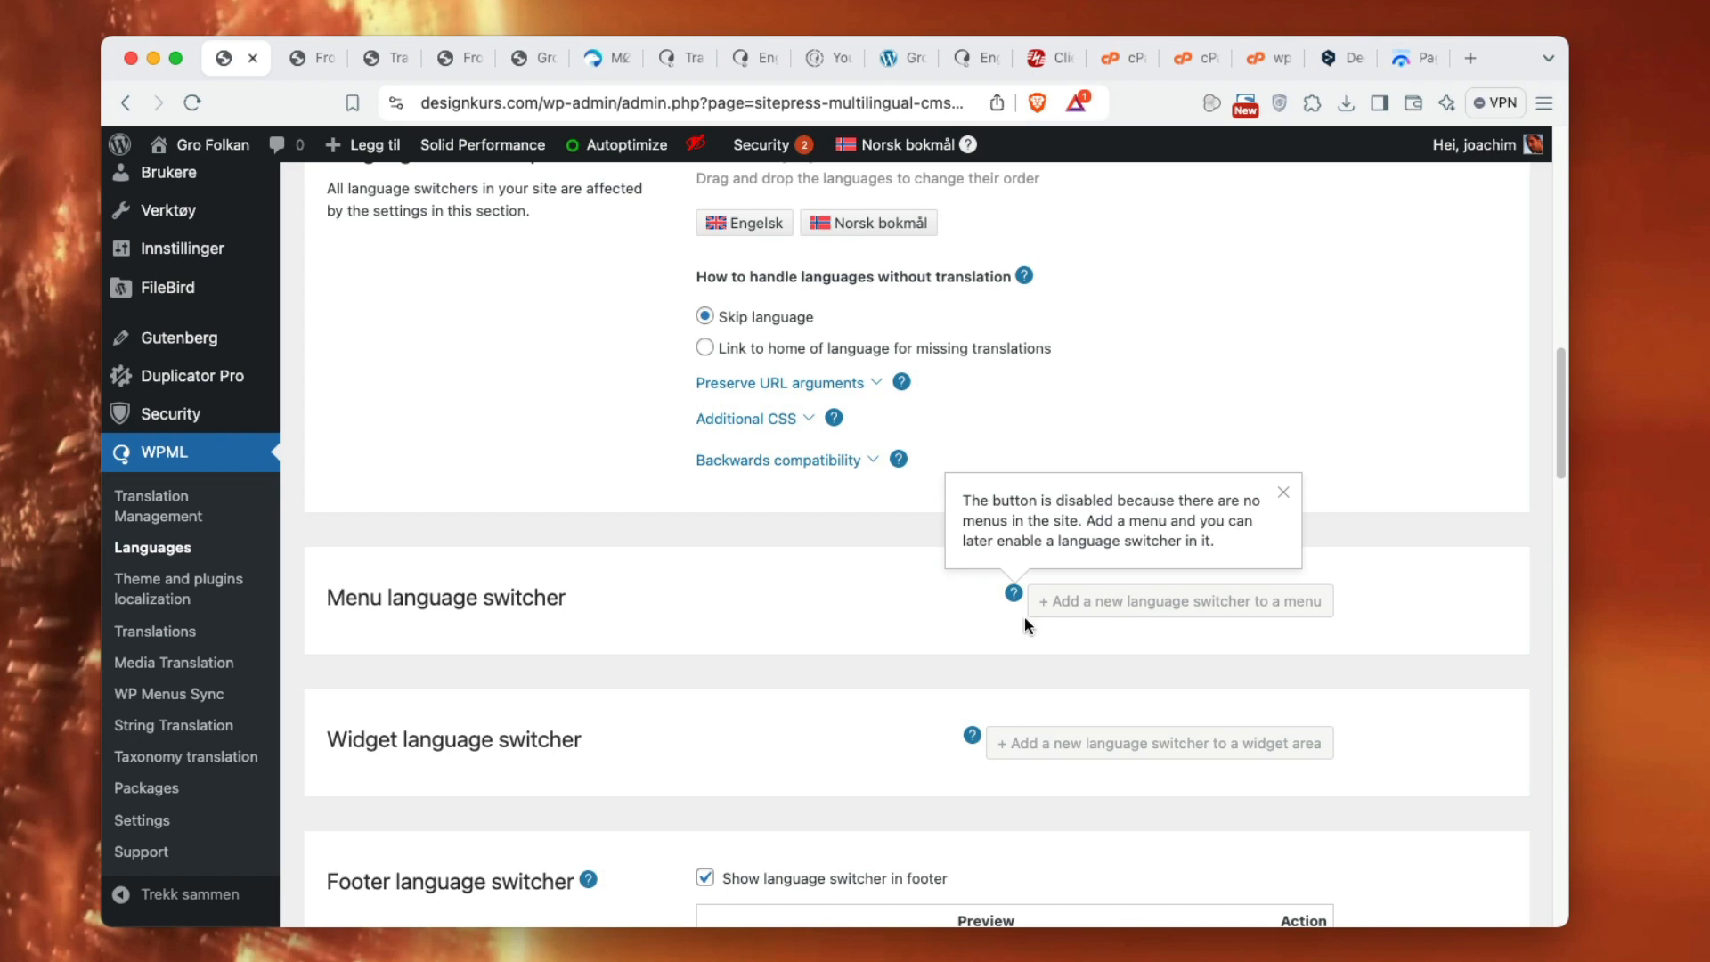
{"action": "mouse_move", "coordinate": [309, 359]}
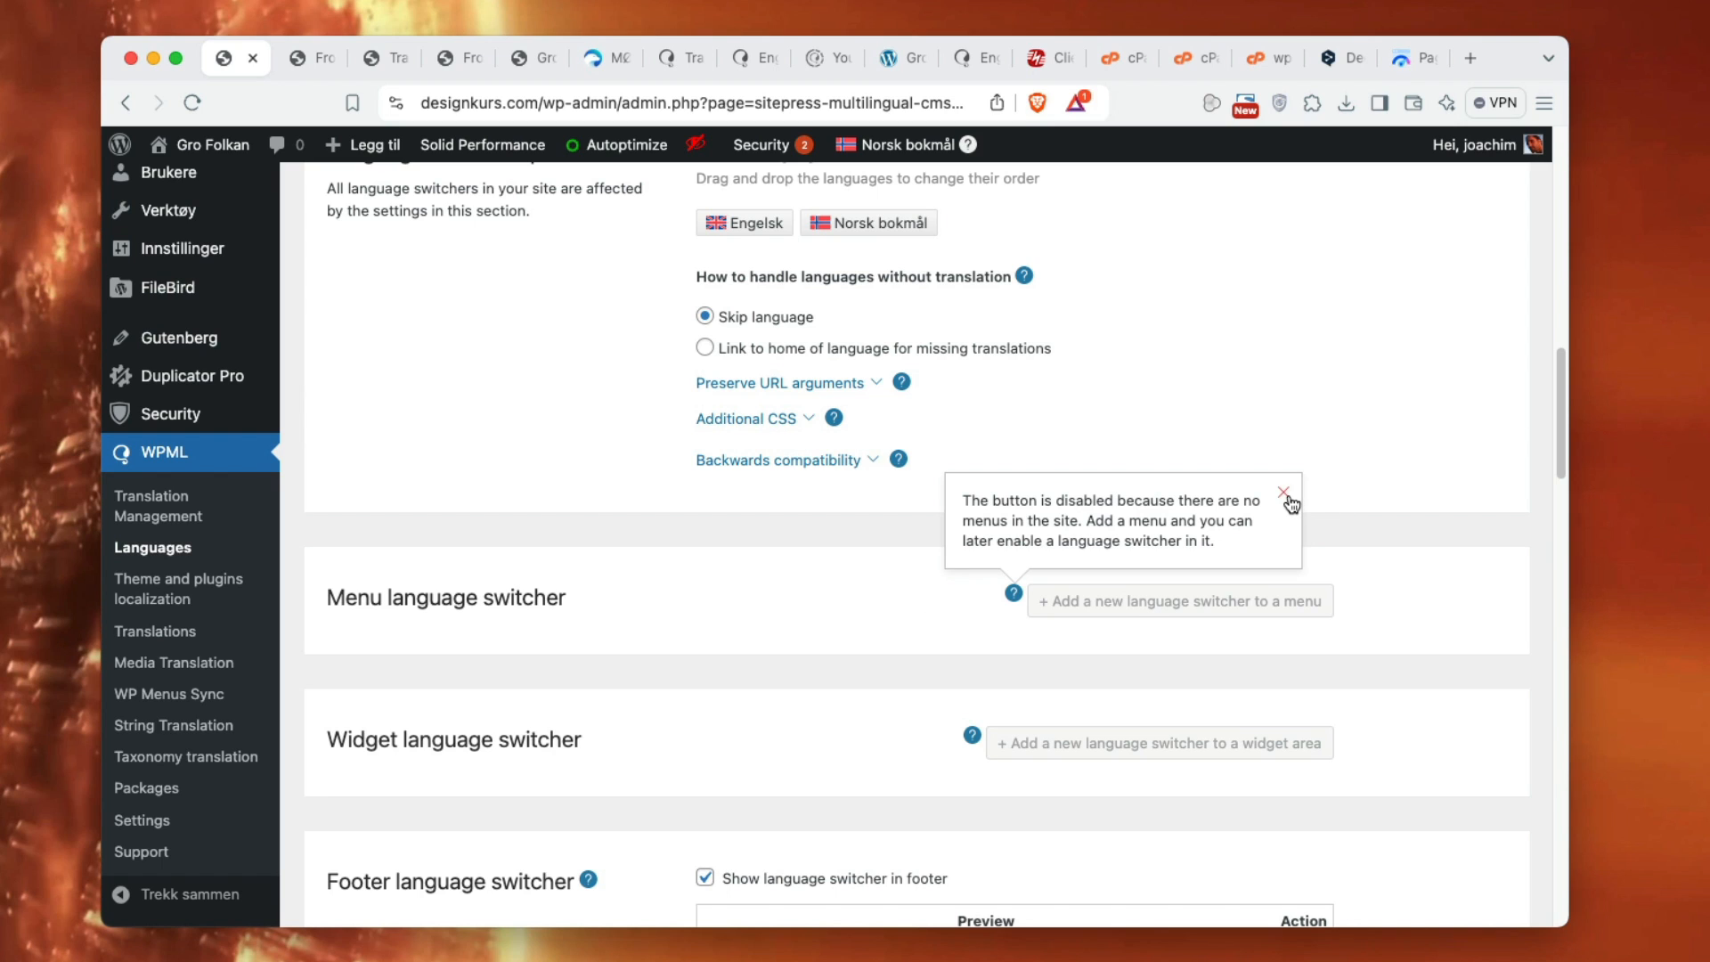
{"action": "left_click", "coordinate": [1284, 491]}
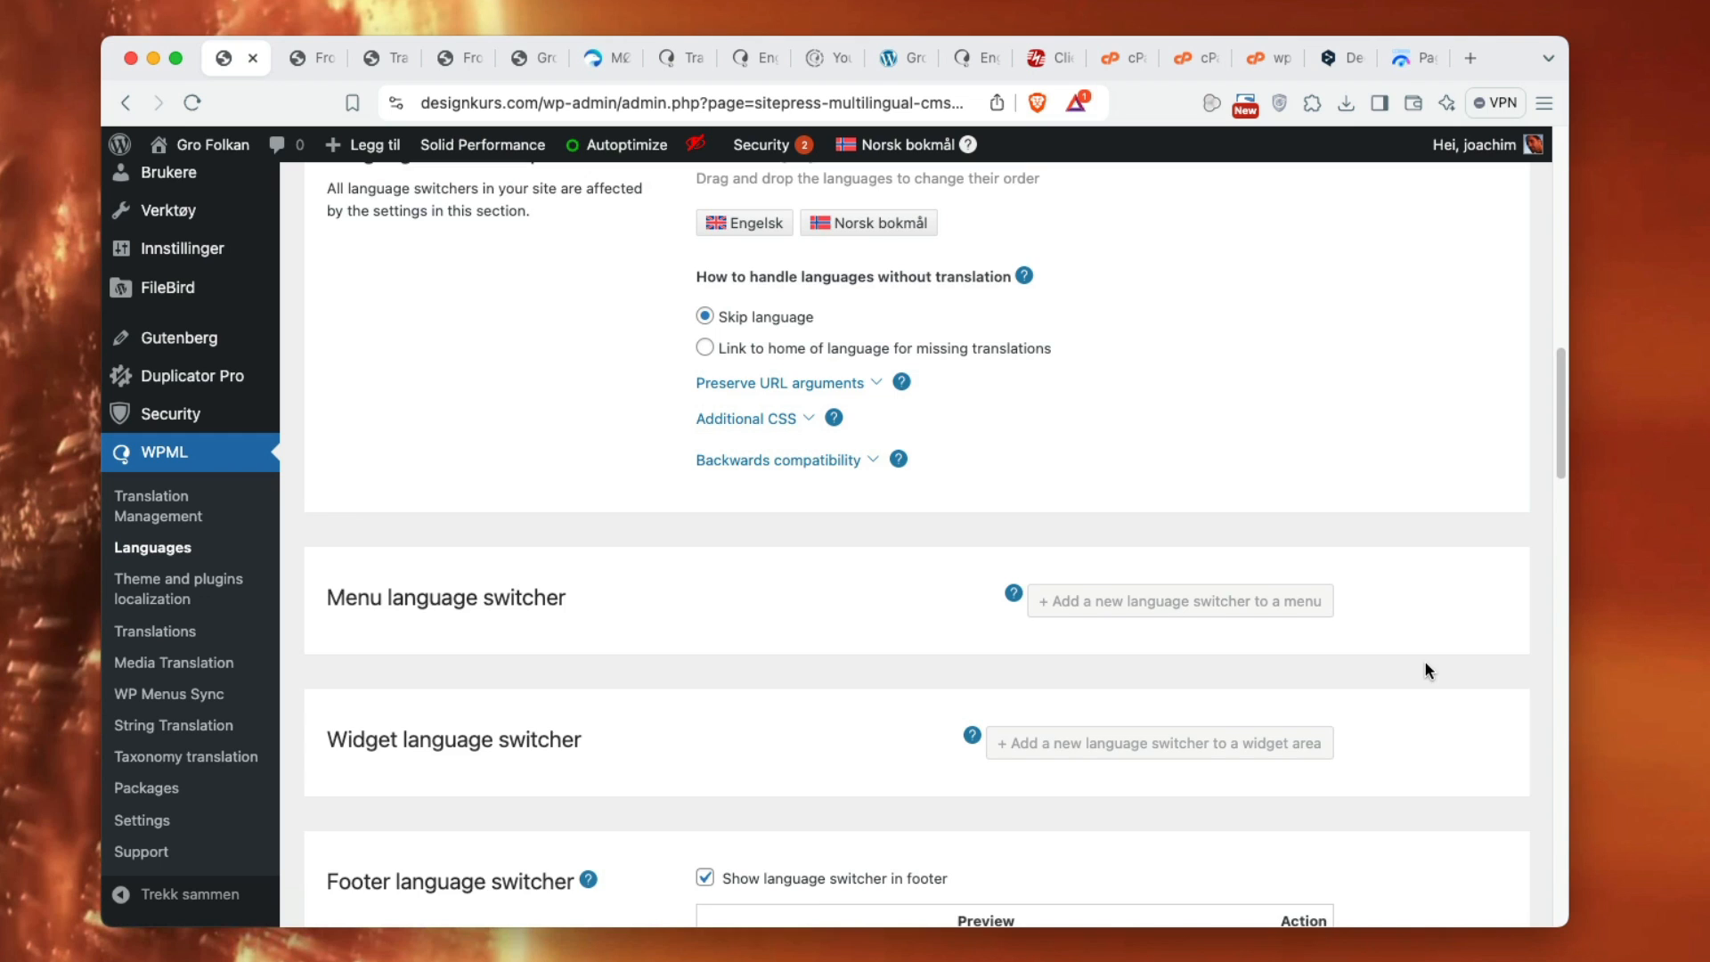
{"action": "scroll", "scroll_direction": "down", "scroll_amount": 3}
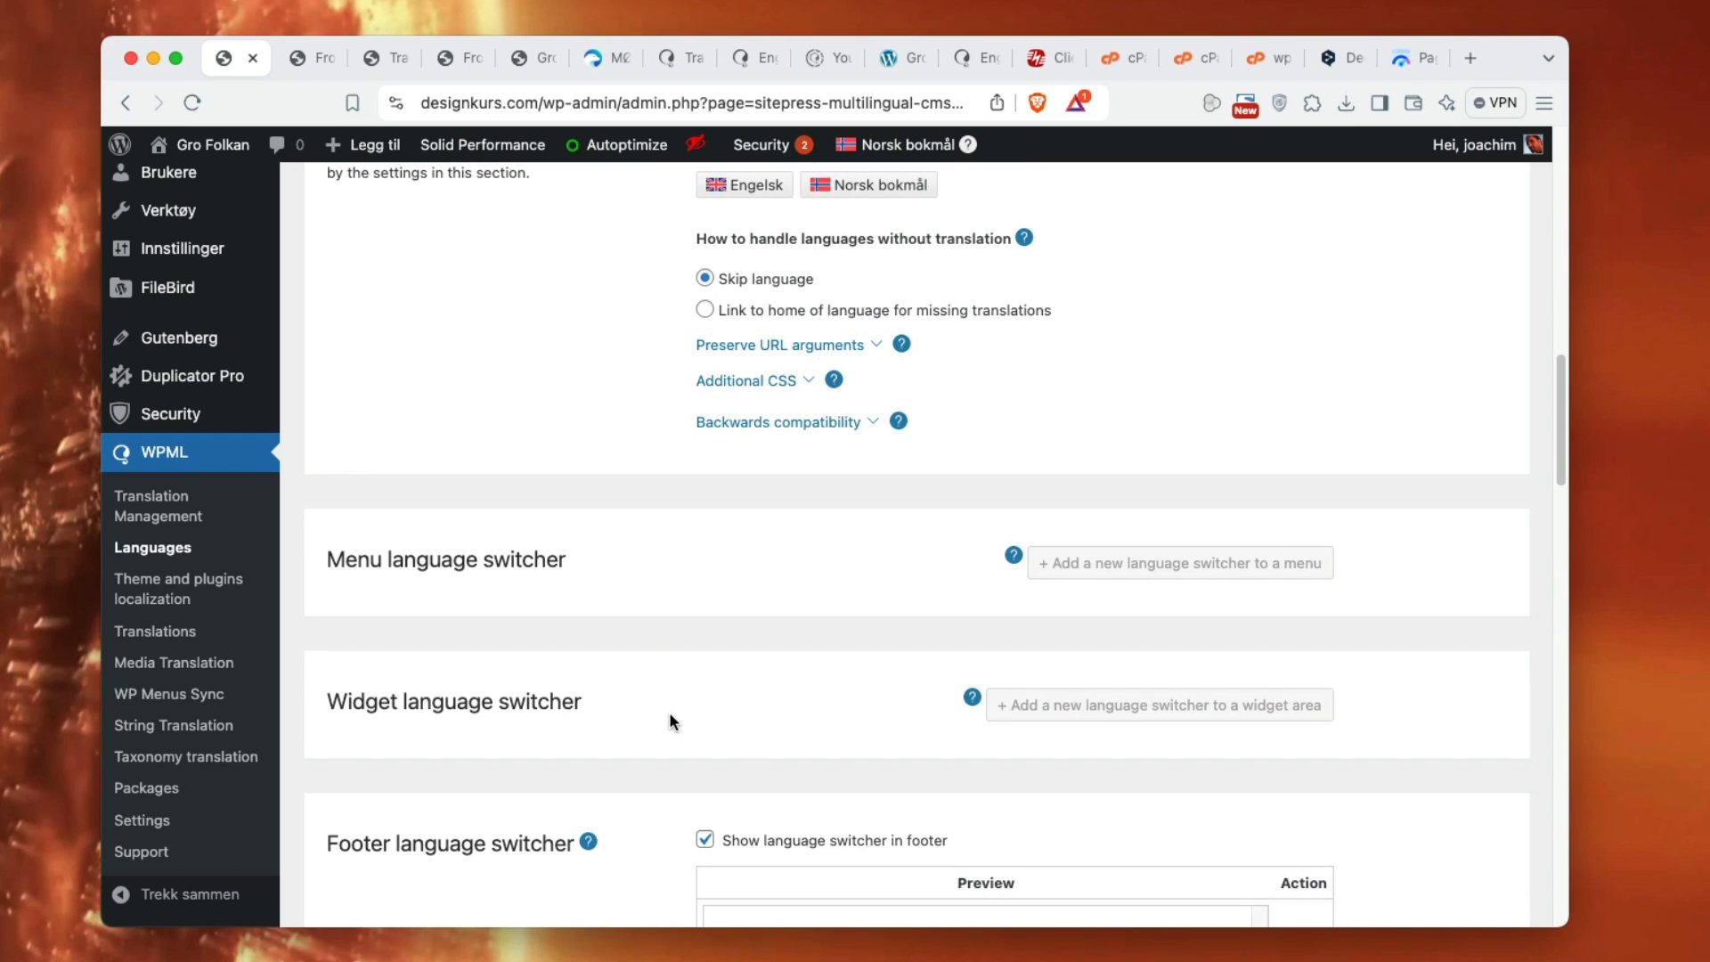
{"action": "scroll", "scroll_direction": "down", "scroll_amount": 3}
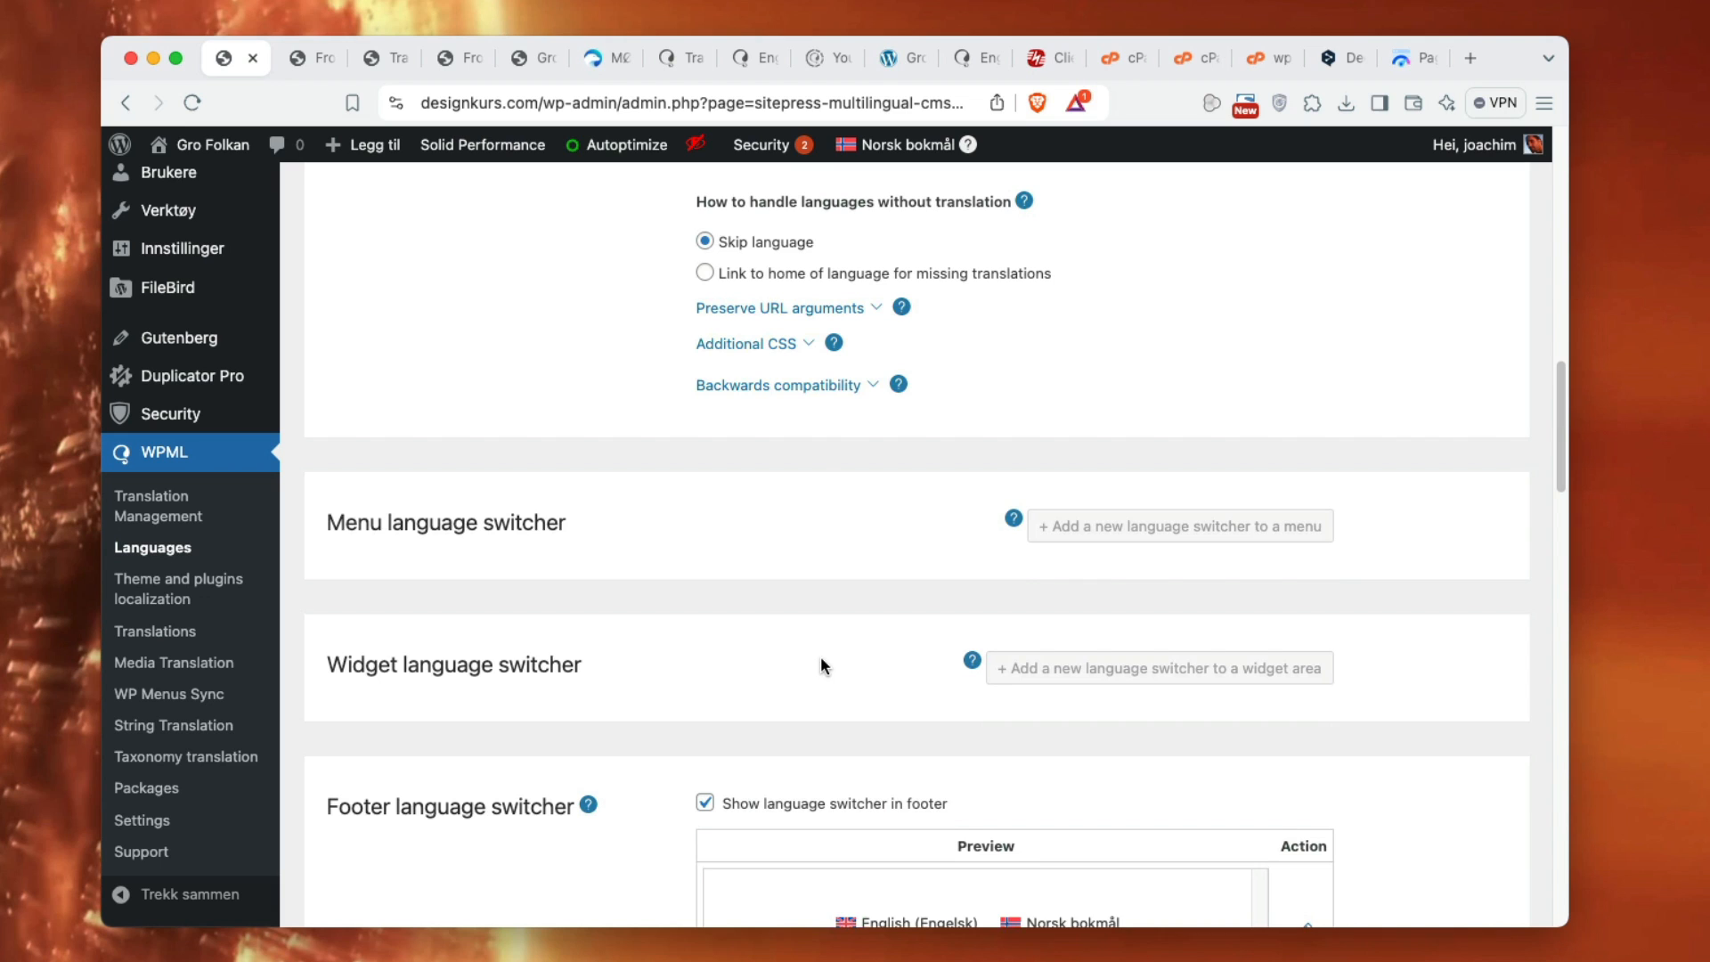
{"action": "scroll", "scroll_direction": "down", "scroll_amount": 3}
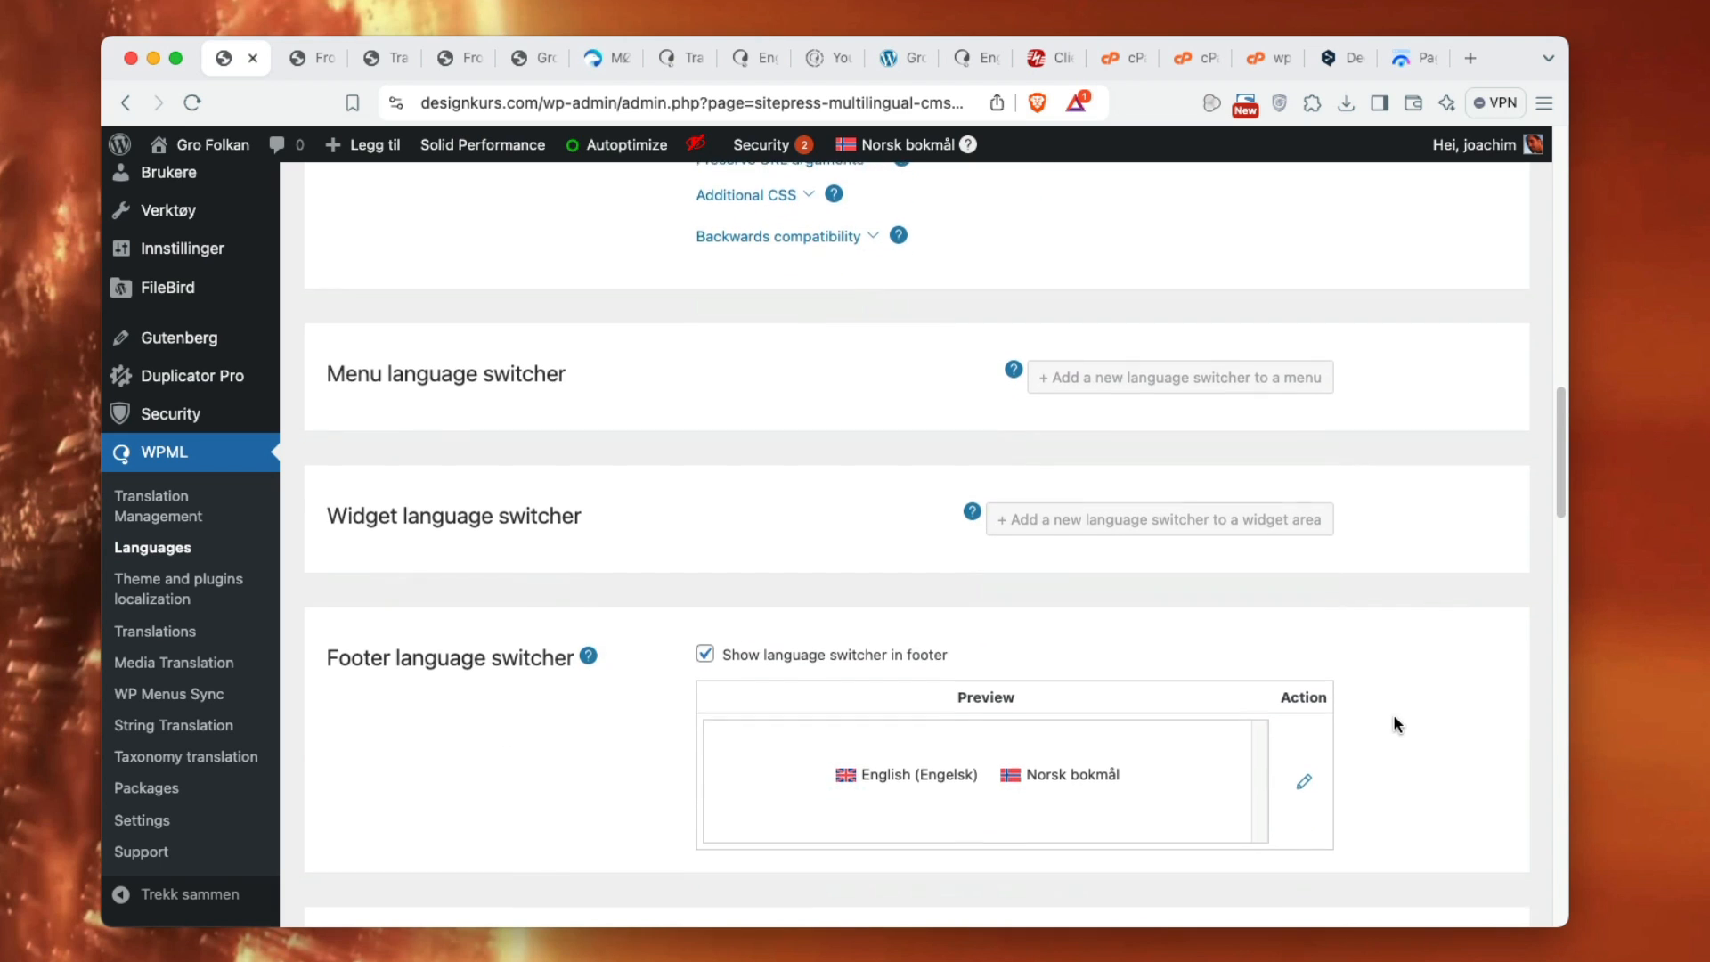
{"action": "scroll", "scroll_direction": "down", "scroll_amount": 3}
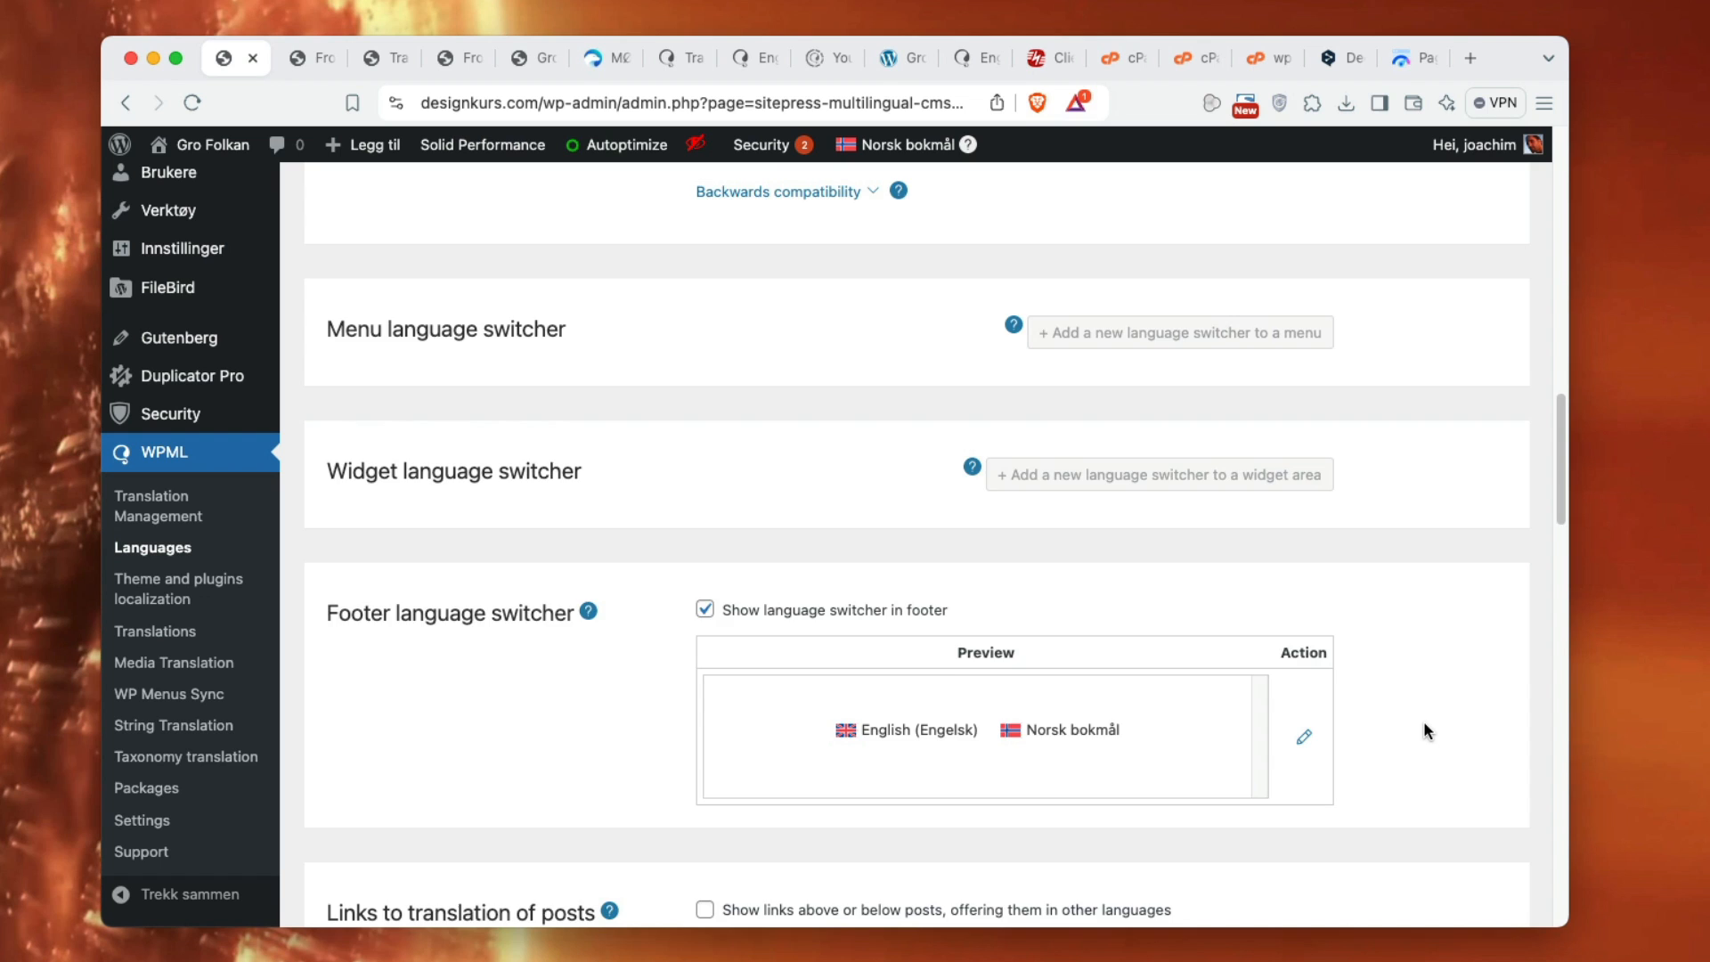
{"action": "scroll", "scroll_direction": "down", "scroll_amount": 3}
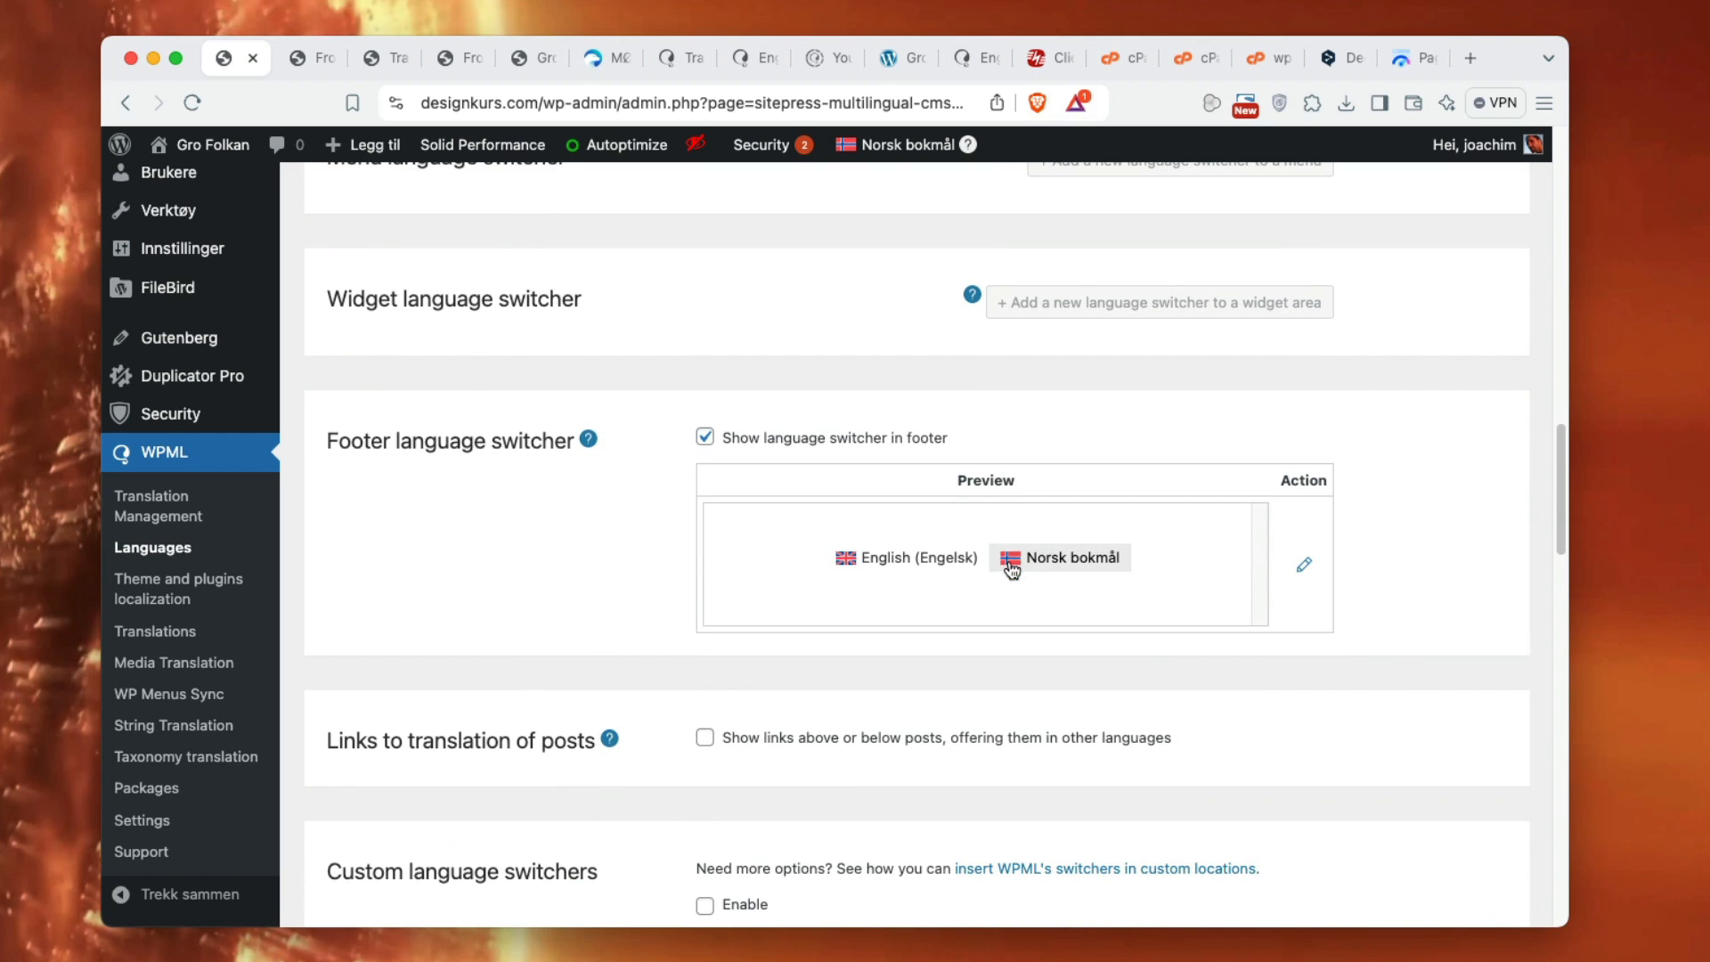
{"action": "mouse_move", "coordinate": [1495, 689]}
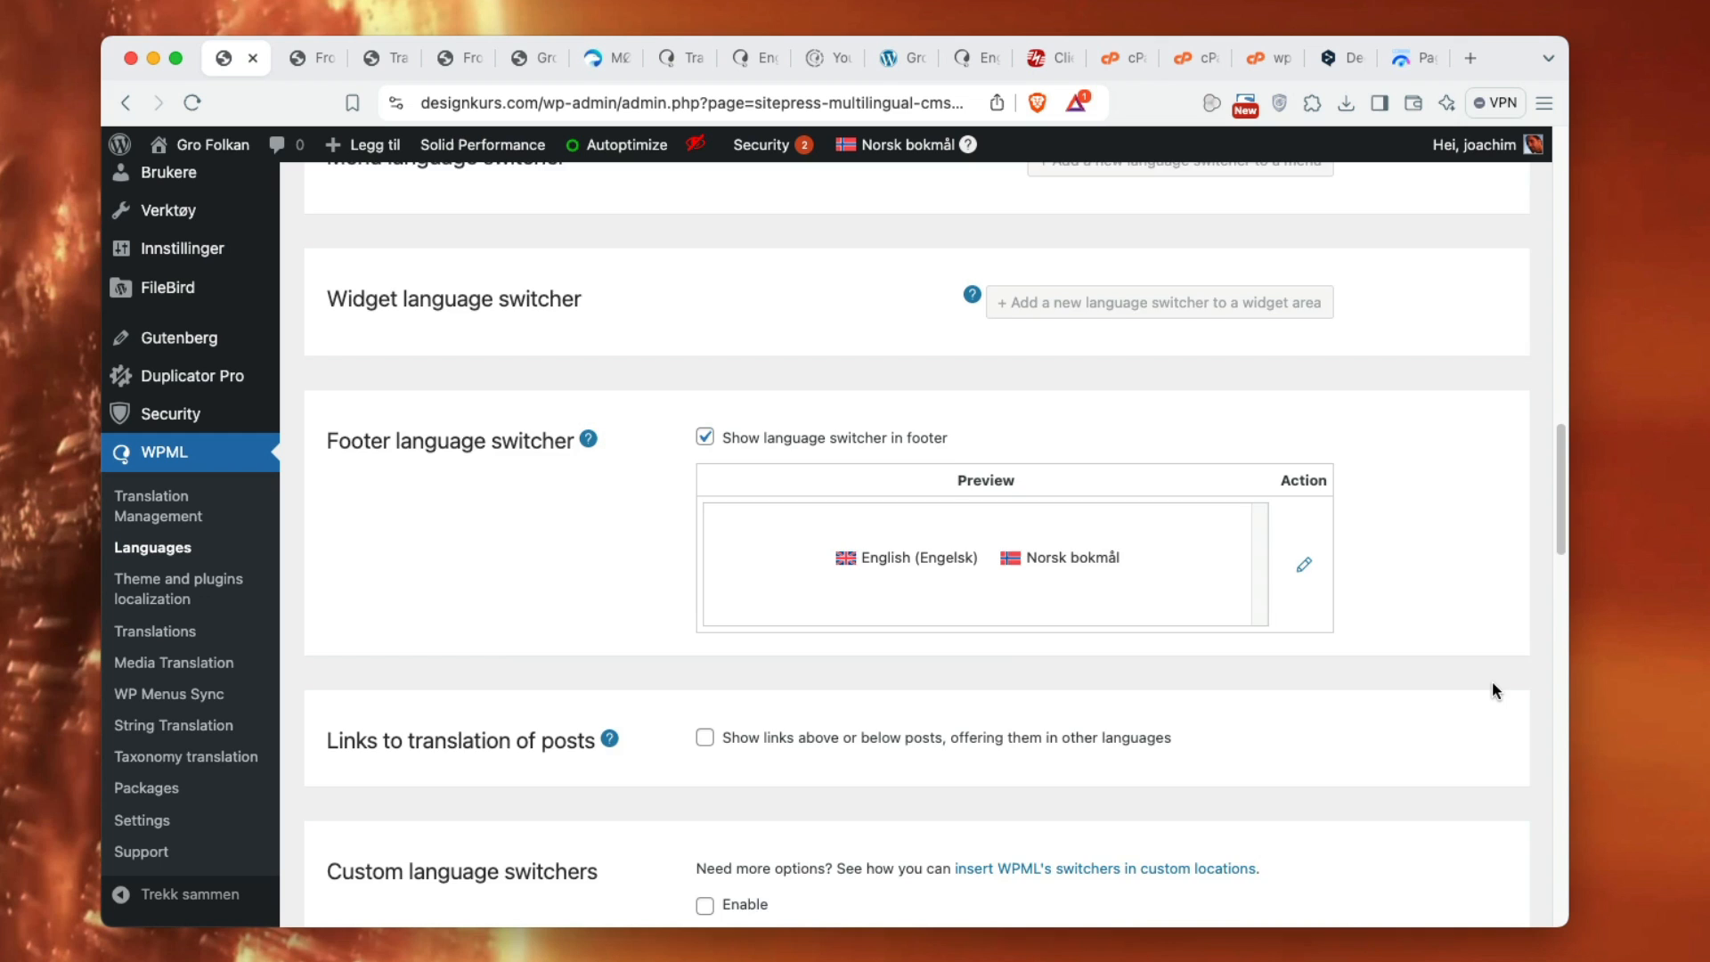
{"action": "scroll", "scroll_direction": "down", "scroll_amount": 3}
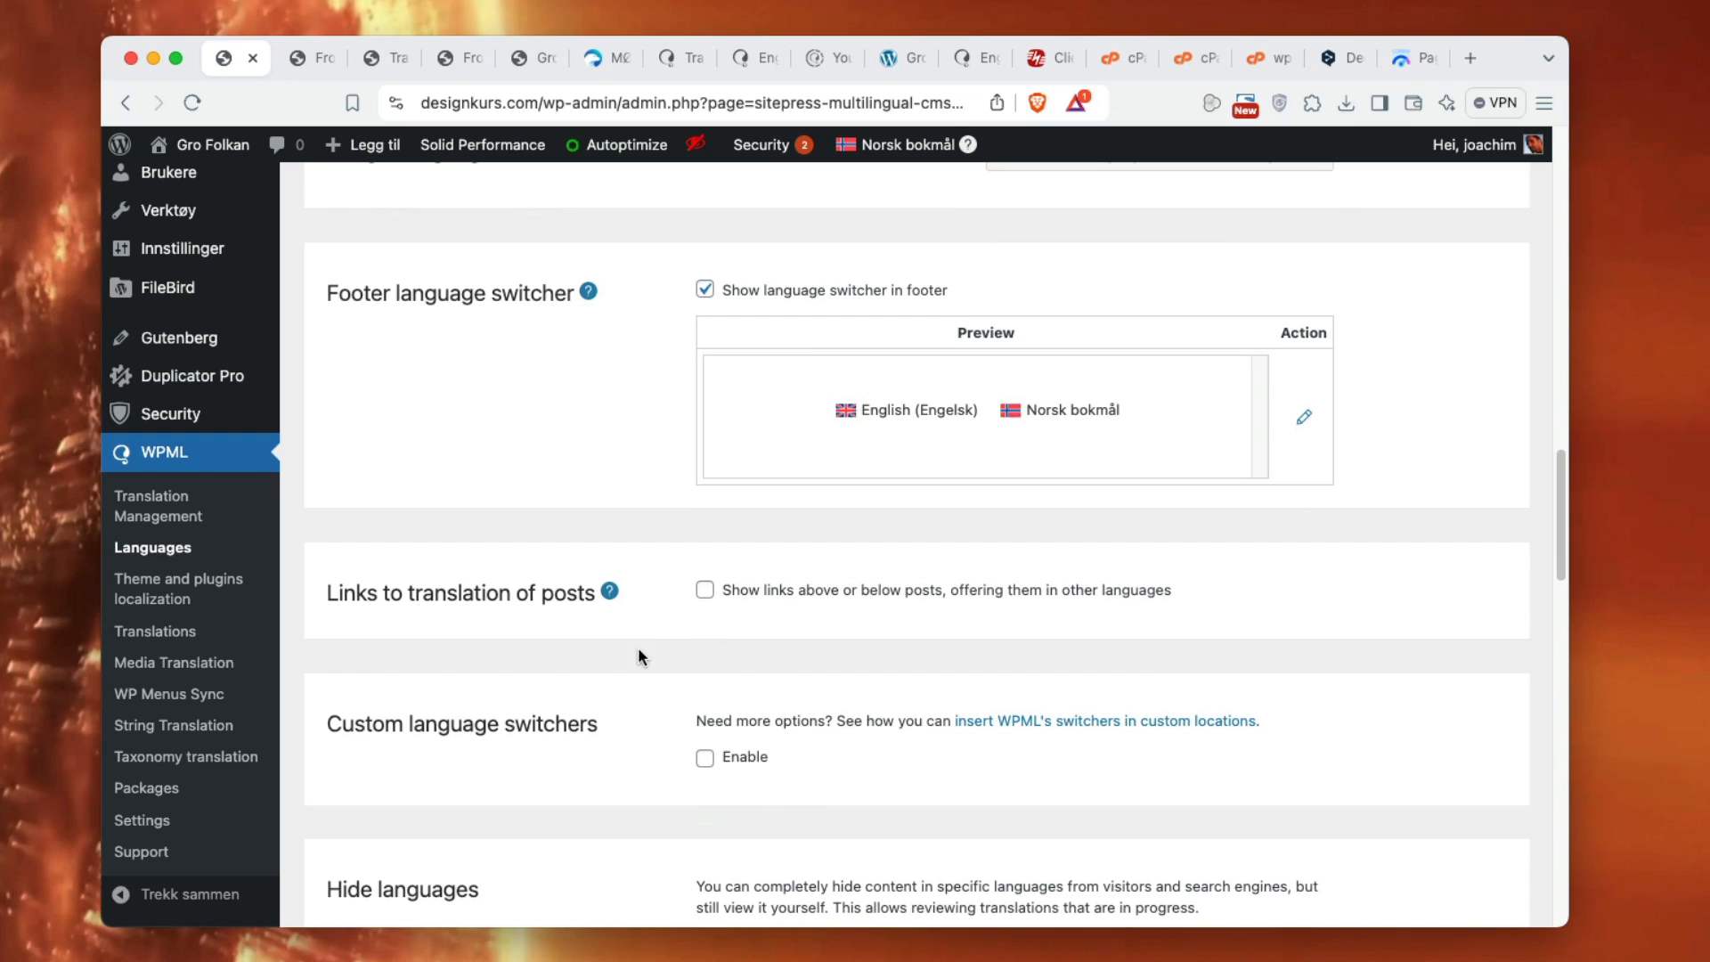
{"action": "mouse_move", "coordinate": [750, 607]}
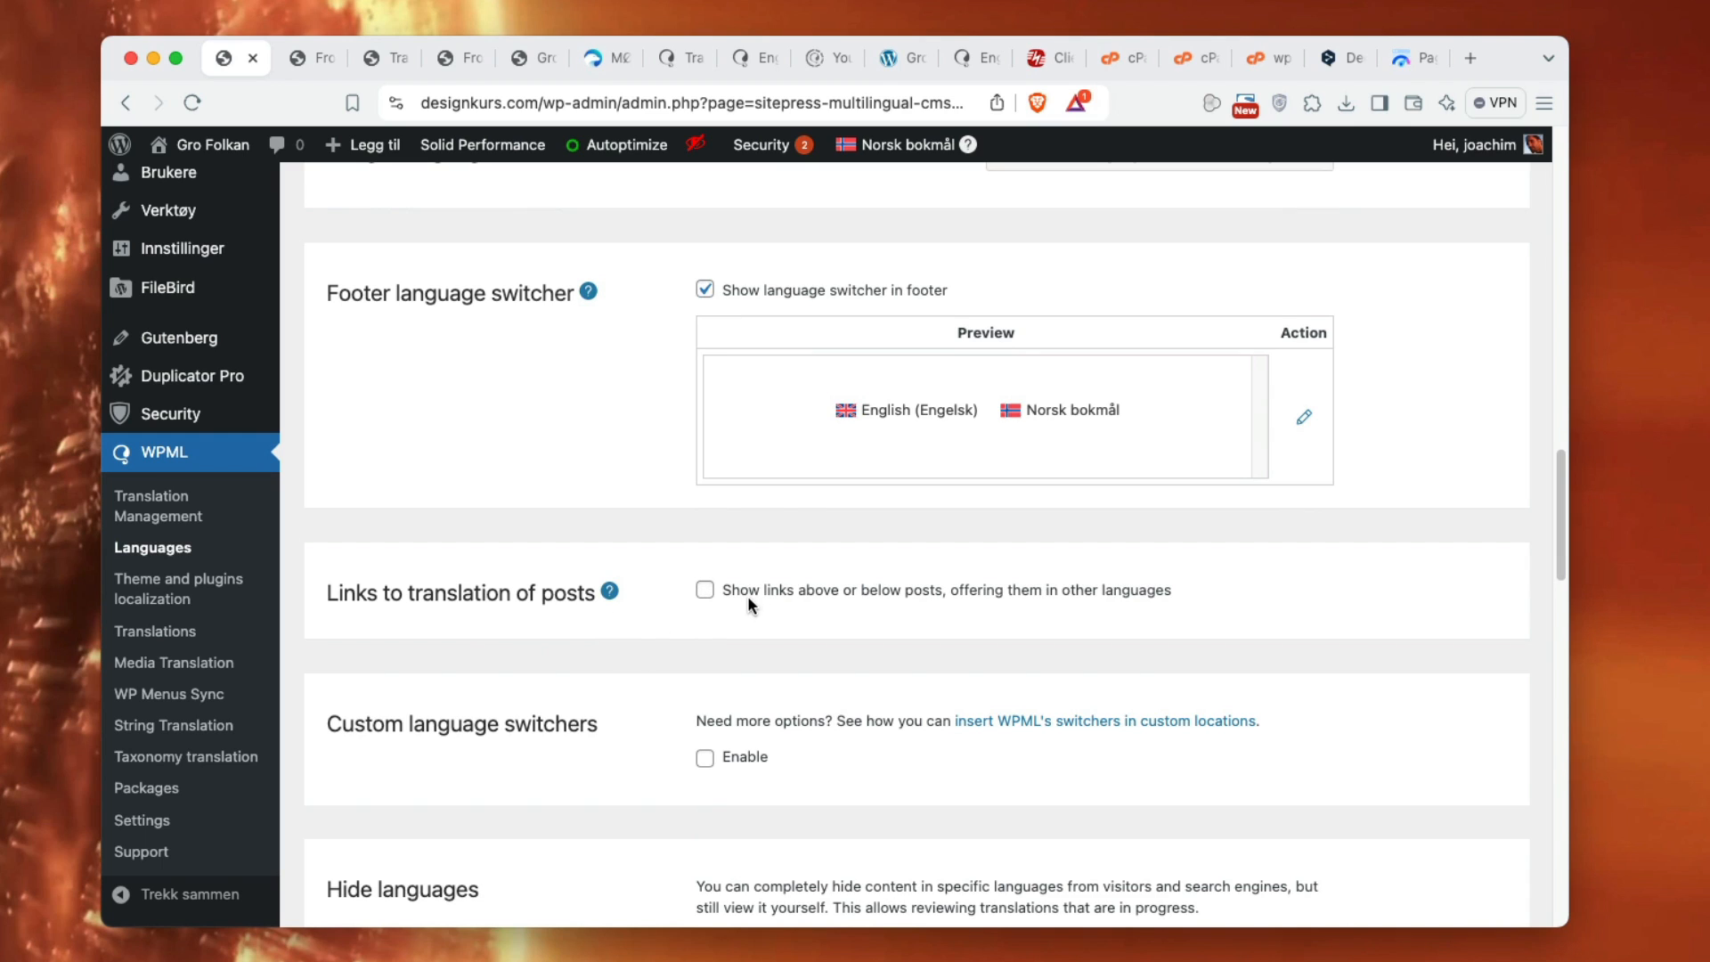
{"action": "mouse_move", "coordinate": [1424, 716]}
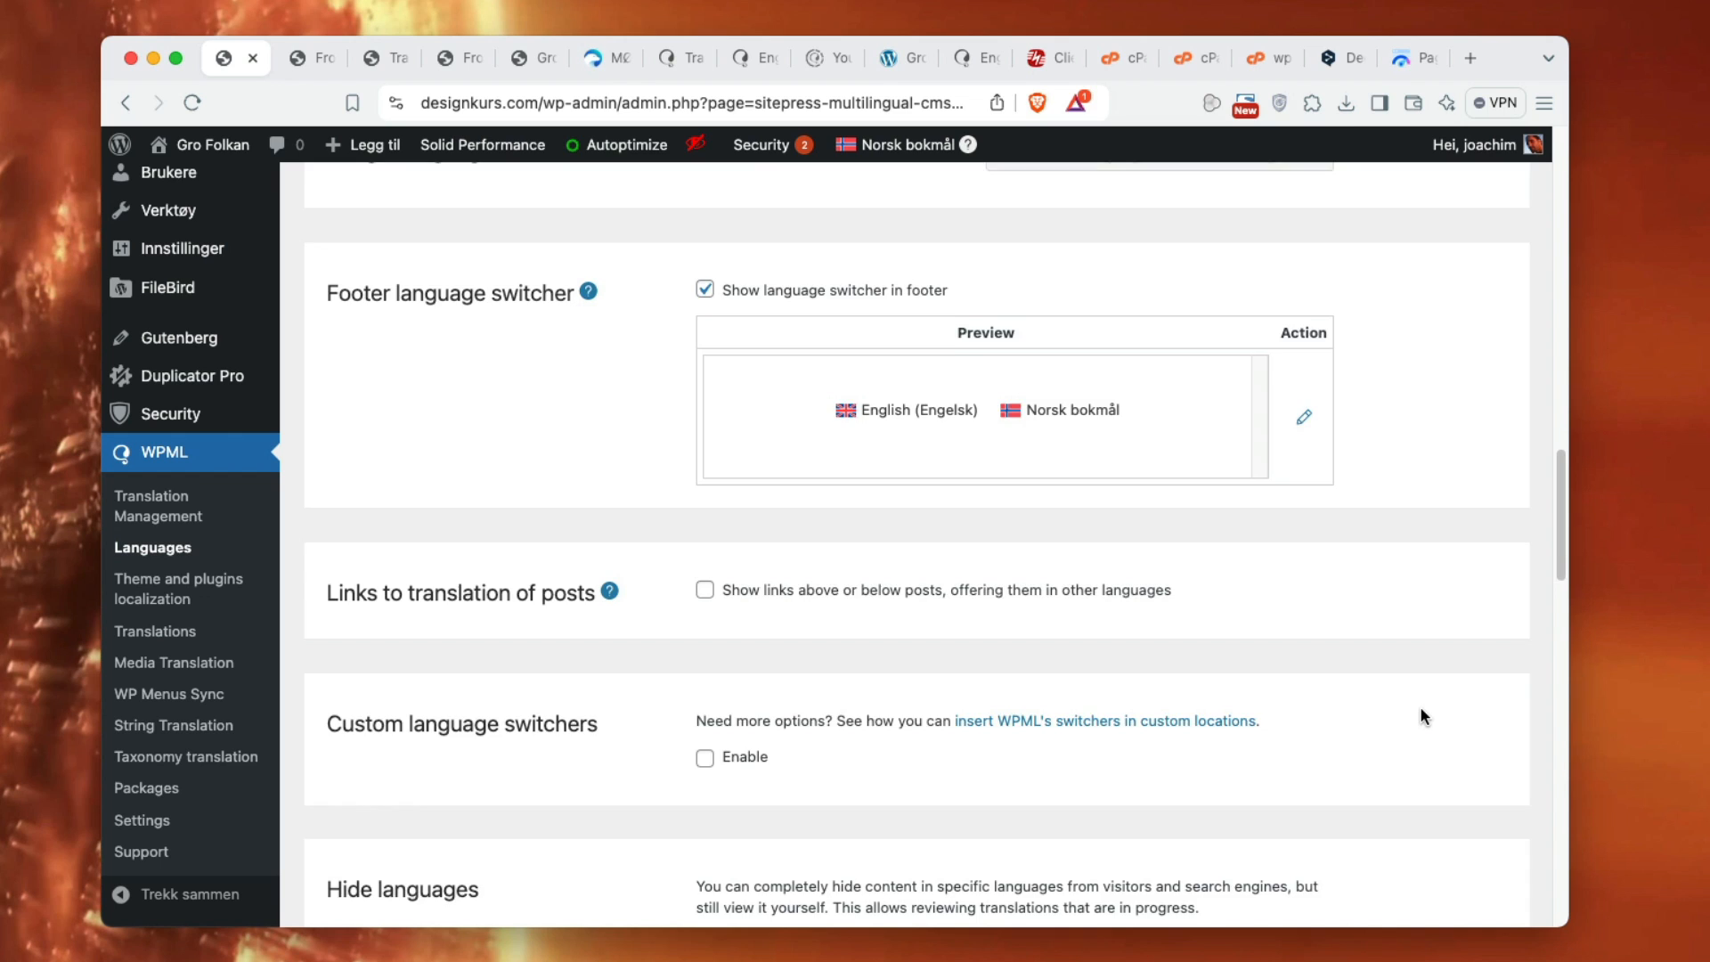
{"action": "scroll", "scroll_direction": "down", "scroll_amount": 3}
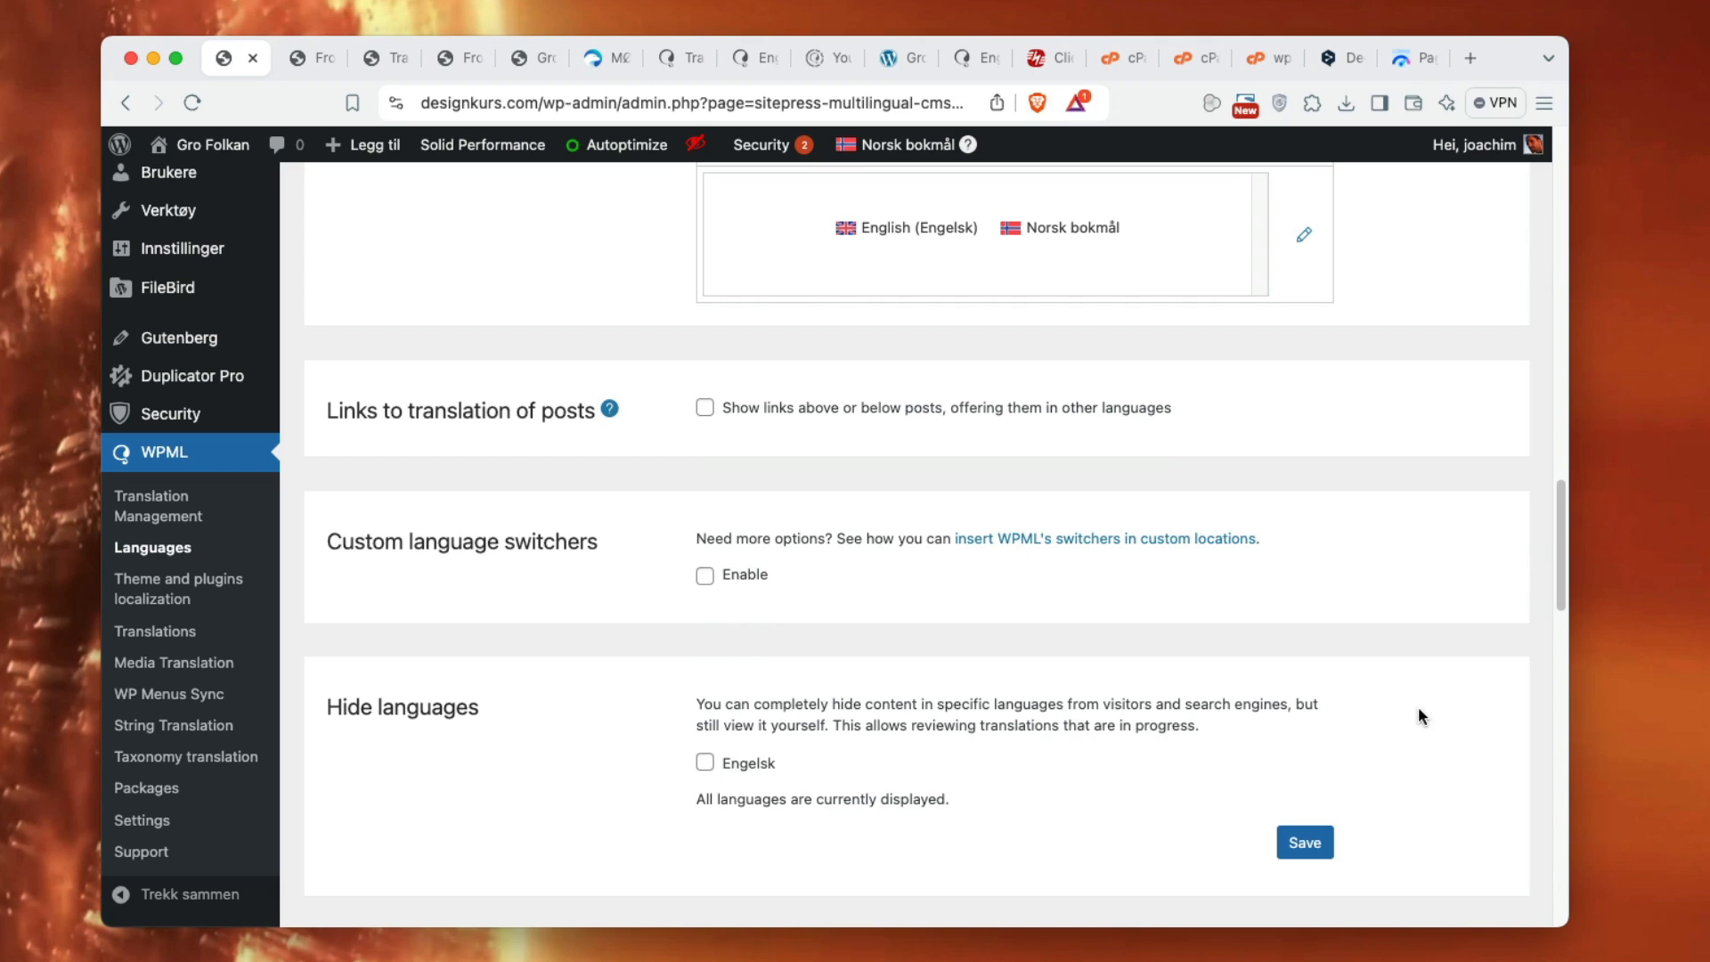
{"action": "mouse_move", "coordinate": [1017, 556]}
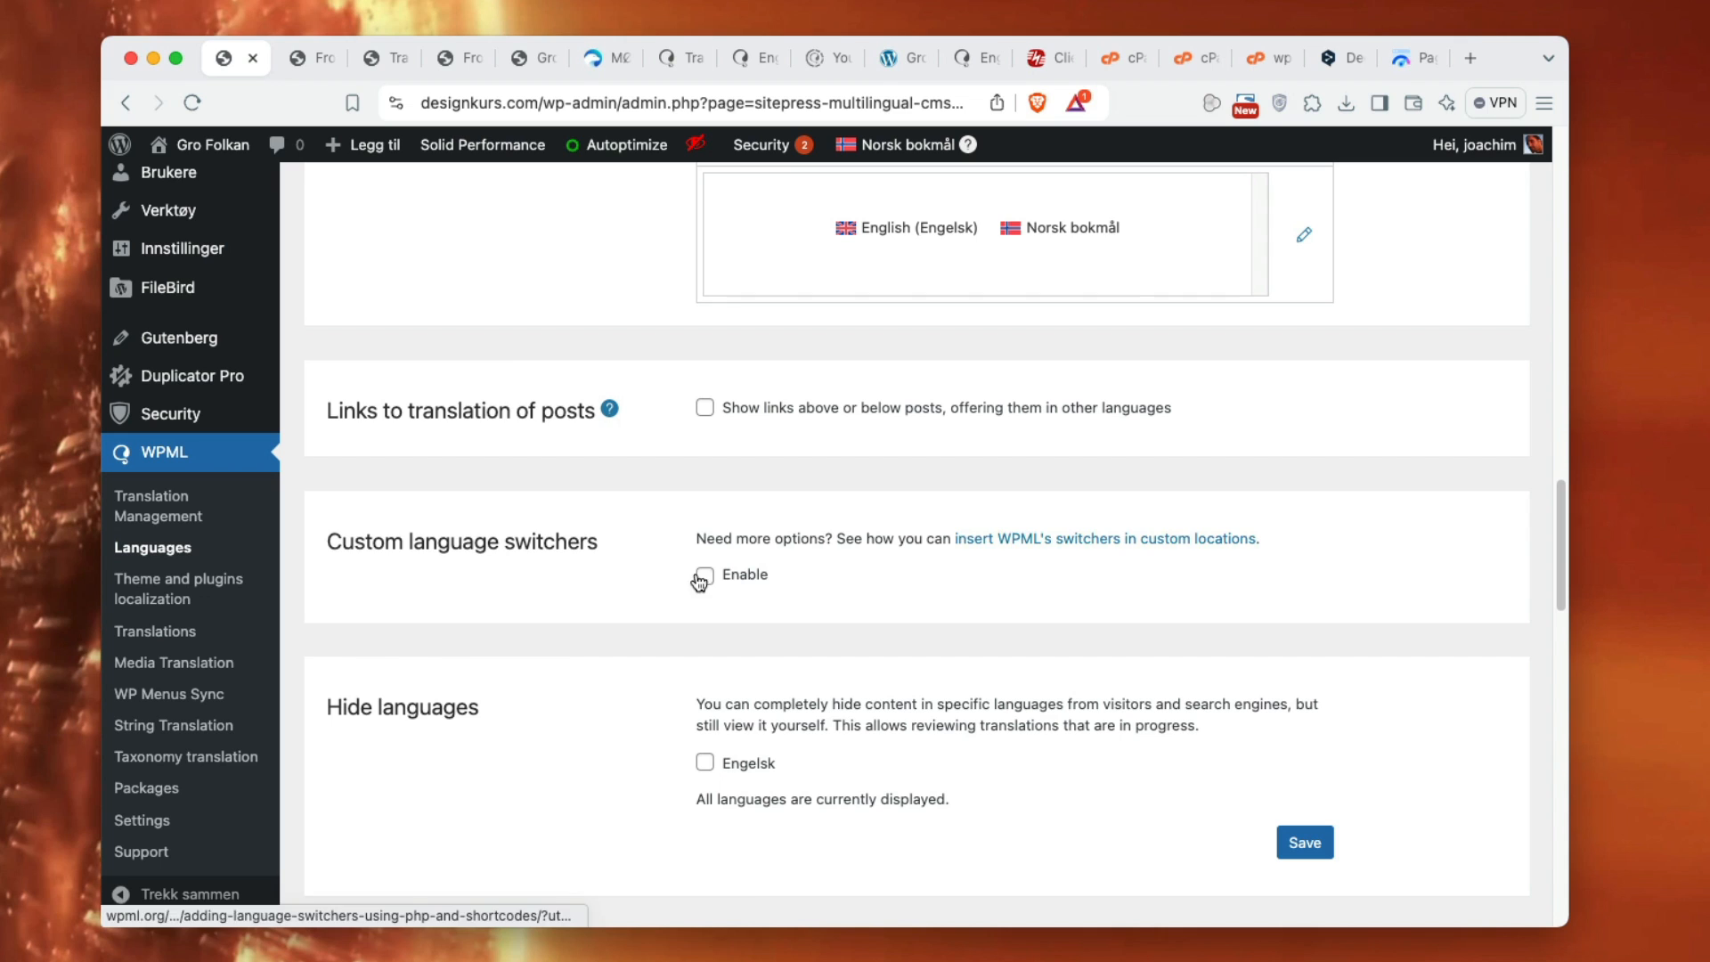
{"action": "mouse_move", "coordinate": [1423, 718]}
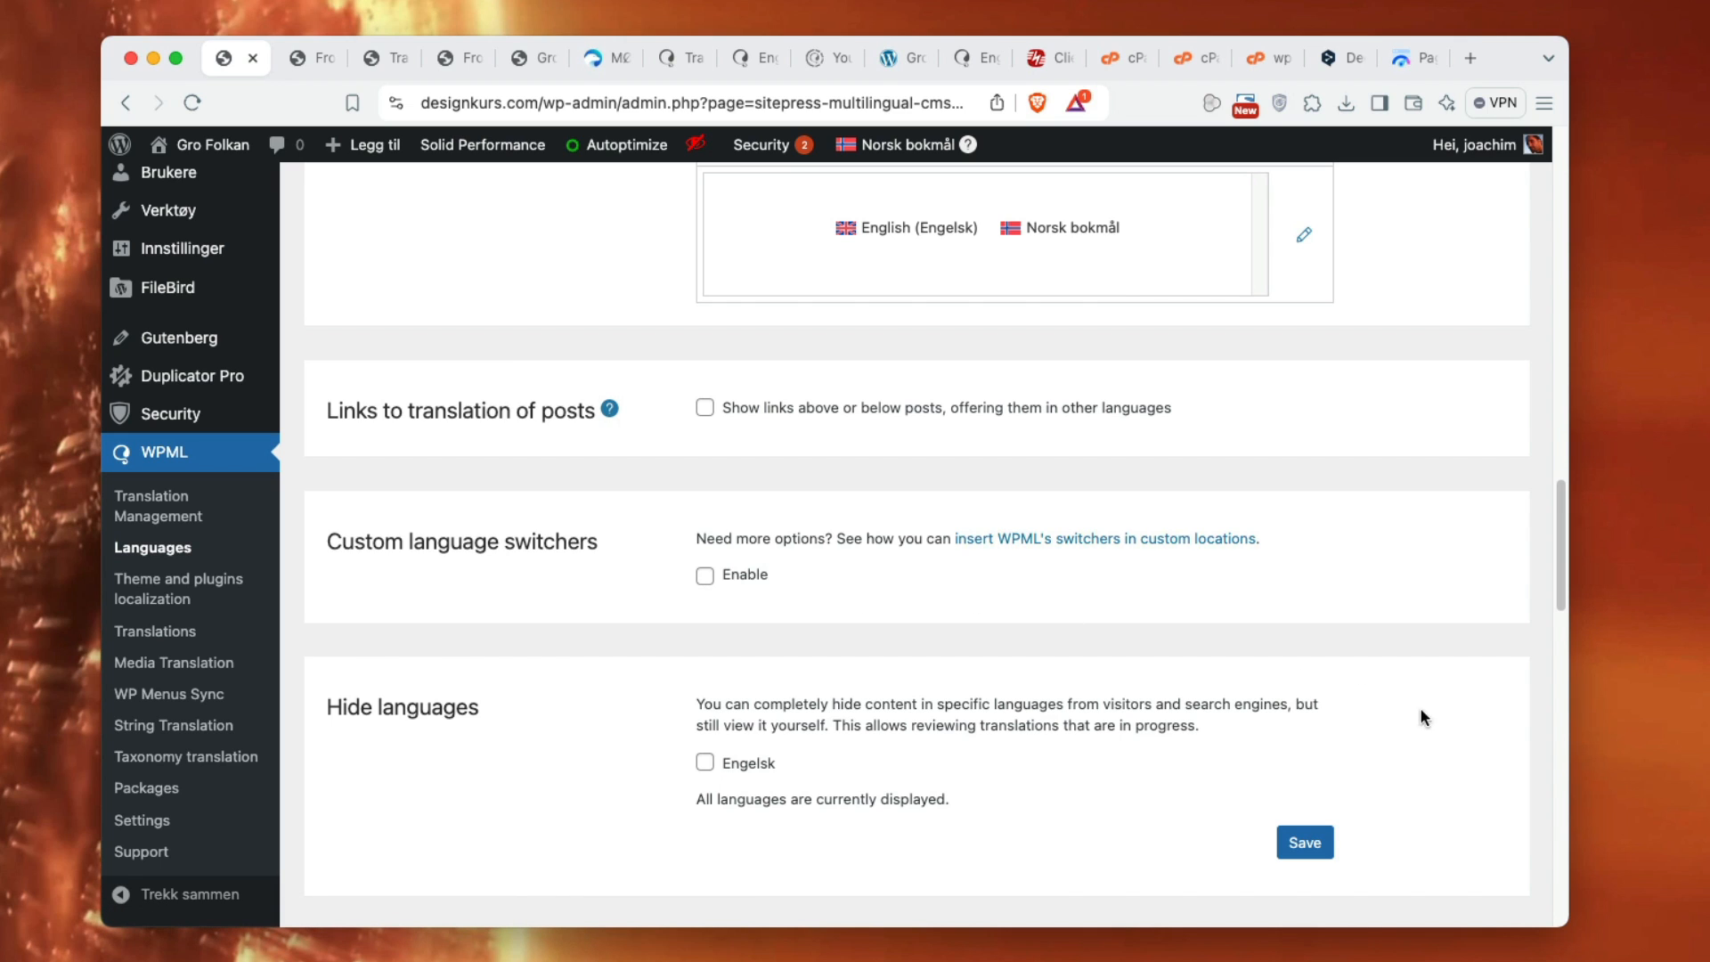
- Review the remaining Languages settings, then go to Theme and plugins localization
{"action": "scroll", "scroll_direction": "down", "scroll_amount": 3}
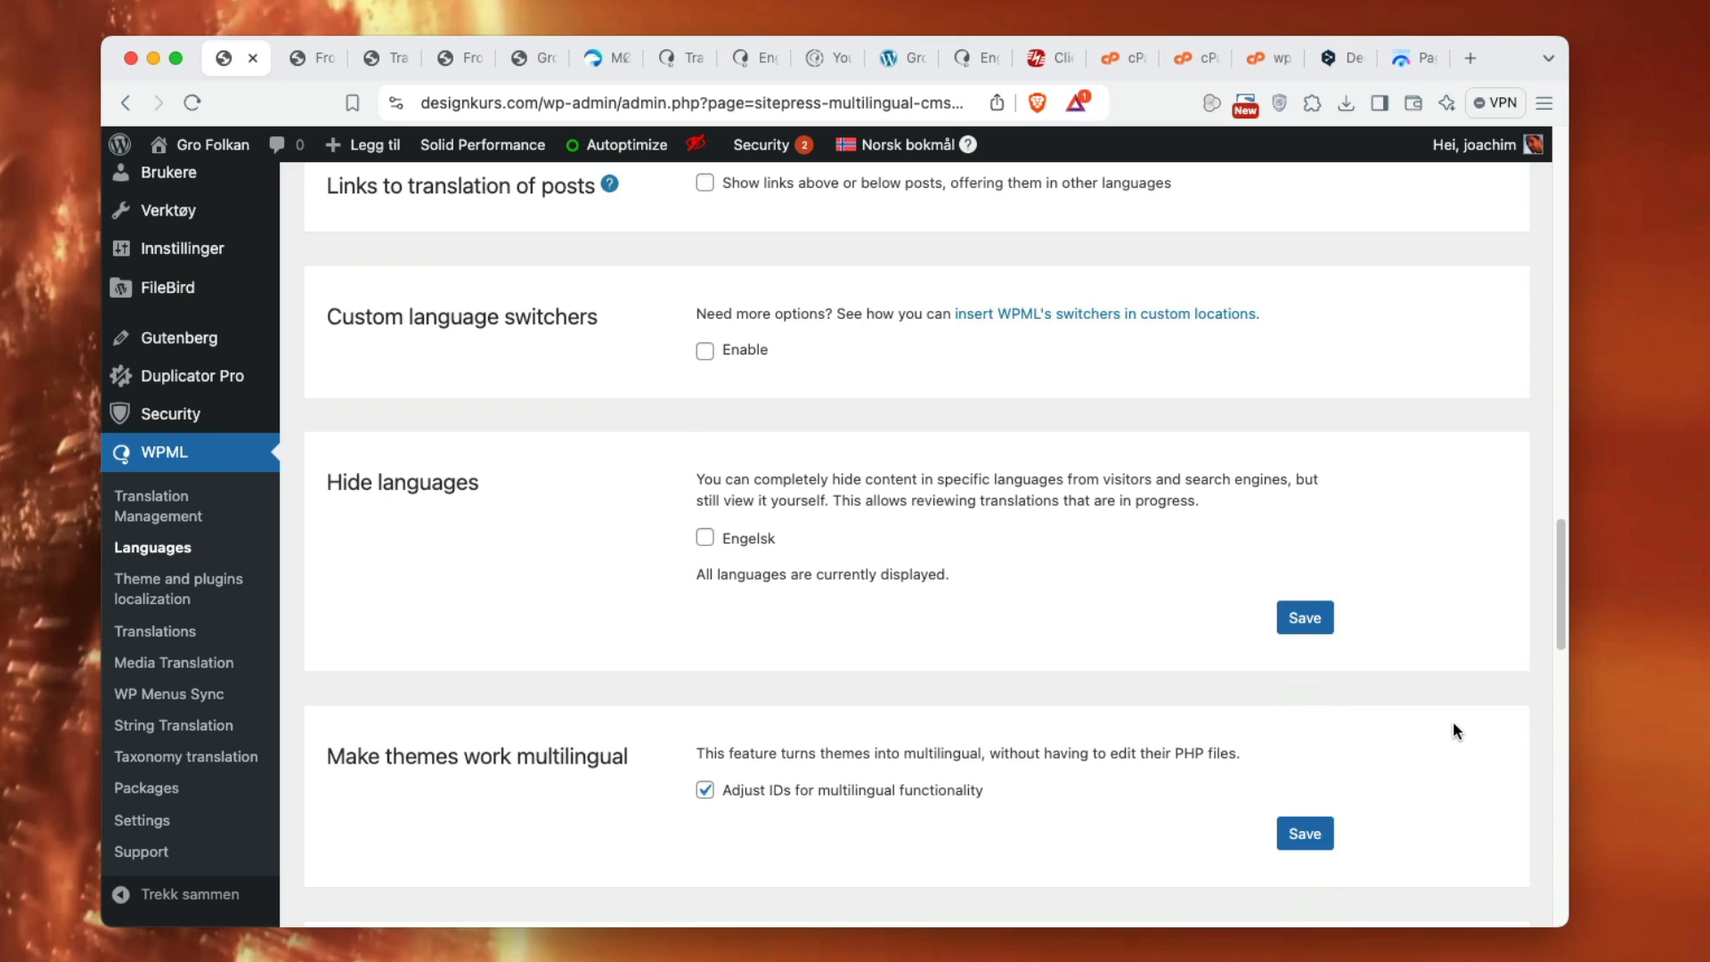
{"action": "mouse_move", "coordinate": [936, 617]}
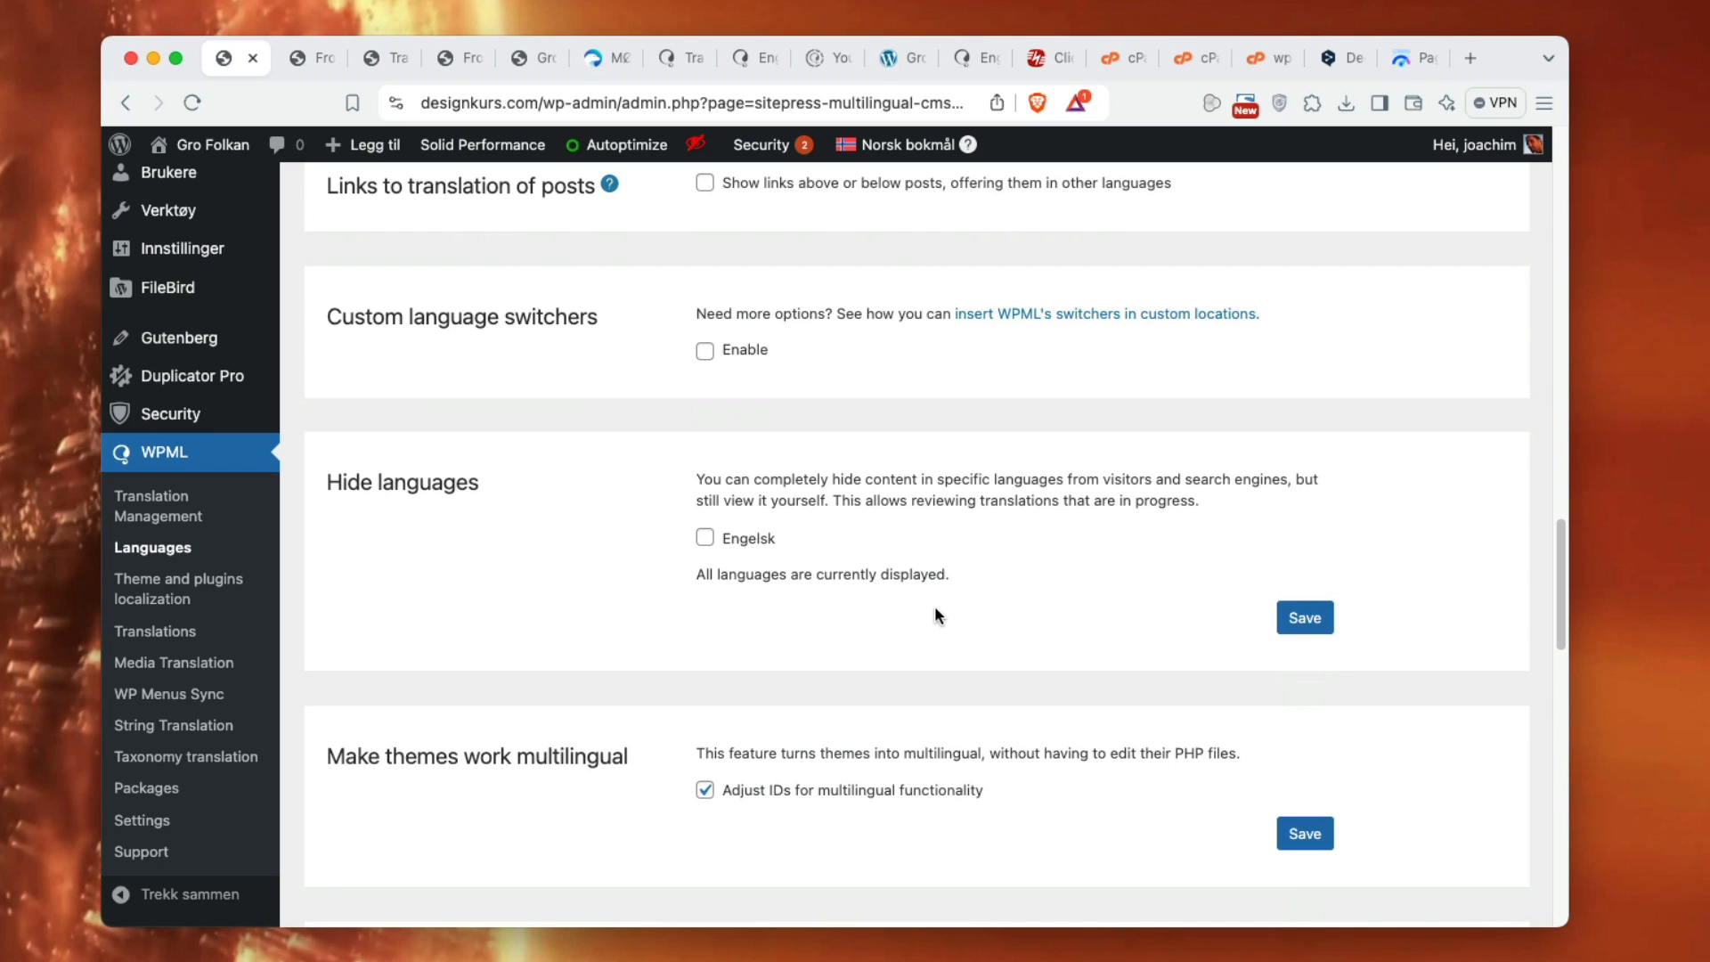
{"action": "mouse_move", "coordinate": [698, 520]}
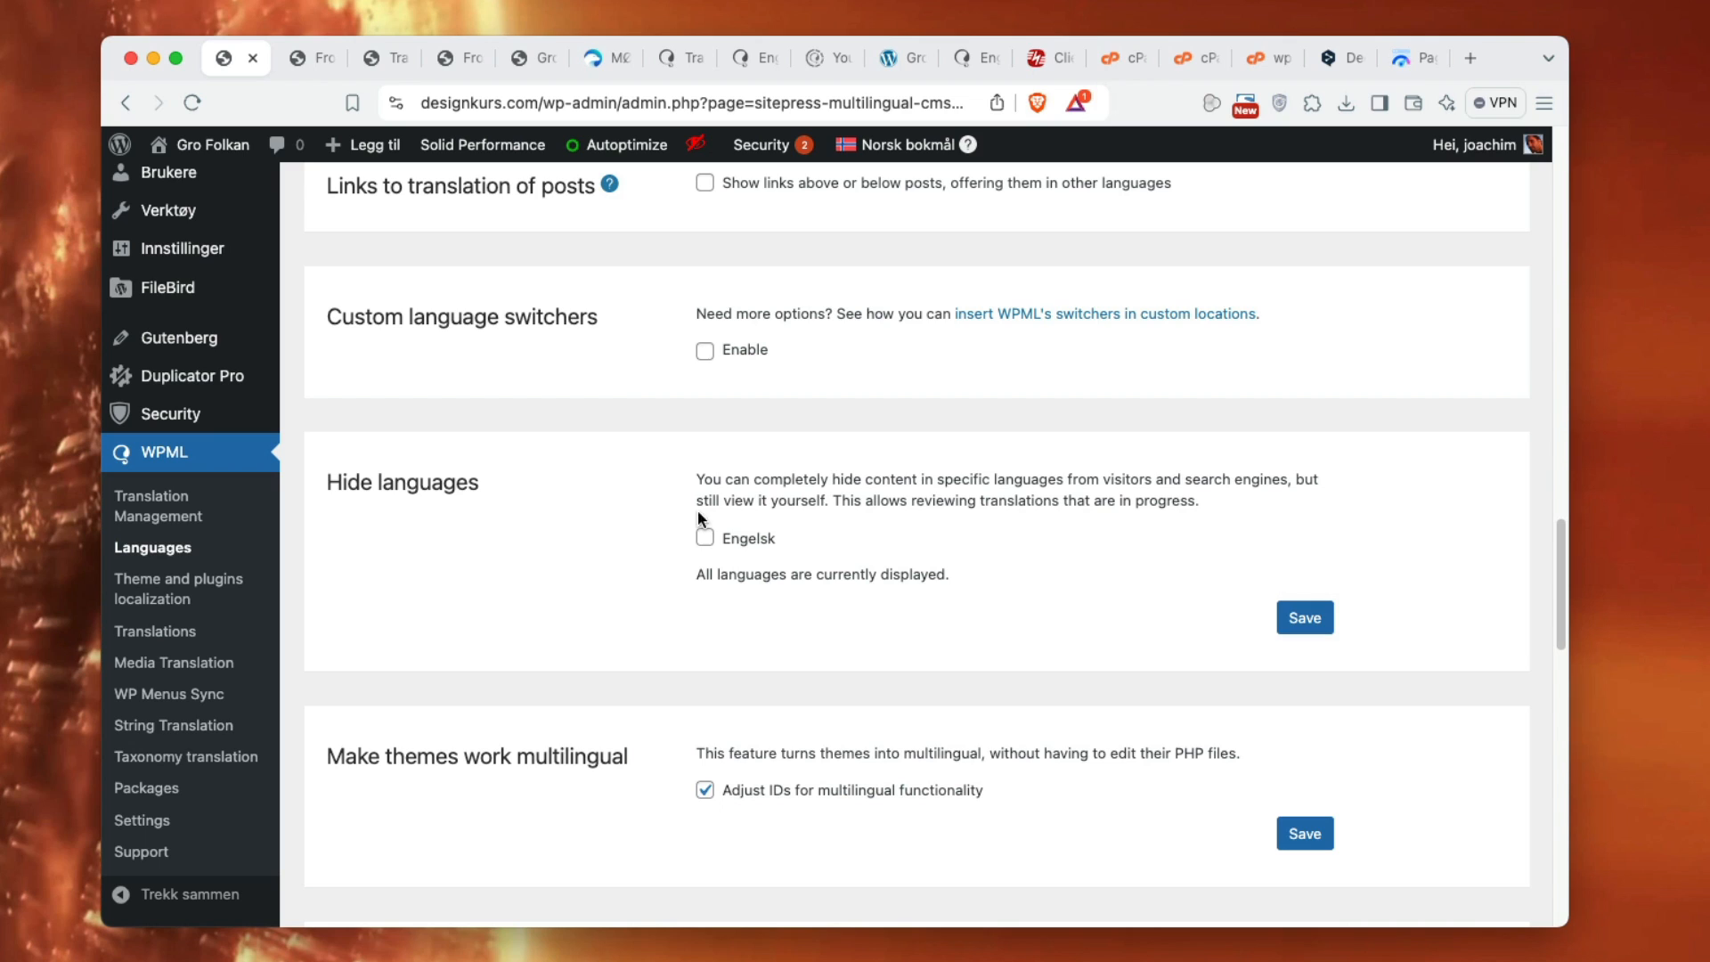
{"action": "mouse_move", "coordinate": [521, 526]}
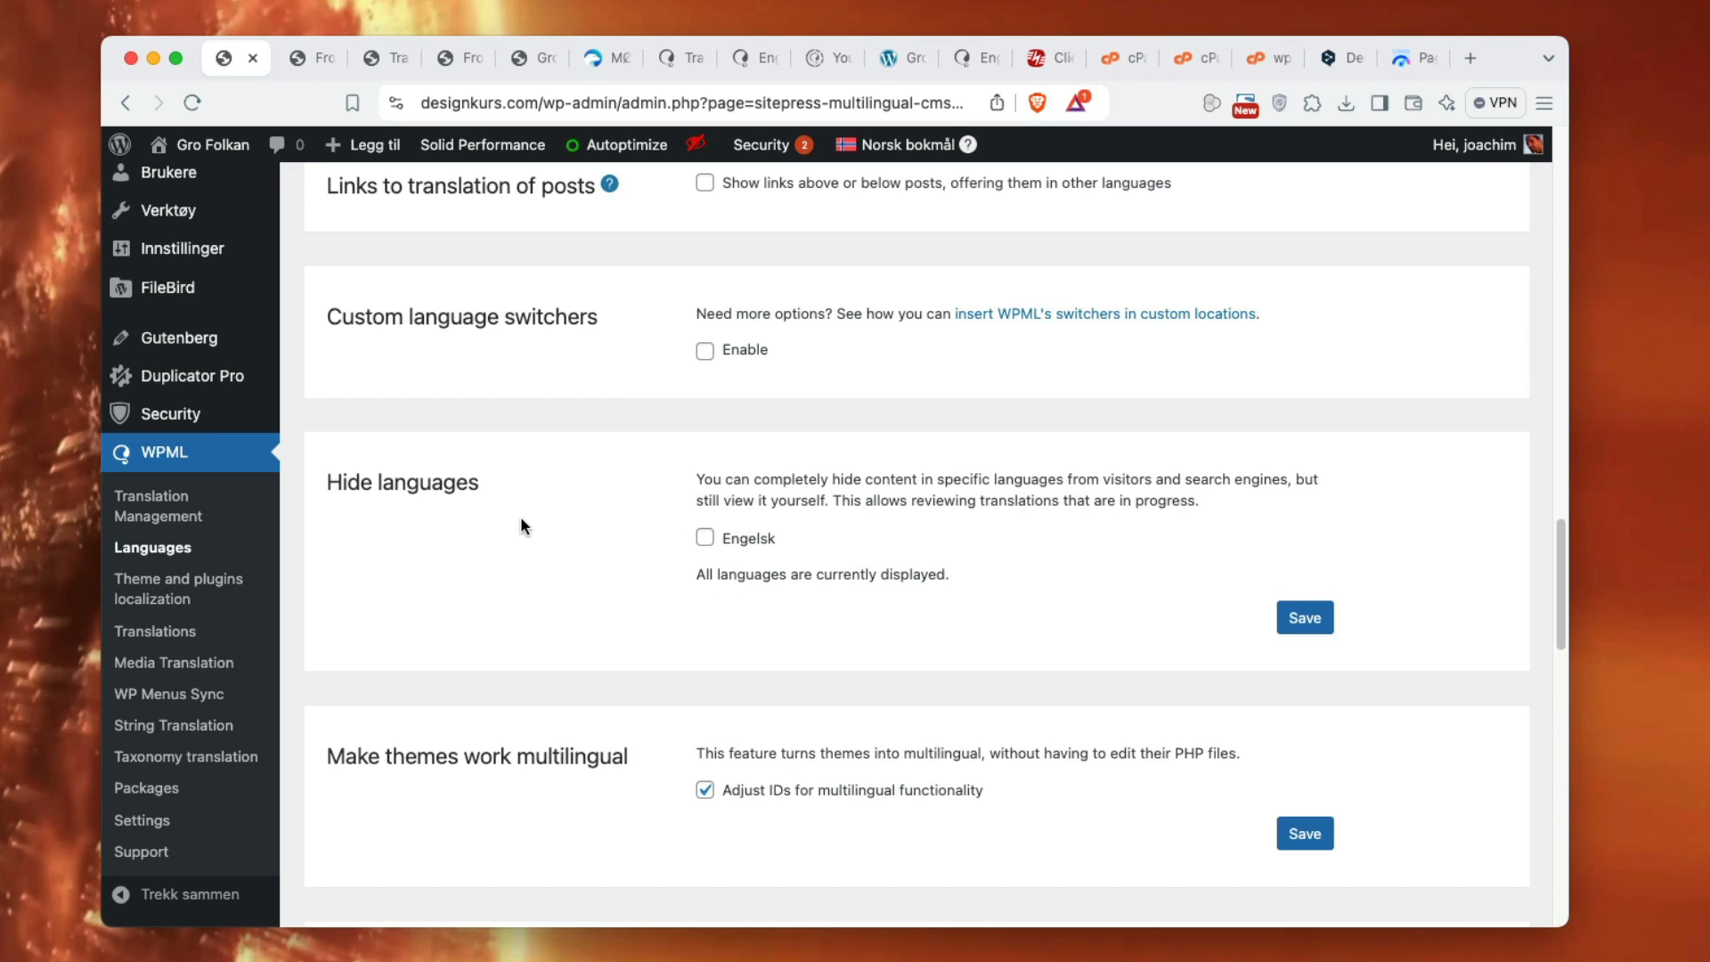
{"action": "mouse_move", "coordinate": [607, 643]}
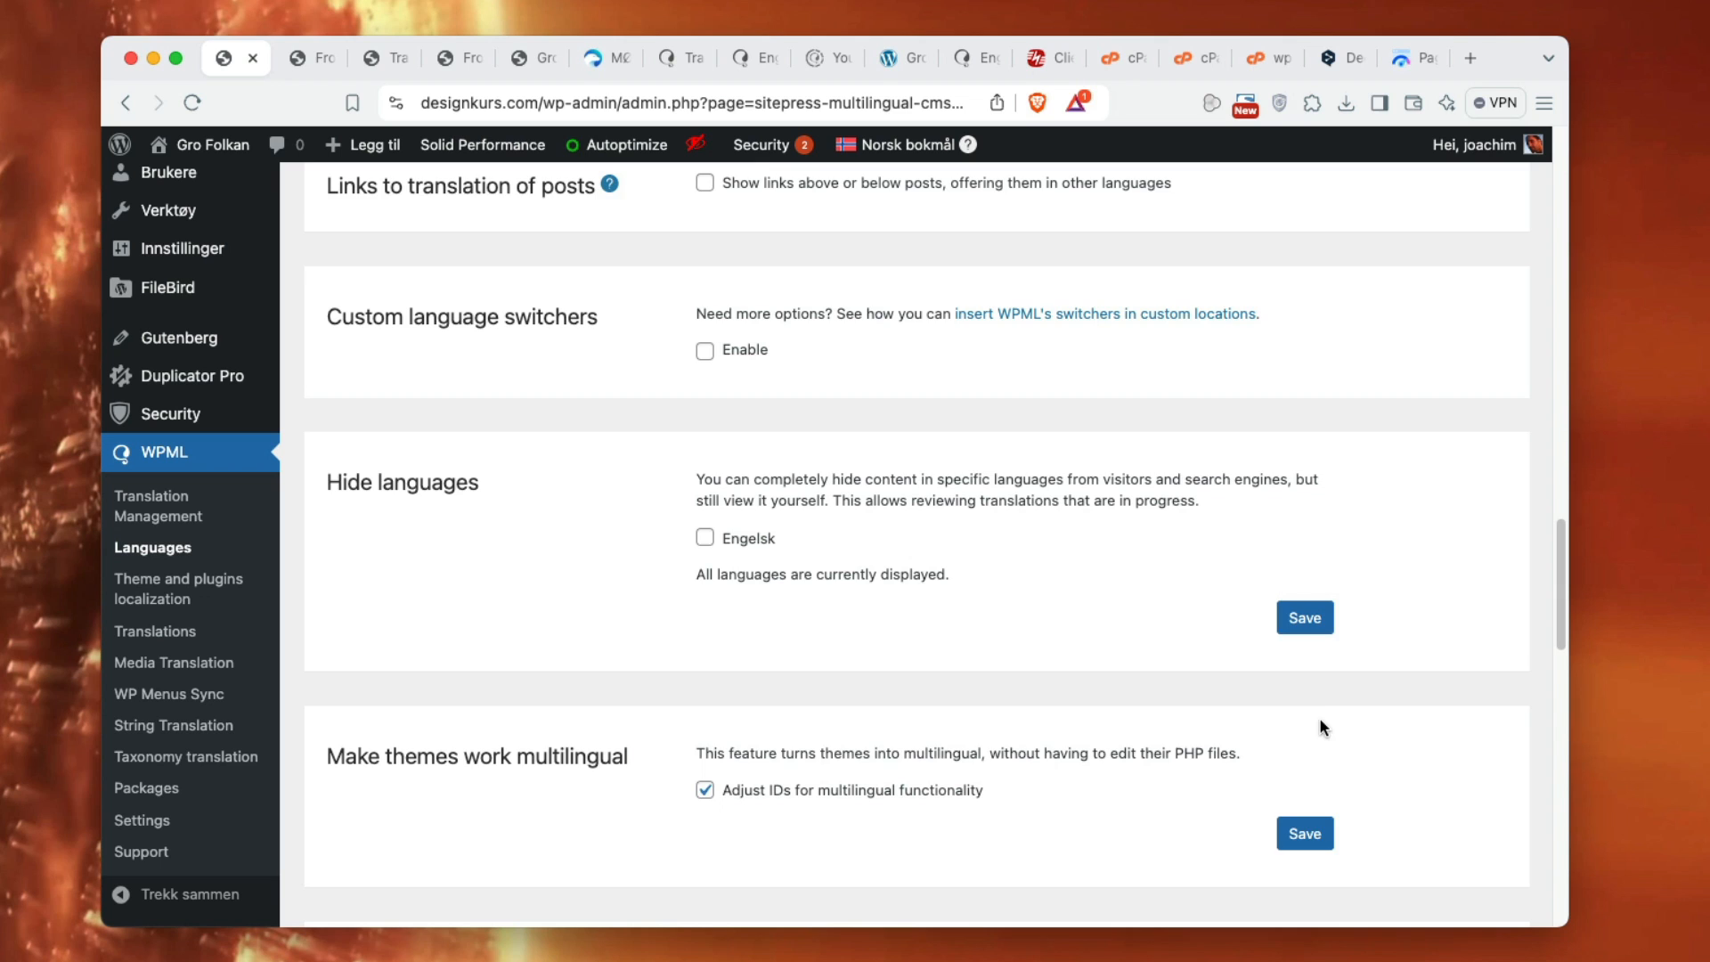
{"action": "scroll", "scroll_direction": "down", "scroll_amount": 3}
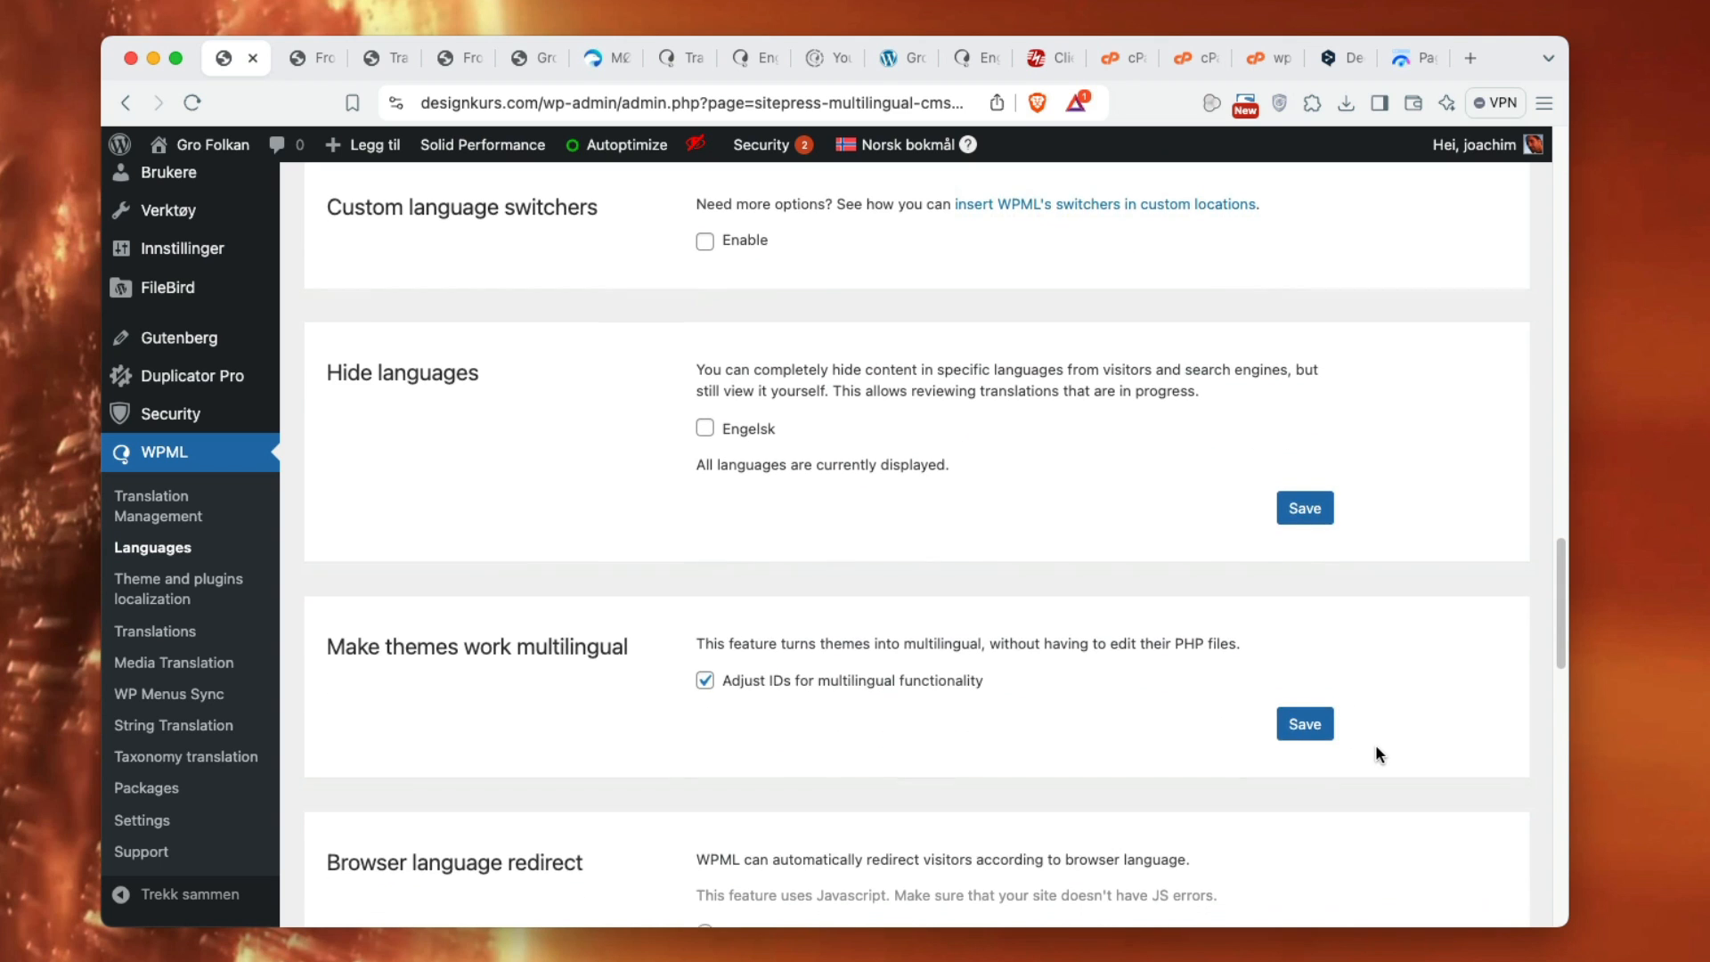
{"action": "scroll", "scroll_direction": "down", "scroll_amount": 3}
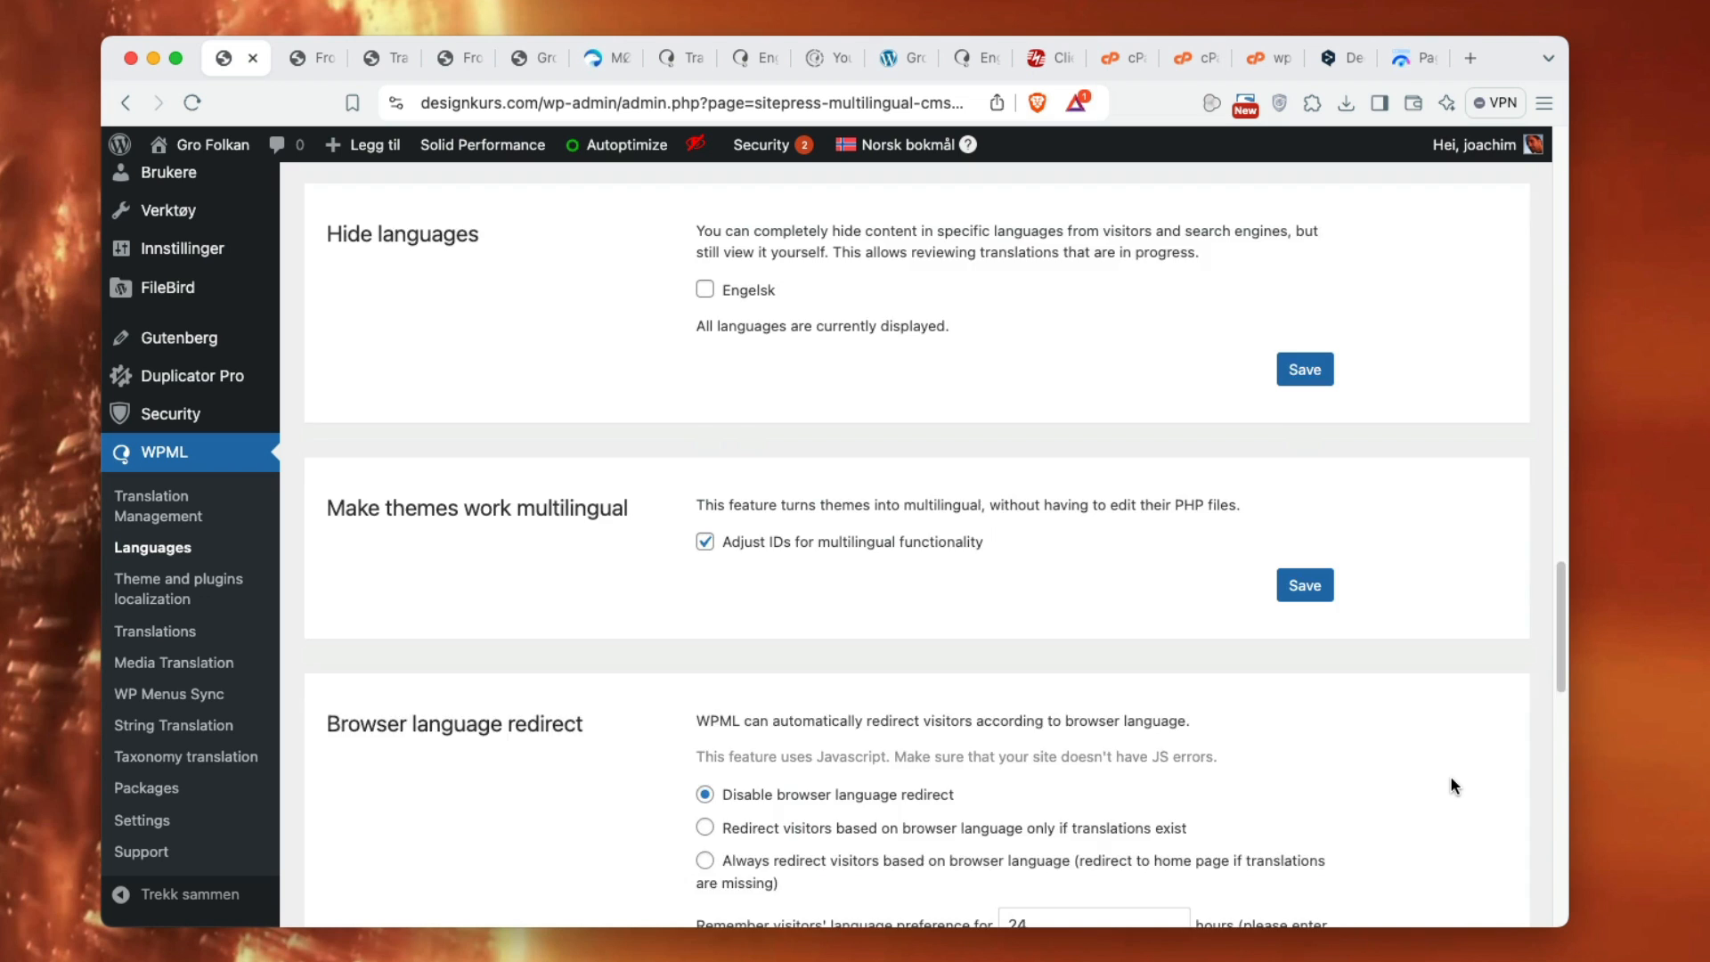
{"action": "scroll", "scroll_direction": "down", "scroll_amount": 3}
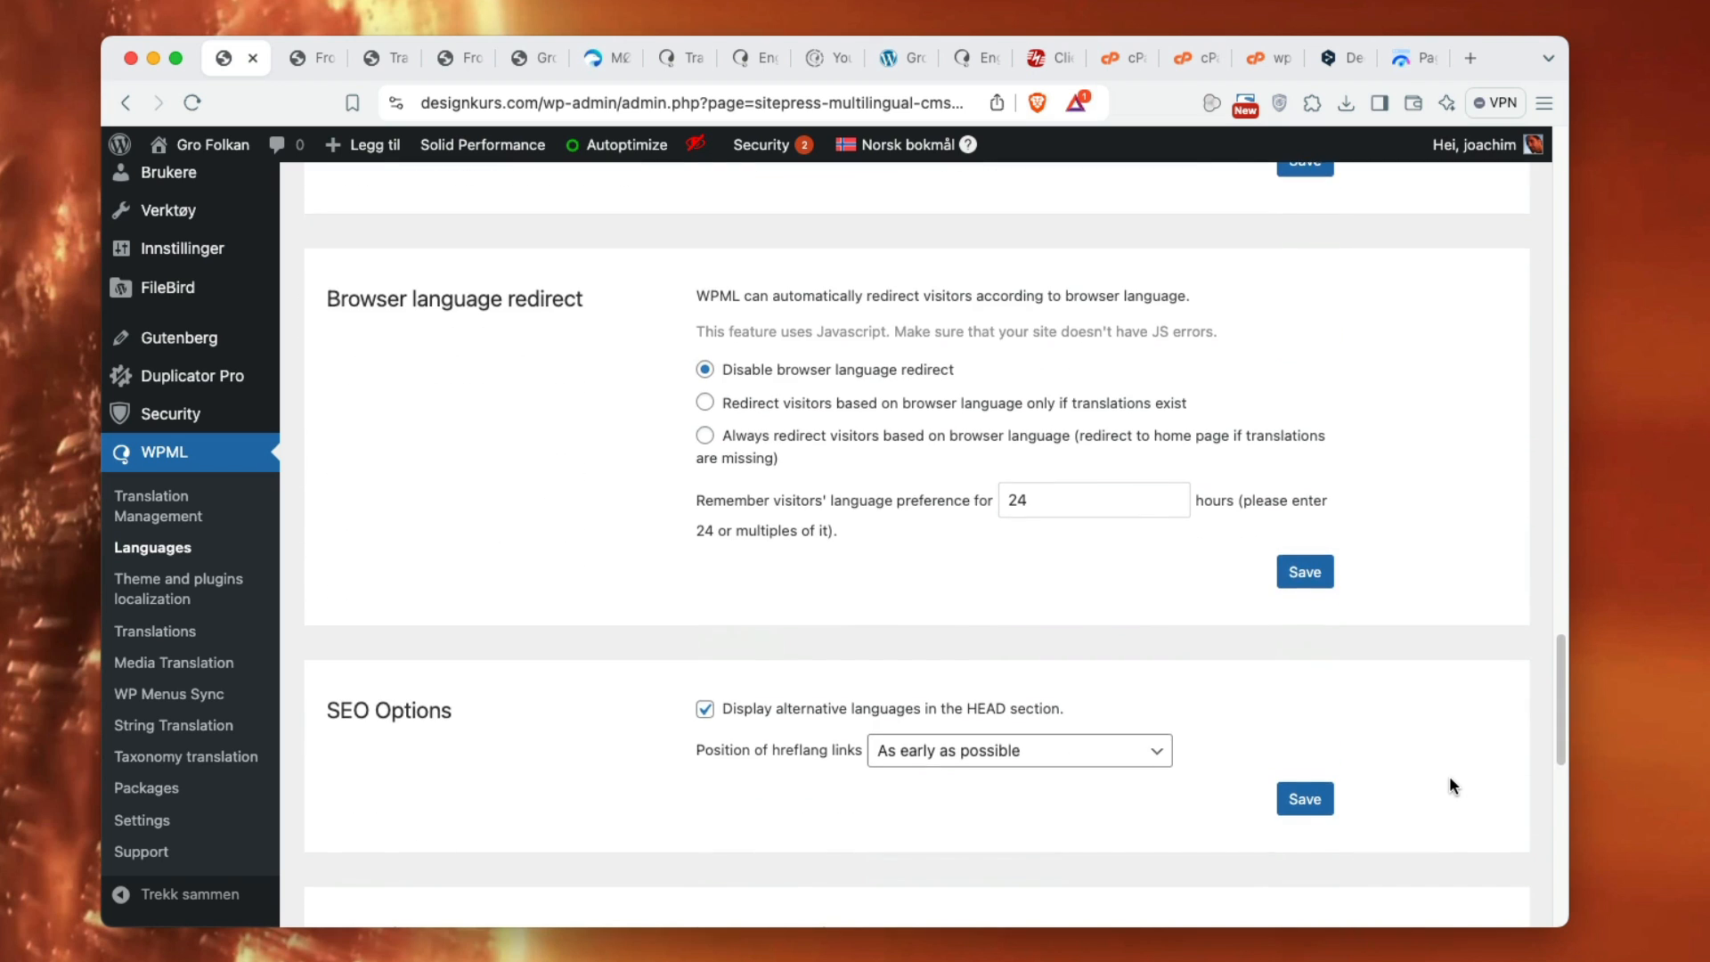
{"action": "scroll", "scroll_direction": "down", "scroll_amount": 3}
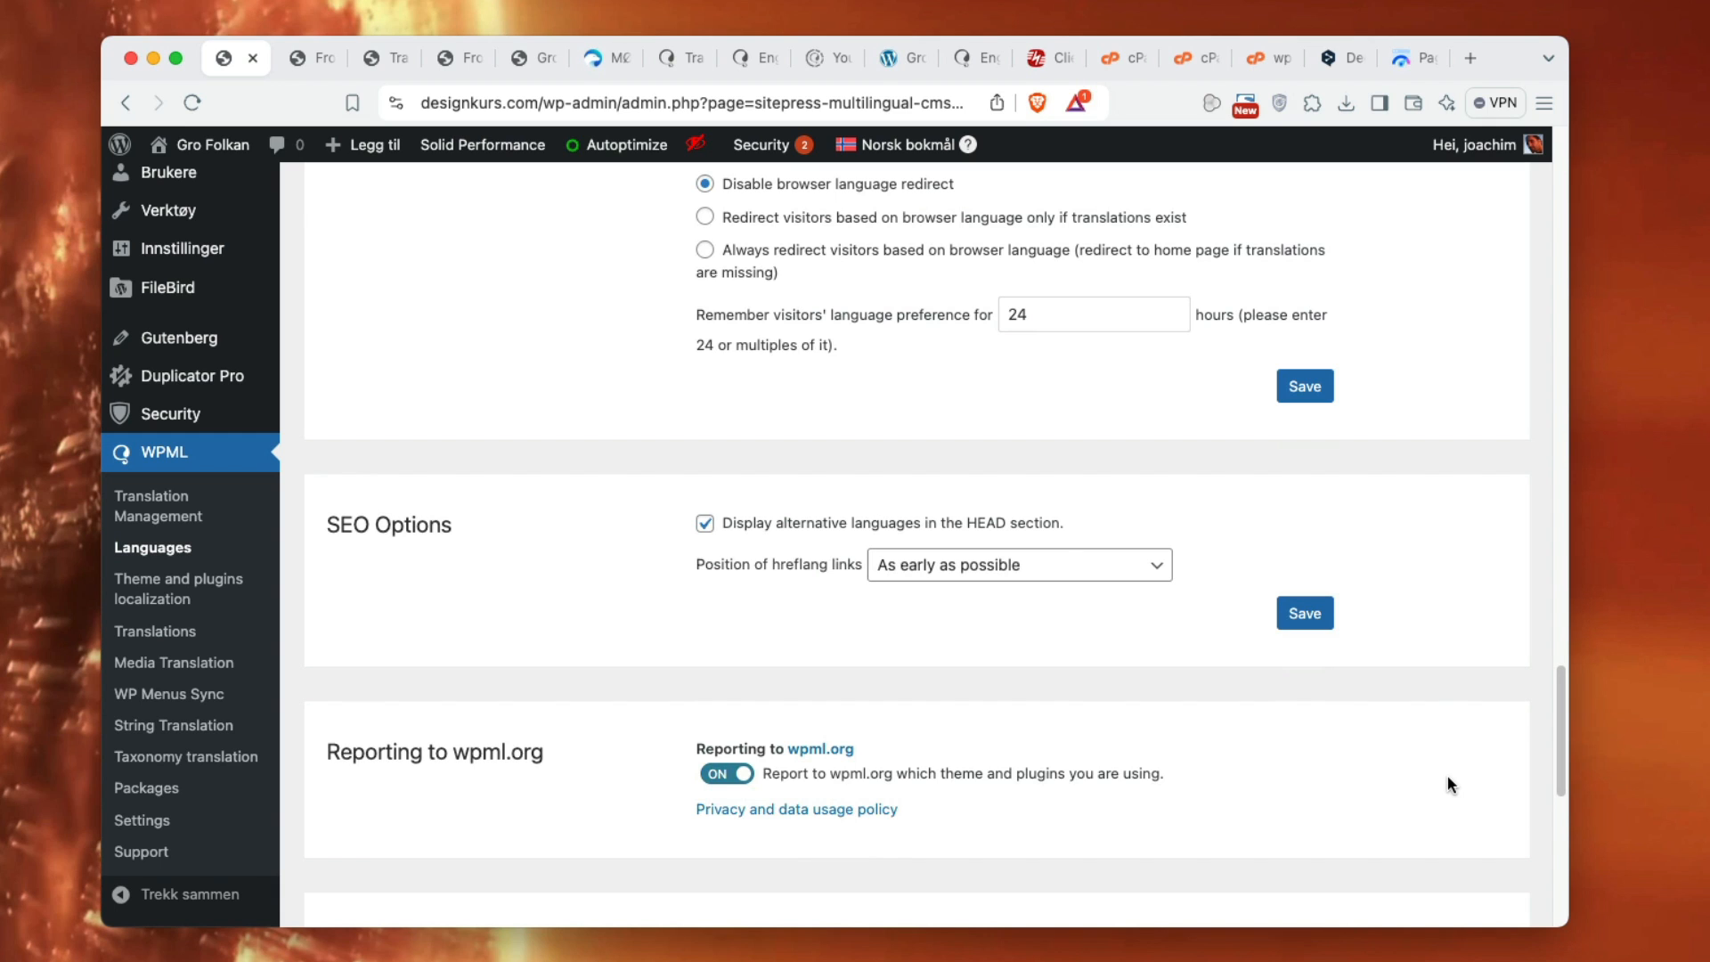
{"action": "scroll", "scroll_direction": "down", "scroll_amount": 3}
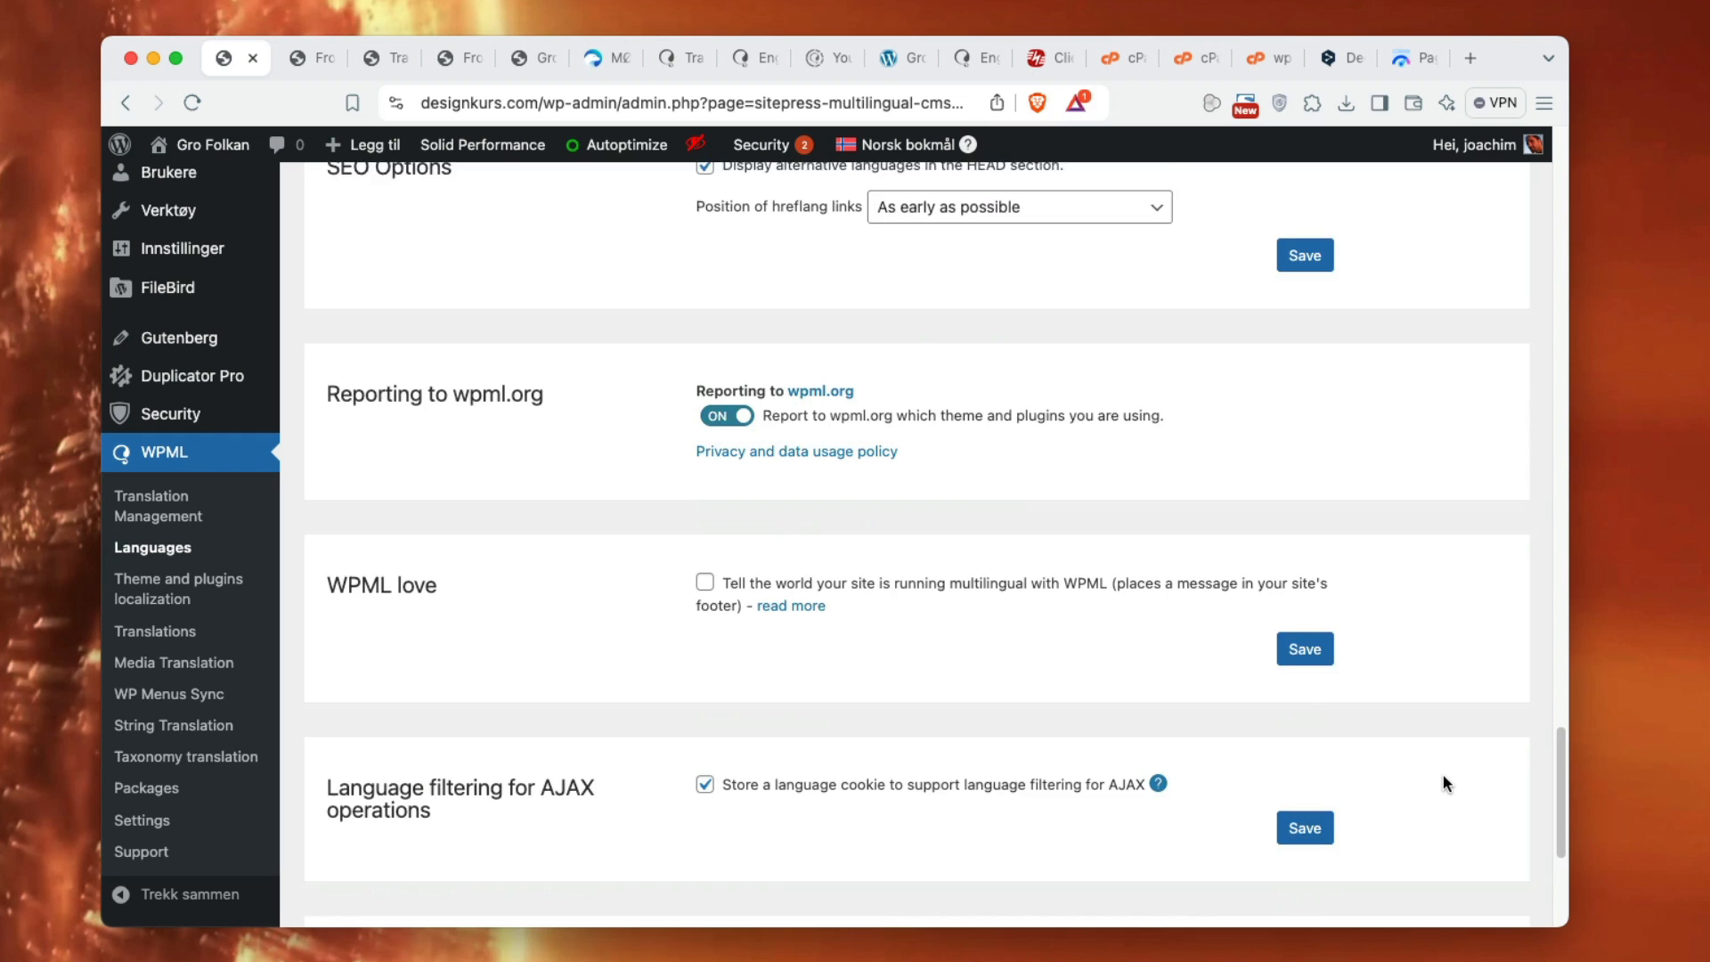
{"action": "scroll", "scroll_direction": "down", "scroll_amount": 3}
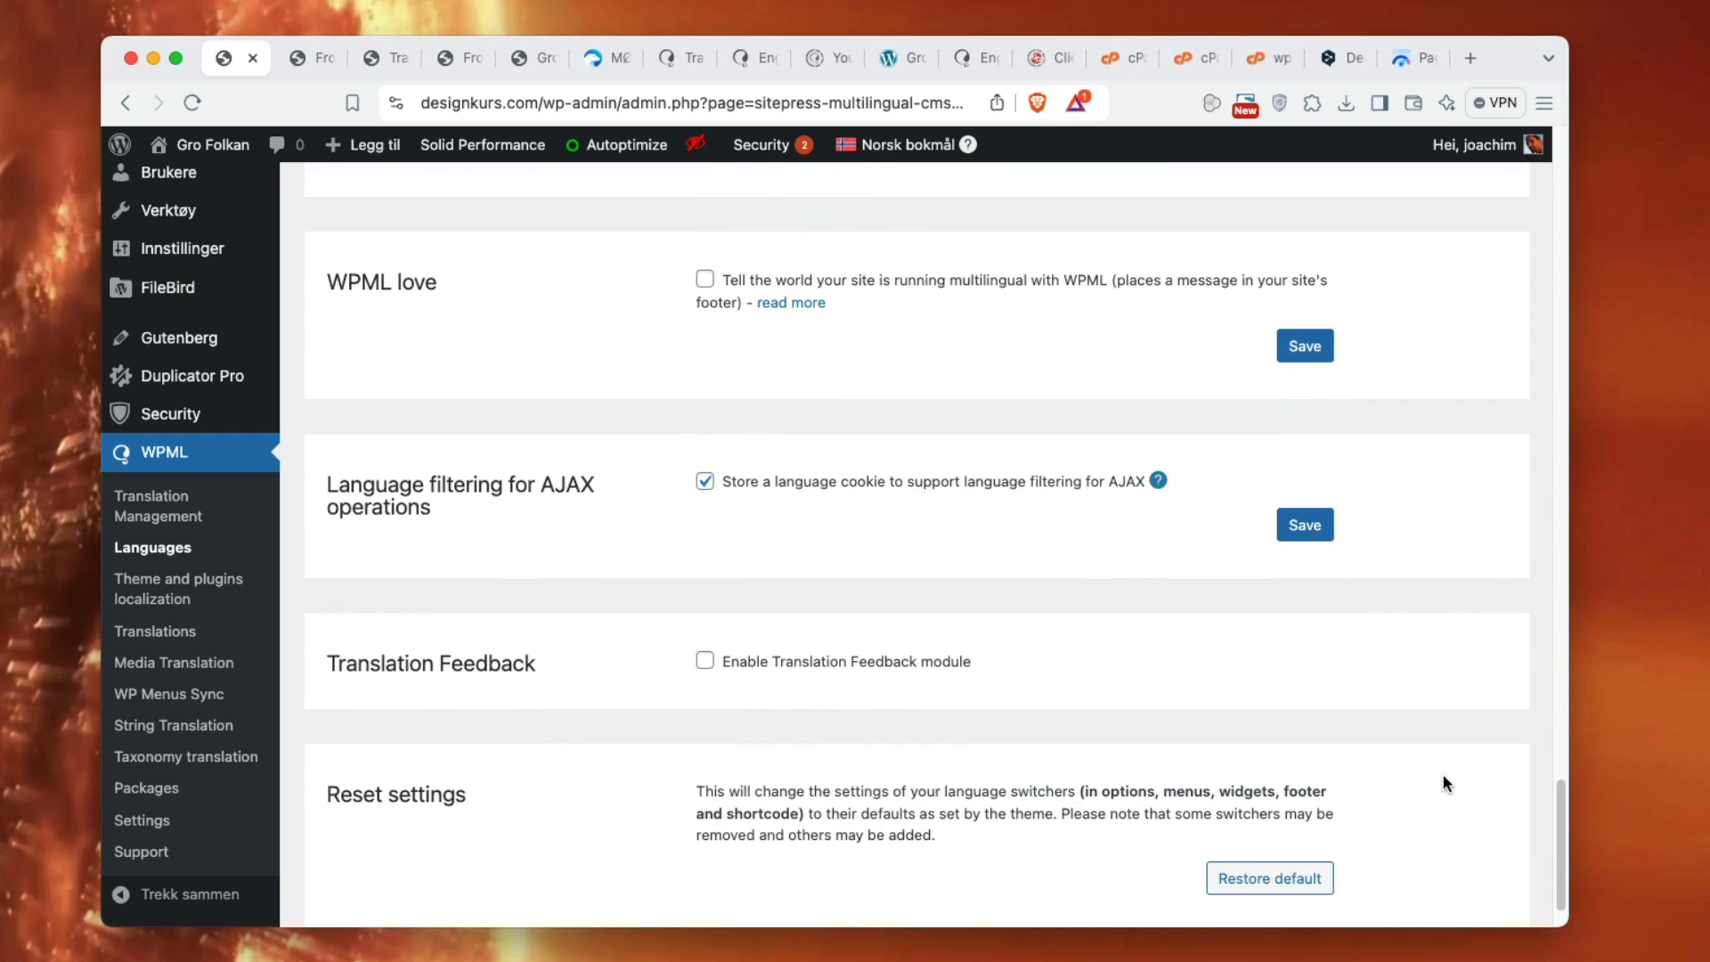
{"action": "scroll", "scroll_direction": "down", "scroll_amount": 3}
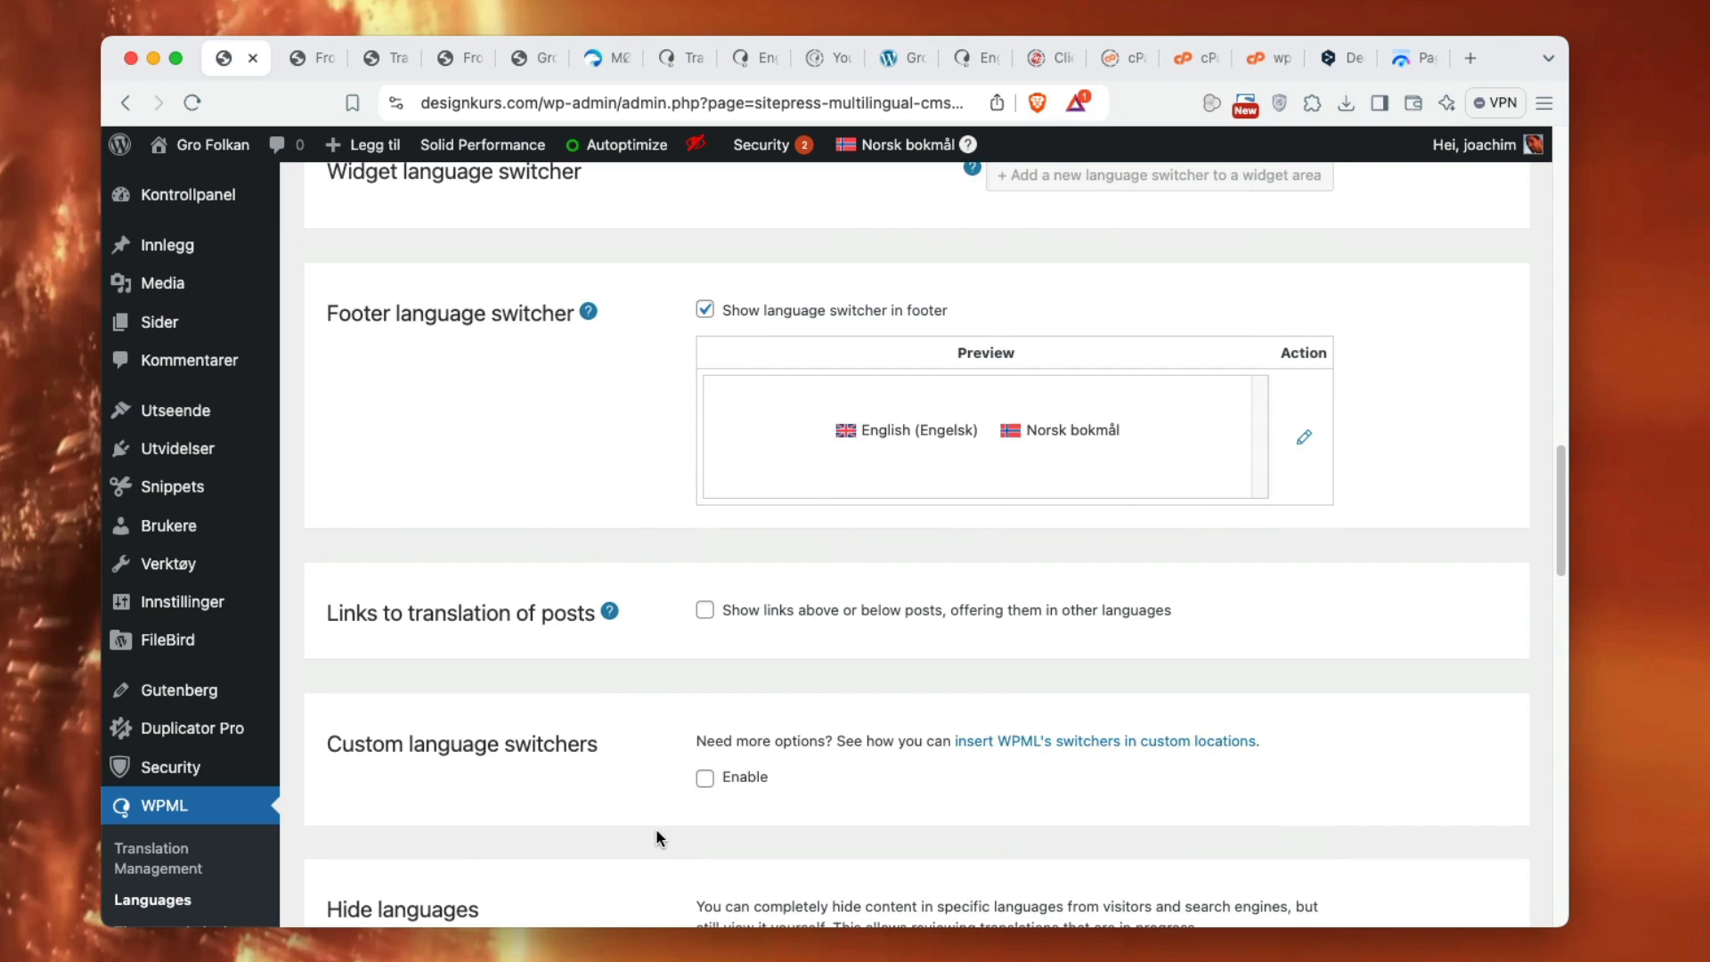
{"action": "scroll", "scroll_direction": "down", "scroll_amount": 3}
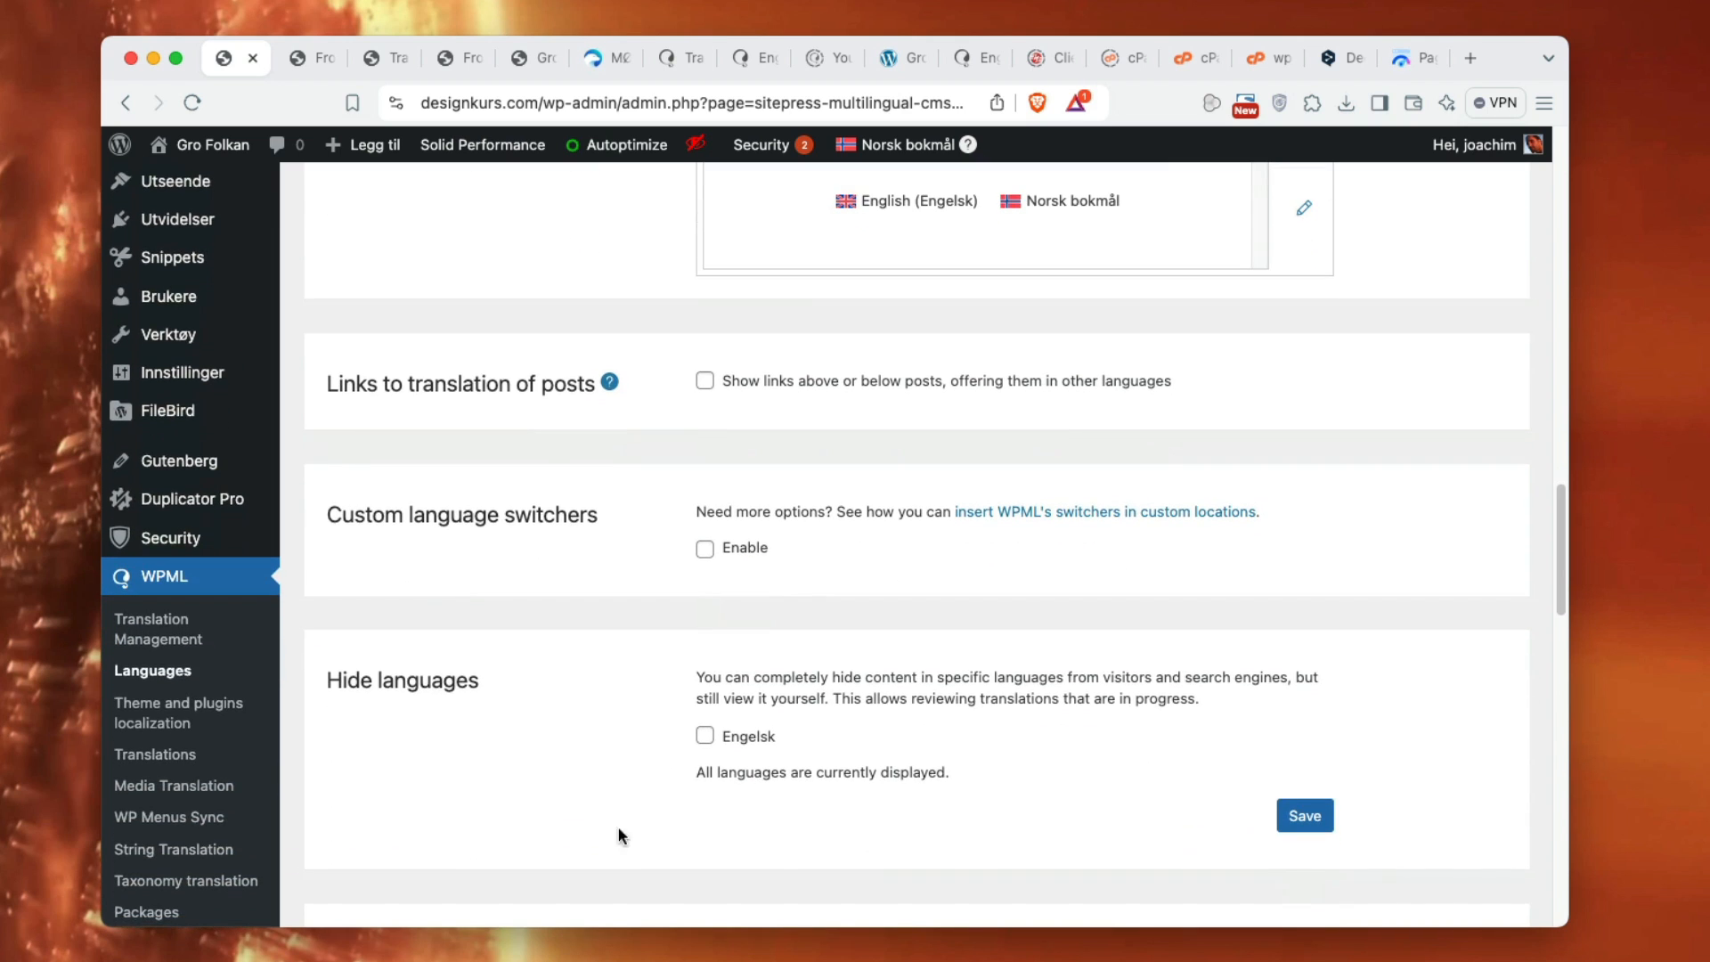
{"action": "left_click", "coordinate": [178, 712]}
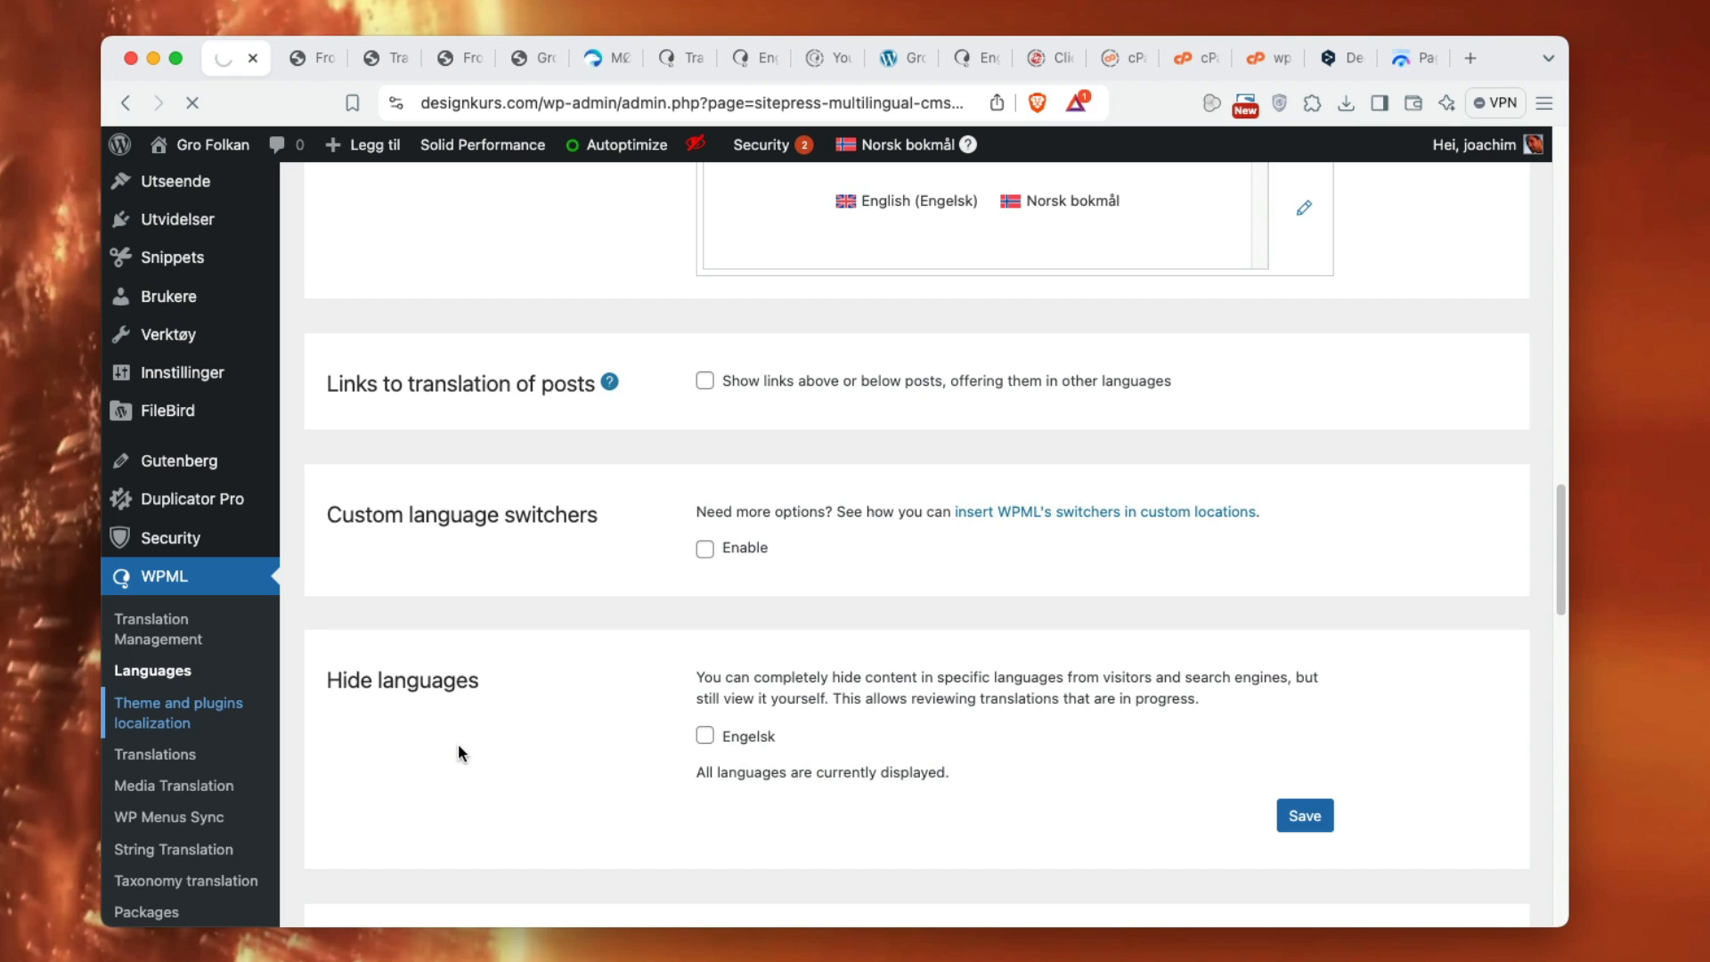
{"action": "left_click", "coordinate": [179, 713]}
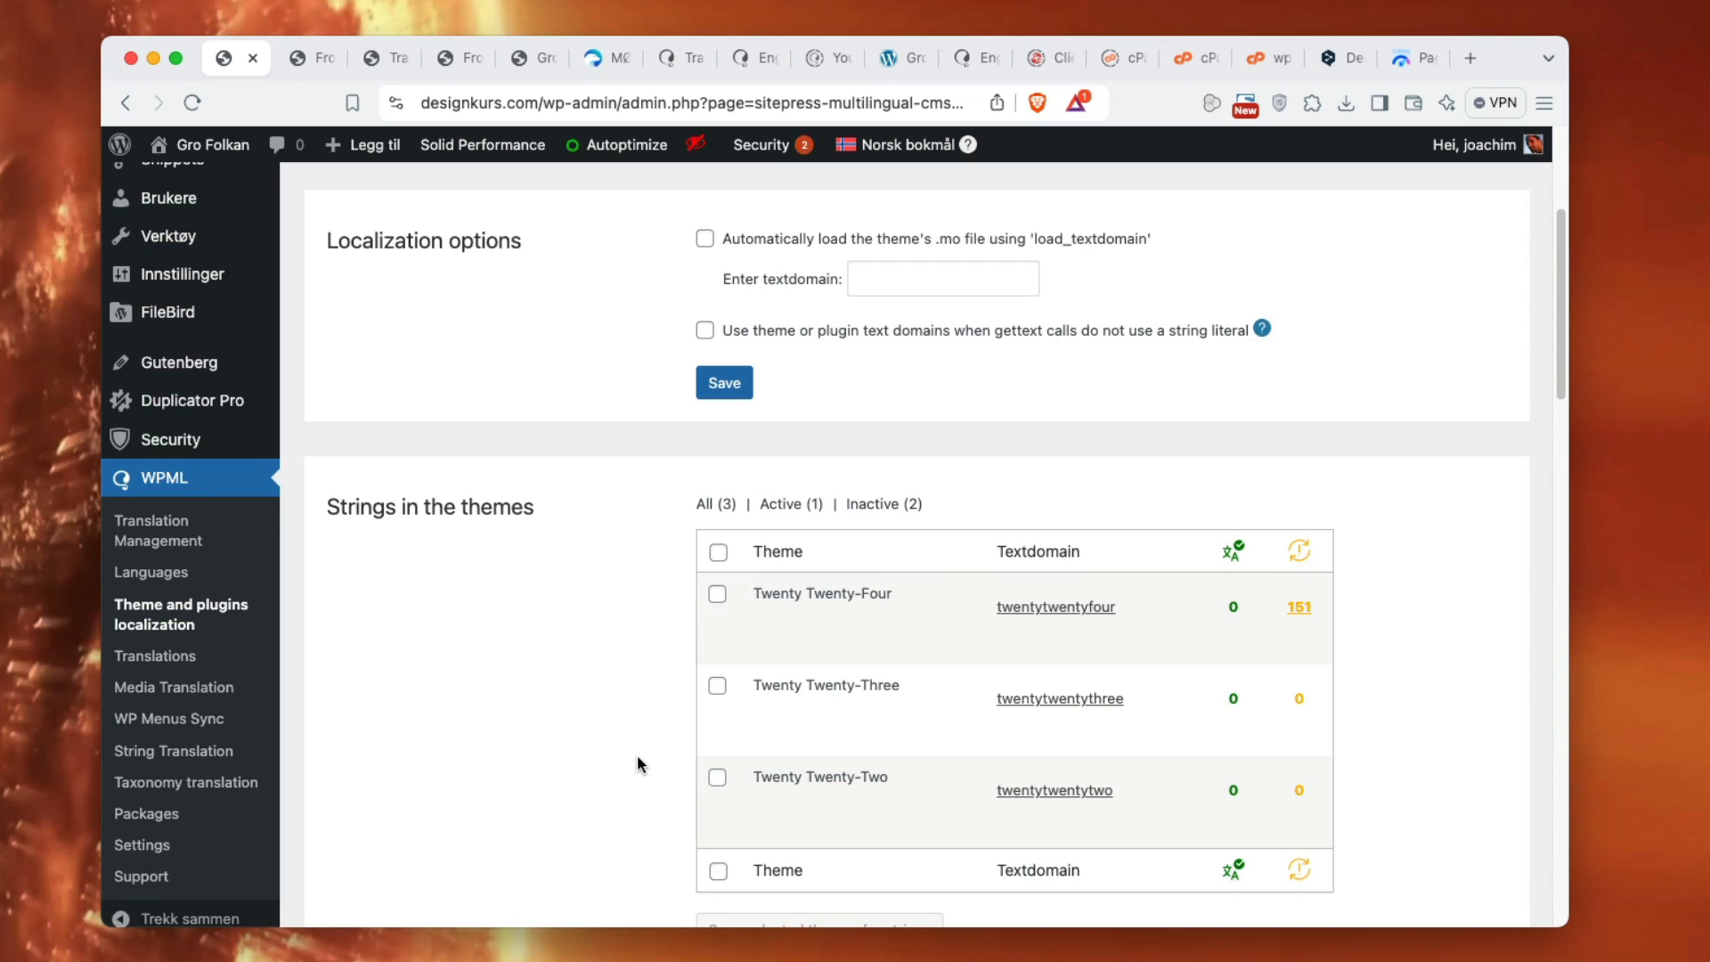
{"action": "scroll", "scroll_direction": "down", "scroll_amount": 3}
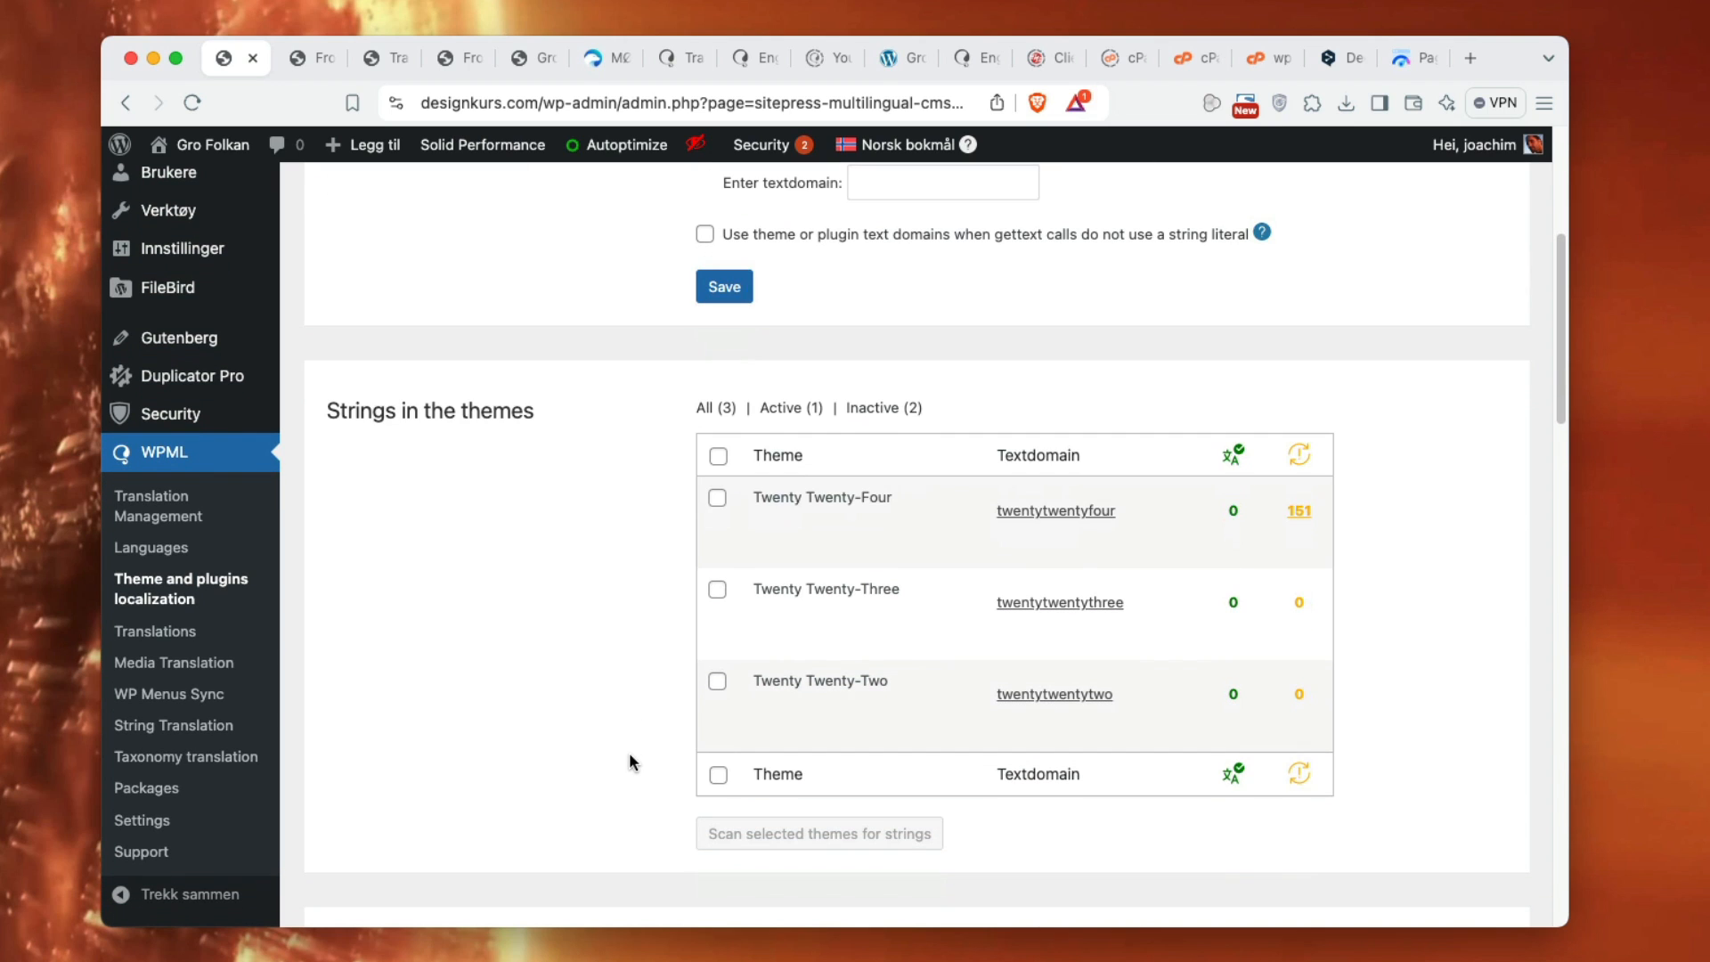
{"action": "mouse_move", "coordinate": [489, 436]}
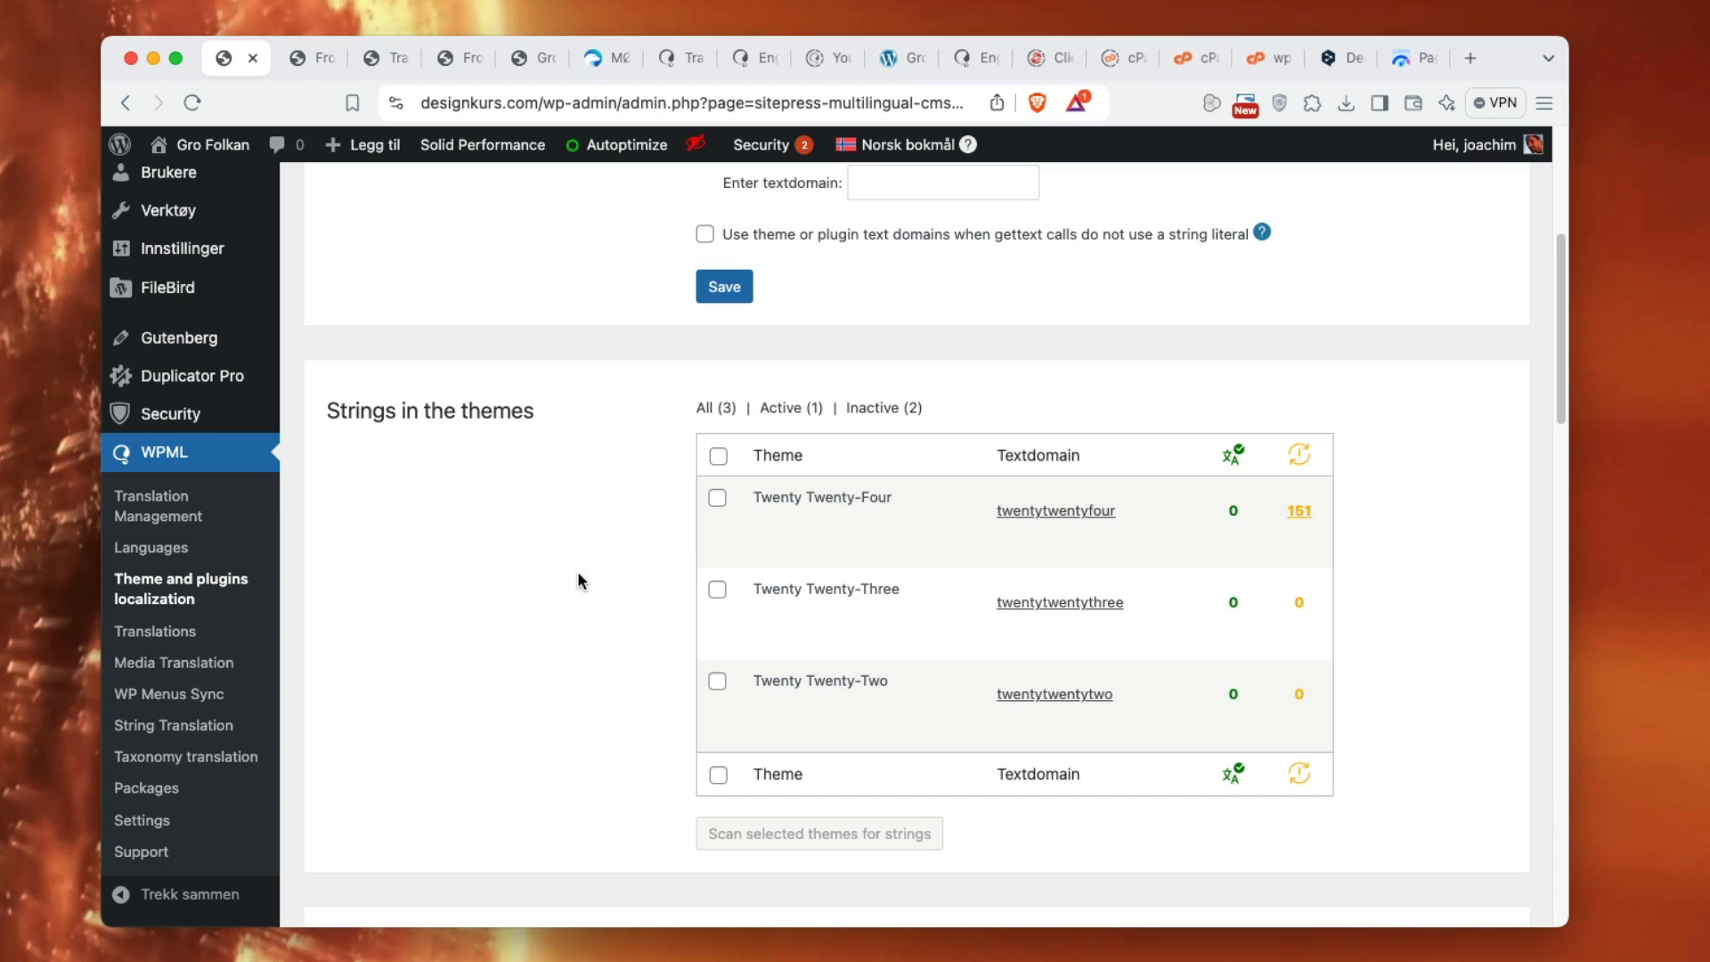
{"action": "left_click", "coordinate": [718, 497]}
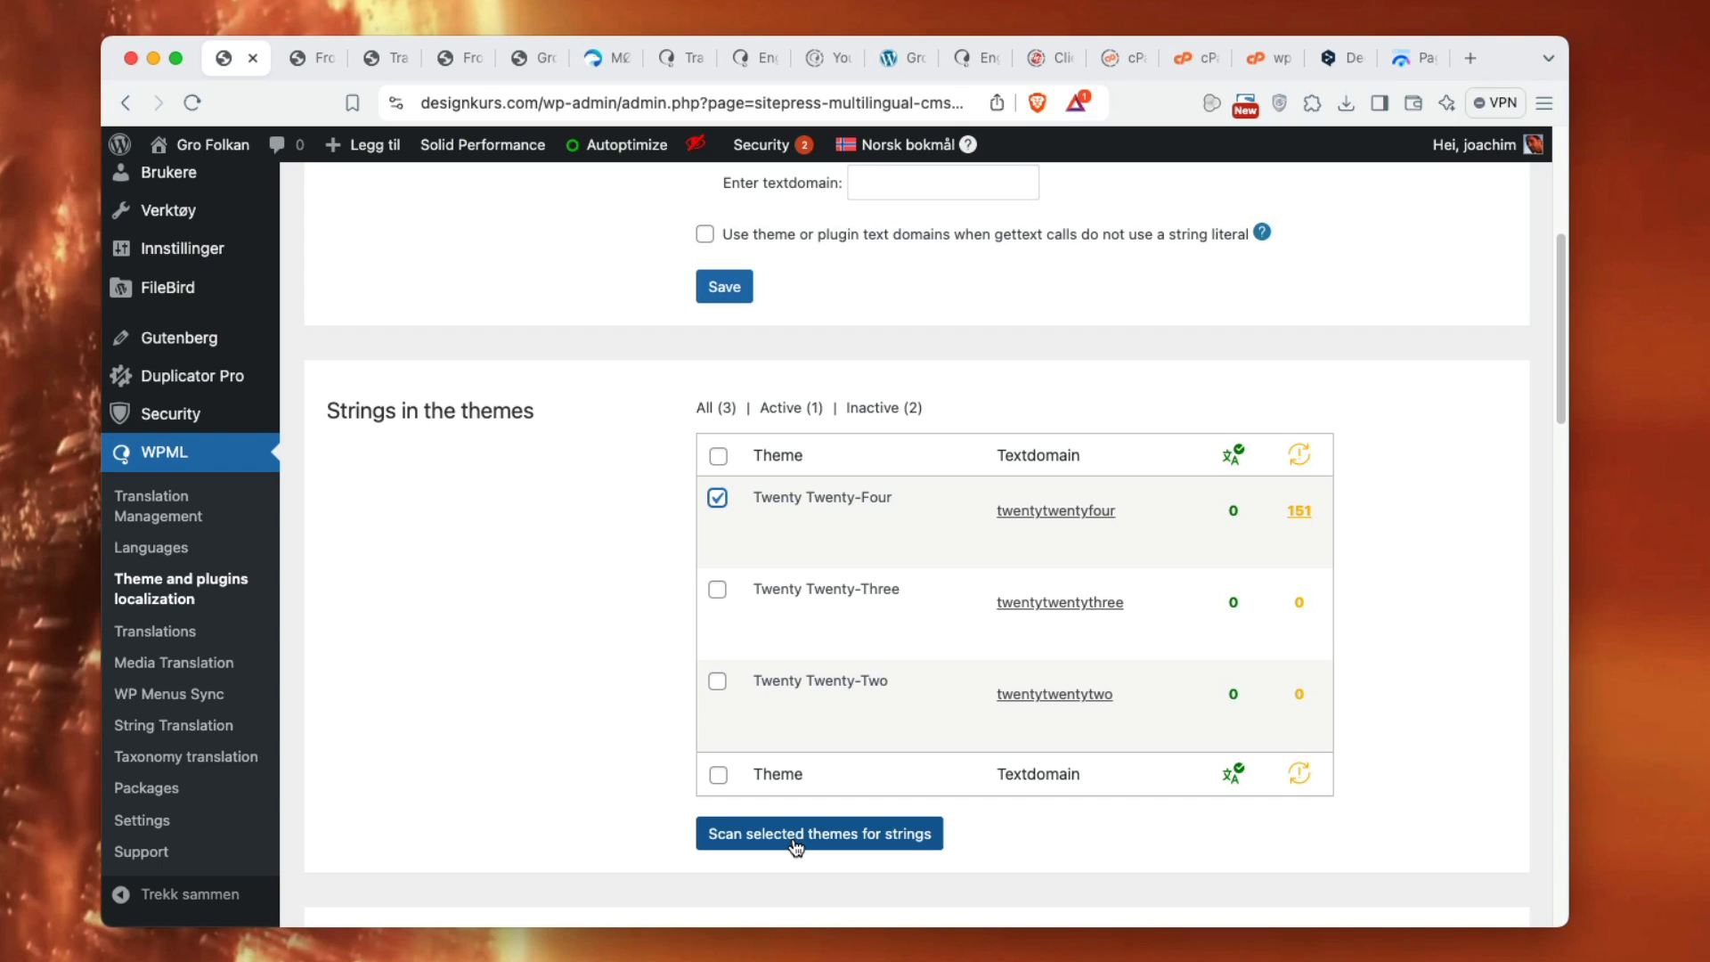
{"action": "mouse_move", "coordinate": [900, 538]}
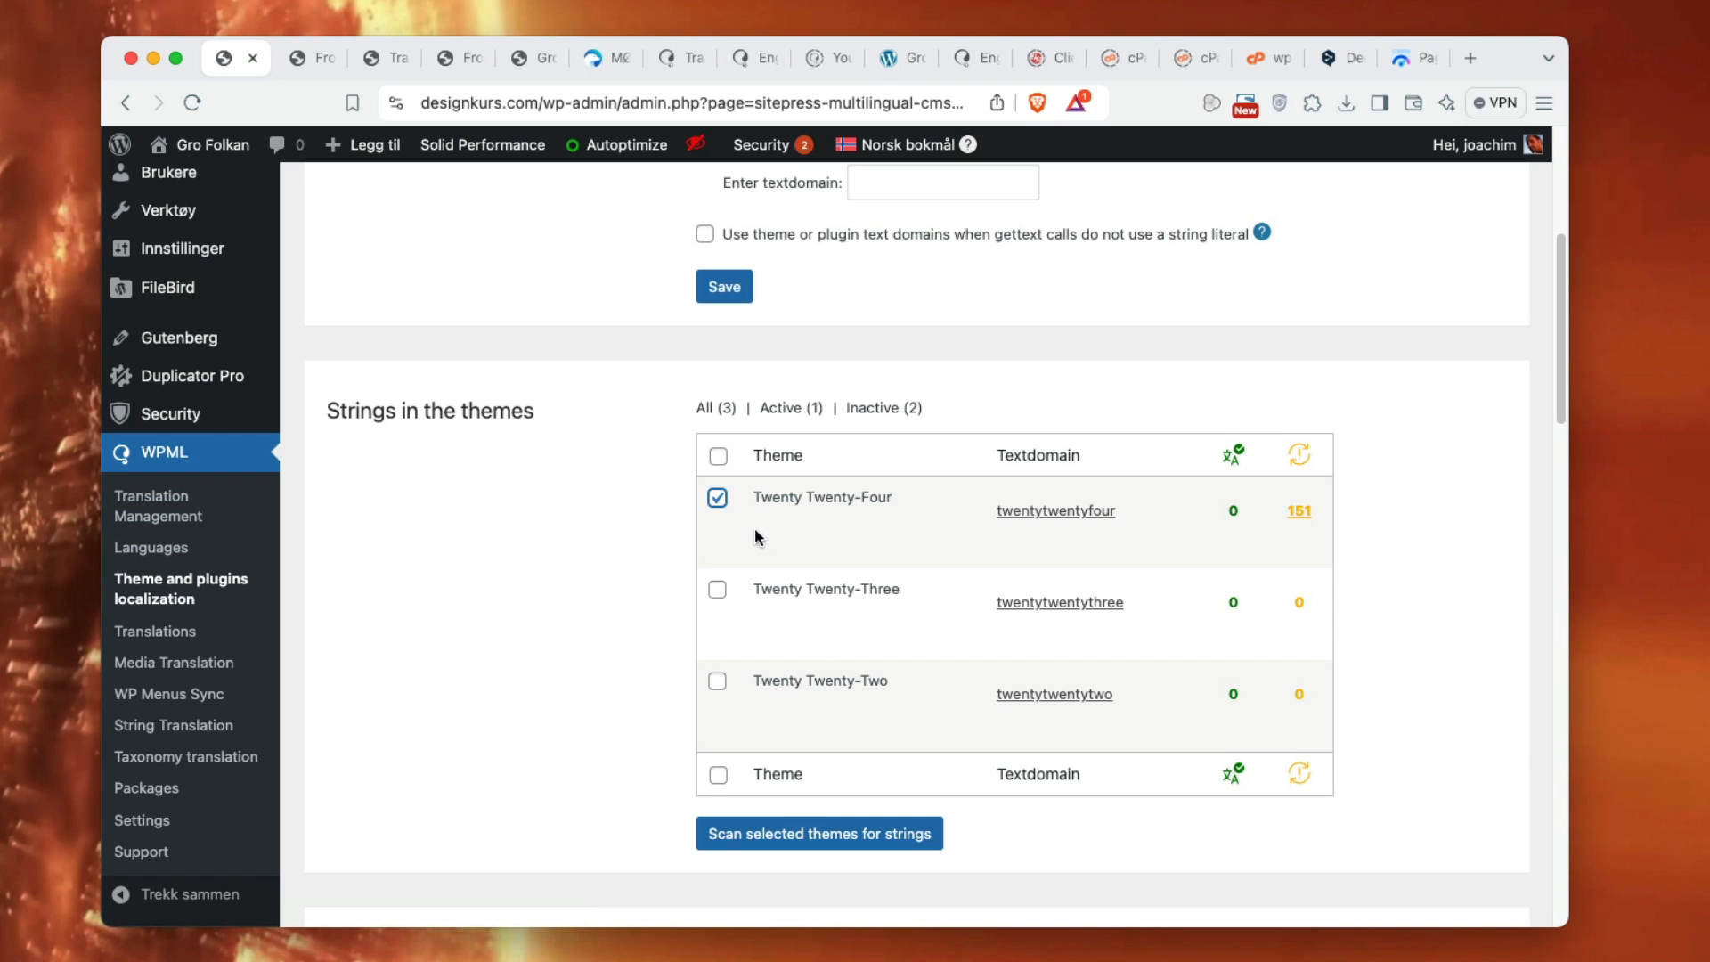
{"action": "mouse_move", "coordinate": [426, 418]}
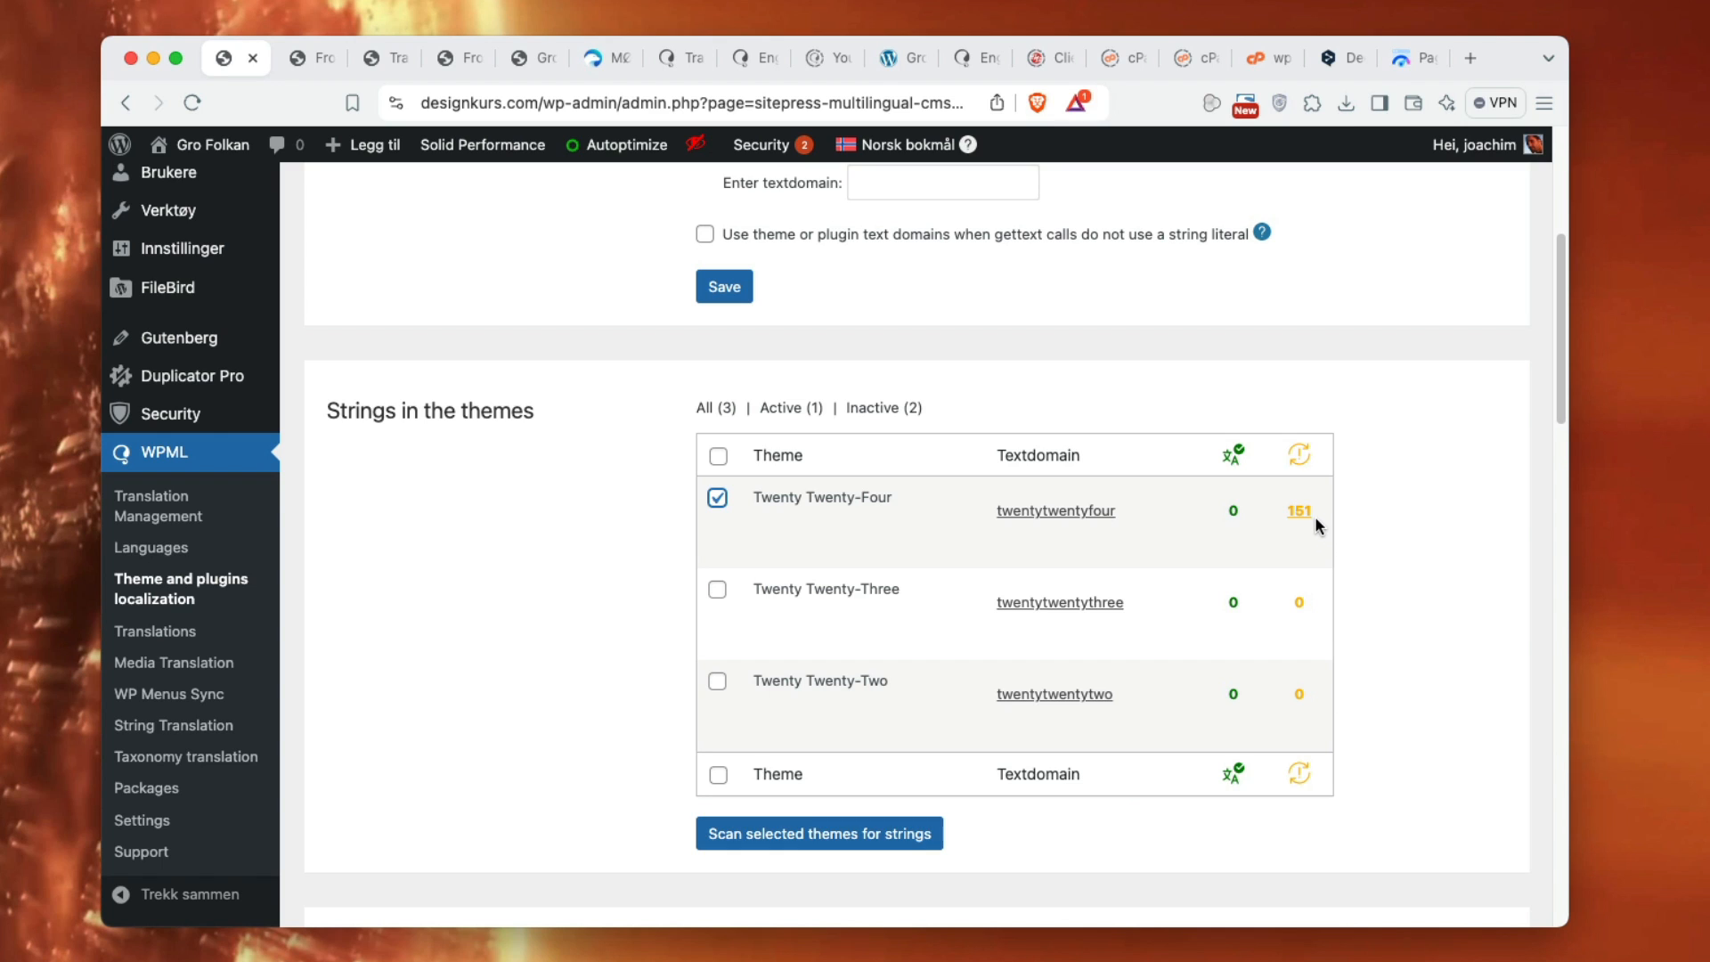
{"action": "mouse_move", "coordinate": [628, 479]}
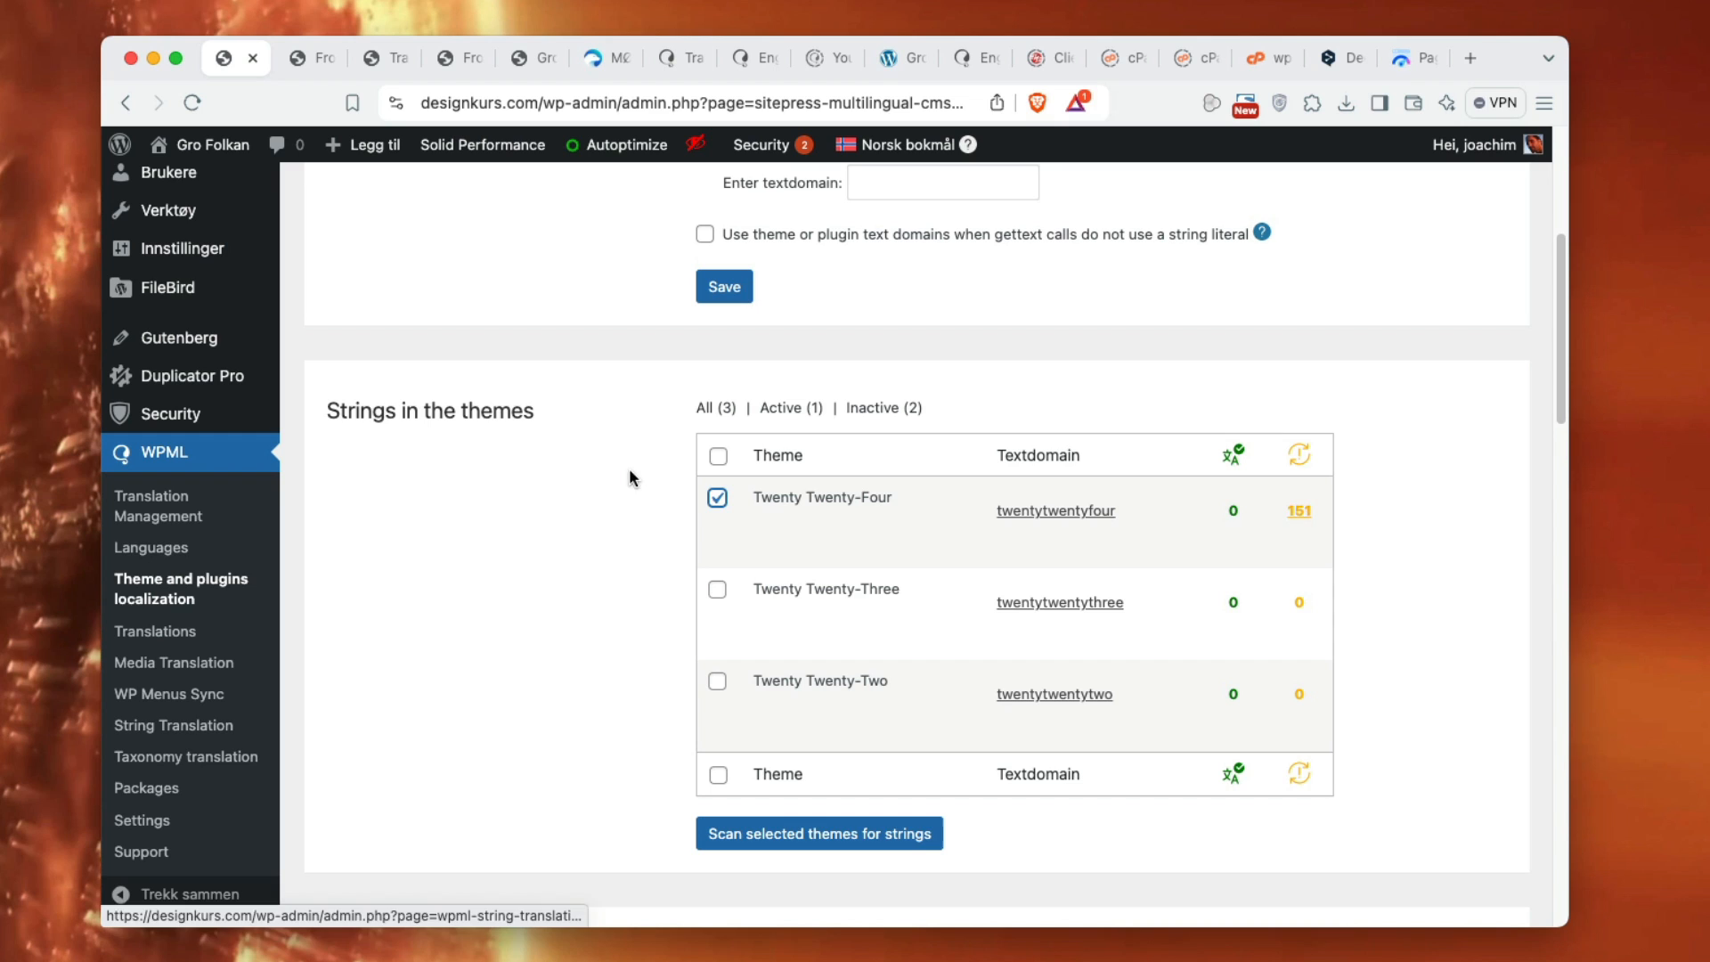
{"action": "left_click", "coordinate": [718, 497]}
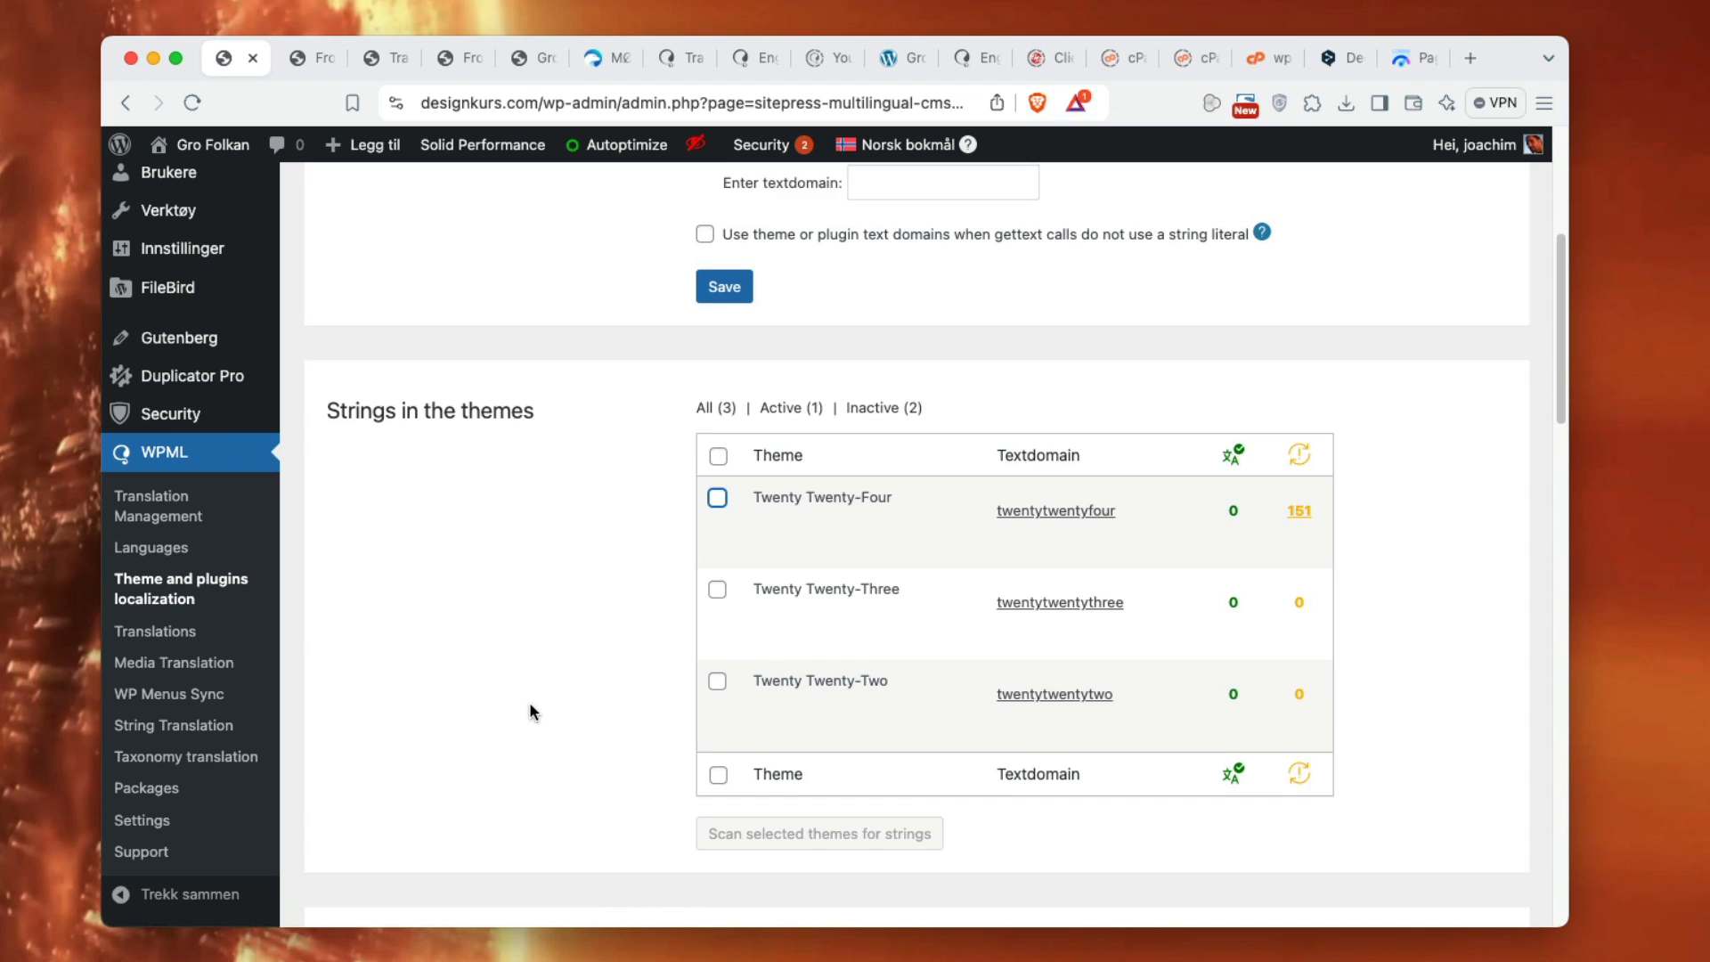
- Scroll through all 19 plugins showing zero strings, then go to WPML > Translations
{"action": "scroll", "scroll_direction": "down", "scroll_amount": 3}
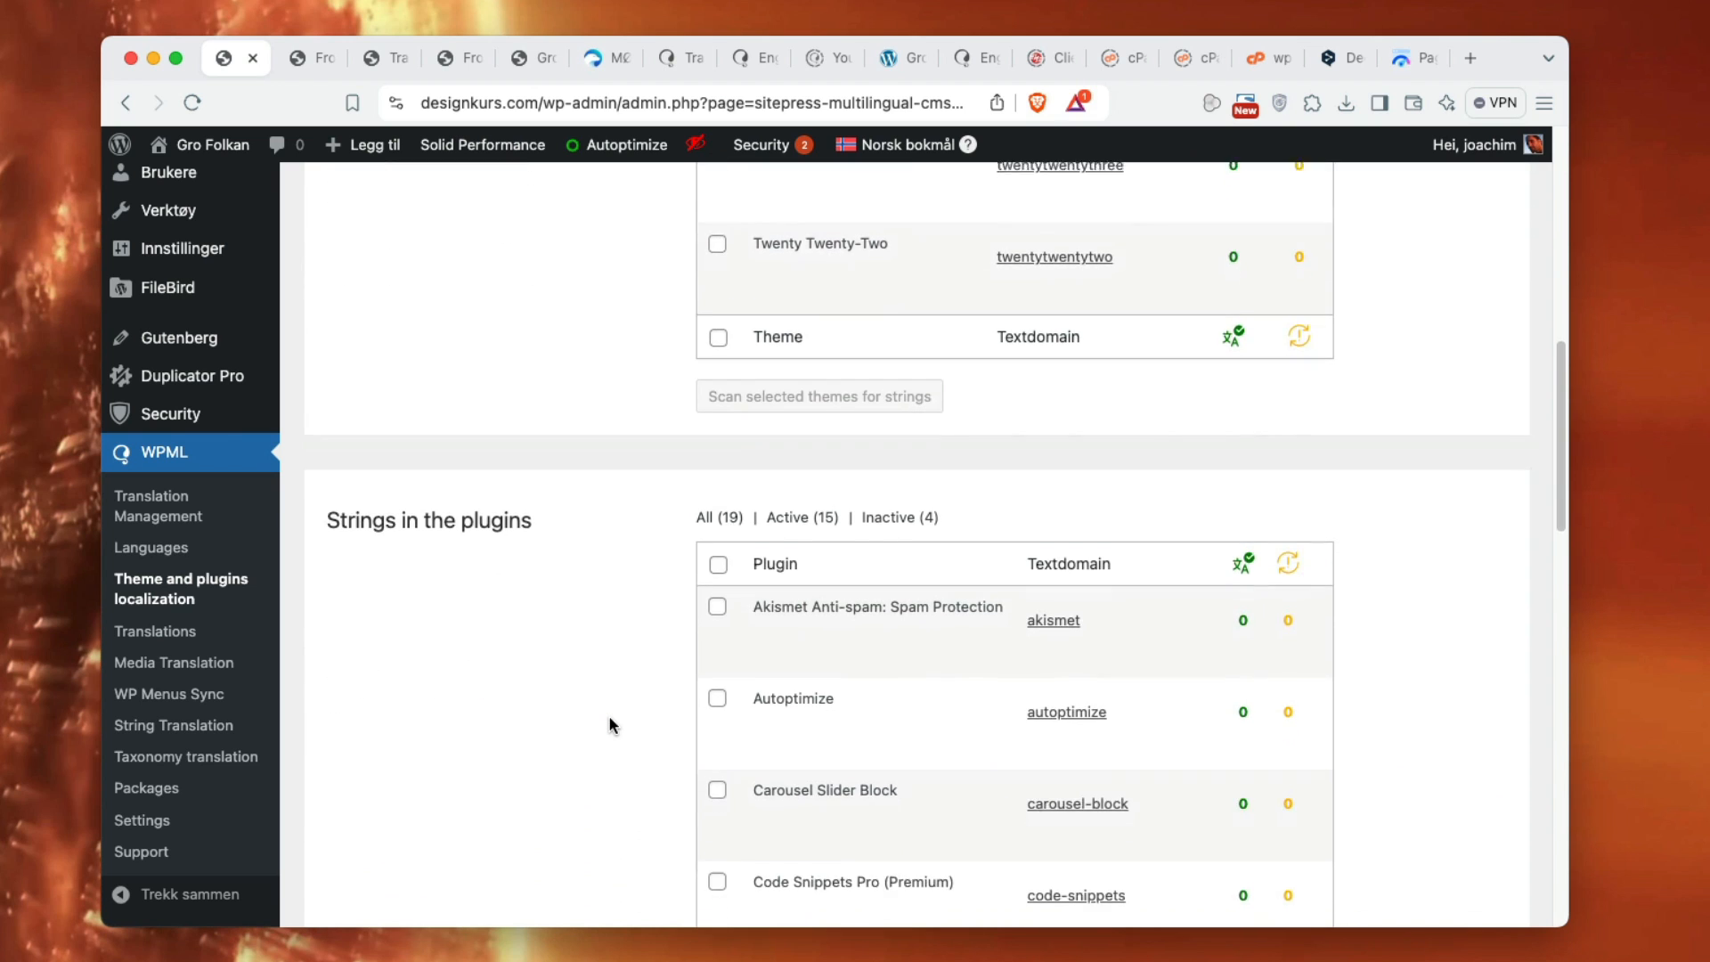
{"action": "scroll", "scroll_direction": "down", "scroll_amount": 3}
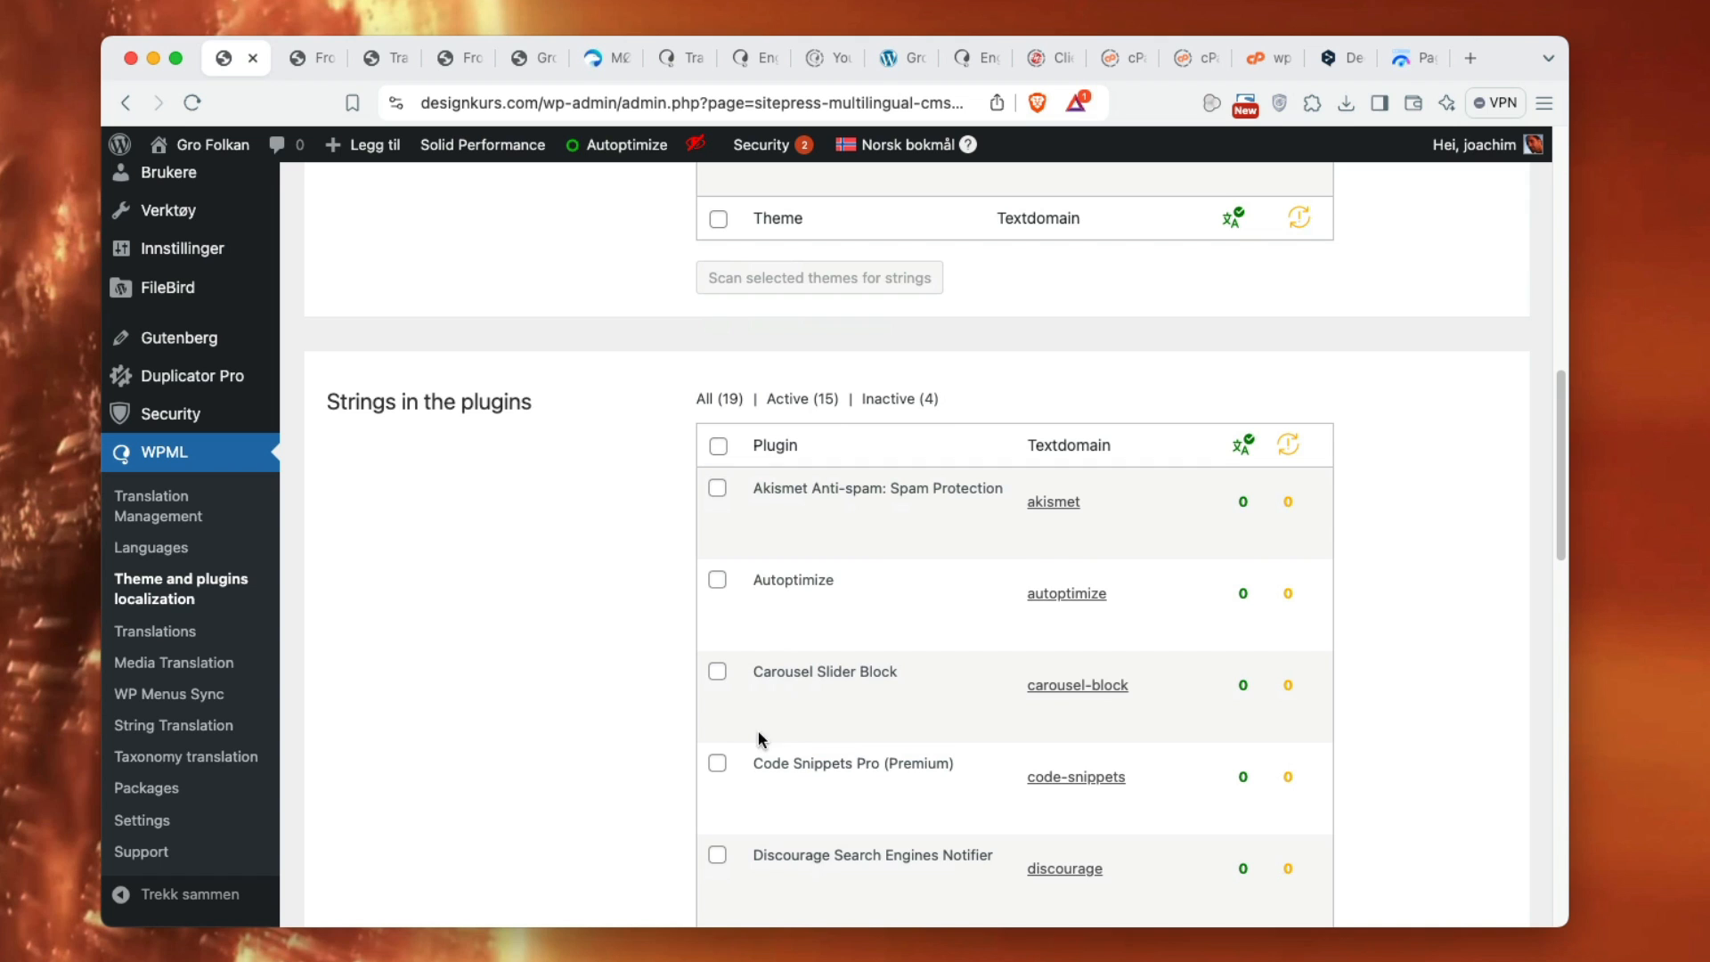
{"action": "scroll", "scroll_direction": "down", "scroll_amount": 3}
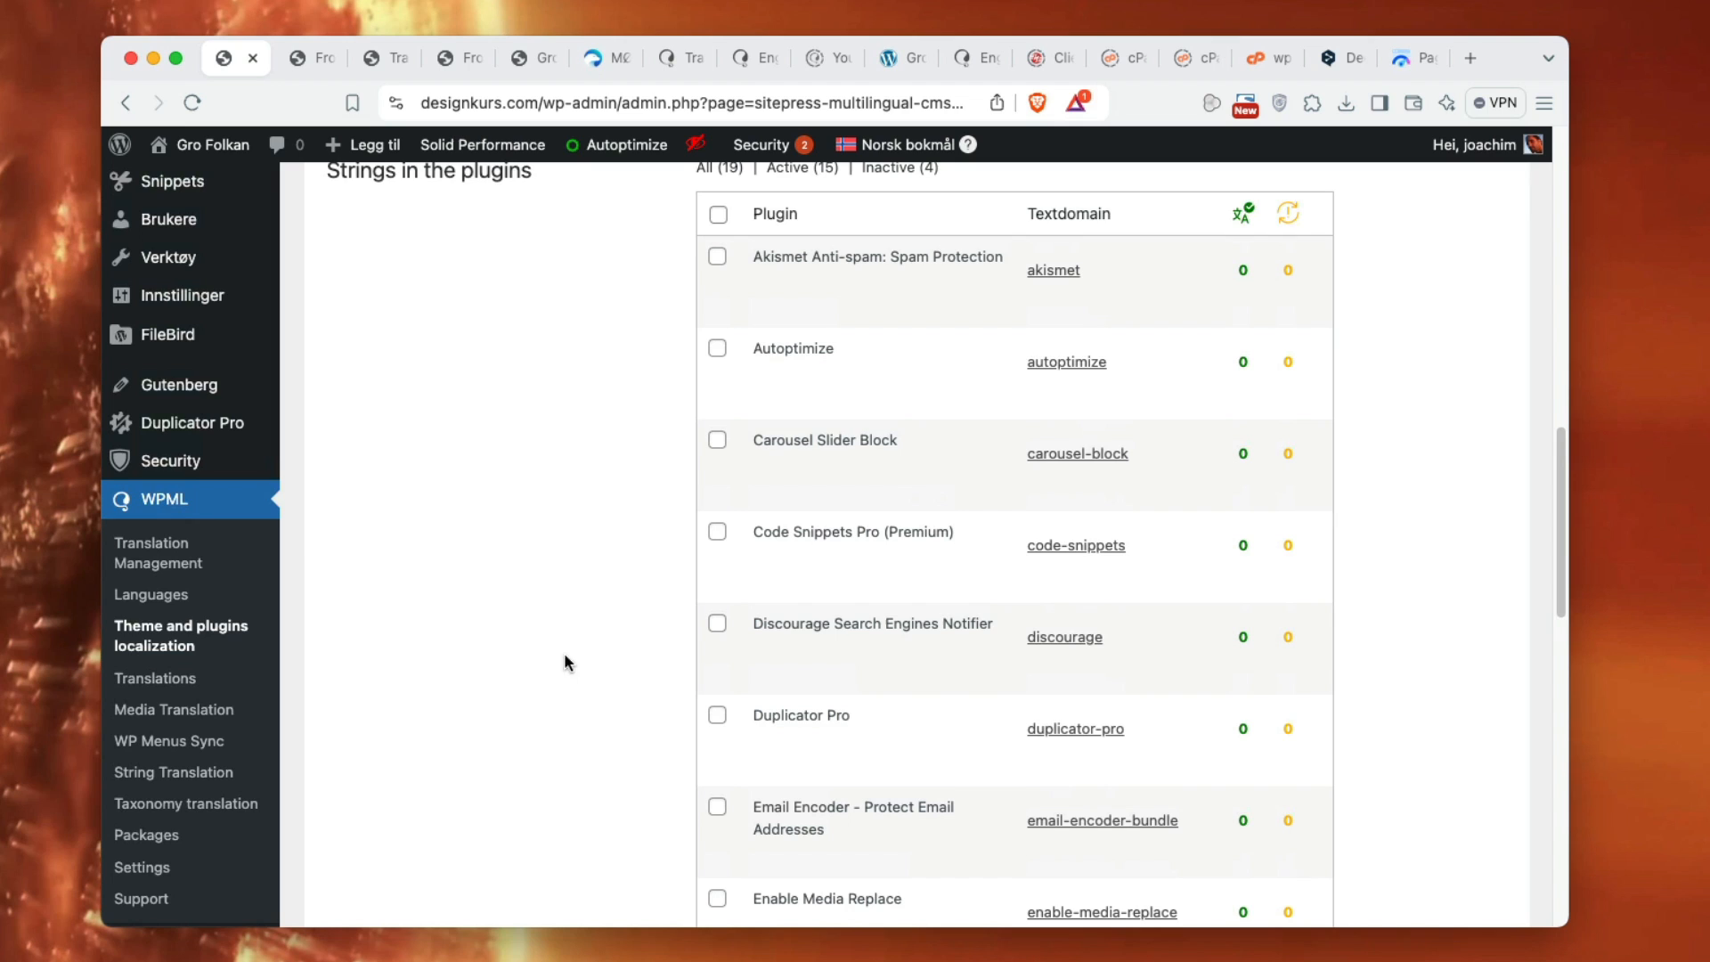
{"action": "mouse_move", "coordinate": [936, 573]}
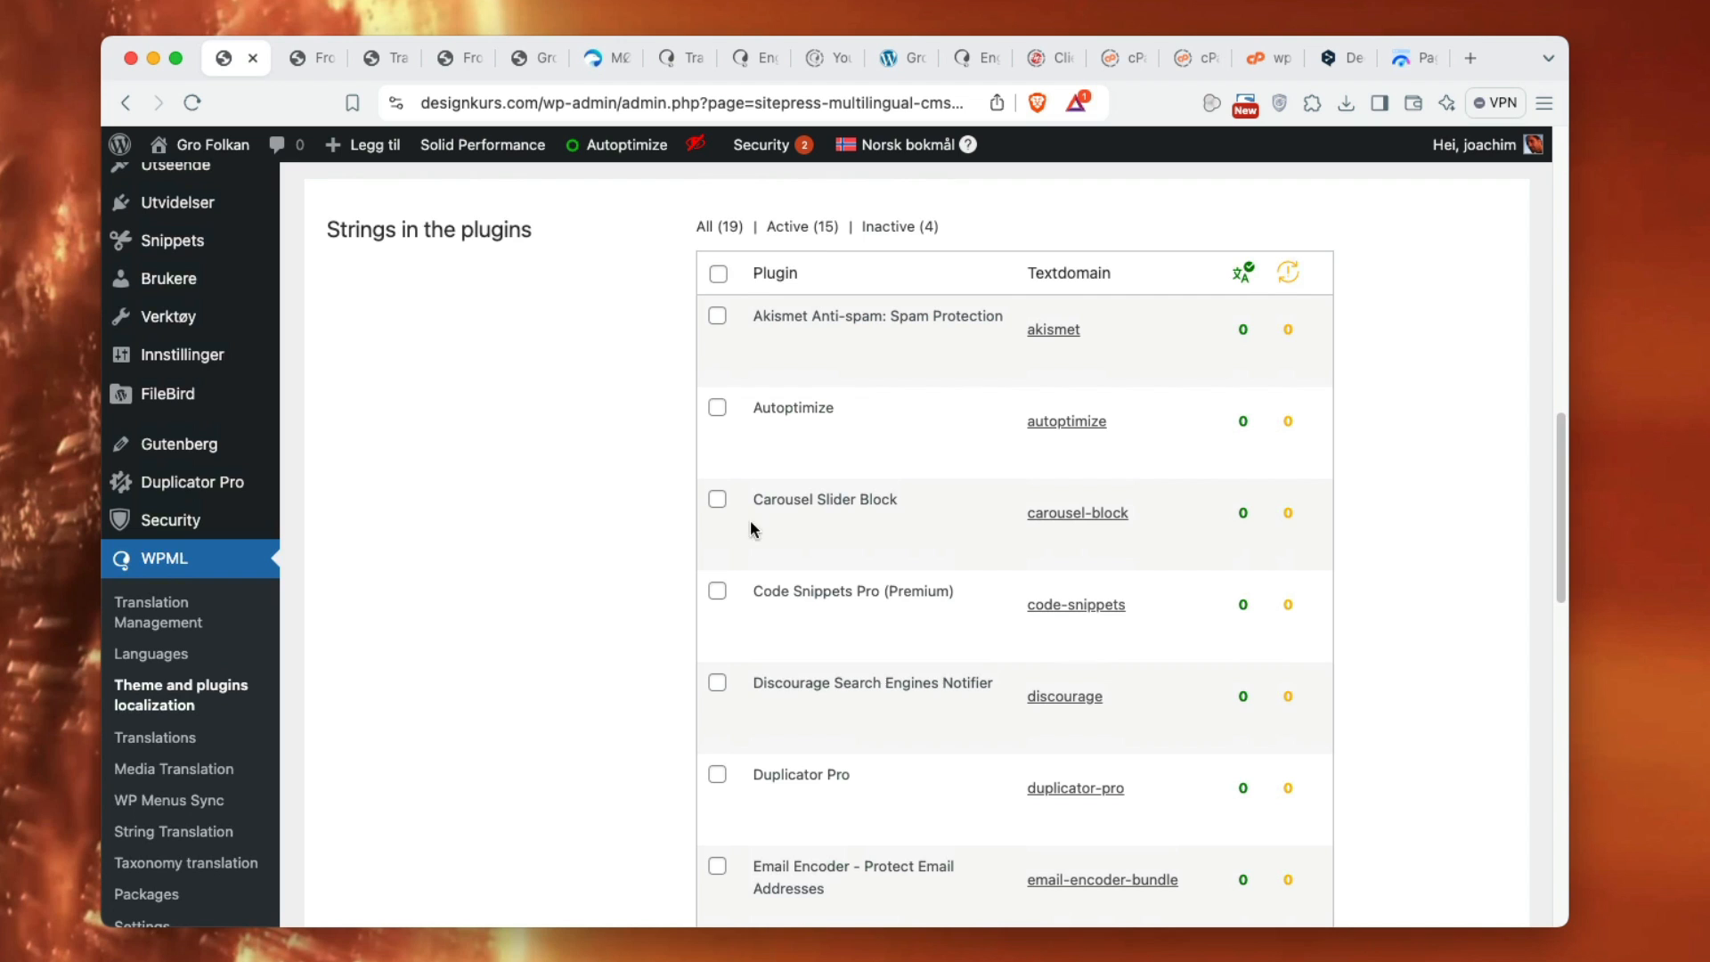
{"action": "scroll", "scroll_direction": "down", "scroll_amount": 3}
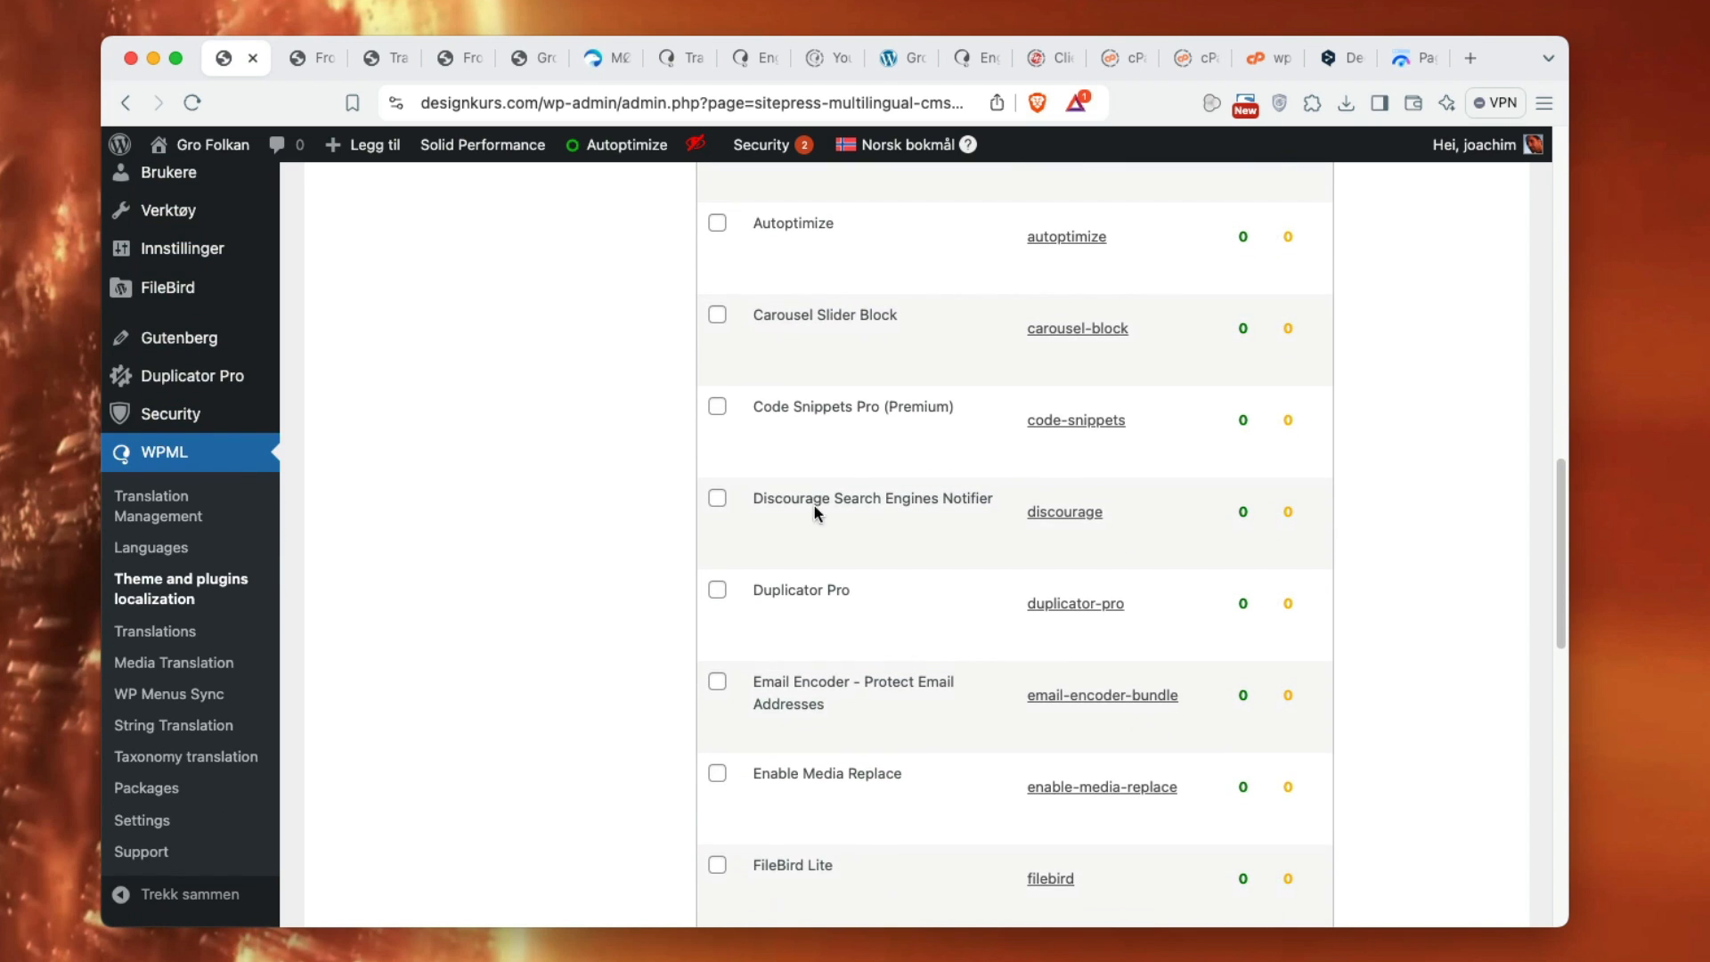
{"action": "scroll", "scroll_direction": "down", "scroll_amount": 3}
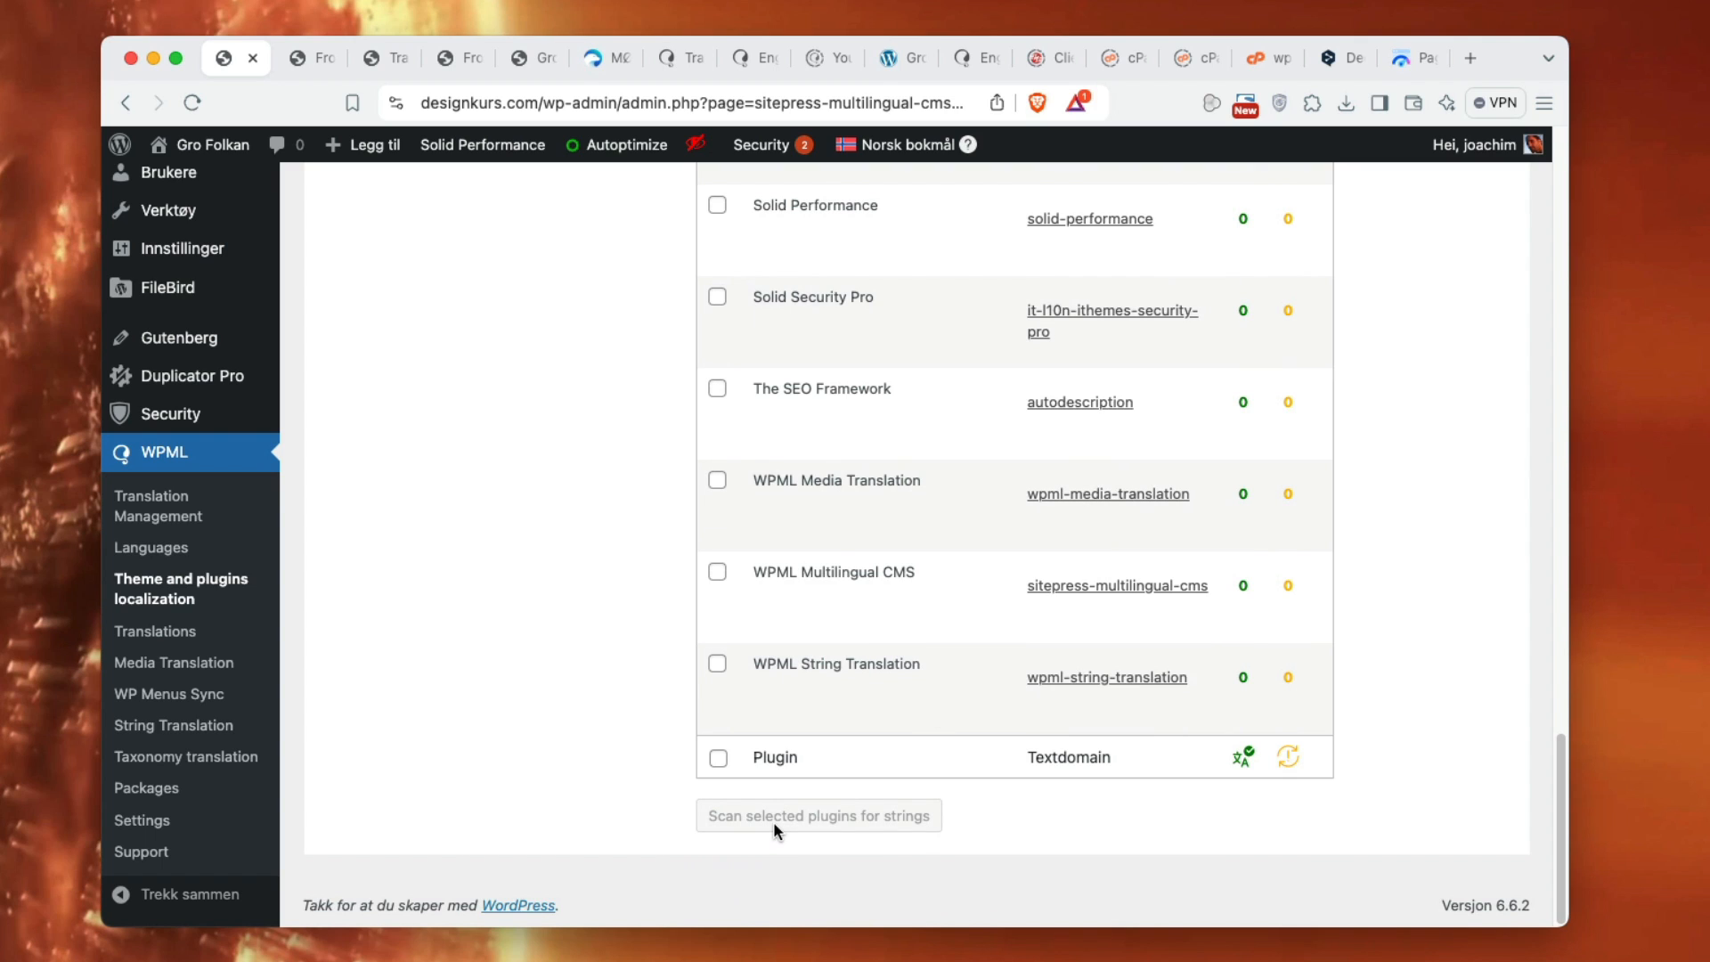
{"action": "mouse_move", "coordinate": [857, 423]}
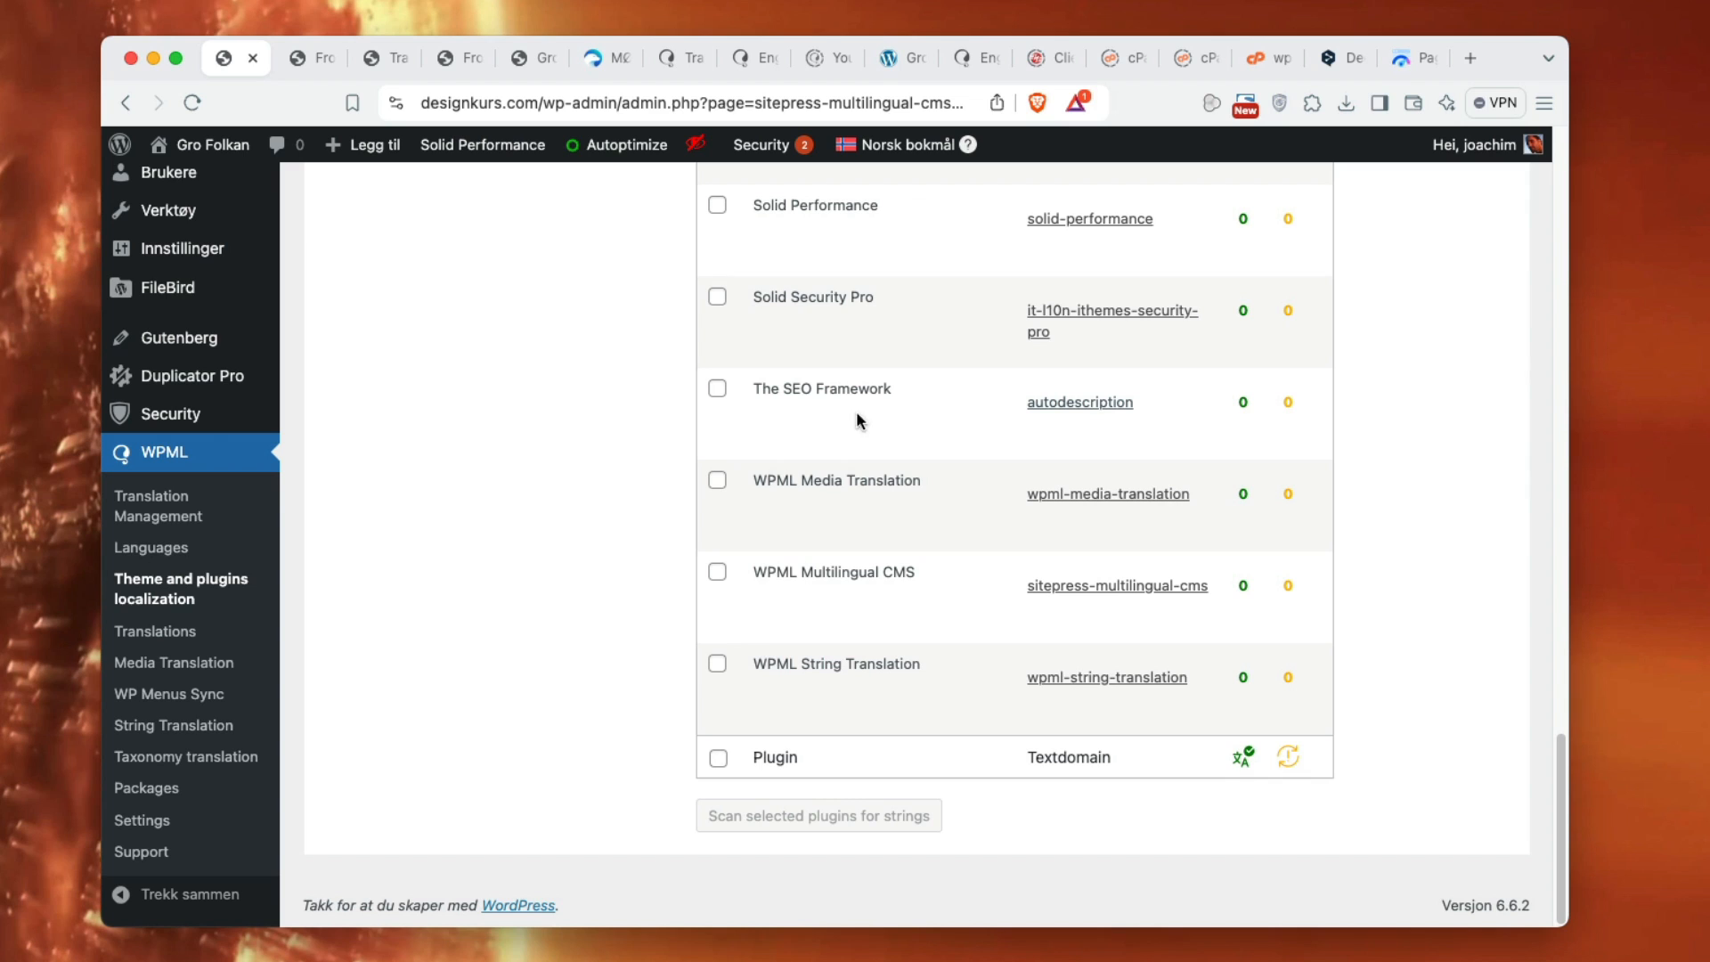
{"action": "mouse_move", "coordinate": [151, 546]}
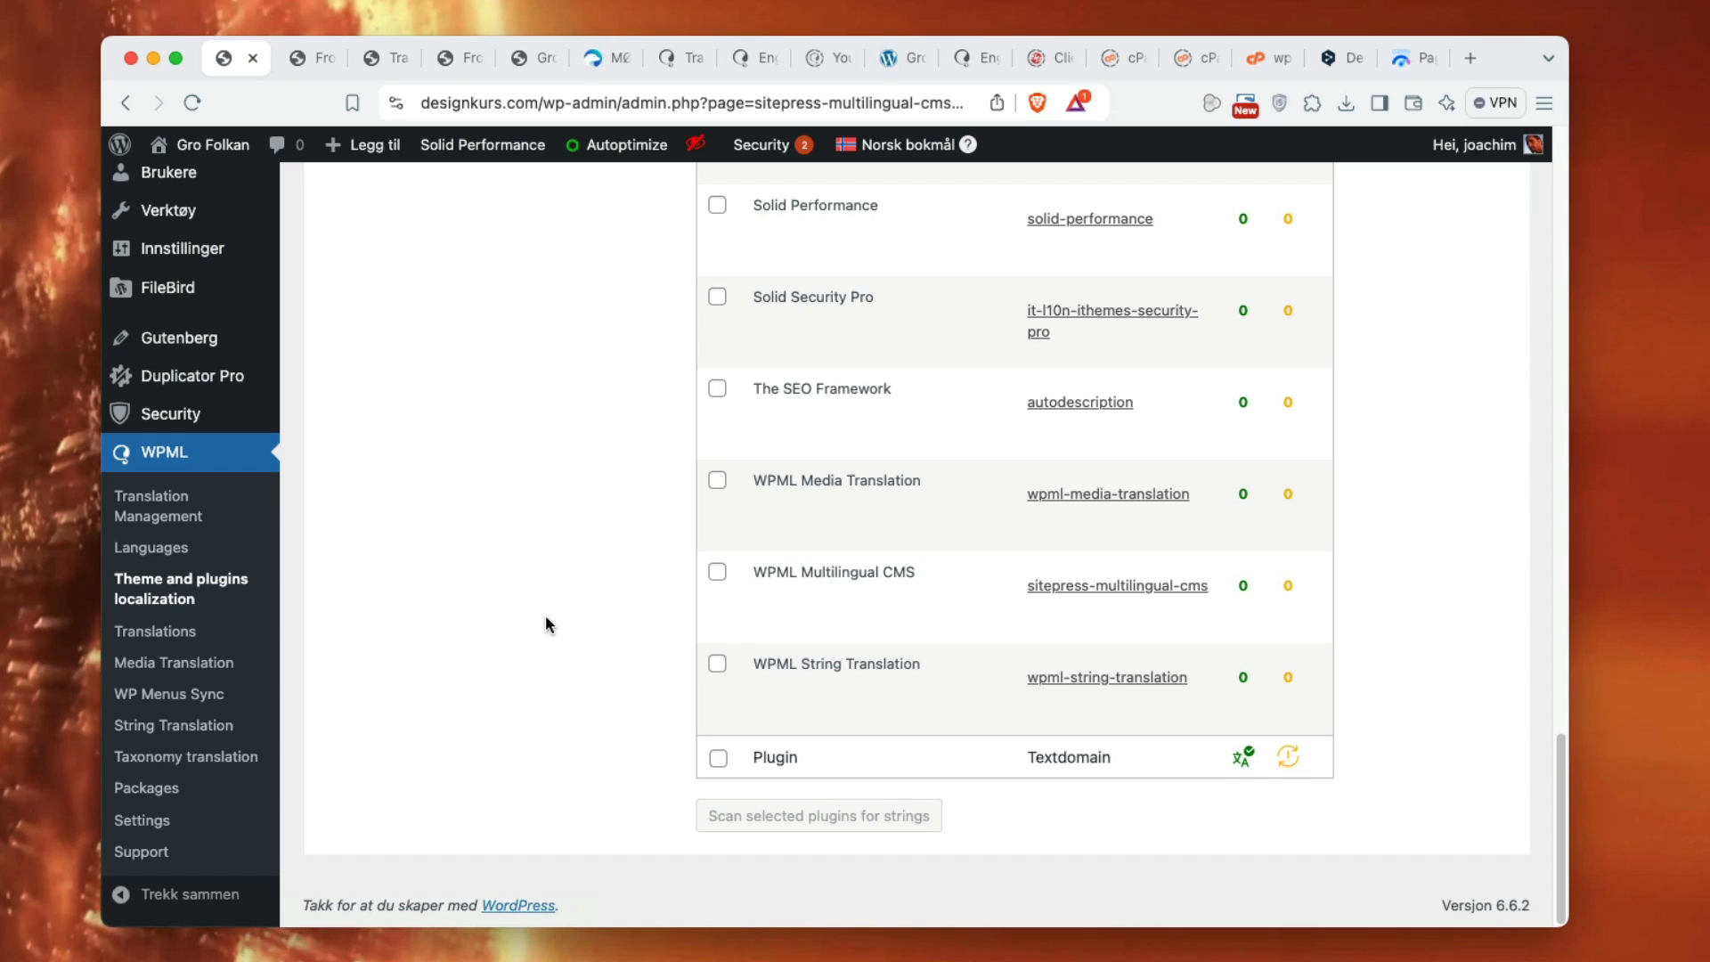
{"action": "left_click", "coordinate": [155, 630]}
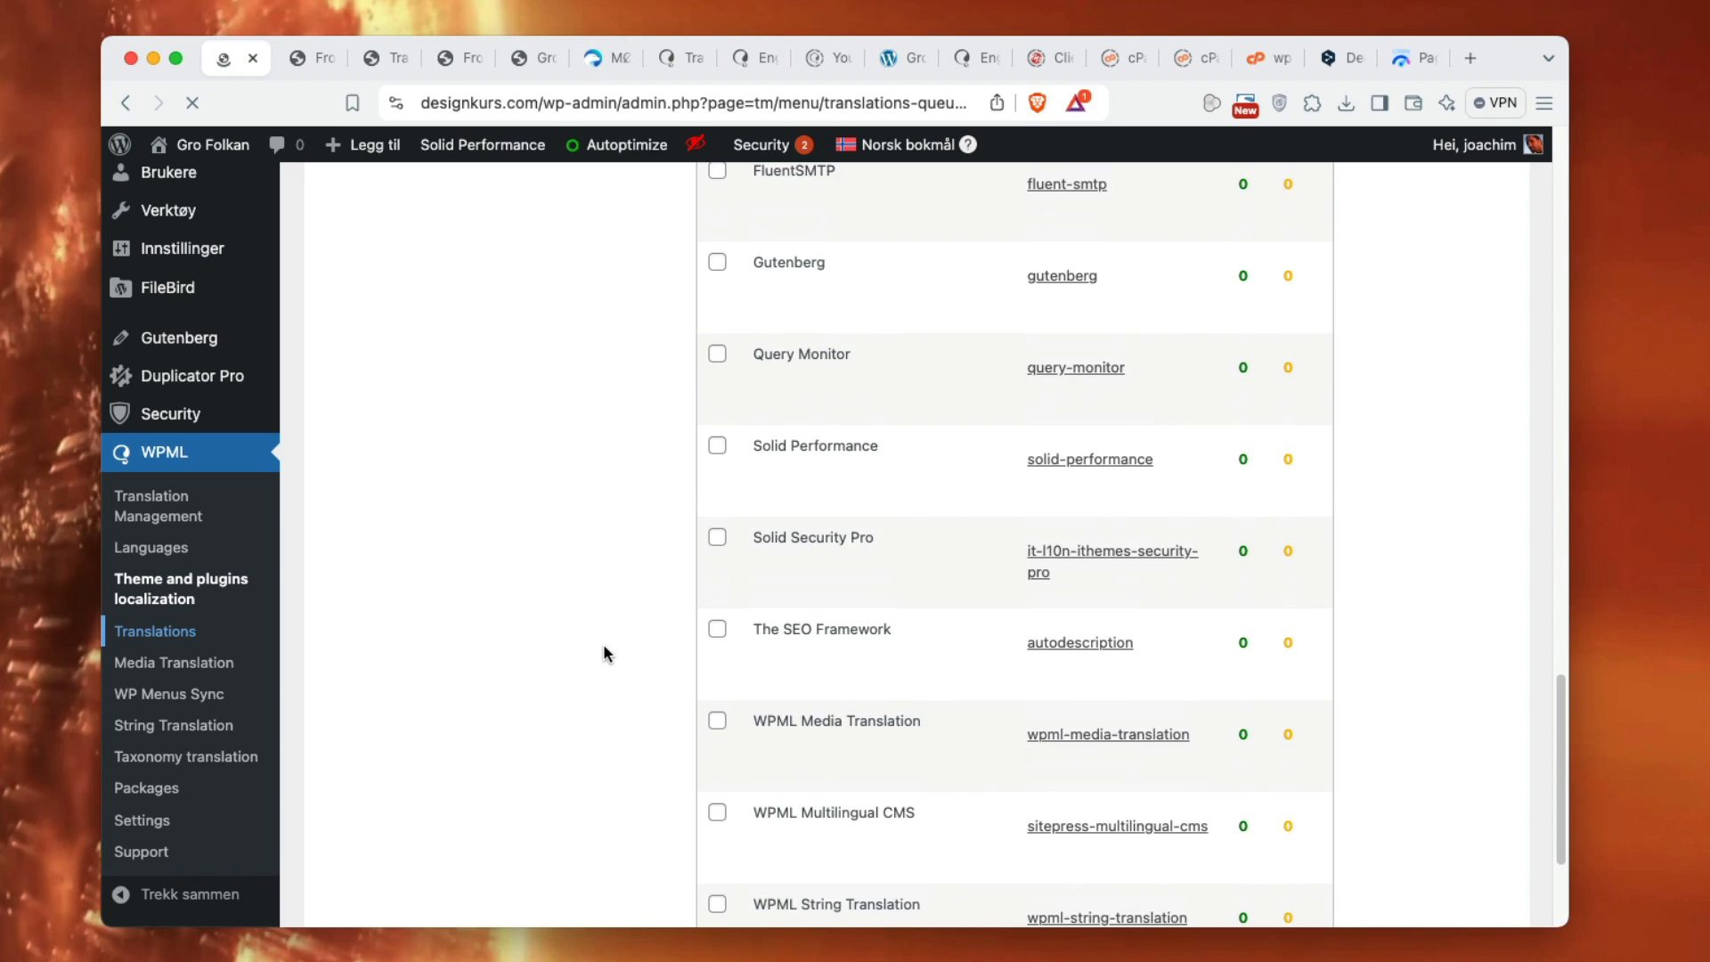
- Review the Translations queue: two patterns needing translation, one page in progress, several completed
{"action": "left_click", "coordinate": [155, 631]}
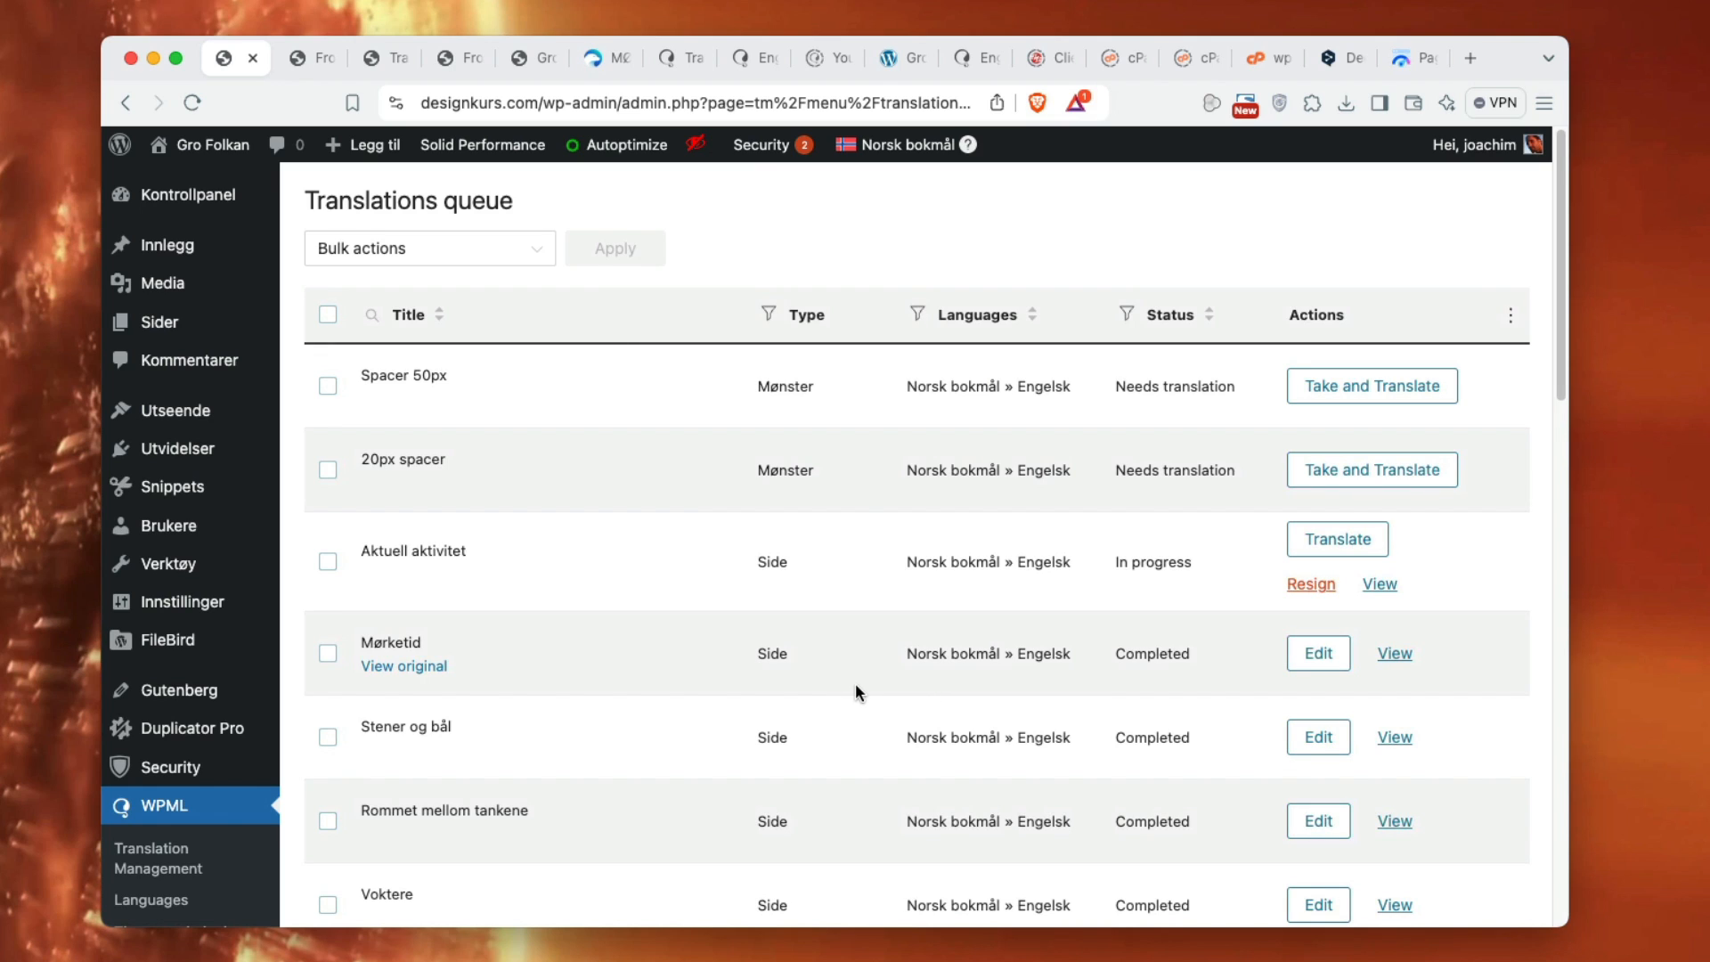
{"action": "mouse_move", "coordinate": [671, 670]}
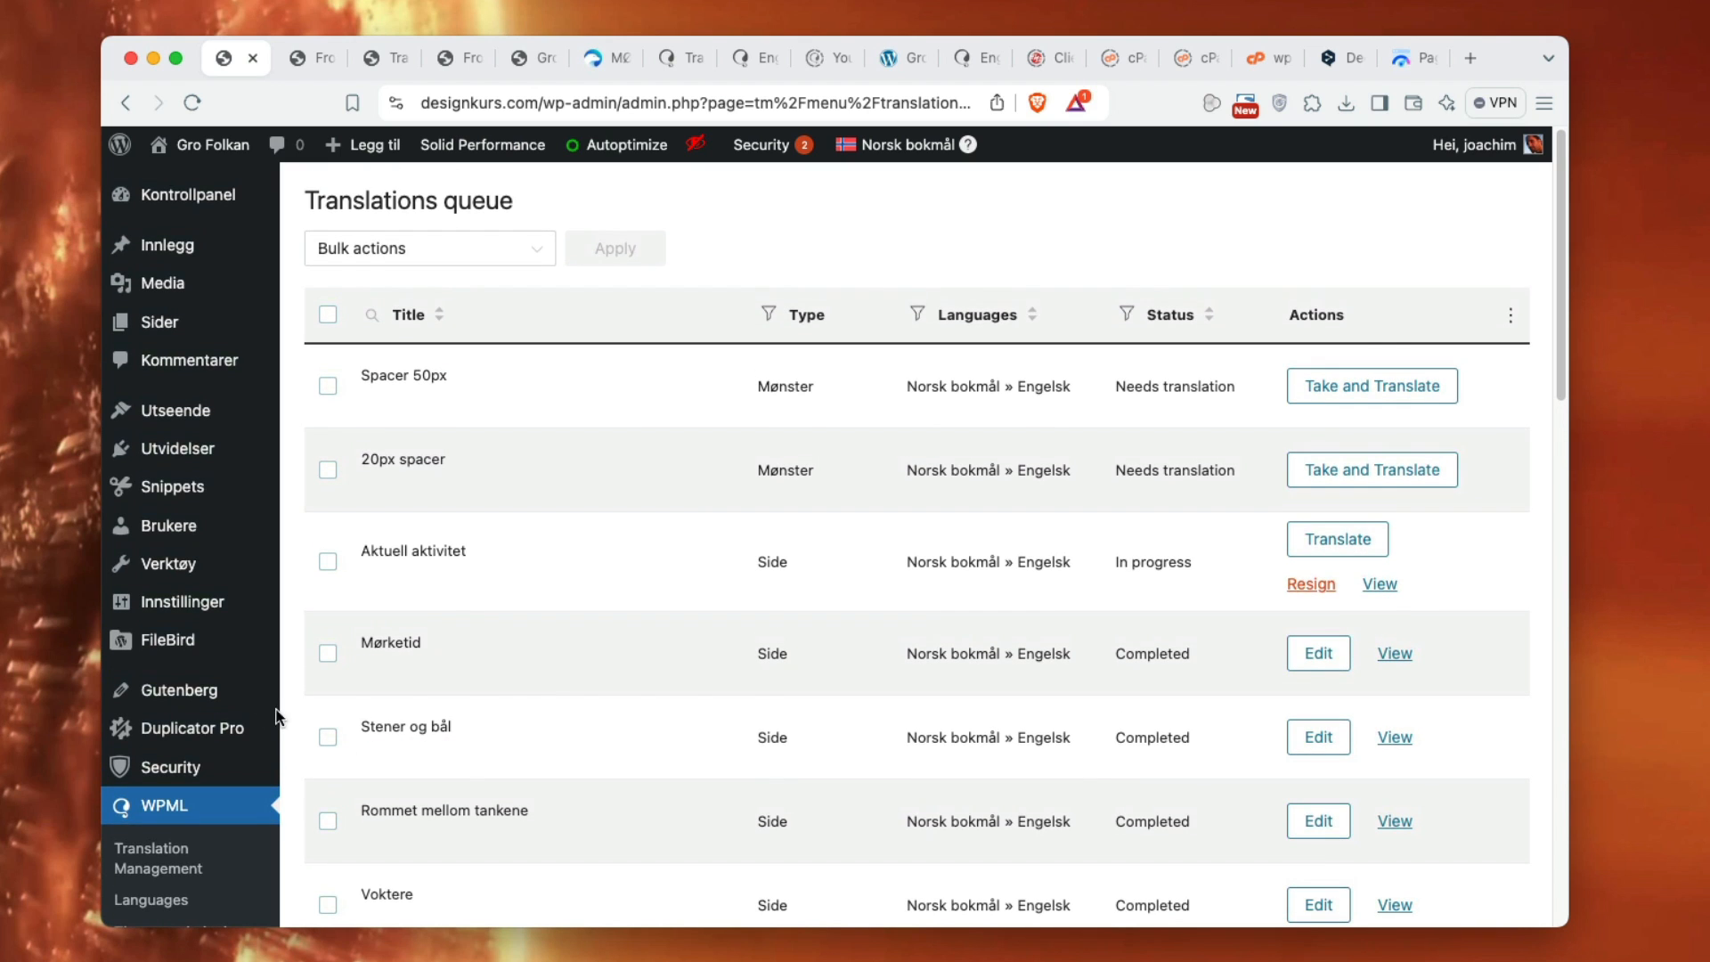
{"action": "scroll", "scroll_direction": "down", "scroll_amount": 3}
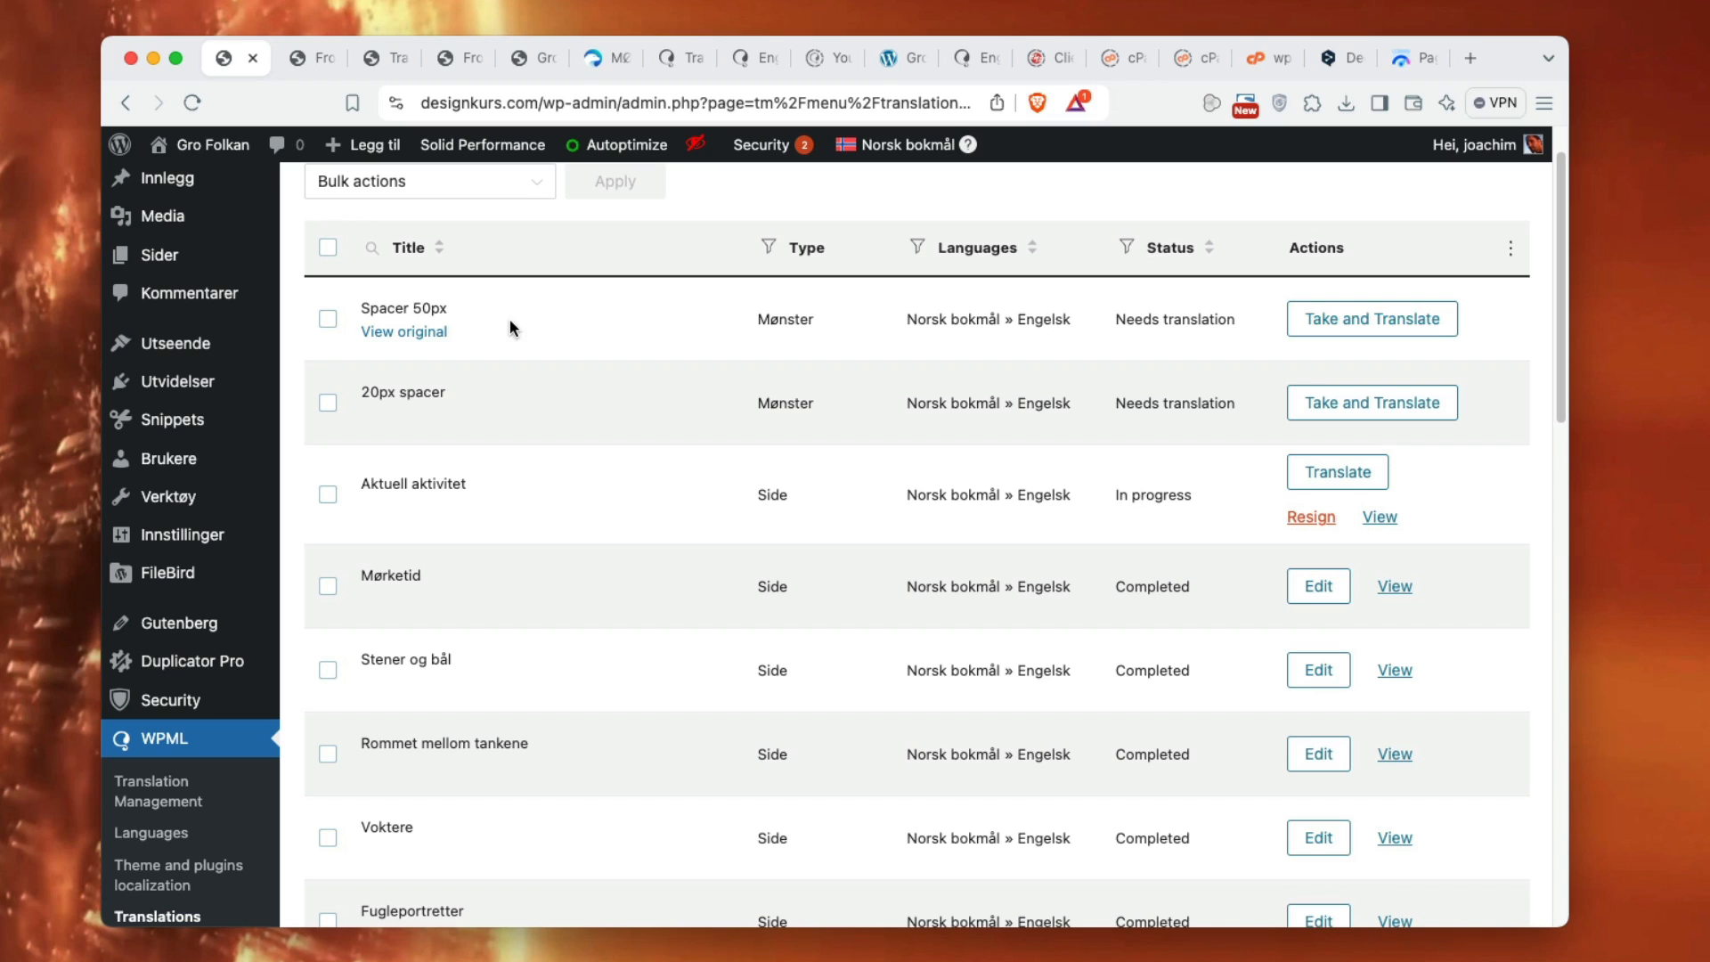
{"action": "mouse_move", "coordinate": [520, 408]}
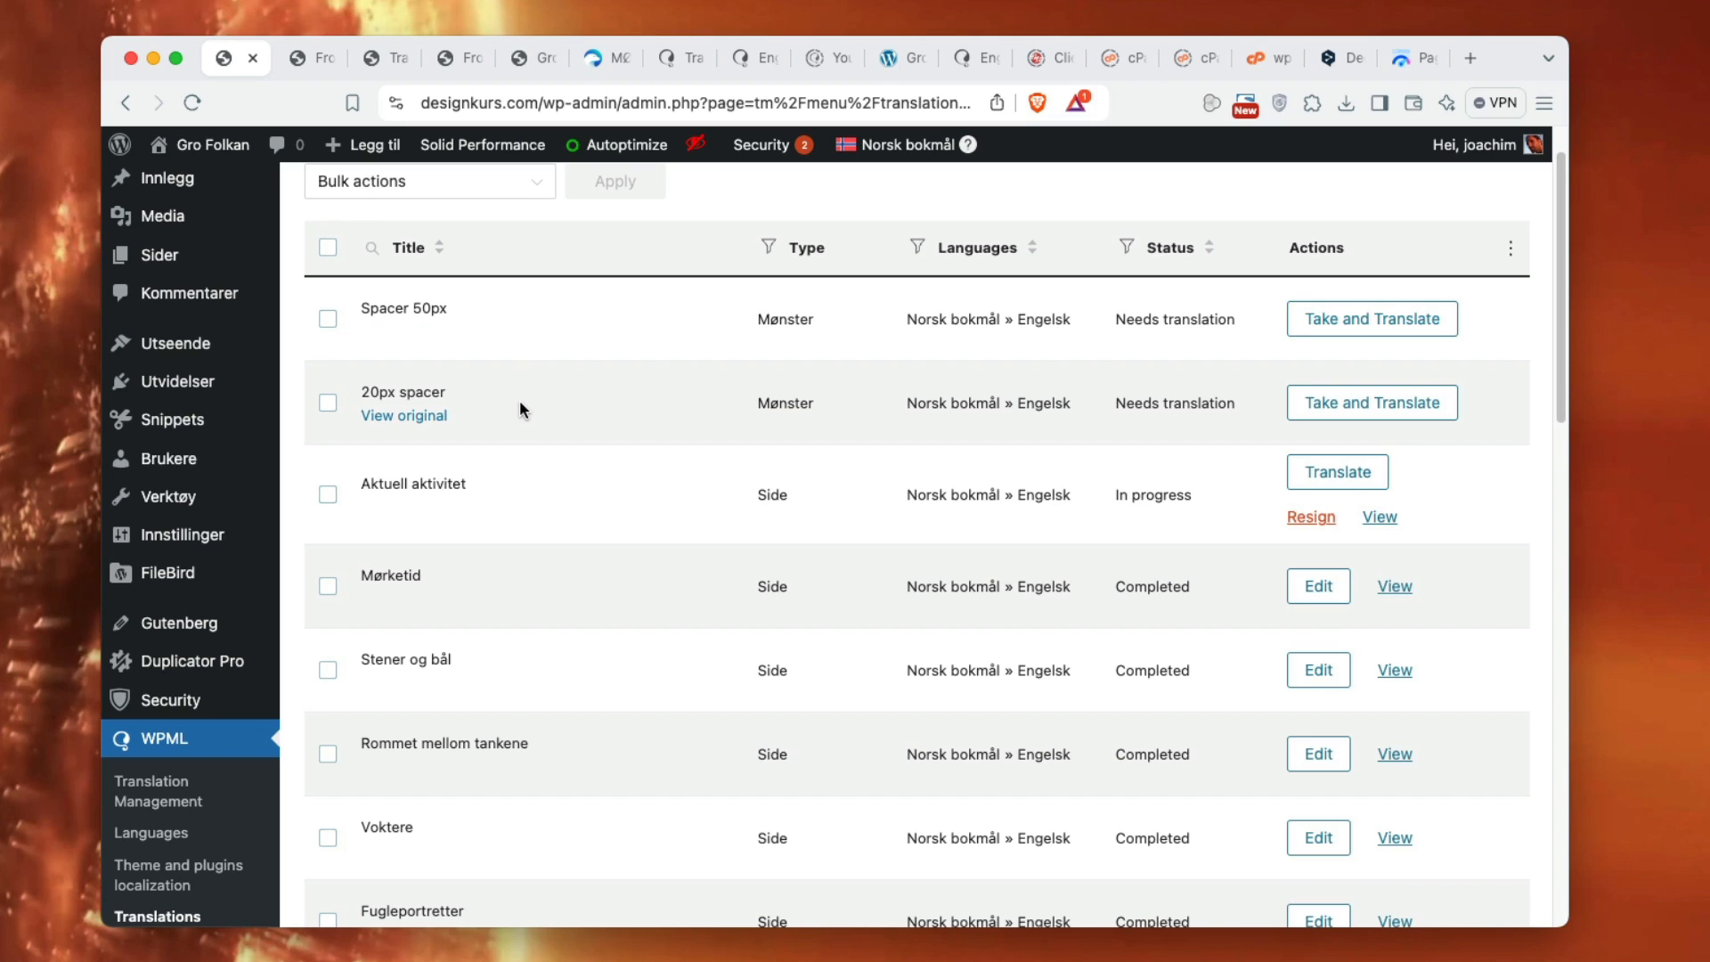
{"action": "mouse_move", "coordinate": [473, 502]}
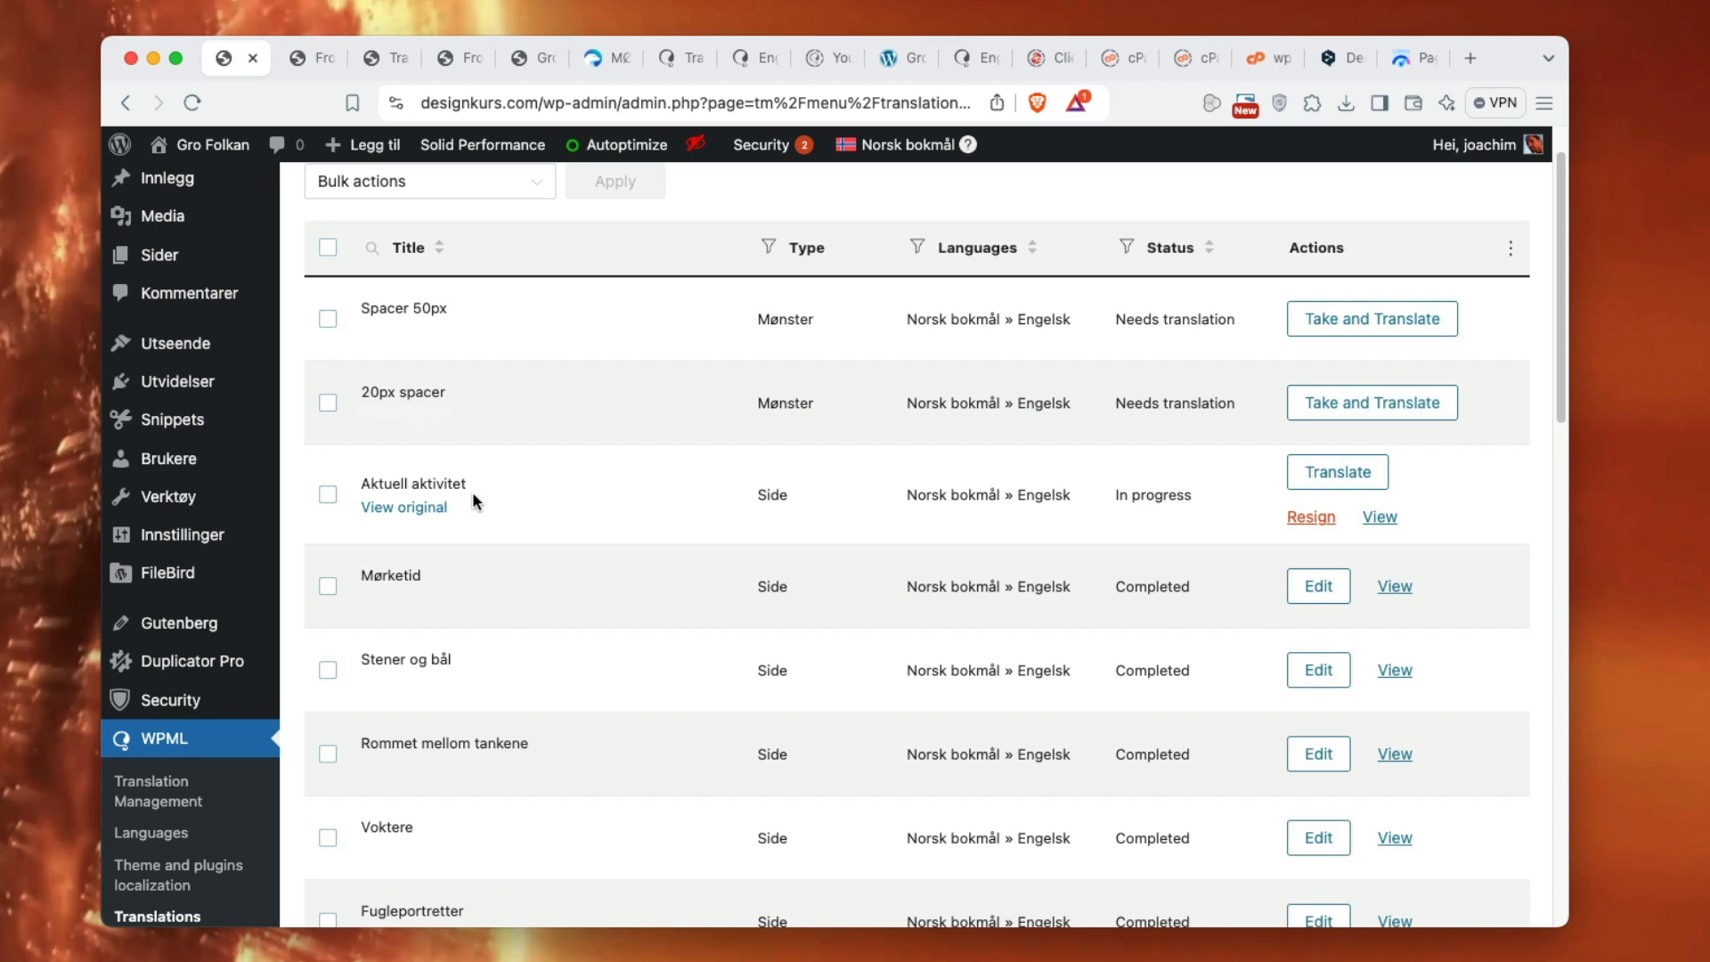
{"action": "mouse_move", "coordinate": [622, 510]}
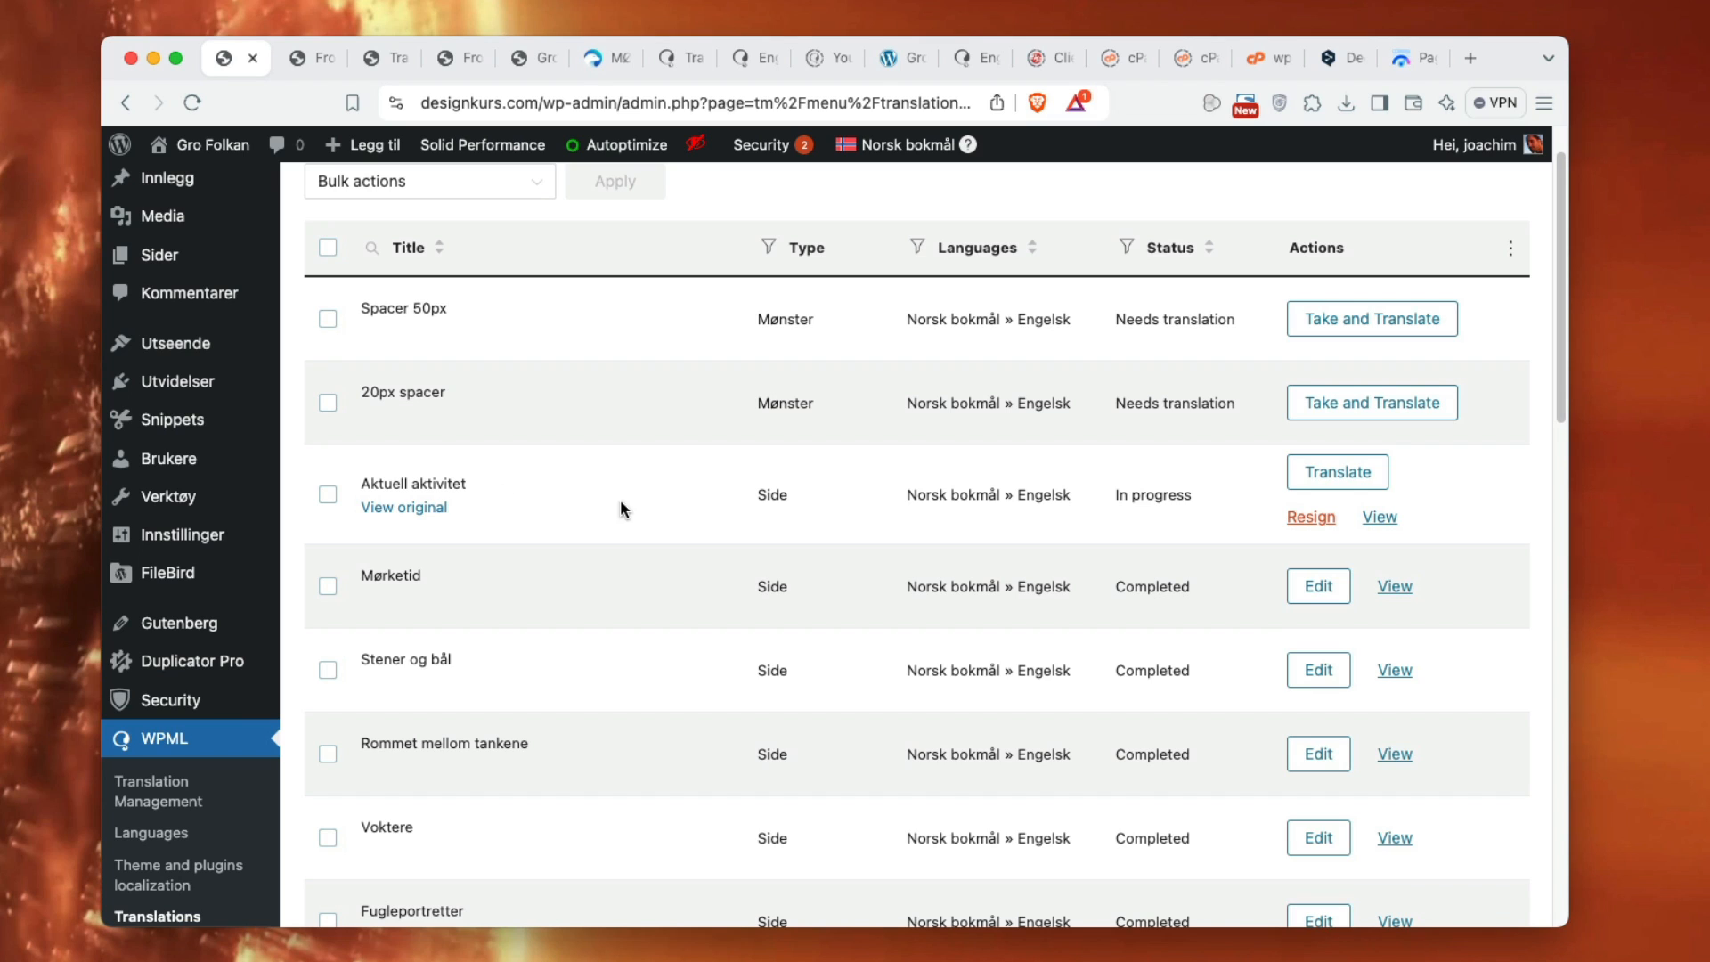
{"action": "mouse_move", "coordinate": [1250, 514]}
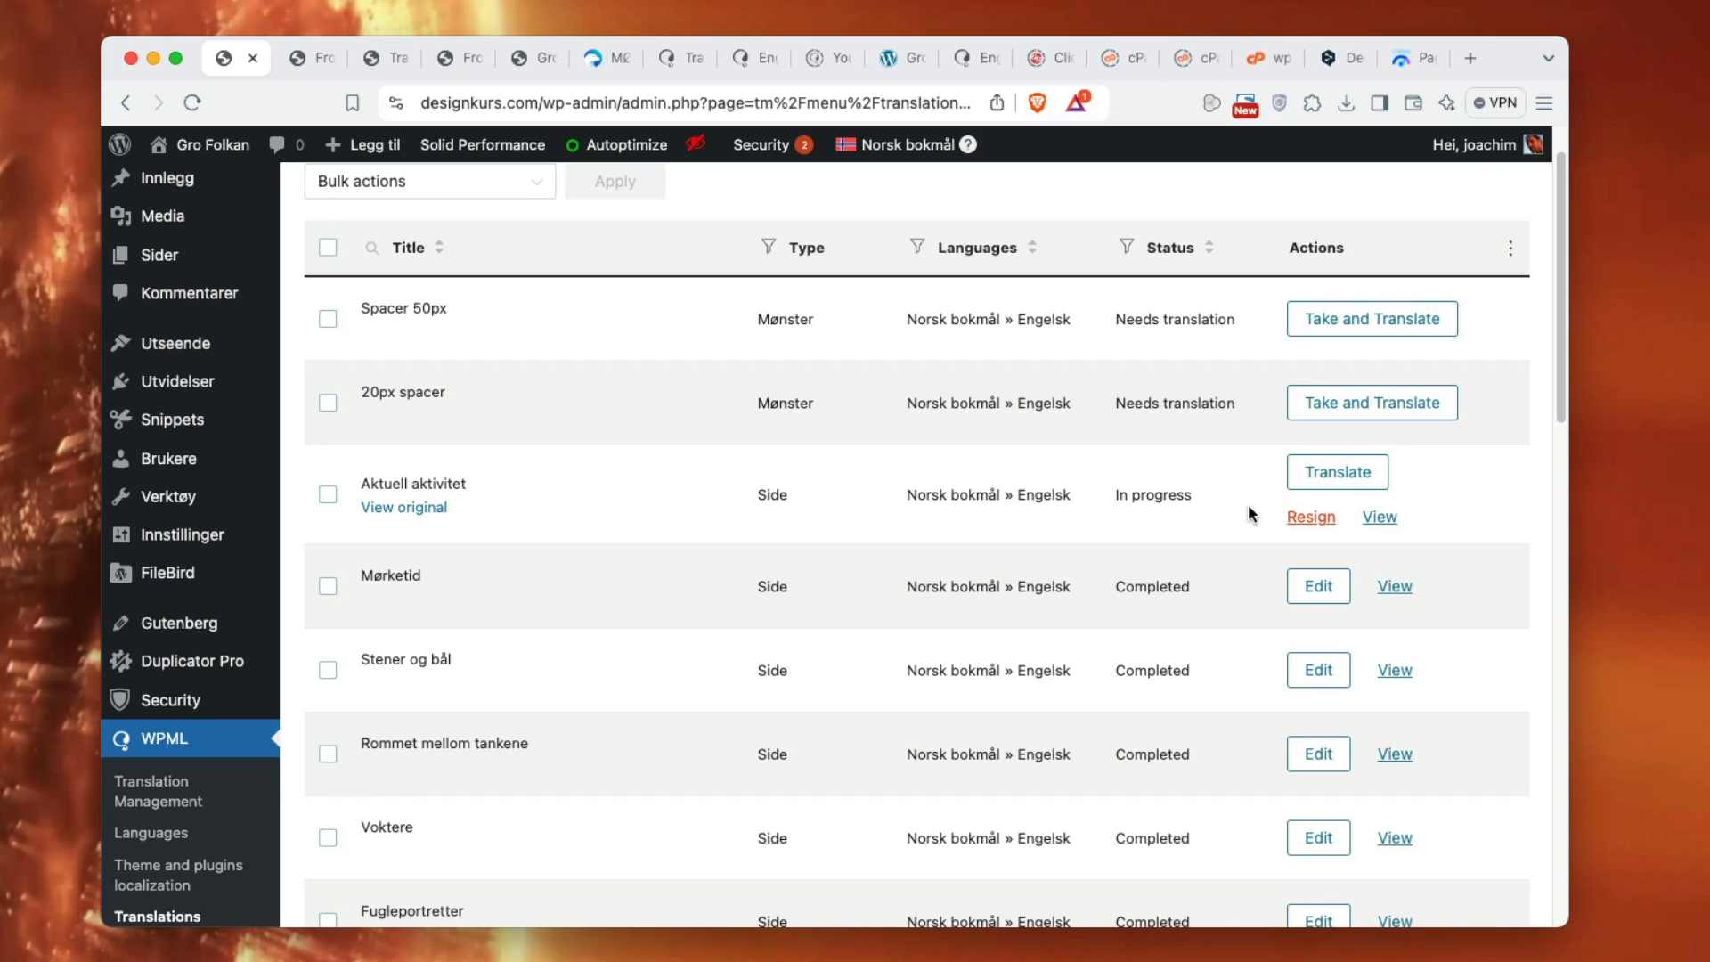
{"action": "mouse_move", "coordinate": [958, 536]}
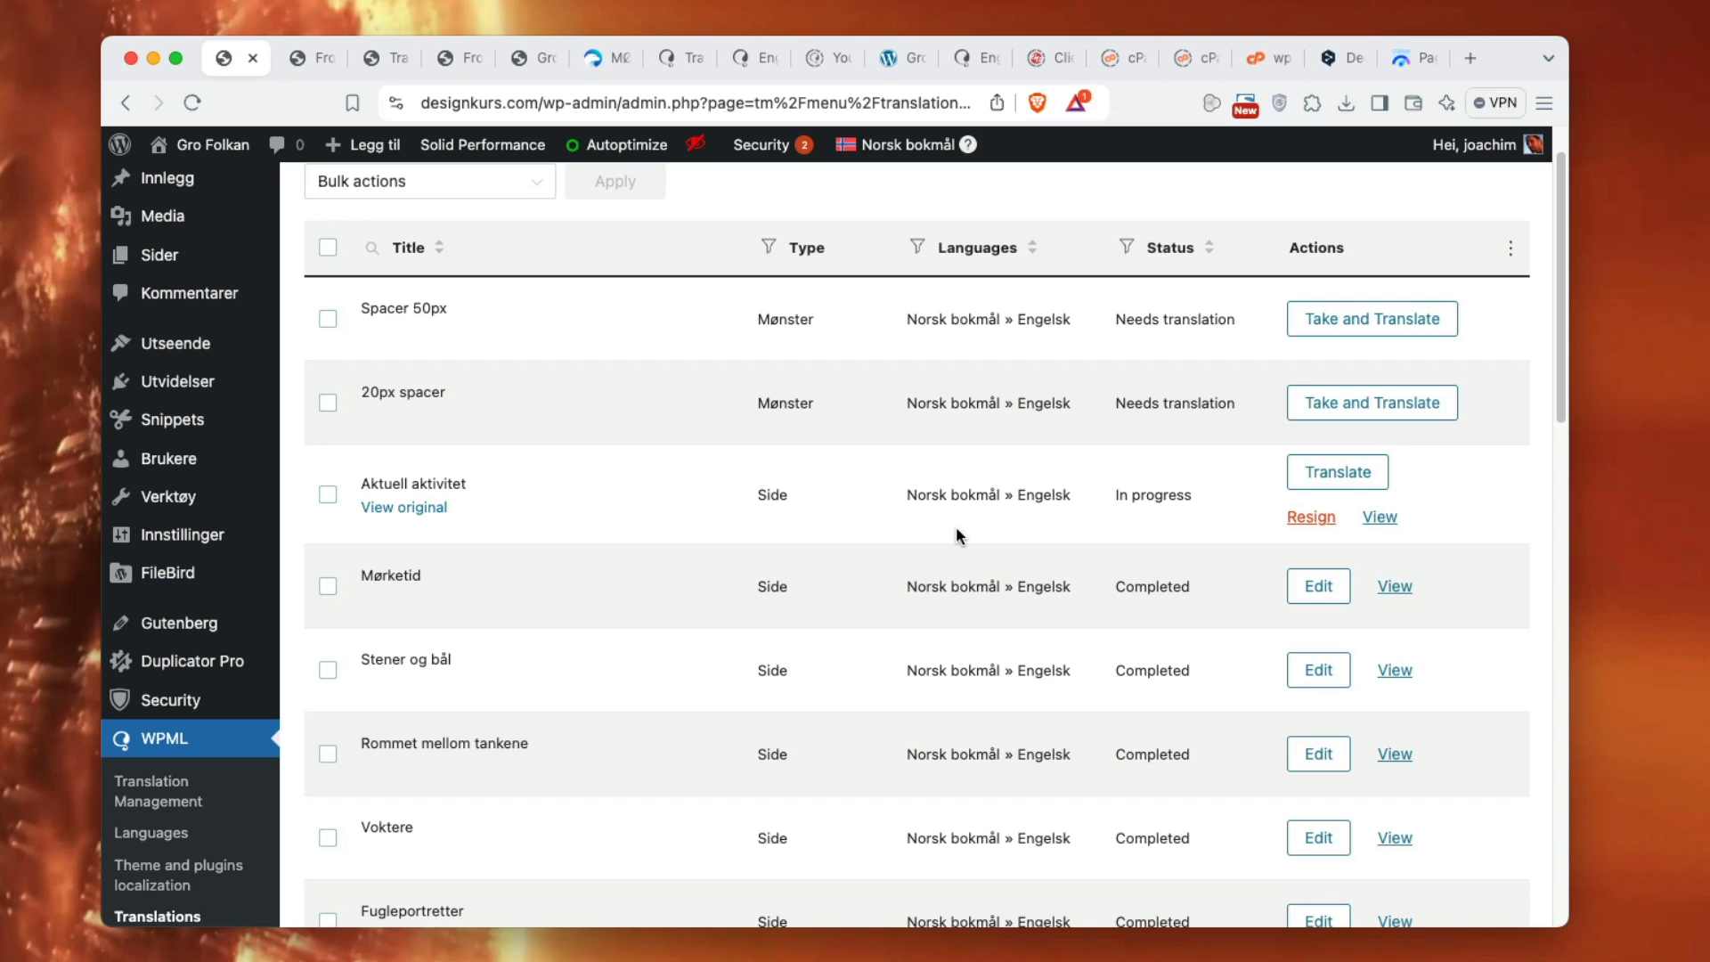
{"action": "mouse_move", "coordinate": [1053, 536]}
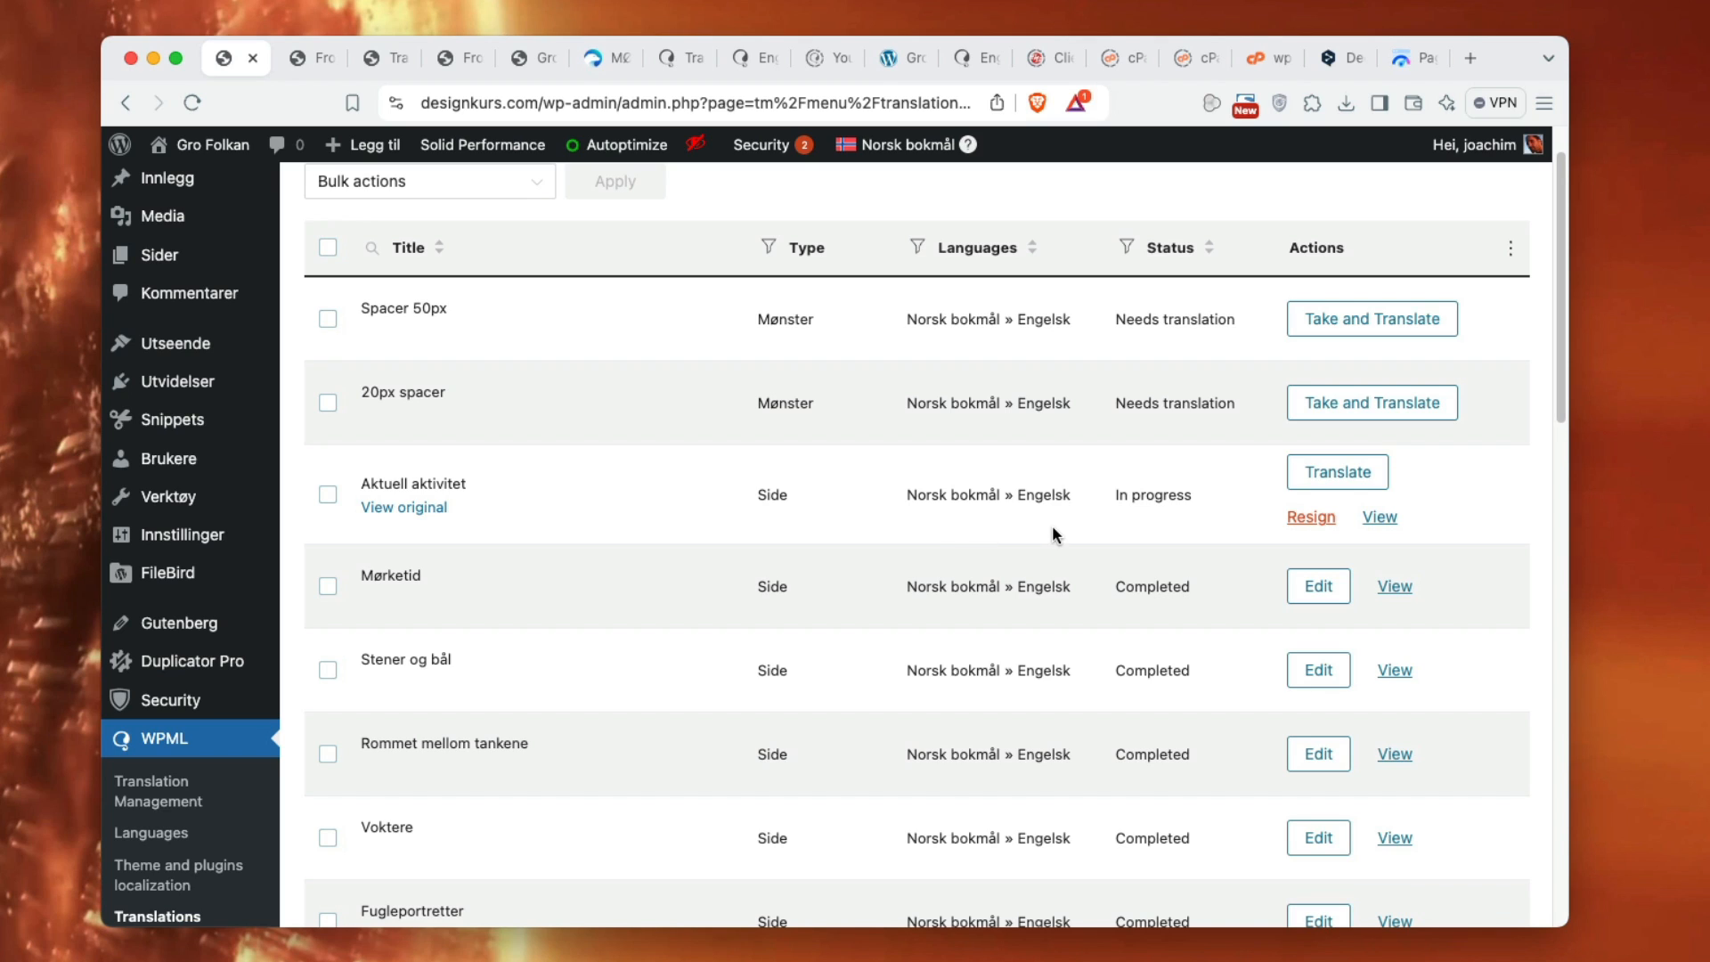
{"action": "mouse_move", "coordinate": [950, 525]}
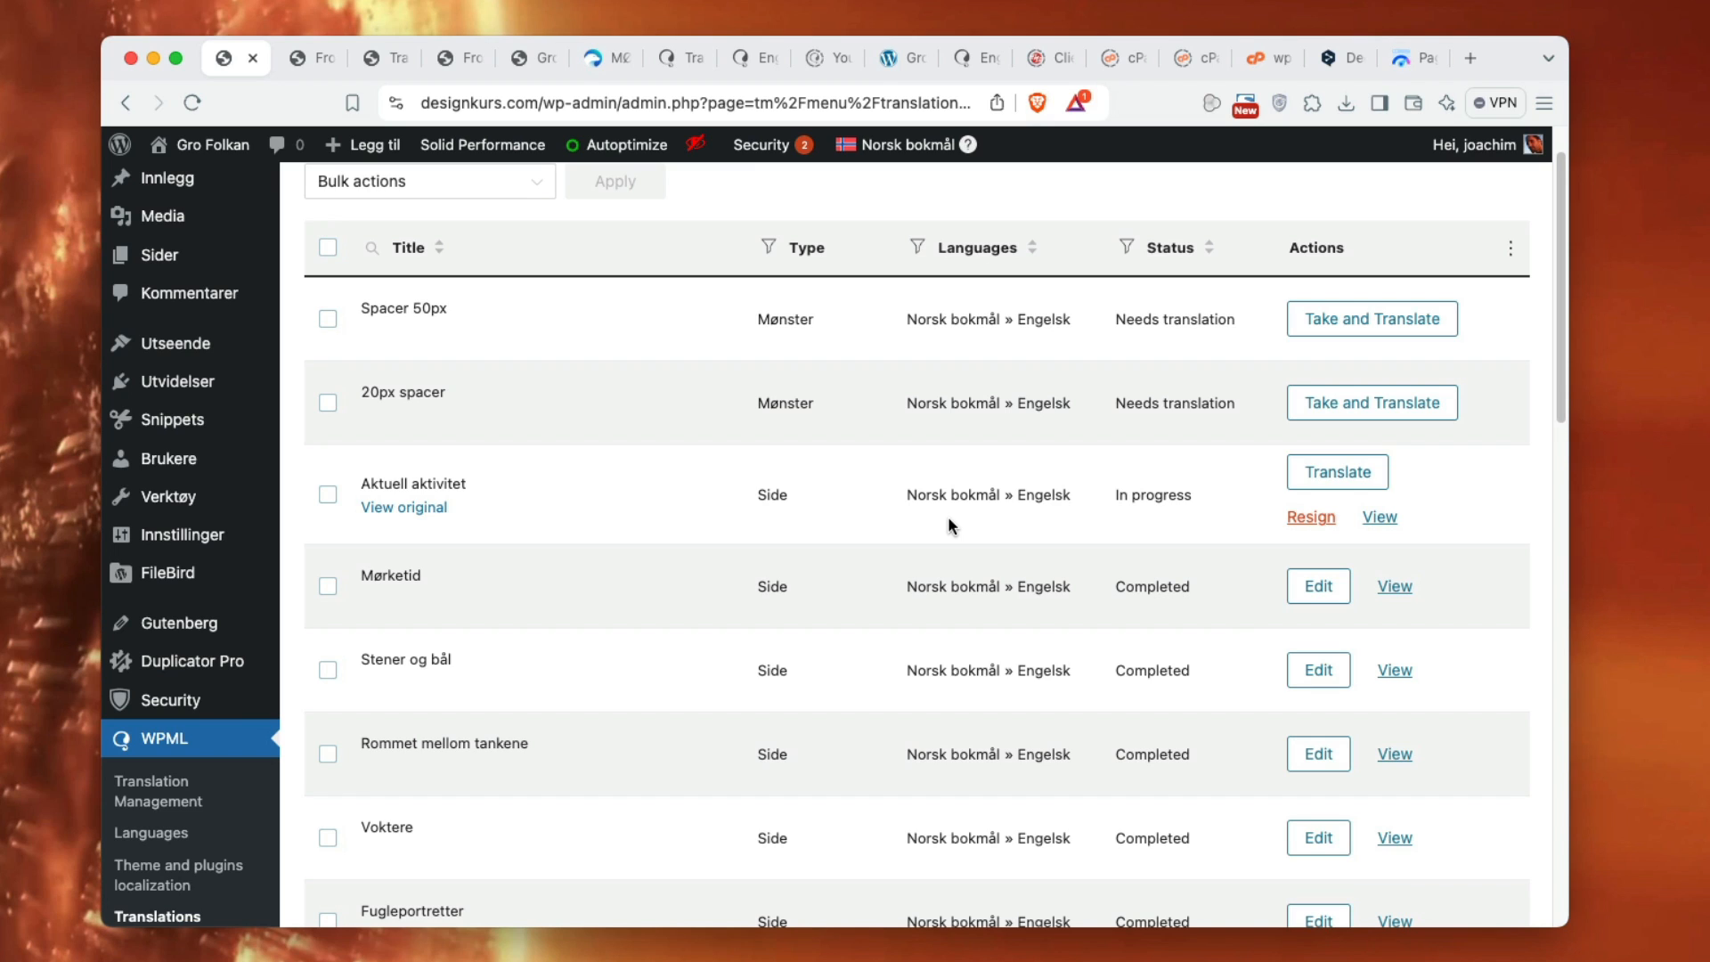
{"action": "mouse_move", "coordinate": [159, 791]}
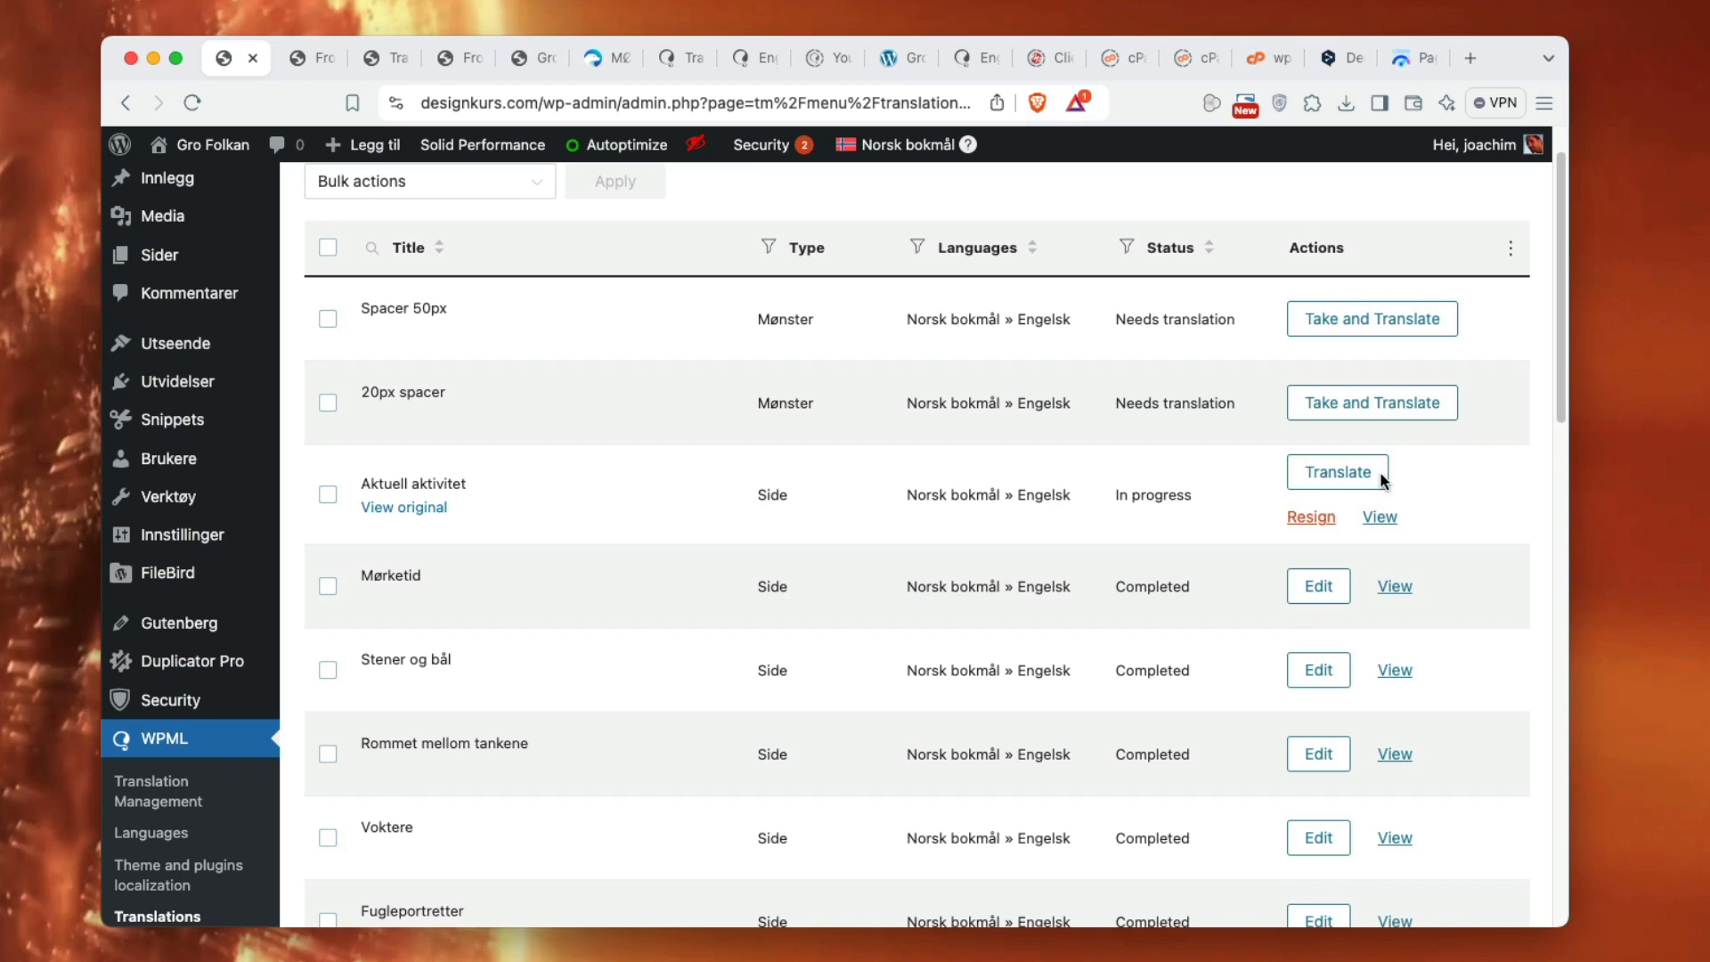
{"action": "left_click", "coordinate": [1336, 472]}
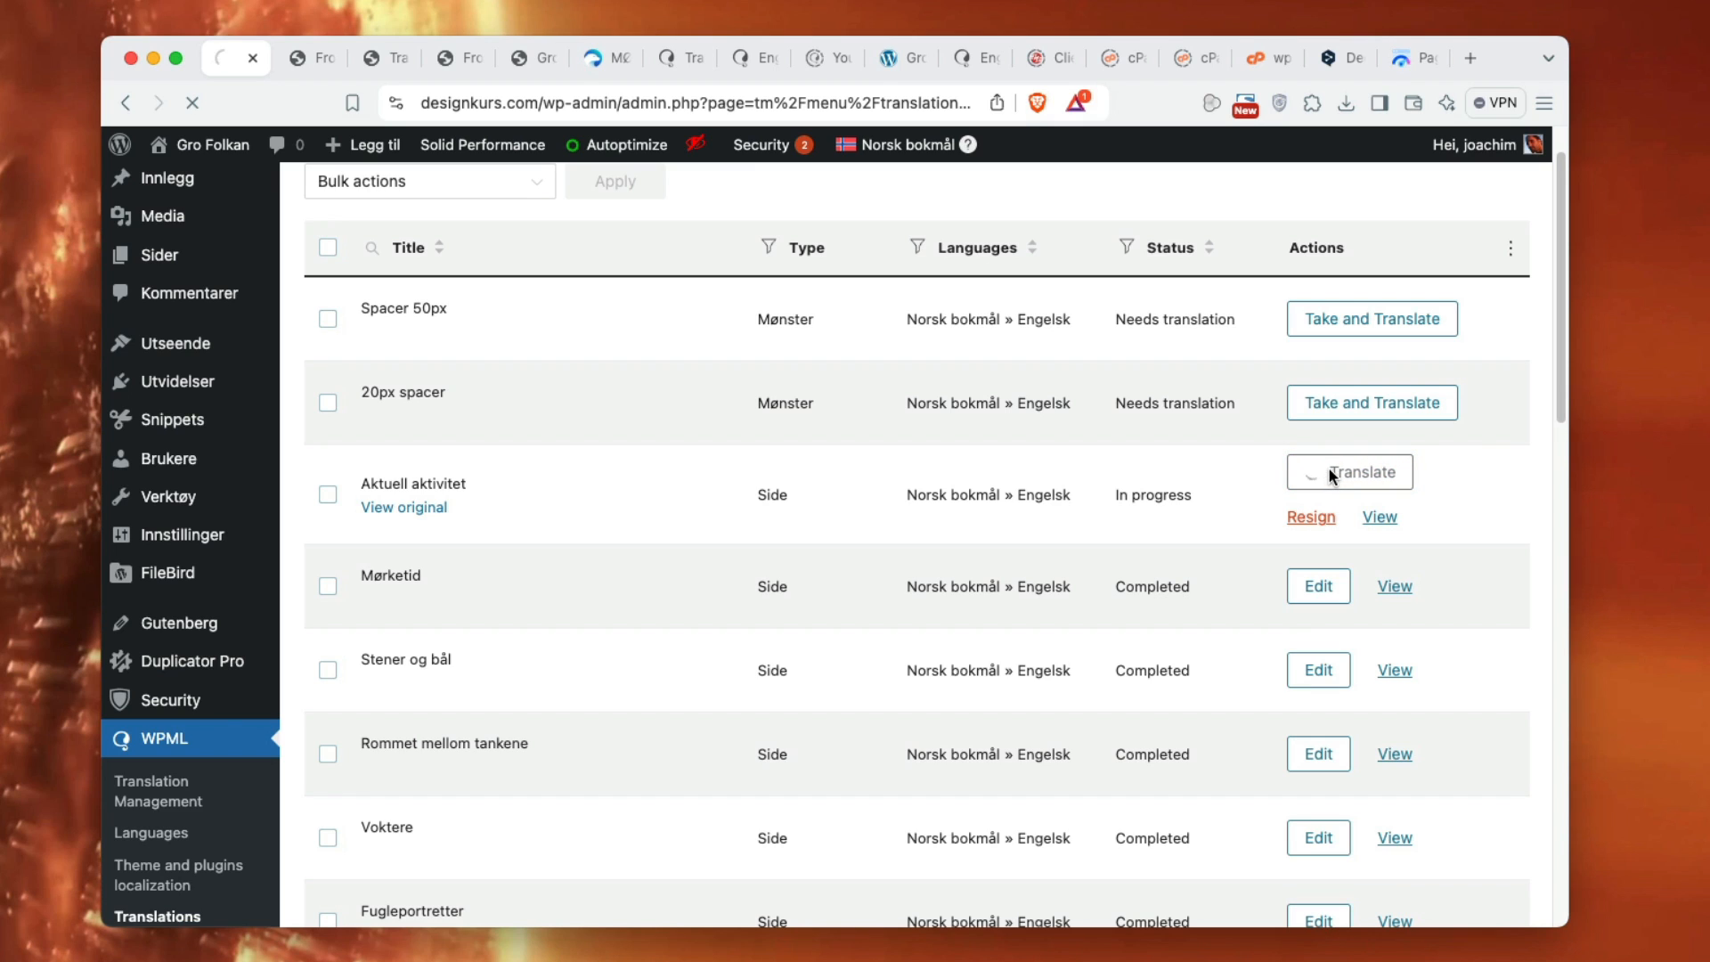
{"action": "left_click", "coordinate": [1350, 471]}
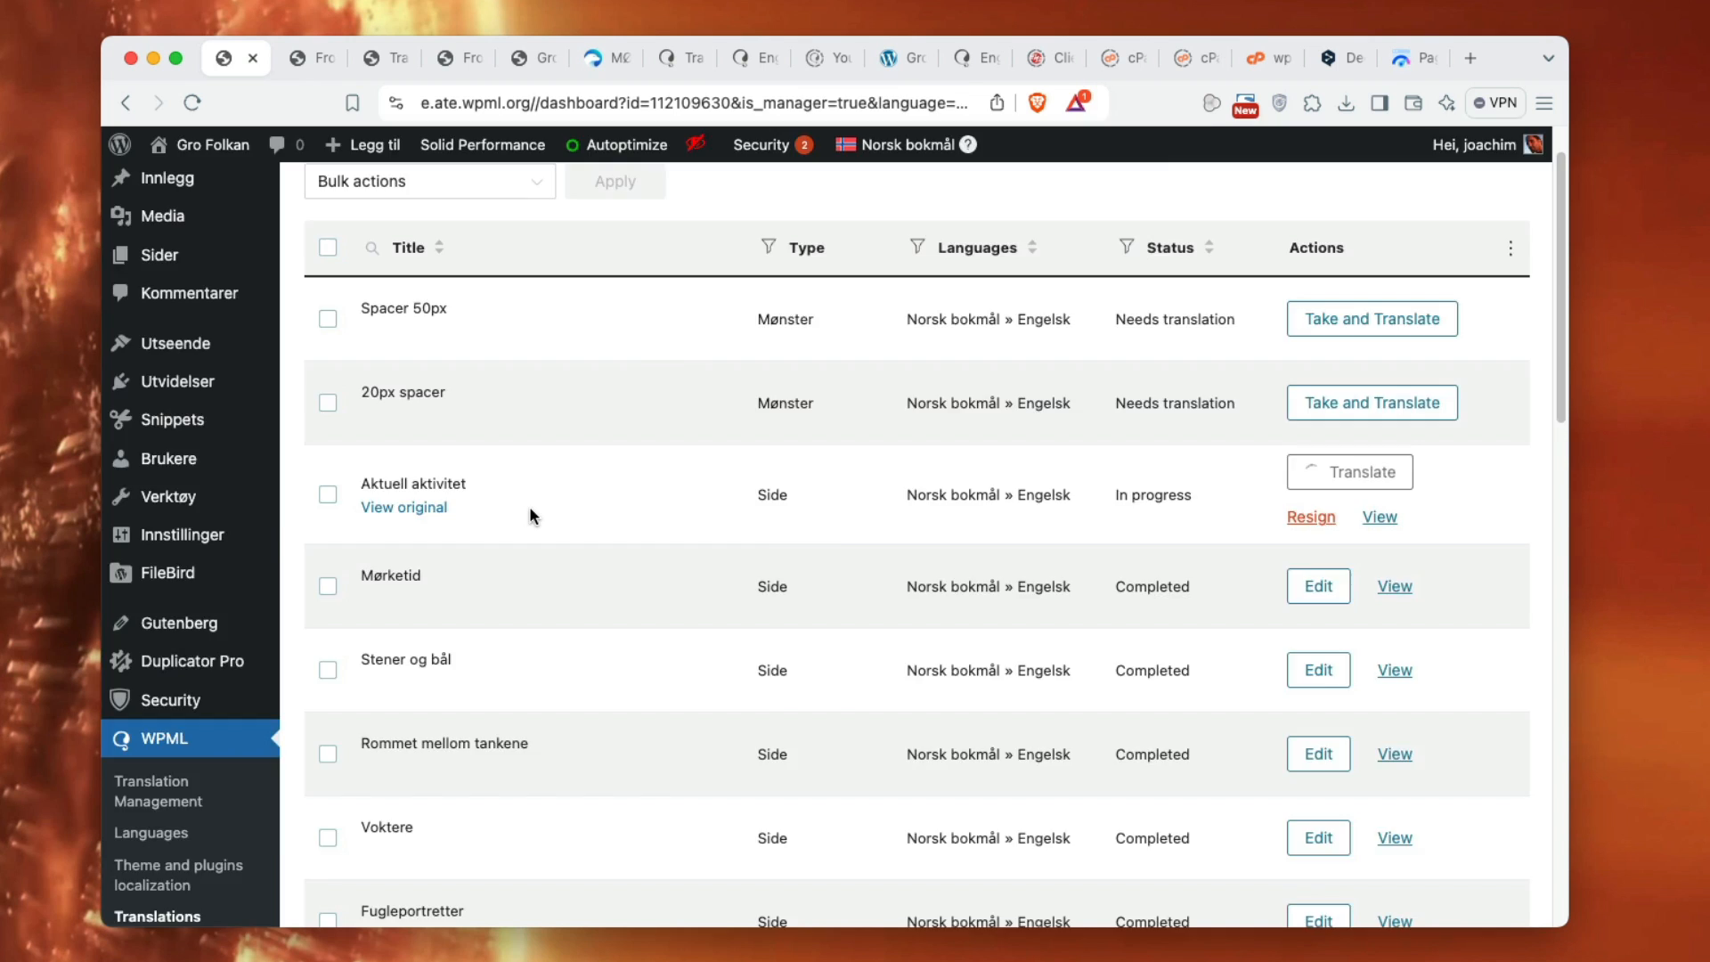
{"action": "left_click", "coordinate": [1349, 471]}
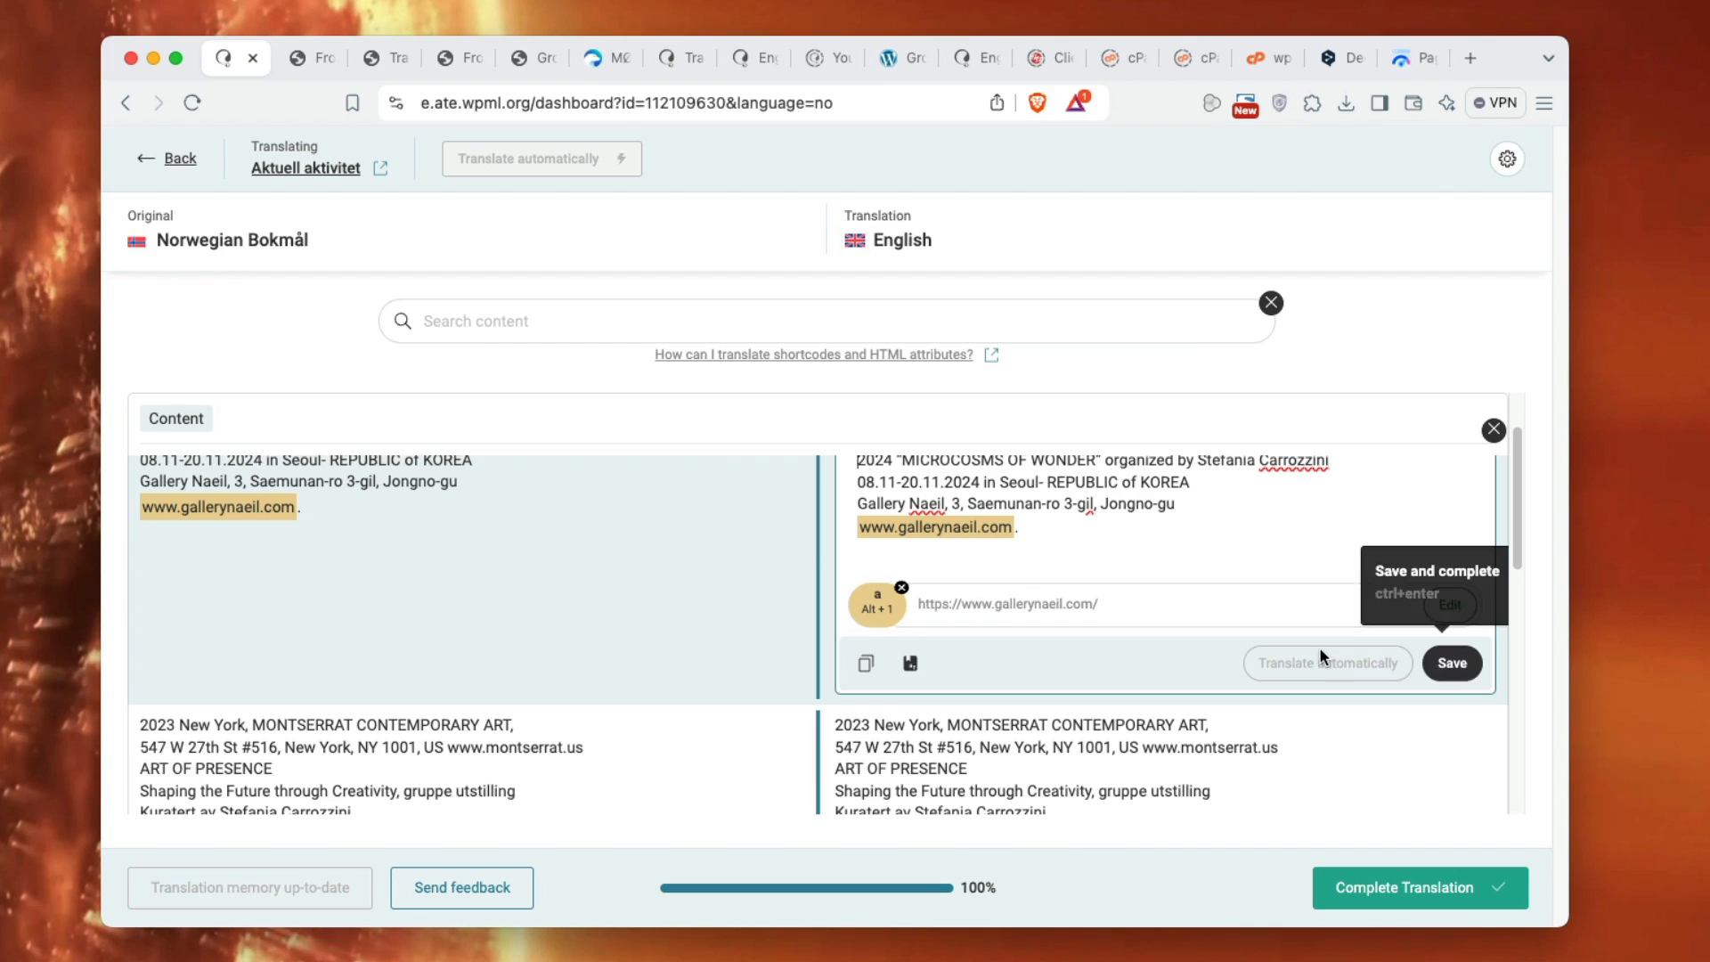
{"action": "scroll", "scroll_direction": "down", "scroll_amount": 3}
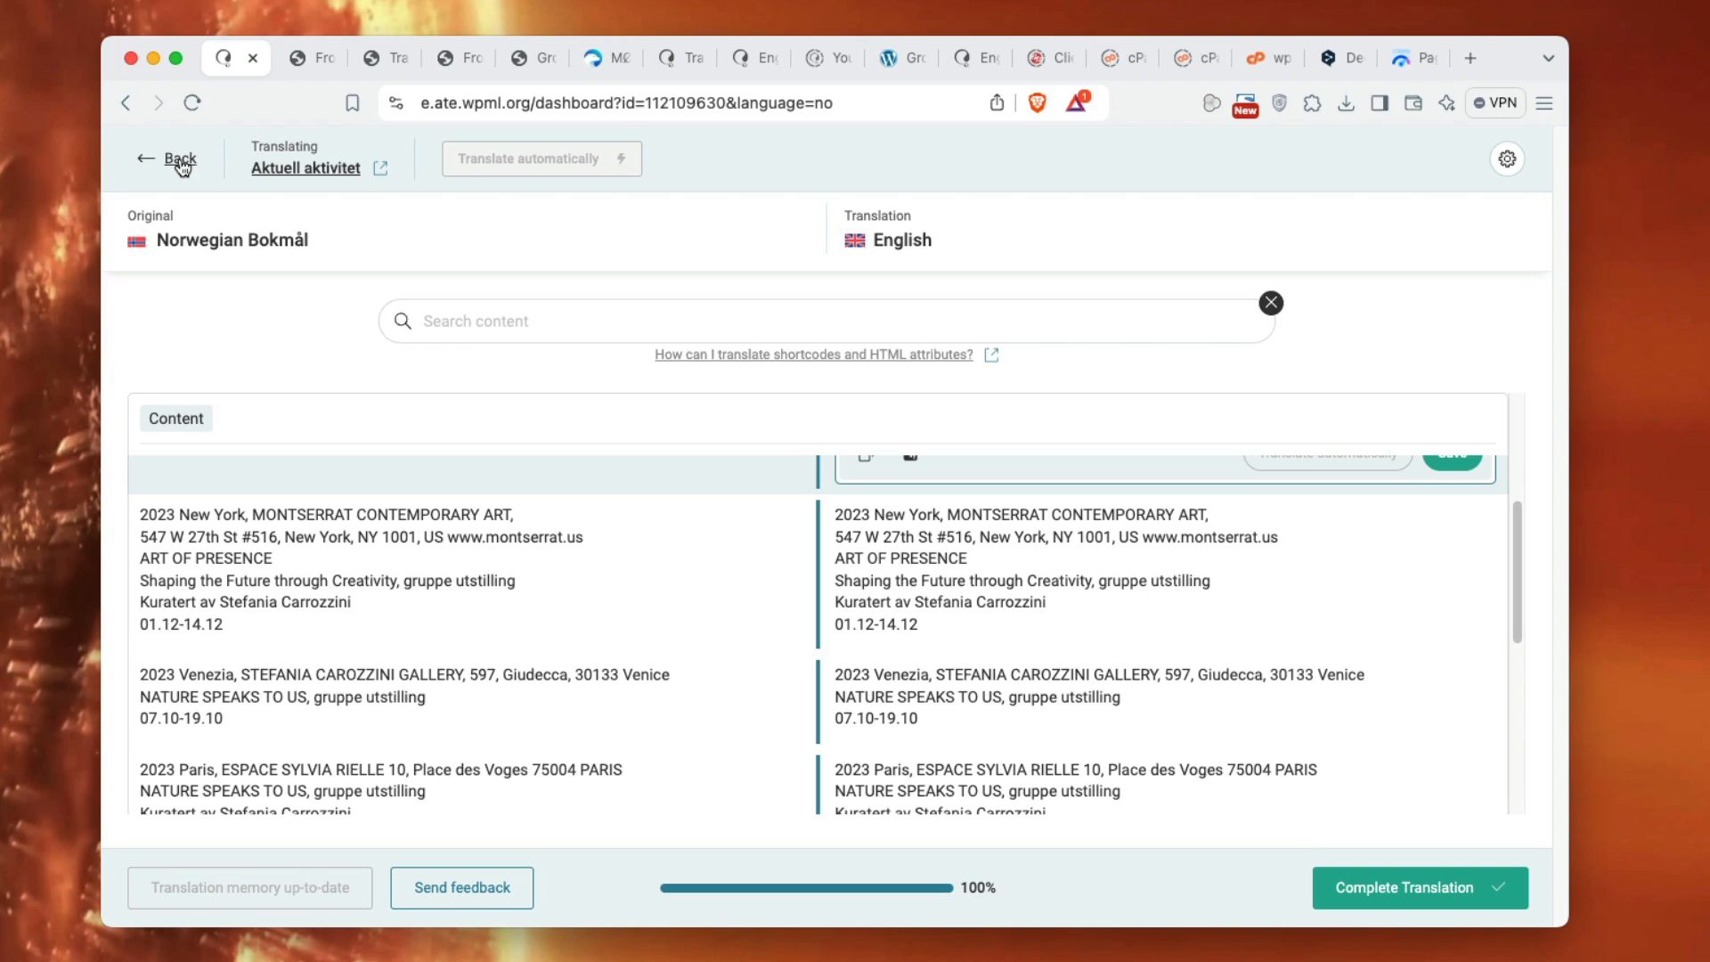
{"action": "left_click", "coordinate": [179, 158]}
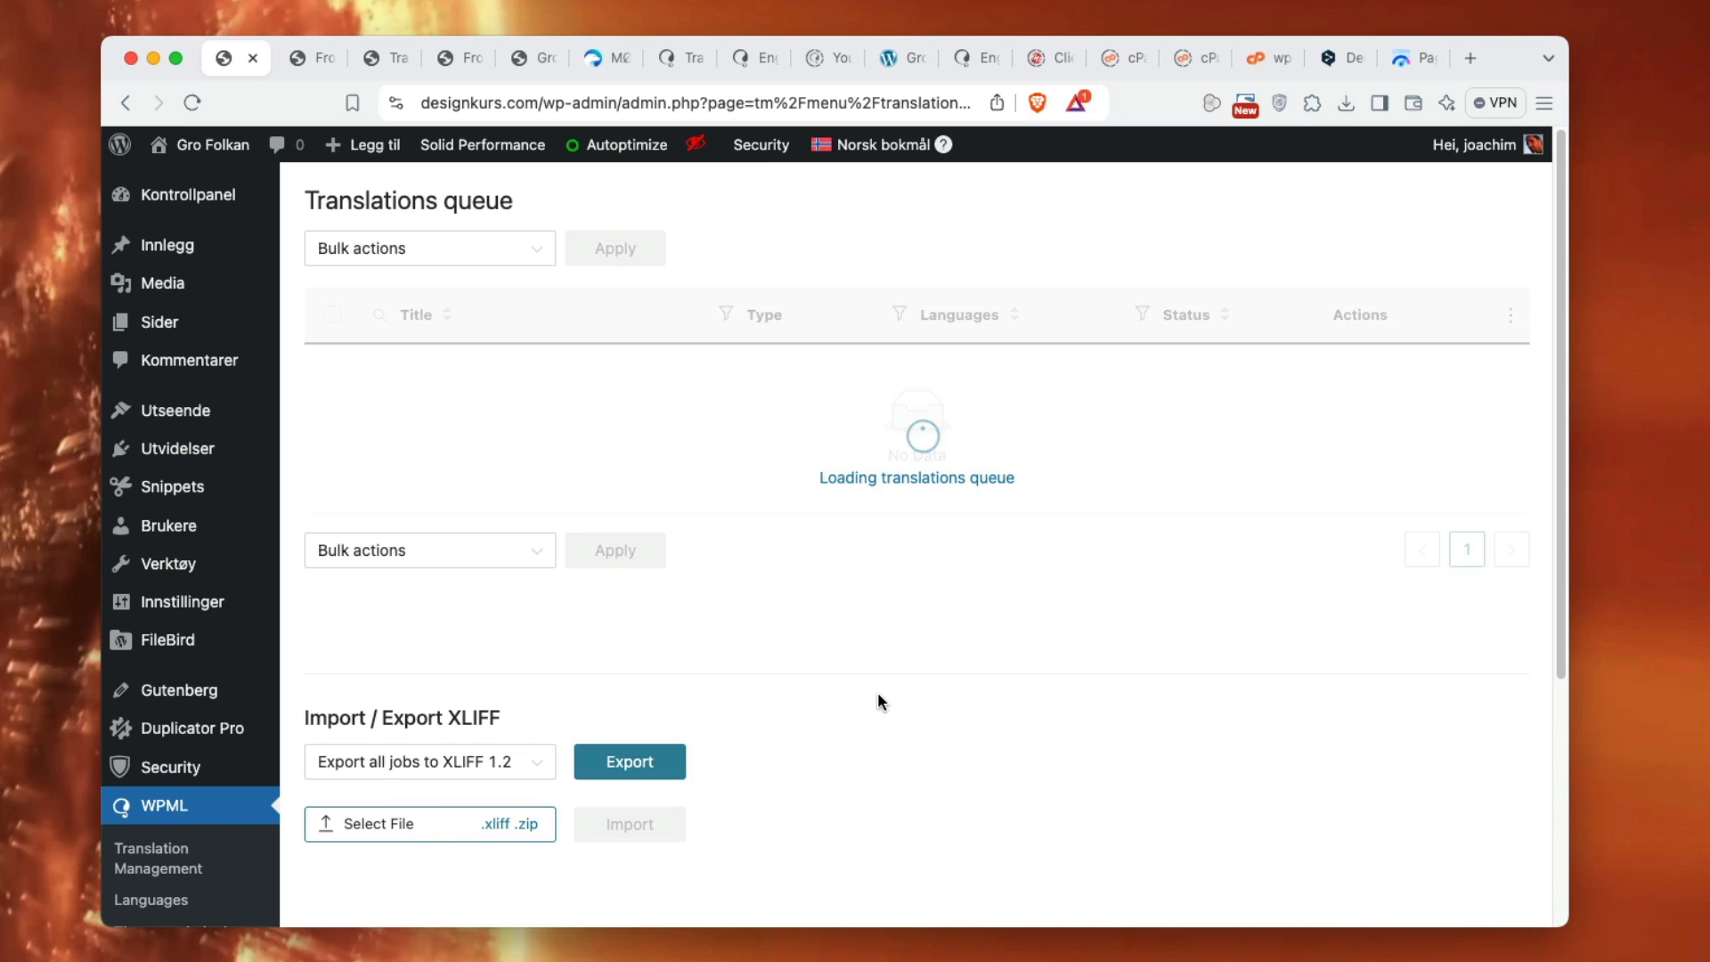
- Show WP Menus Sync, which finds no menus to sync from Norsk bokmål to Engelsk
{"action": "scroll", "scroll_direction": "down", "scroll_amount": 3}
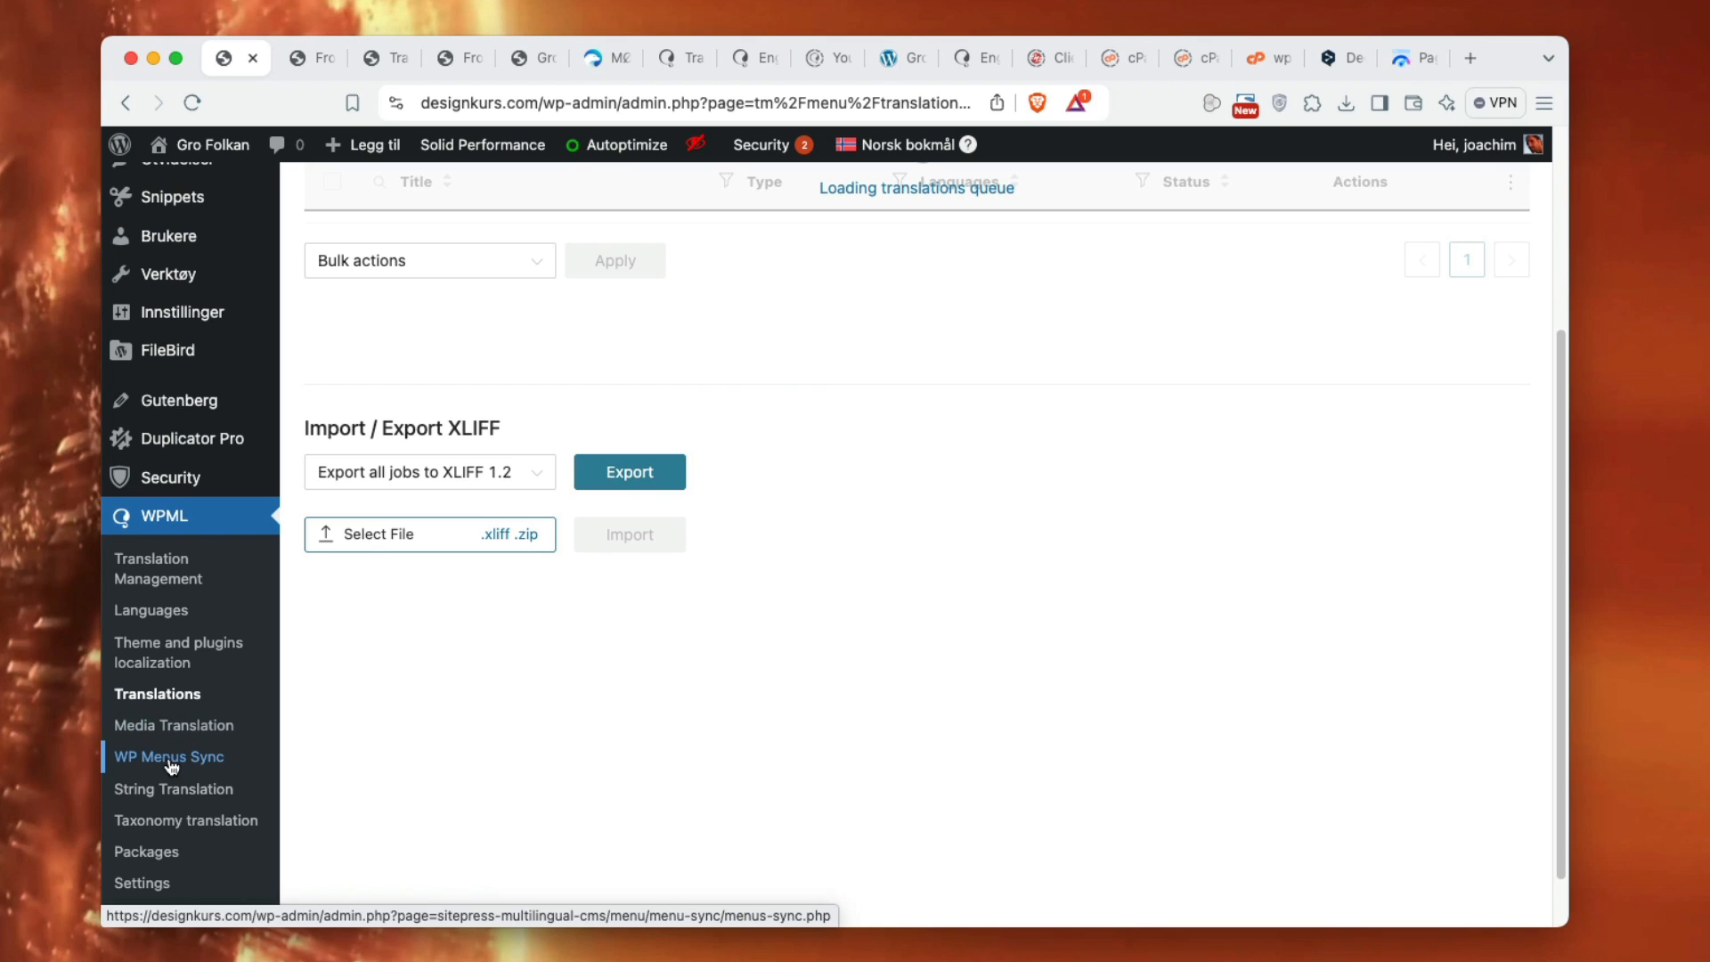
{"action": "left_click", "coordinate": [169, 756]}
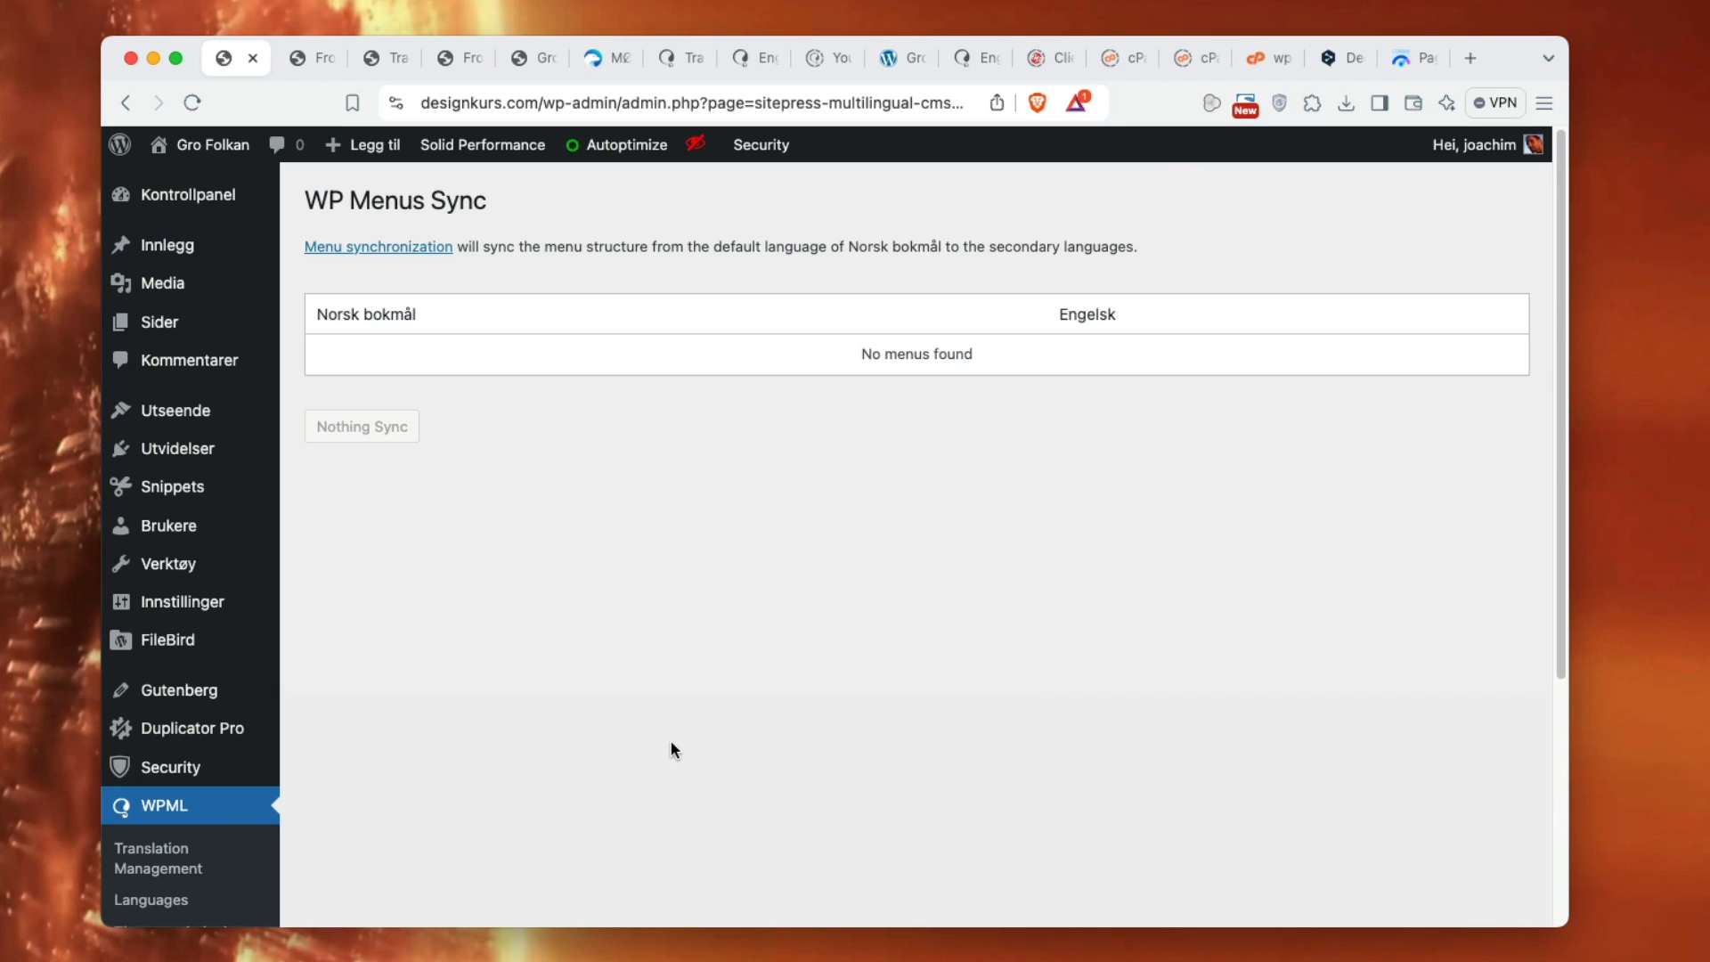
{"action": "scroll", "scroll_direction": "down", "scroll_amount": 3}
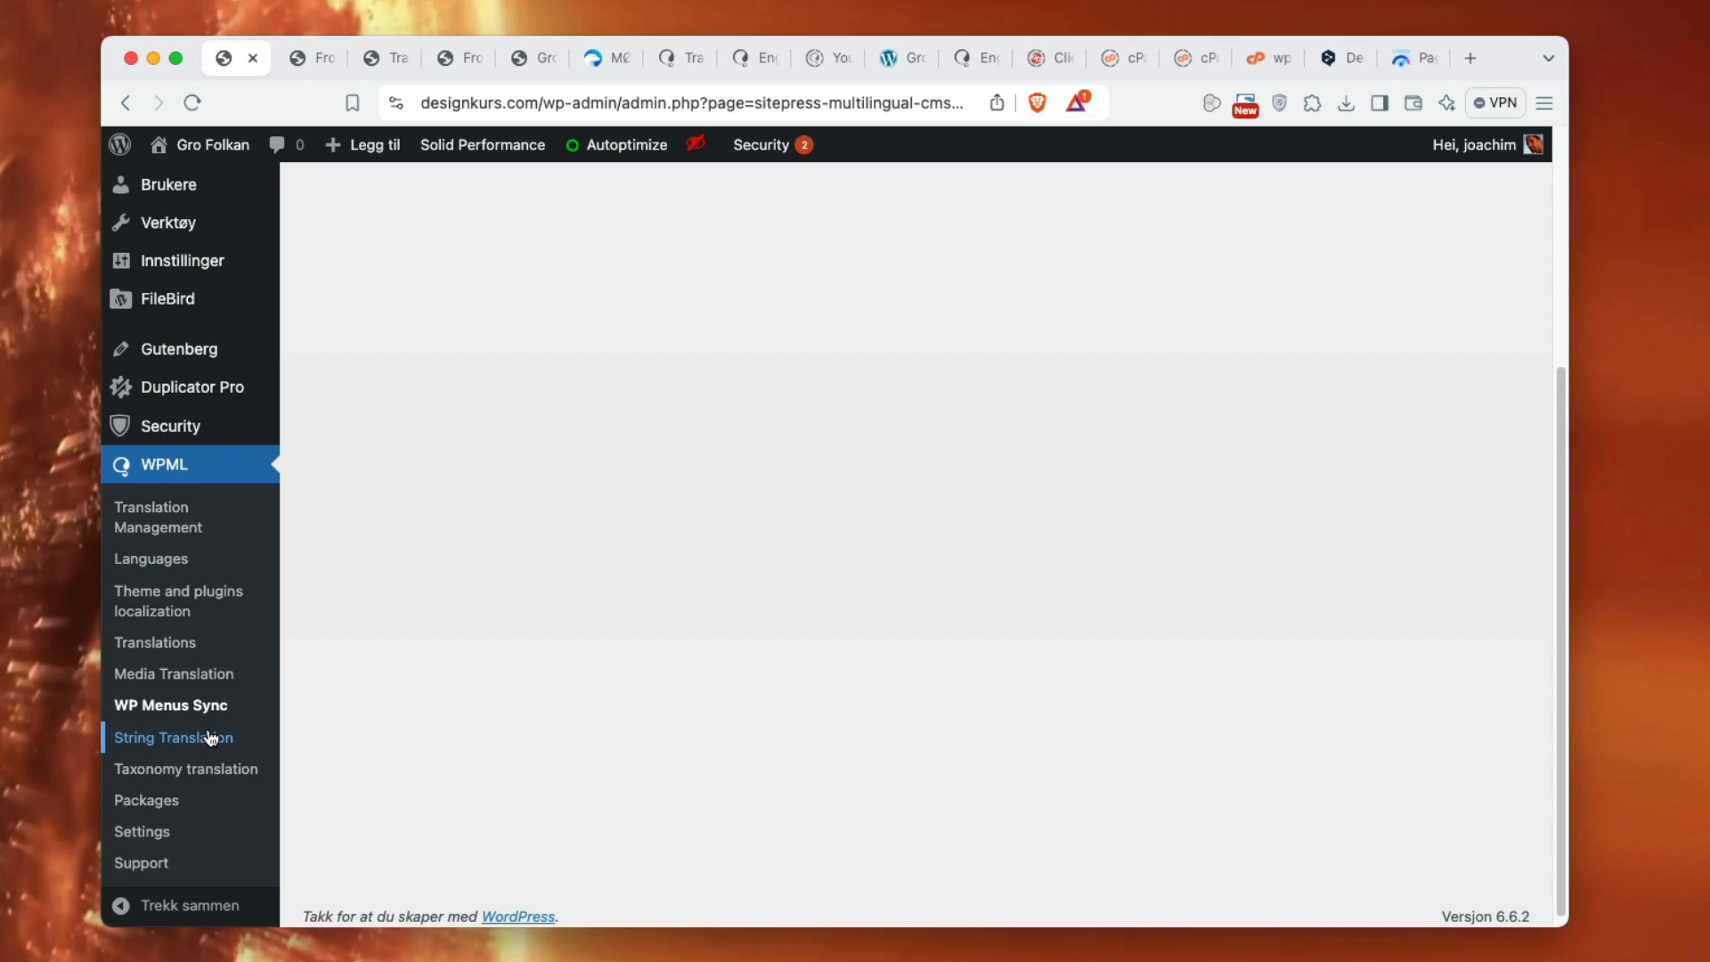
- Request the WPML String Translation page and wait for it to load
{"action": "left_click", "coordinate": [172, 737]}
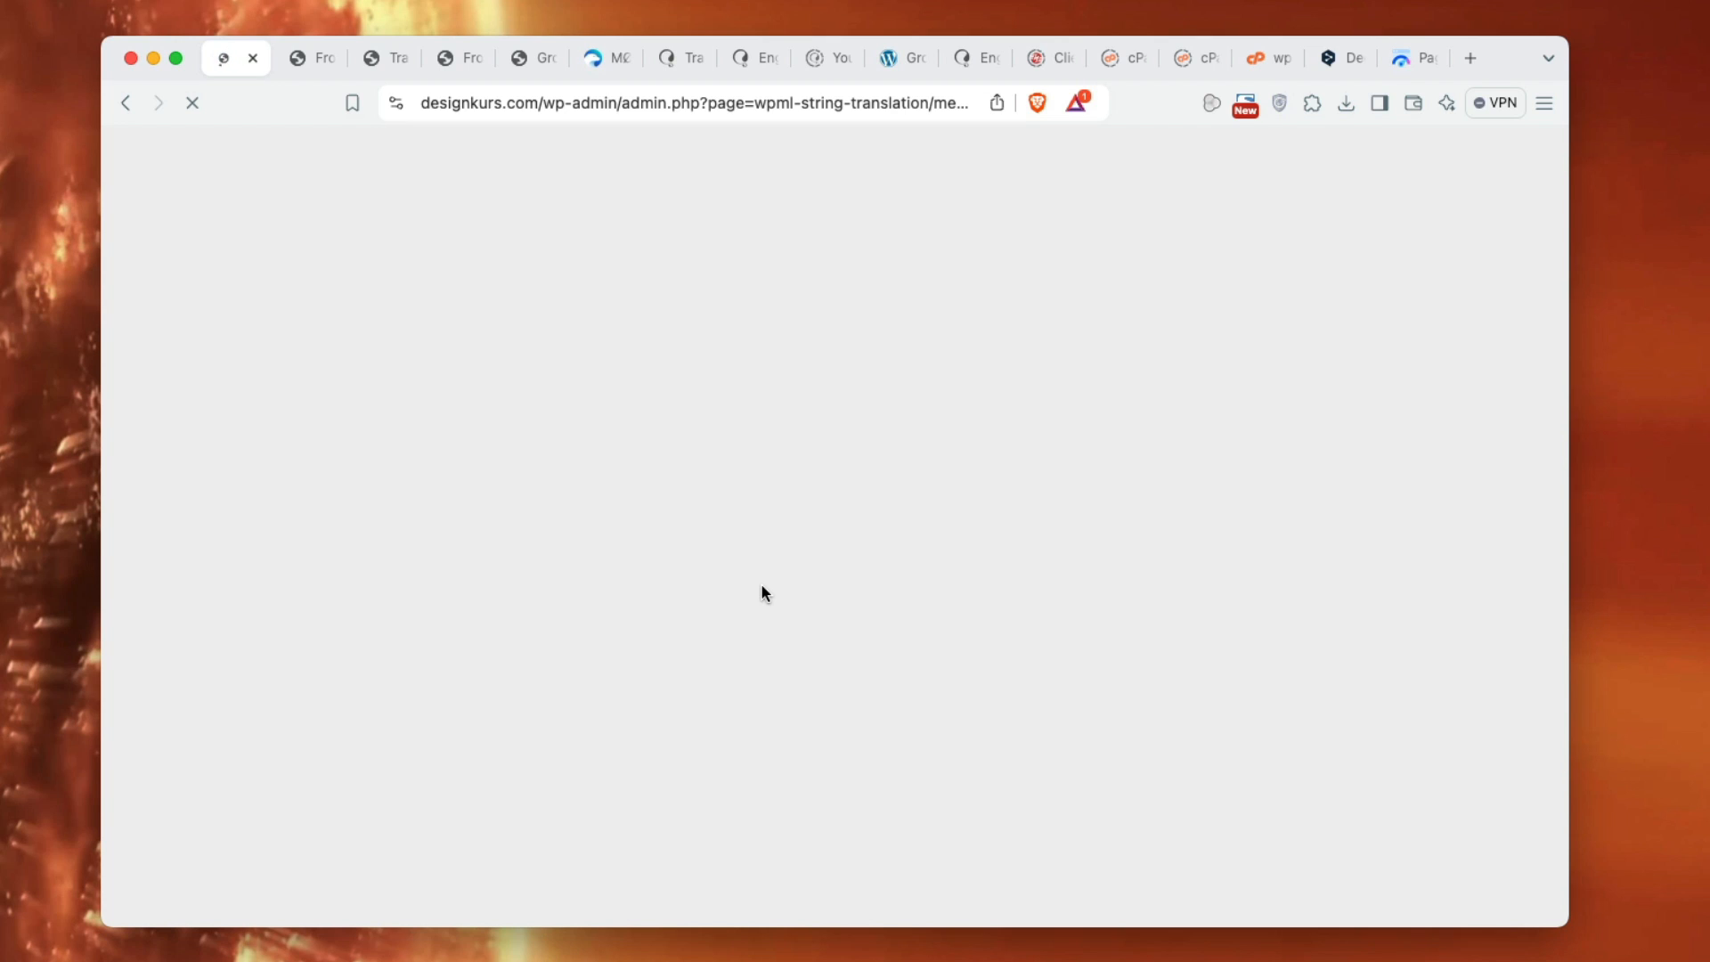
{"action": "mouse_move", "coordinate": [756, 670]}
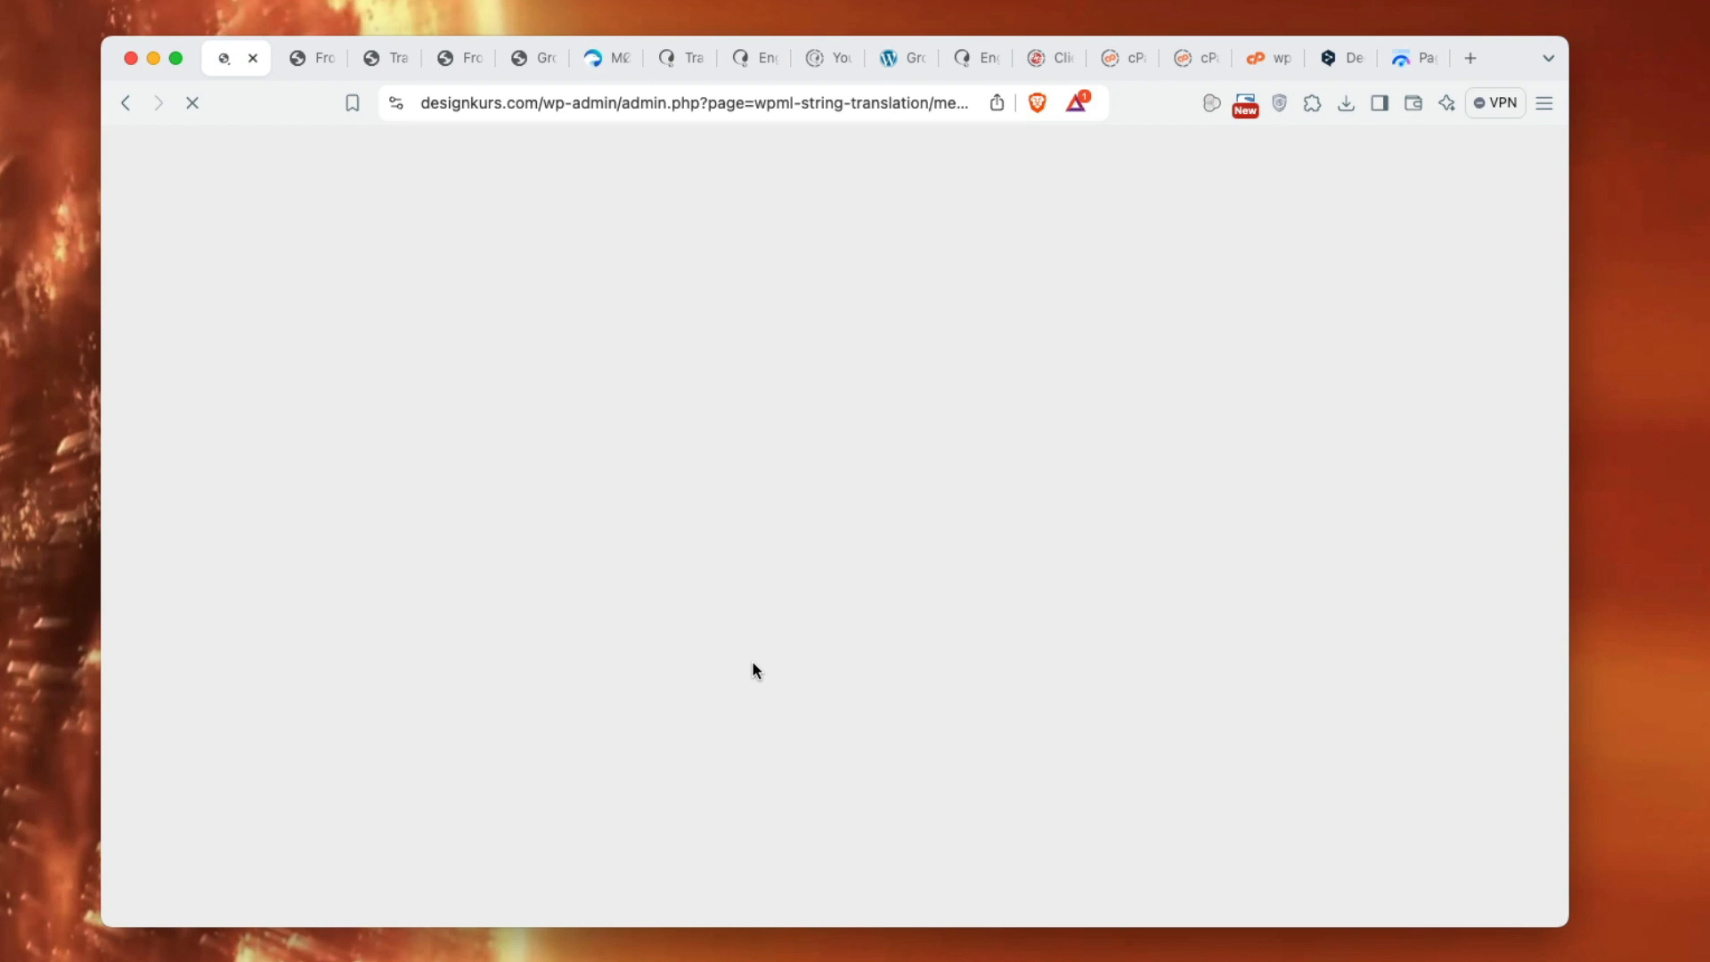
{"action": "mouse_move", "coordinate": [1466, 145]}
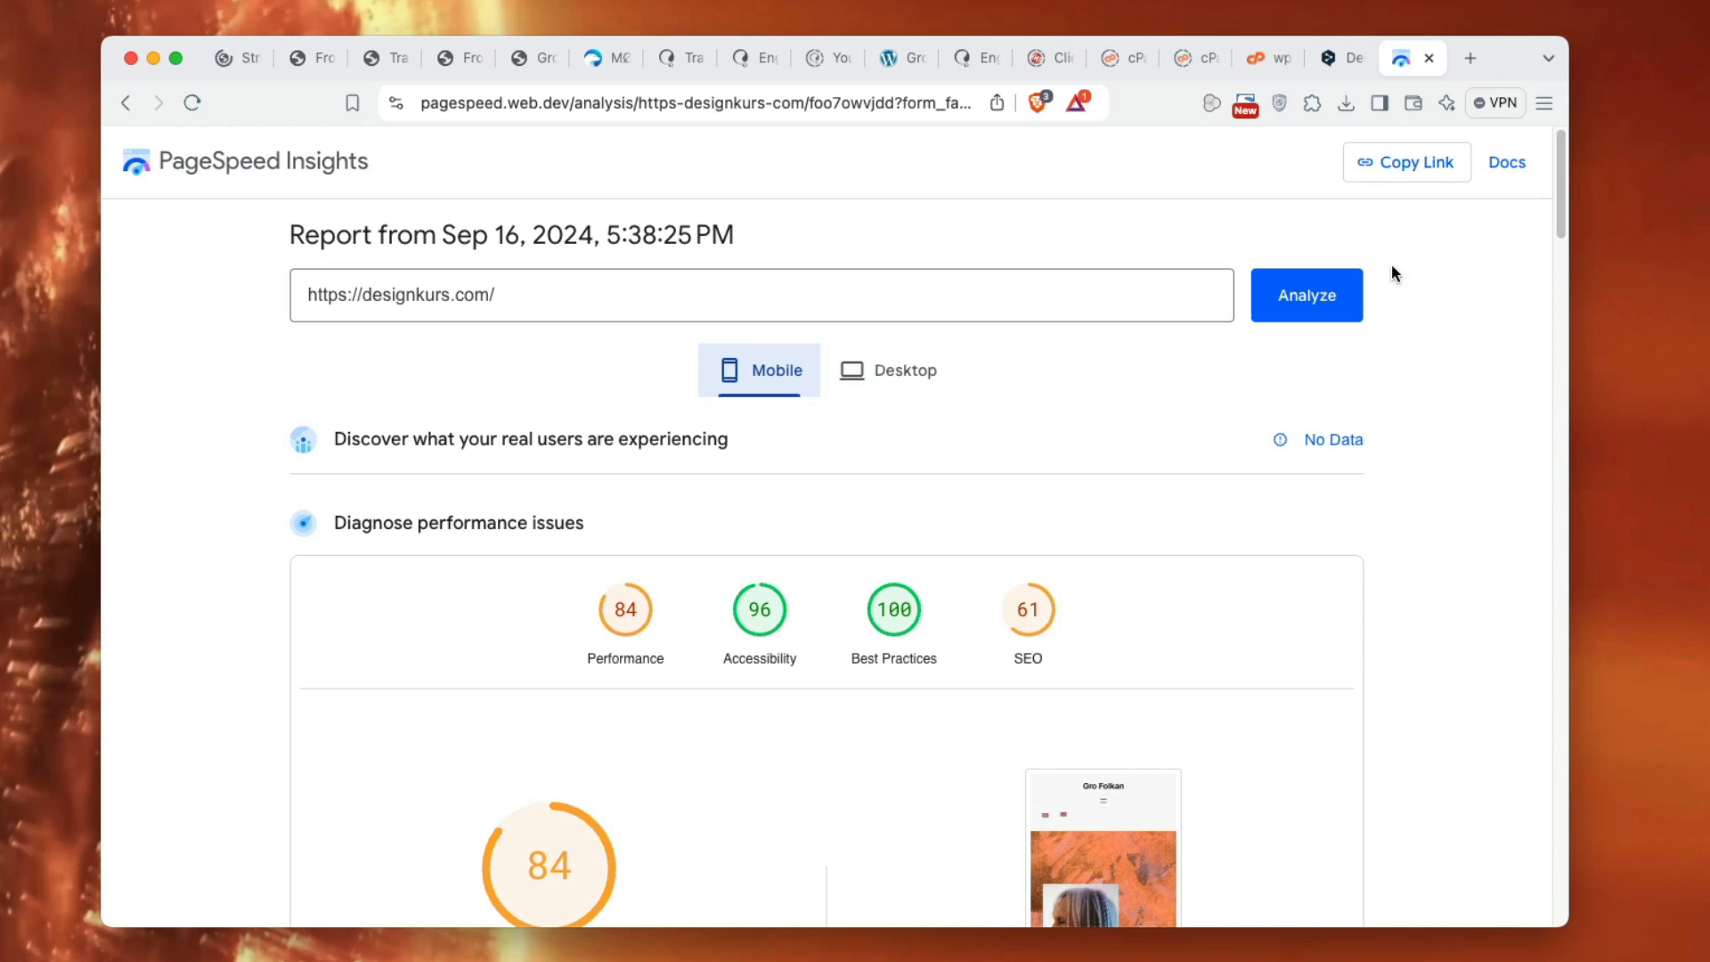
{"action": "mouse_move", "coordinate": [1114, 324]}
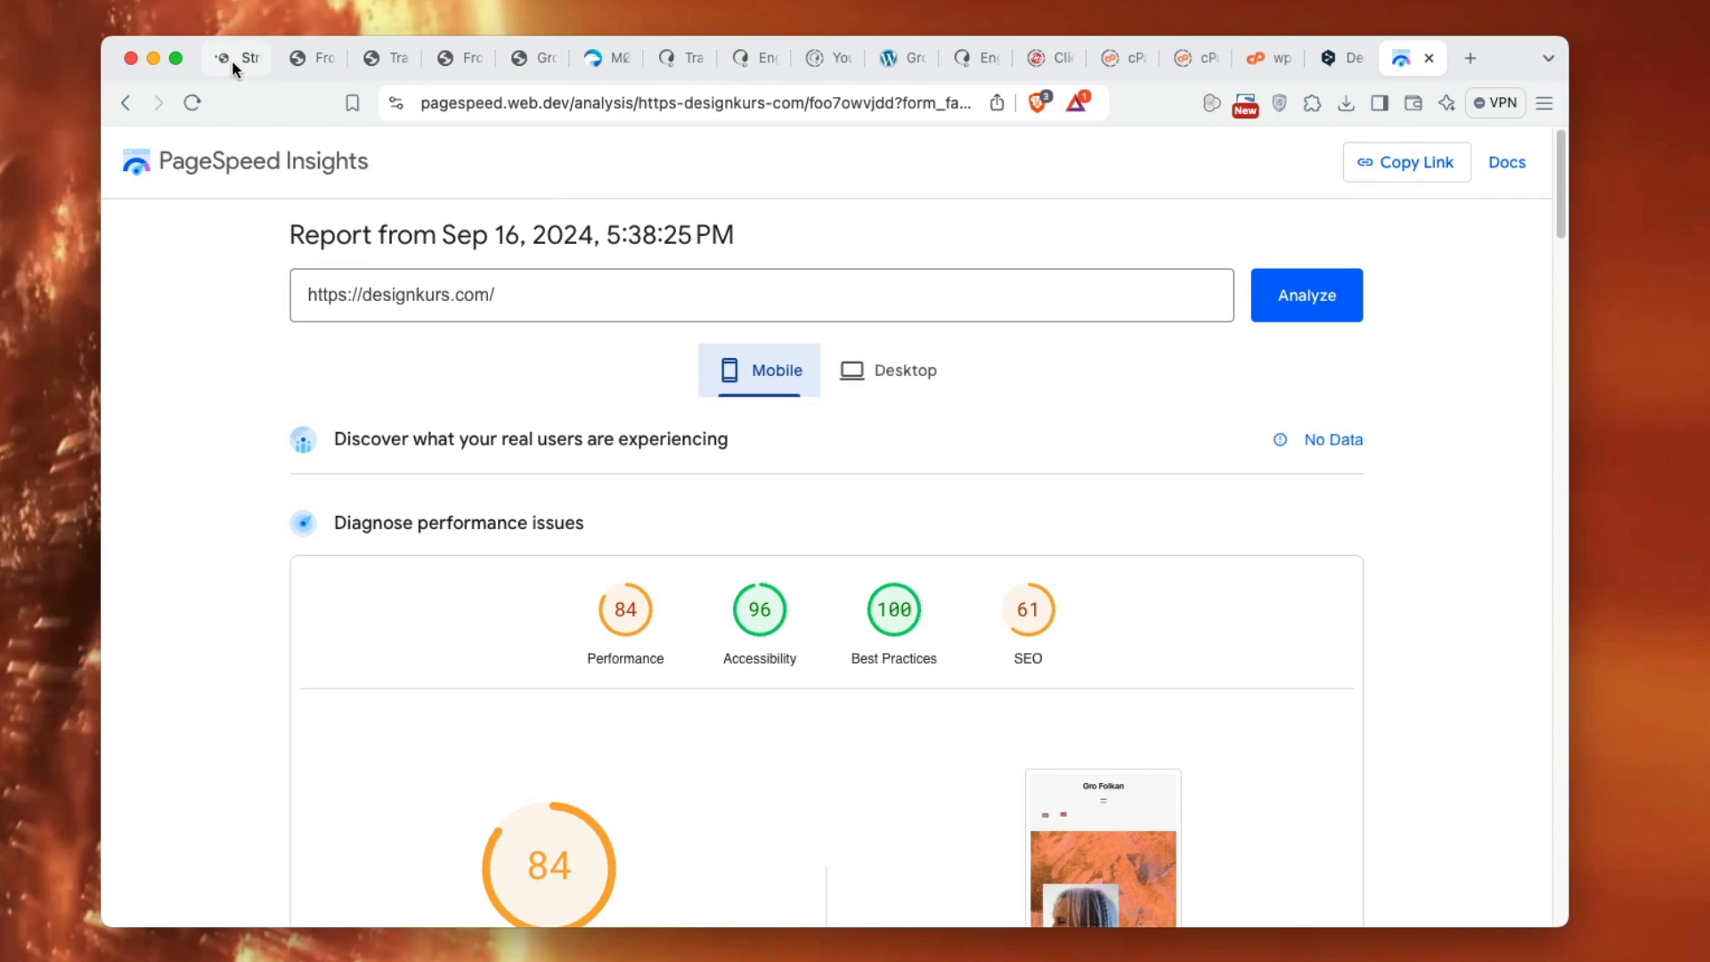
- View designkurs.com's desktop PageSpeed scores (98, 96, 100, 61), then return to WordPress
{"action": "left_click", "coordinate": [1411, 58]}
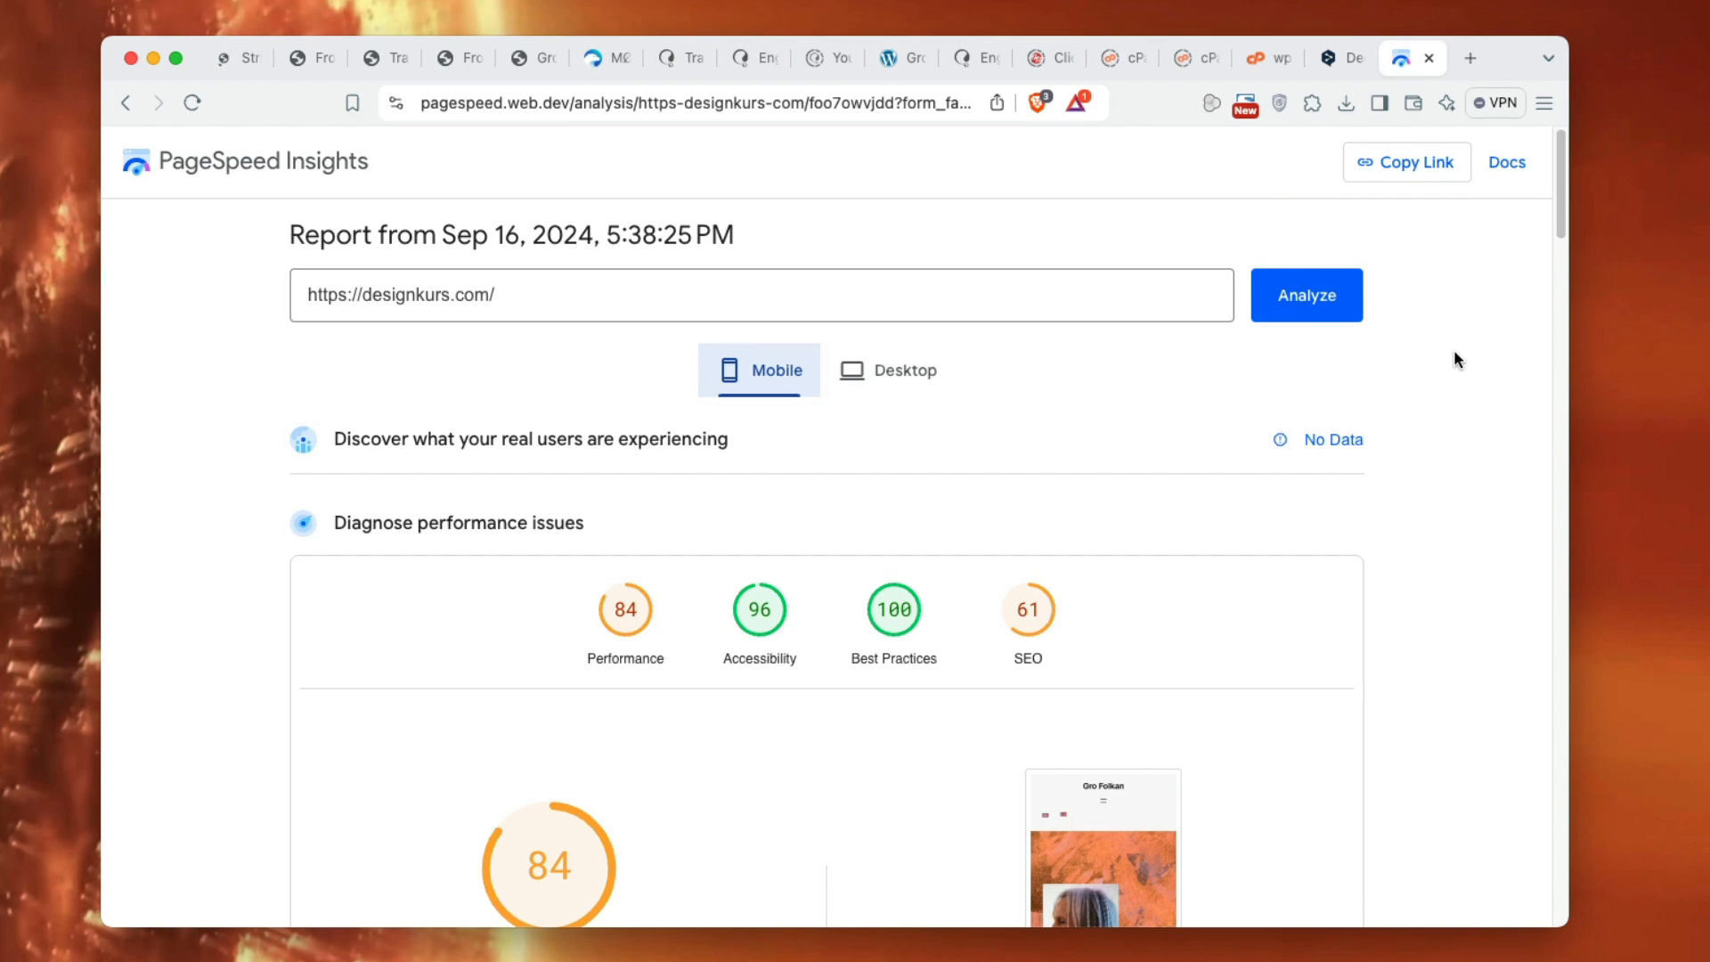
{"action": "mouse_move", "coordinate": [1458, 395]}
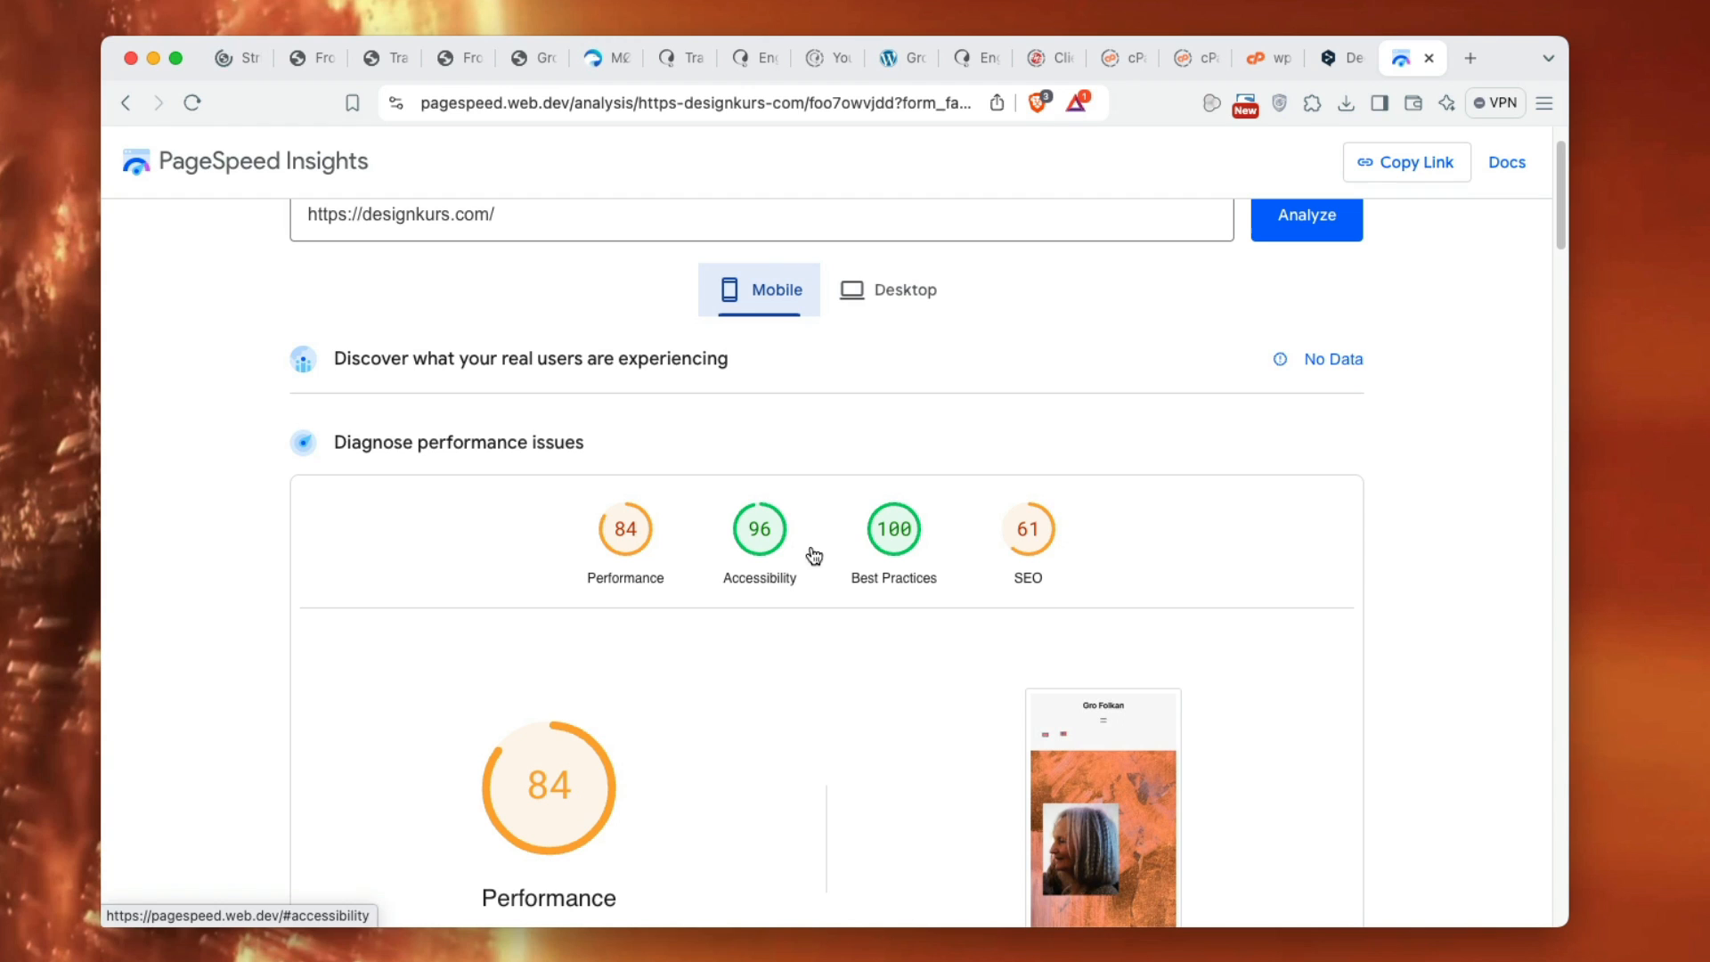
{"action": "mouse_move", "coordinate": [1031, 541]}
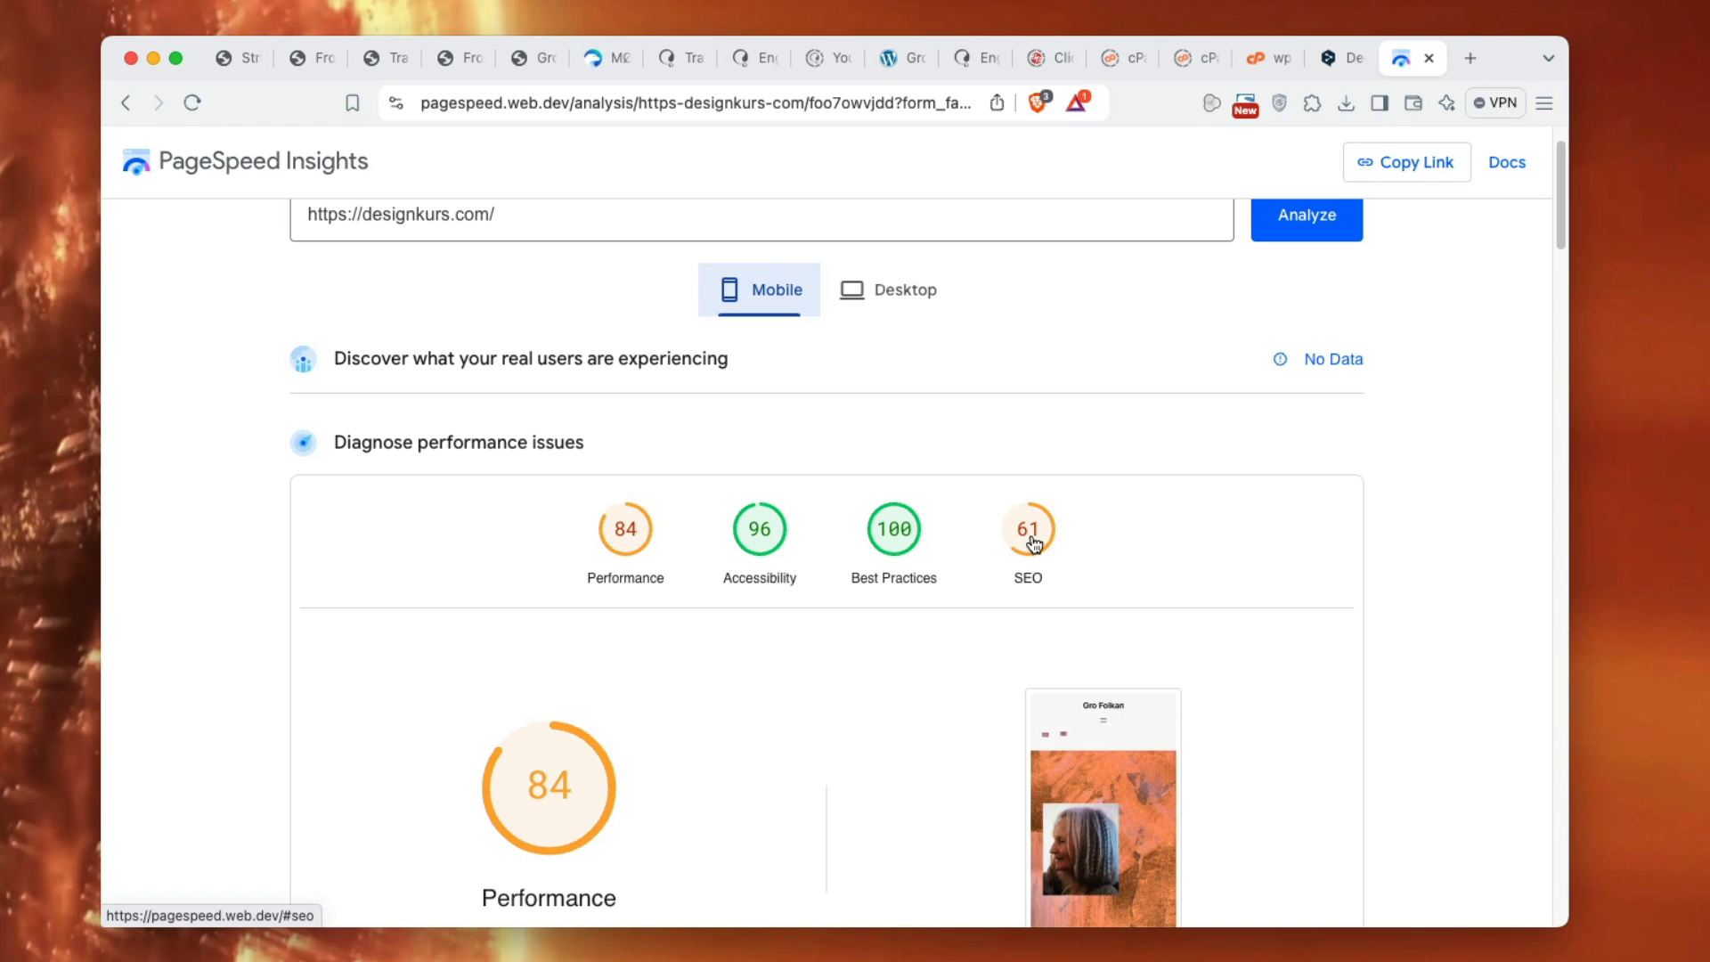
{"action": "mouse_move", "coordinate": [1026, 545]}
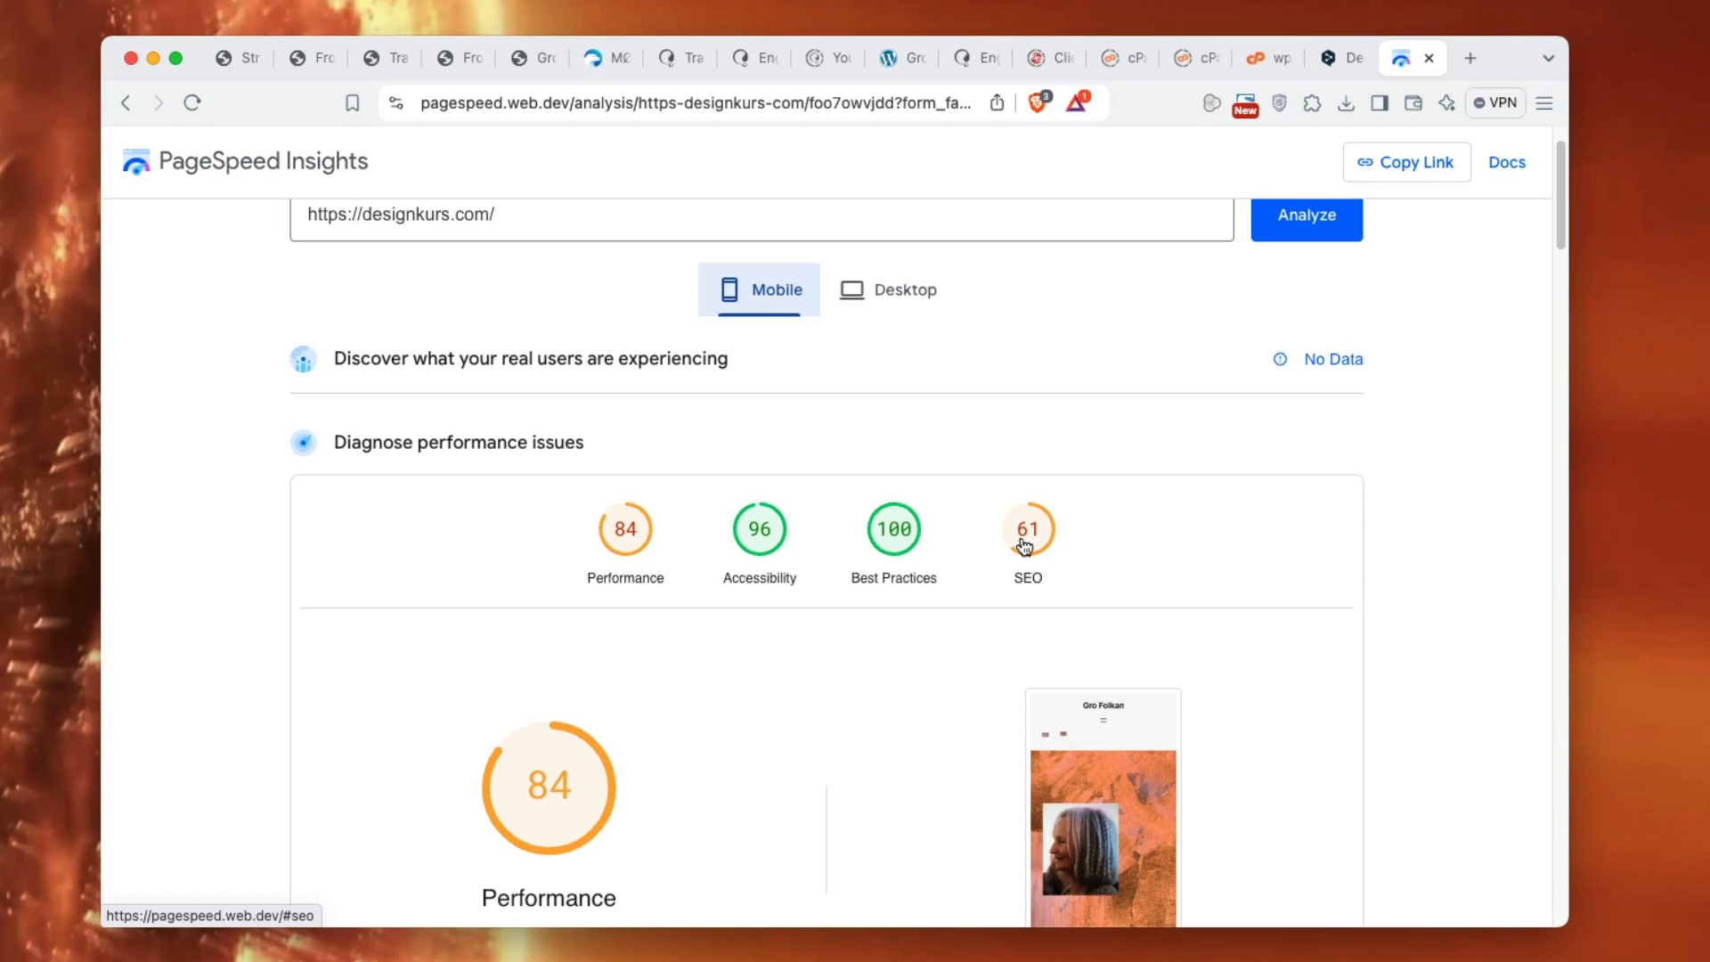
{"action": "mouse_move", "coordinate": [904, 289]}
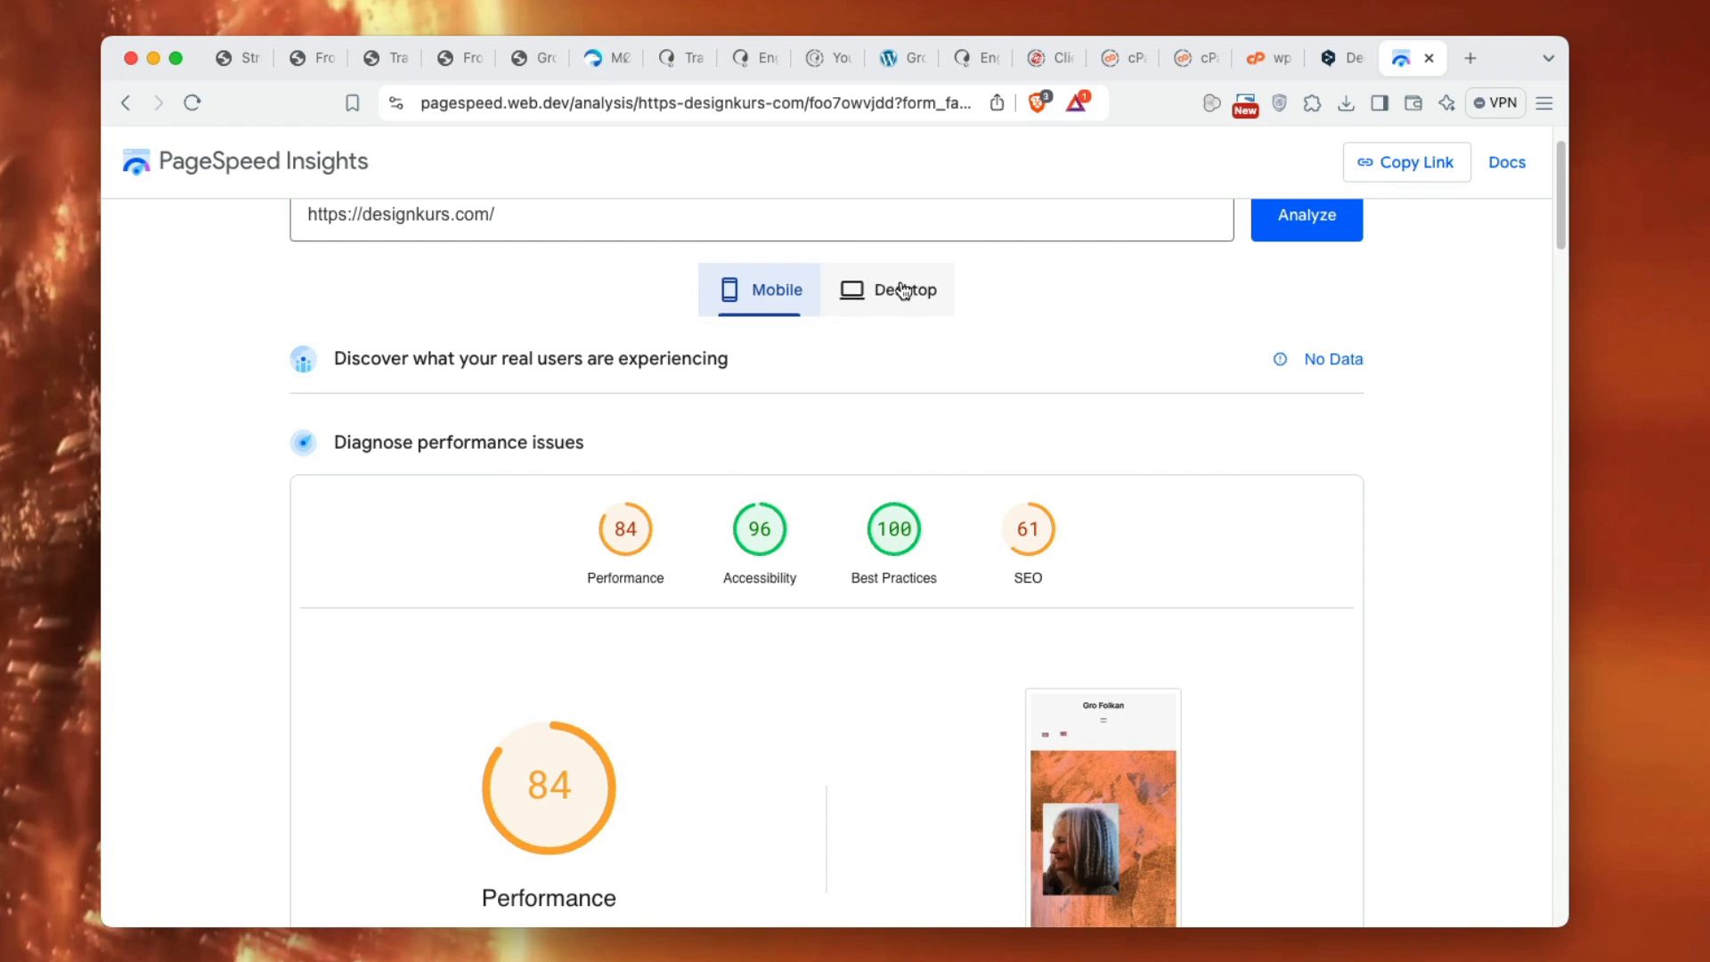
{"action": "left_click", "coordinate": [903, 288]}
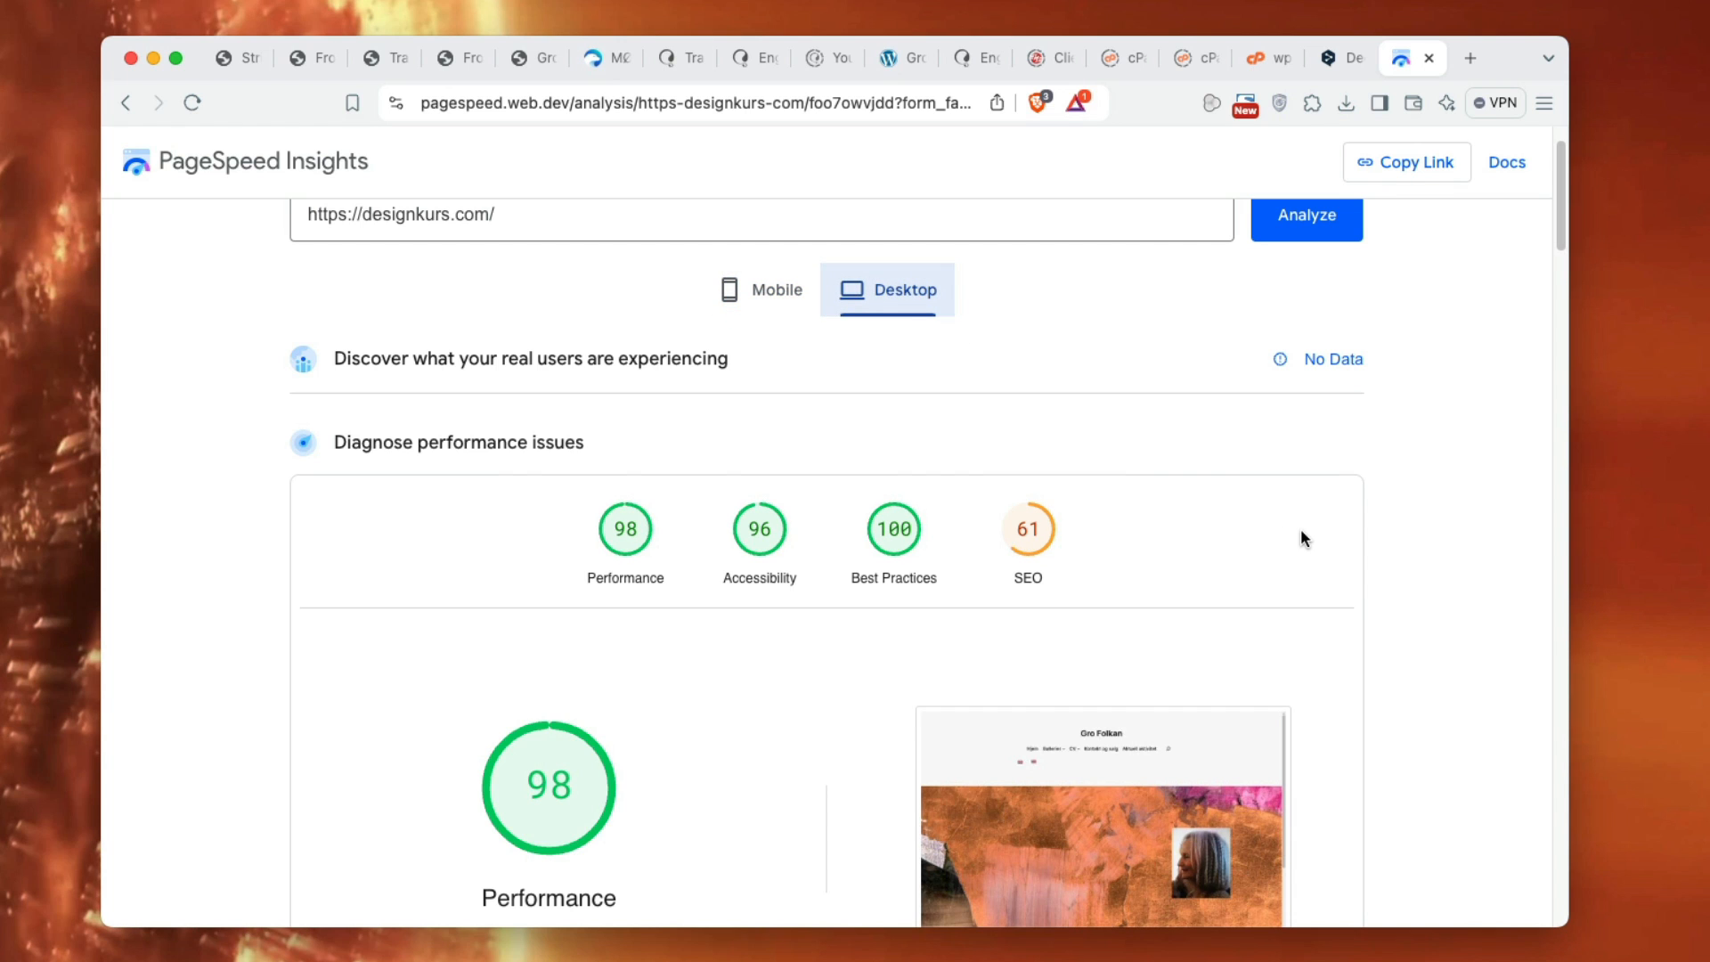
{"action": "scroll", "scroll_direction": "down", "scroll_amount": 3}
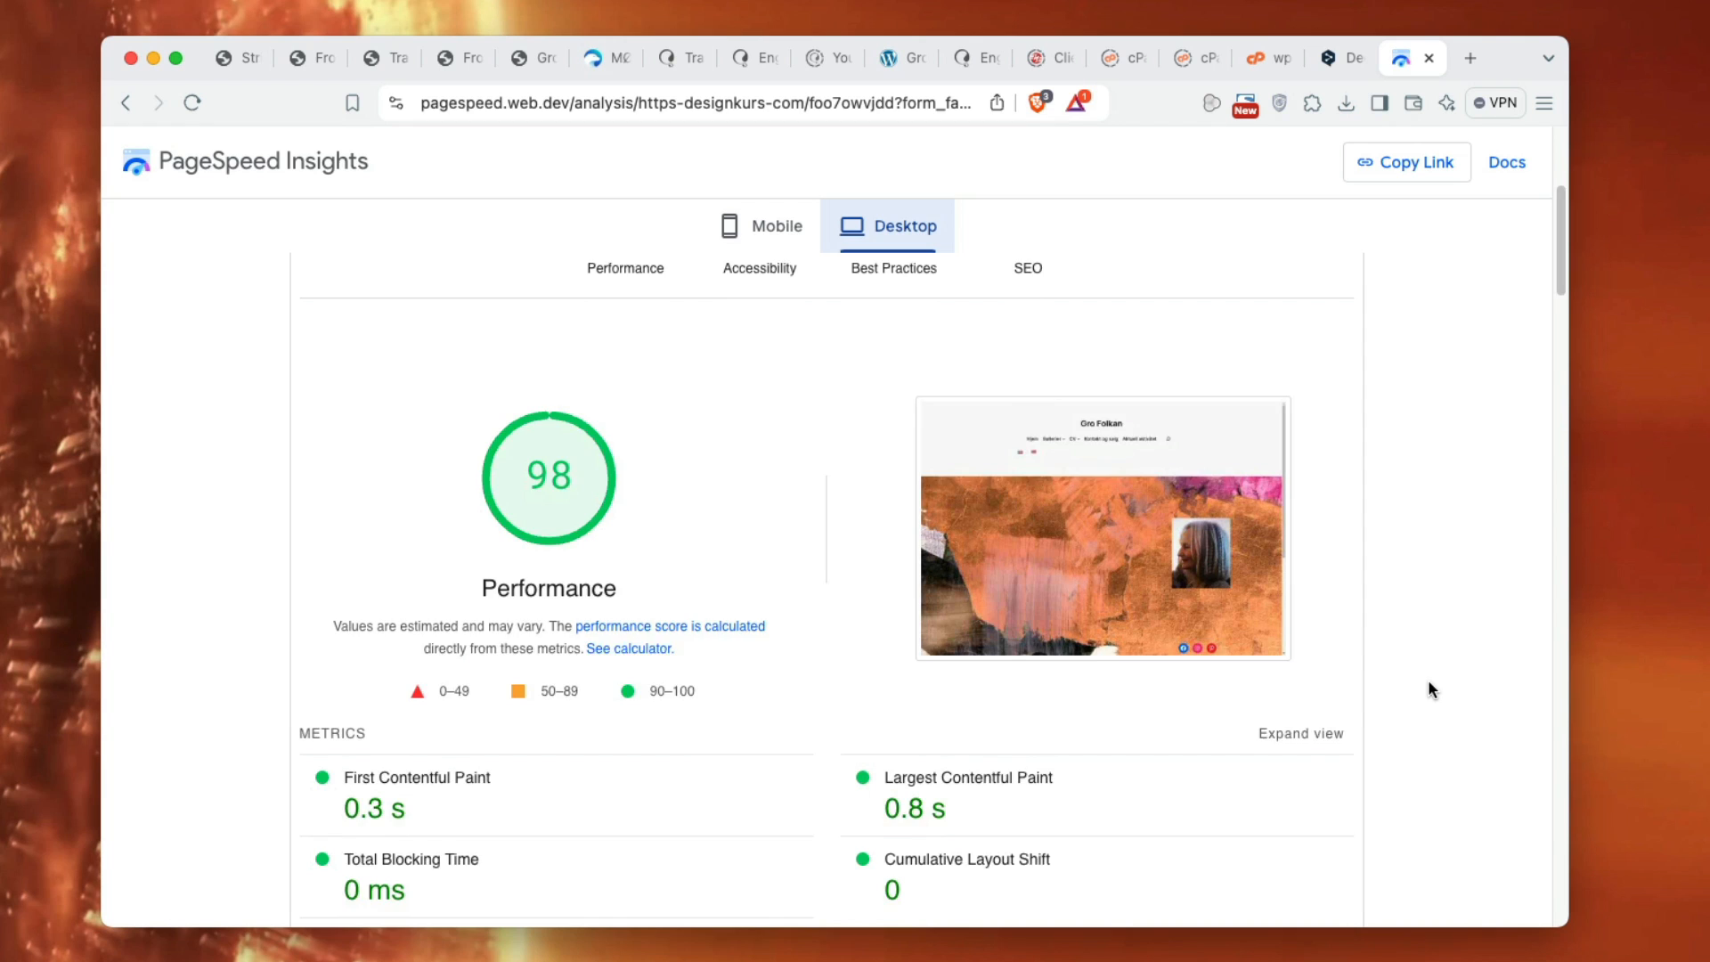
{"action": "scroll", "scroll_direction": "down", "scroll_amount": 3}
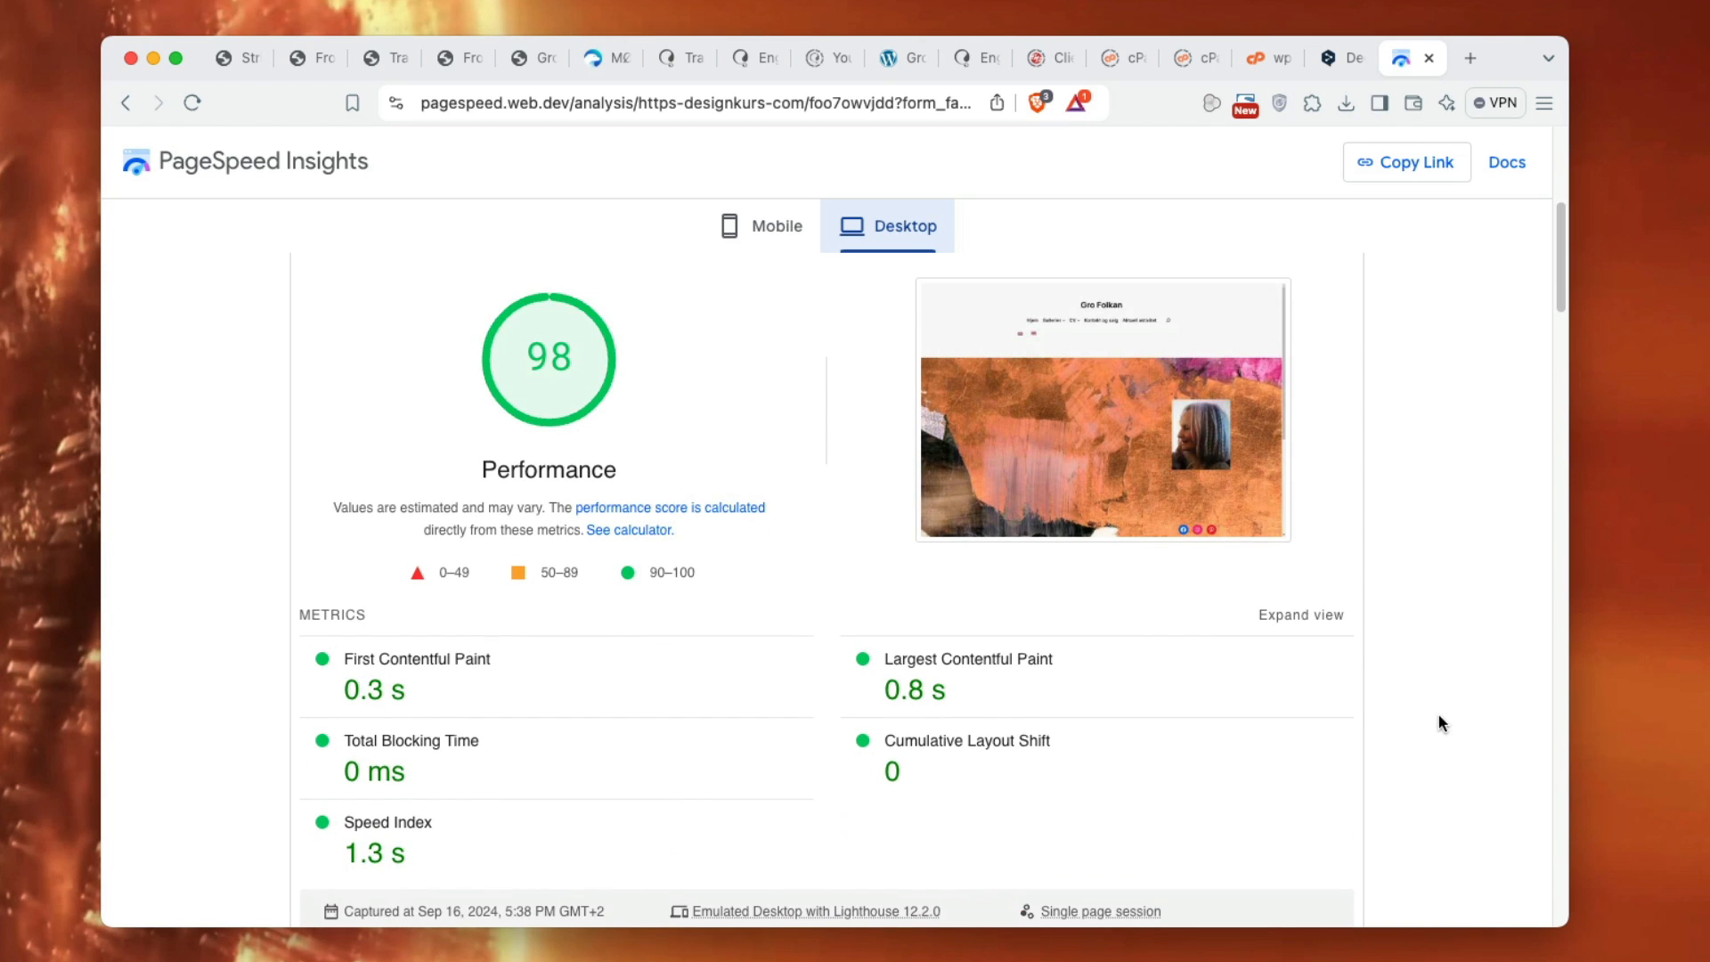
{"action": "mouse_move", "coordinate": [1411, 694]}
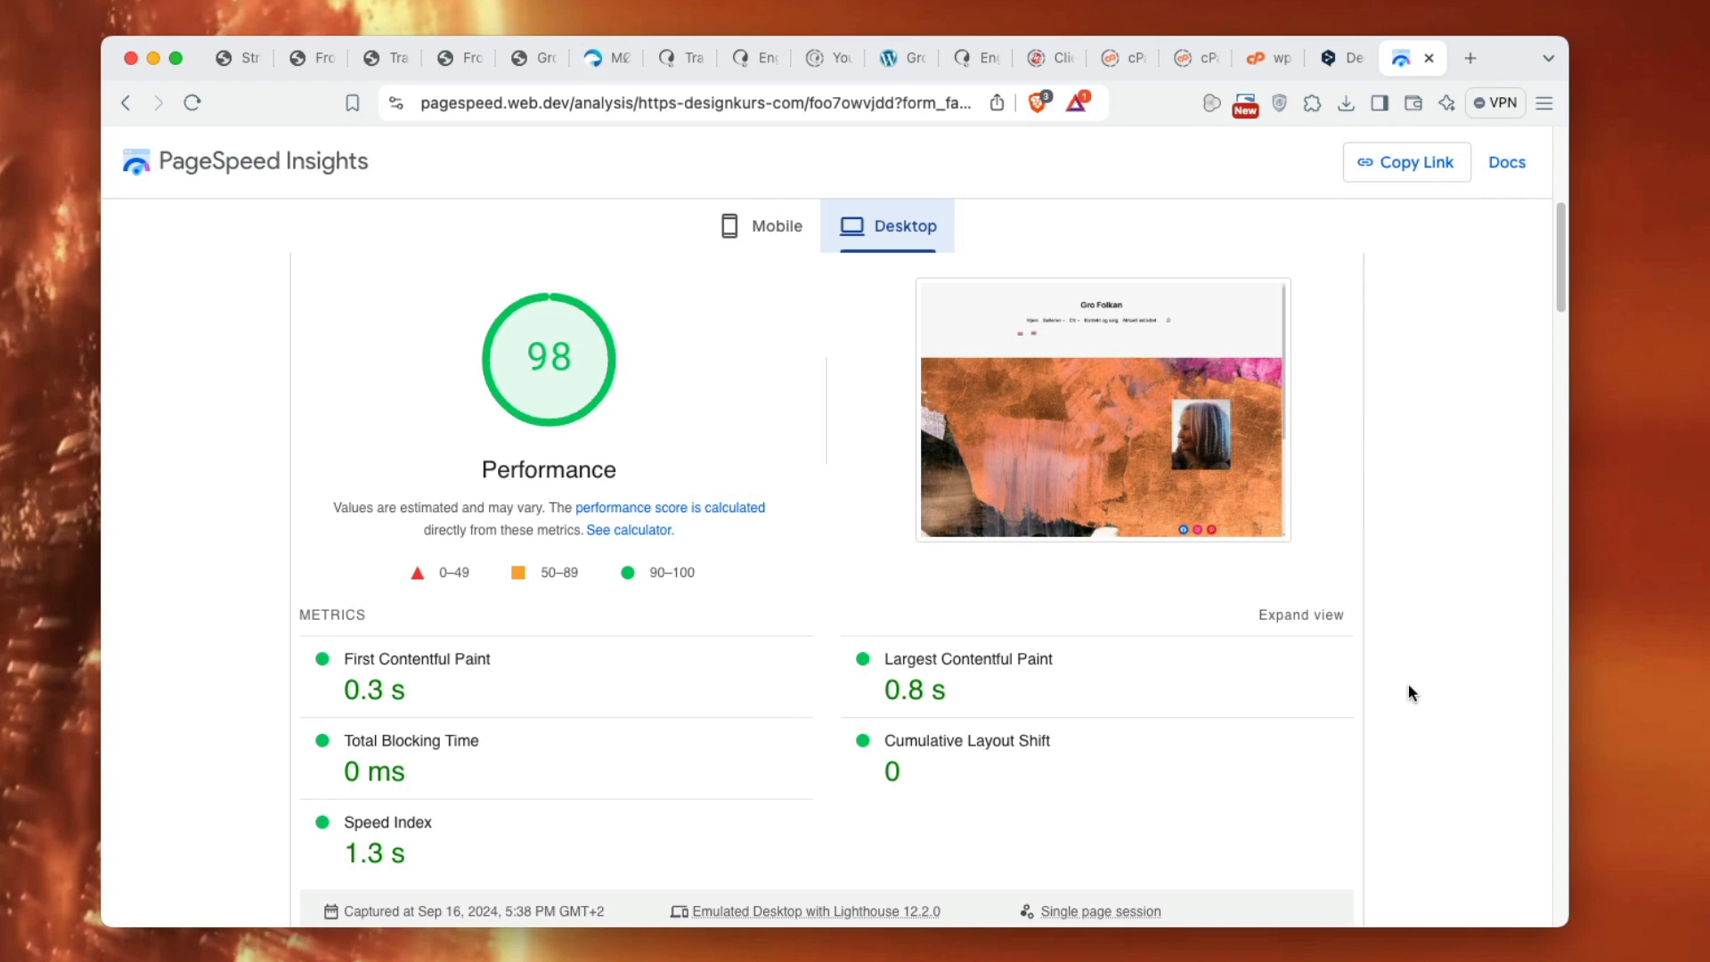
{"action": "scroll", "scroll_direction": "down", "scroll_amount": 3}
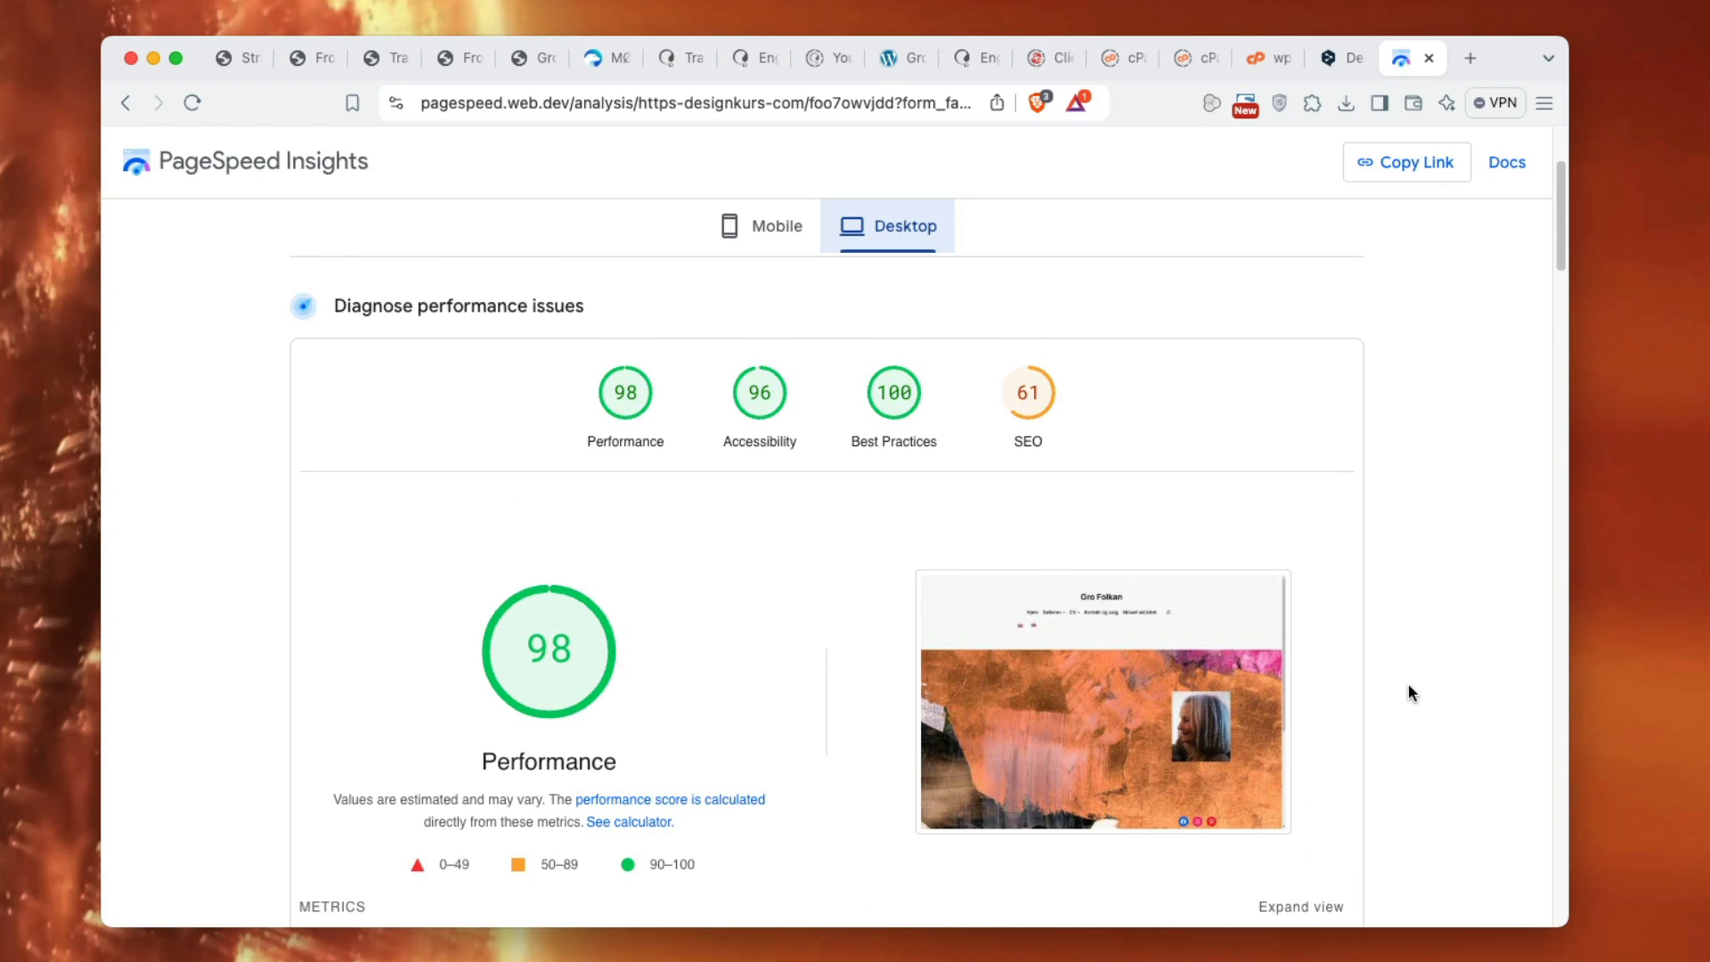
{"action": "scroll", "scroll_direction": "down", "scroll_amount": 3}
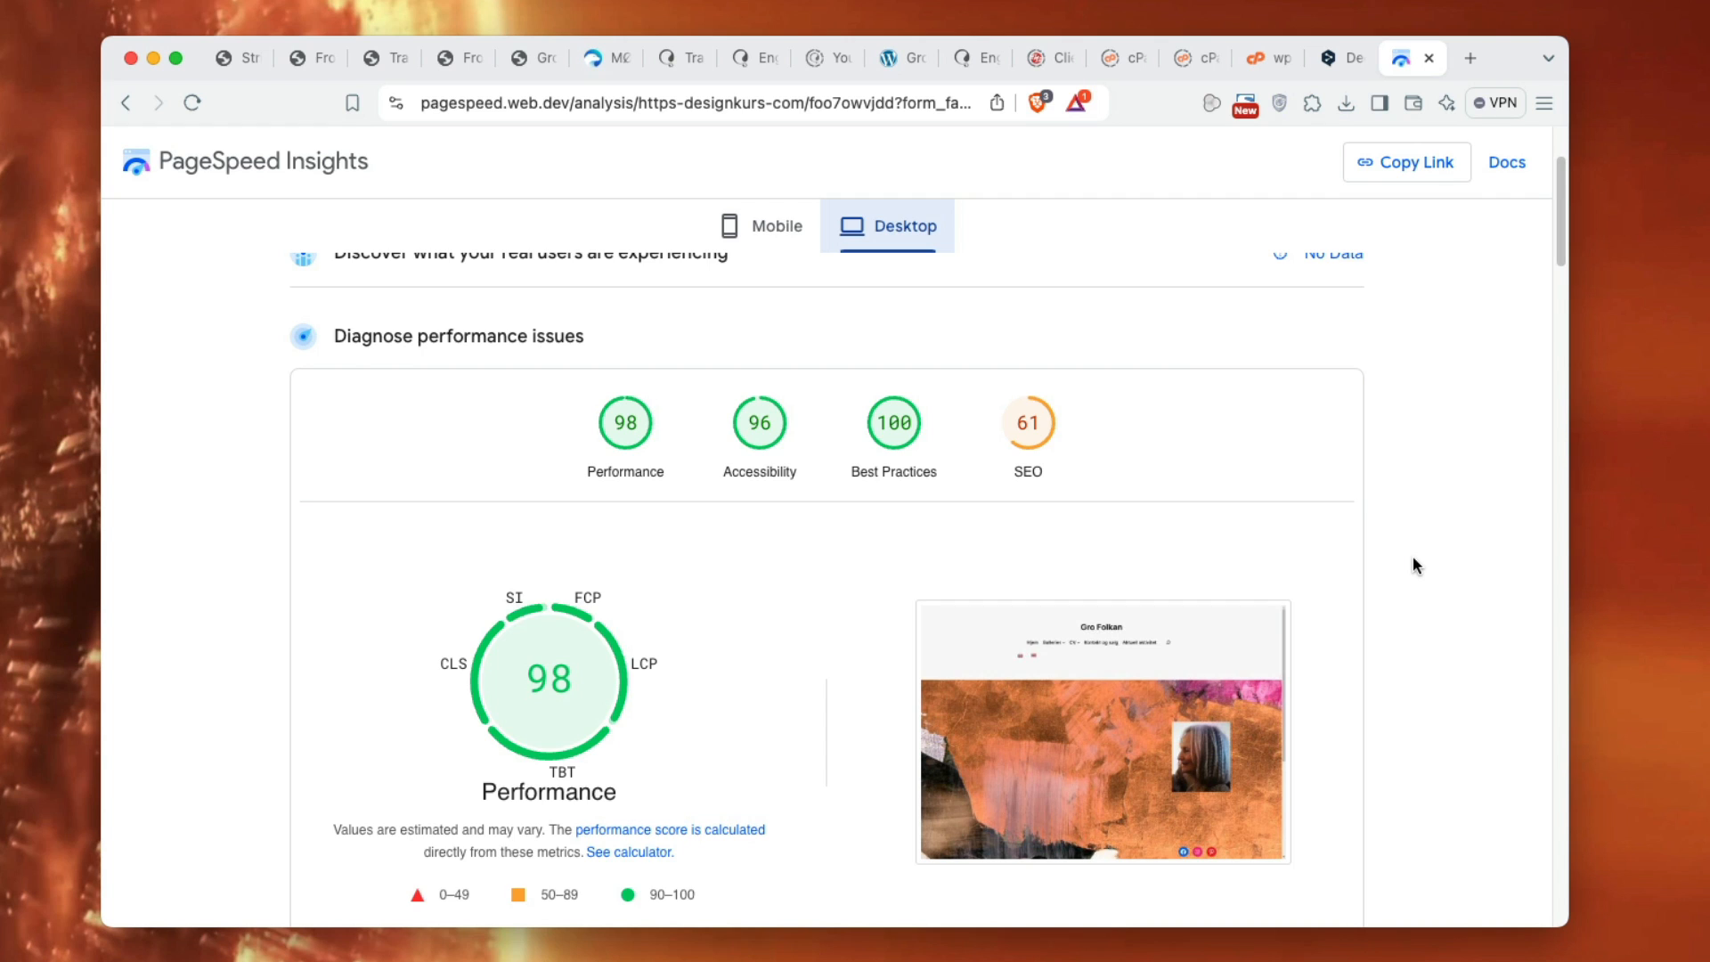
{"action": "scroll", "scroll_direction": "up", "scroll_amount": 3}
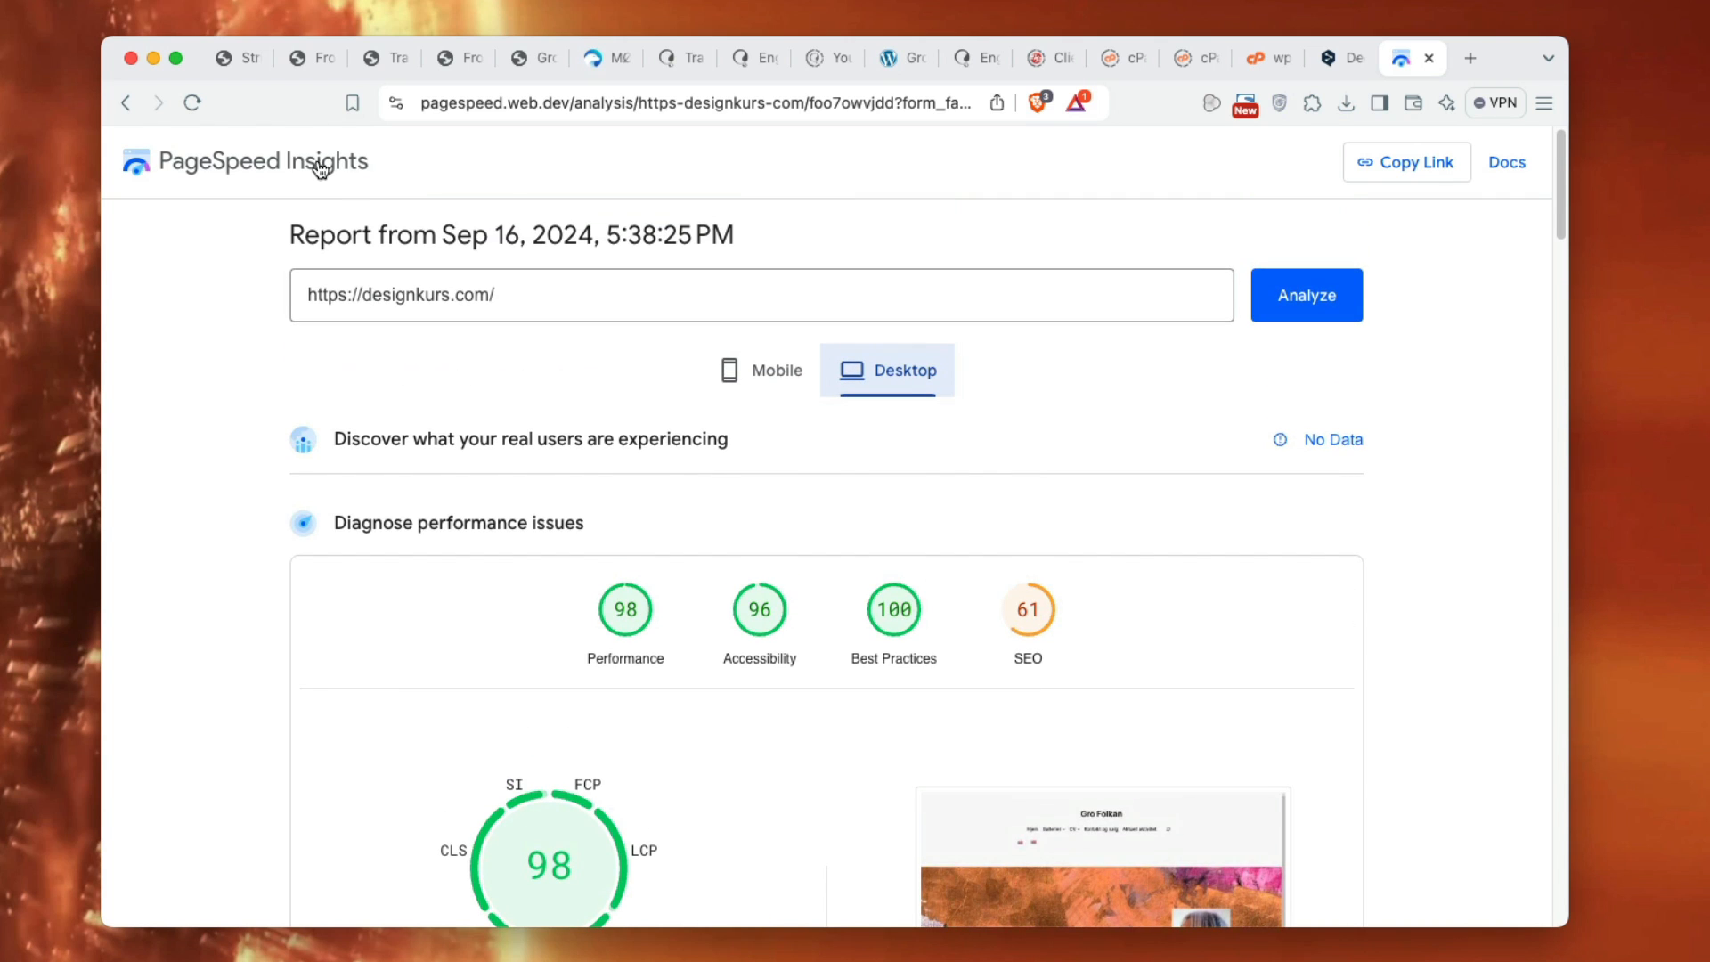
{"action": "left_click", "coordinate": [237, 58]}
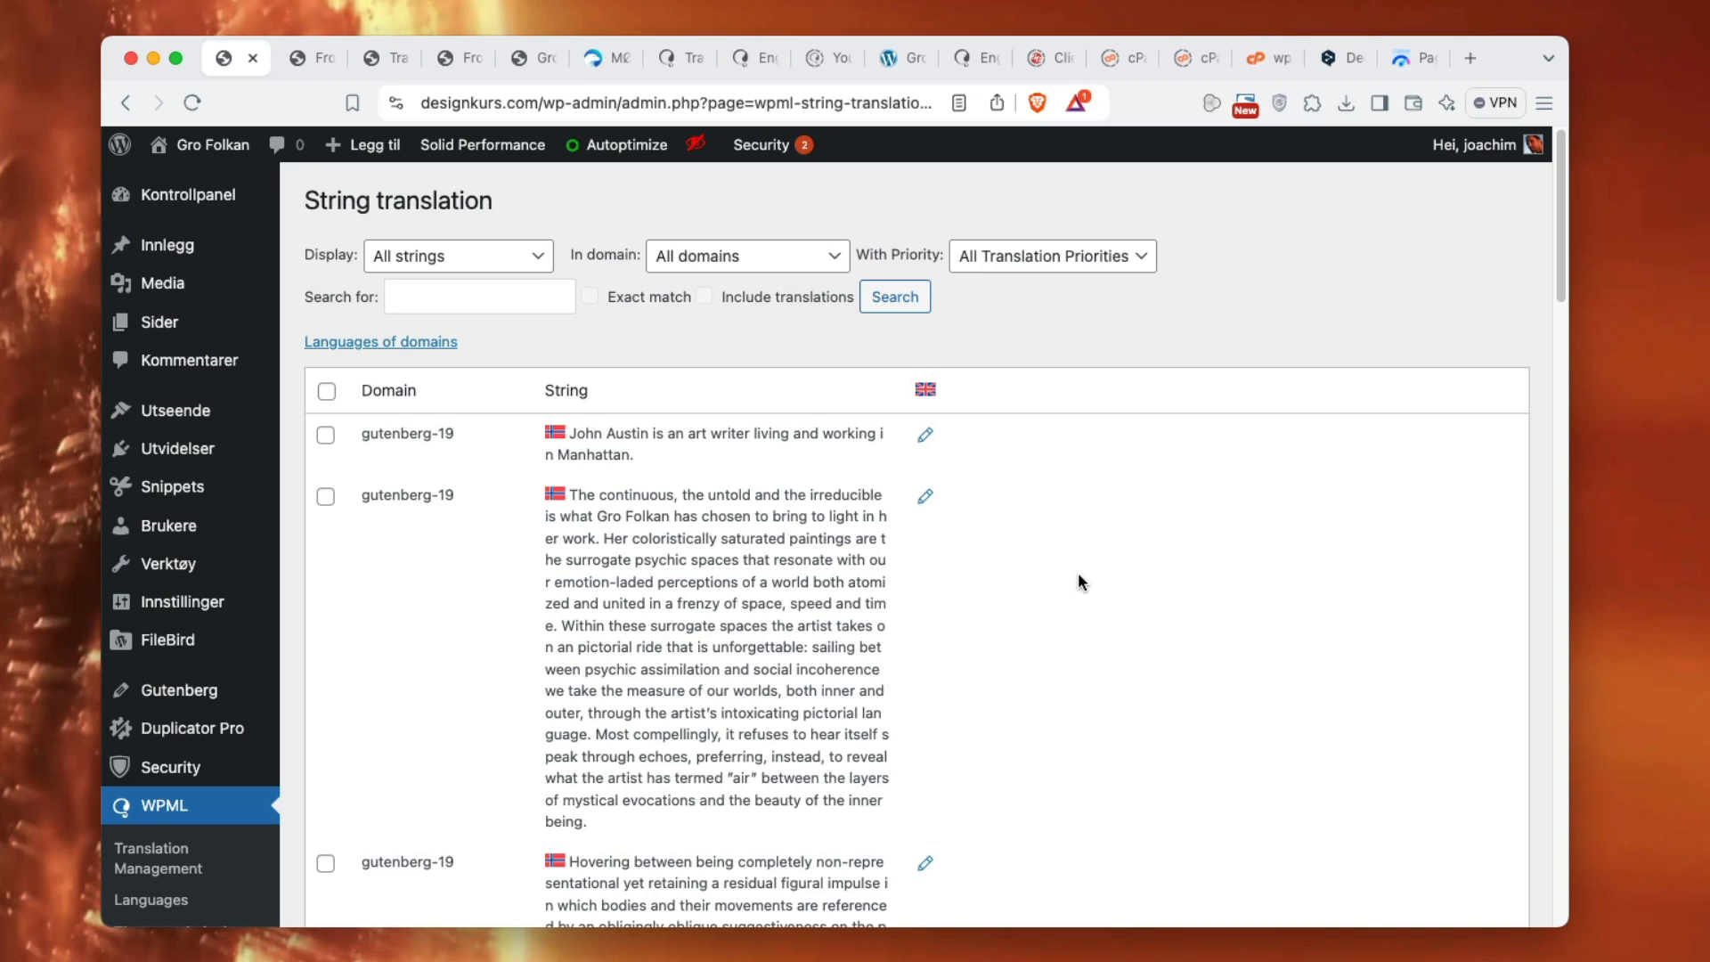
- Scroll the translatable strings, start Taxonomy translation, then view the Site Editor header with flags
{"action": "scroll", "scroll_direction": "down", "scroll_amount": 3}
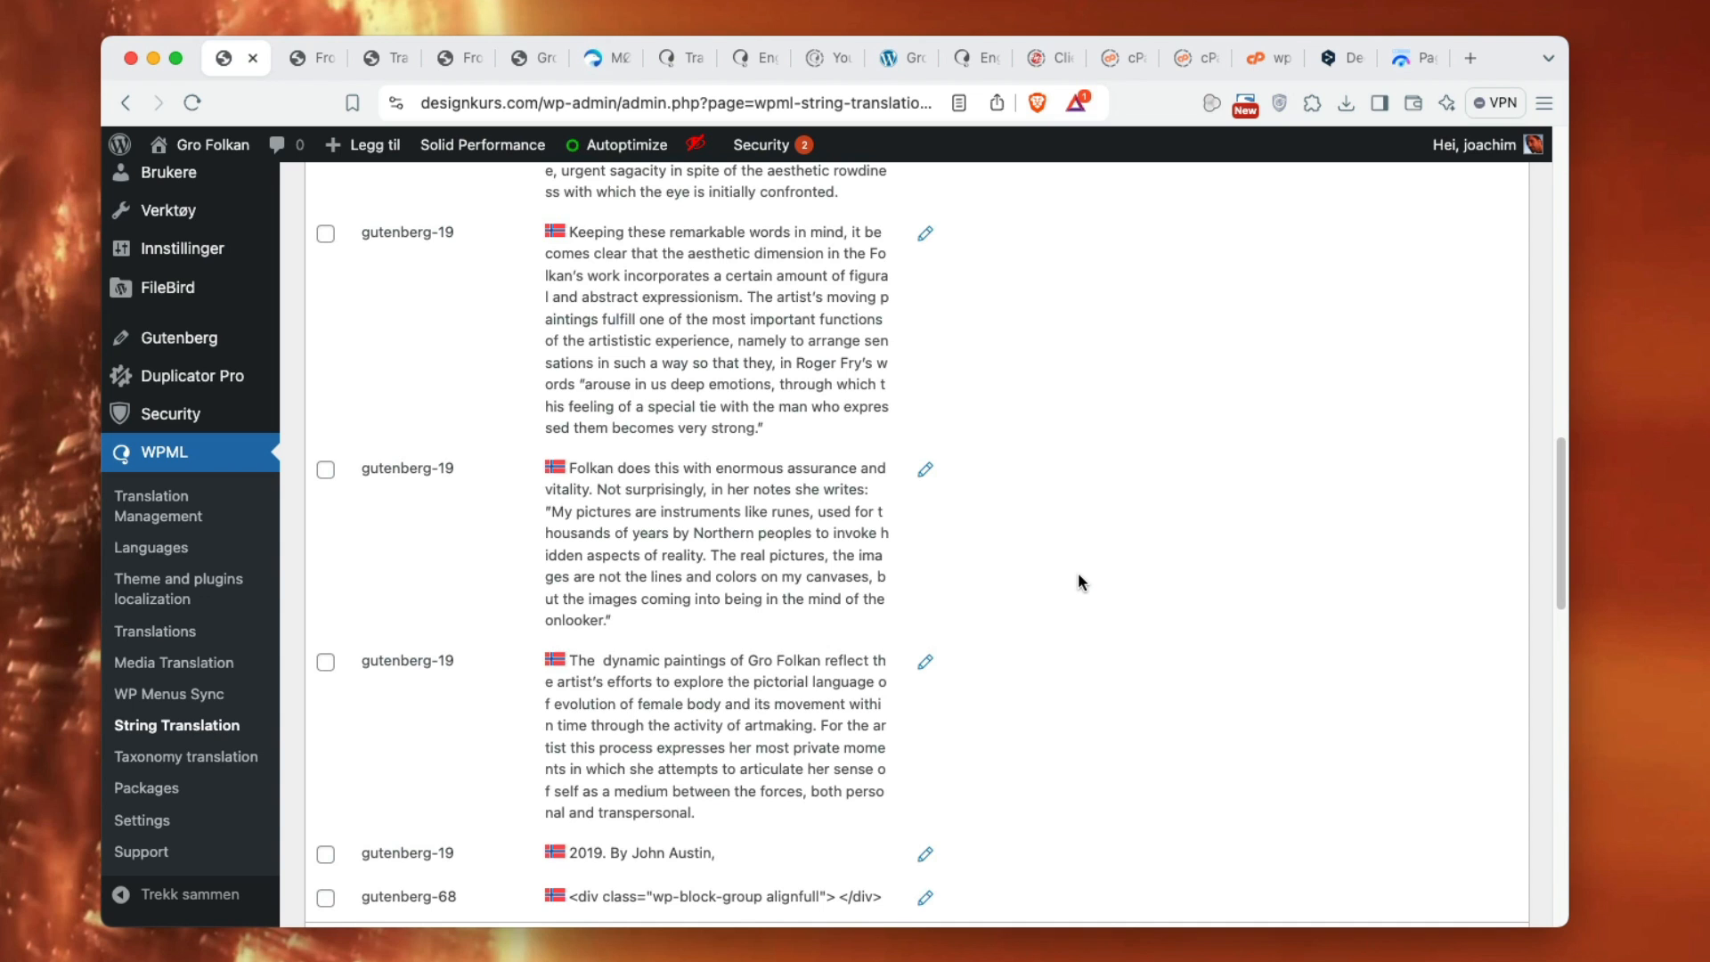
{"action": "scroll", "scroll_direction": "down", "scroll_amount": 3}
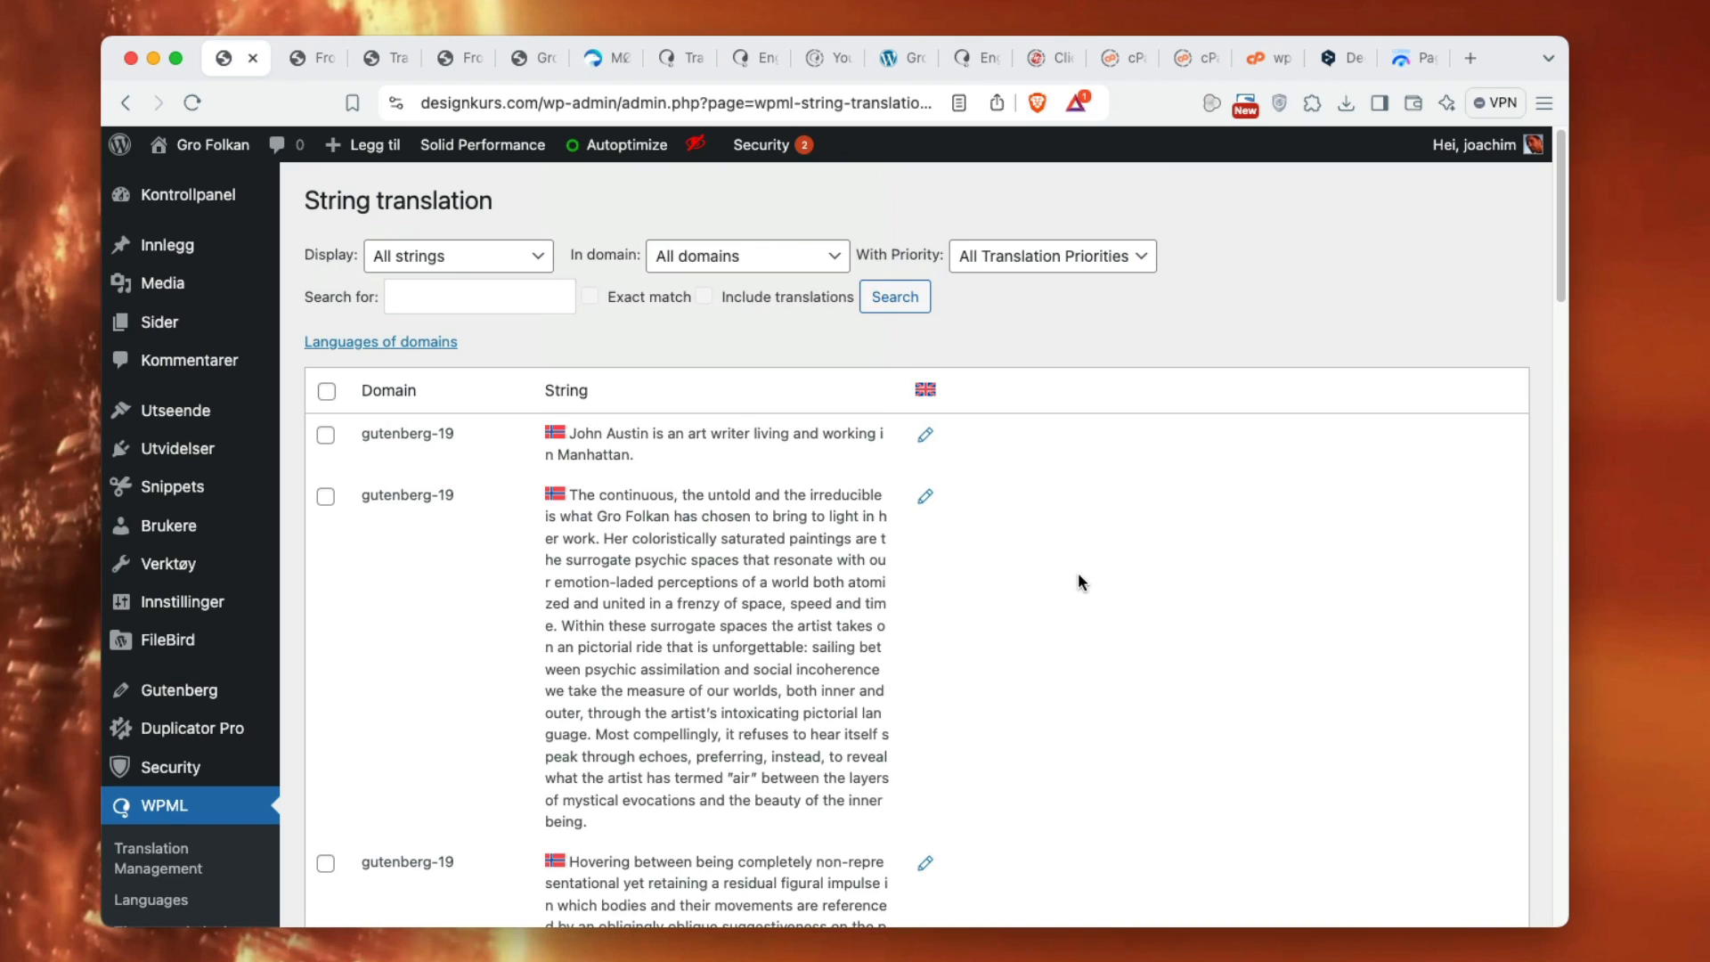
{"action": "mouse_move", "coordinate": [461, 550]}
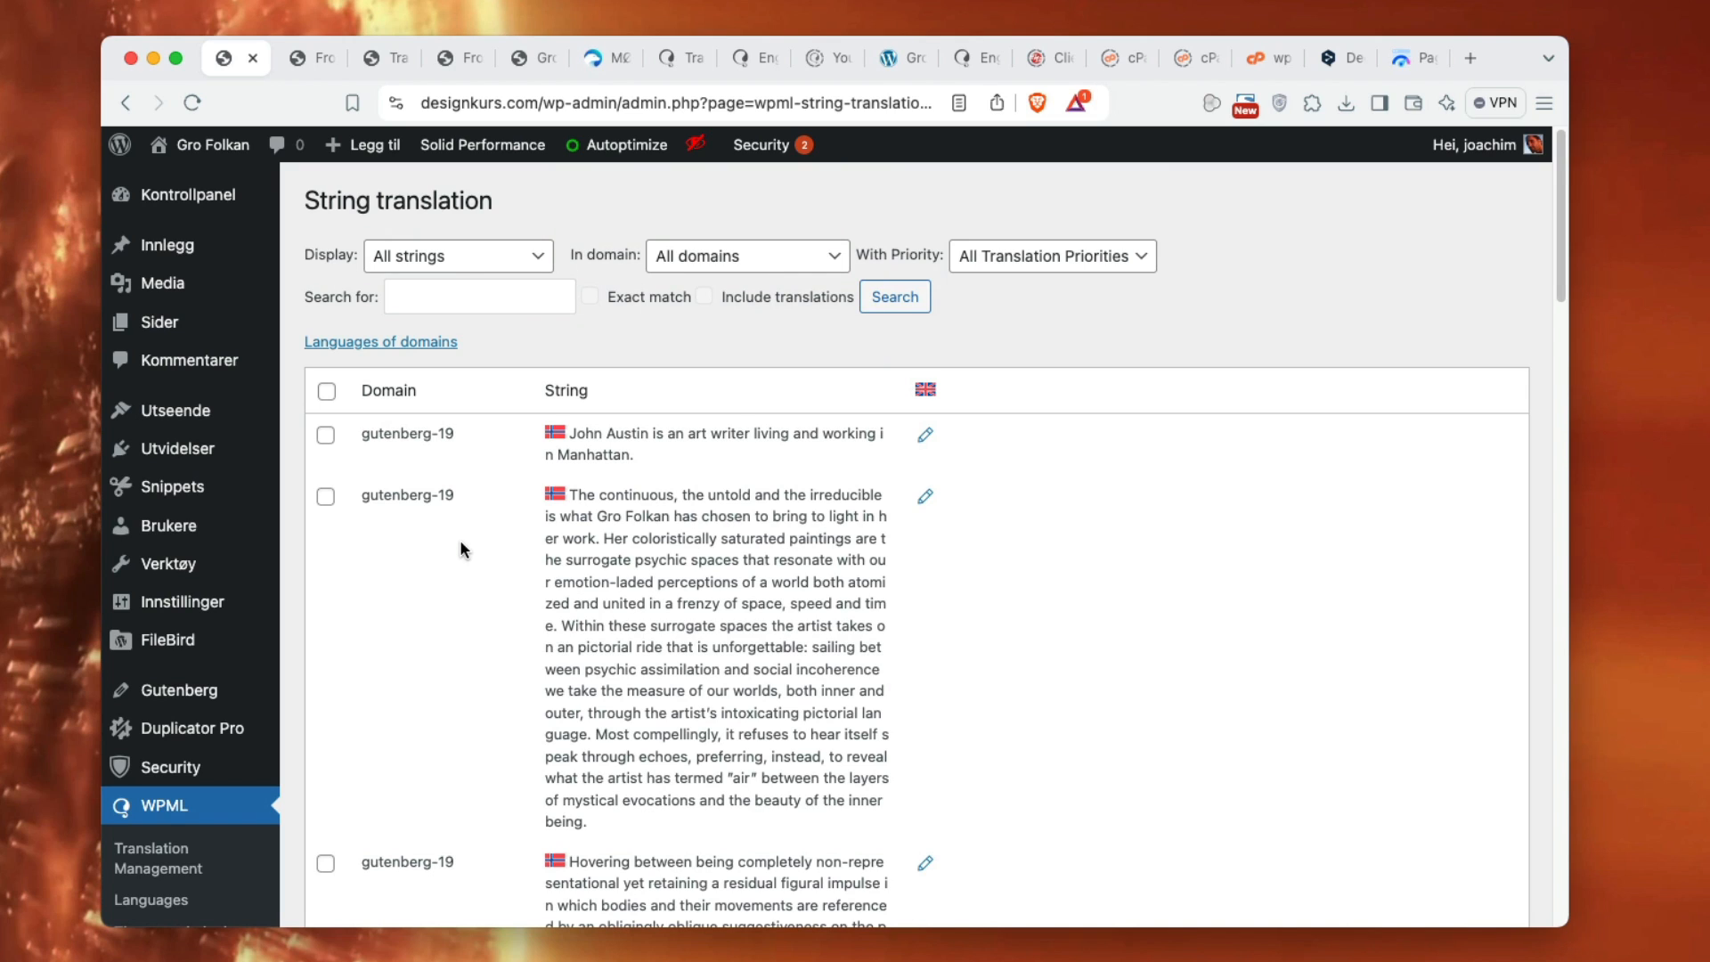
{"action": "mouse_move", "coordinate": [641, 539]}
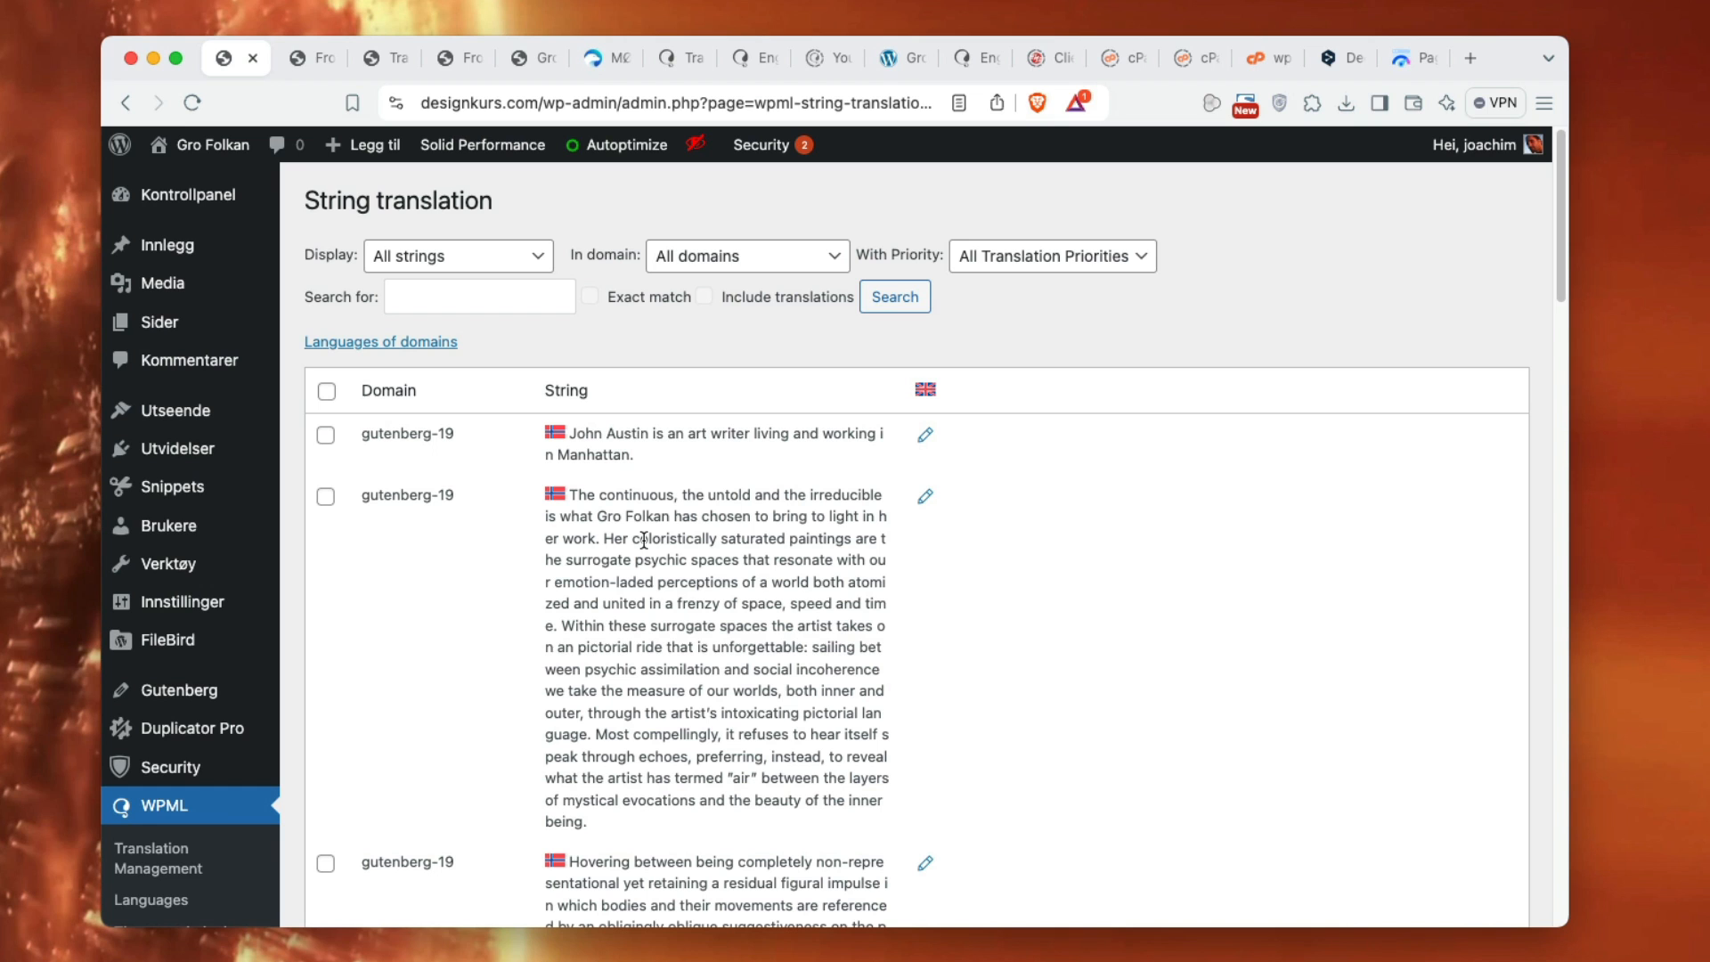
{"action": "mouse_move", "coordinate": [642, 554]}
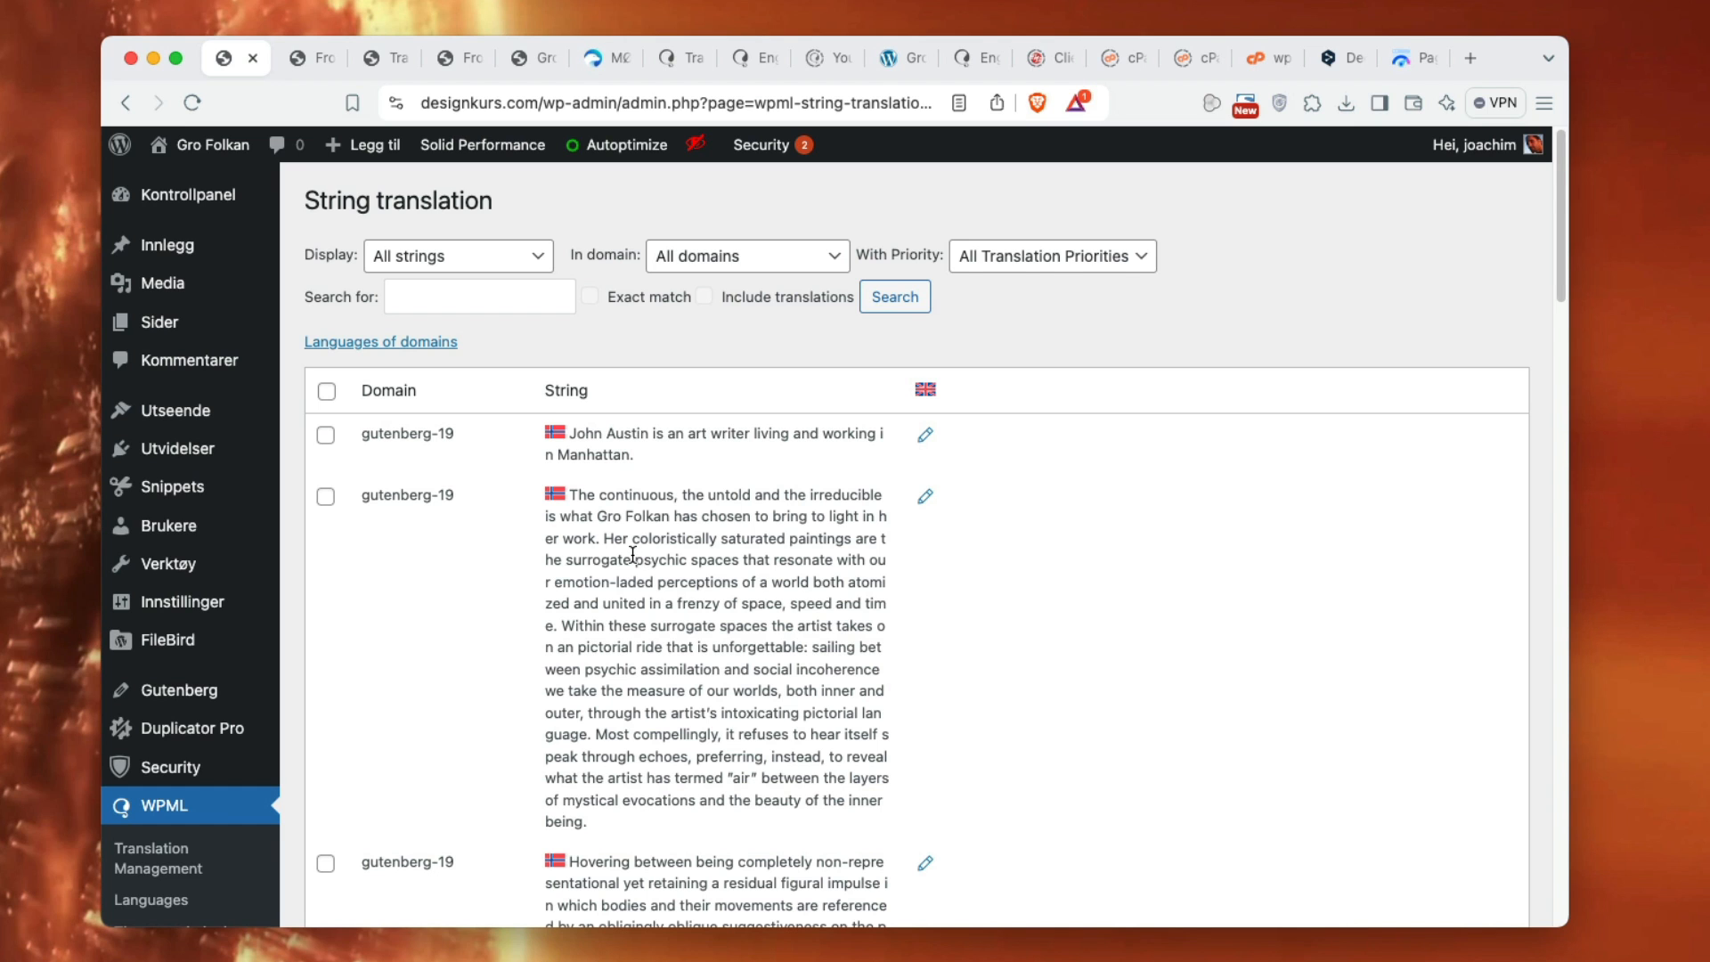
{"action": "scroll", "scroll_direction": "down", "scroll_amount": 3}
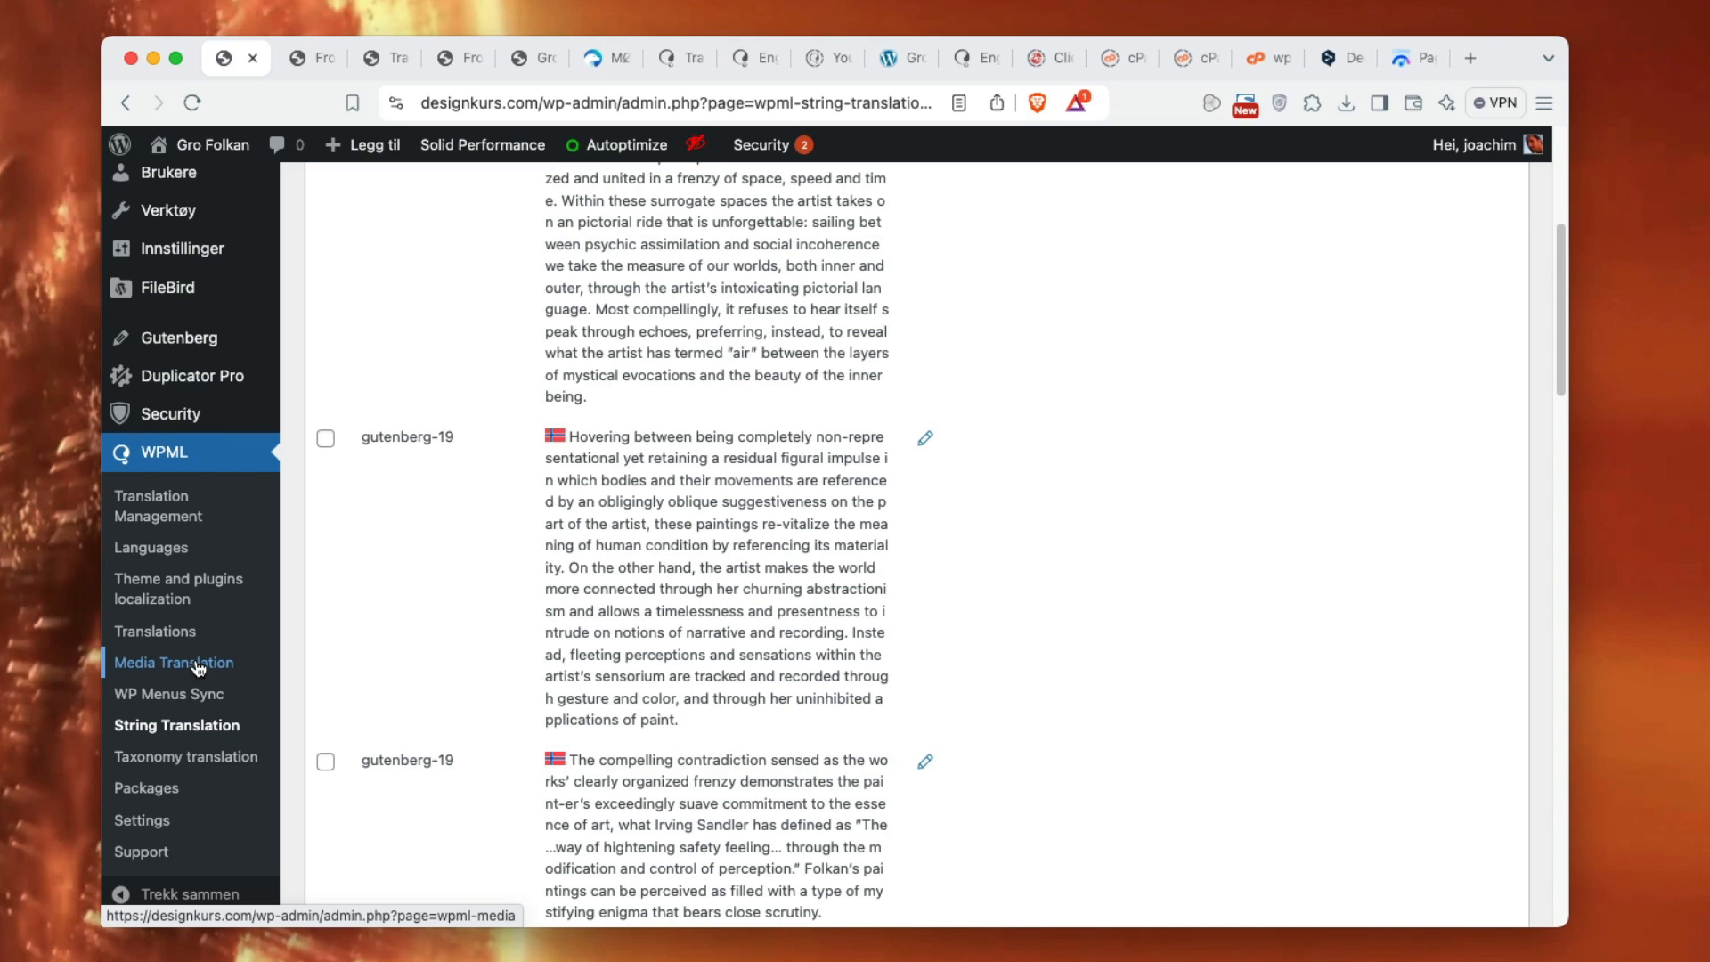
{"action": "mouse_move", "coordinate": [169, 694]}
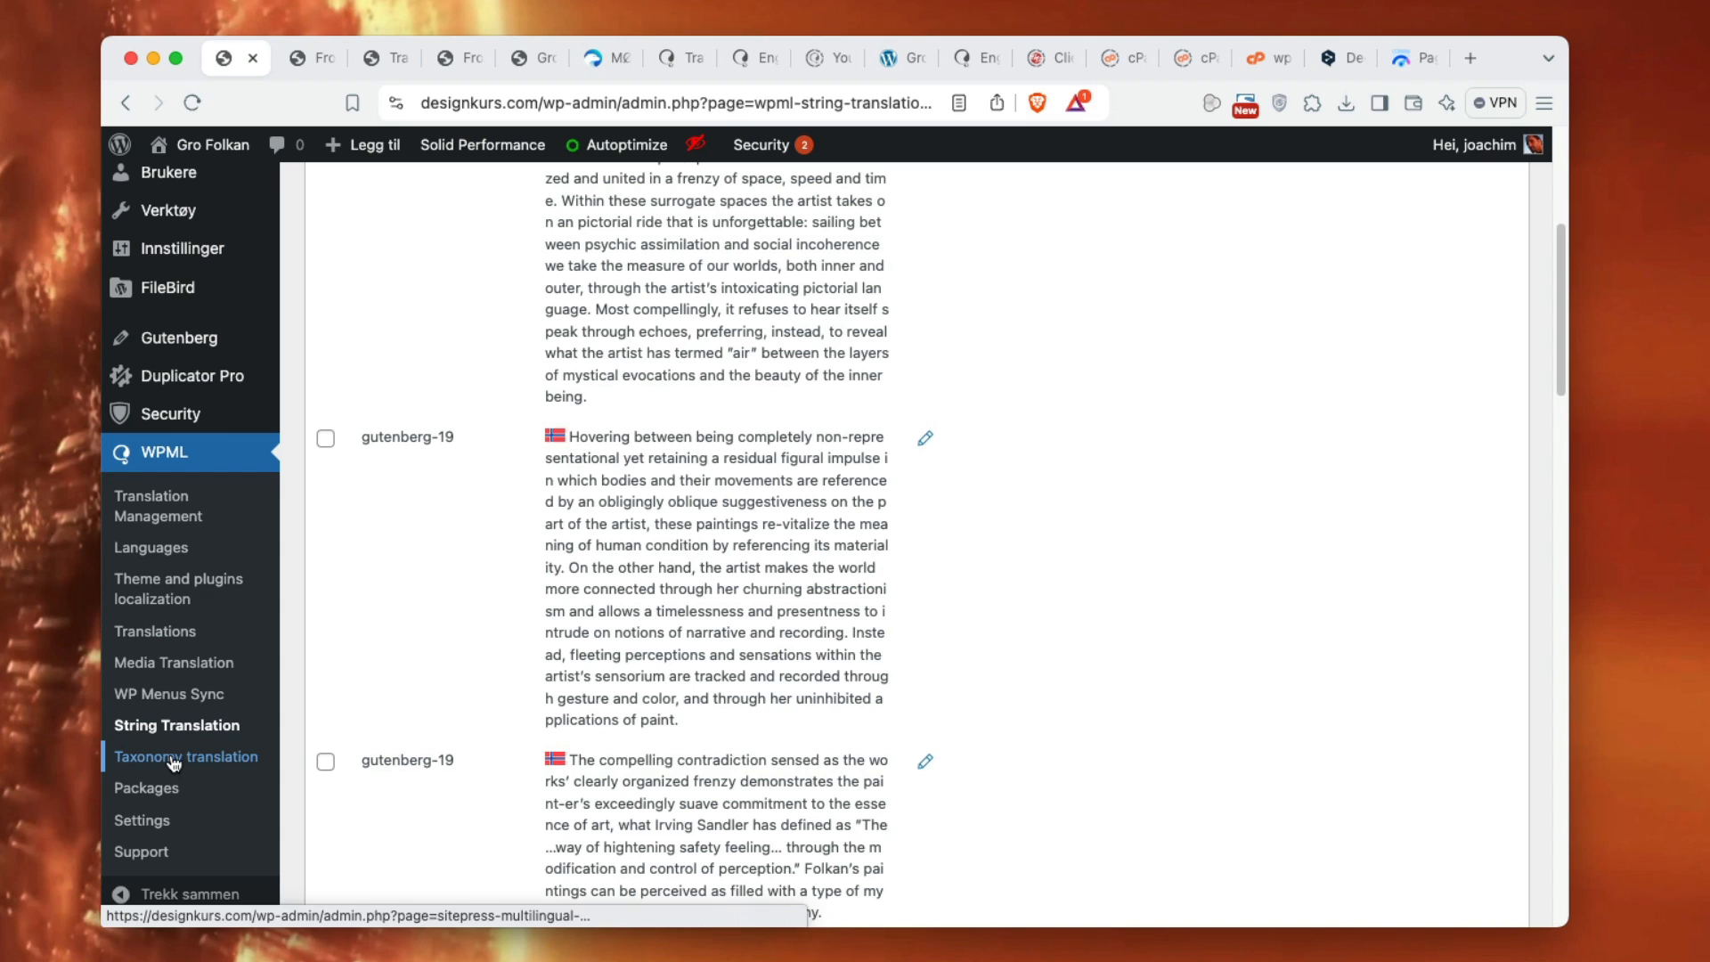
{"action": "left_click", "coordinate": [185, 756]}
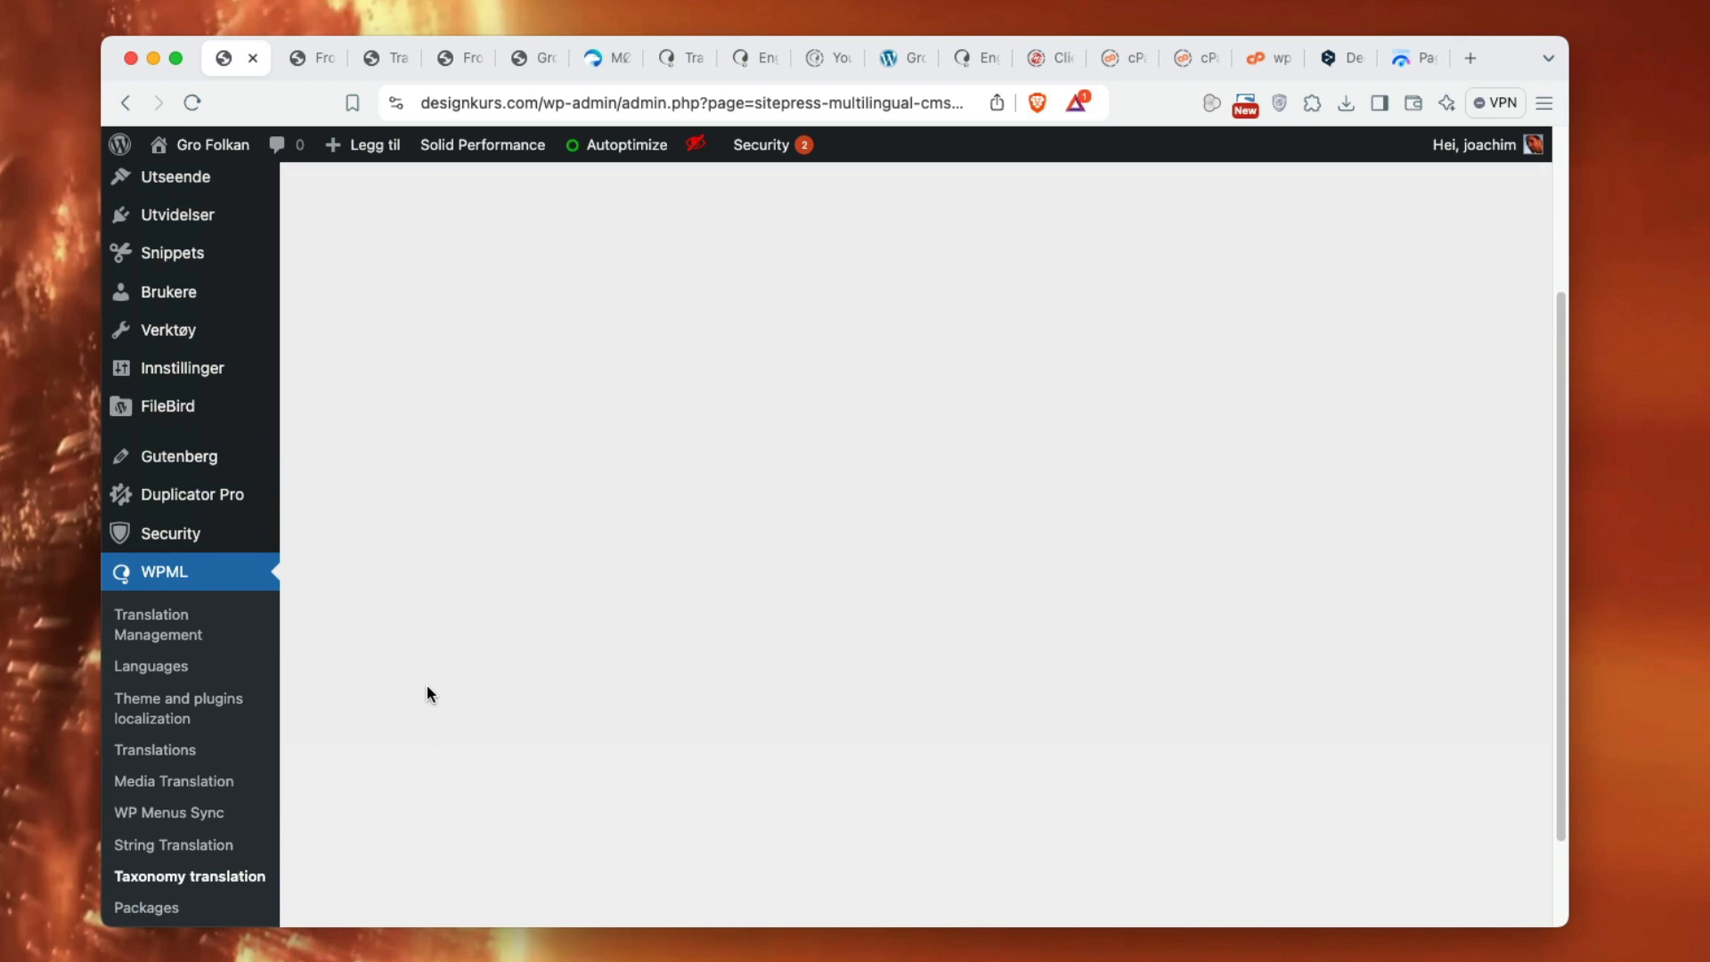
{"action": "left_click", "coordinate": [158, 624]}
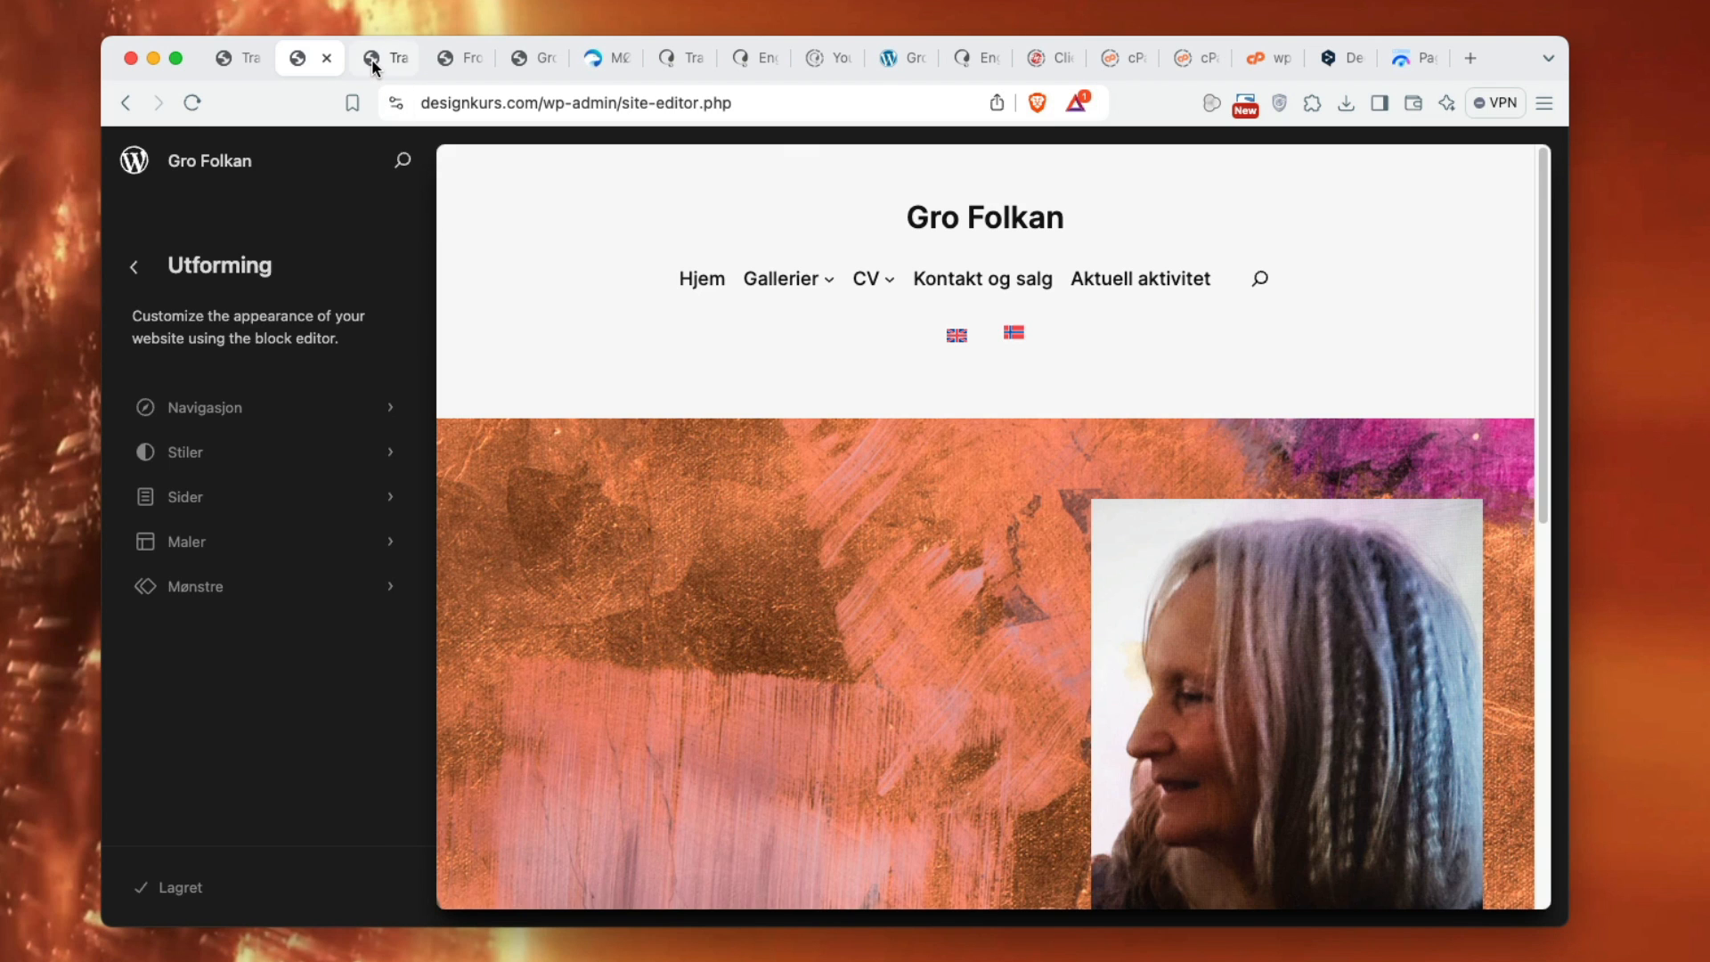
{"action": "left_click", "coordinate": [384, 58]}
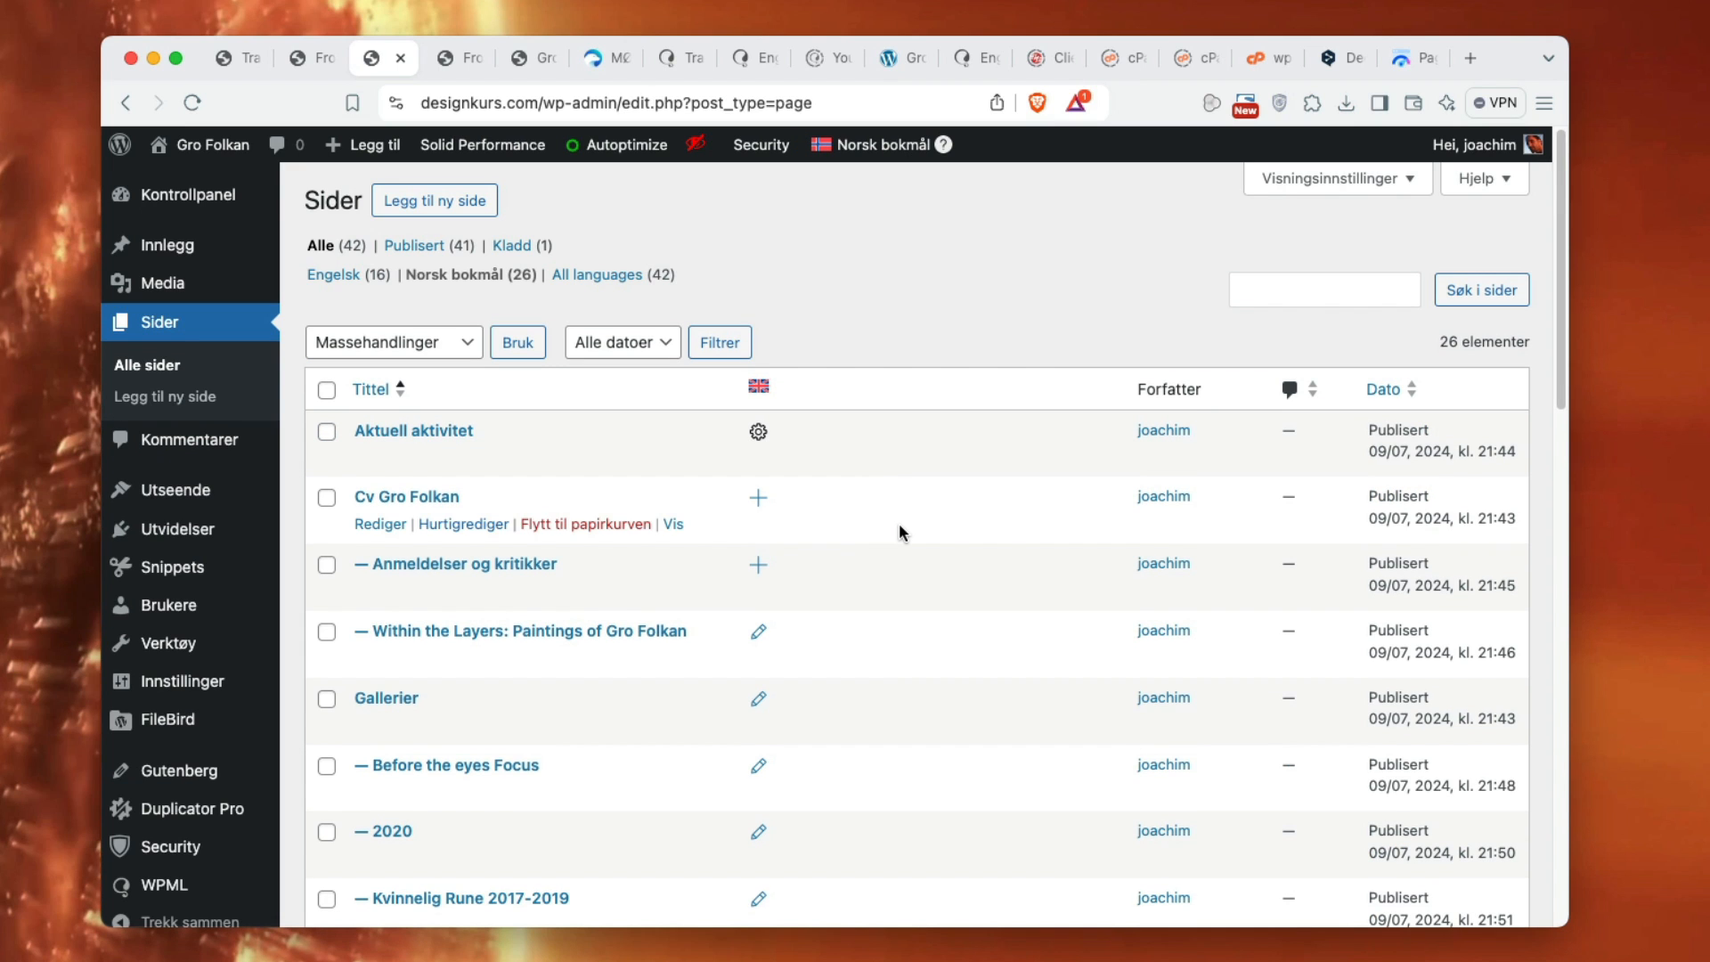
{"action": "scroll", "scroll_direction": "down", "scroll_amount": 3}
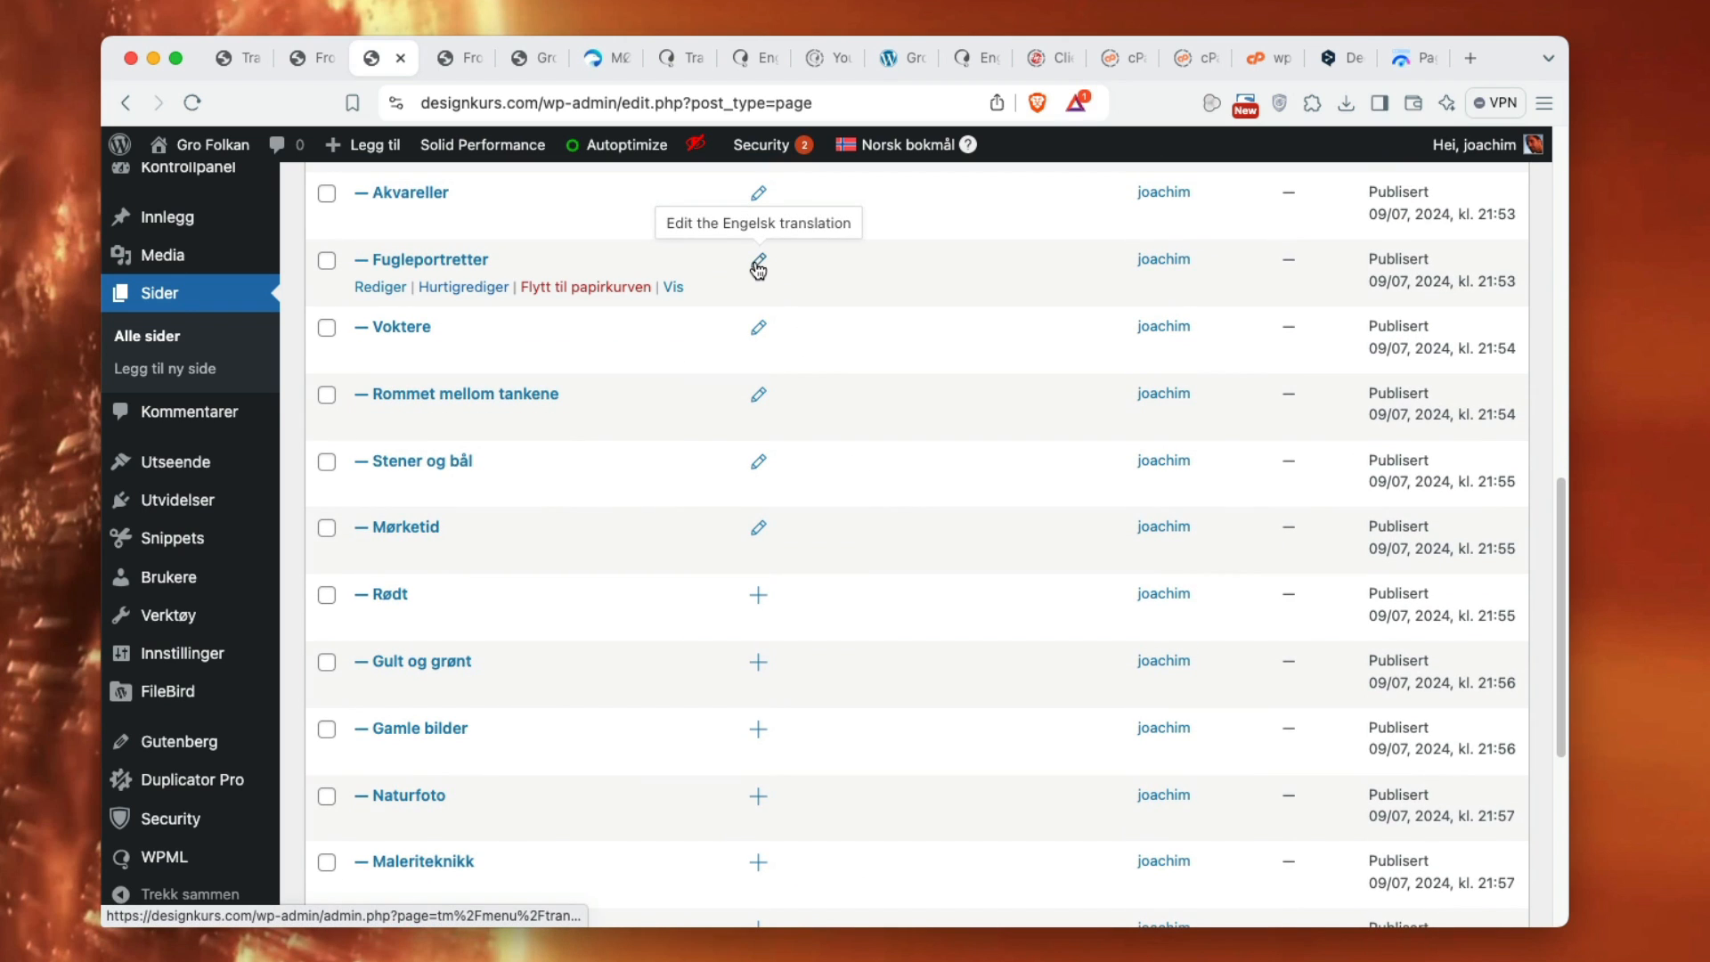
{"action": "mouse_move", "coordinate": [913, 521]}
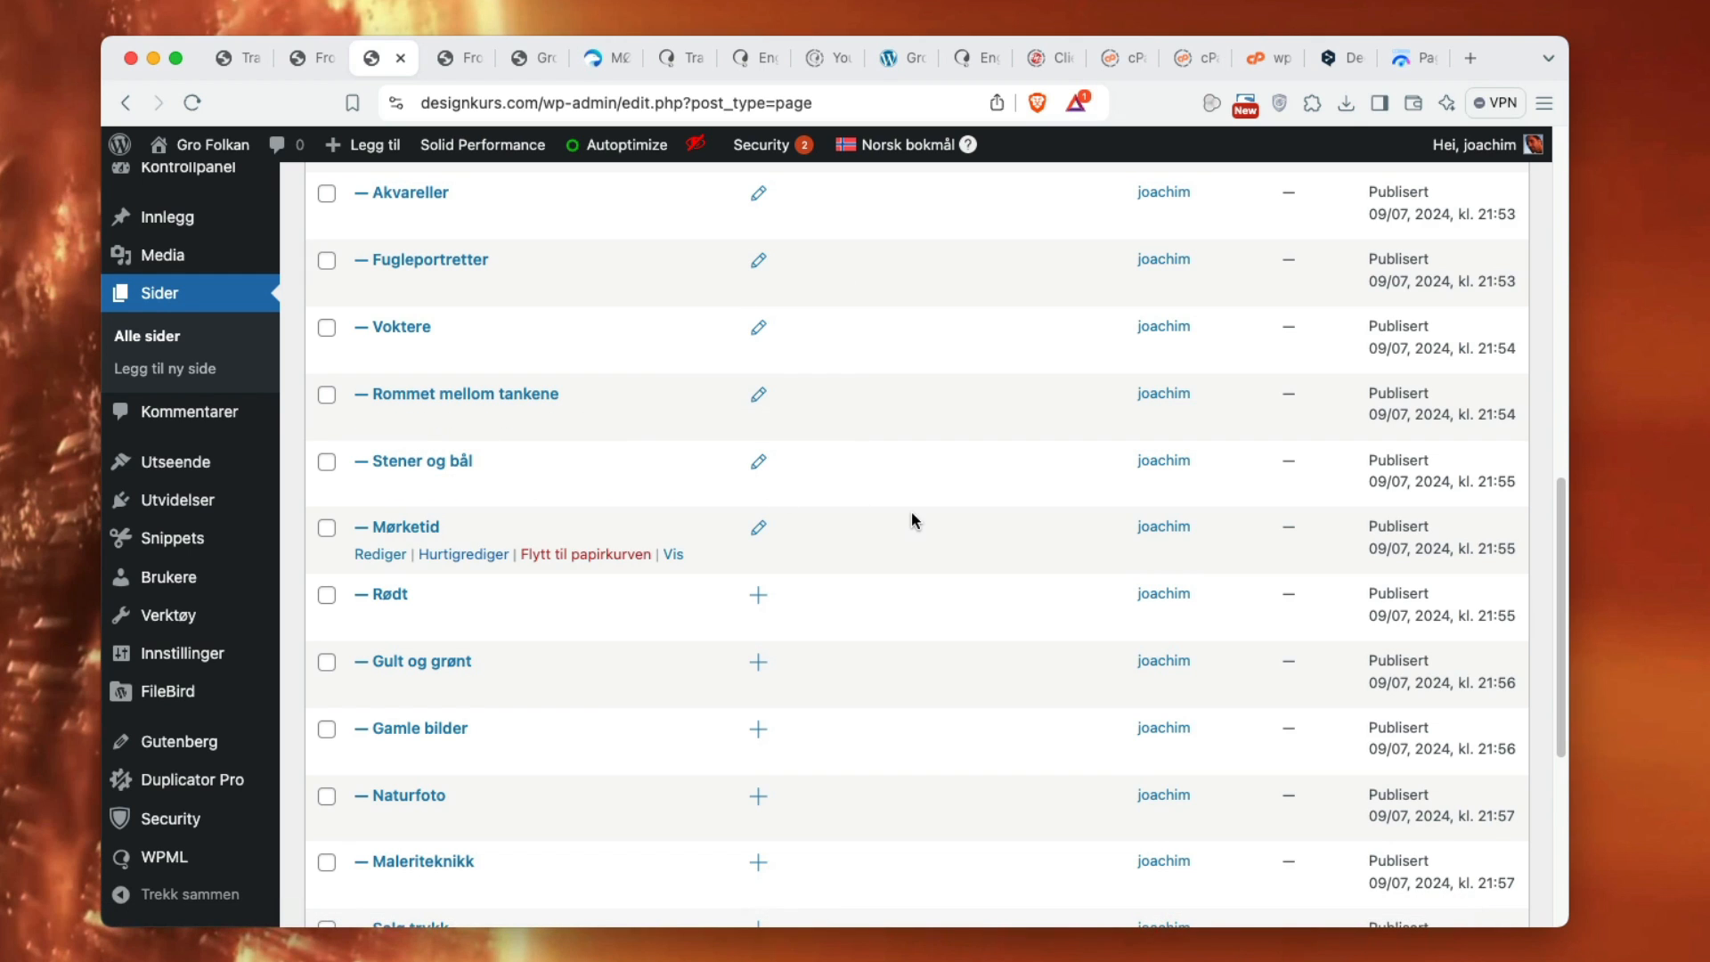
{"action": "mouse_move", "coordinate": [400, 600]}
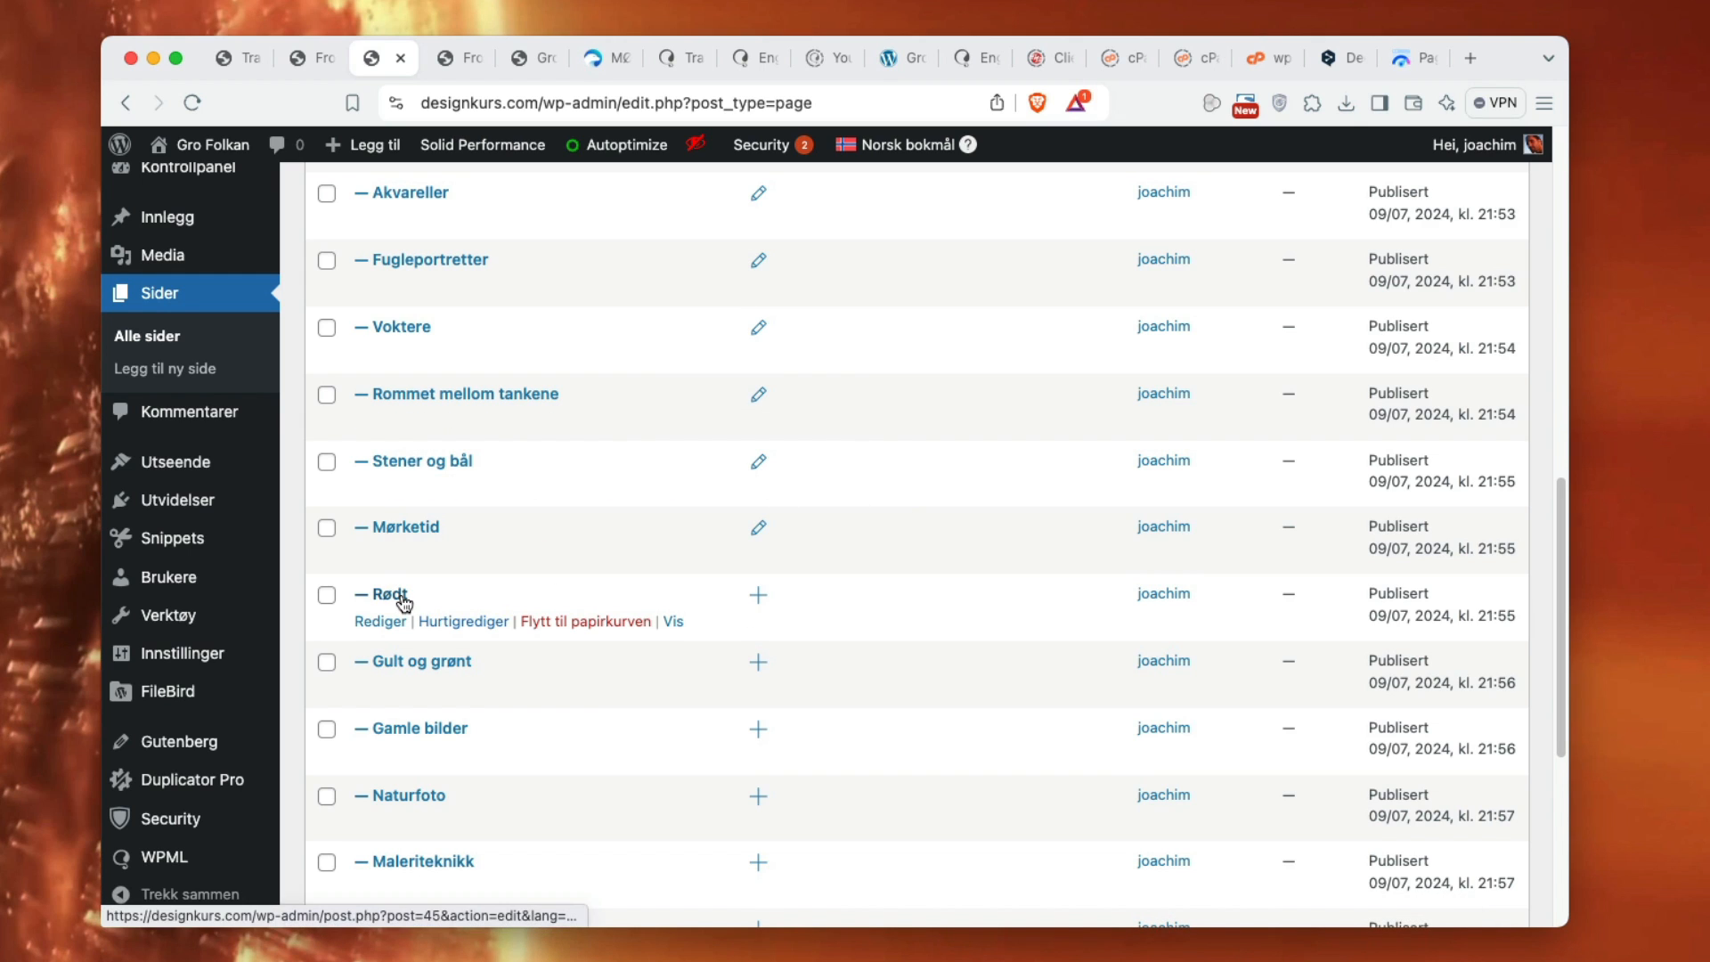
{"action": "mouse_move", "coordinate": [429, 728]}
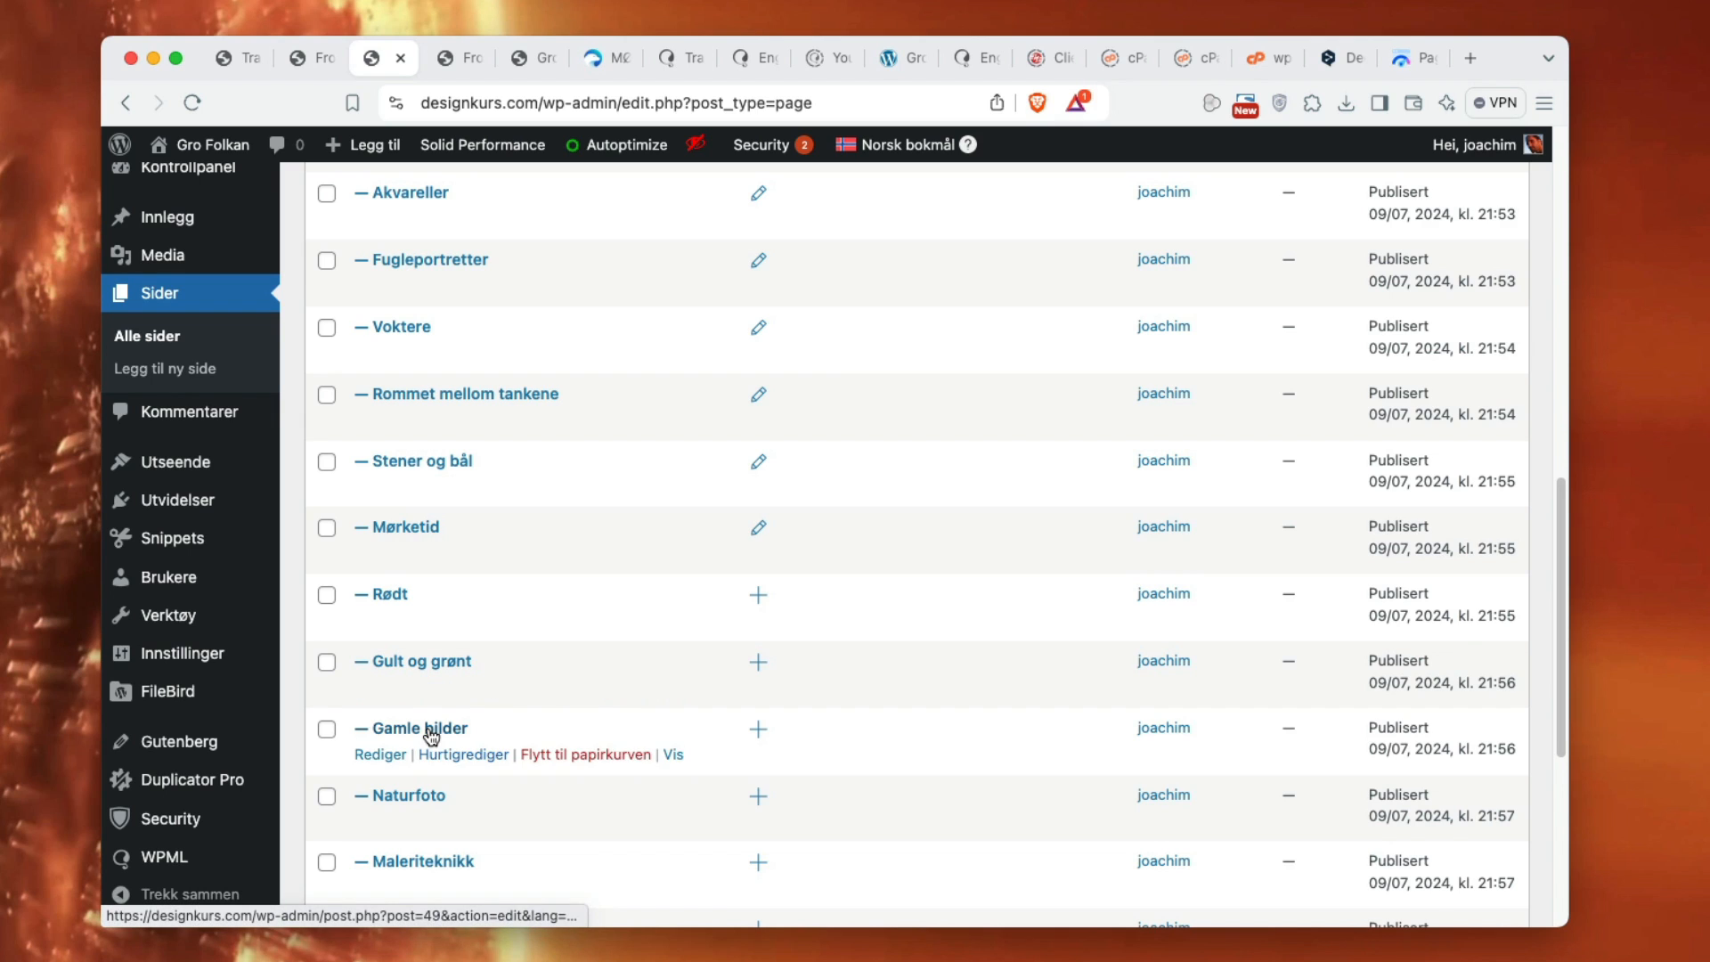
{"action": "mouse_move", "coordinate": [429, 860]}
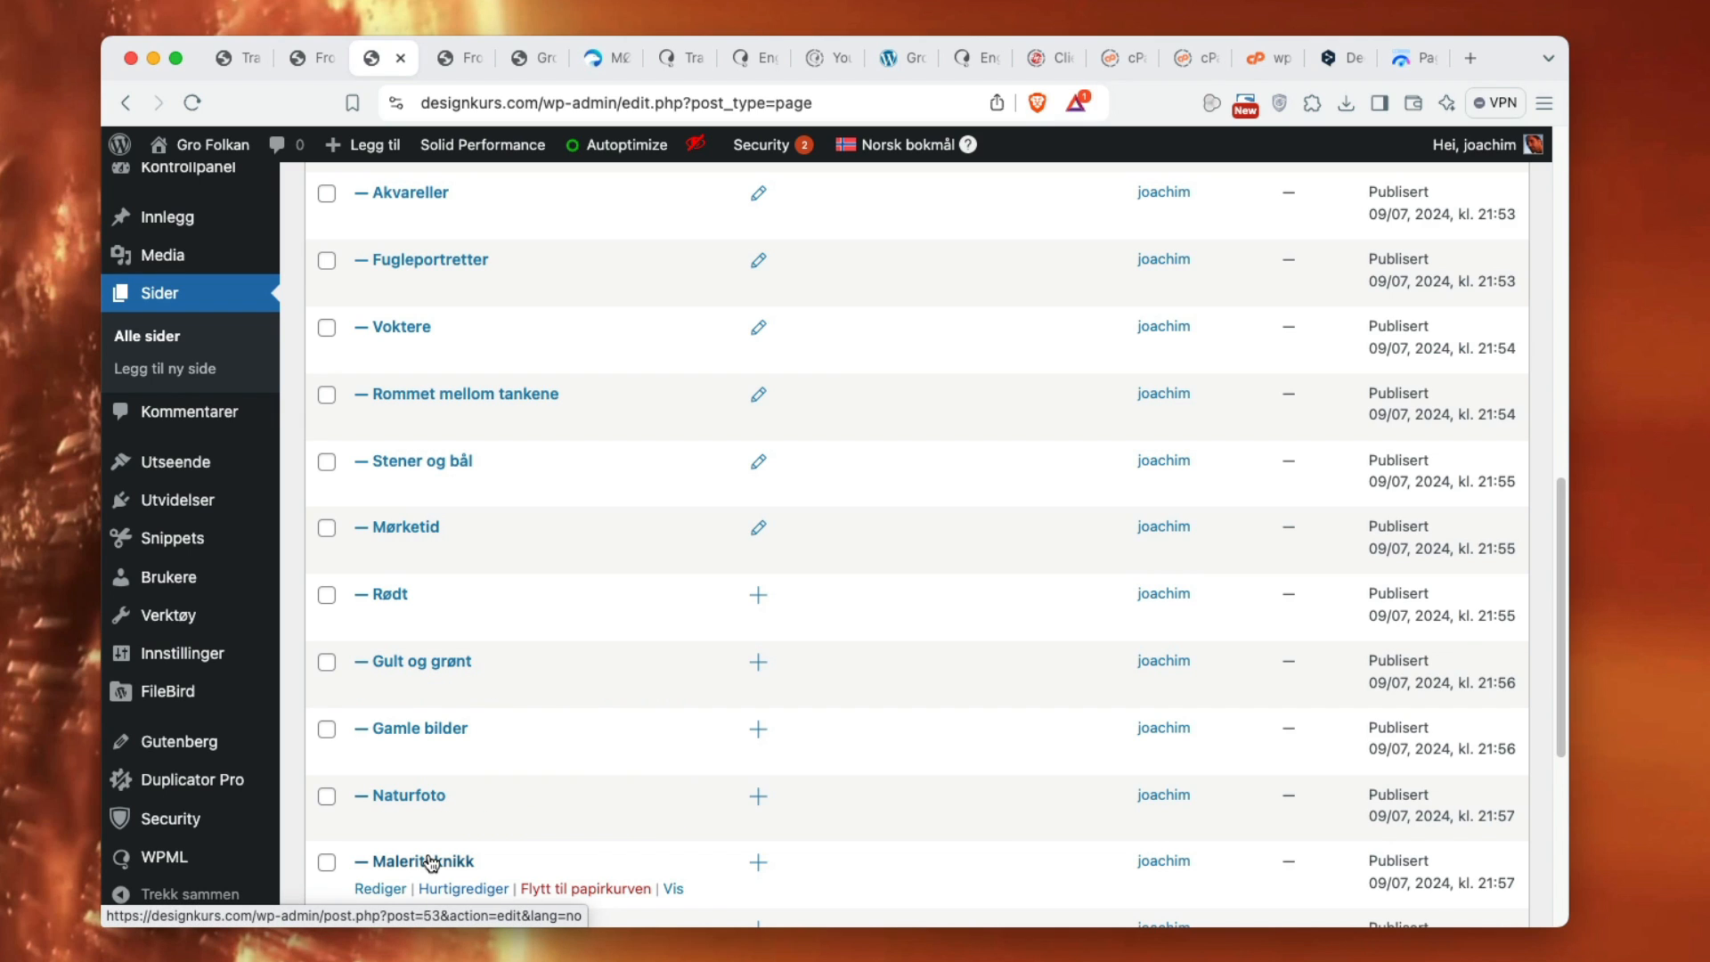
{"action": "mouse_move", "coordinate": [745, 612]}
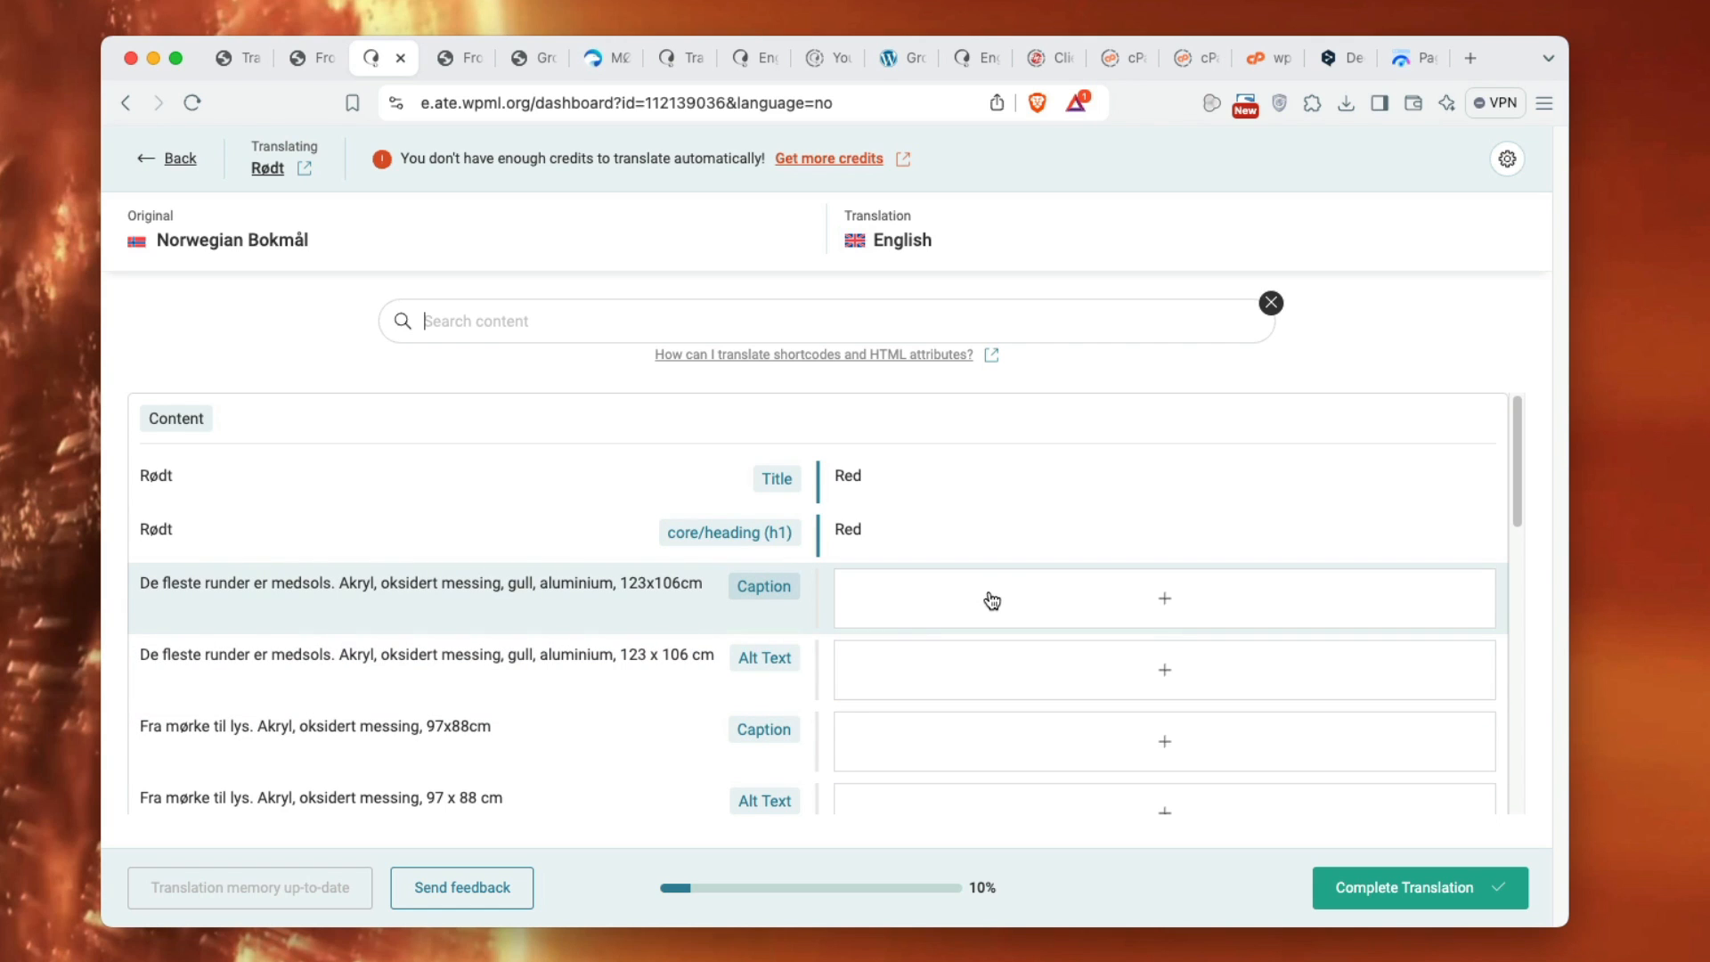
{"action": "mouse_move", "coordinate": [1009, 612]}
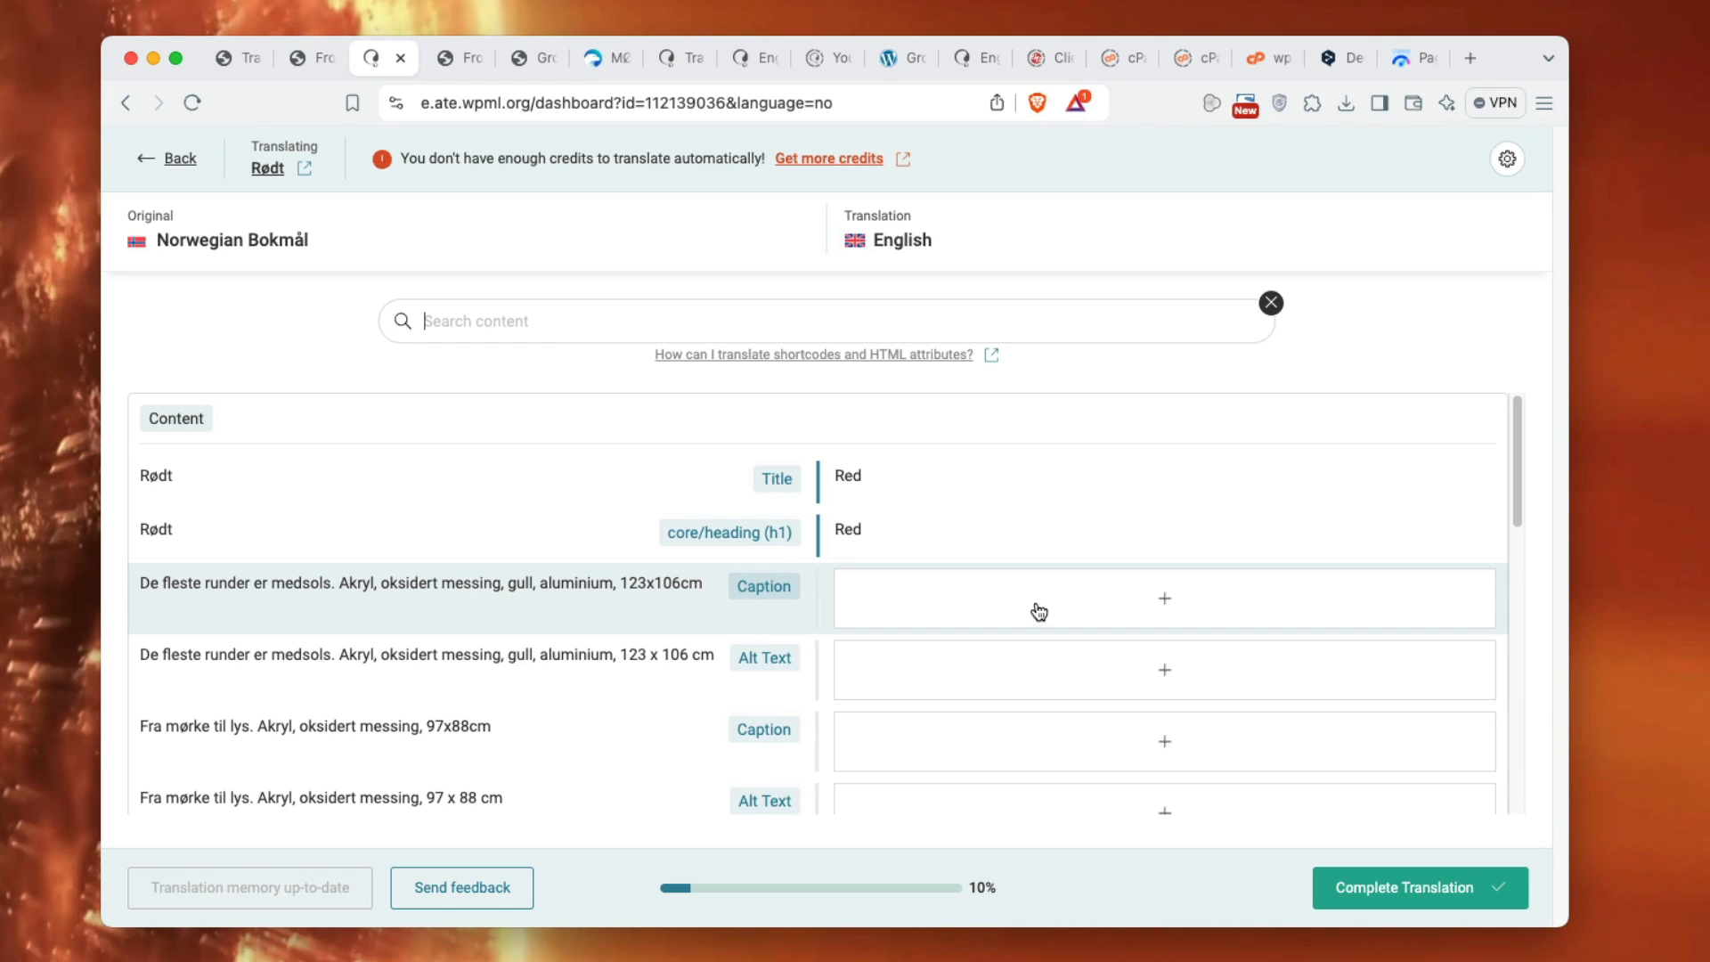
- Open the first Caption row's translation field on the 'Red' page and scroll below
{"action": "left_click", "coordinate": [1161, 598]}
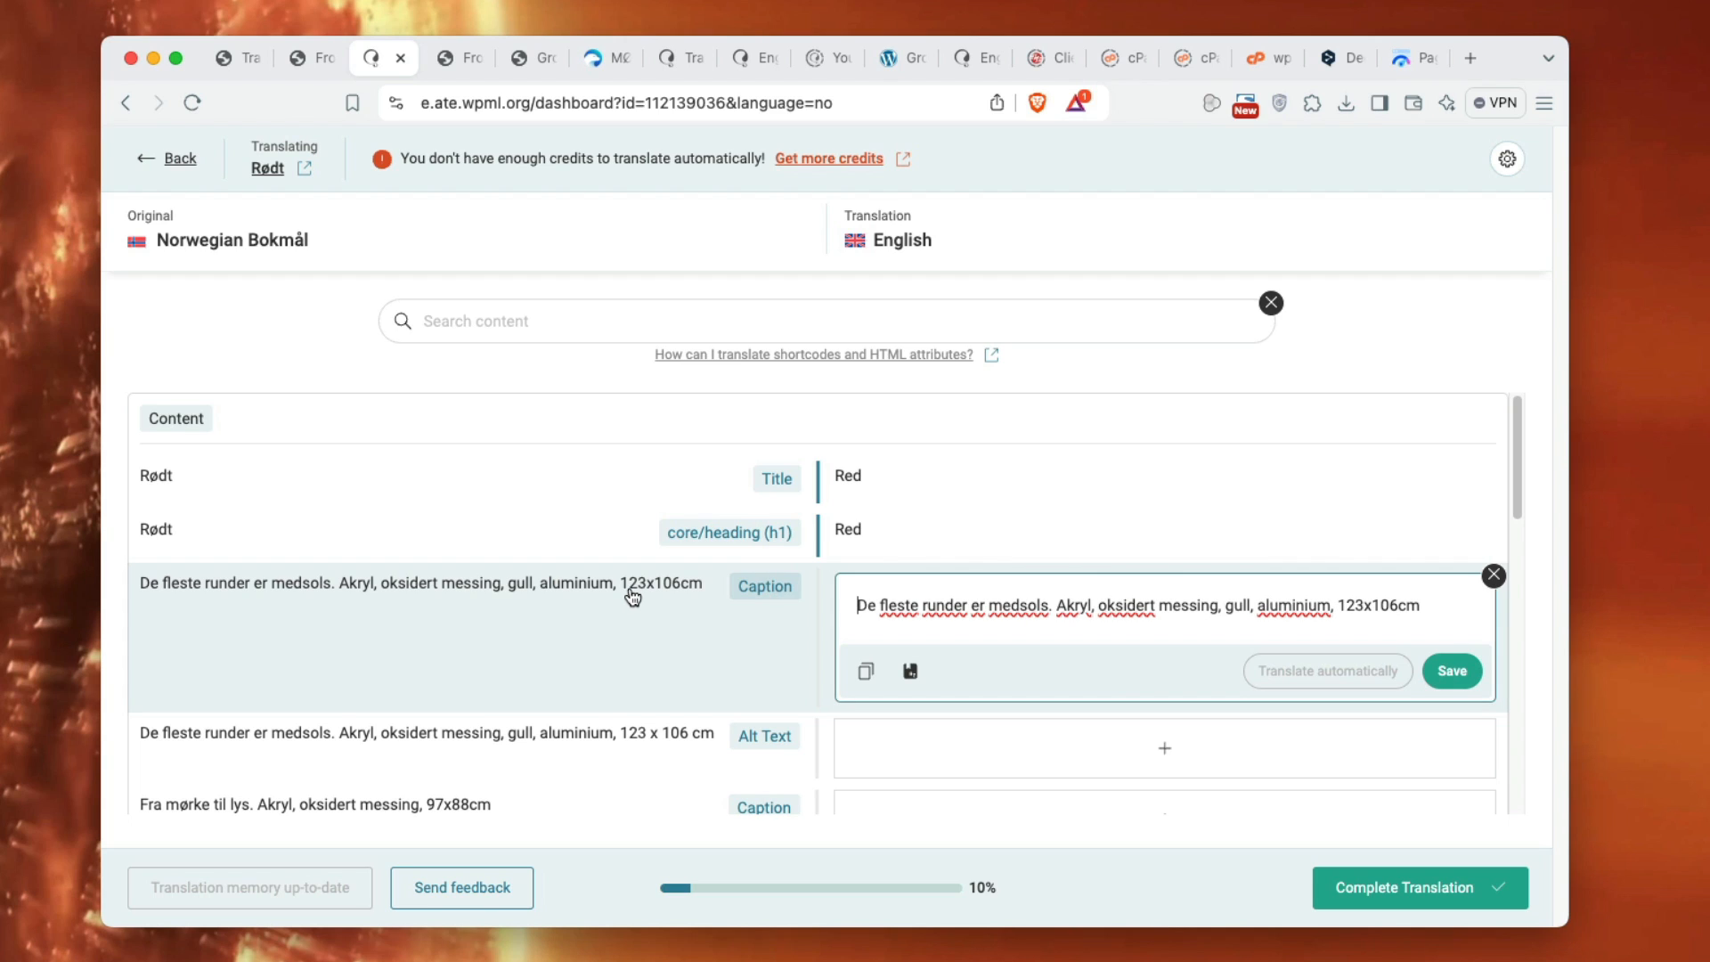
{"action": "mouse_move", "coordinate": [1452, 671]}
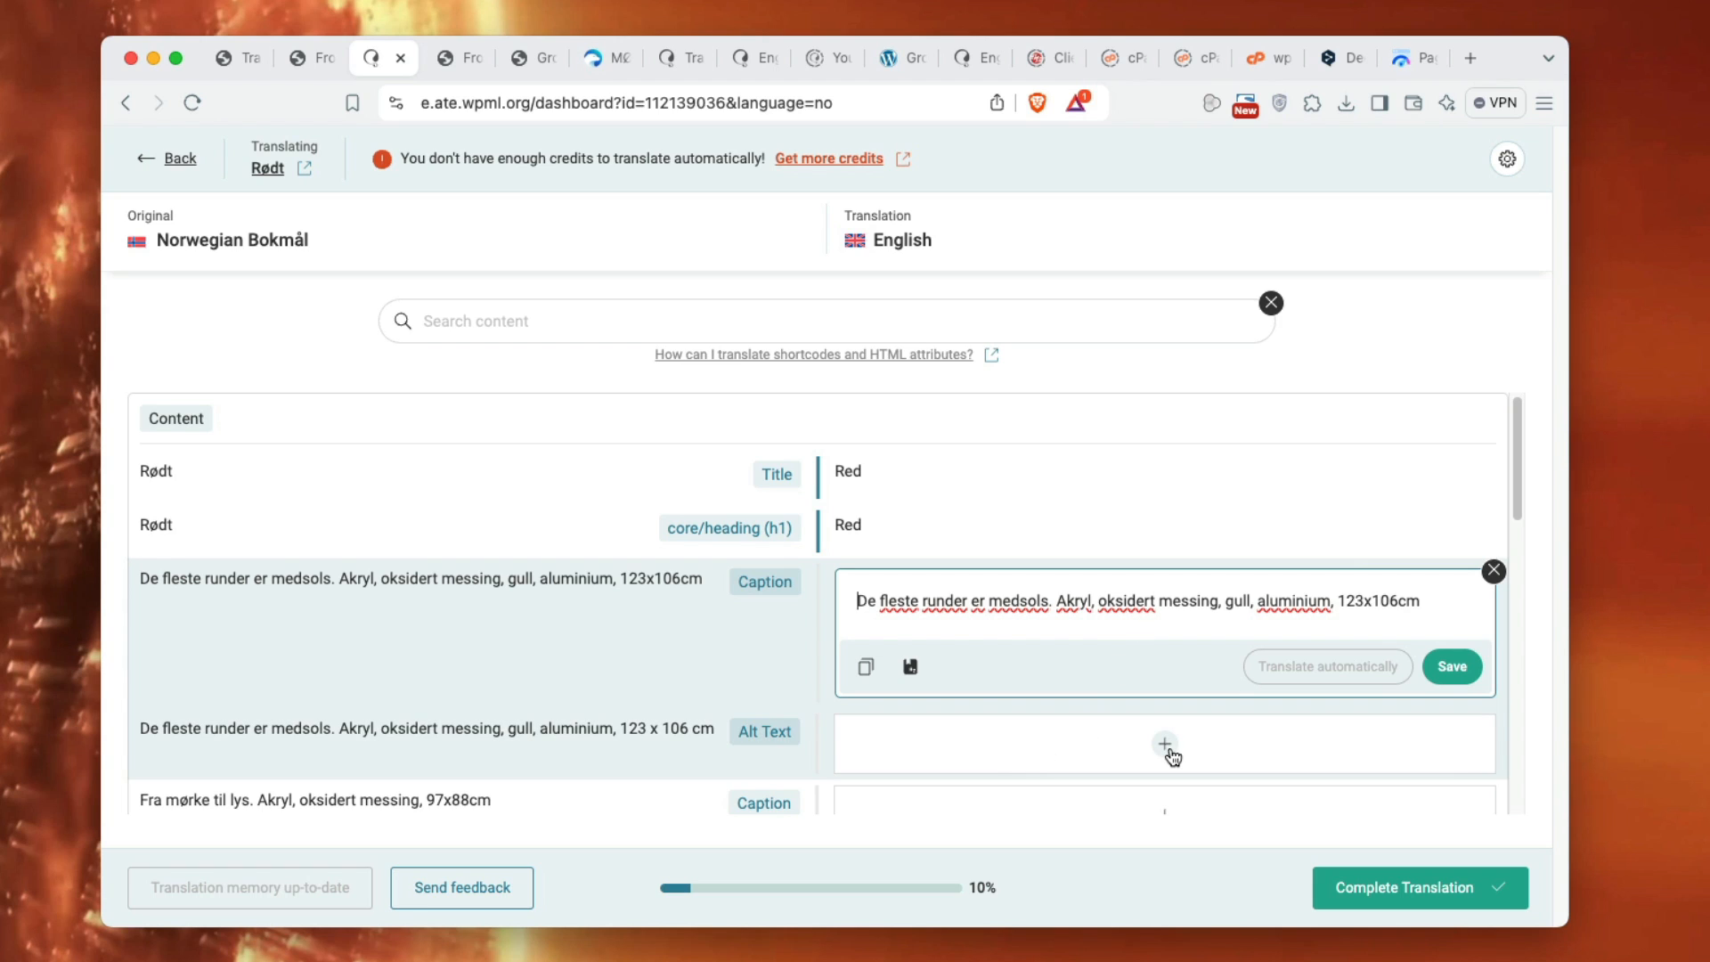
{"action": "mouse_move", "coordinate": [1395, 766]}
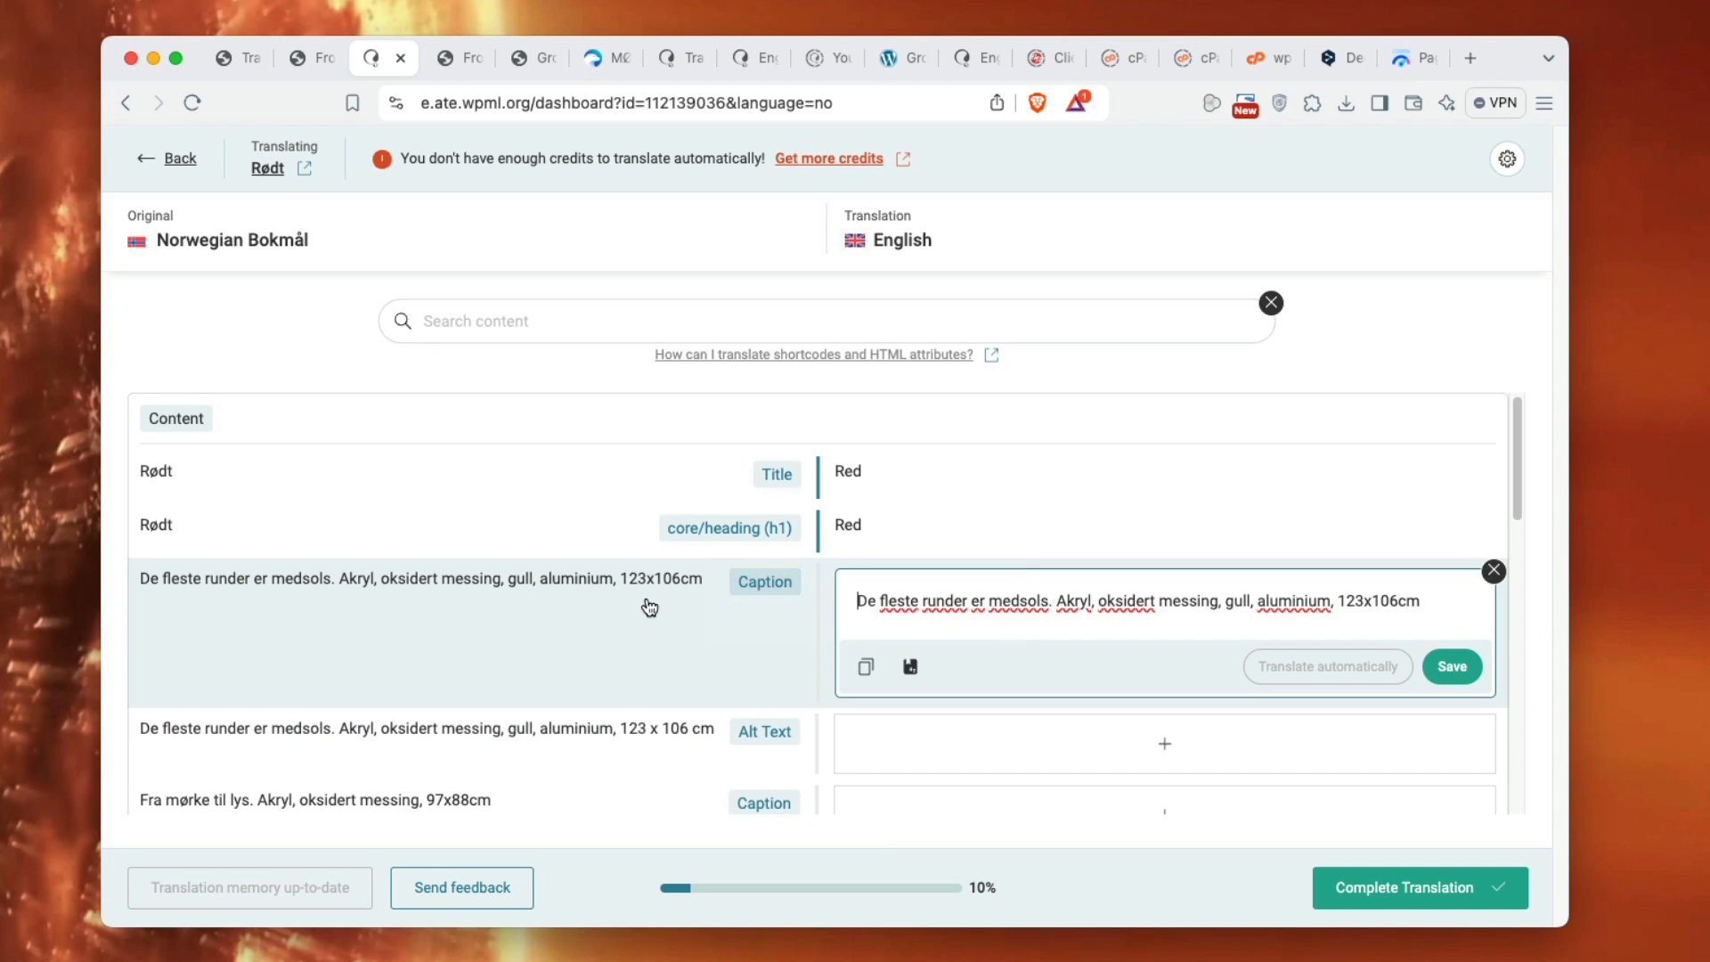
{"action": "scroll", "scroll_direction": "down", "scroll_amount": 3}
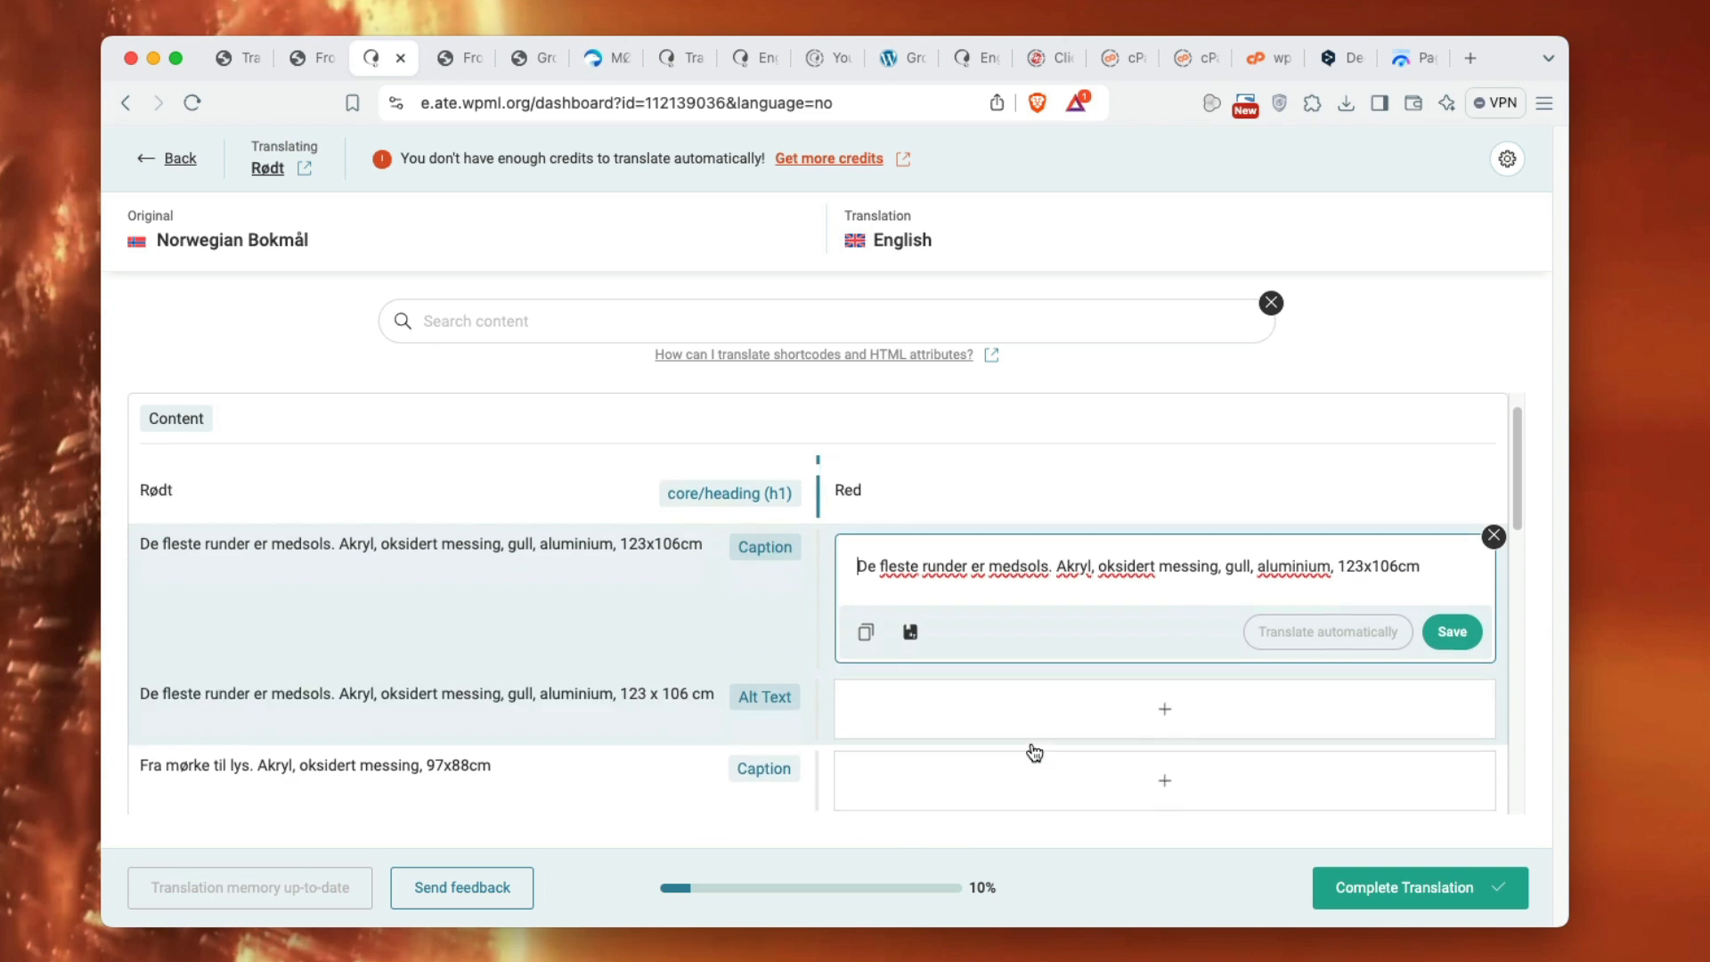
{"action": "scroll", "scroll_direction": "down", "scroll_amount": 3}
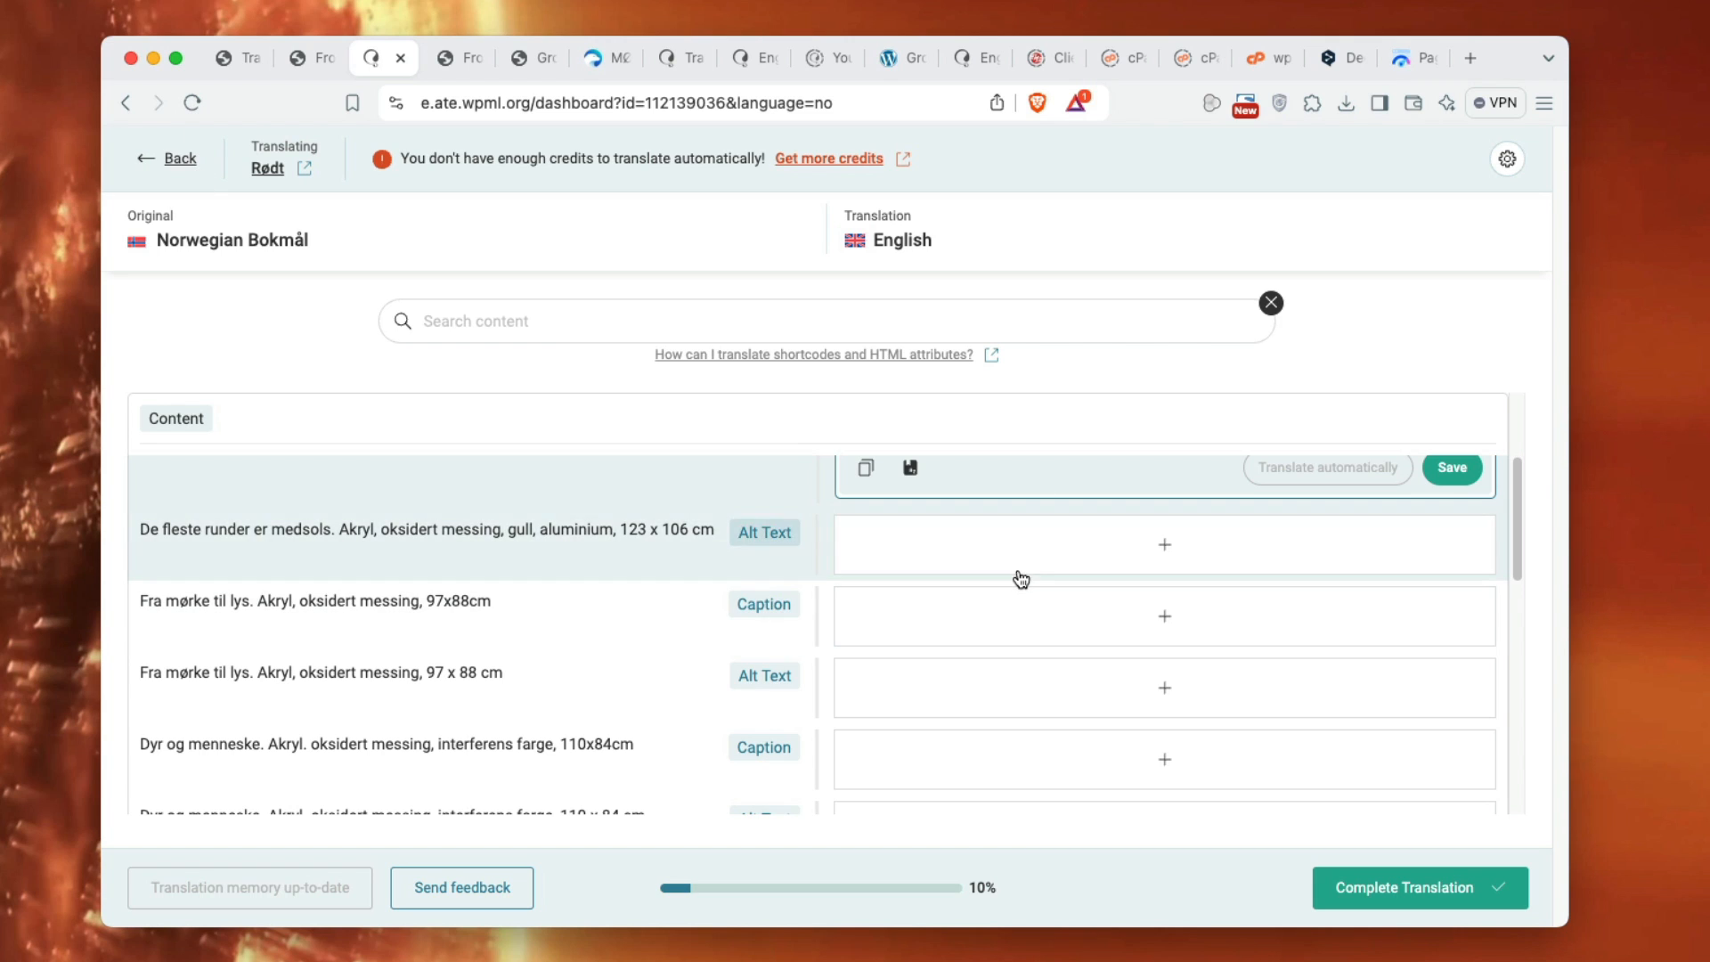
{"action": "mouse_move", "coordinate": [1137, 534]}
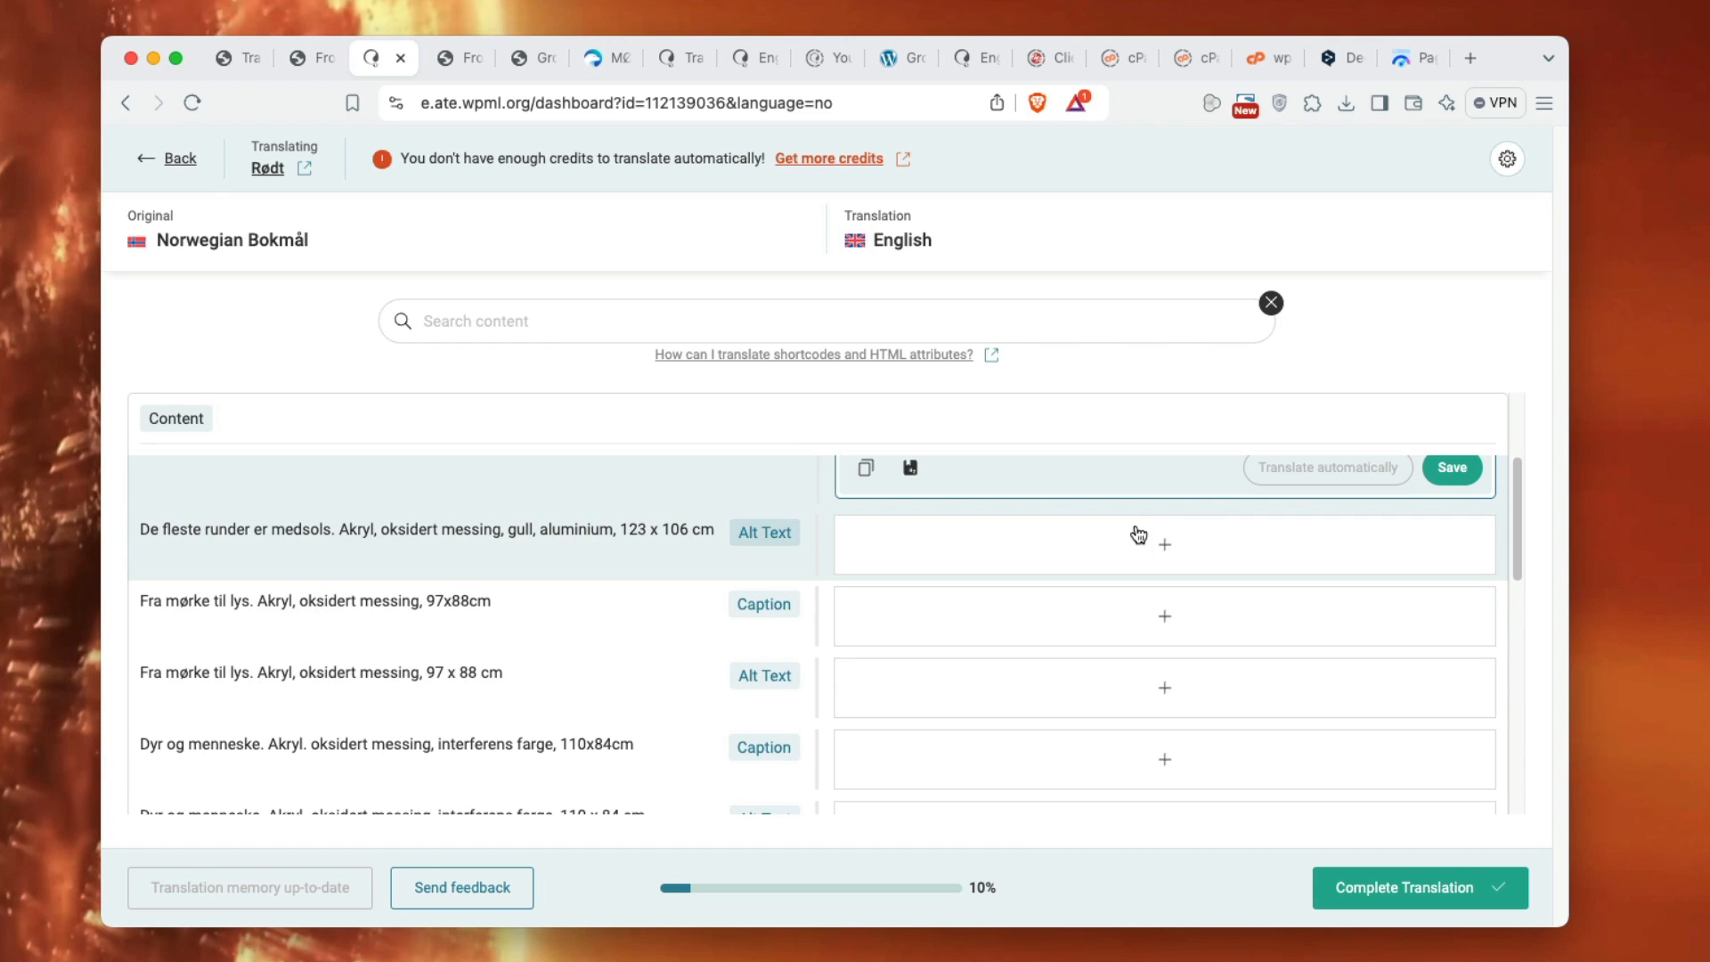
{"action": "mouse_move", "coordinate": [1078, 614]}
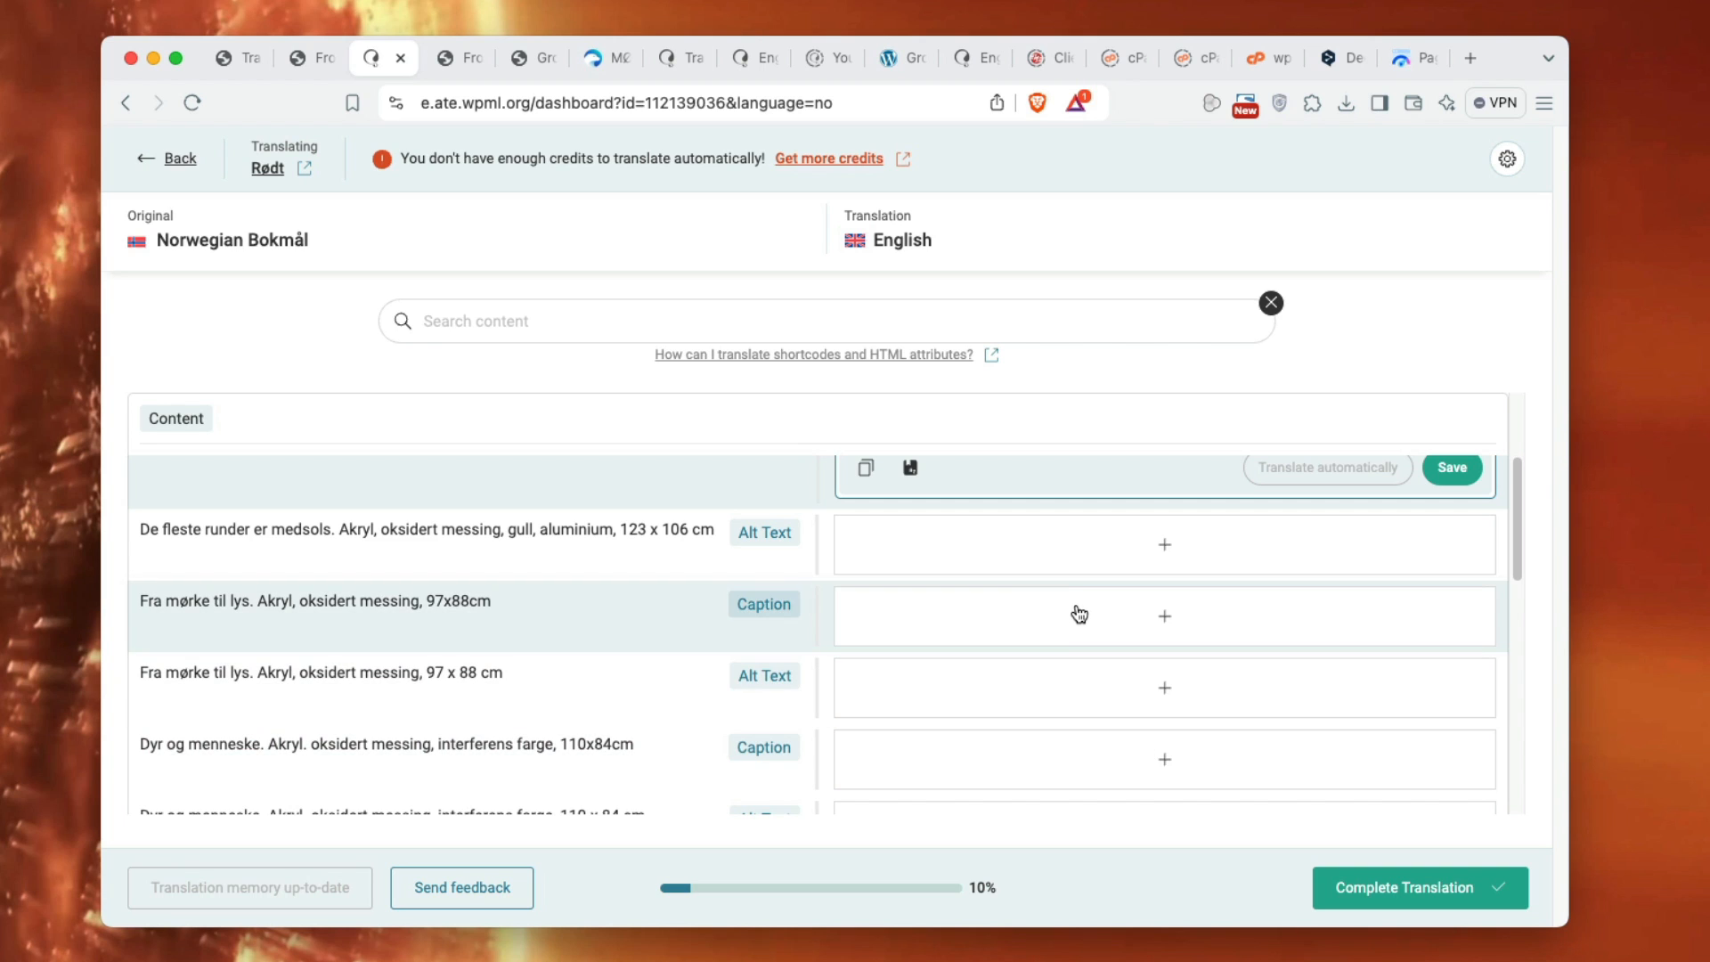
{"action": "mouse_move", "coordinate": [1381, 907]}
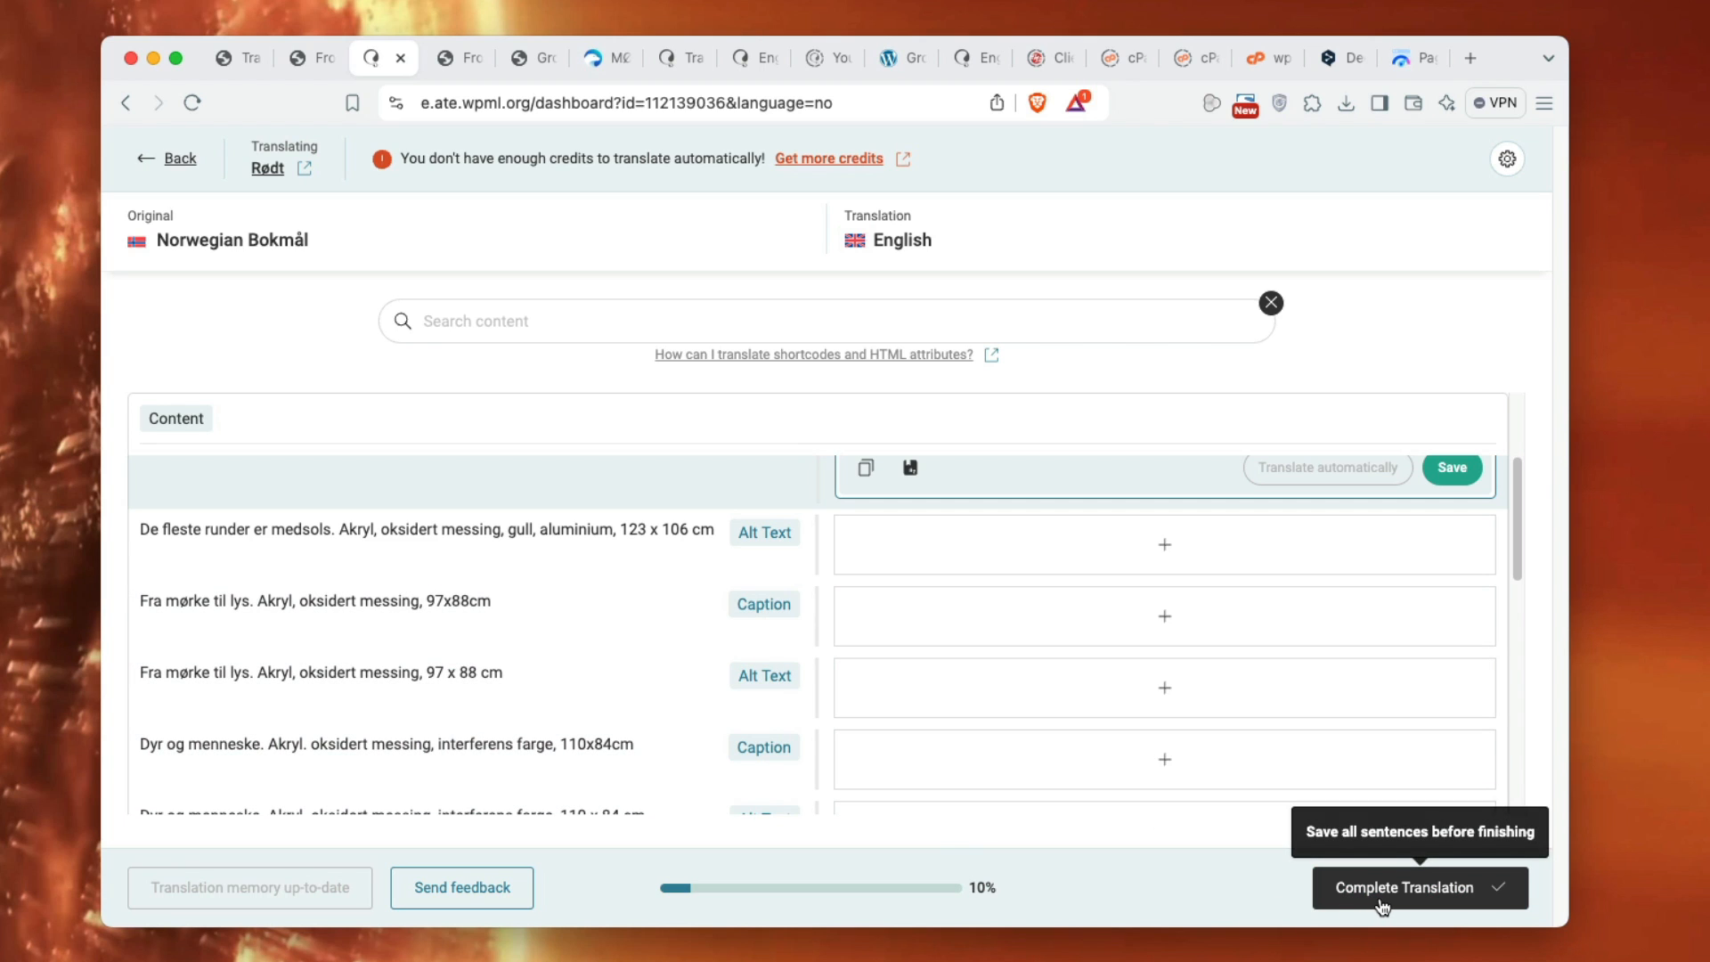
{"action": "mouse_move", "coordinate": [303, 349]}
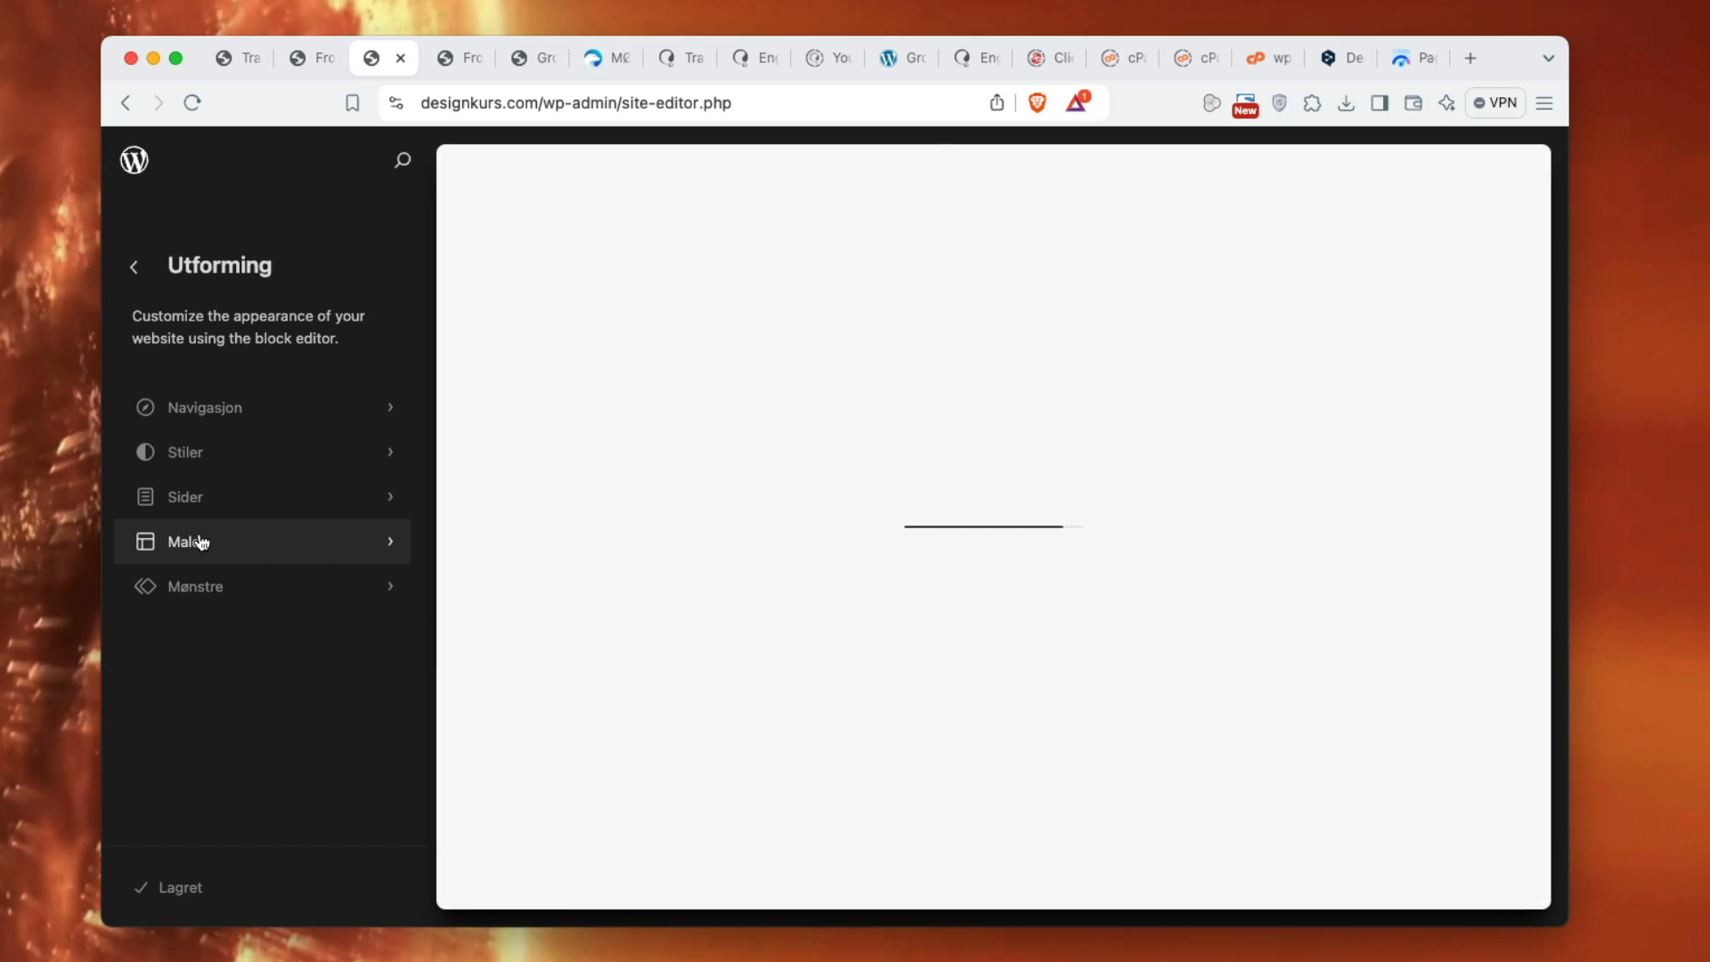
- Open the Pages template from Maler in the site editor
{"action": "left_click", "coordinate": [186, 541]}
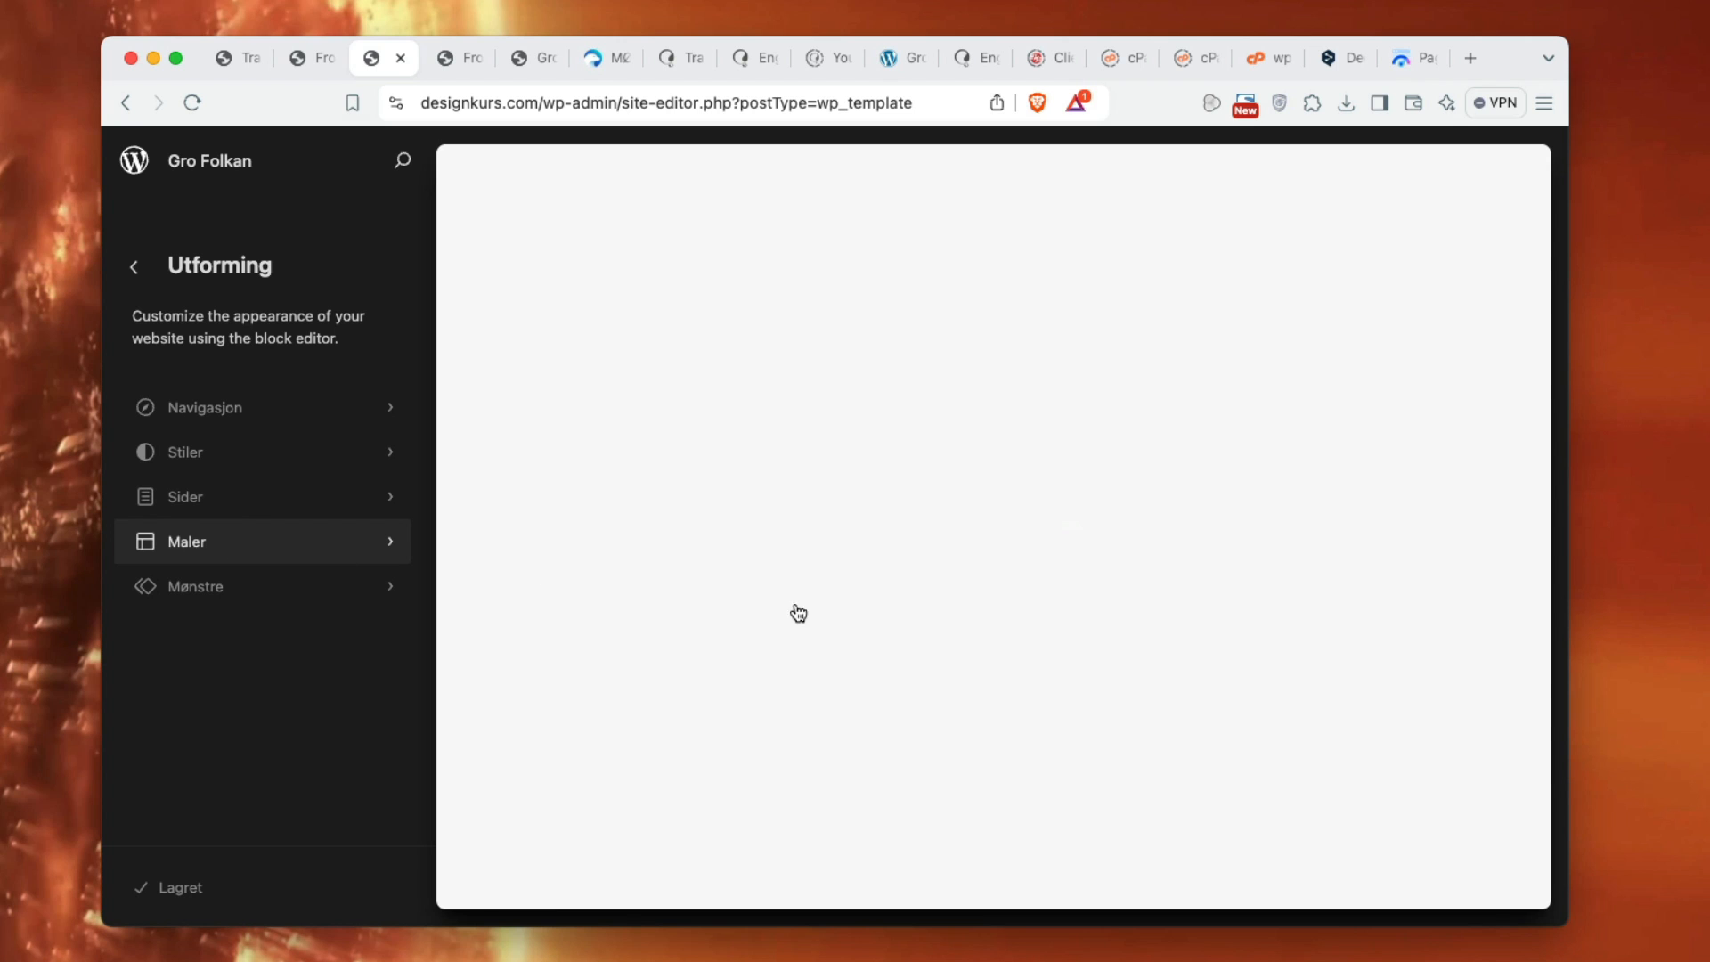
{"action": "left_click", "coordinate": [185, 540]}
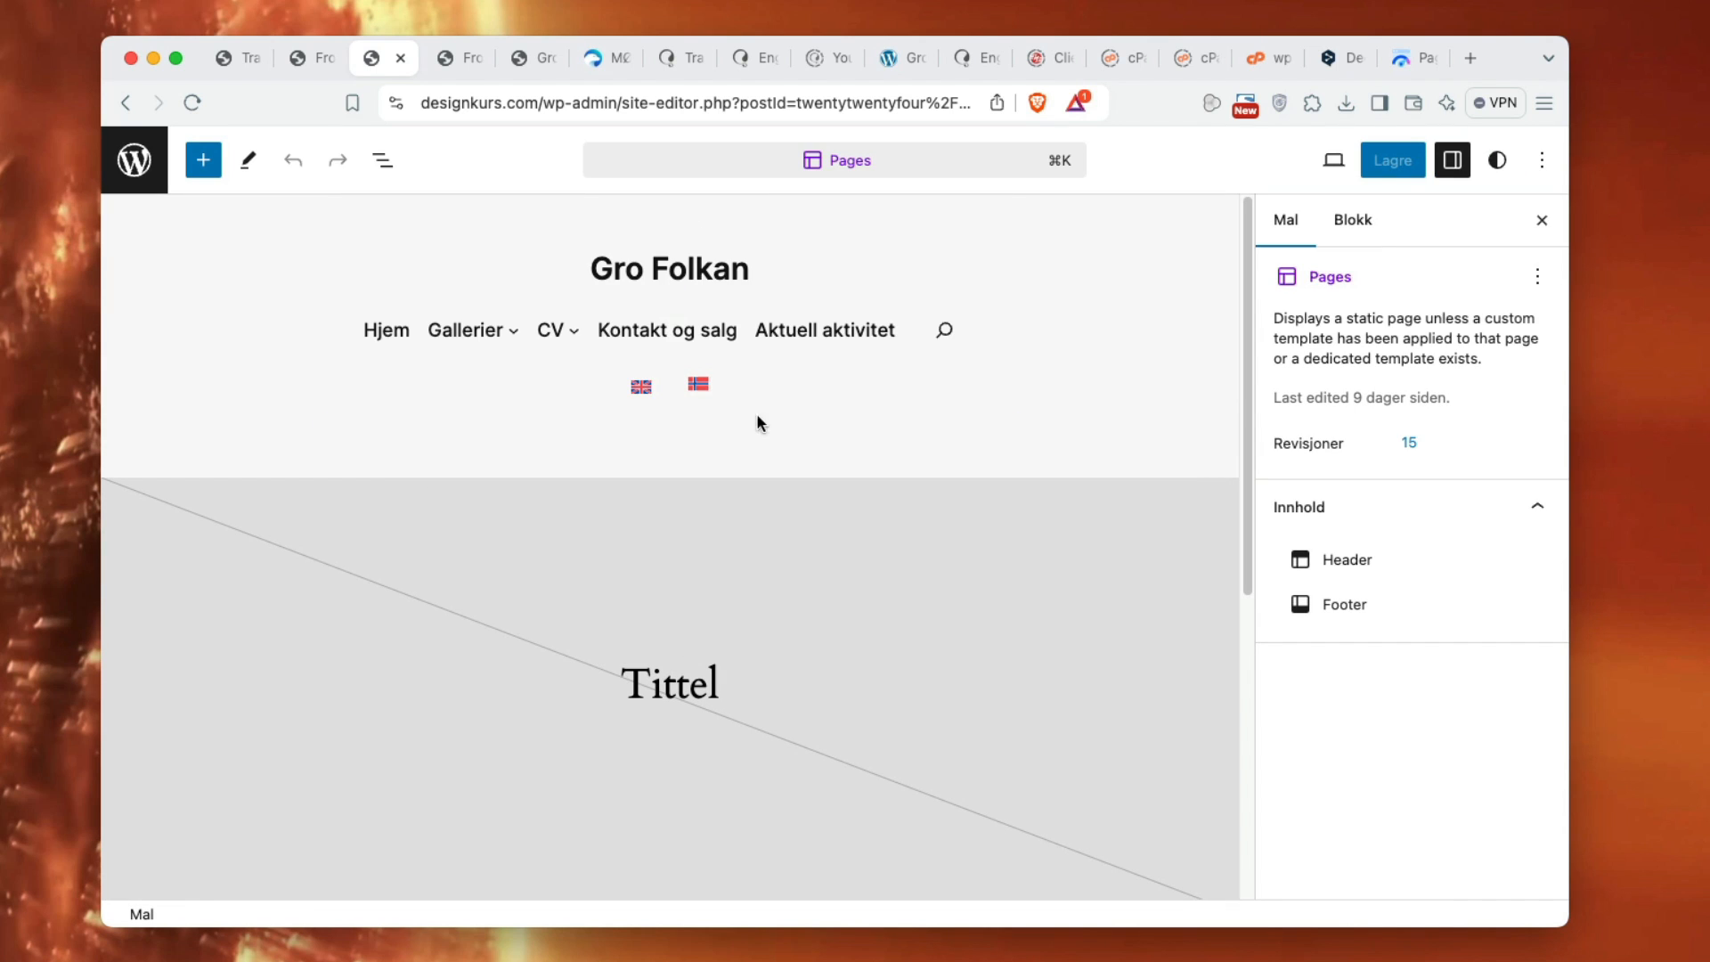
- Select the header flag switcher and search the block library for 'lan'
{"action": "left_click", "coordinate": [669, 384]}
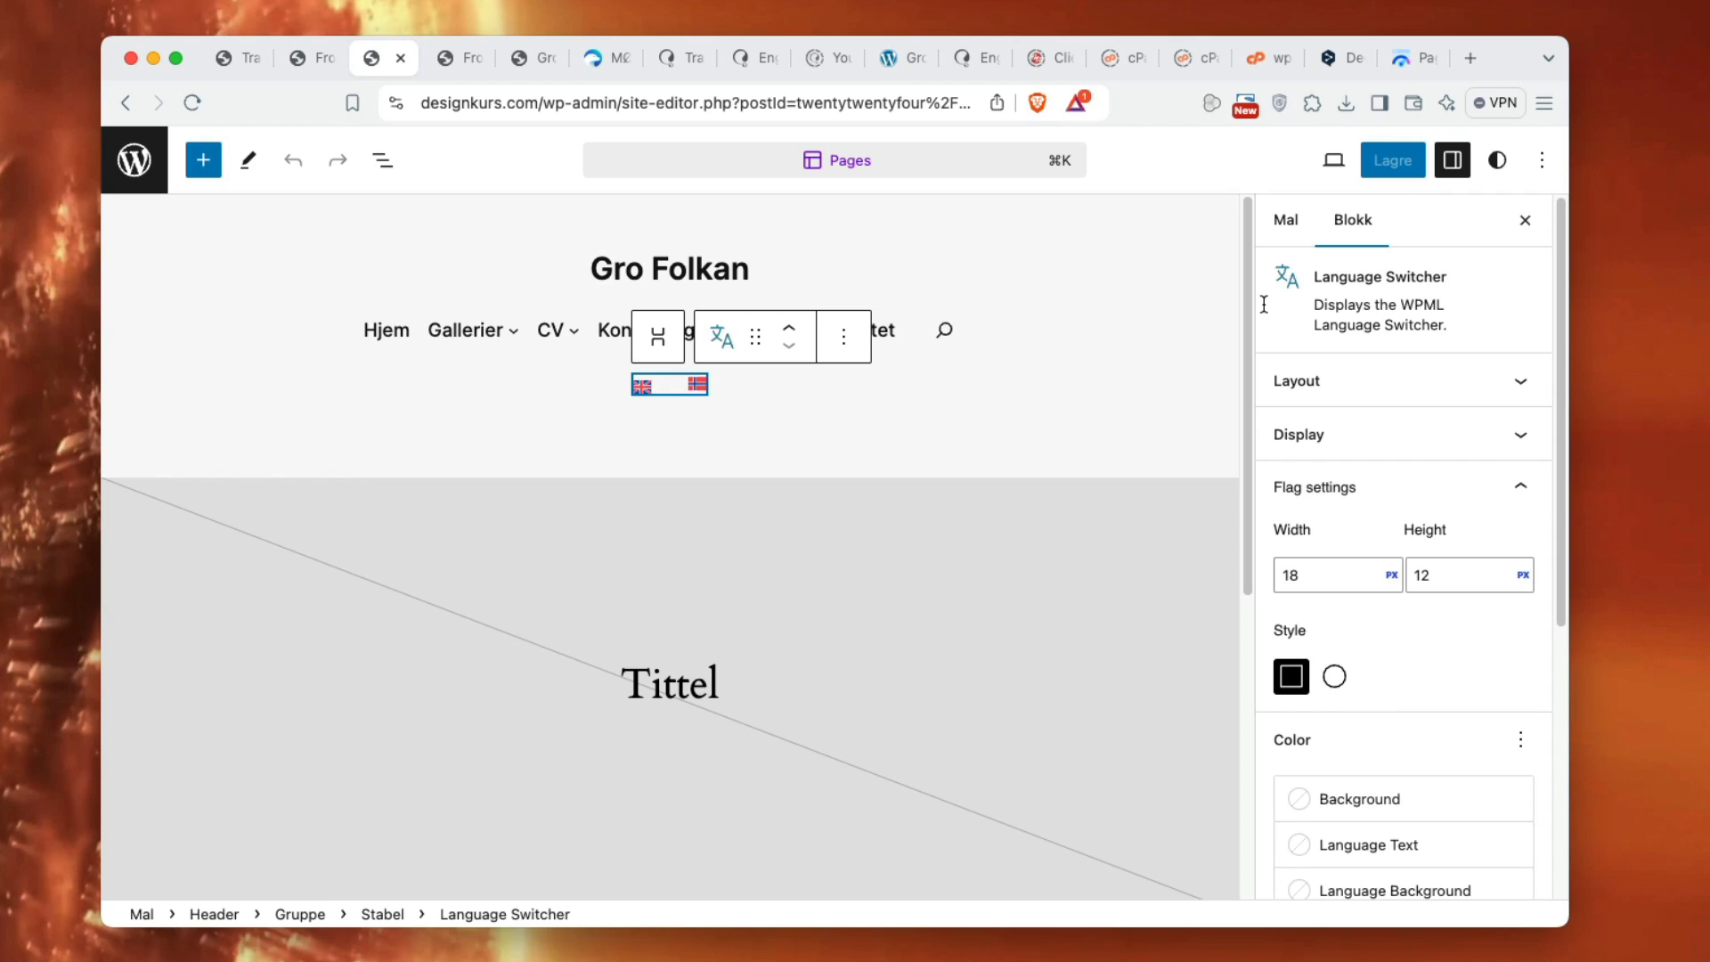
{"action": "left_click", "coordinate": [202, 159]}
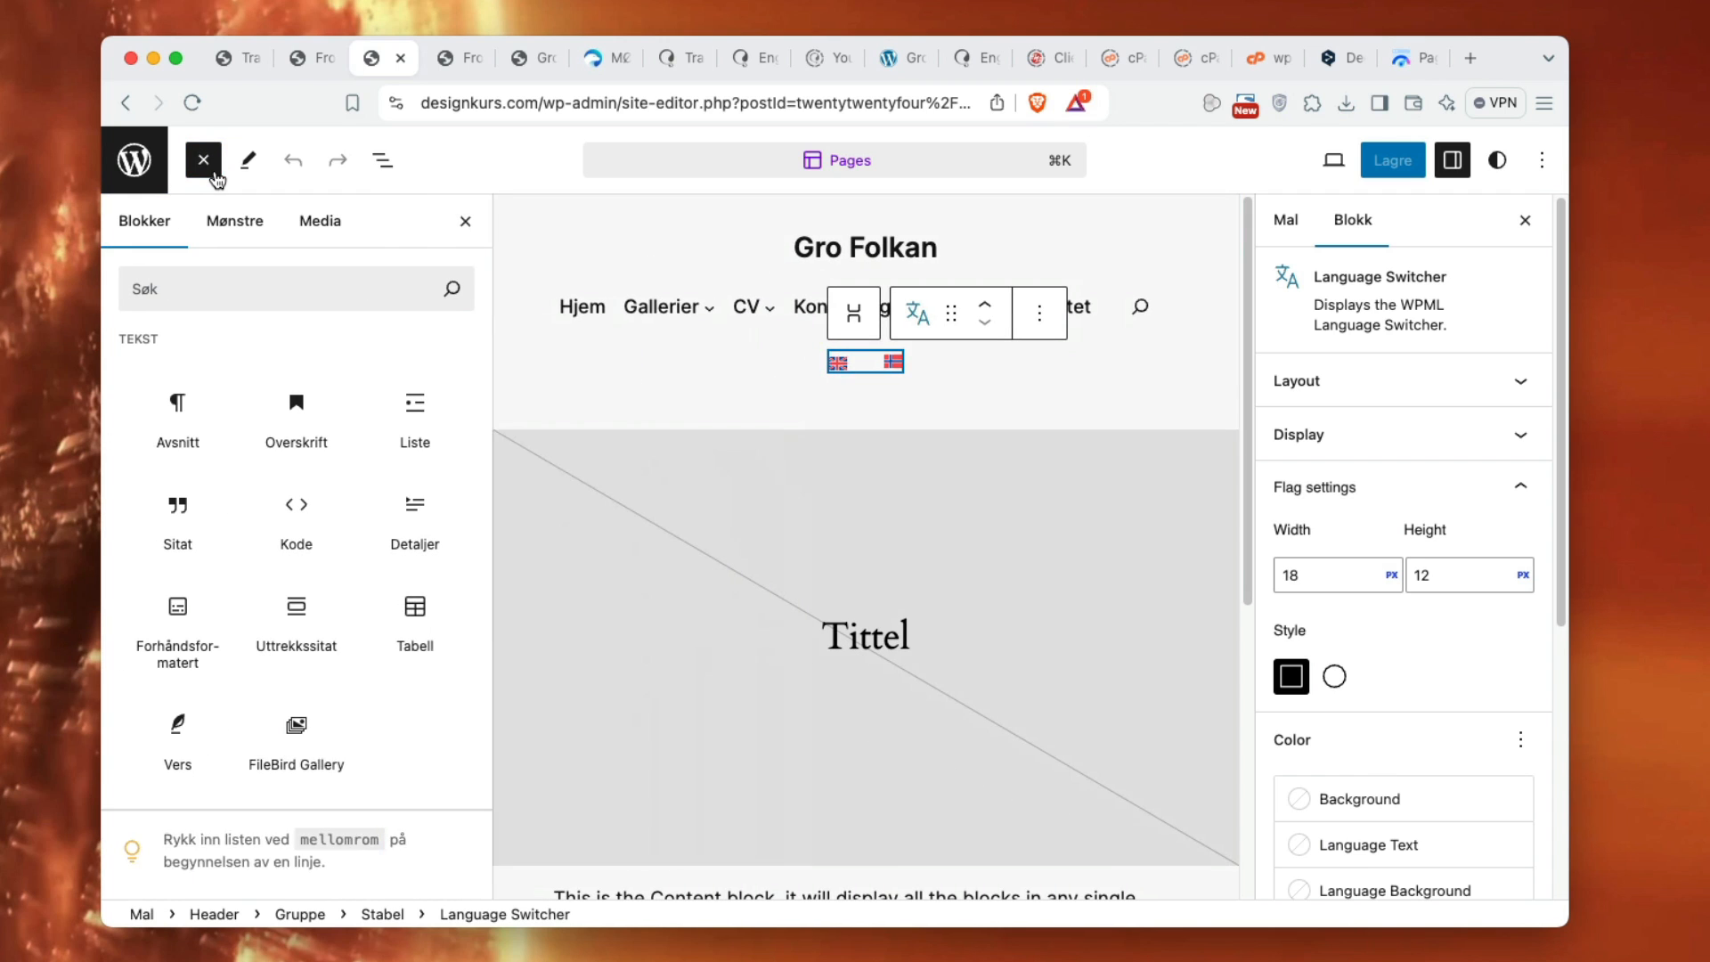
{"action": "left_click", "coordinate": [287, 288]}
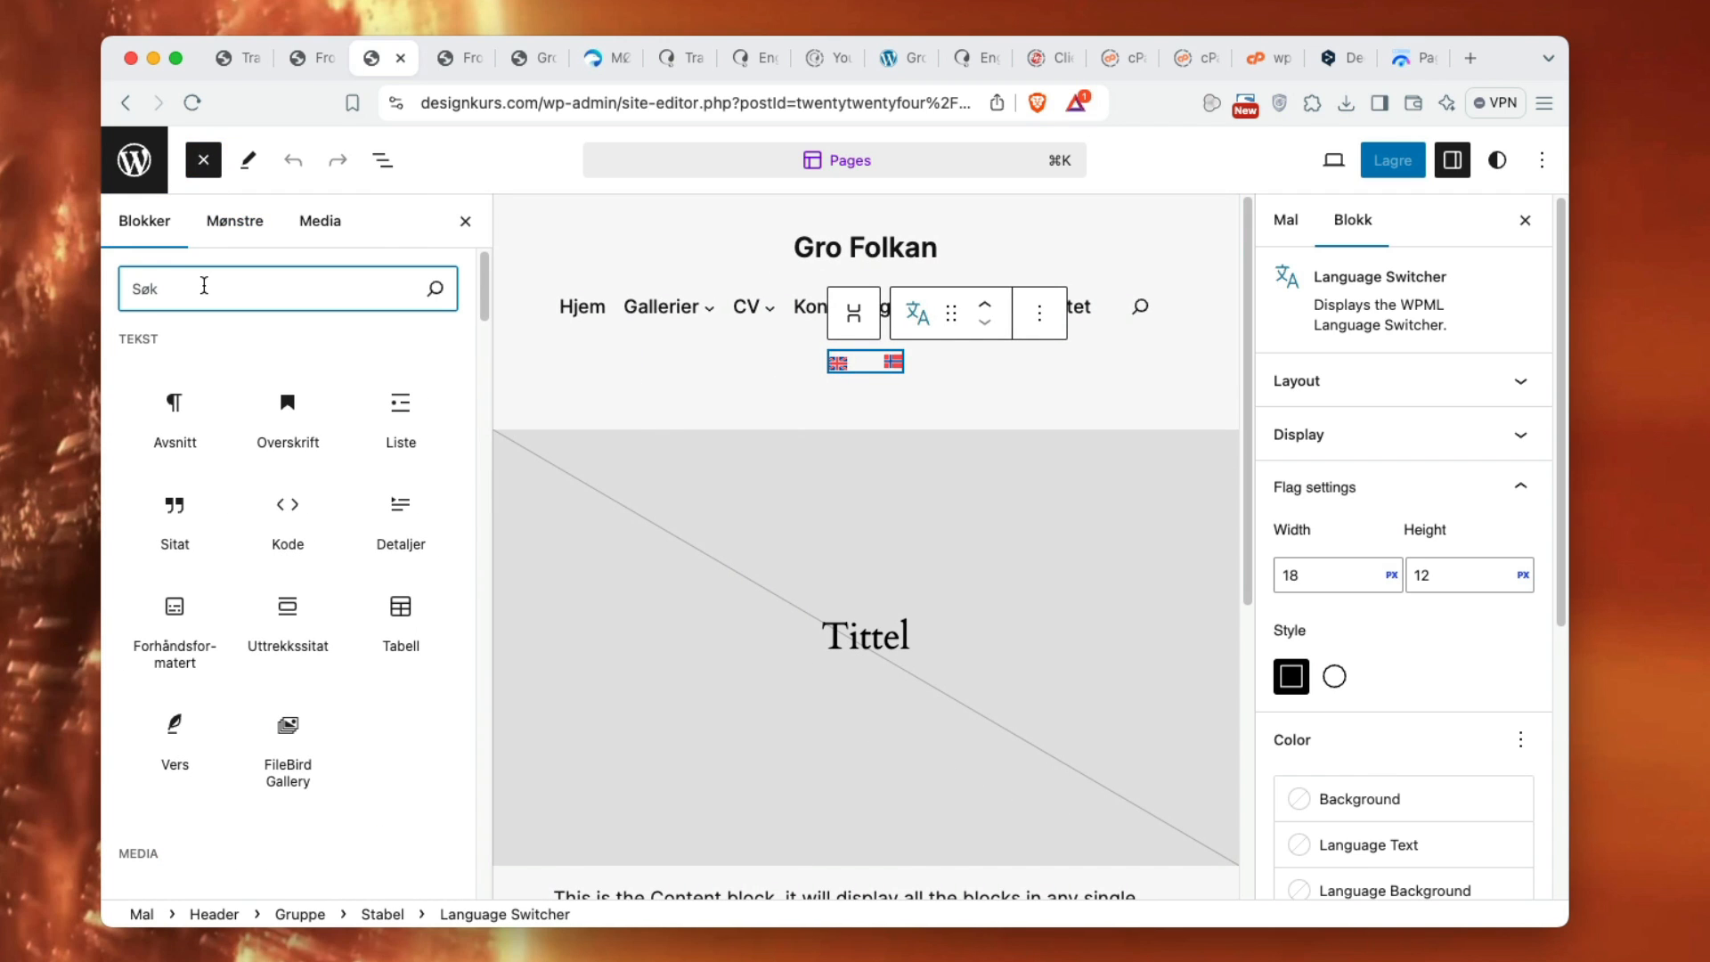
{"action": "type", "text": "lang"}
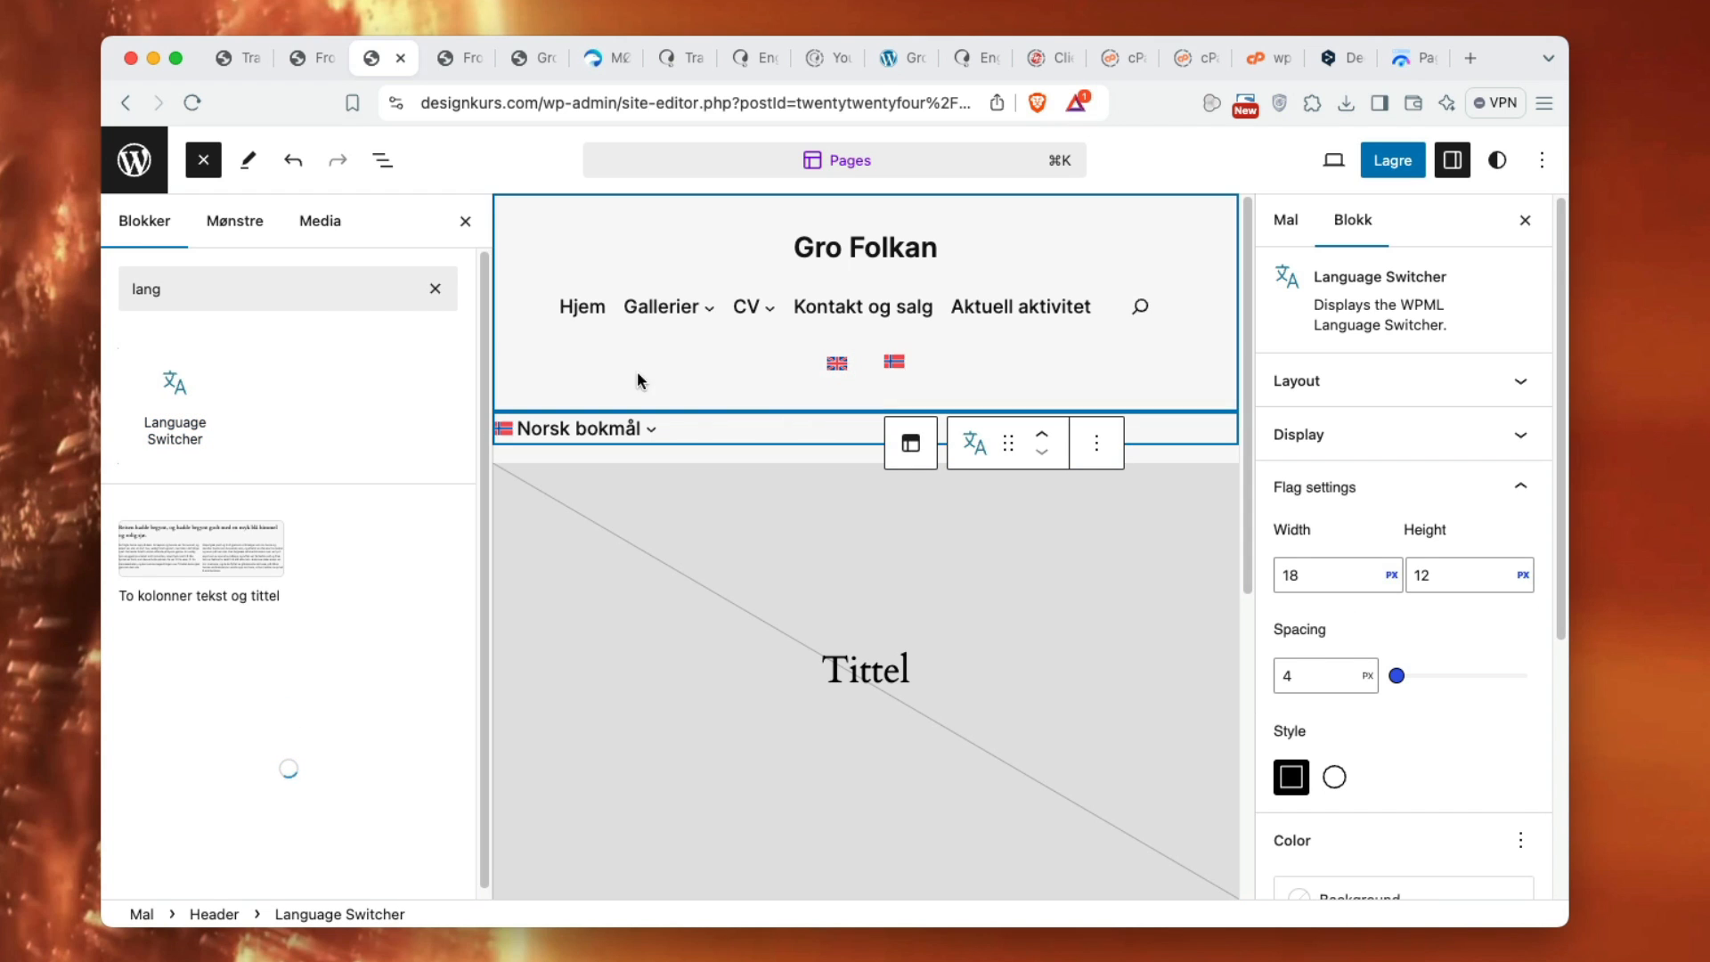
{"action": "left_click", "coordinate": [203, 159]}
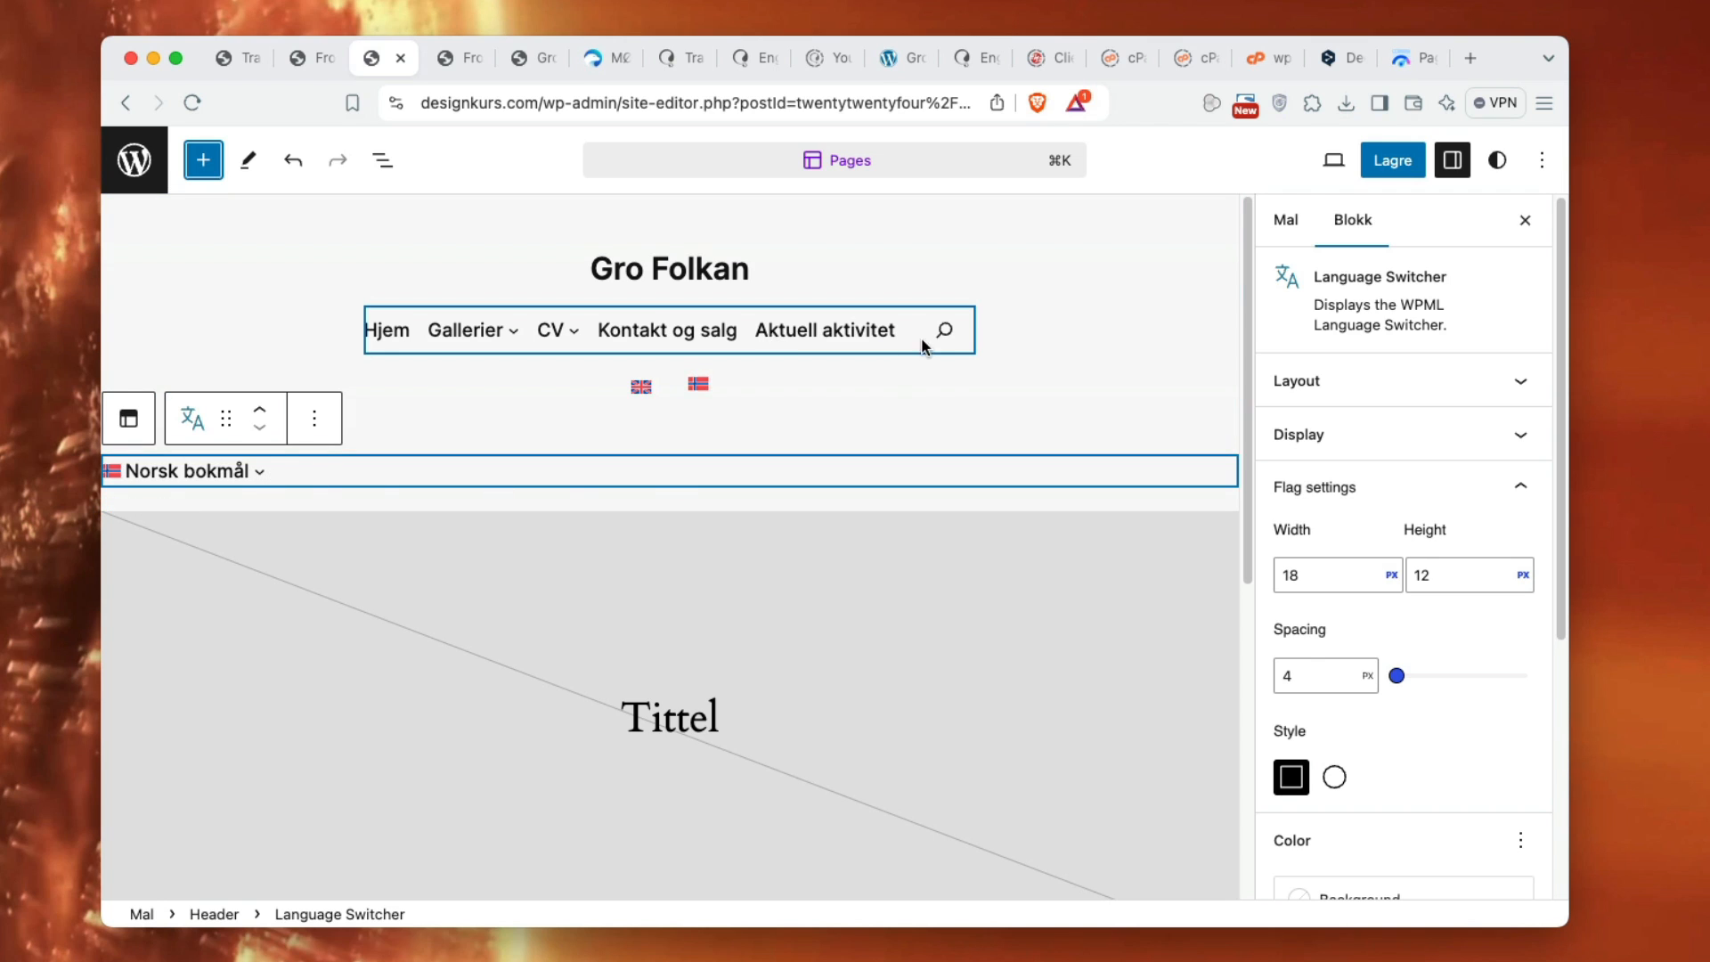
- Check the new Norsk bokmål dropdown switcher's position below the header in List View
{"action": "left_click", "coordinate": [802, 330]}
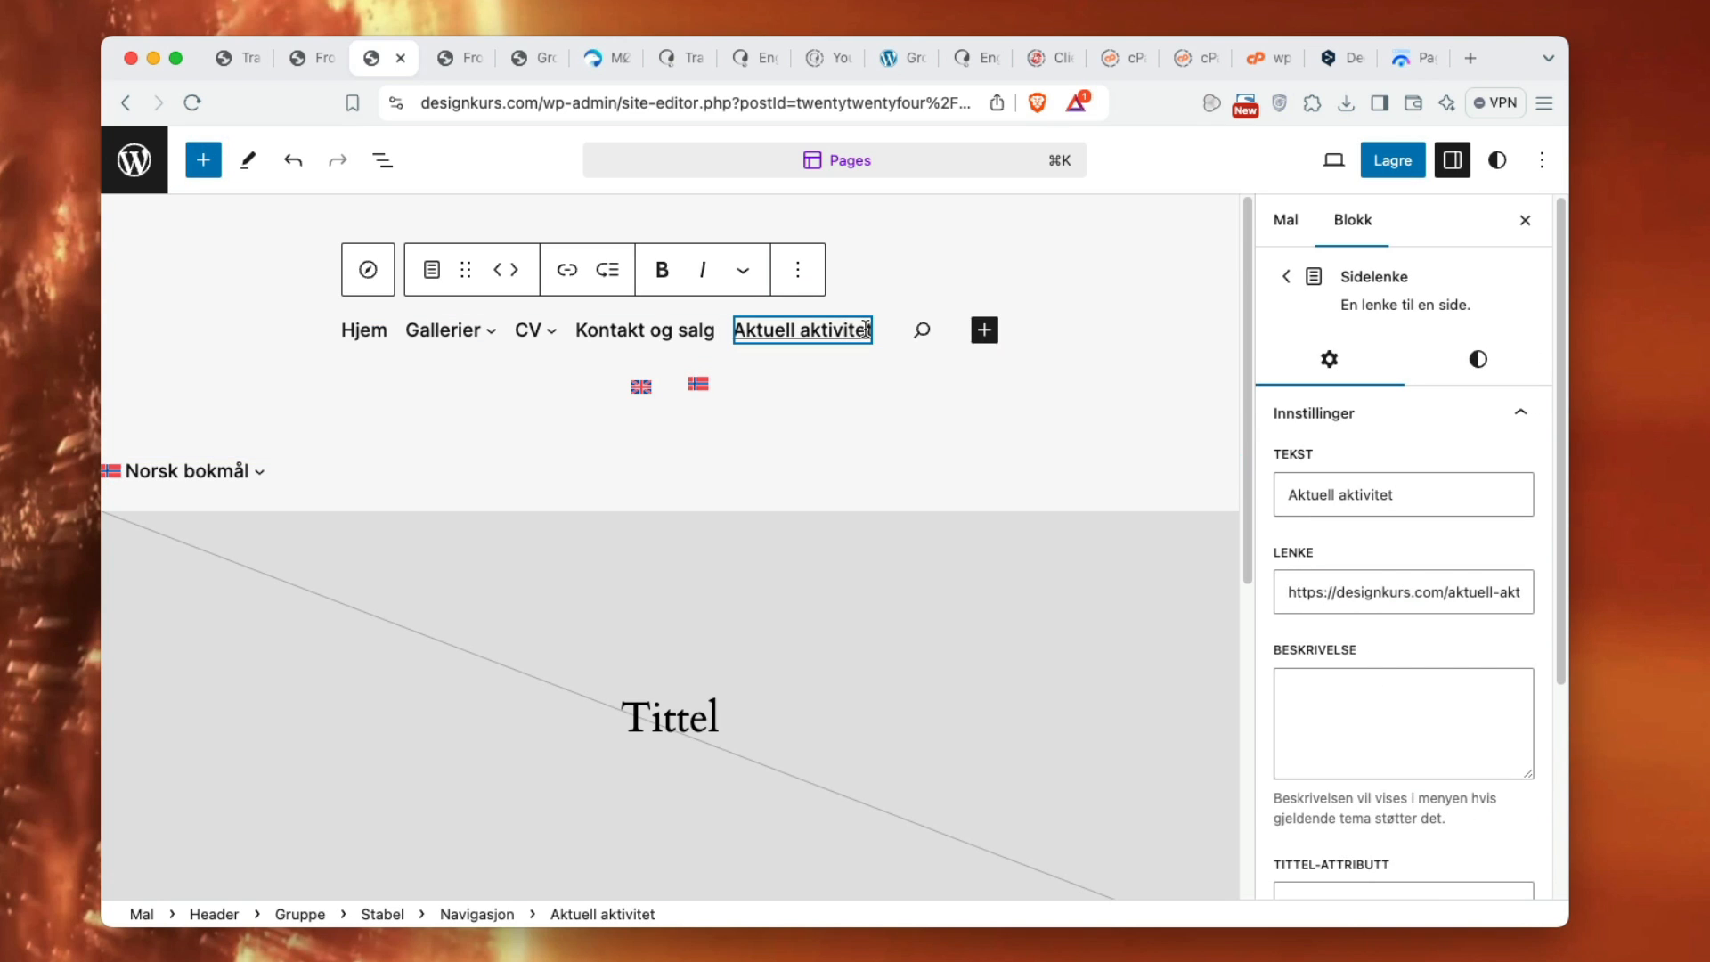
{"action": "left_click", "coordinate": [383, 160]}
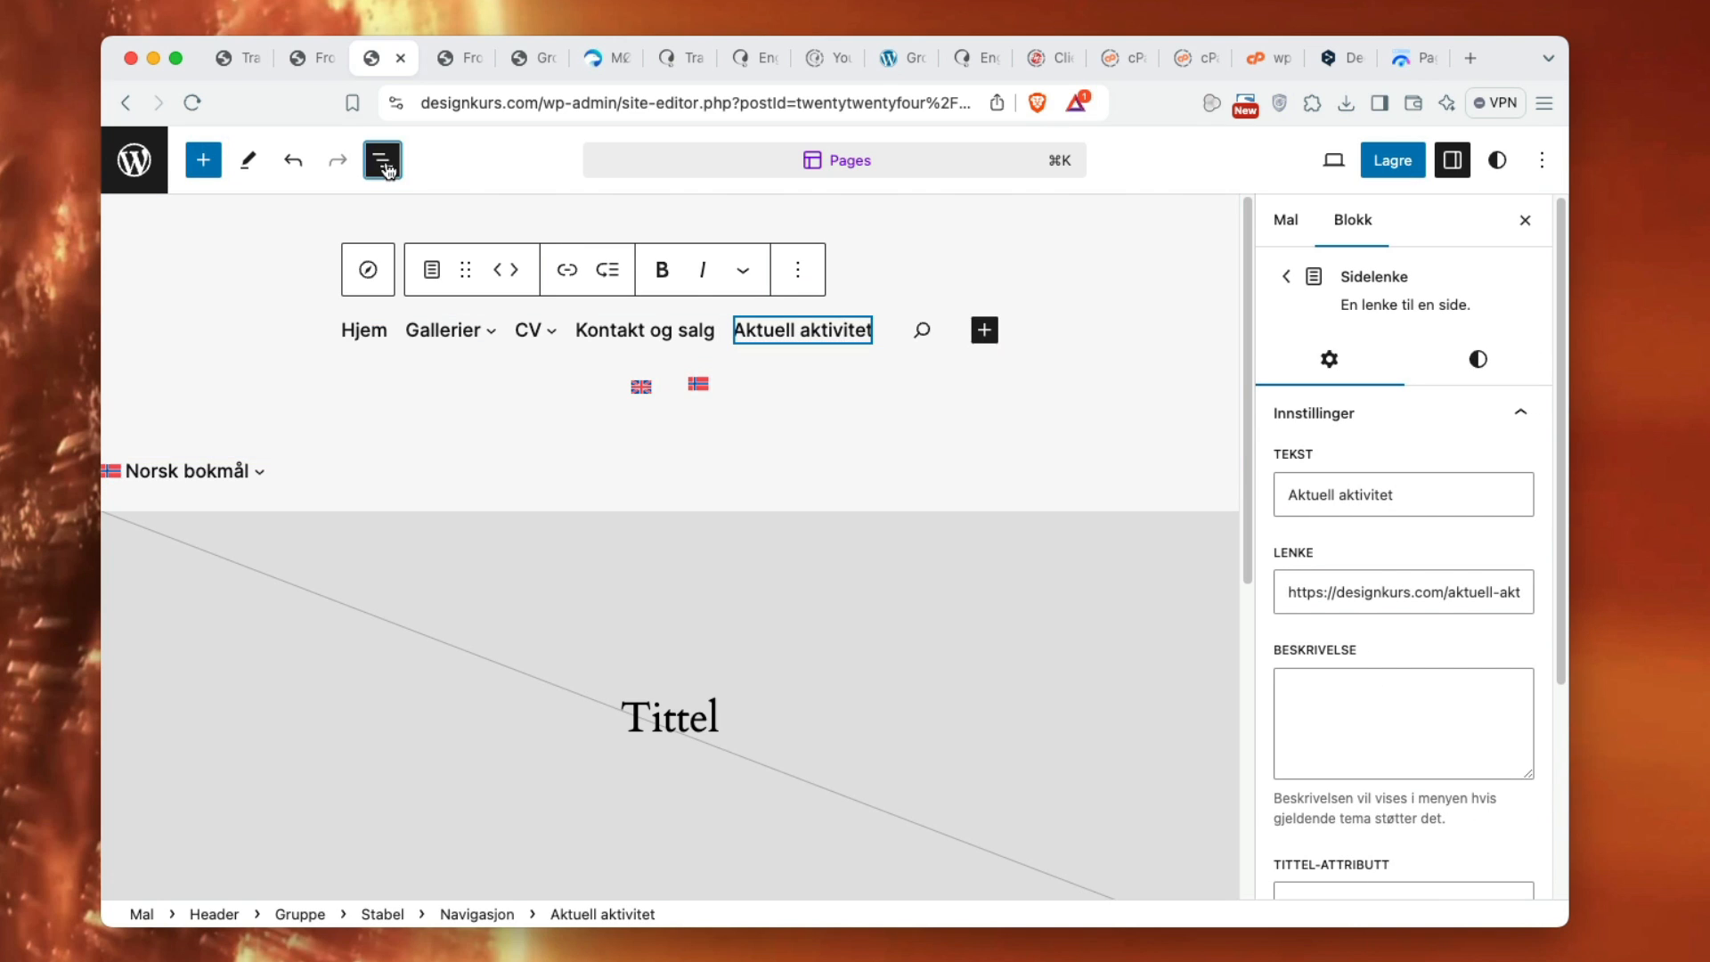
{"action": "left_click", "coordinate": [383, 160]}
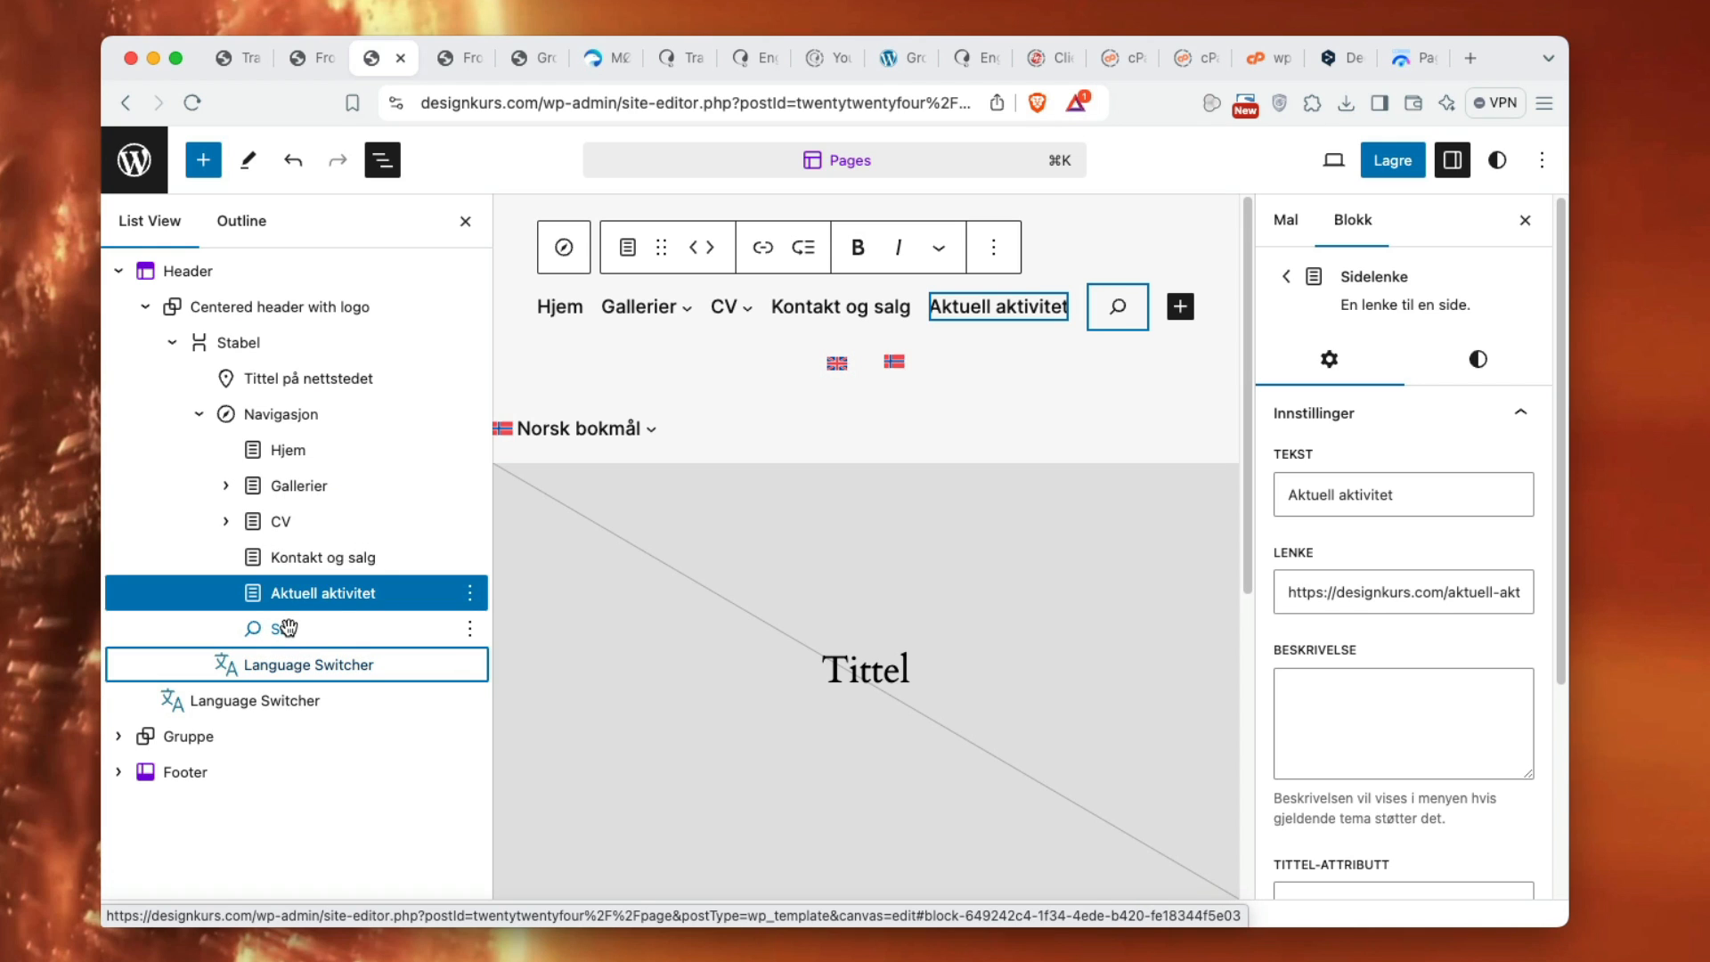
{"action": "mouse_move", "coordinate": [344, 614]}
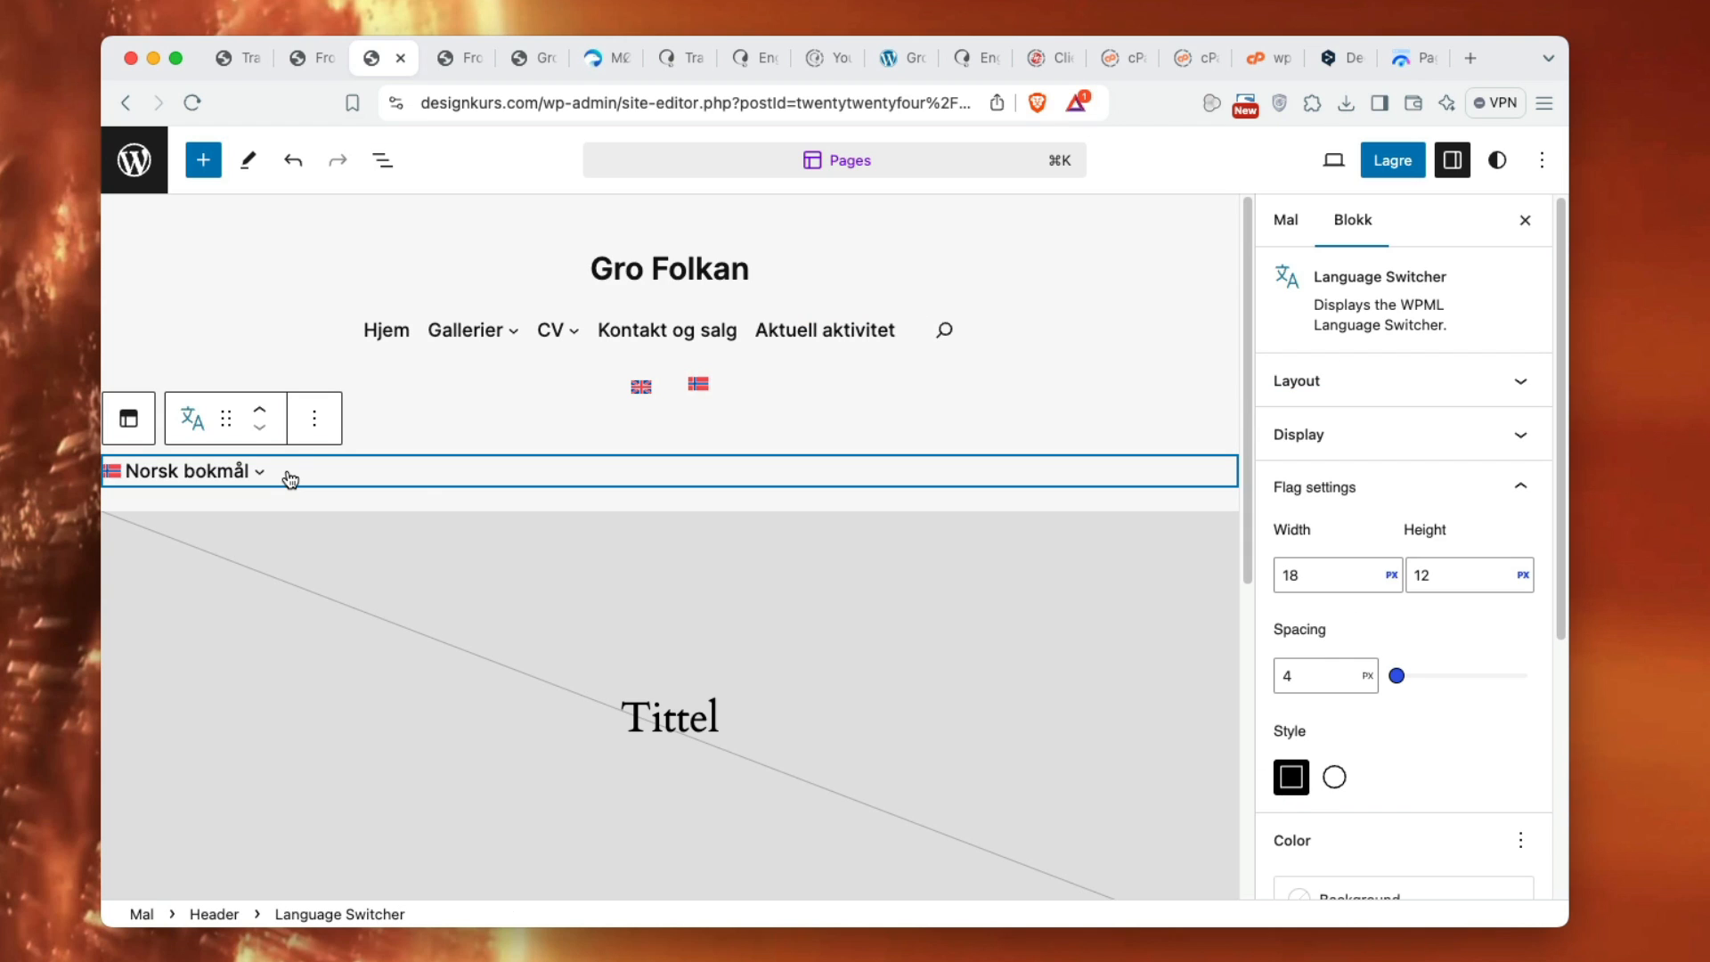
- Change the language switcher from a dropdown to a centered horizontal list
{"action": "left_click", "coordinate": [1296, 380]}
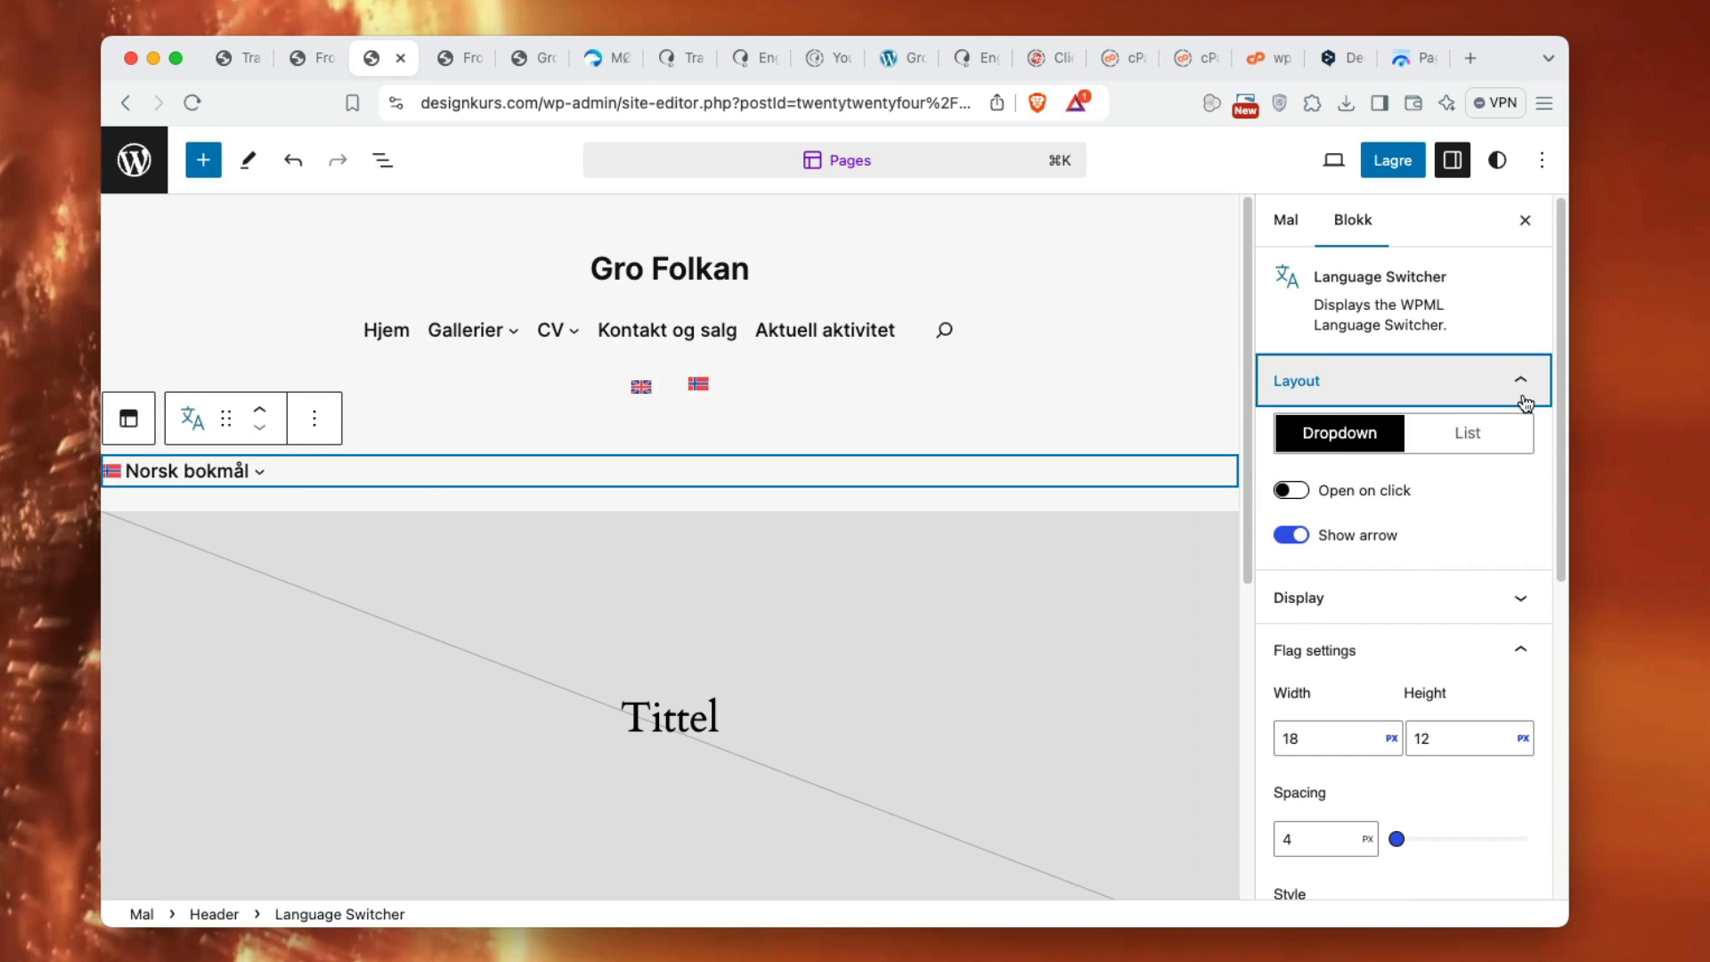
{"action": "left_click", "coordinate": [1466, 433]}
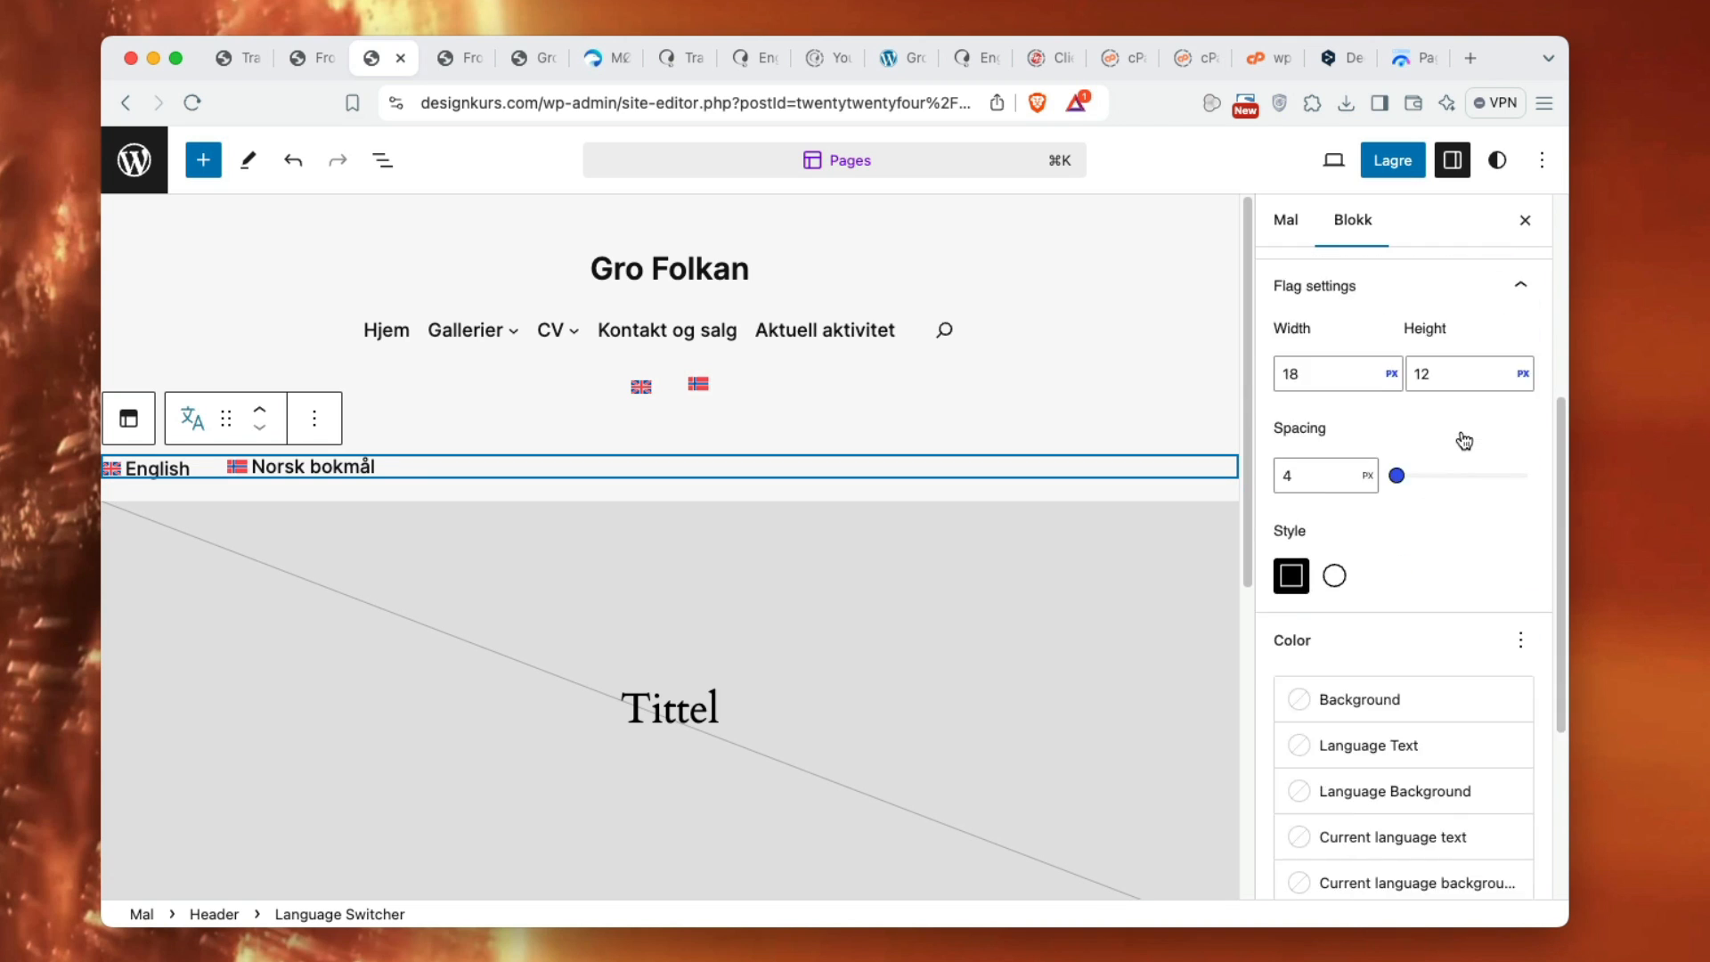
{"action": "scroll", "scroll_direction": "down", "scroll_amount": 3}
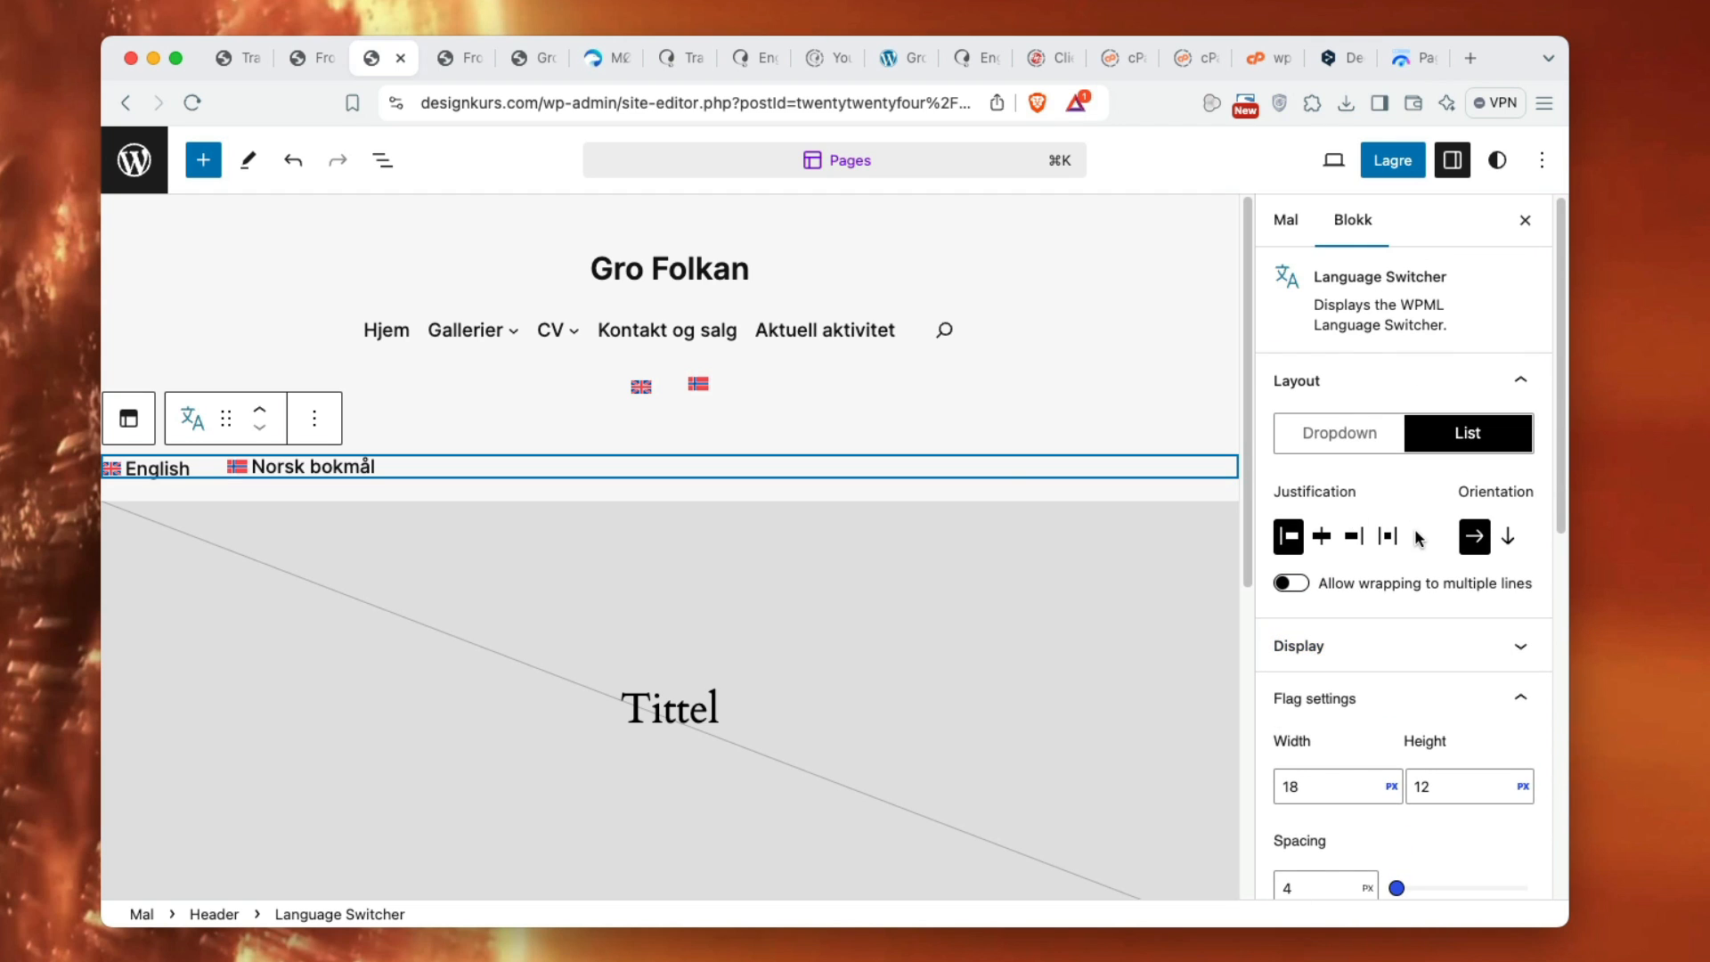
{"action": "left_click", "coordinate": [1321, 535]}
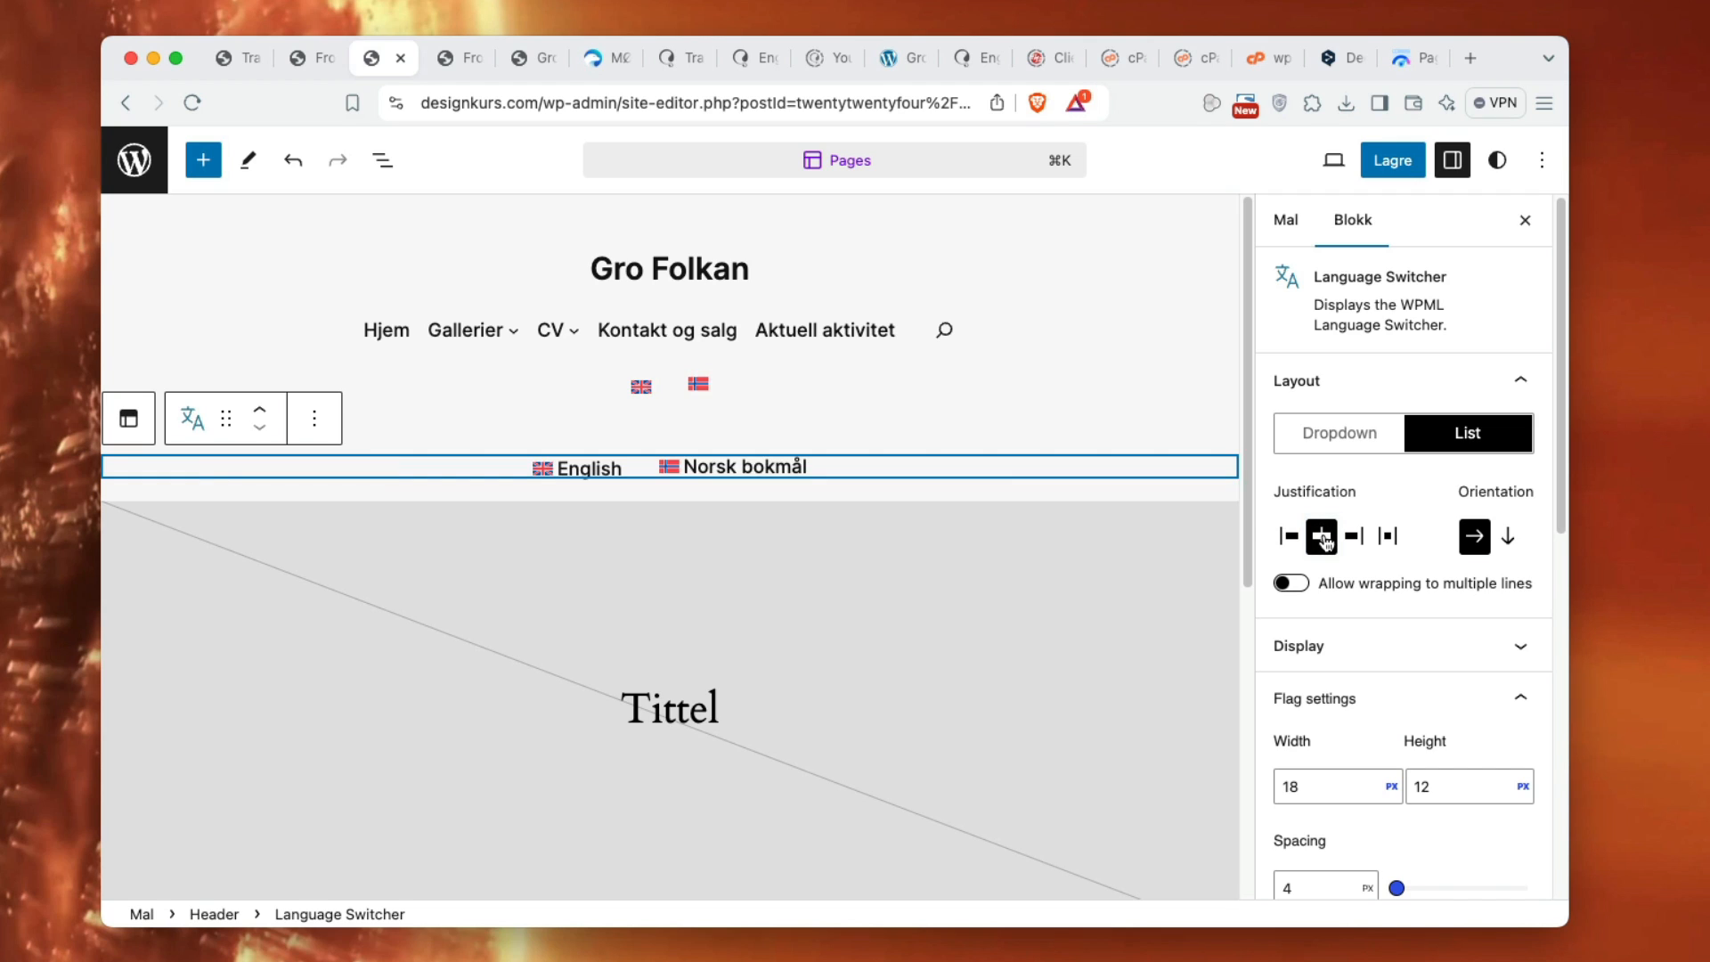
{"action": "left_click", "coordinate": [1290, 583]}
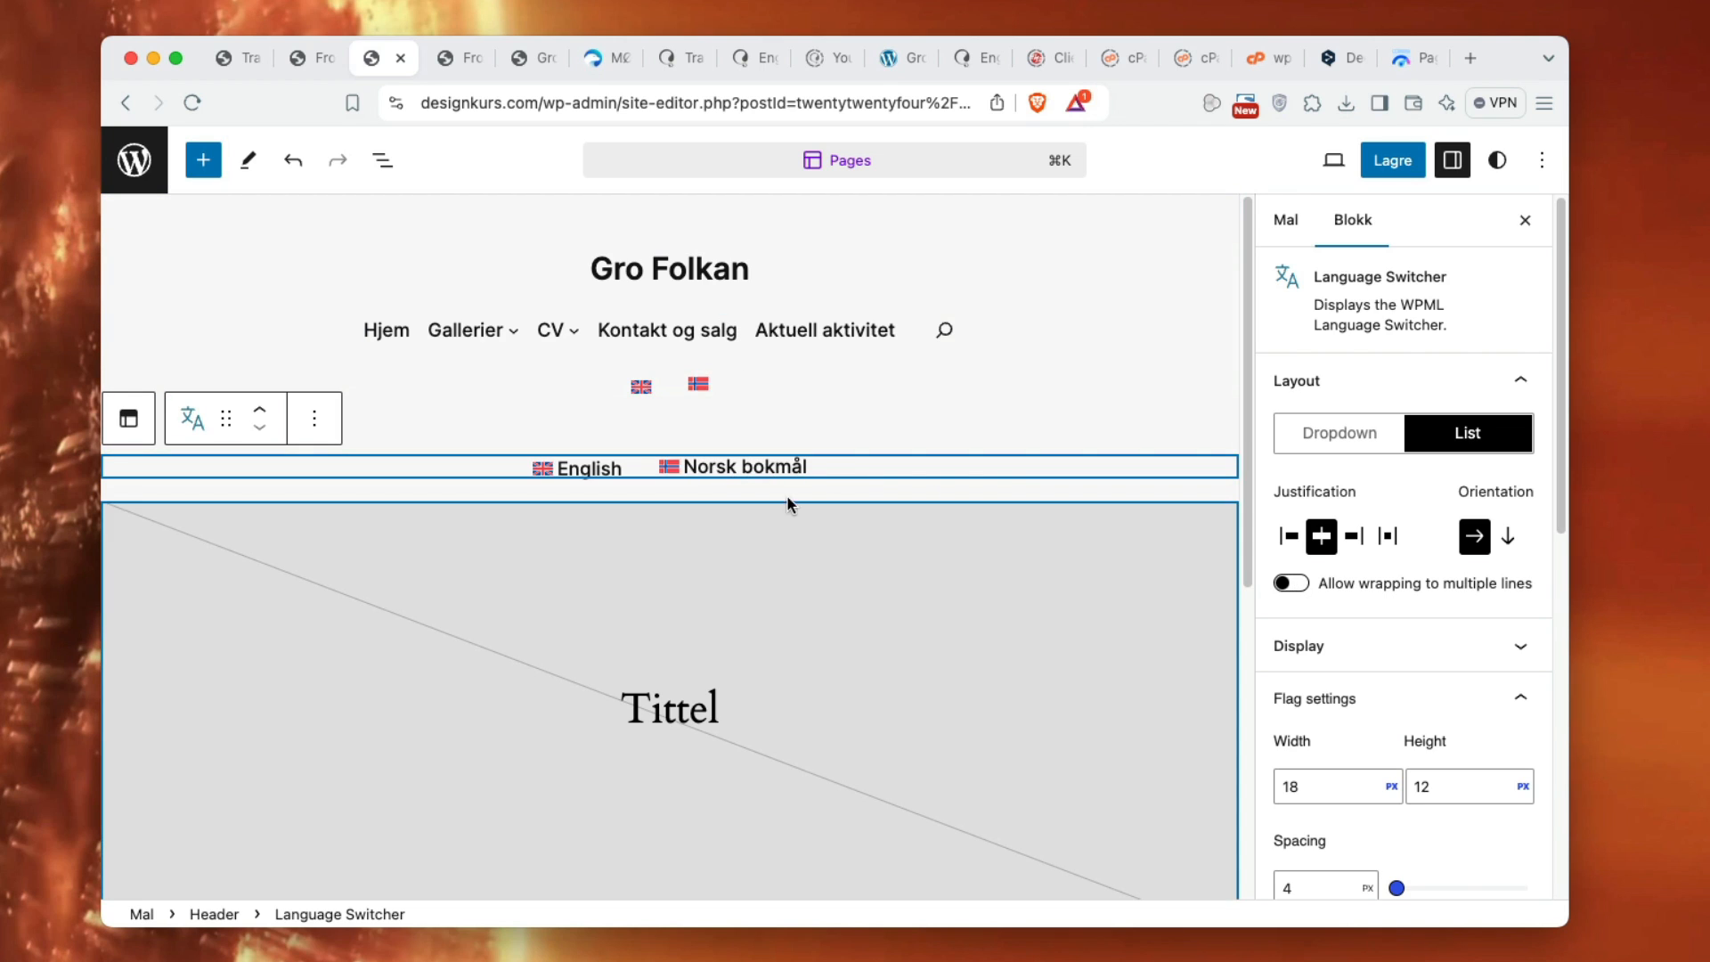
{"action": "mouse_move", "coordinate": [225, 418]}
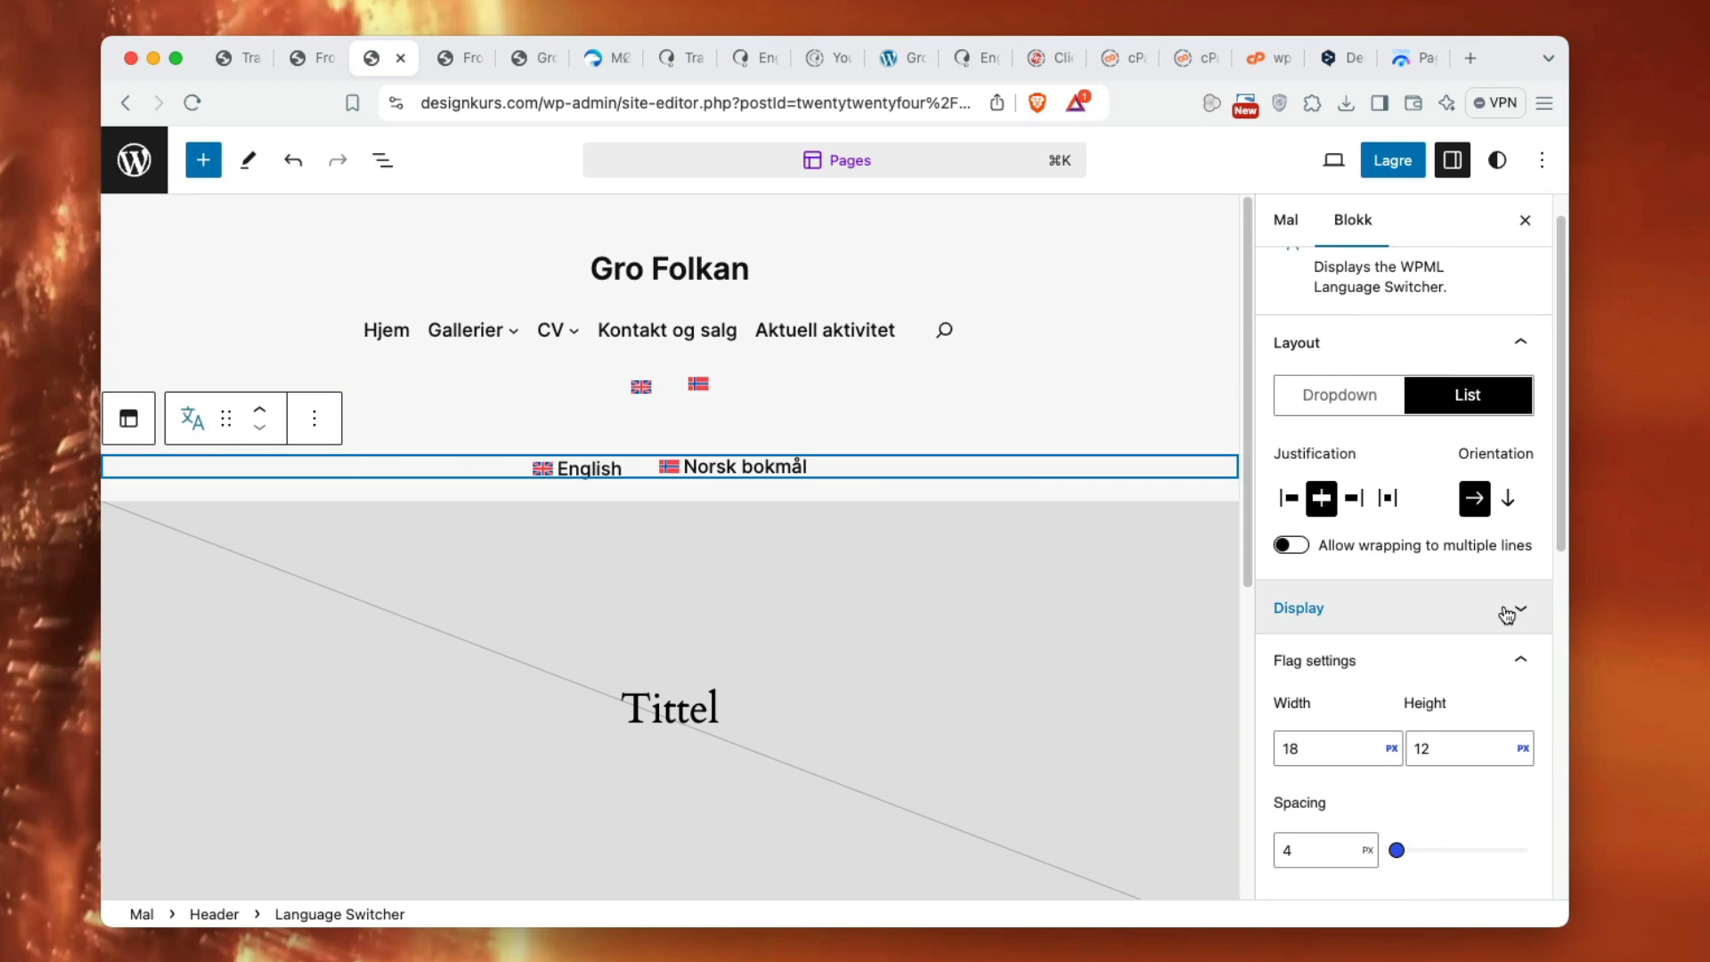
- Show flags only, set language spacing to 18 px, and view Typography options
{"action": "left_click", "coordinate": [1298, 607]}
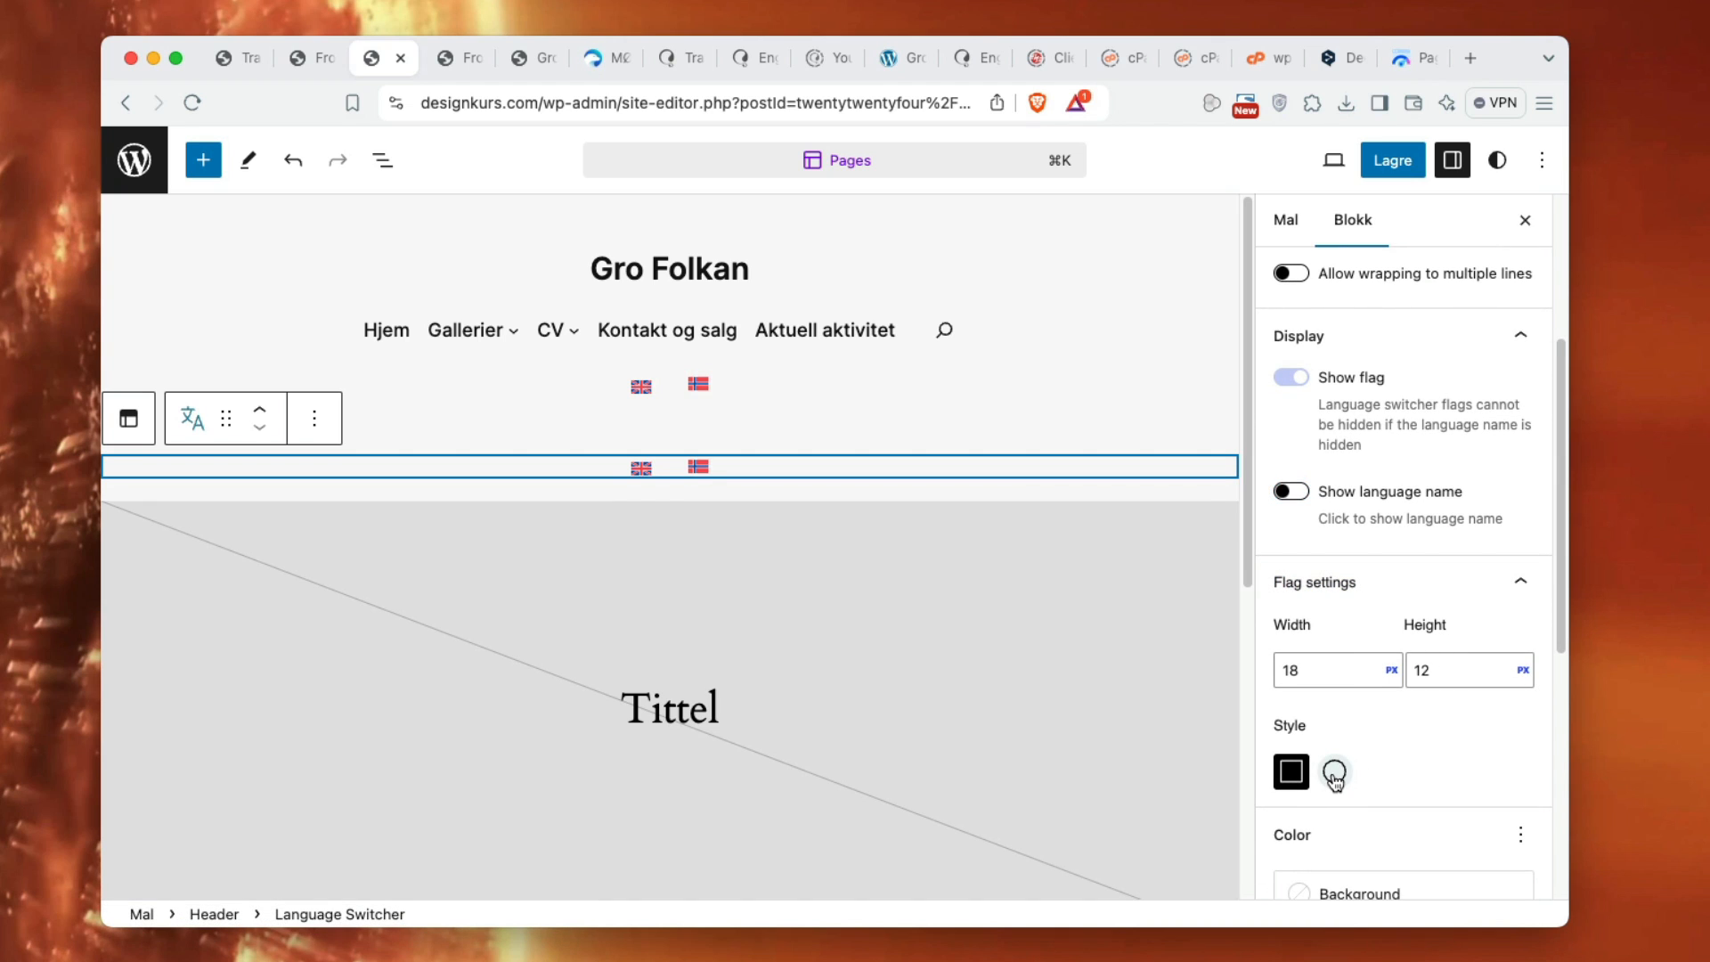
{"action": "left_click", "coordinate": [1290, 772]}
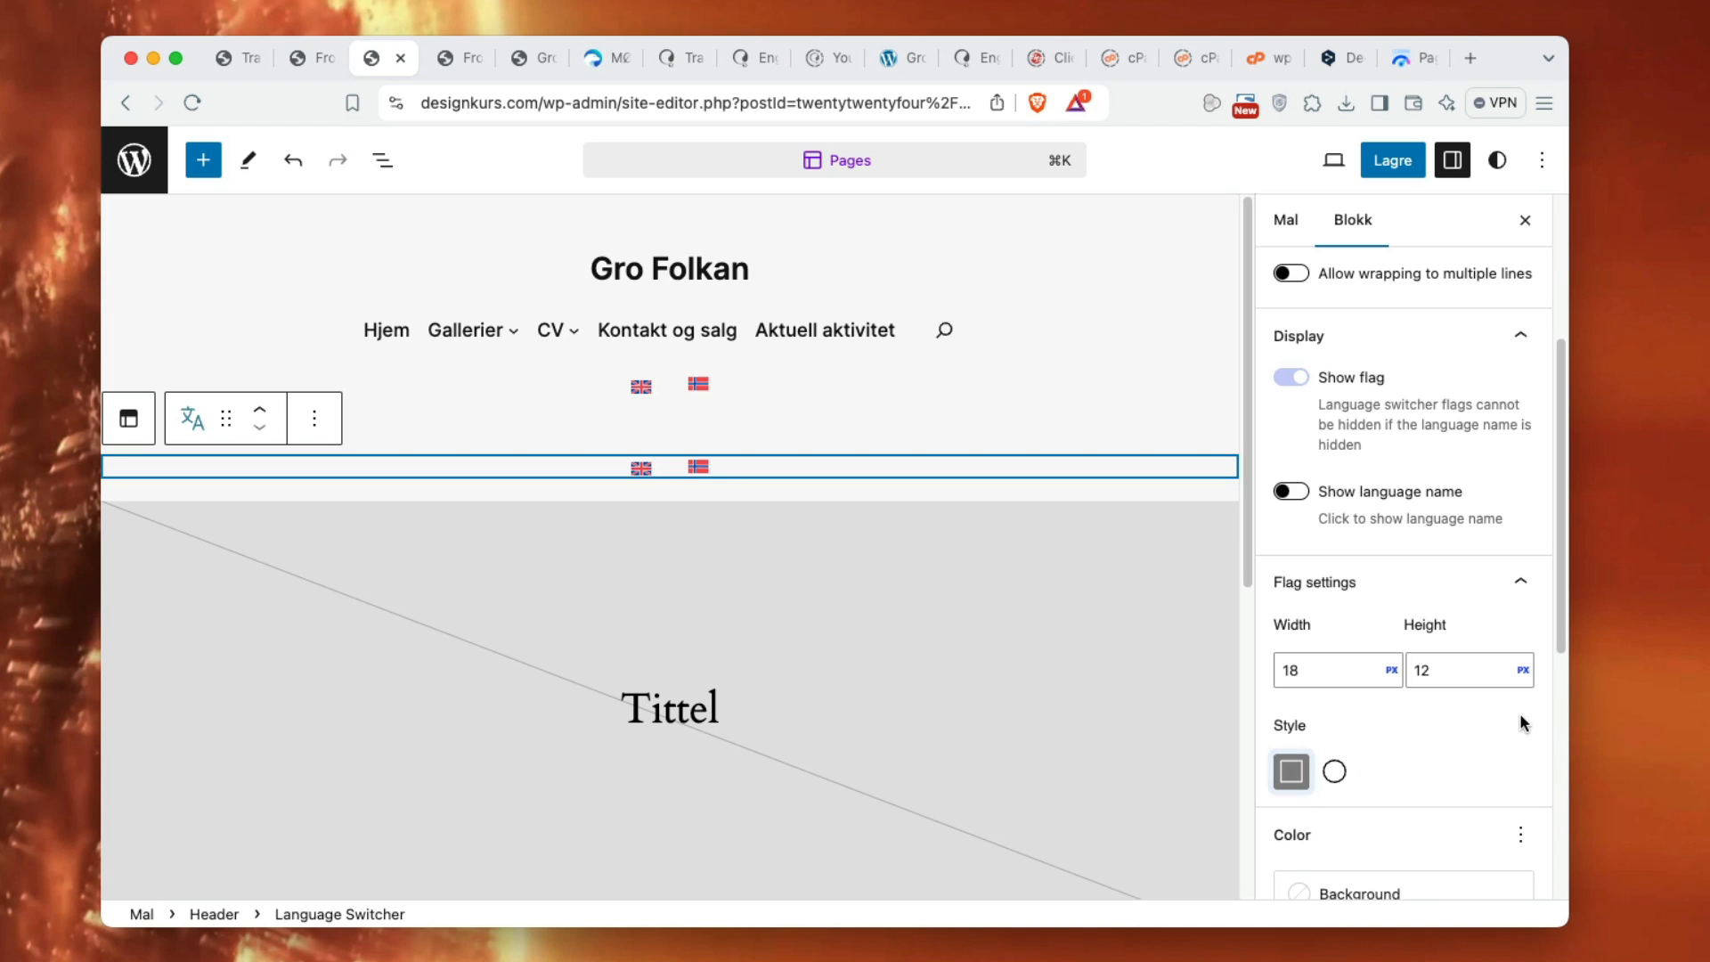
{"action": "scroll", "scroll_direction": "down", "scroll_amount": 3}
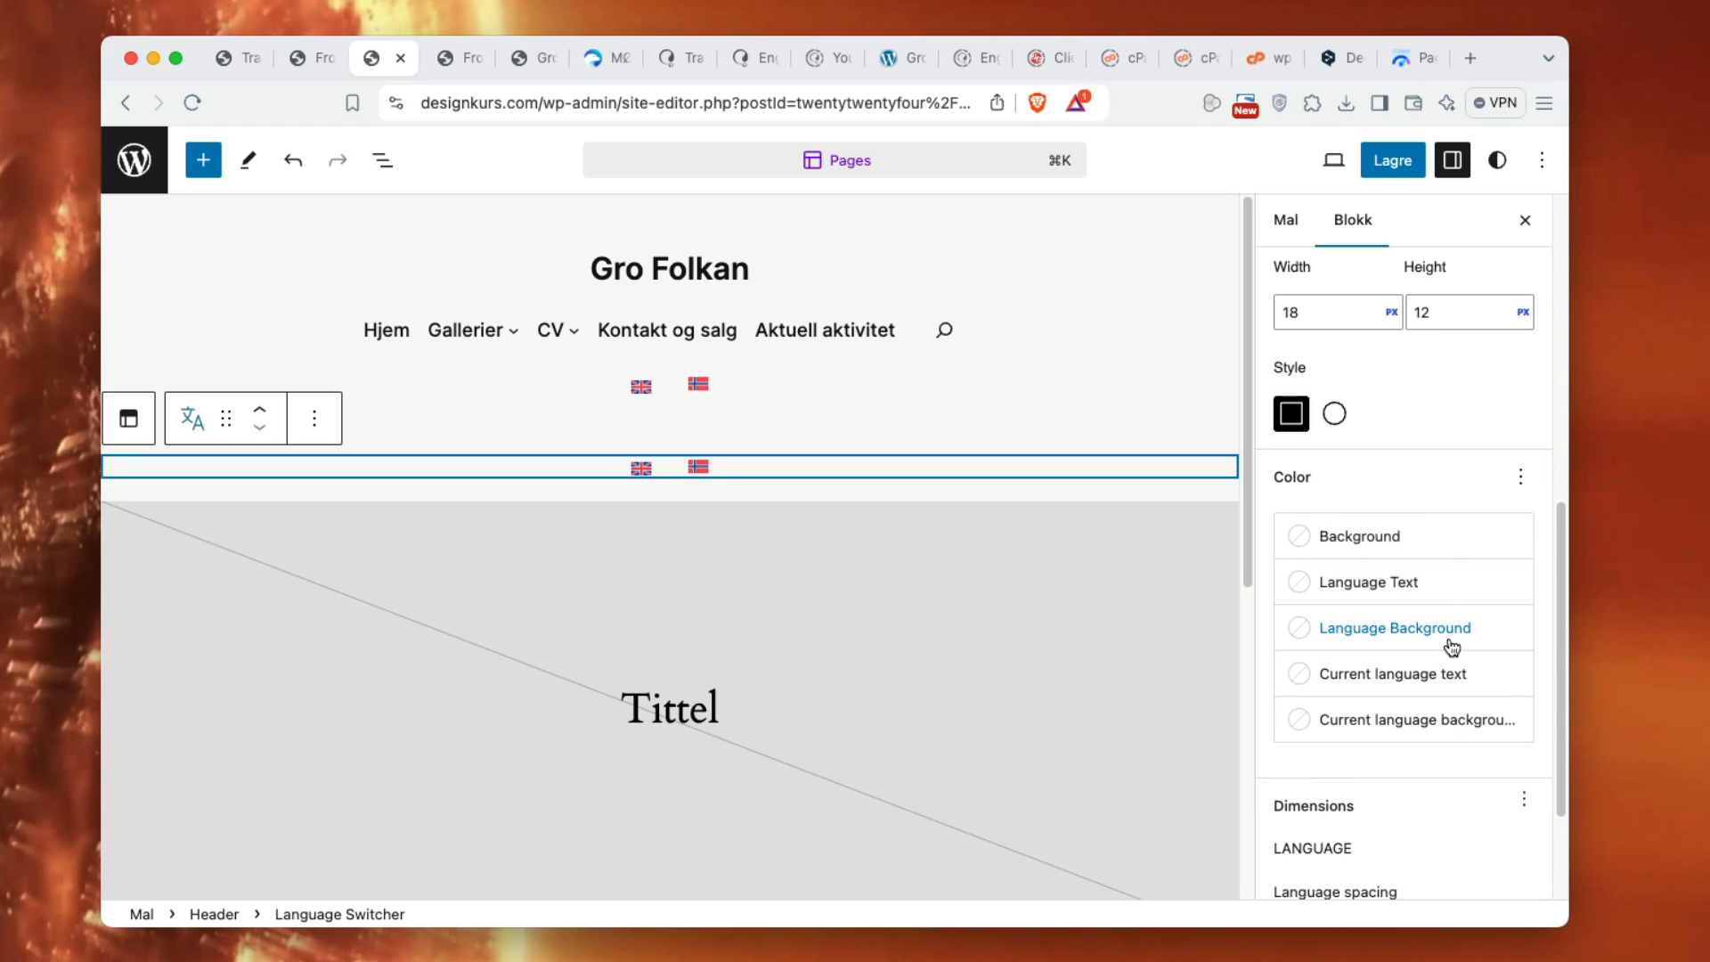
{"action": "scroll", "scroll_direction": "down", "scroll_amount": 3}
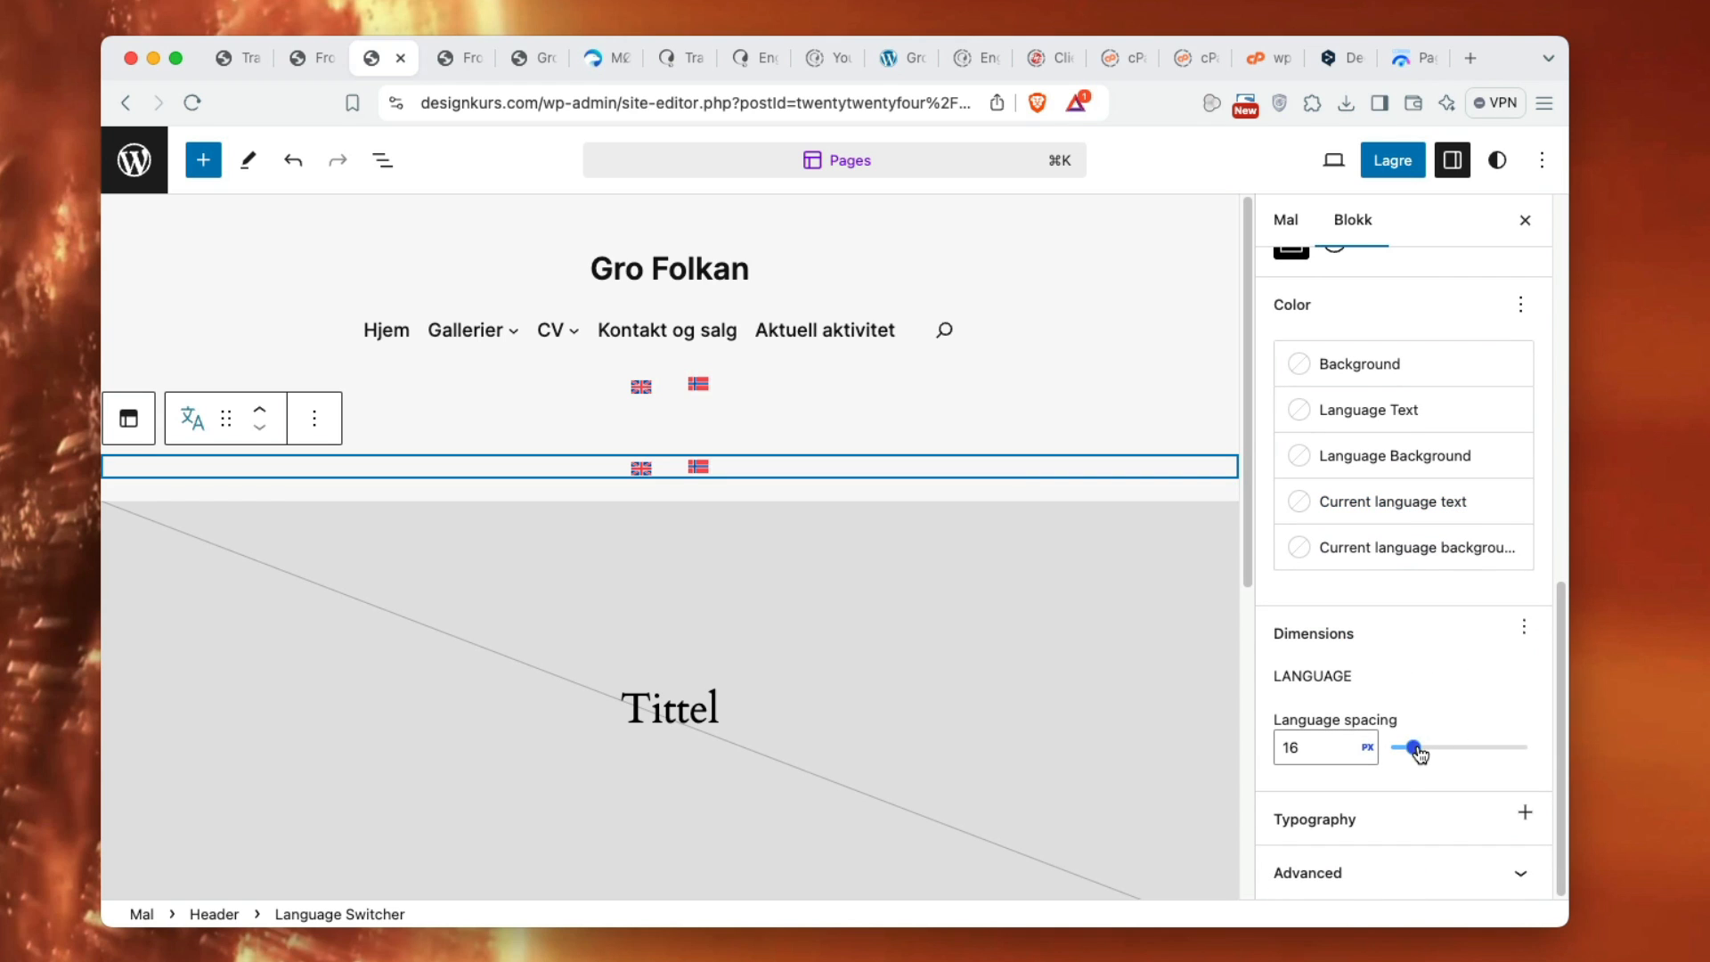
{"action": "left_click_drag", "start_coordinate": [1412, 747], "coordinate": [1432, 747]}
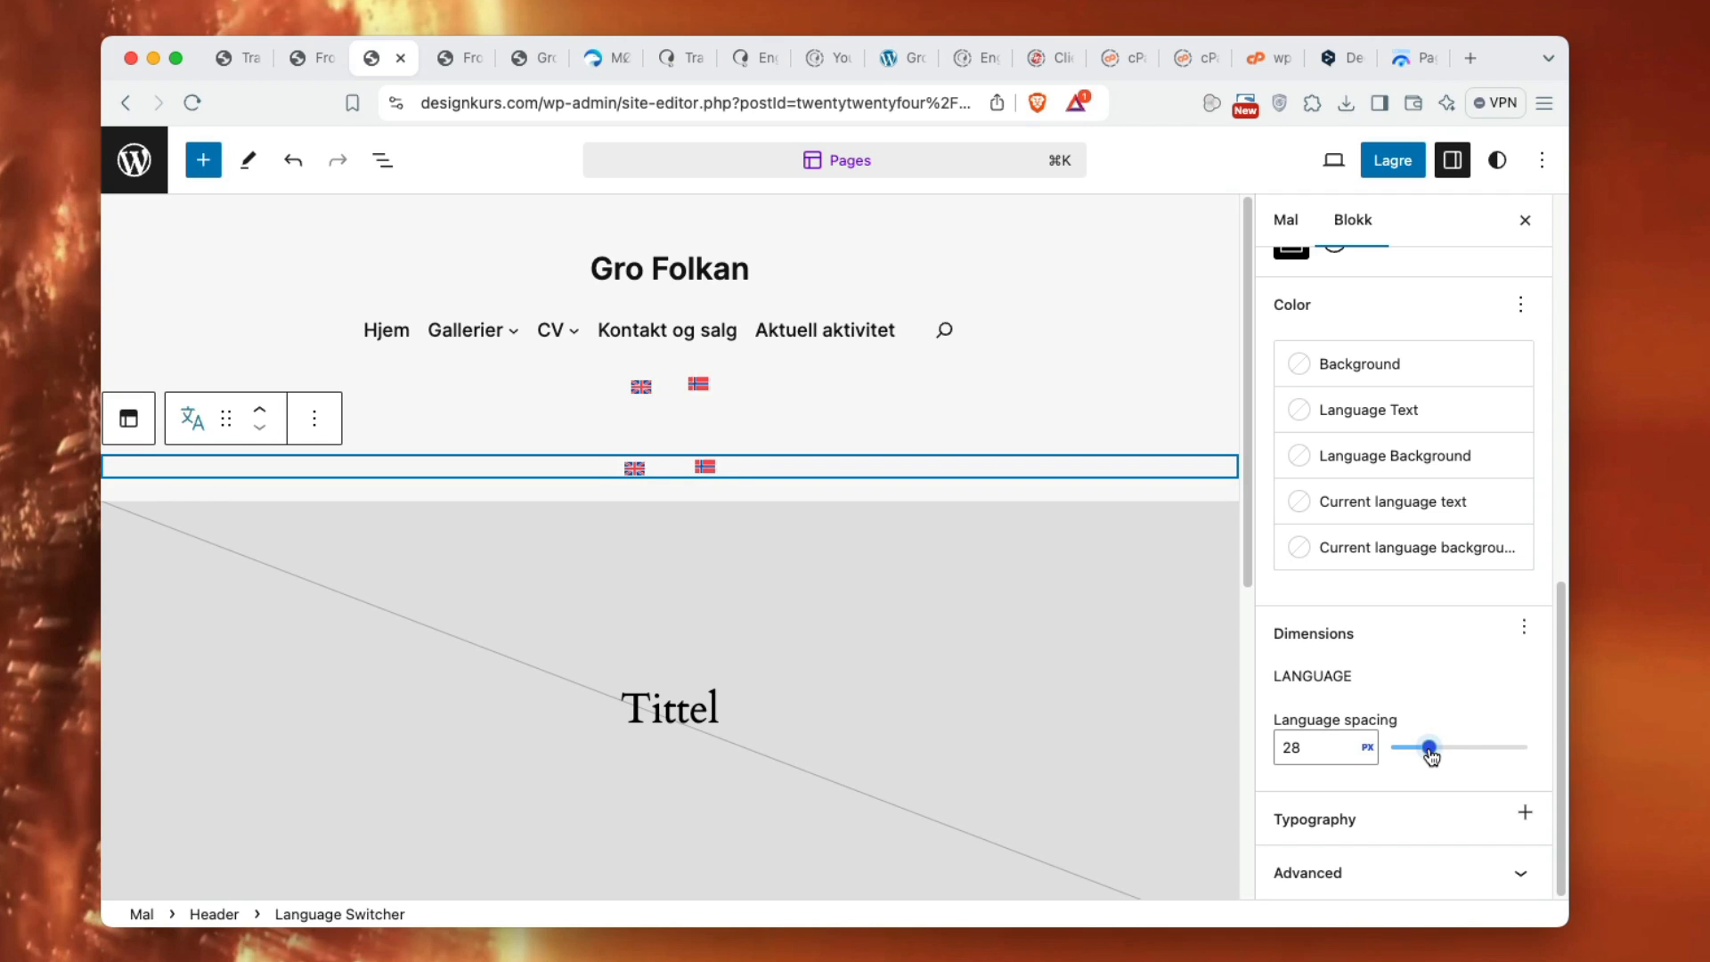
{"action": "left_click_drag", "start_coordinate": [1434, 747], "coordinate": [1412, 747]}
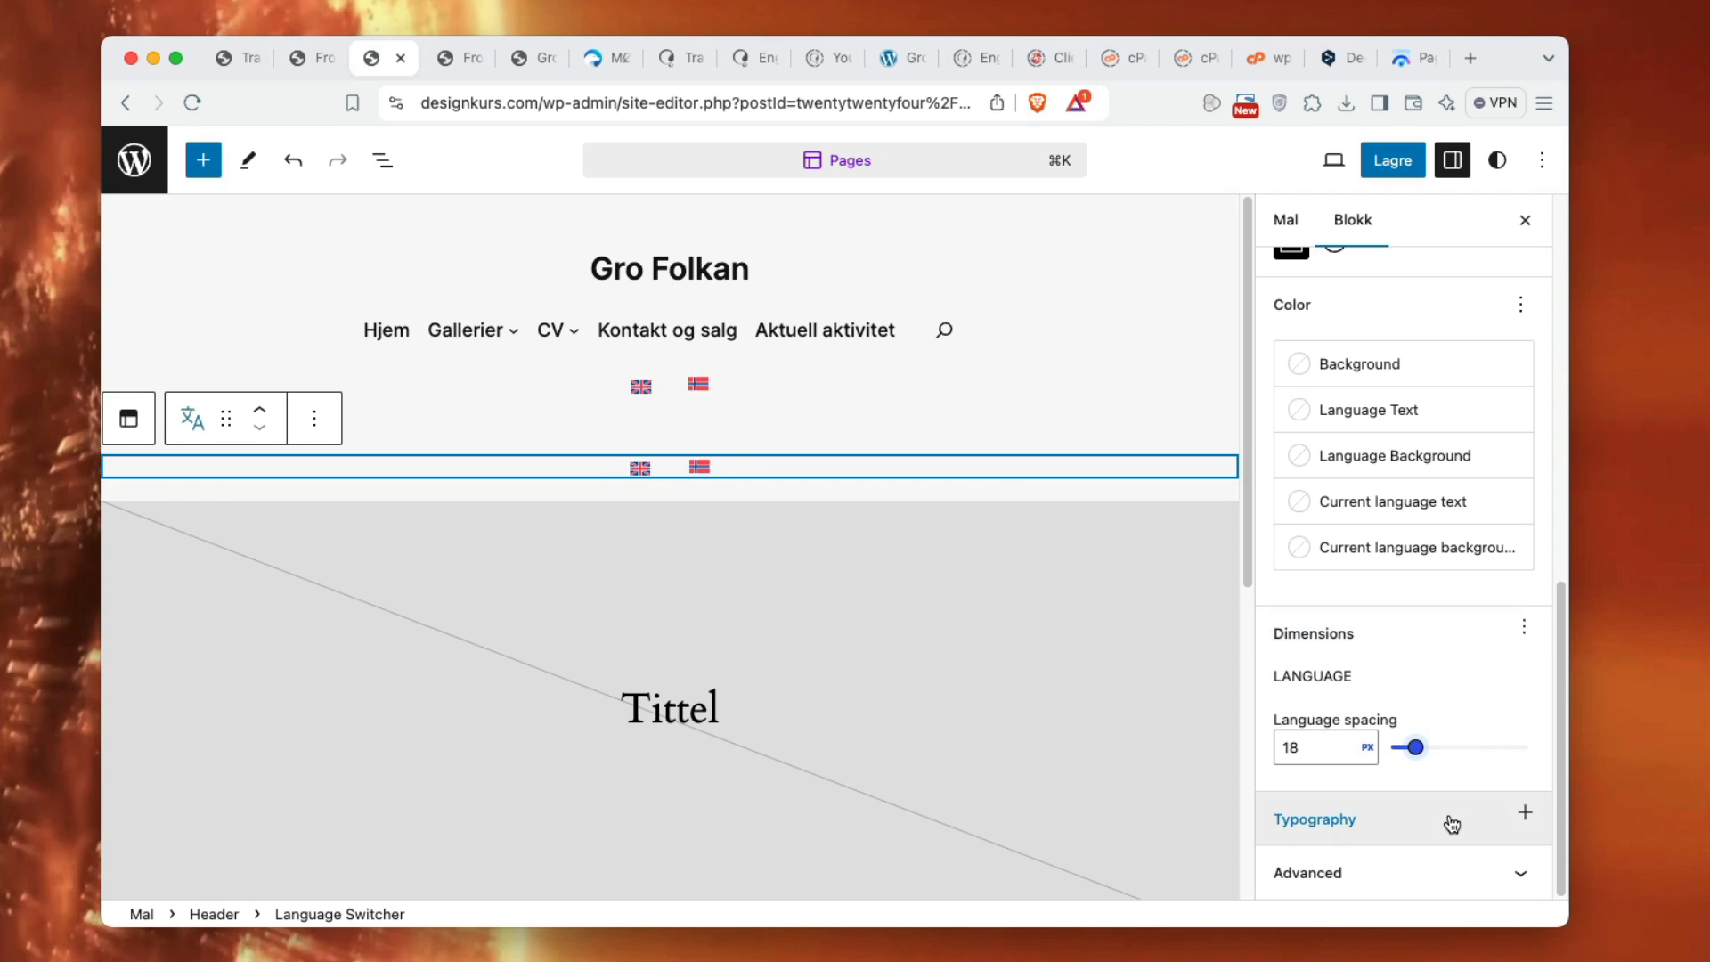
{"action": "left_click", "coordinate": [1525, 812]}
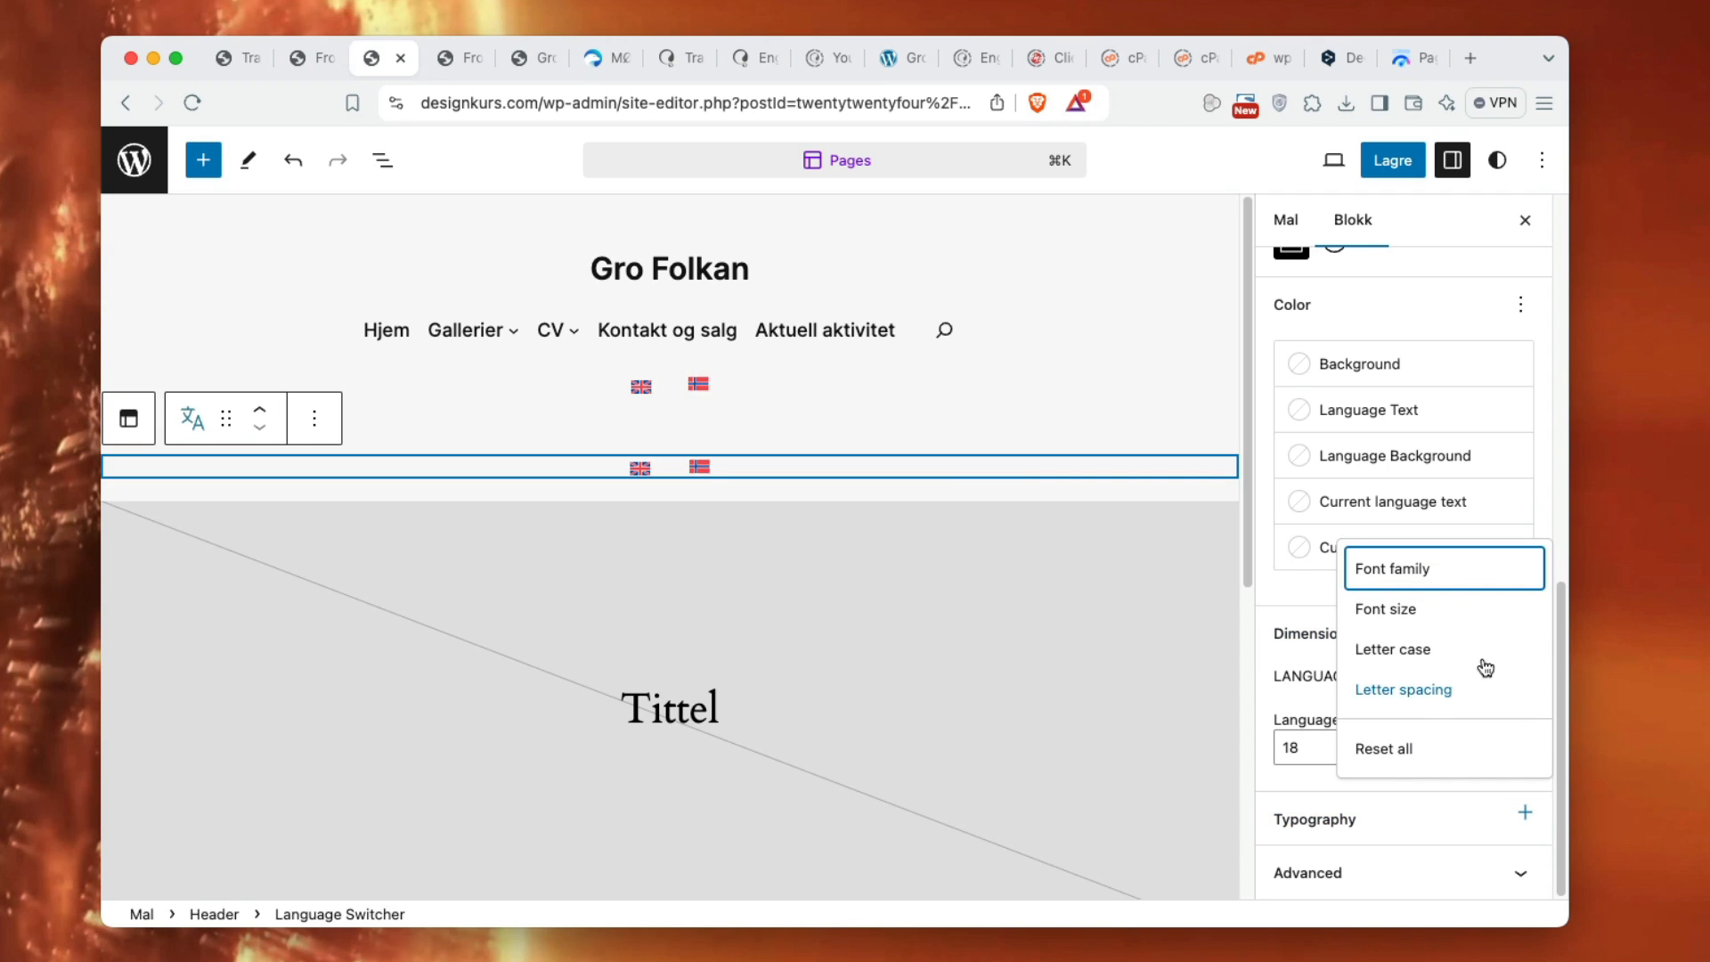
{"action": "mouse_move", "coordinate": [1422, 684]}
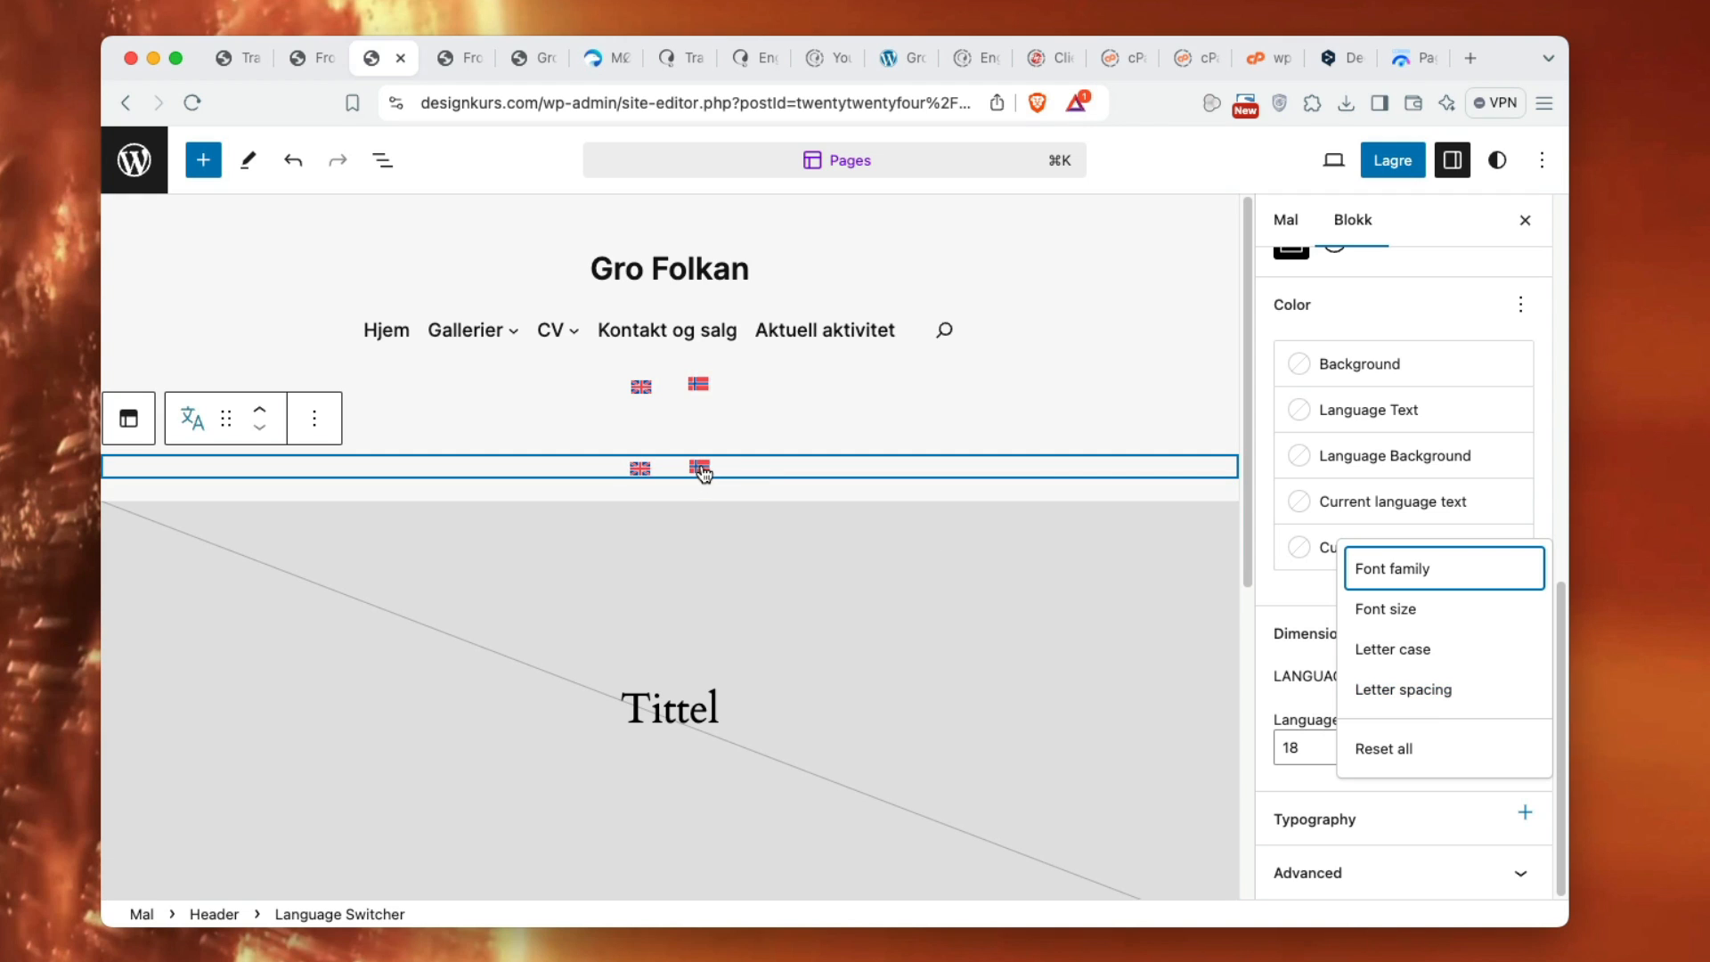
{"action": "mouse_move", "coordinate": [703, 475]}
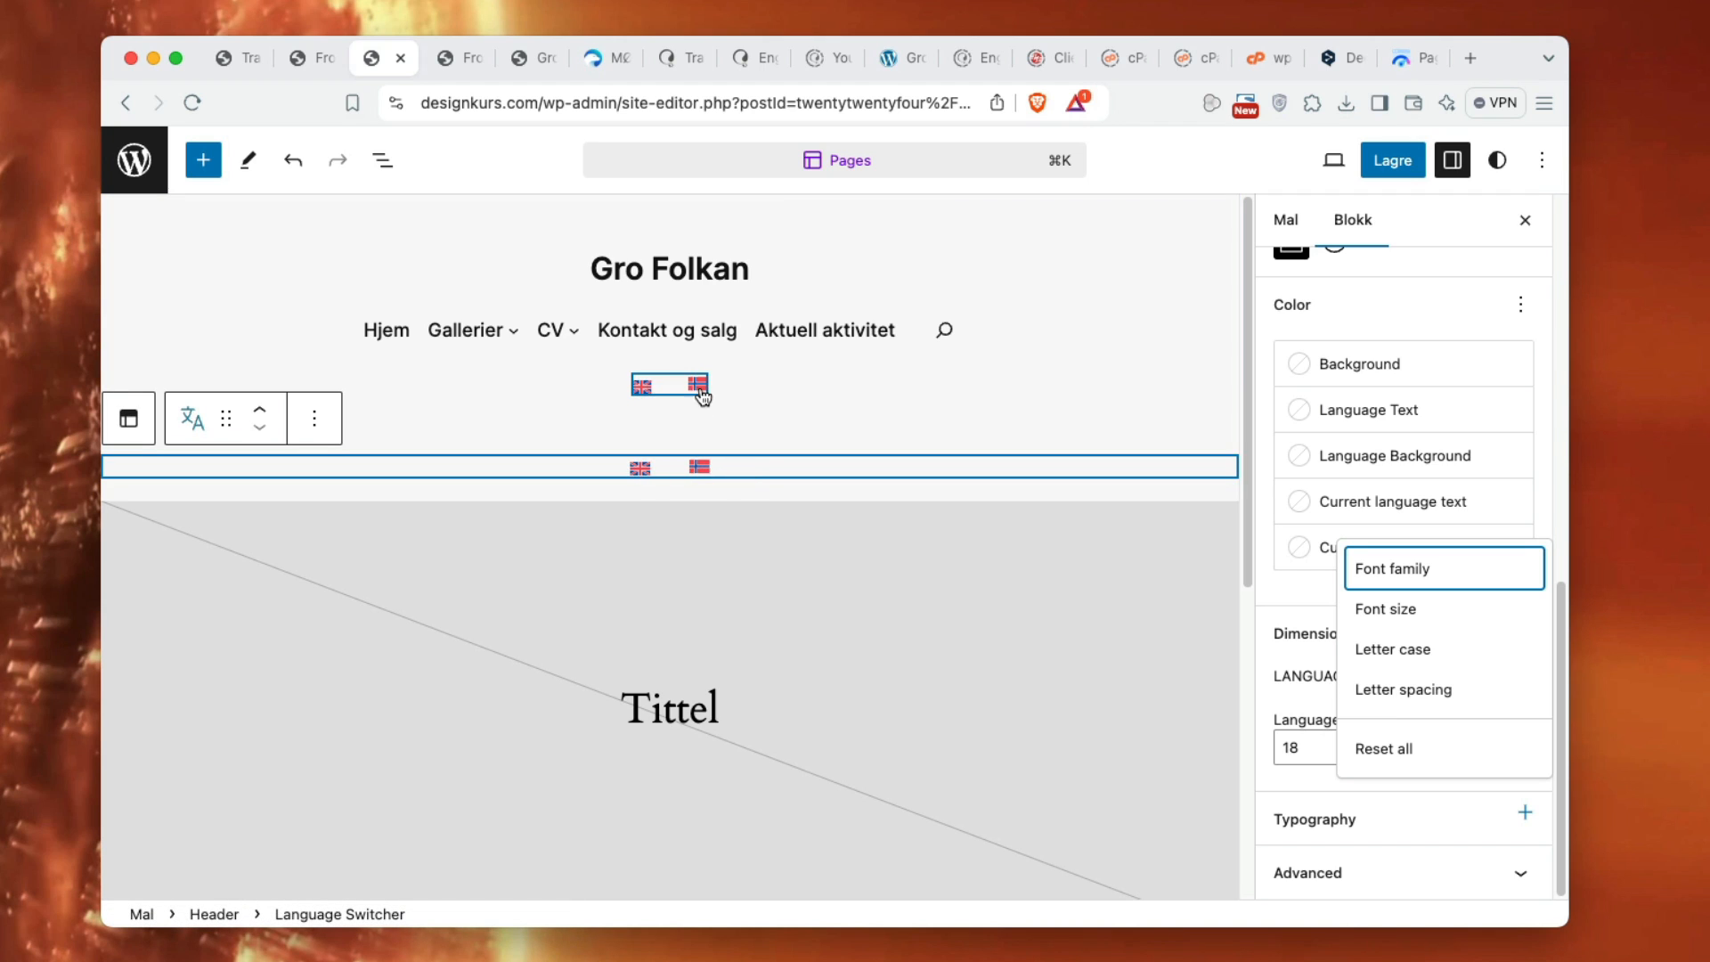
{"action": "mouse_move", "coordinate": [650, 393]}
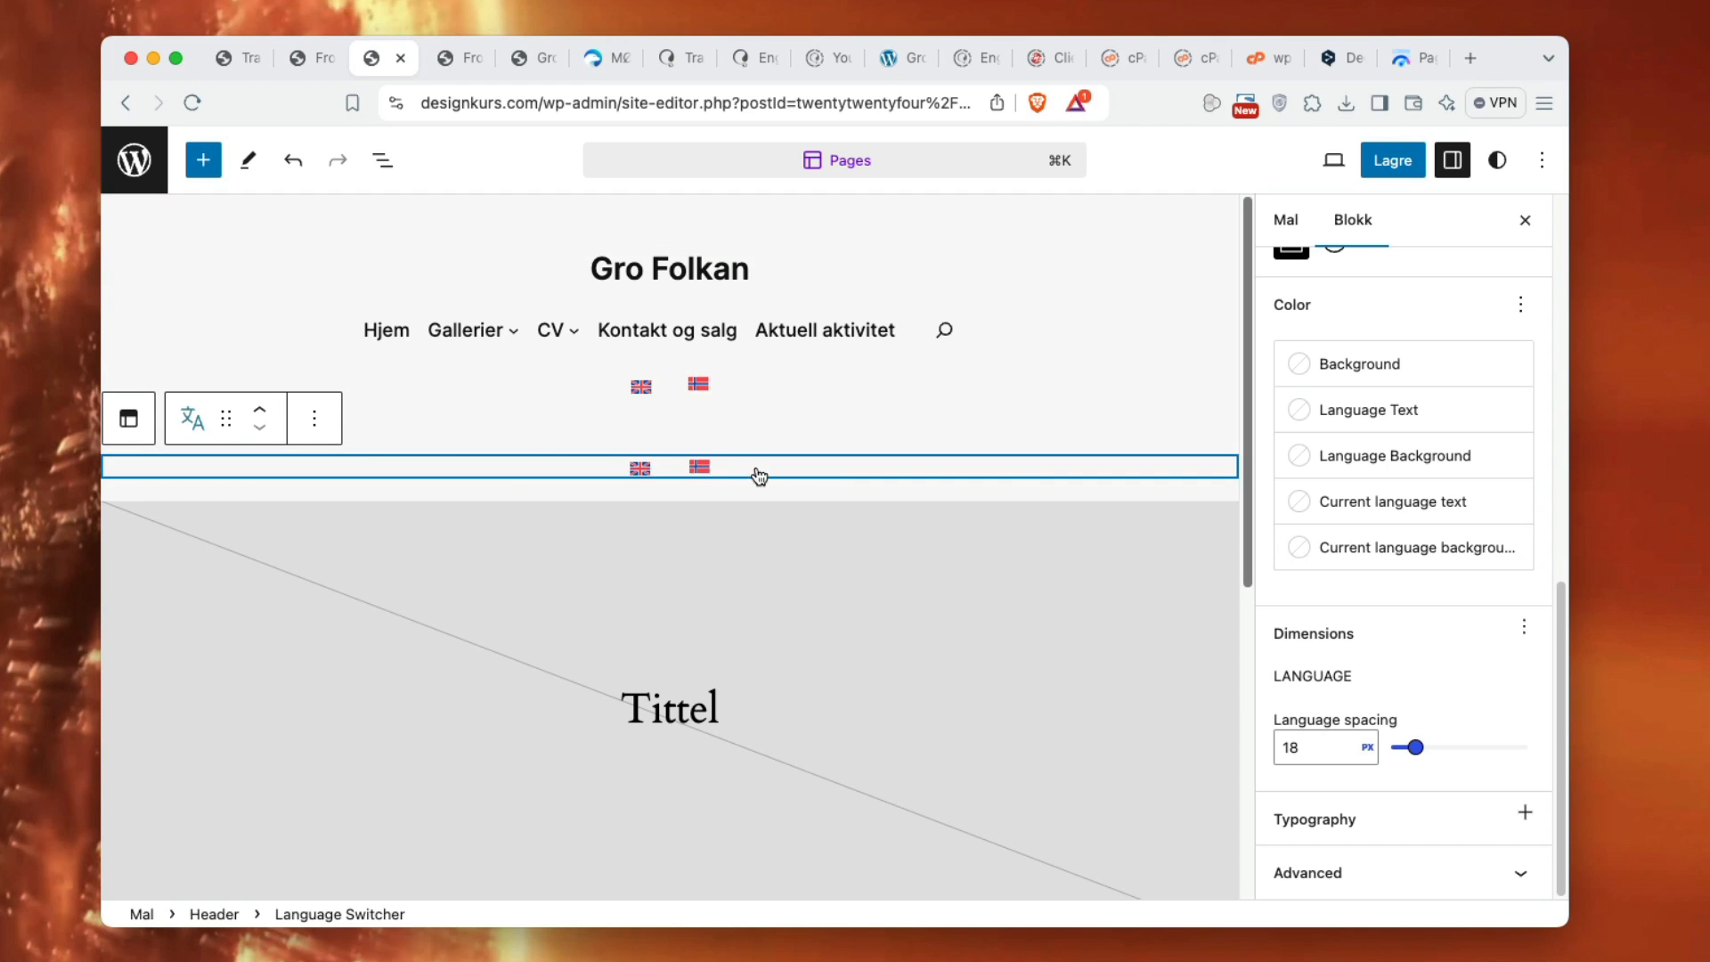
- Select the header Group block and save the template with Lagre
{"action": "left_click", "coordinate": [315, 417]}
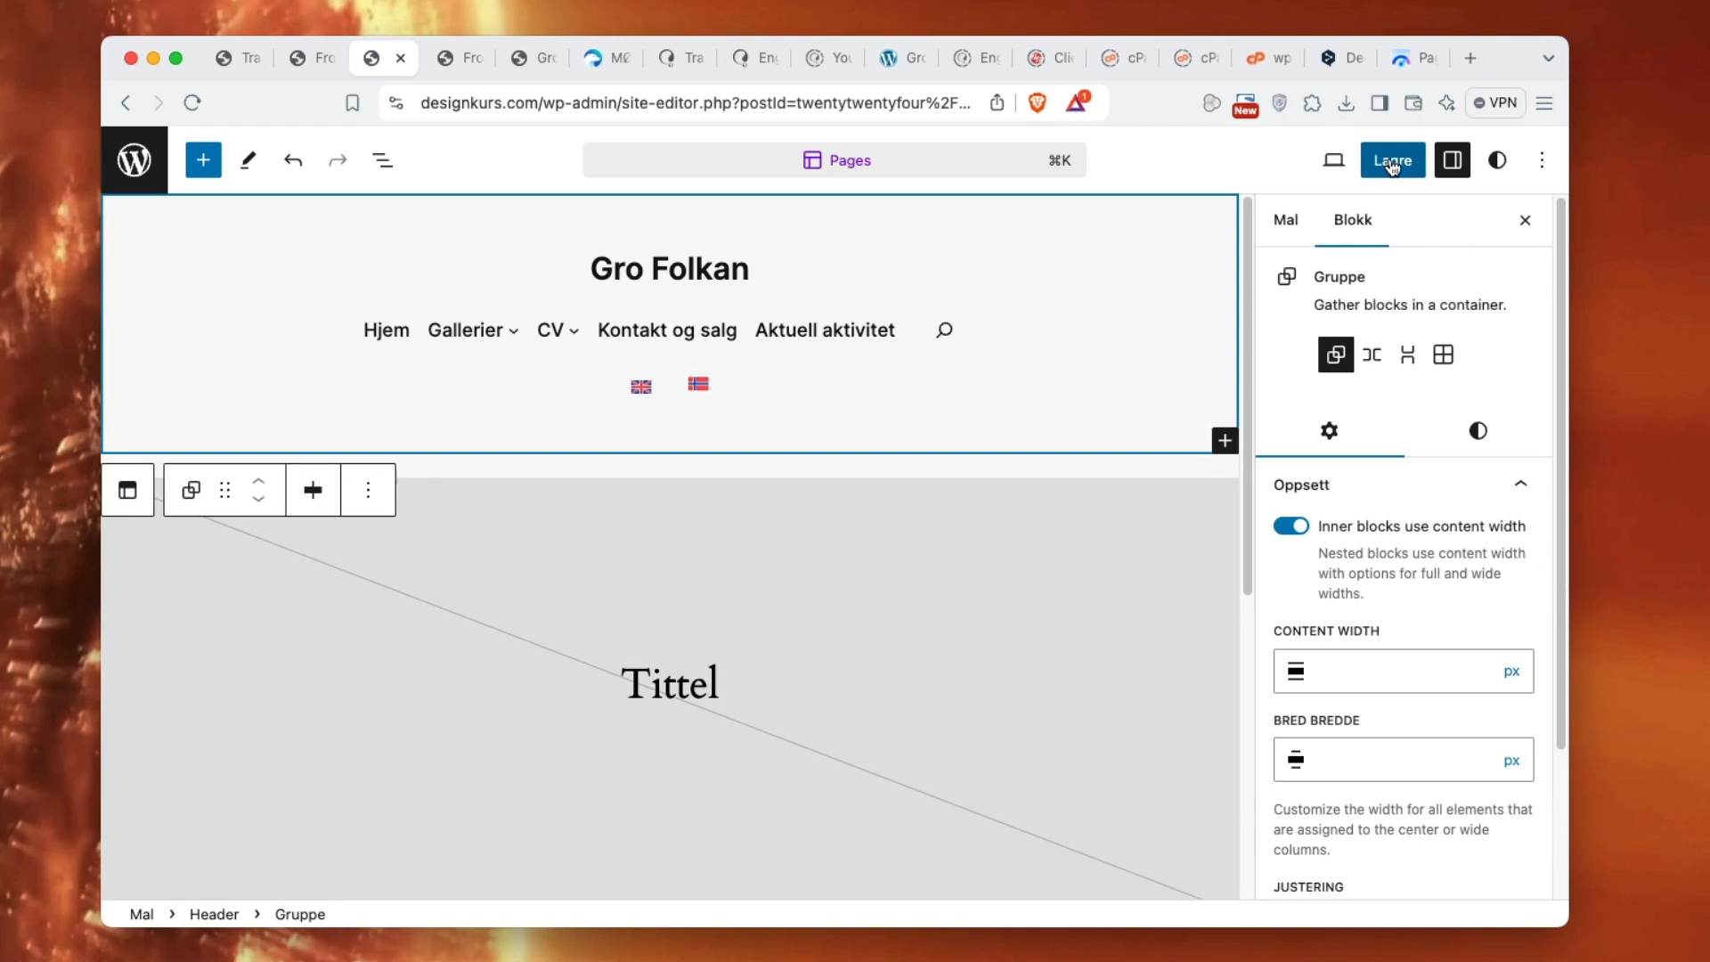
{"action": "left_click", "coordinate": [531, 58]}
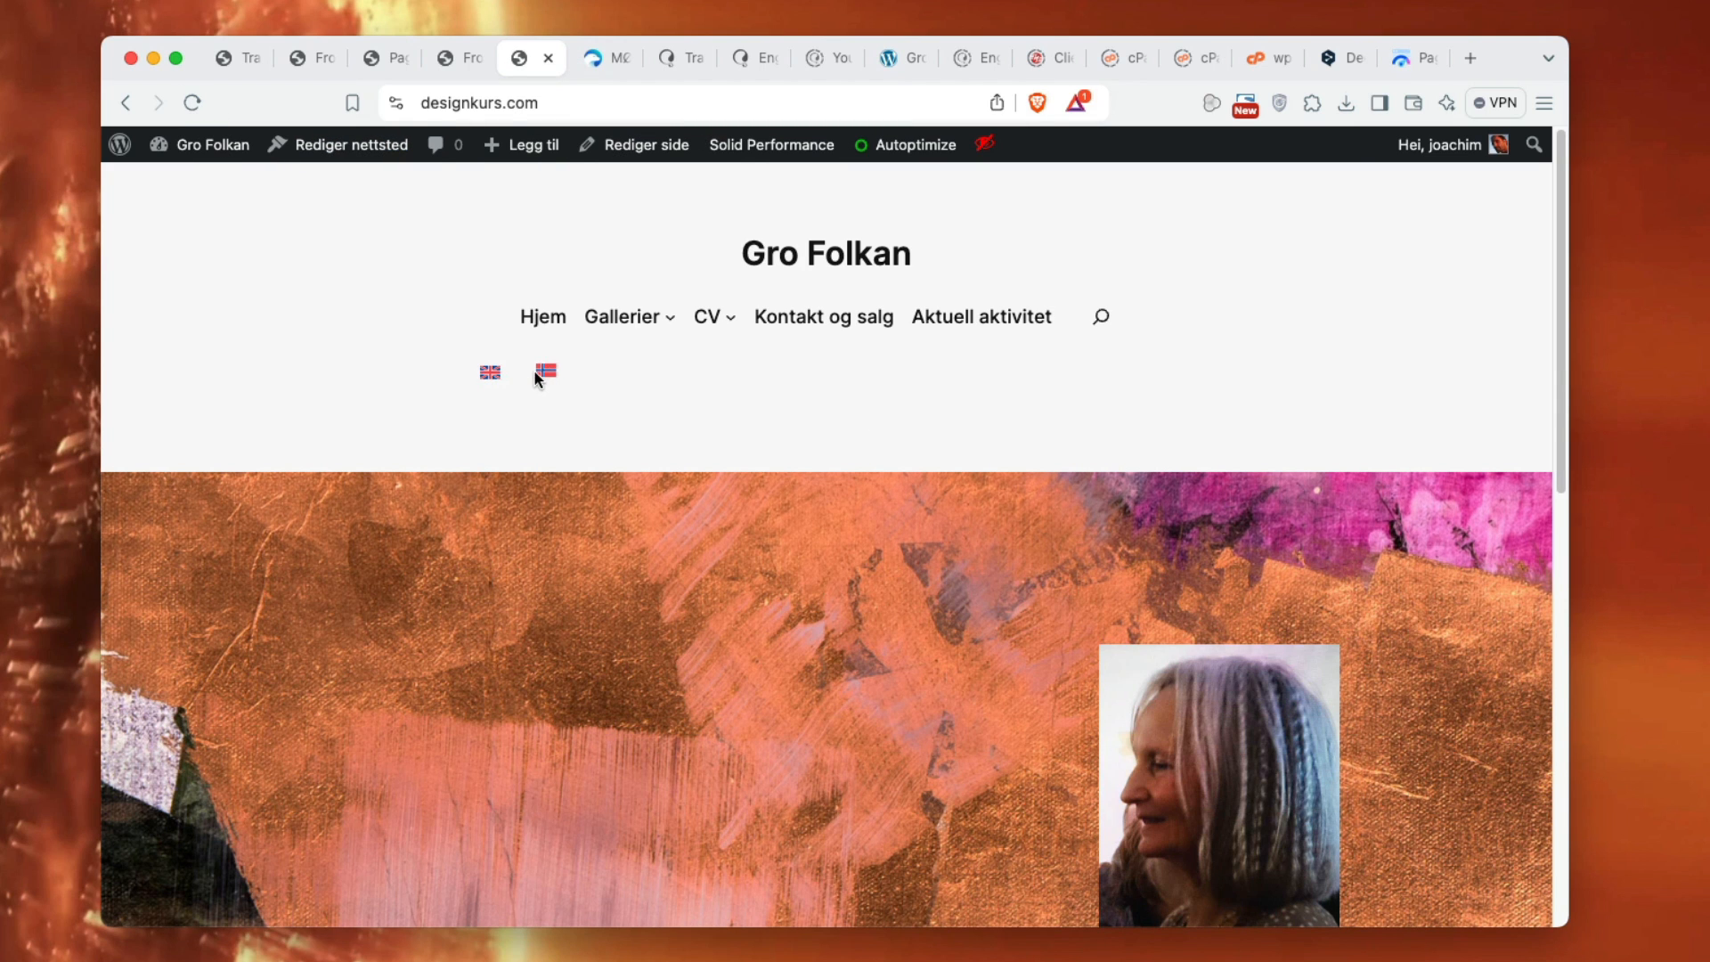
{"action": "mouse_move", "coordinate": [1170, 320]}
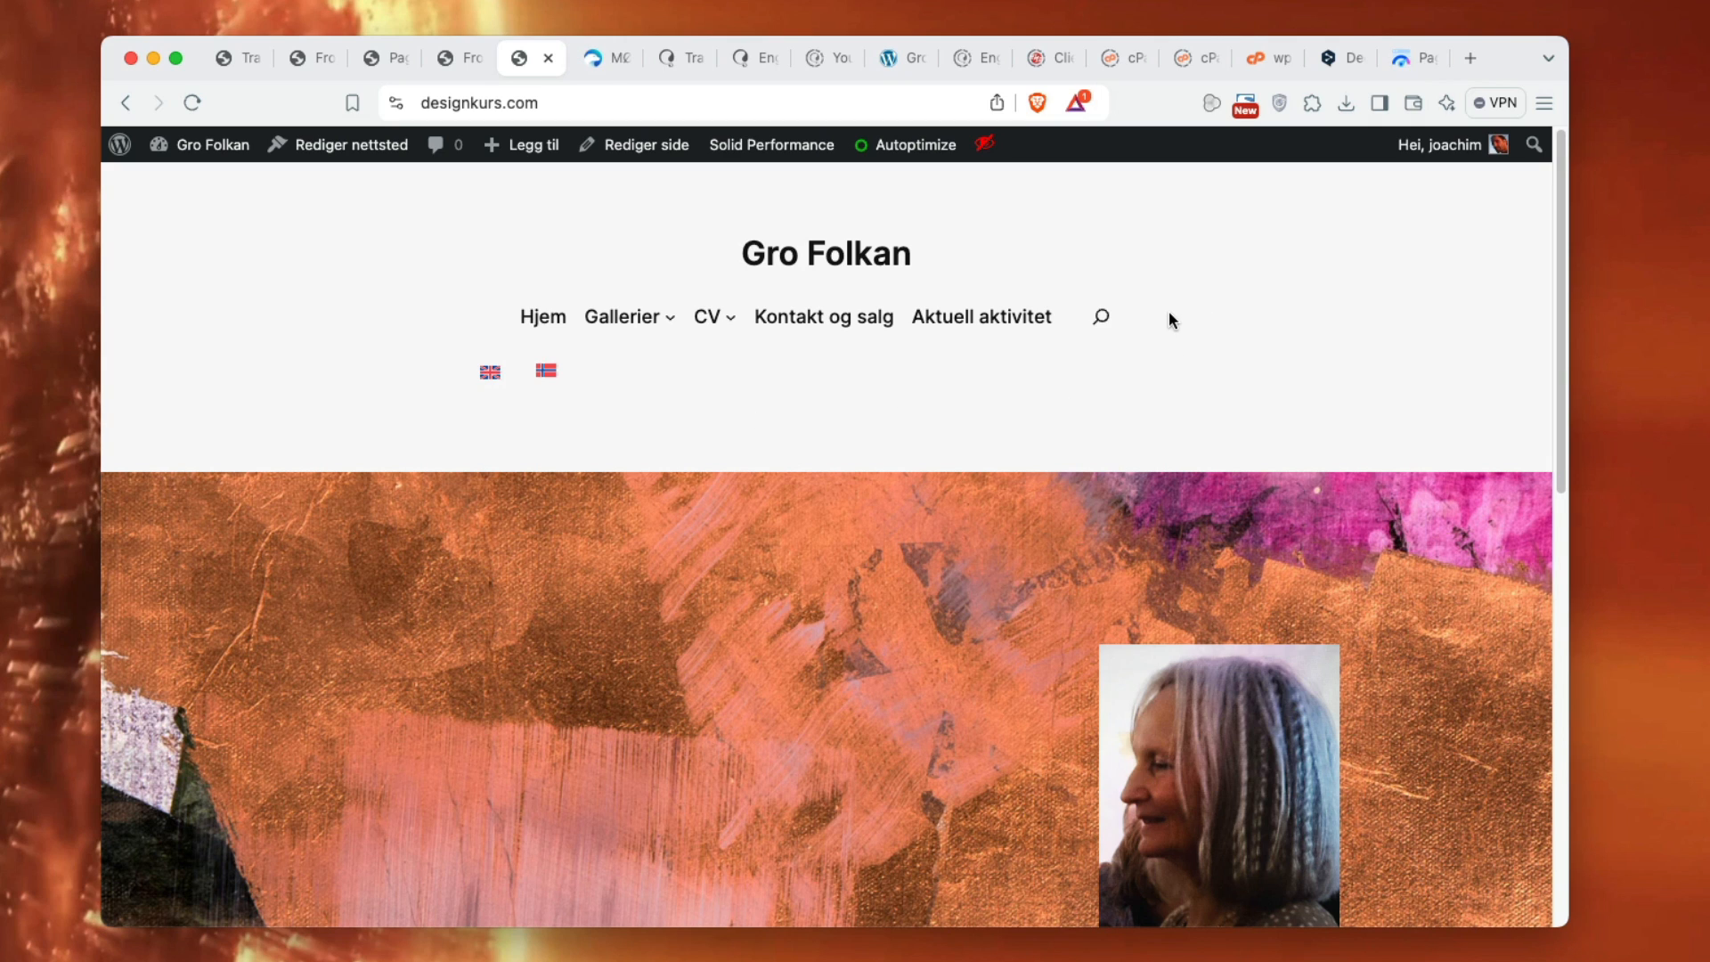
{"action": "mouse_move", "coordinate": [1158, 320]}
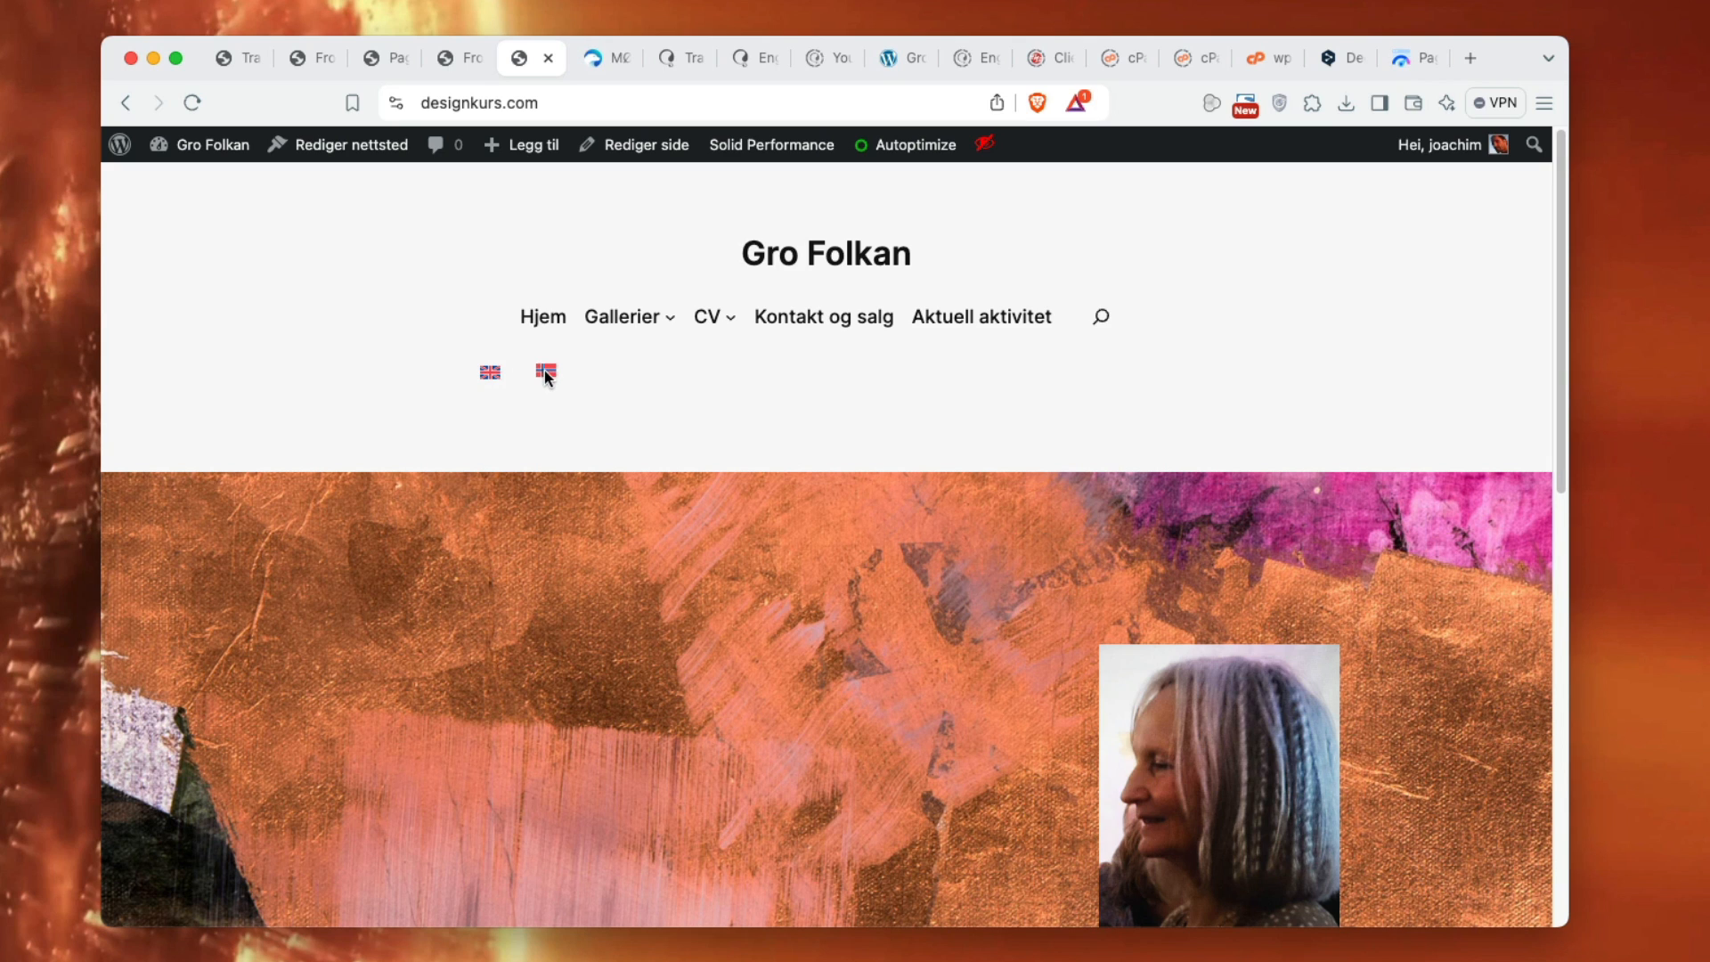
{"action": "mouse_move", "coordinate": [1144, 317]}
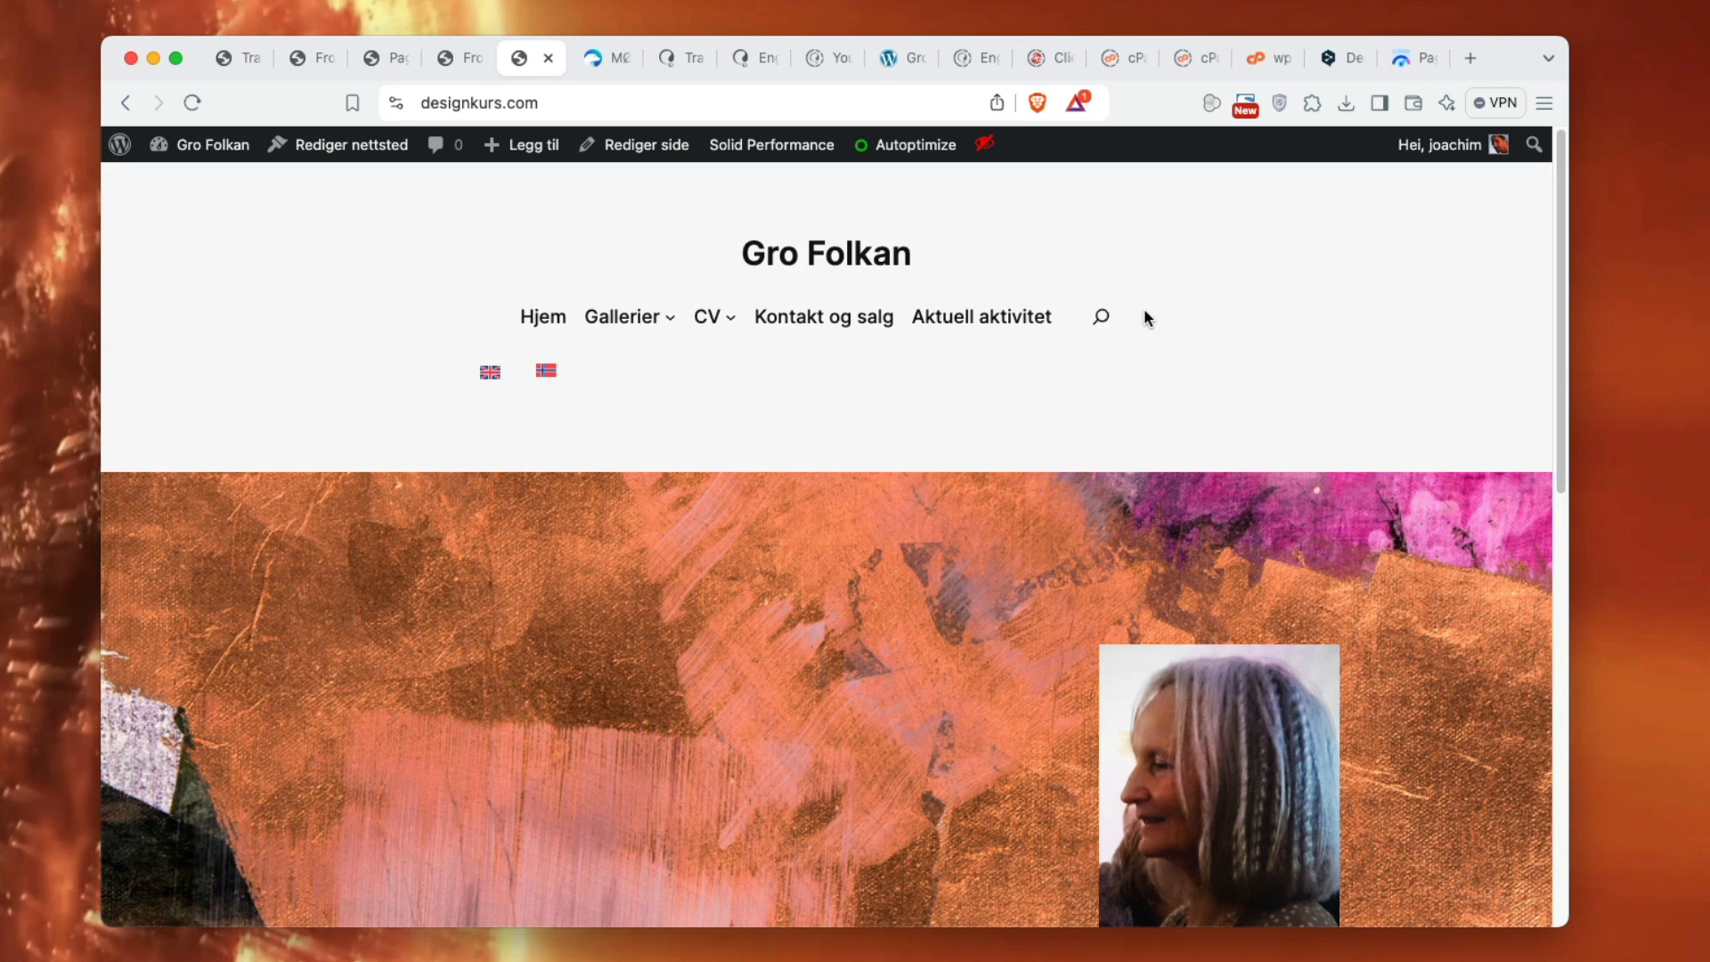
- Check the footer's English and Norsk bokmål switcher links, then return to Translation Management
{"action": "scroll", "scroll_direction": "down", "scroll_amount": 3}
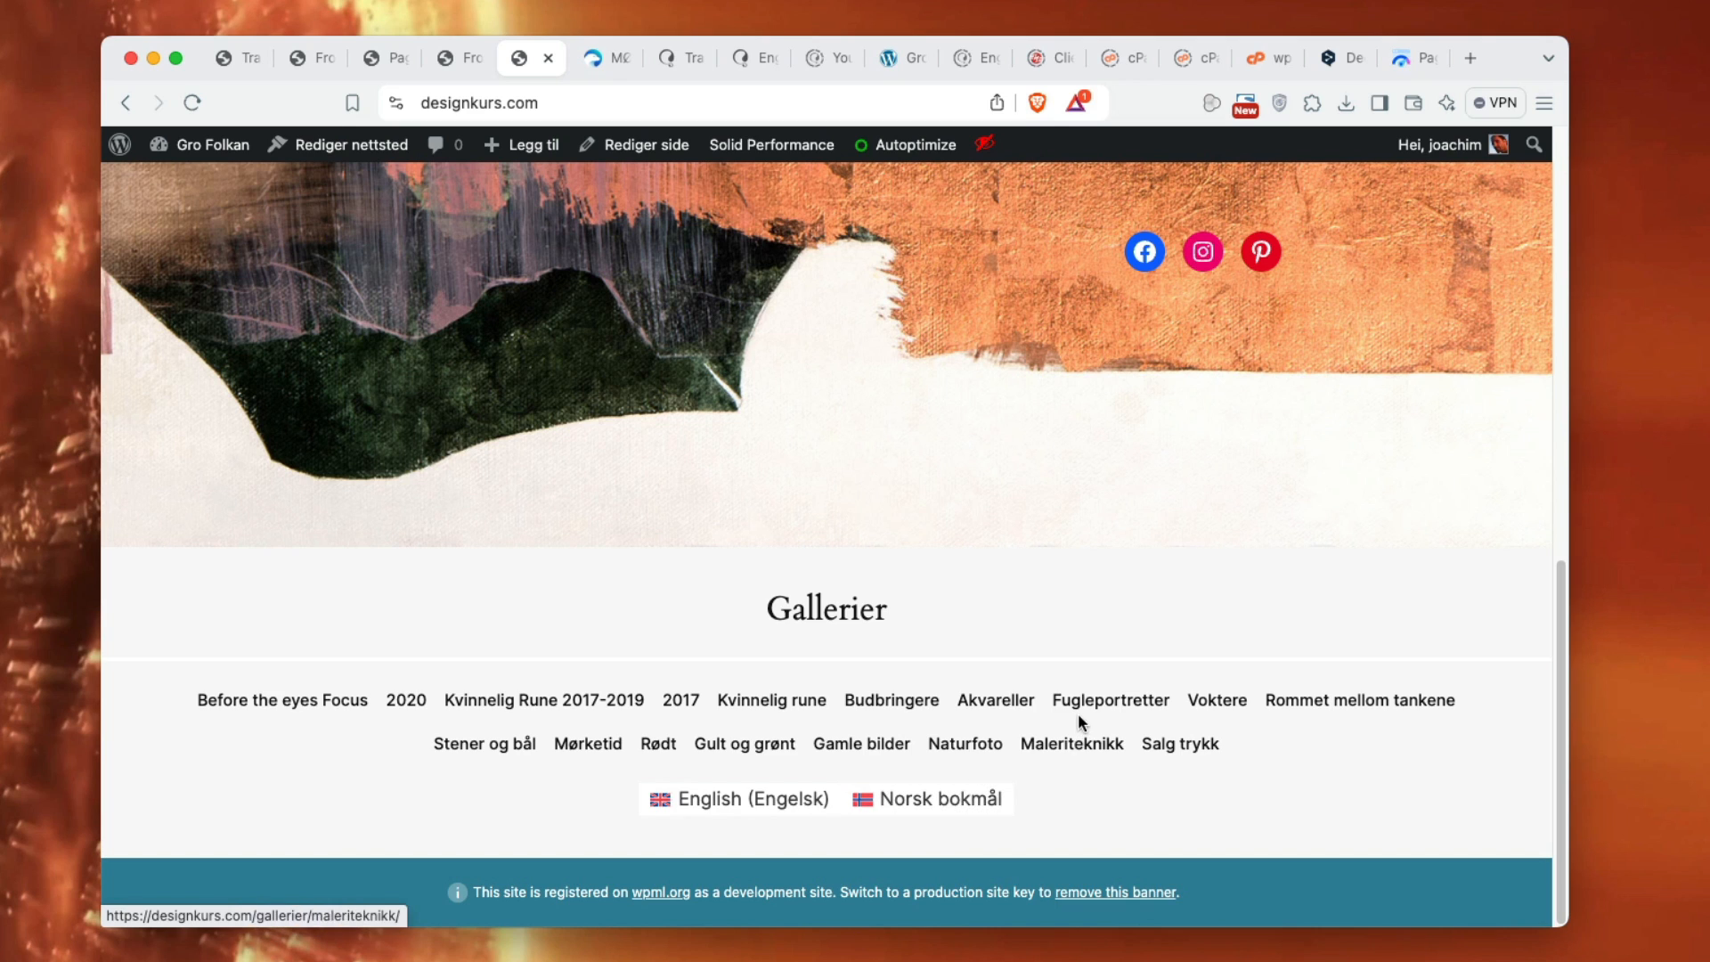
{"action": "mouse_move", "coordinate": [800, 910]}
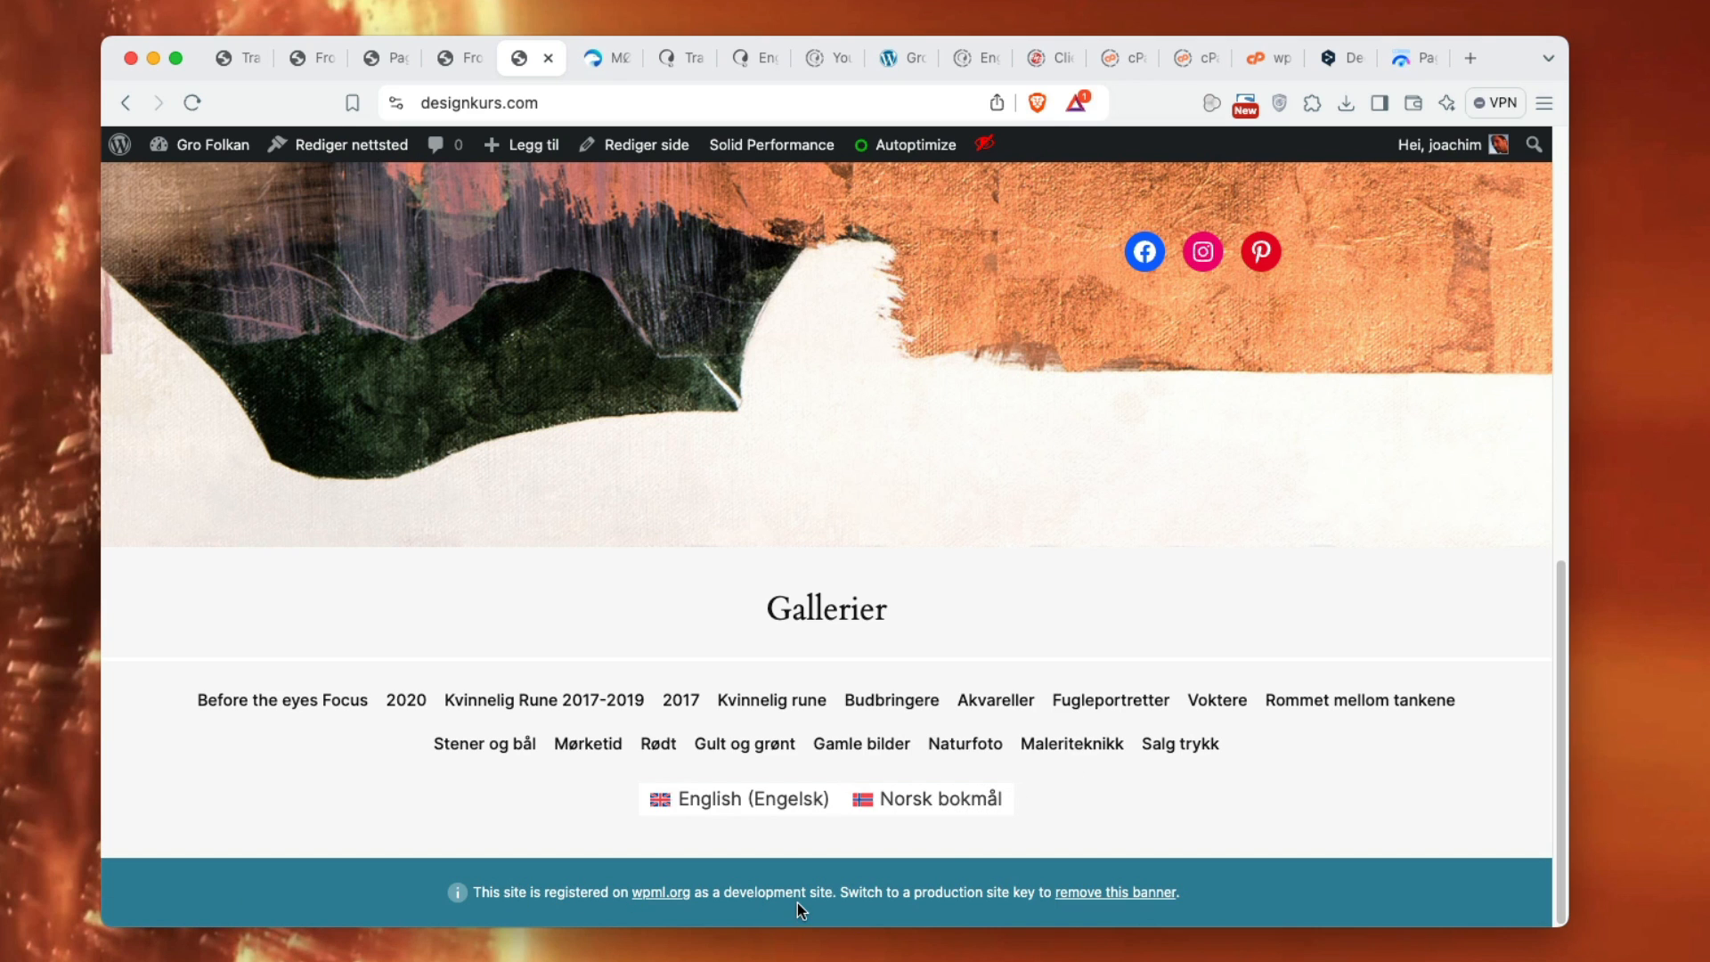
{"action": "scroll", "scroll_direction": "down", "scroll_amount": 3}
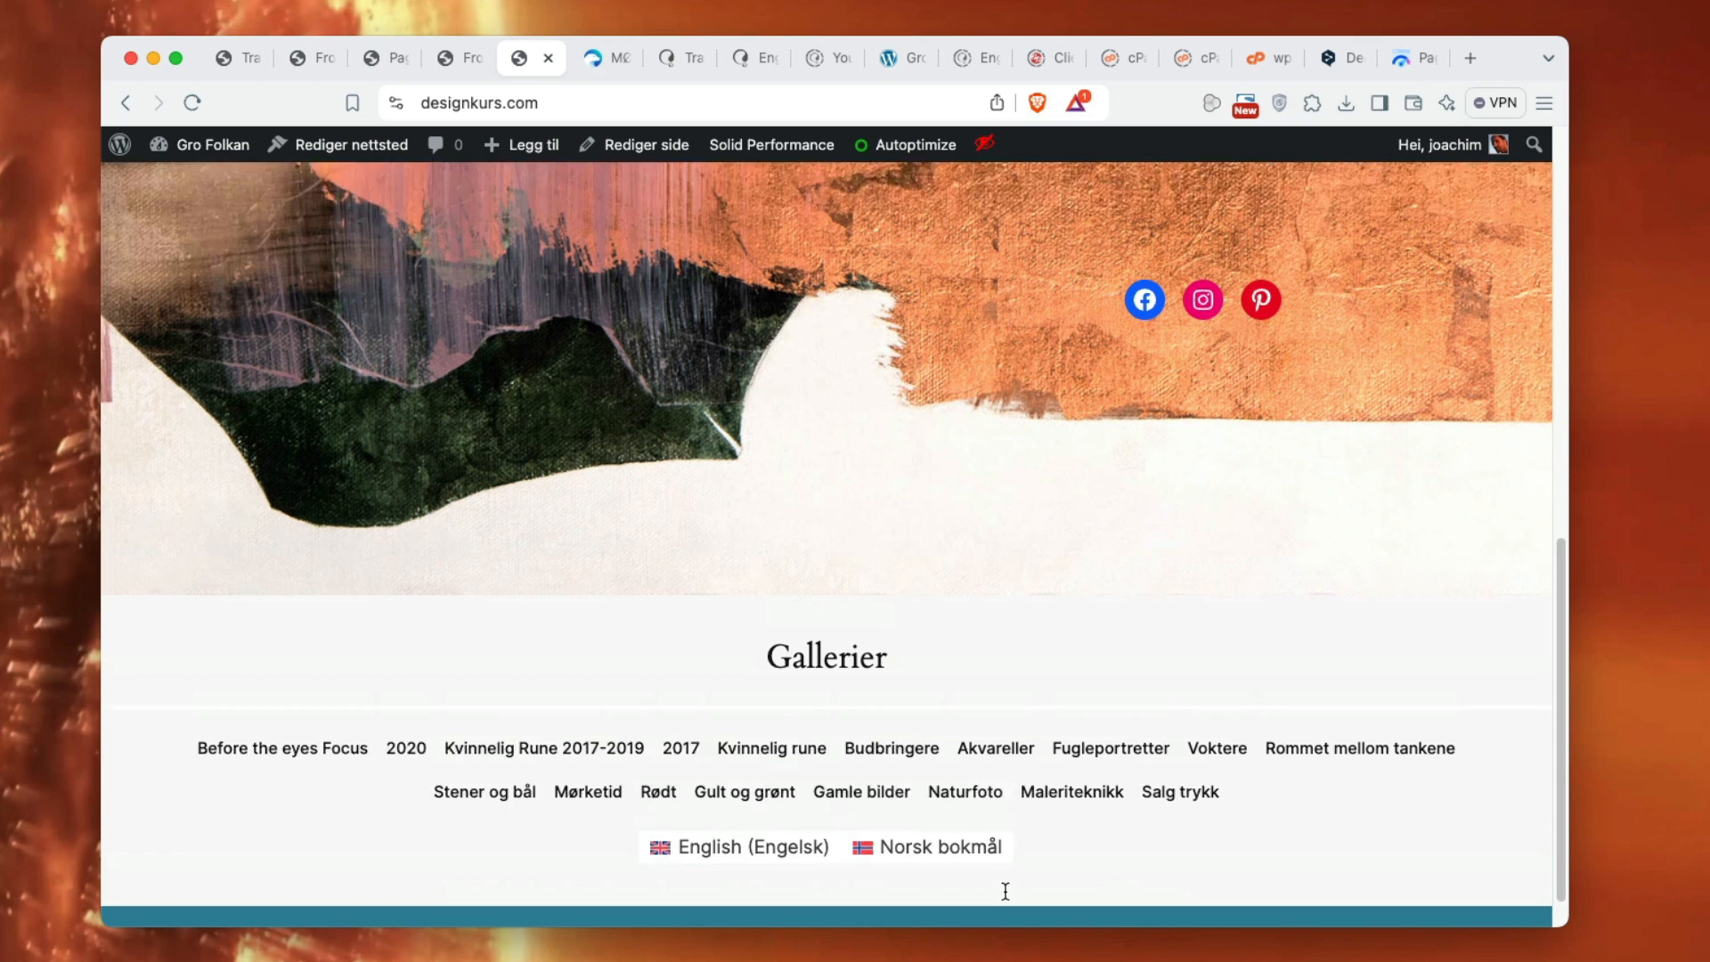
{"action": "scroll", "scroll_direction": "up", "scroll_amount": 3}
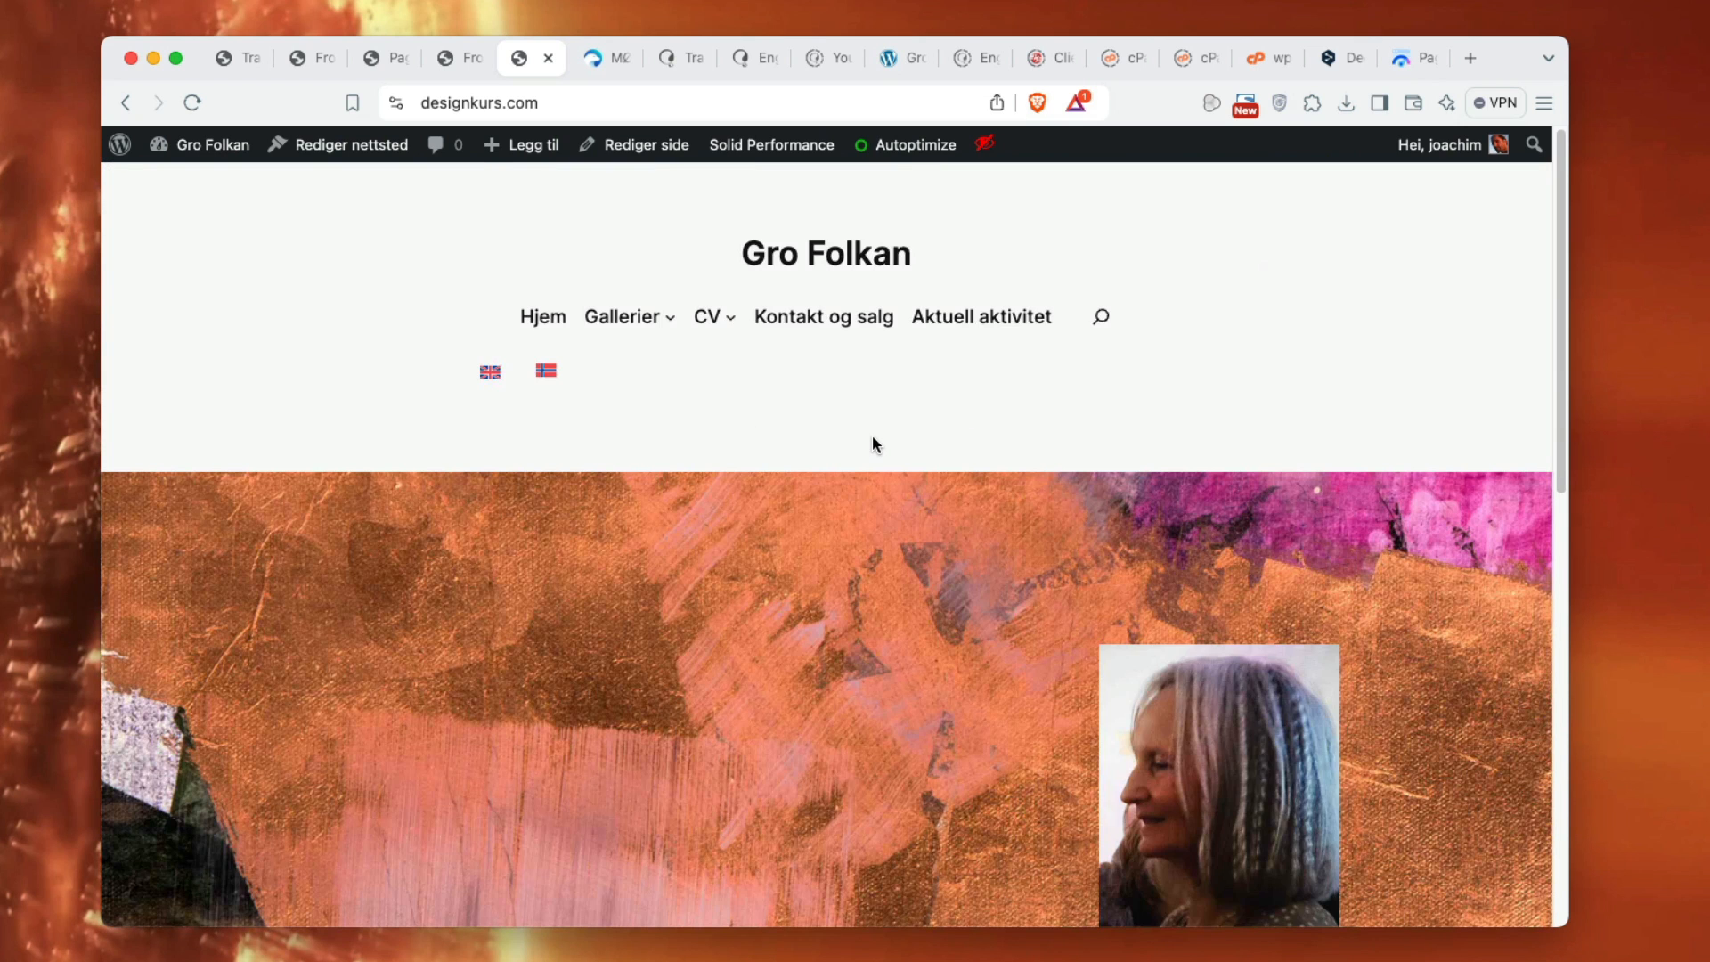
{"action": "left_click", "coordinate": [225, 57]}
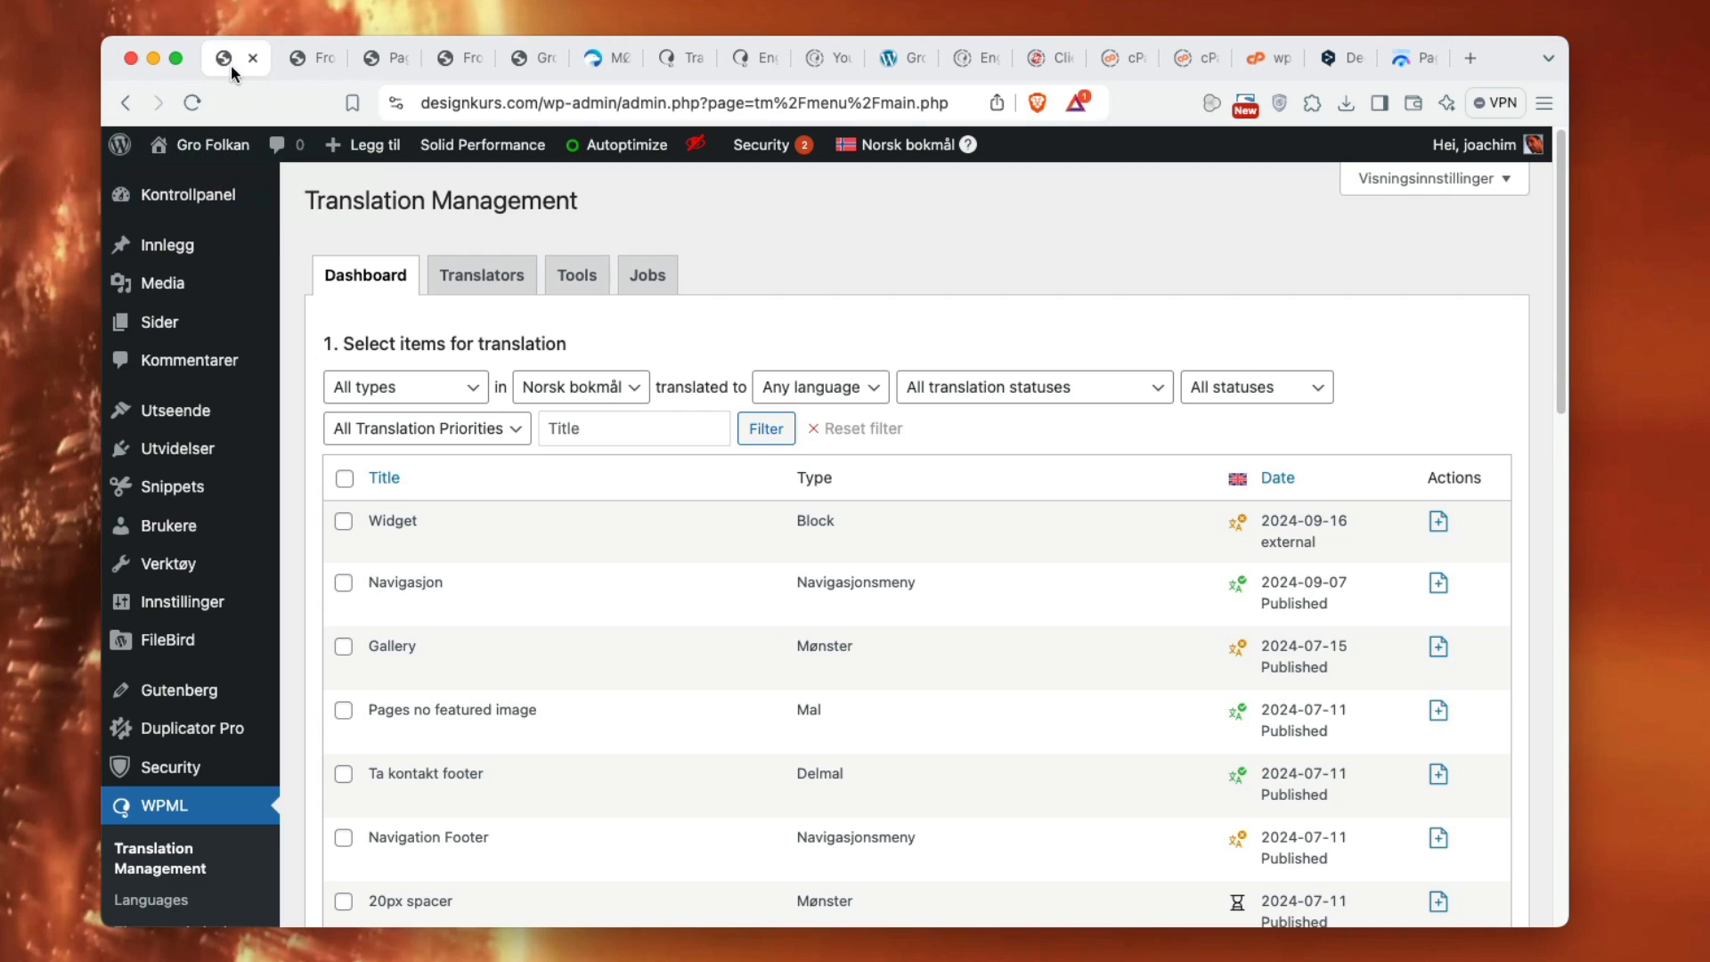
- Go back to the site editor and exit through its templates overview to Kontrollpanel
{"action": "scroll", "scroll_direction": "down", "scroll_amount": 3}
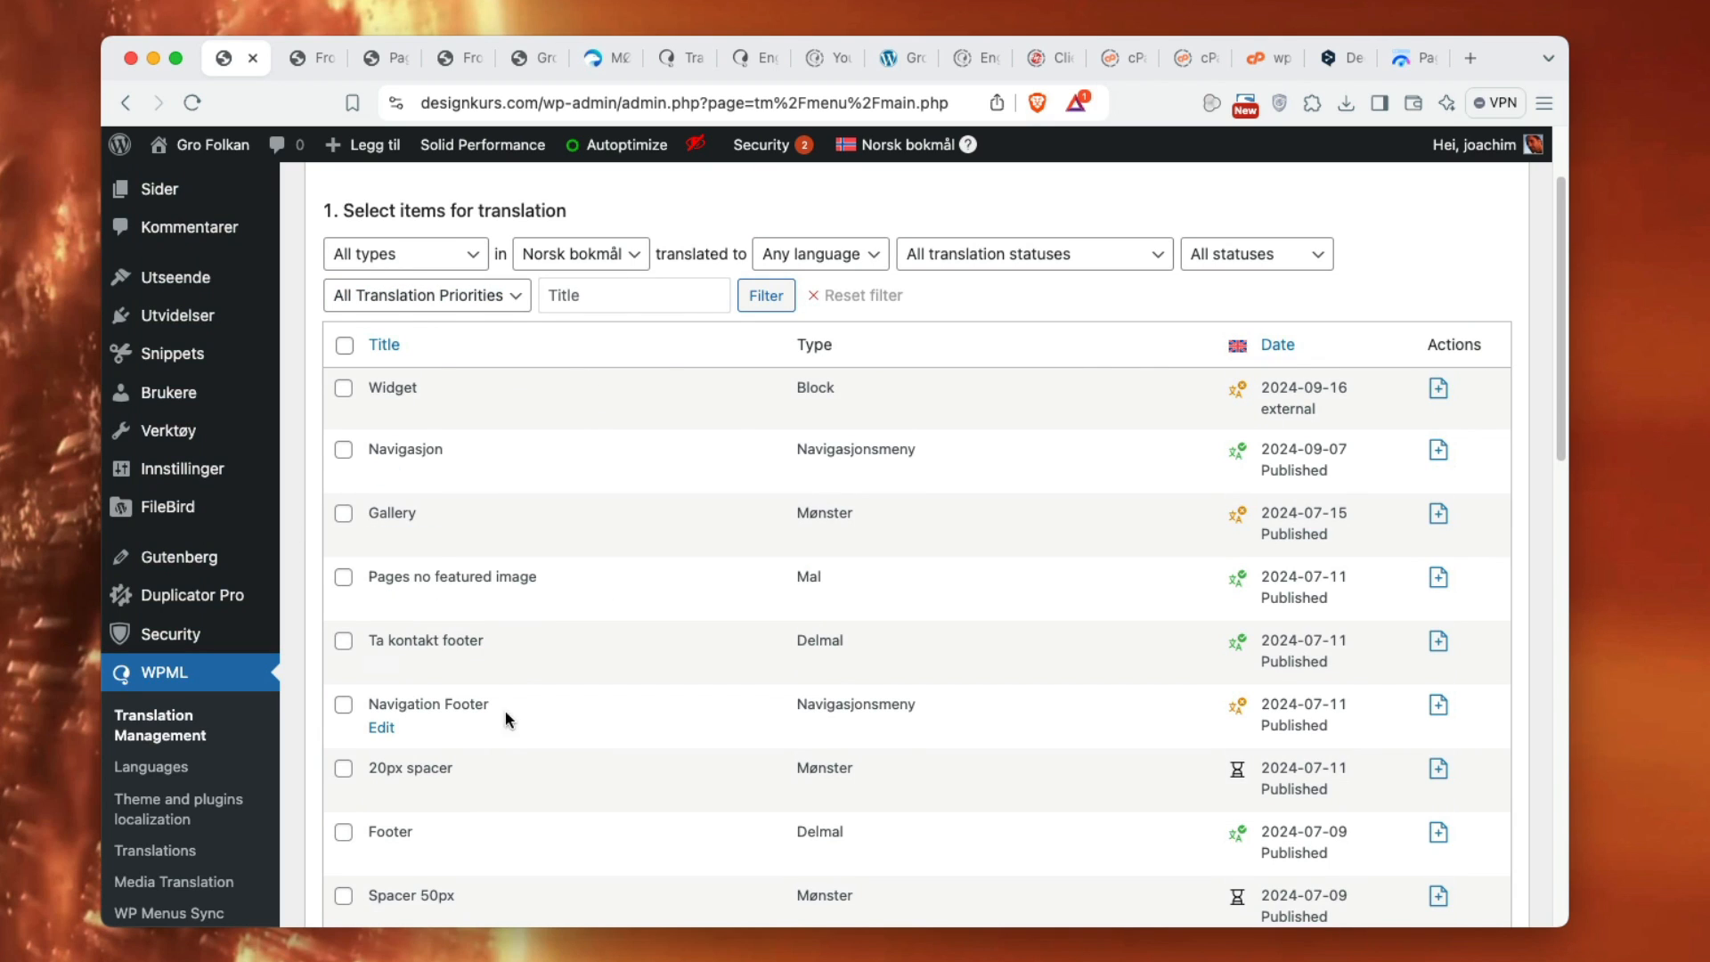
{"action": "left_click", "coordinate": [384, 57]}
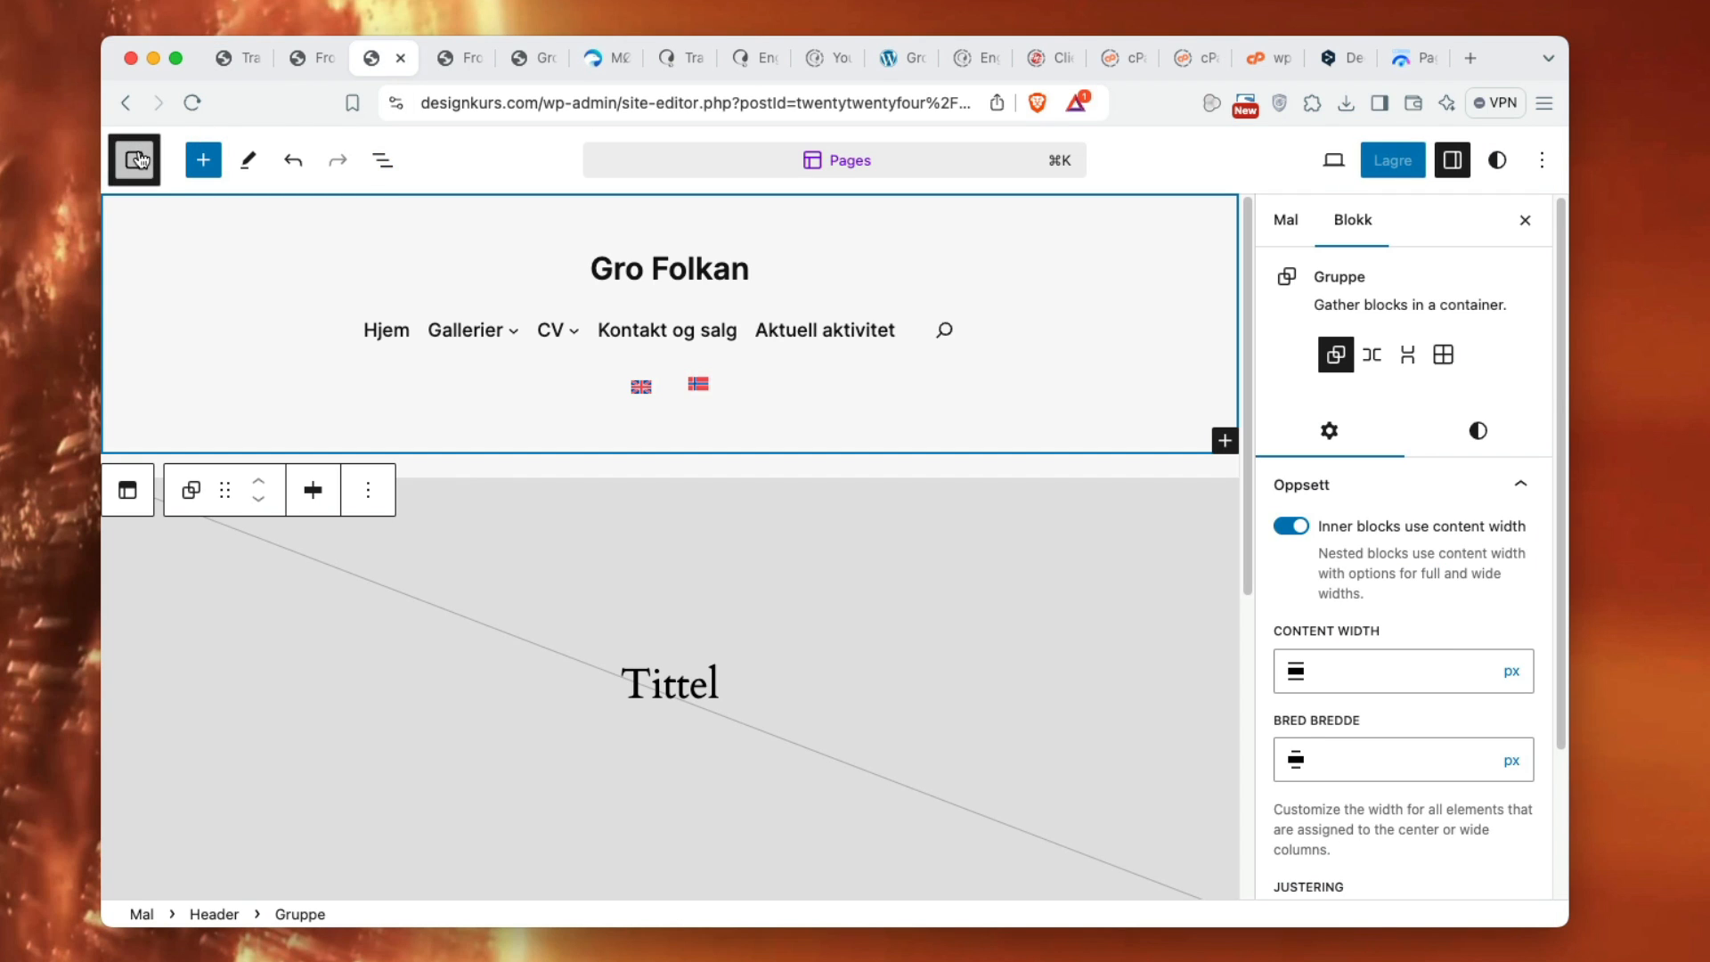
{"action": "left_click", "coordinate": [134, 160]}
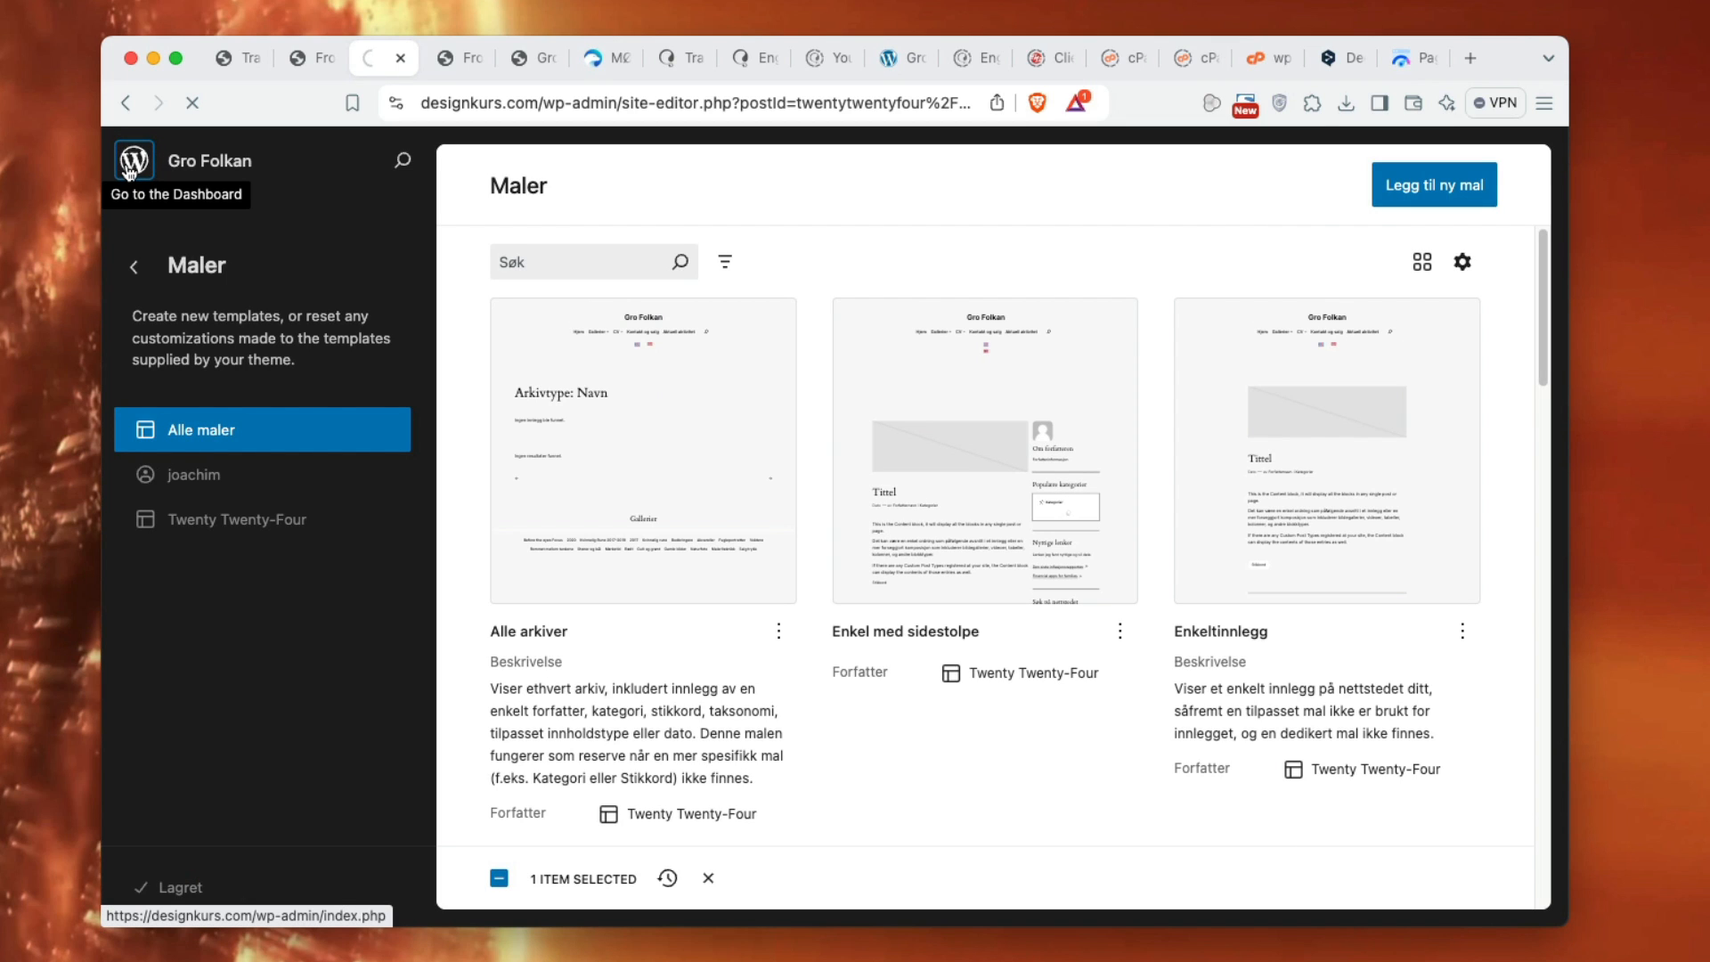
{"action": "left_click", "coordinate": [132, 160]}
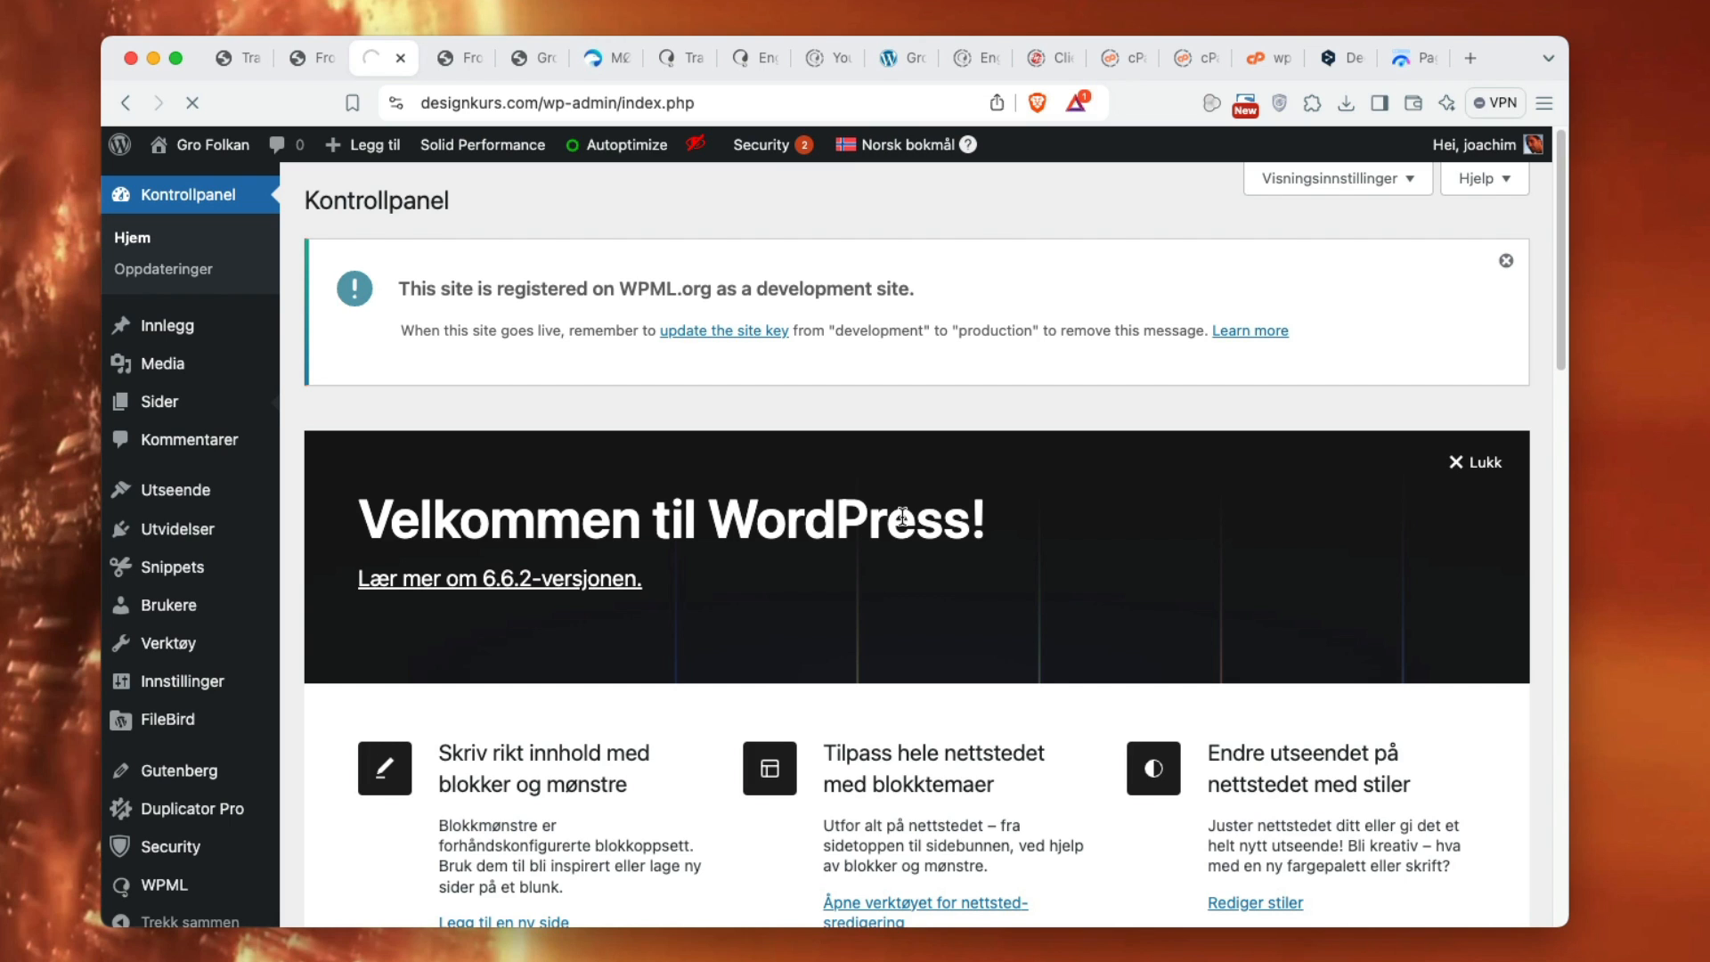
- Browse the Sider list of 26 Norsk bokmål pages and their English translation status
{"action": "left_click", "coordinate": [160, 400]}
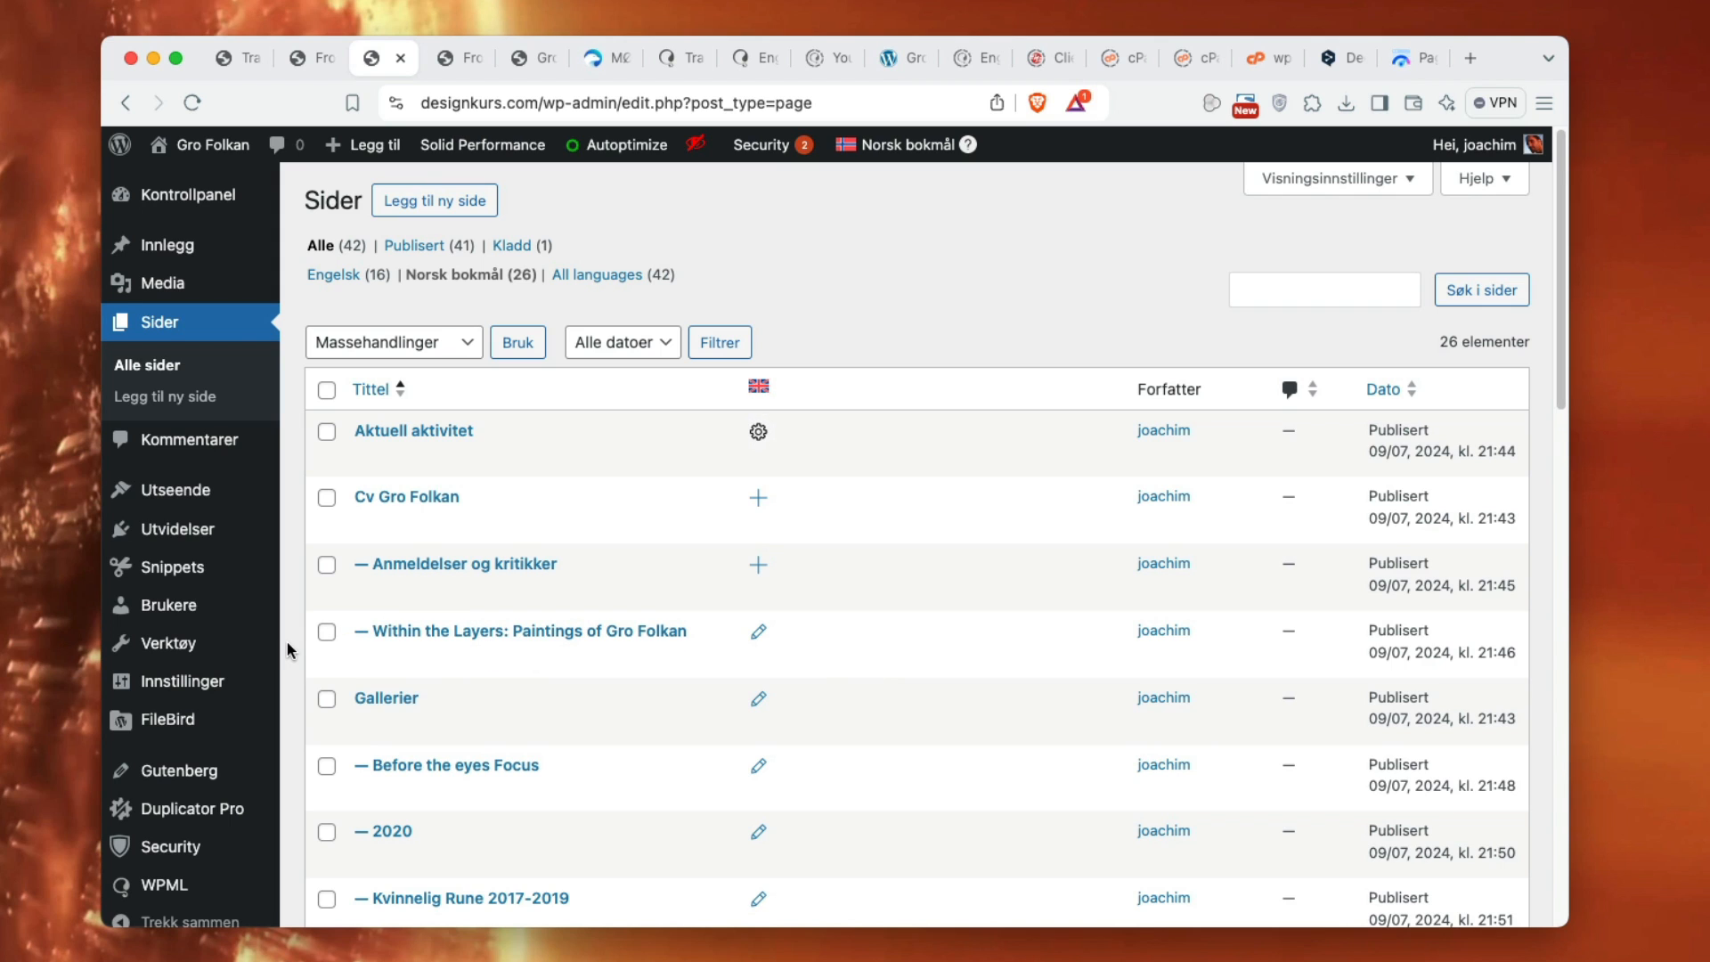
{"action": "scroll", "scroll_direction": "down", "scroll_amount": 3}
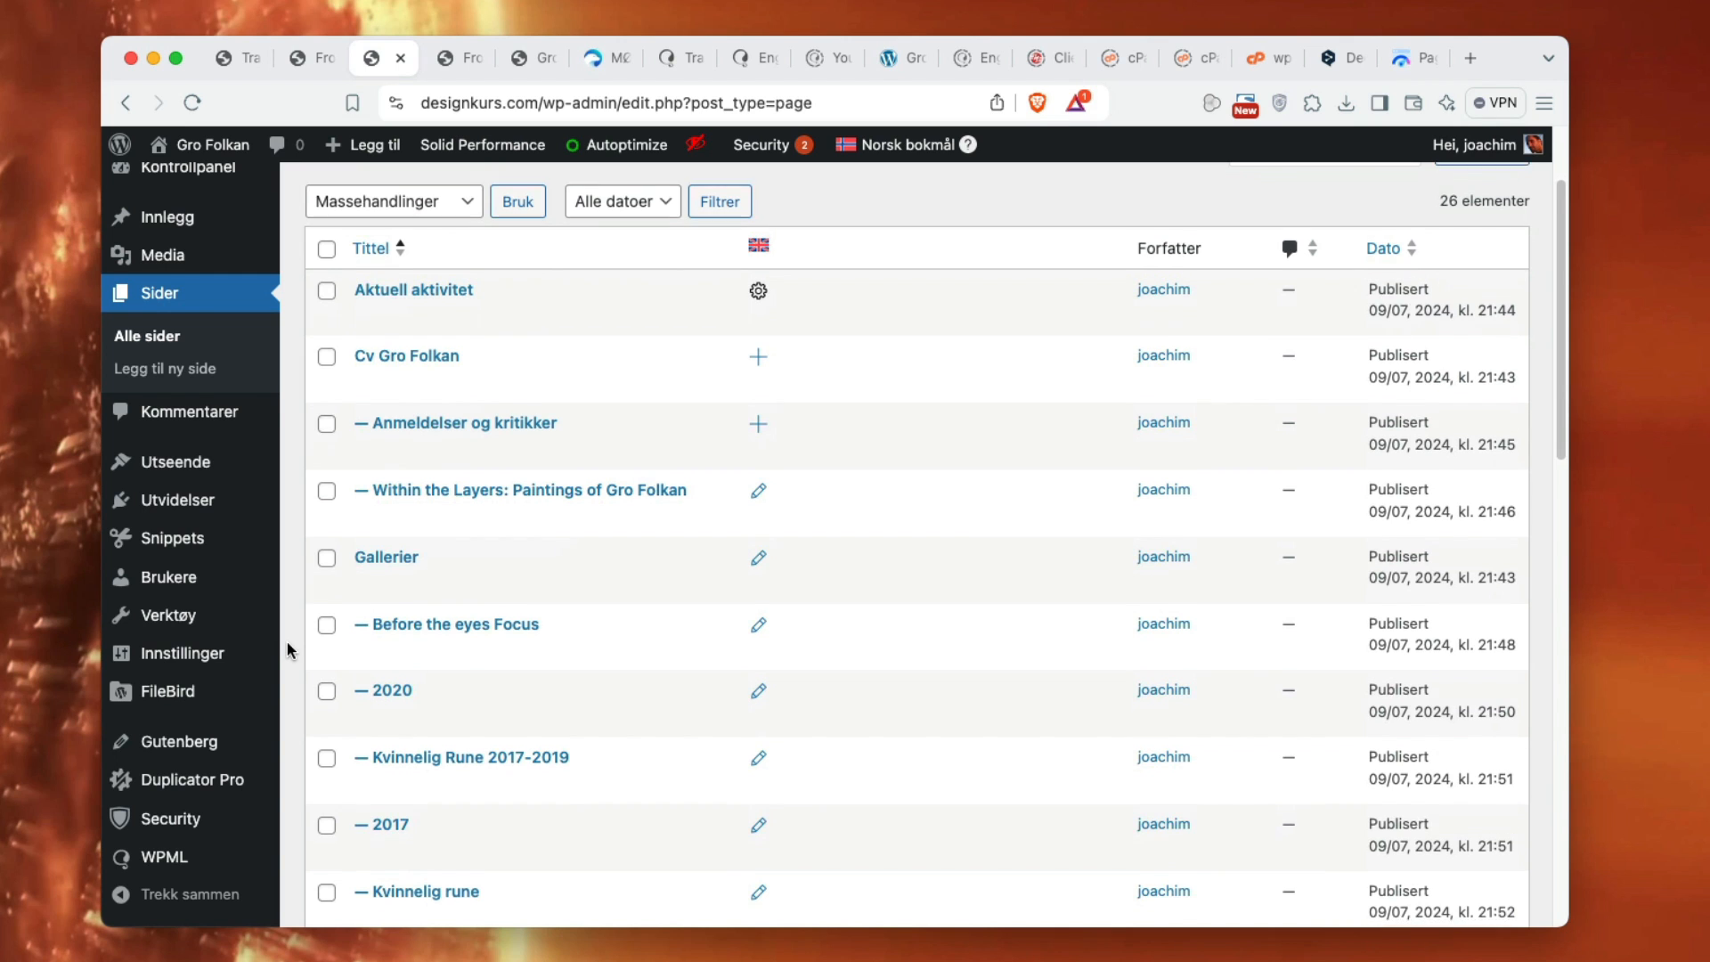
{"action": "scroll", "scroll_direction": "down", "scroll_amount": 3}
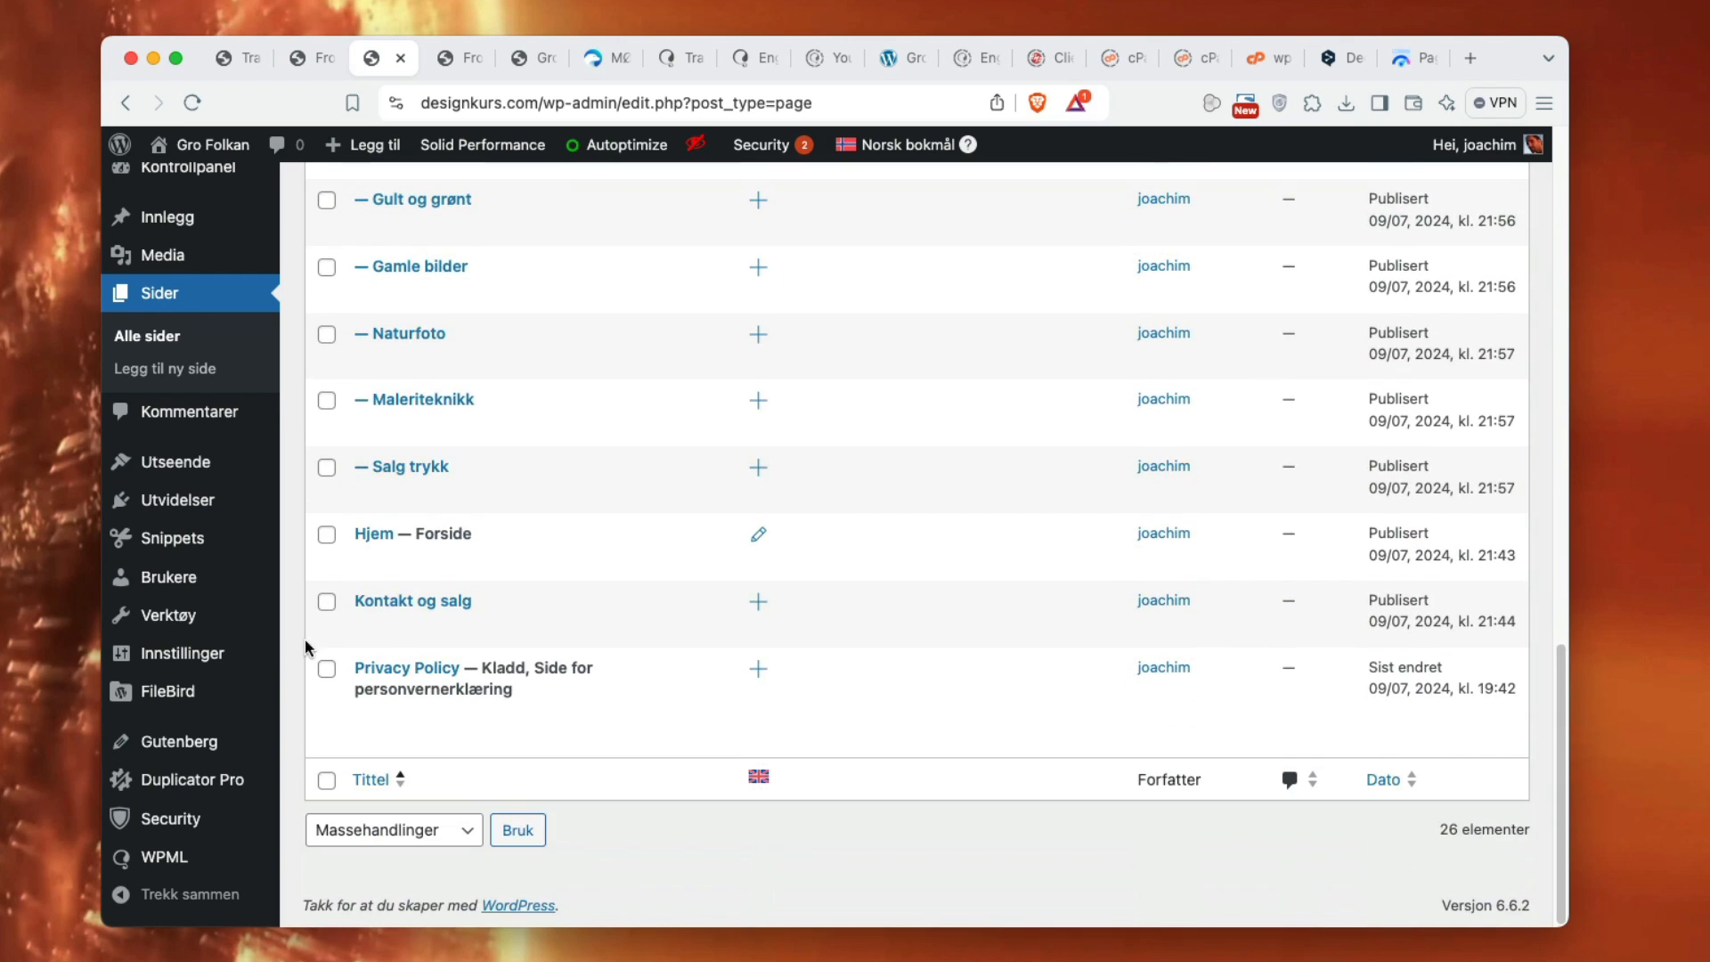
{"action": "mouse_move", "coordinate": [414, 399]}
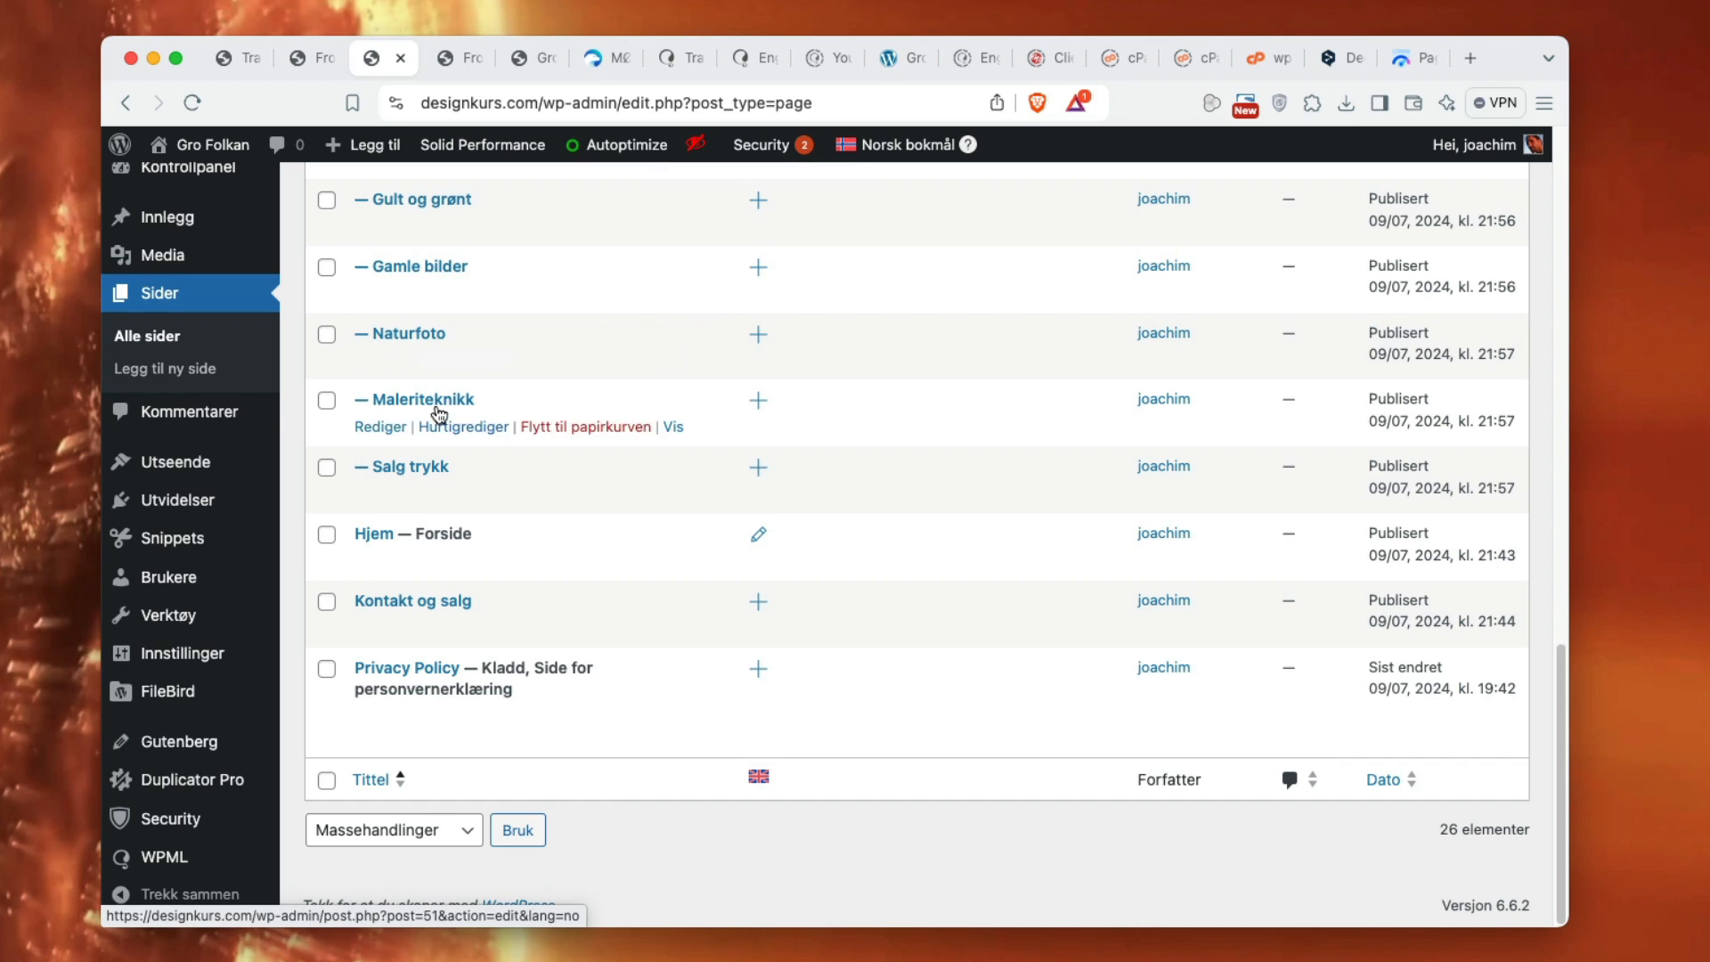
{"action": "mouse_move", "coordinate": [434, 358]}
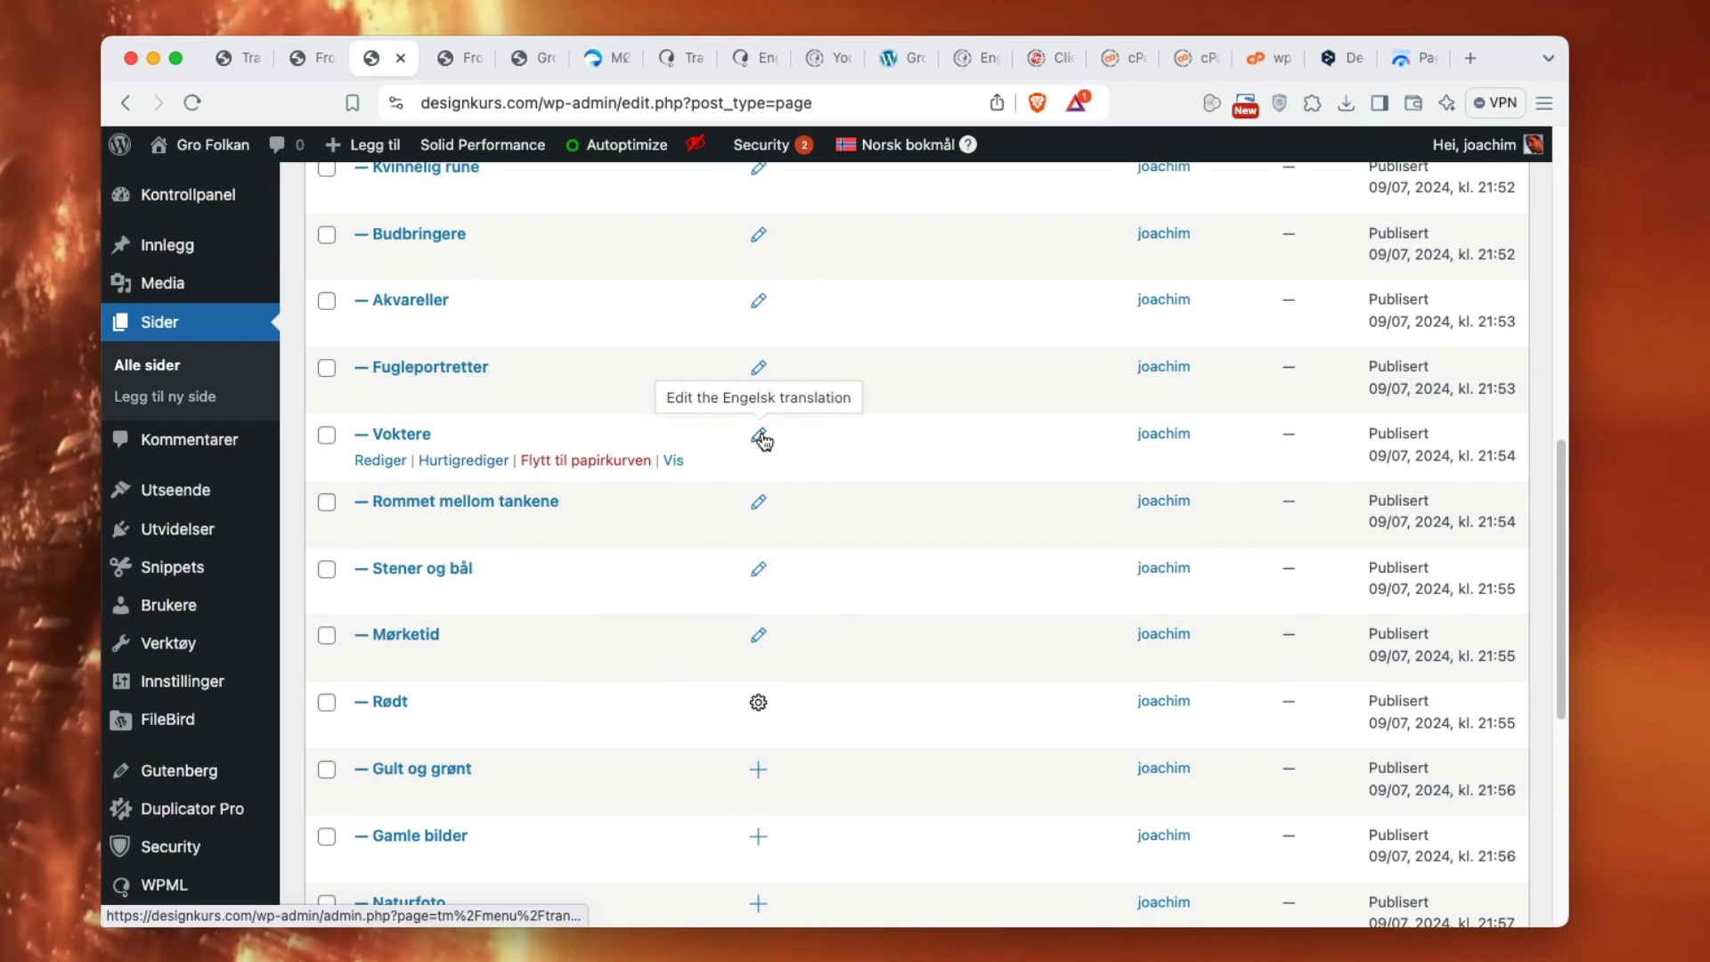
{"action": "mouse_move", "coordinate": [963, 538]}
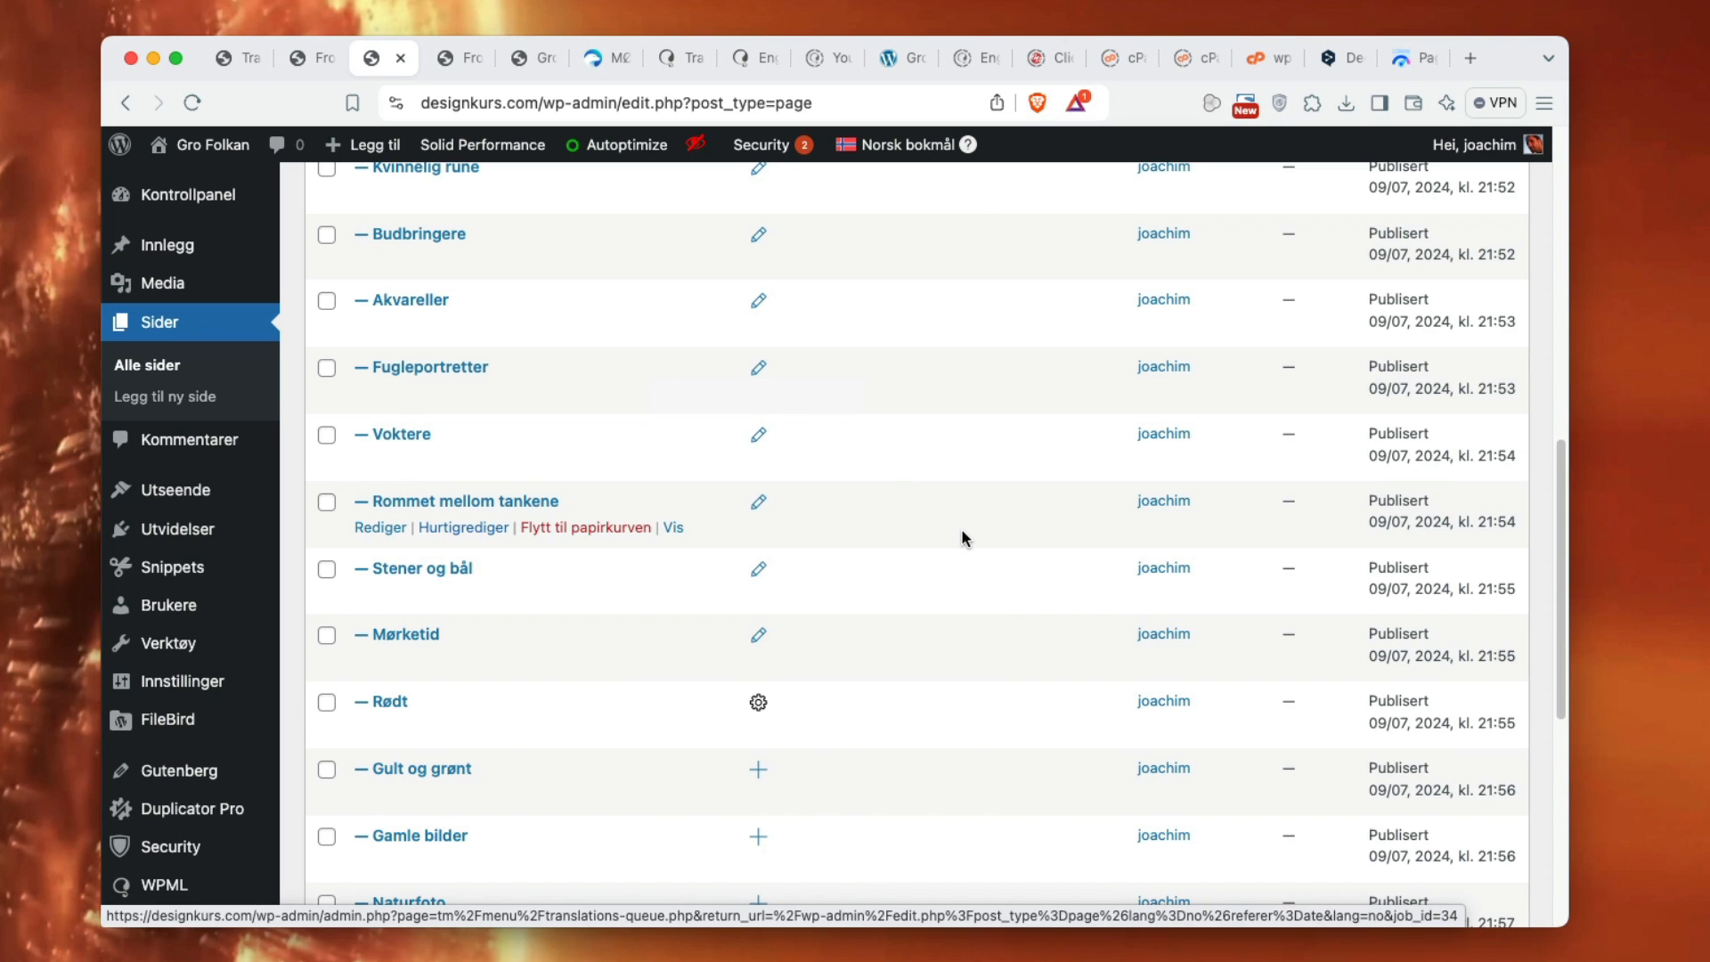
{"action": "scroll", "scroll_direction": "up", "scroll_amount": 3}
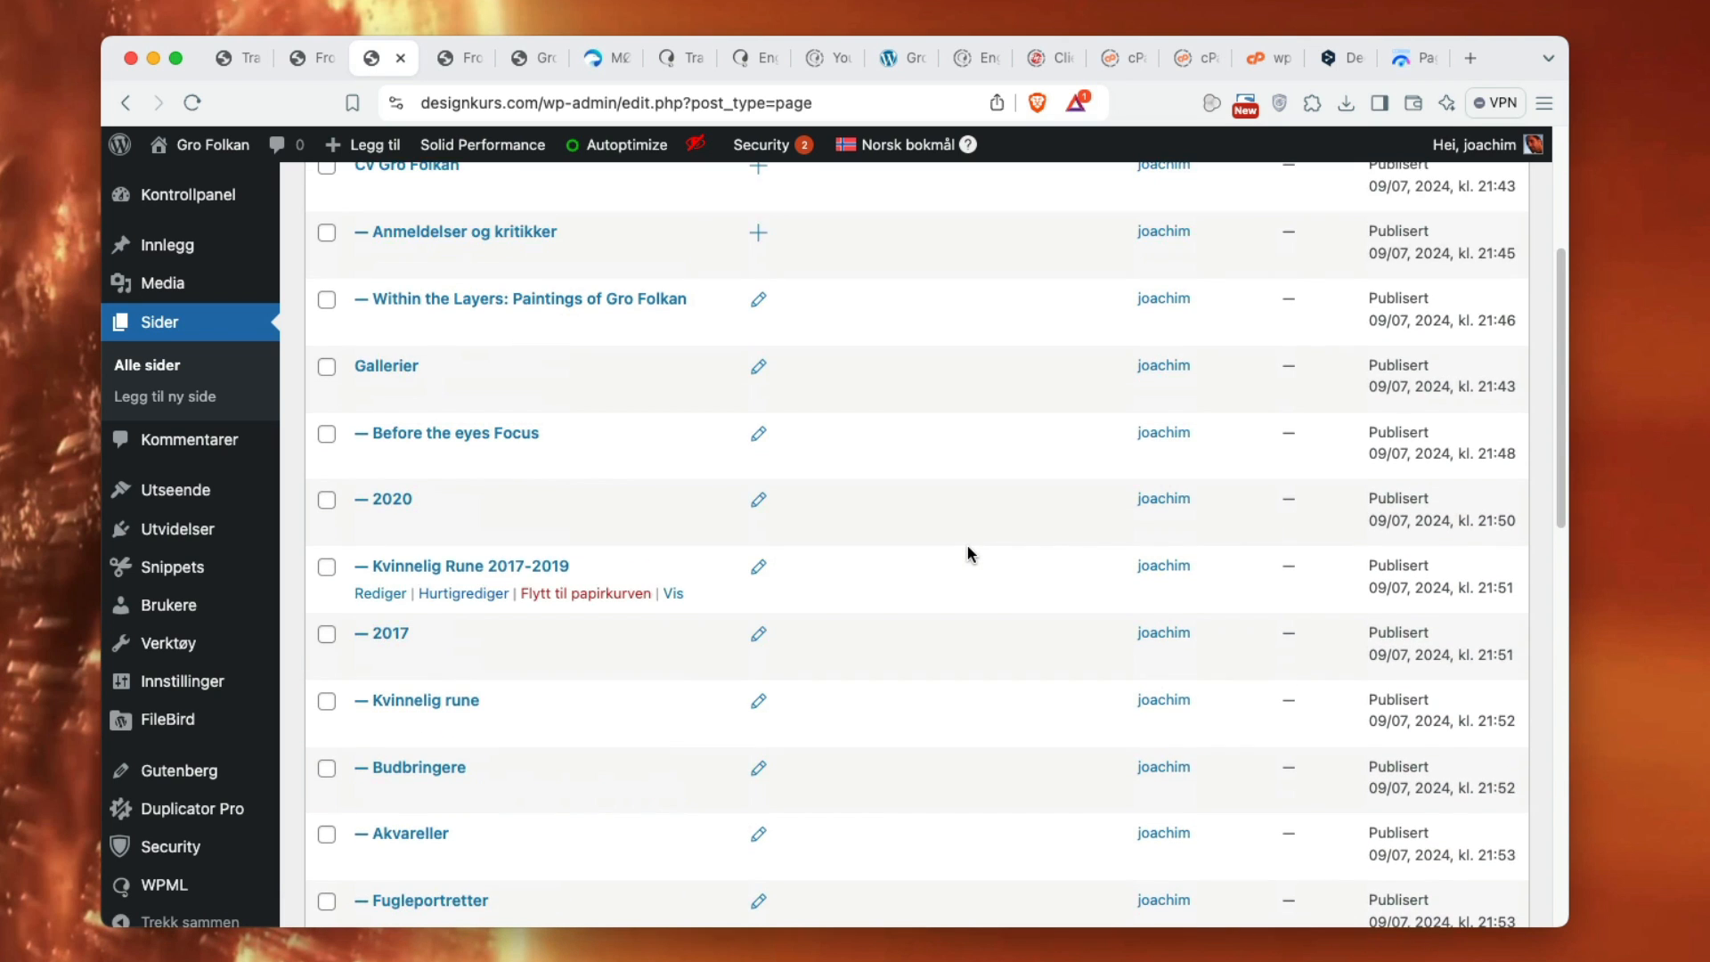